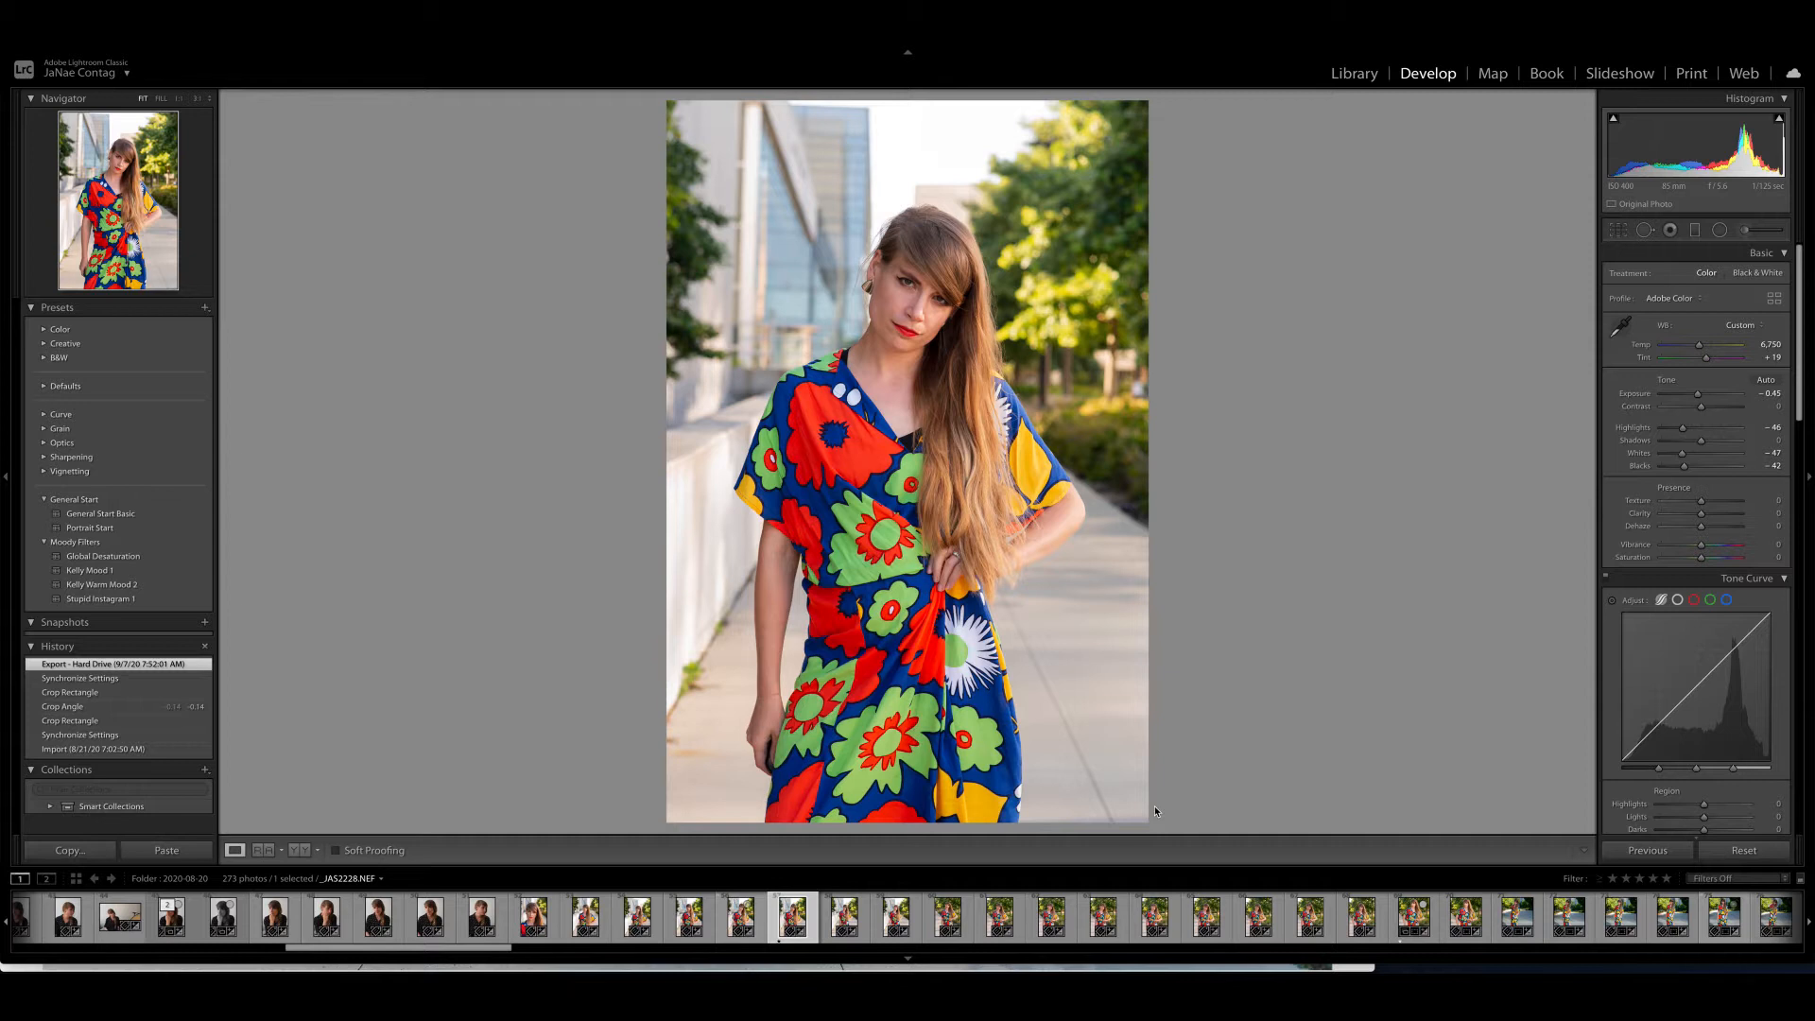
pyautogui.moveTo(1023, 942)
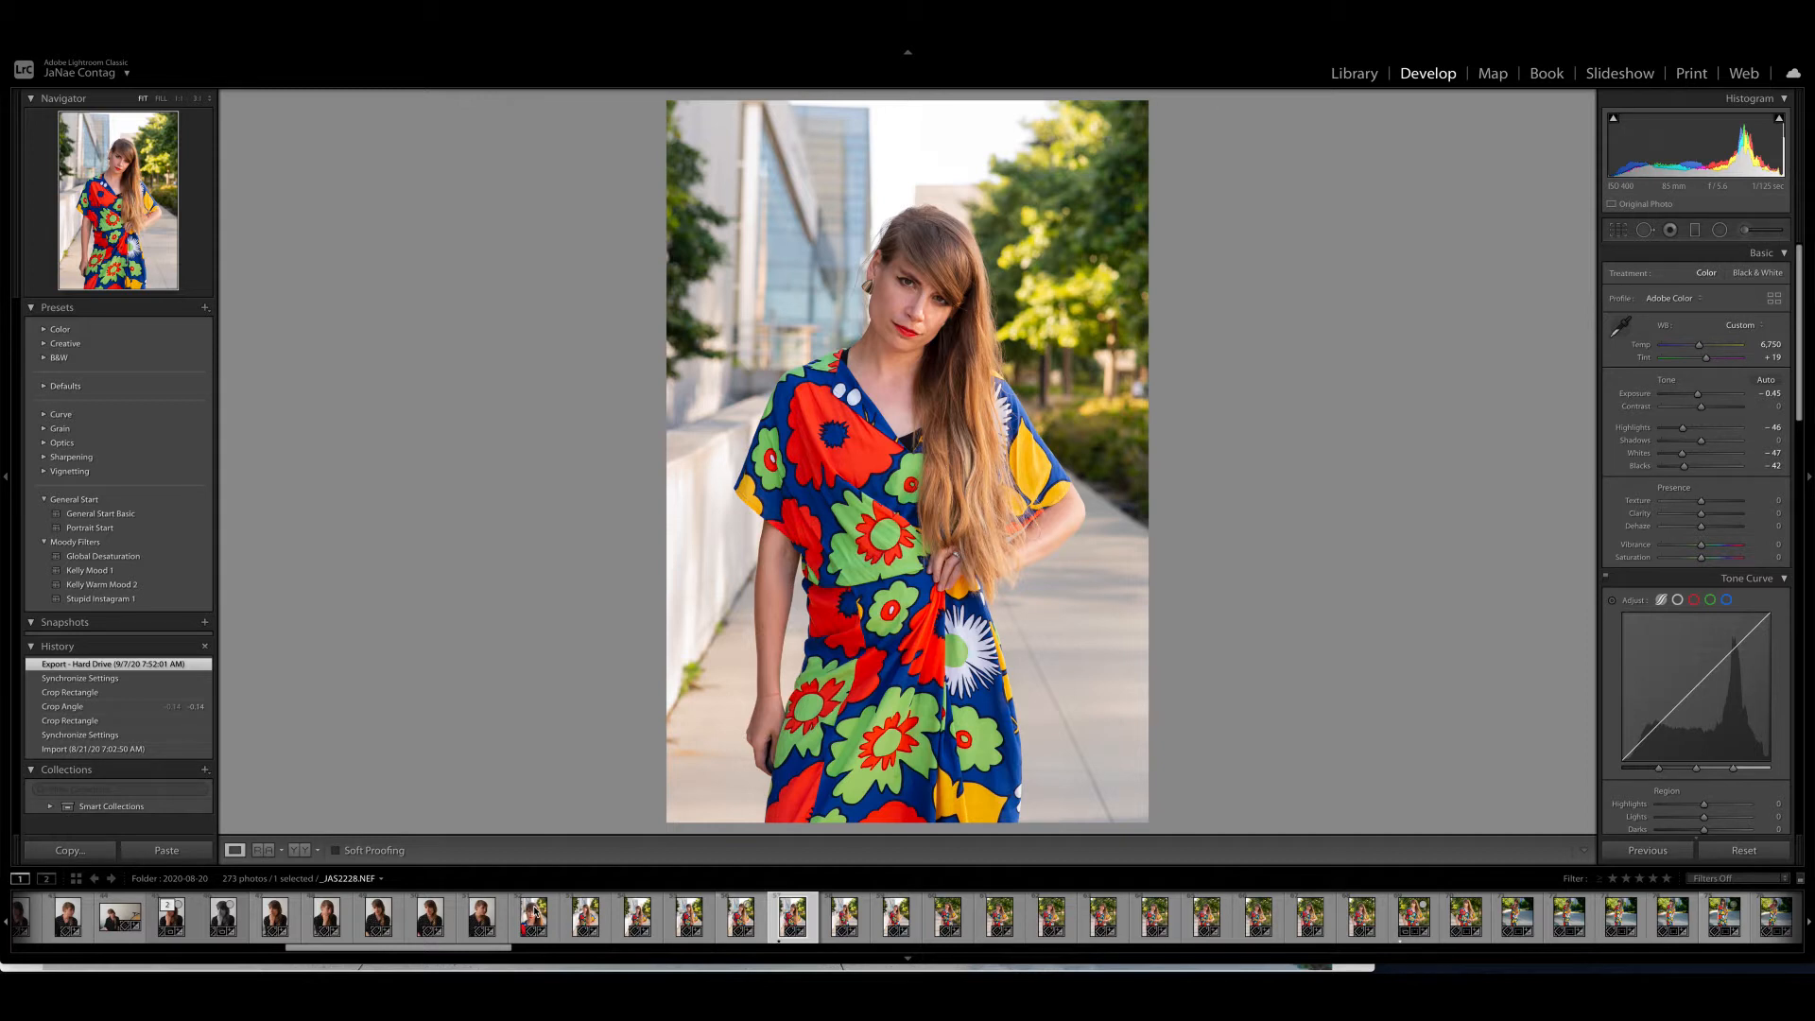
pyautogui.moveTo(654, 916)
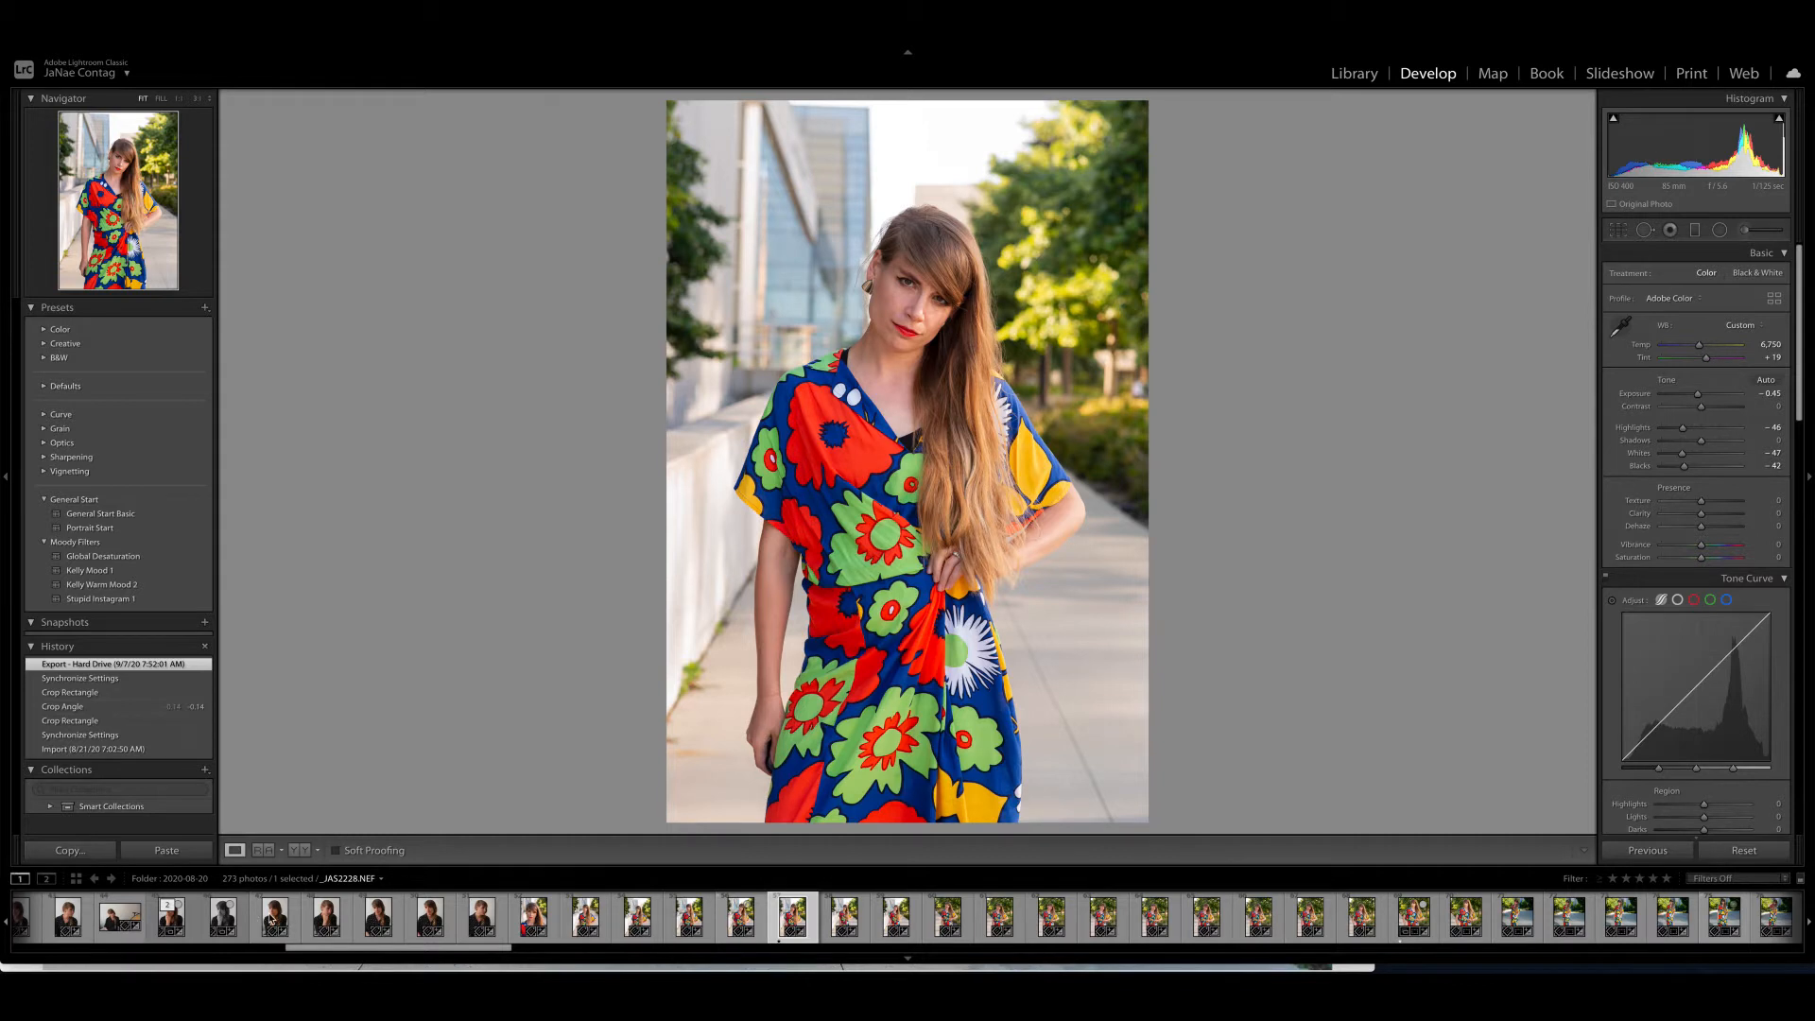
# - Revisit the colourful-dress portrait, then open the full-length walkway shot from the filmstrip
pyautogui.click(275, 917)
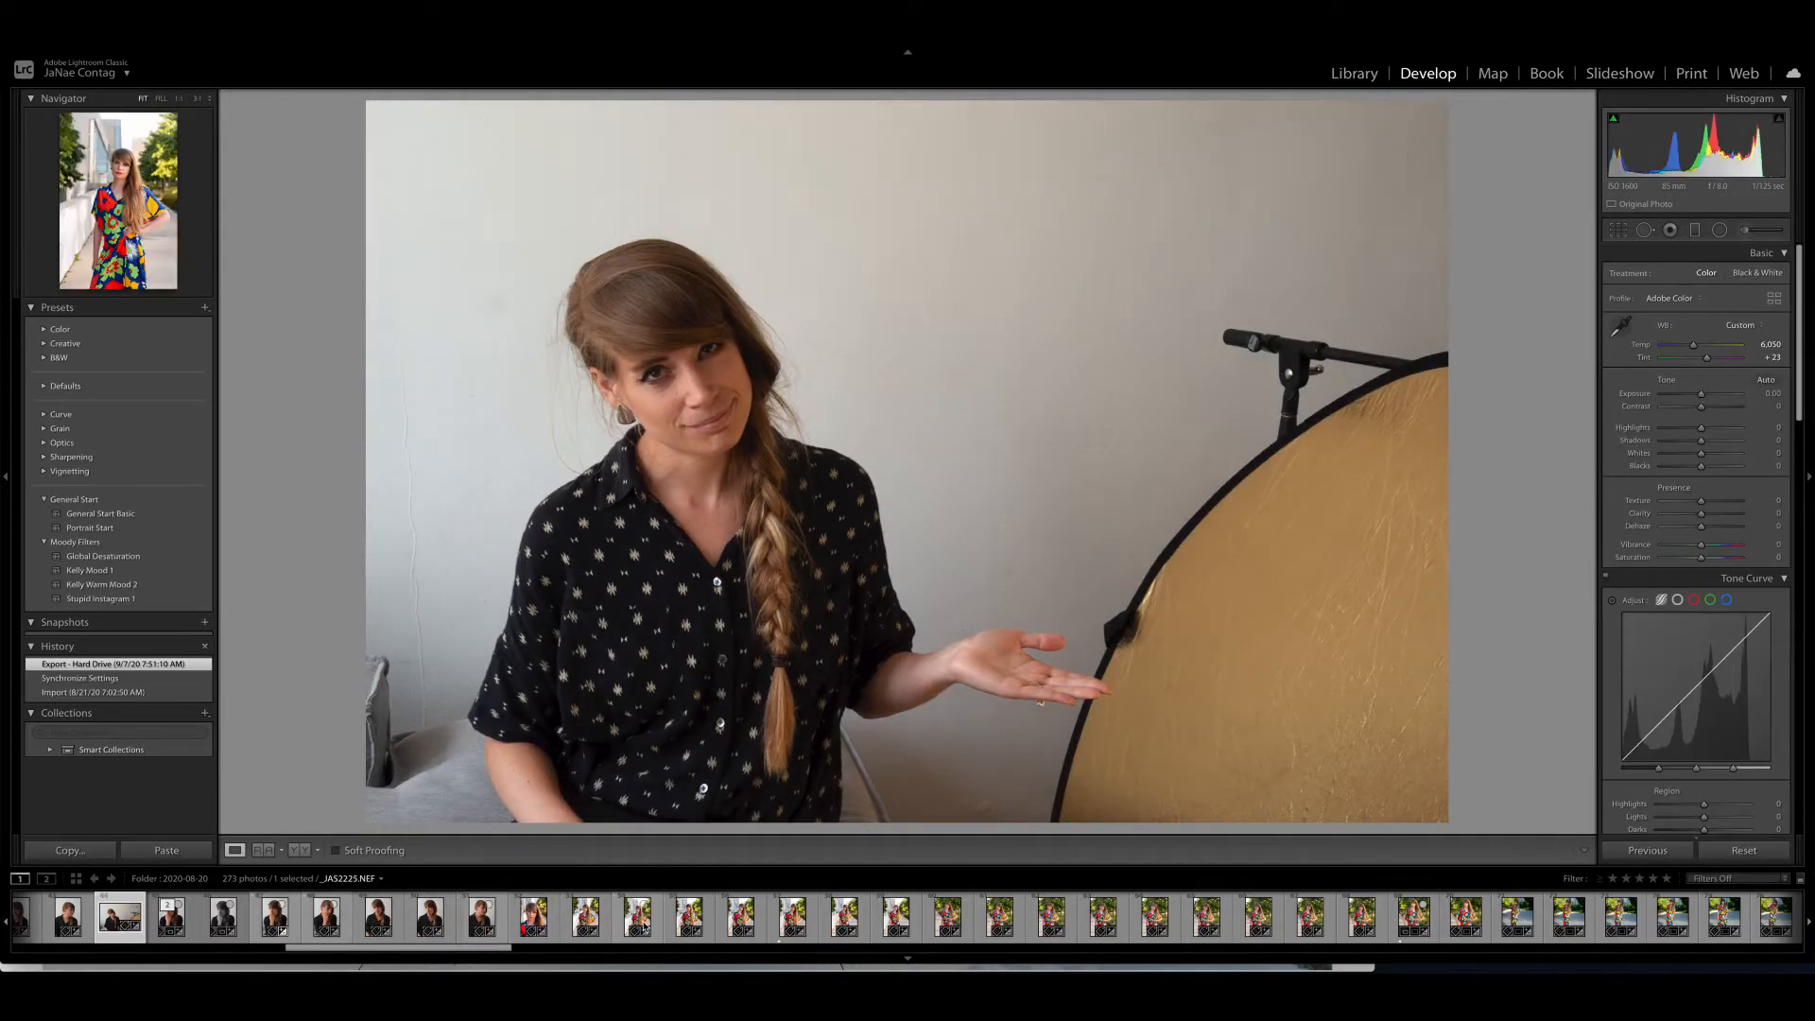
pyautogui.click(794, 918)
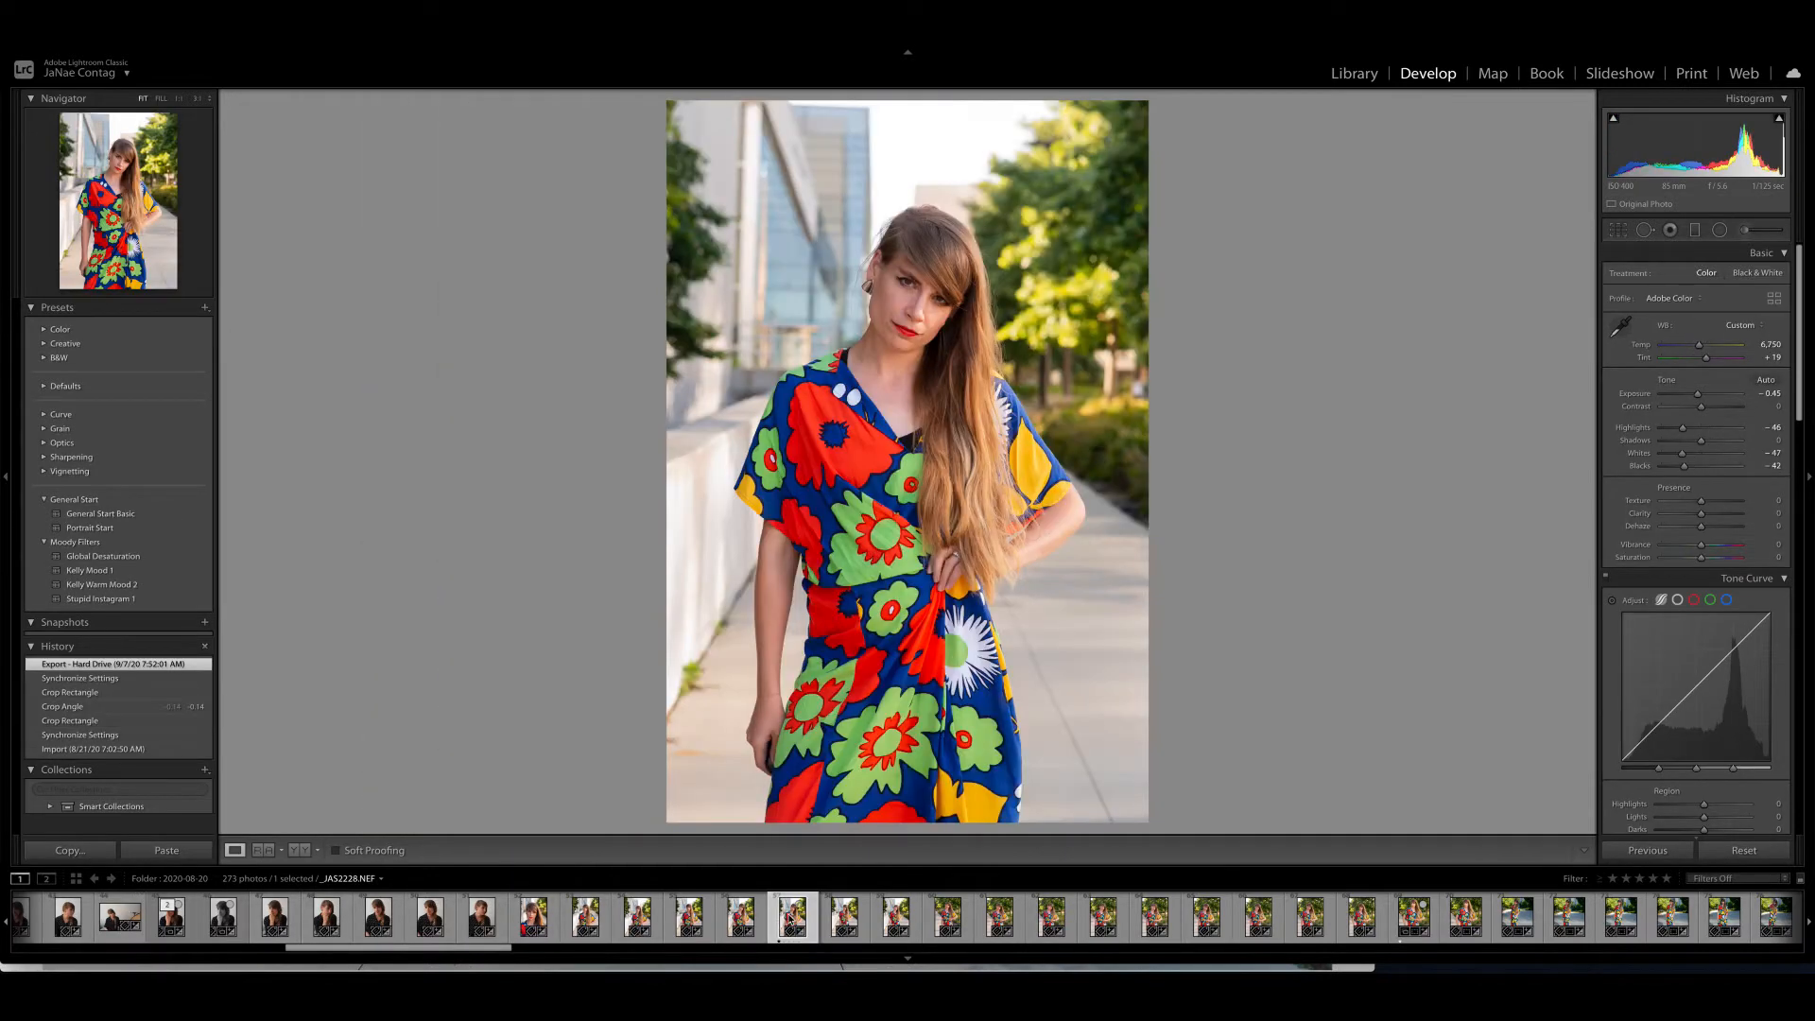
pyautogui.moveTo(793, 917)
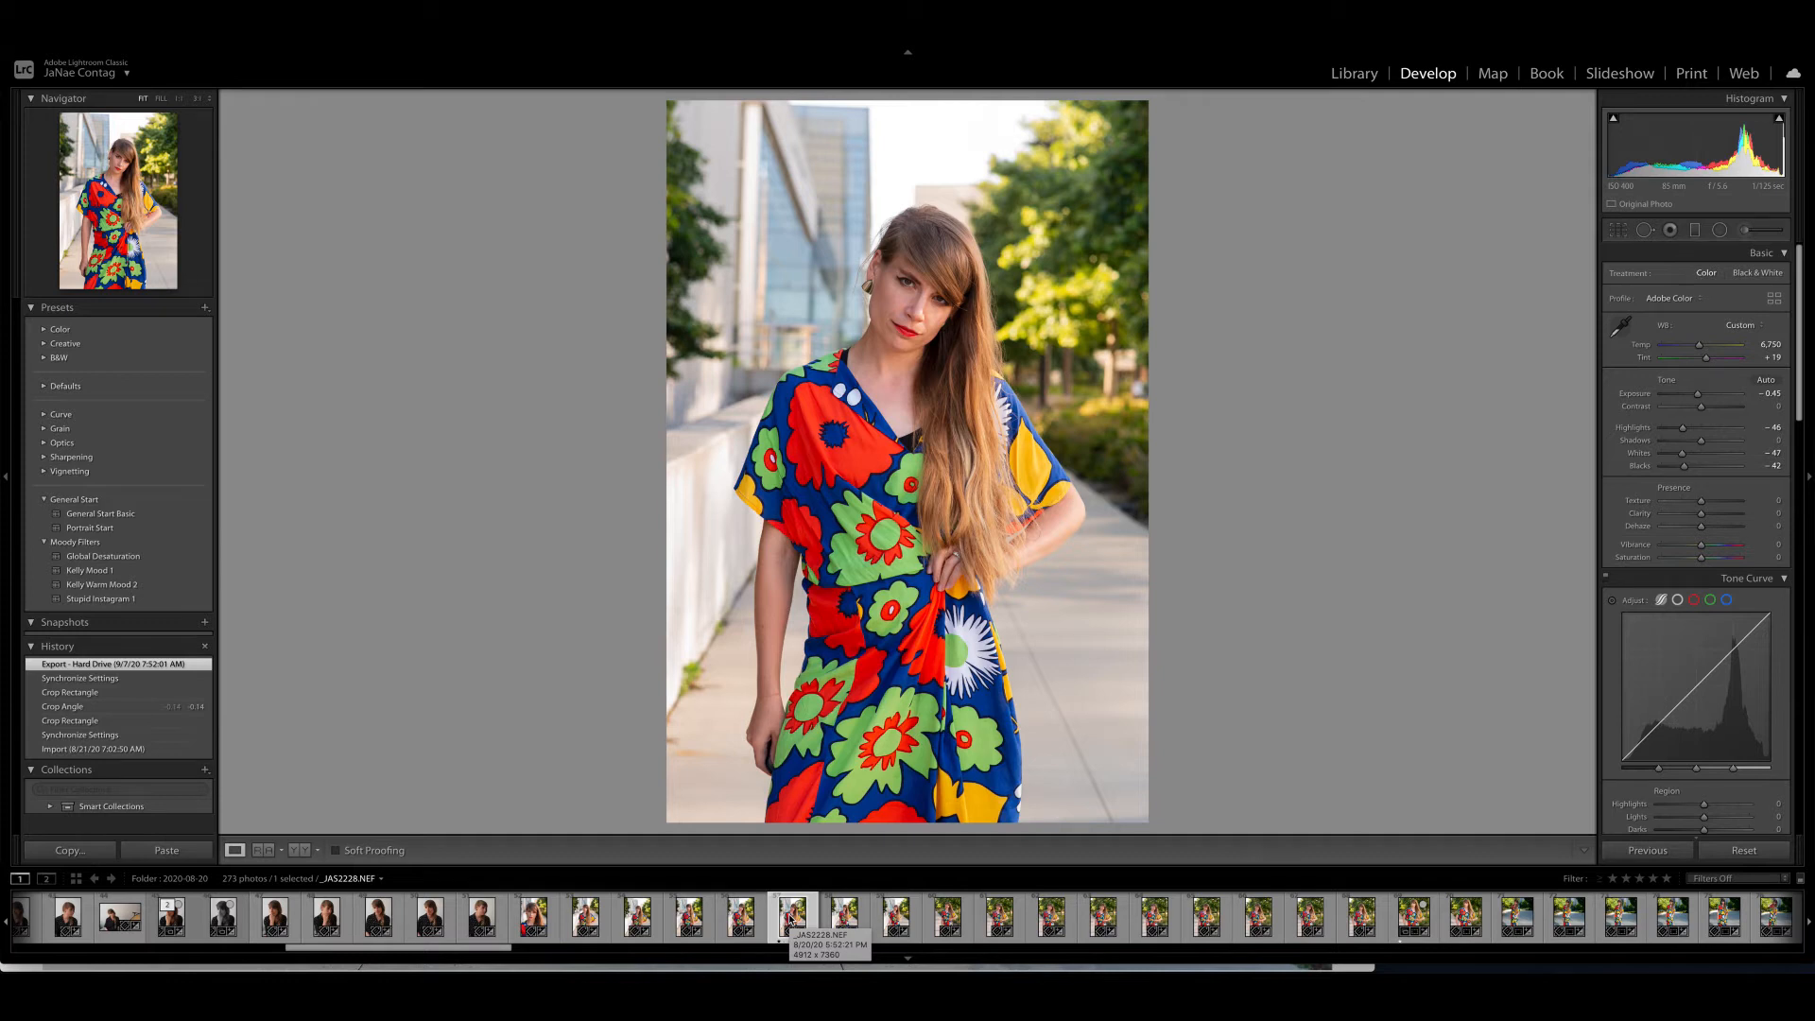
pyautogui.click(893, 917)
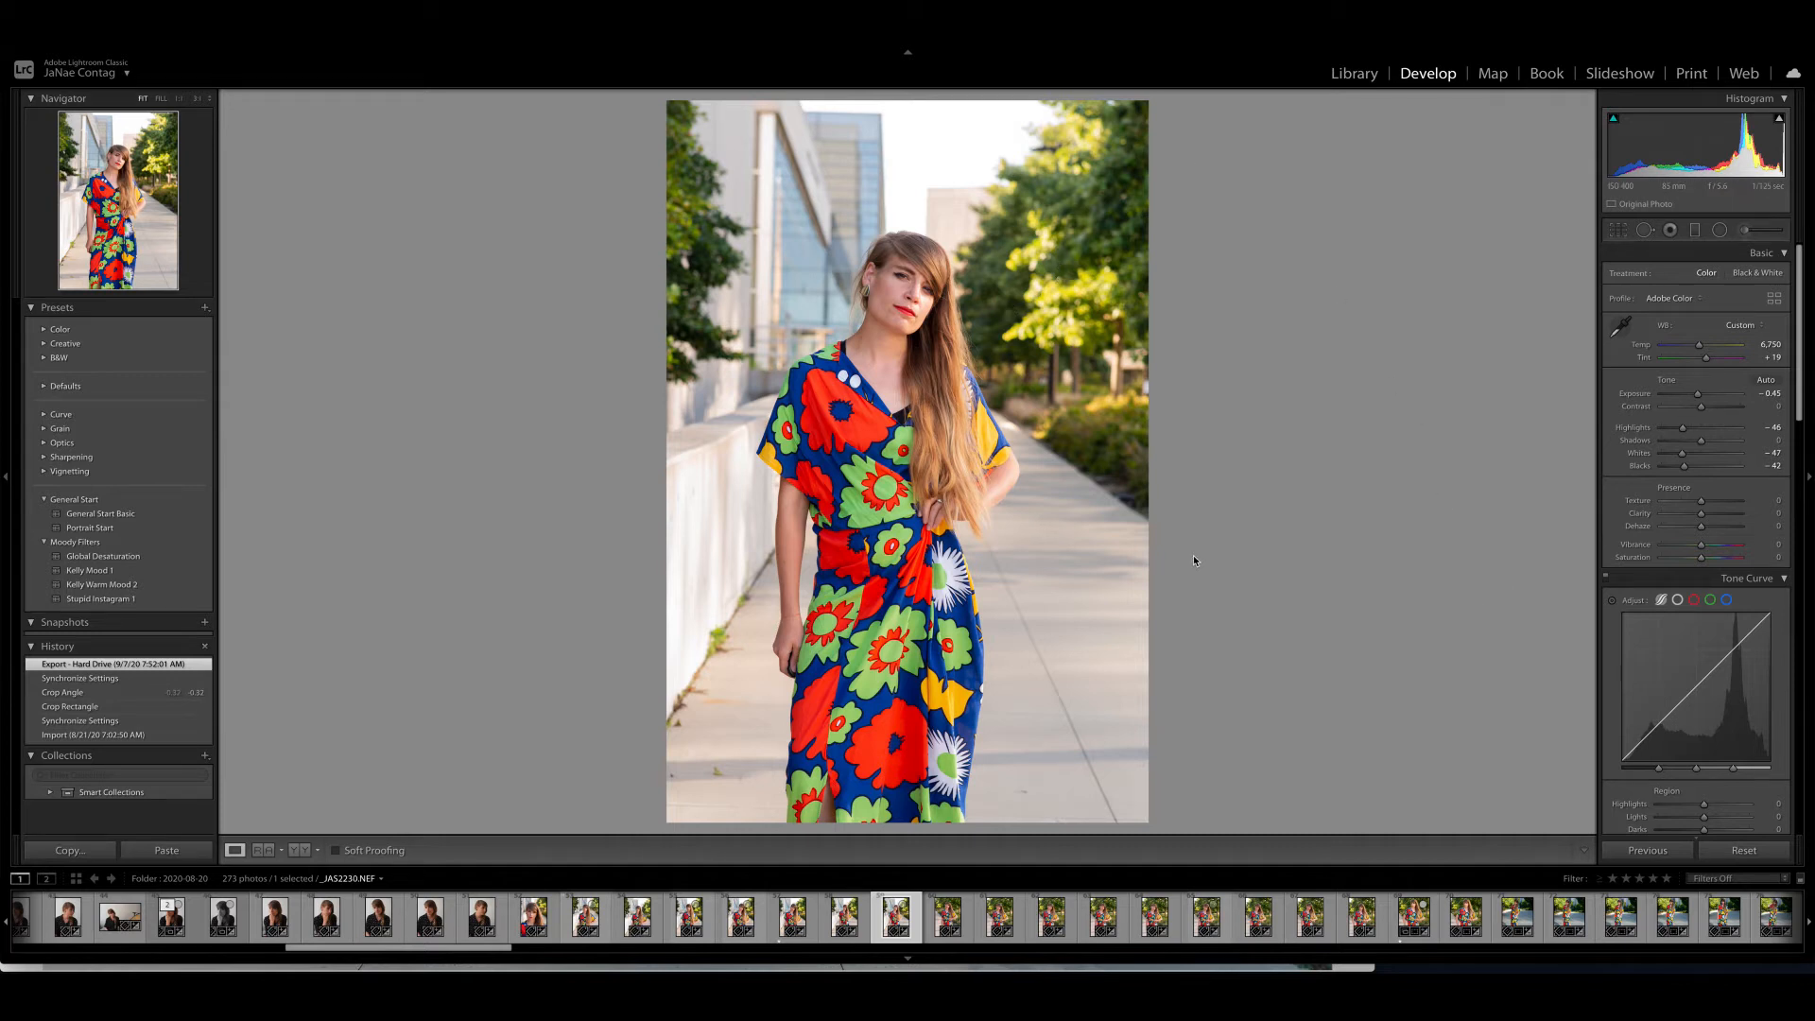
pyautogui.moveTo(1197, 516)
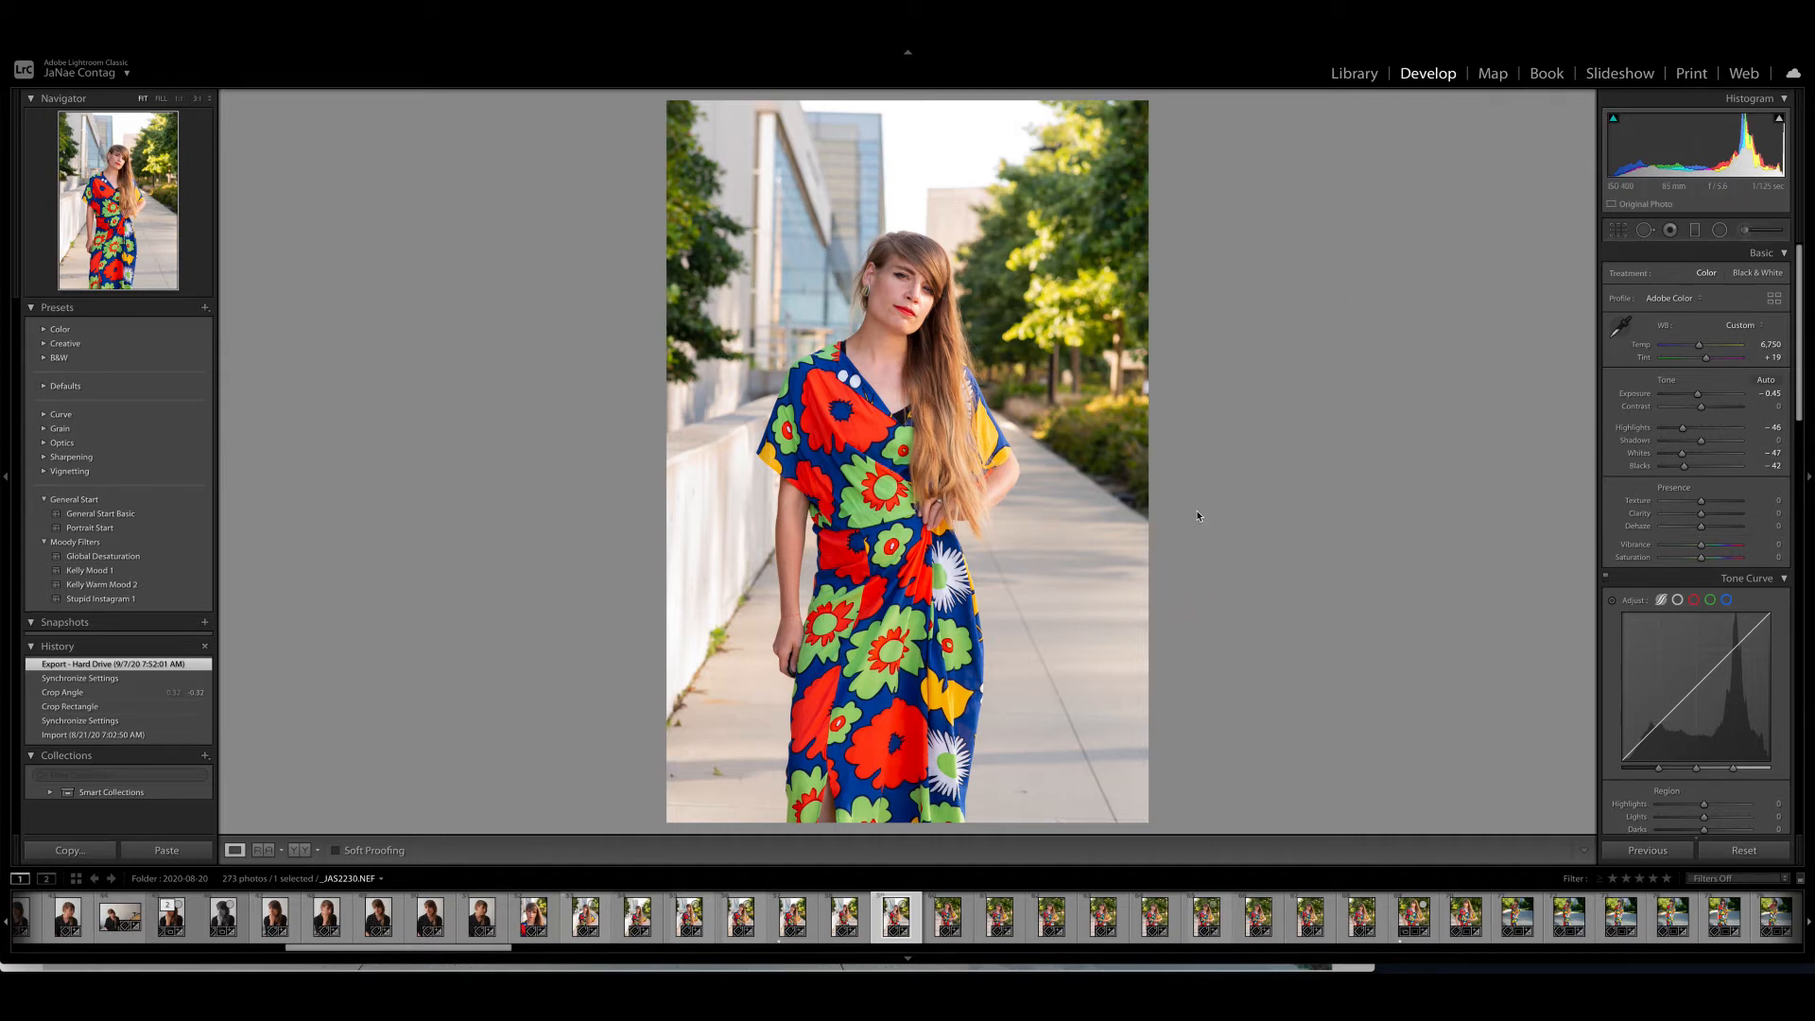
pyautogui.moveTo(1263, 539)
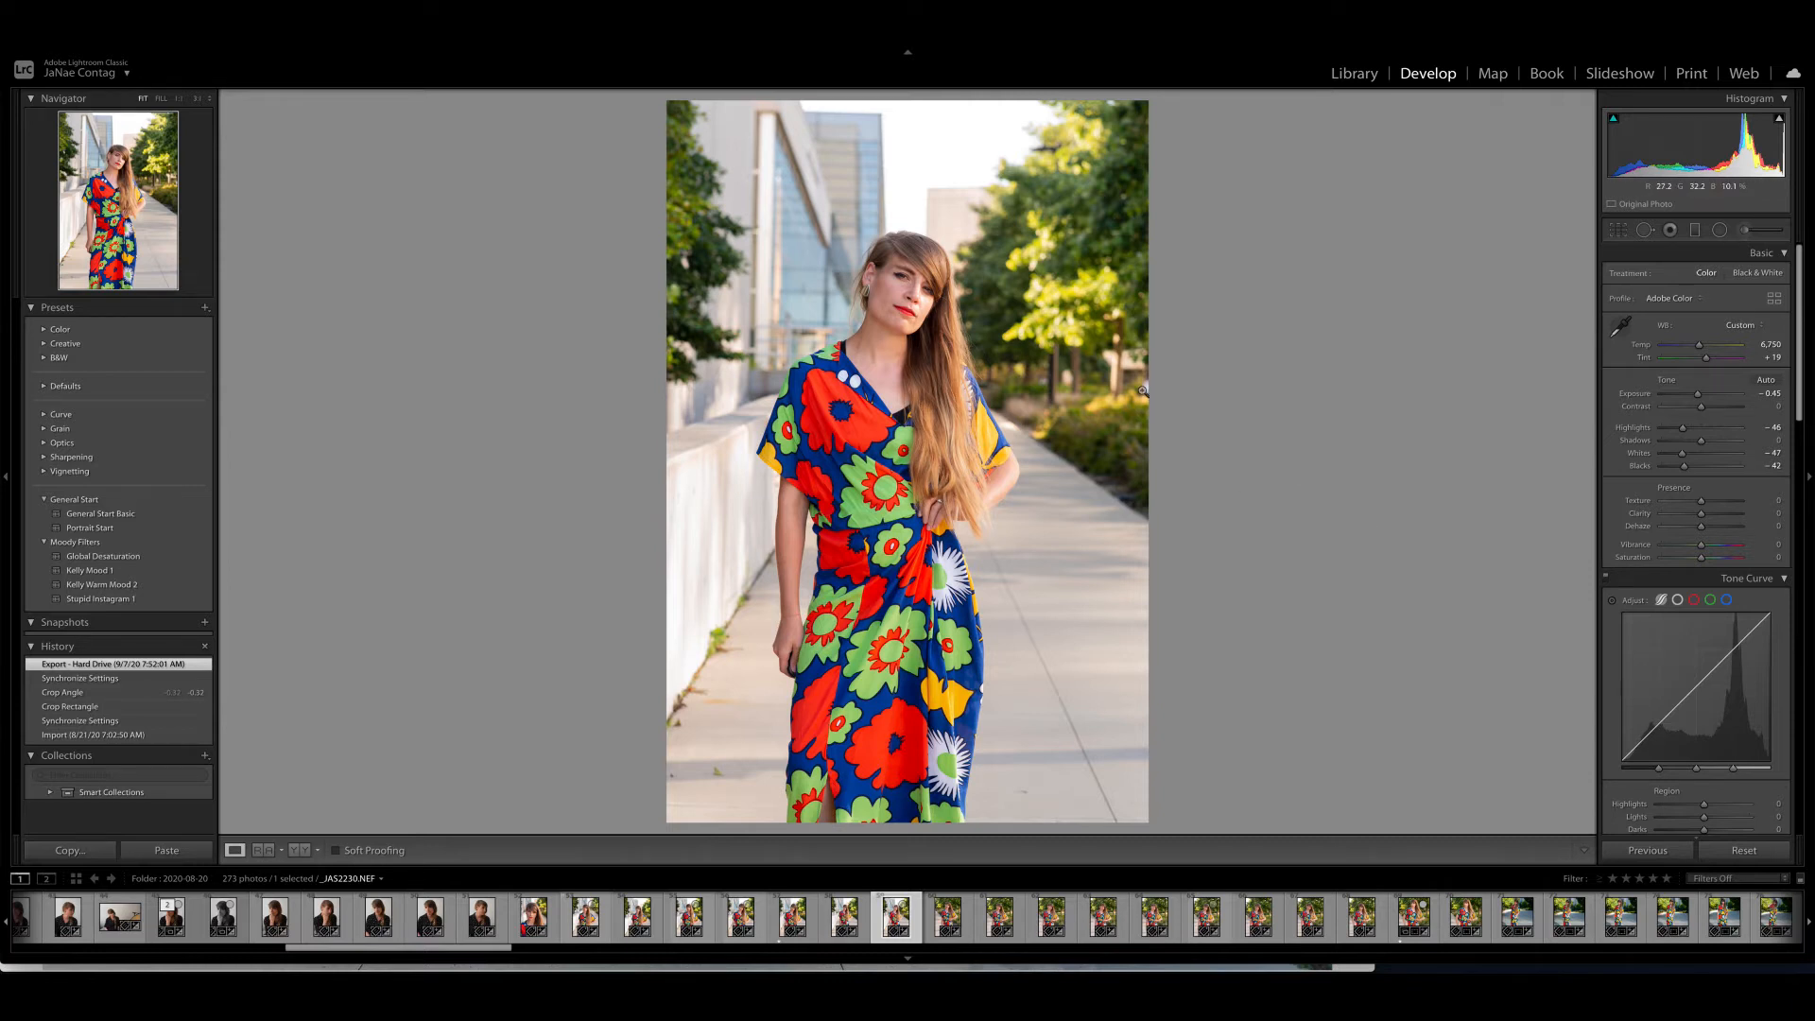
pyautogui.moveTo(1181, 285)
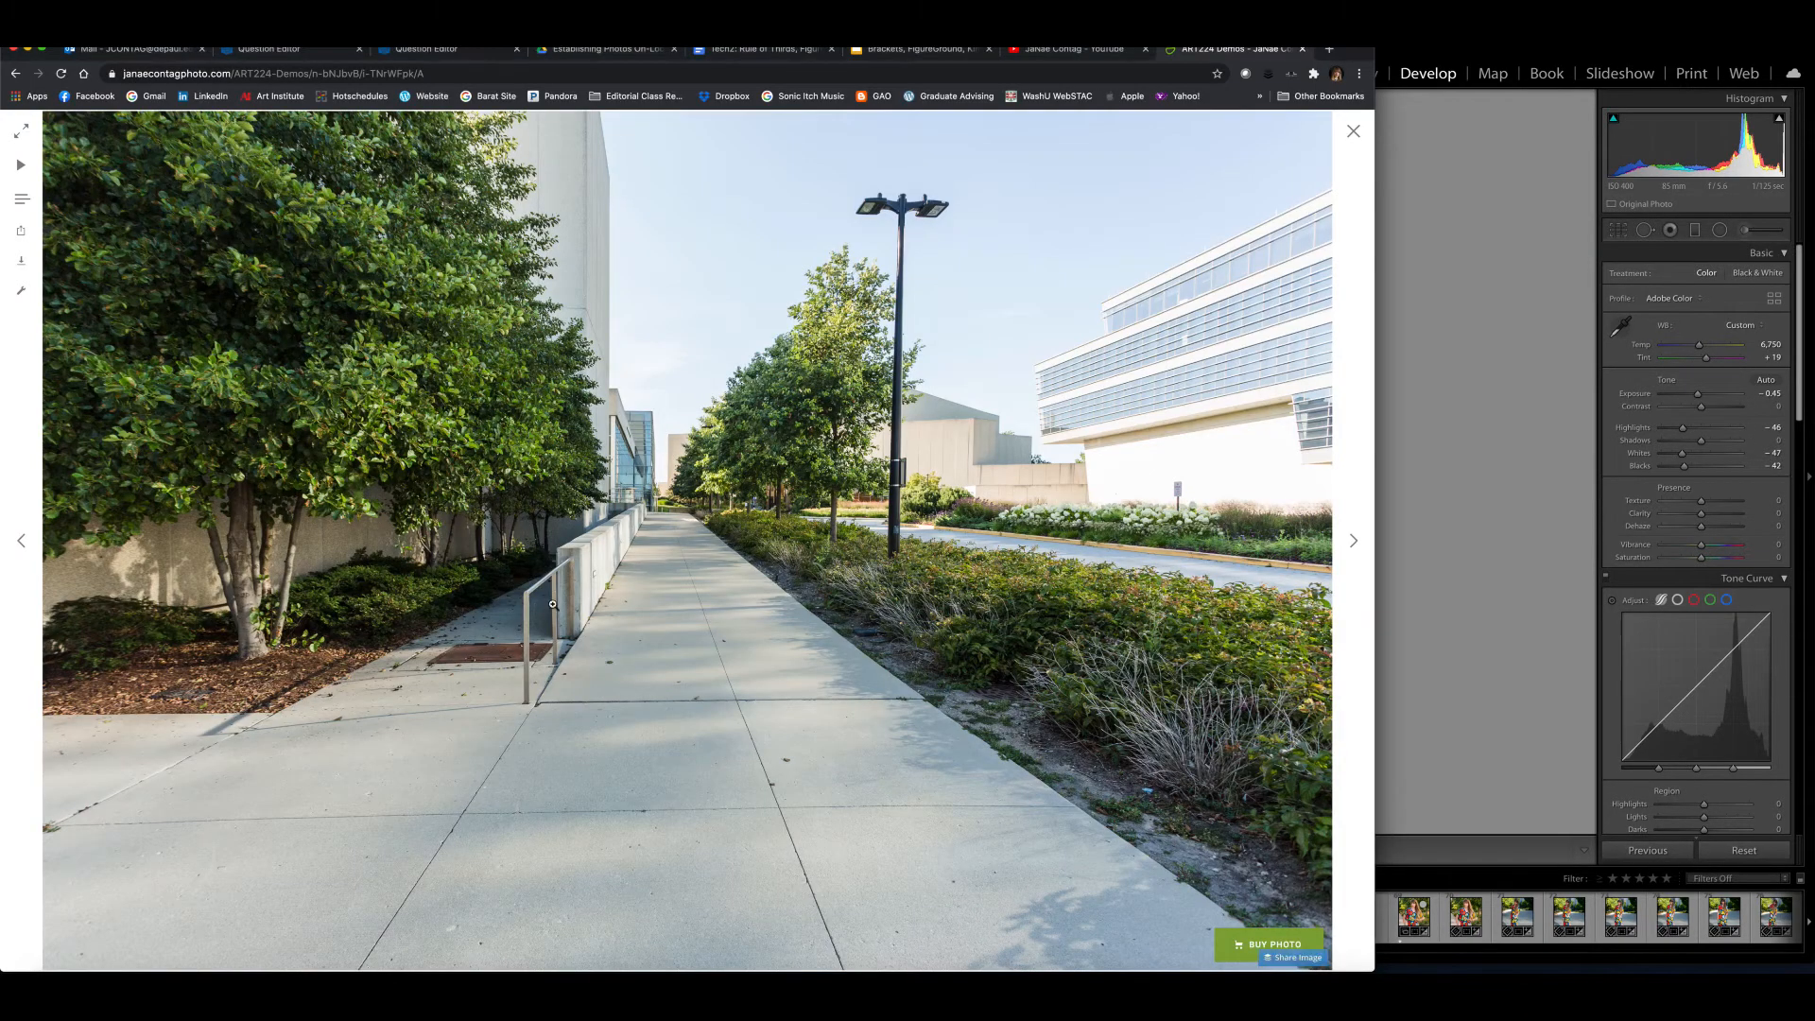
pyautogui.moveTo(598, 321)
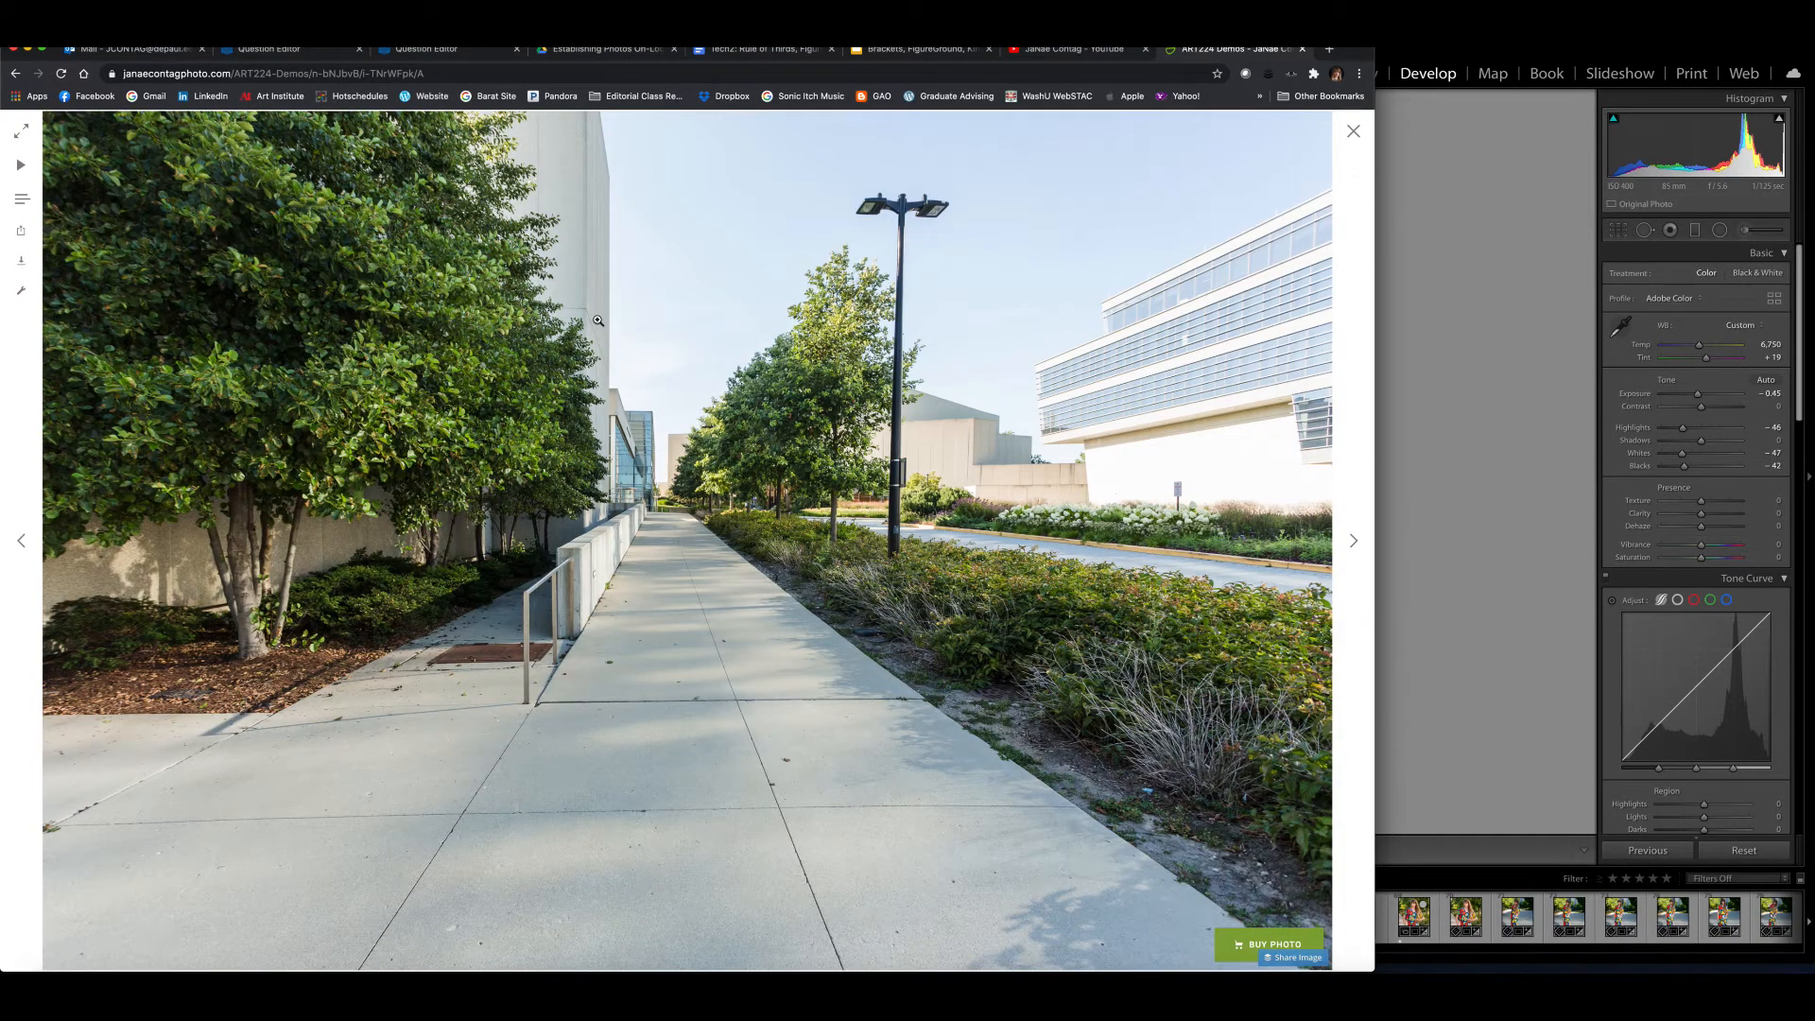
pyautogui.moveTo(729, 603)
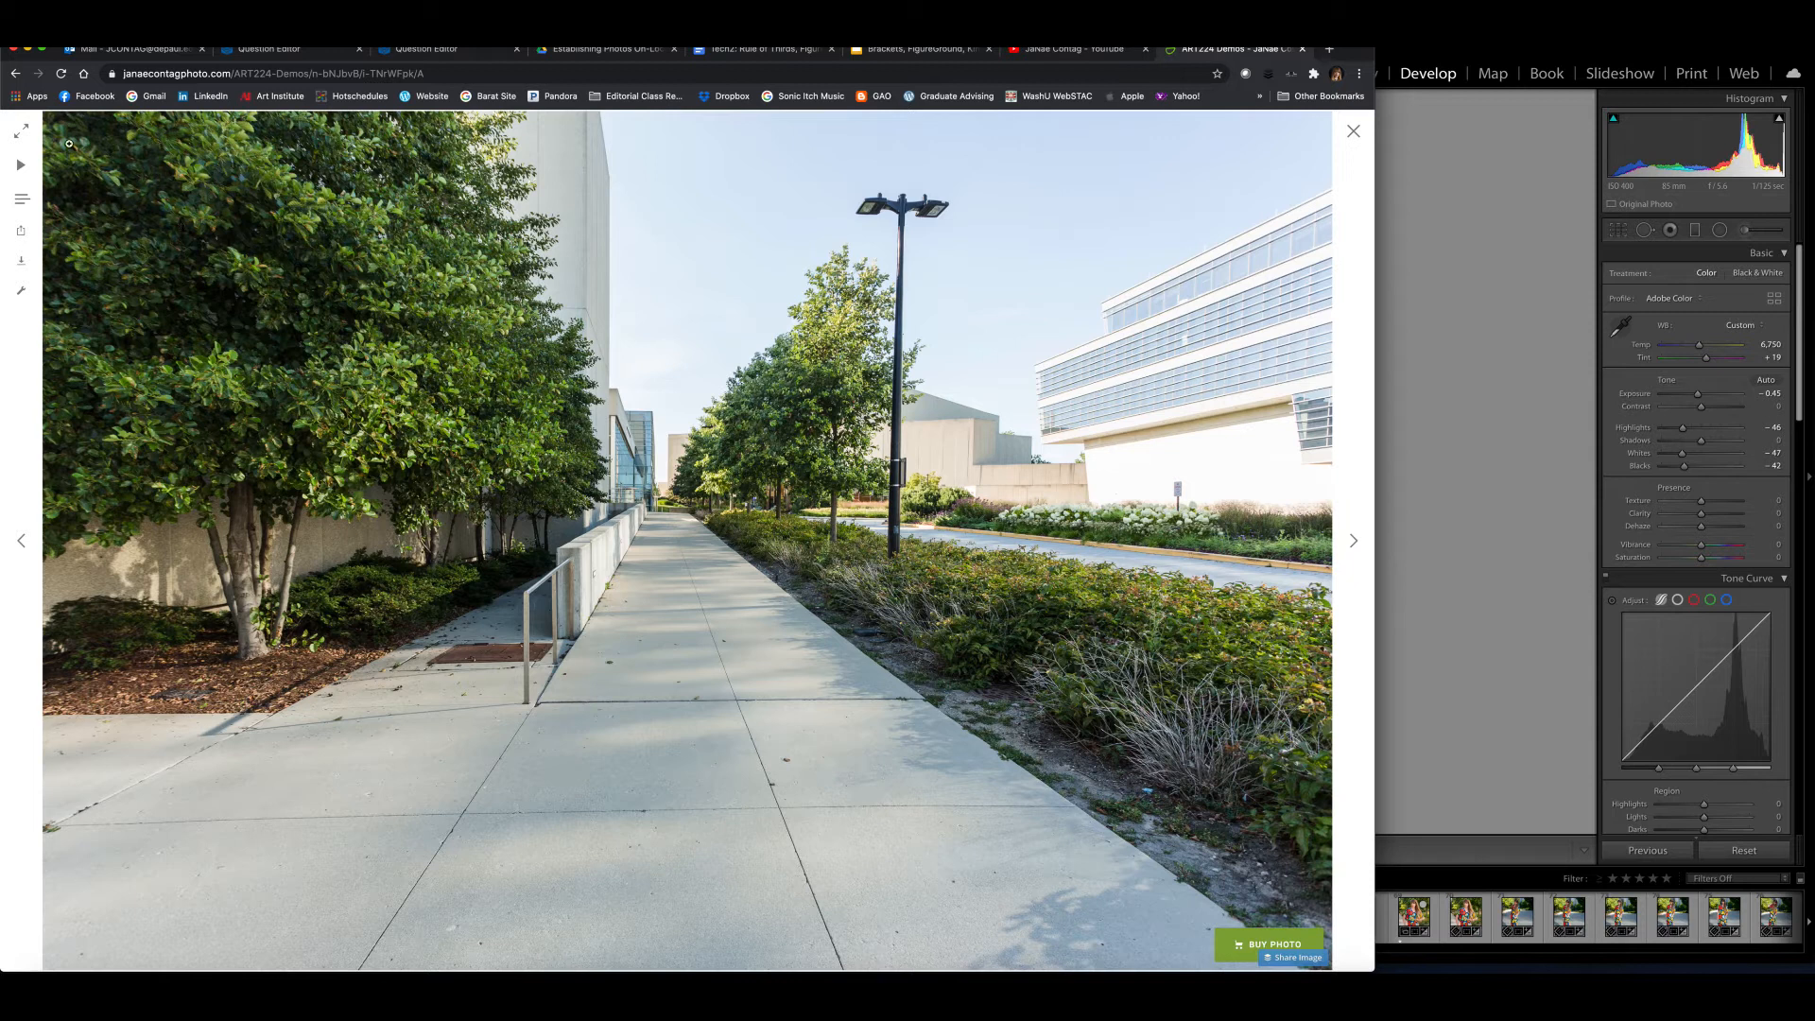
pyautogui.moveTo(1012, 251)
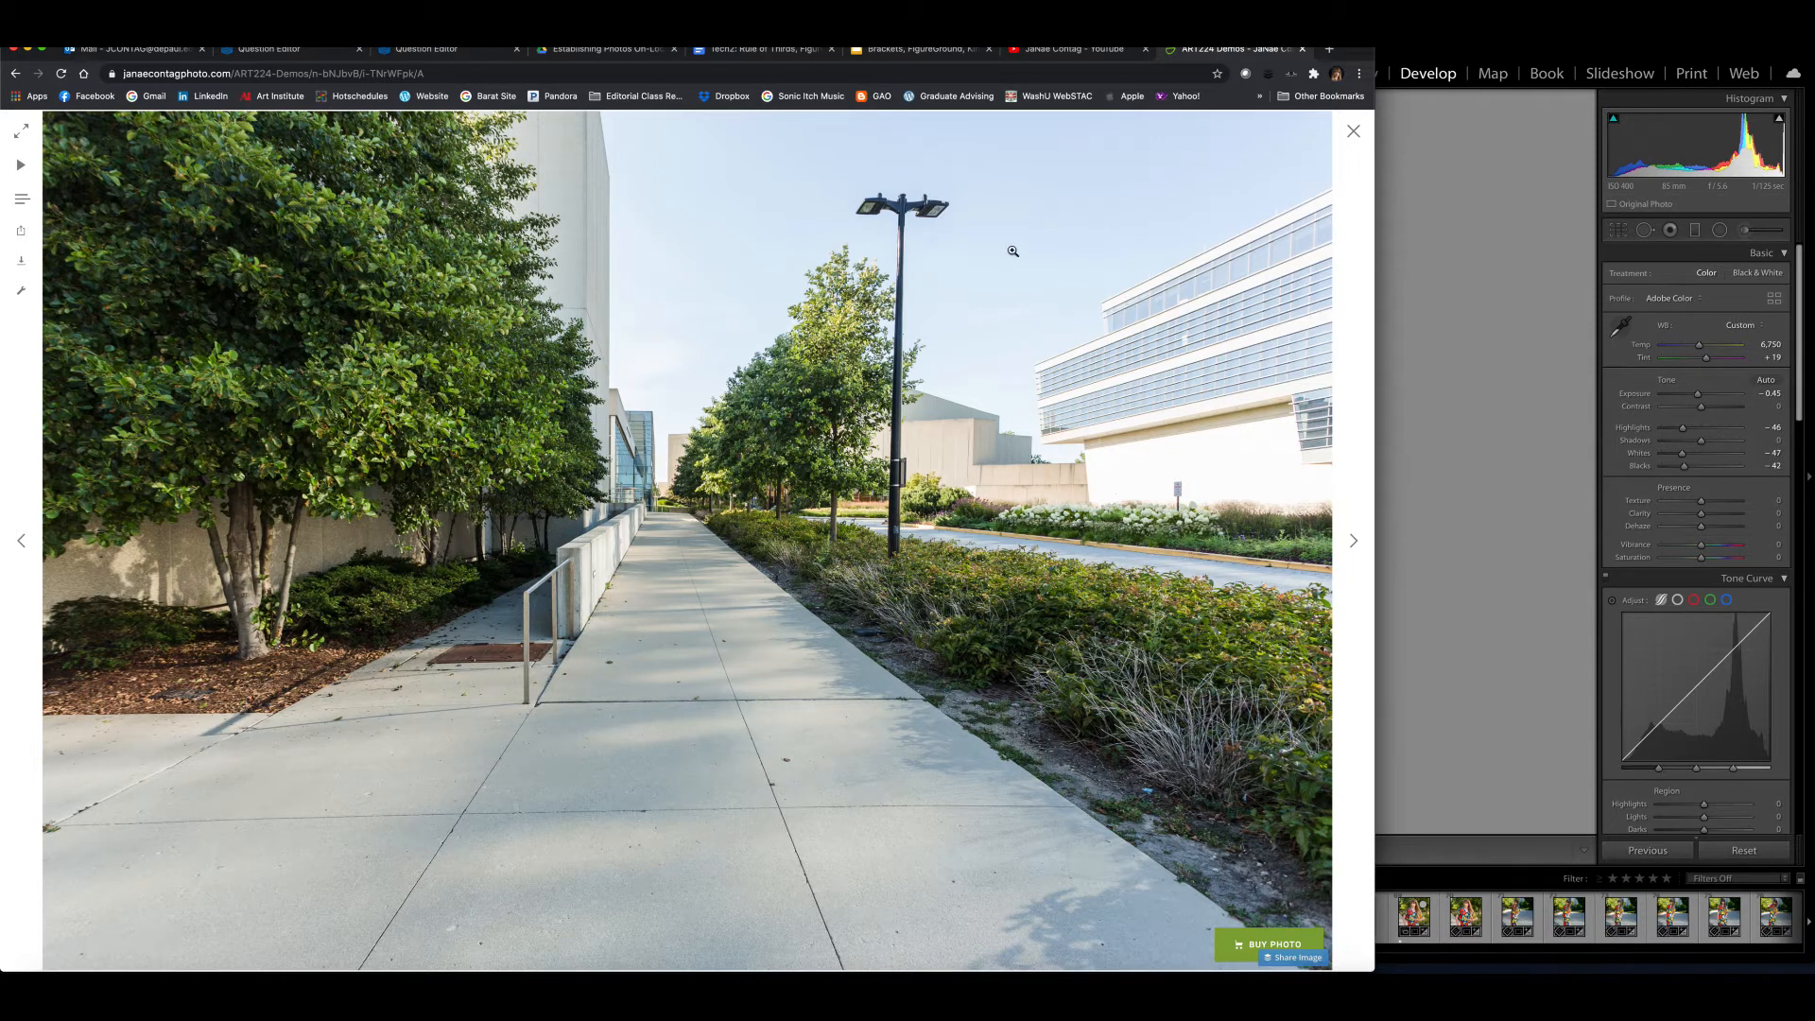
pyautogui.moveTo(766, 428)
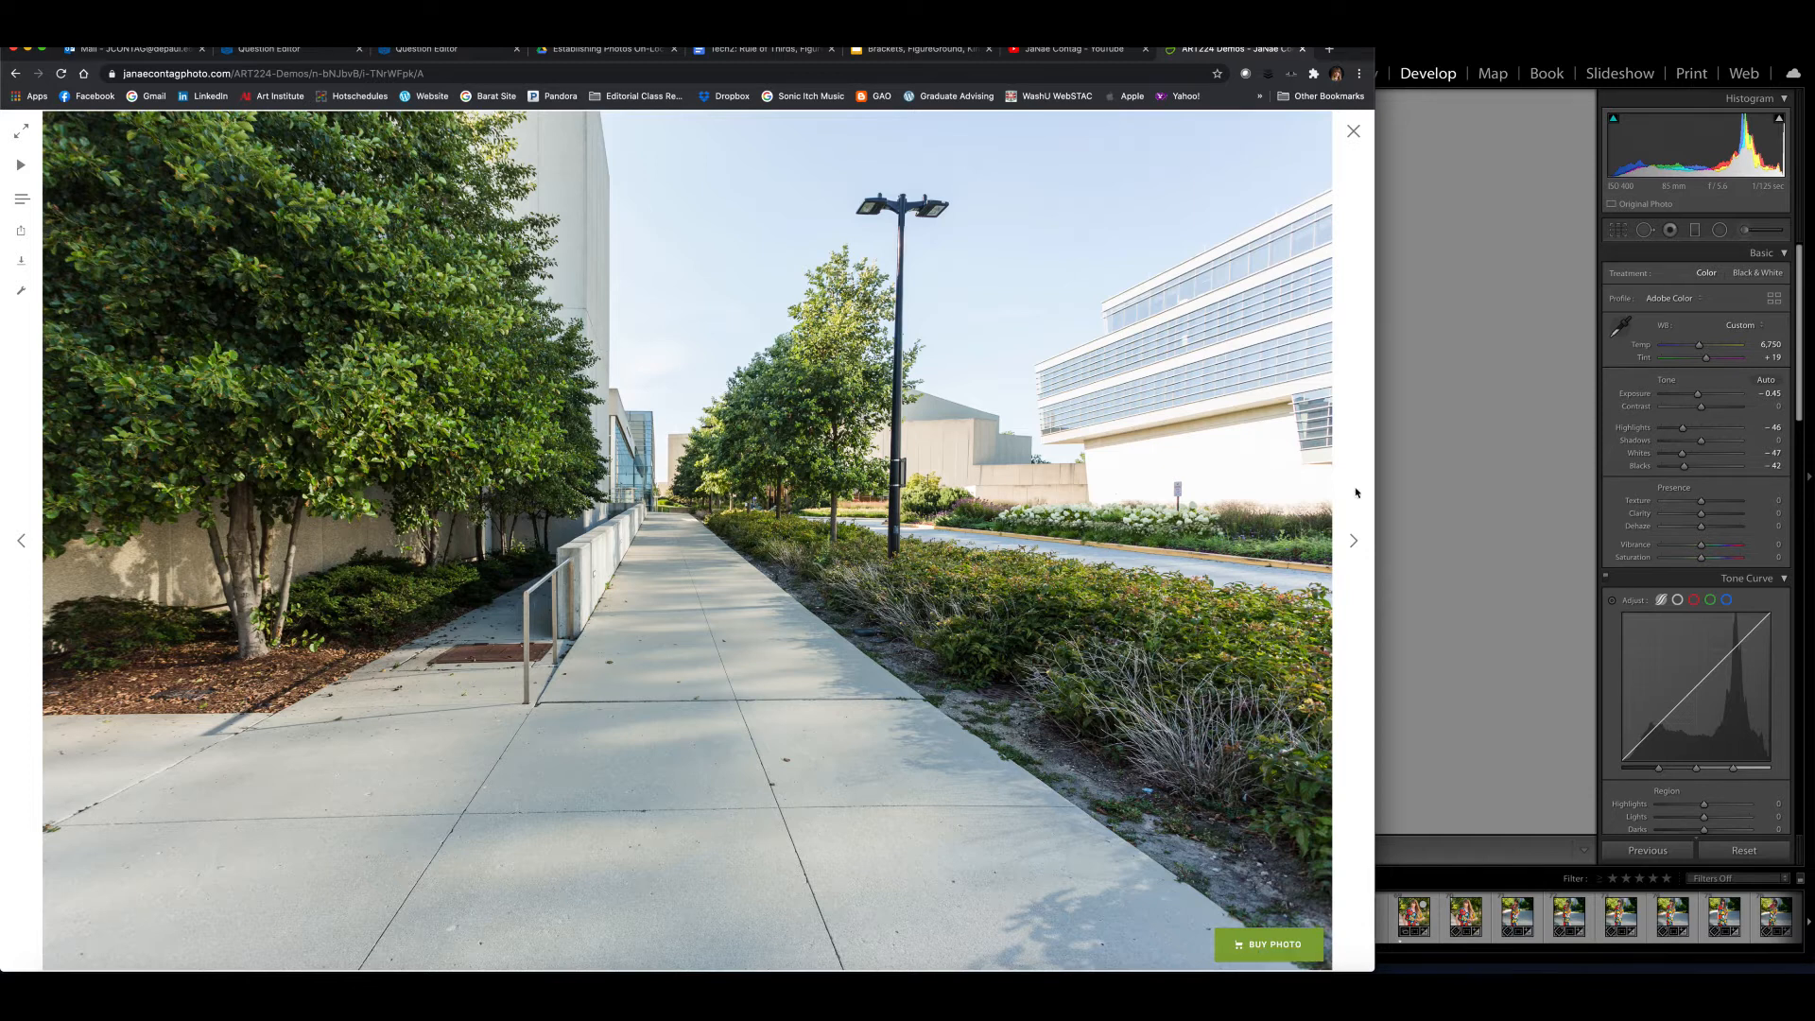
pyautogui.moveTo(1169, 494)
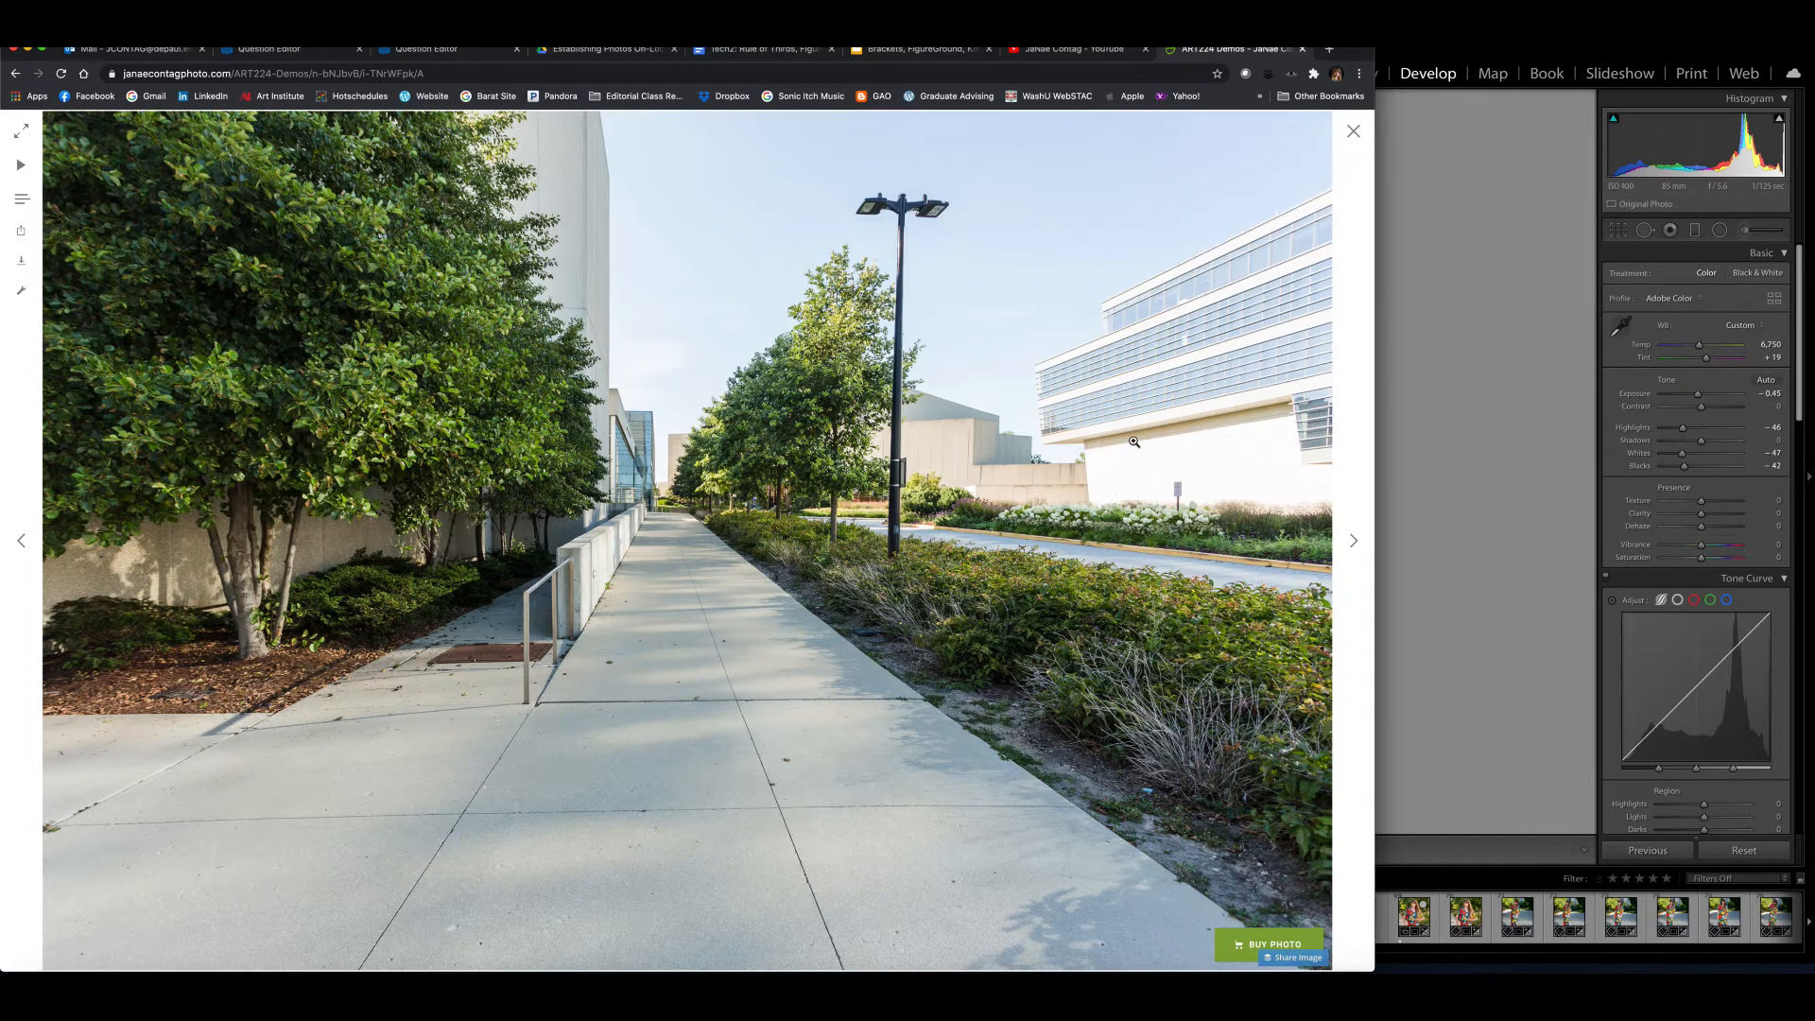
pyautogui.moveTo(1176, 473)
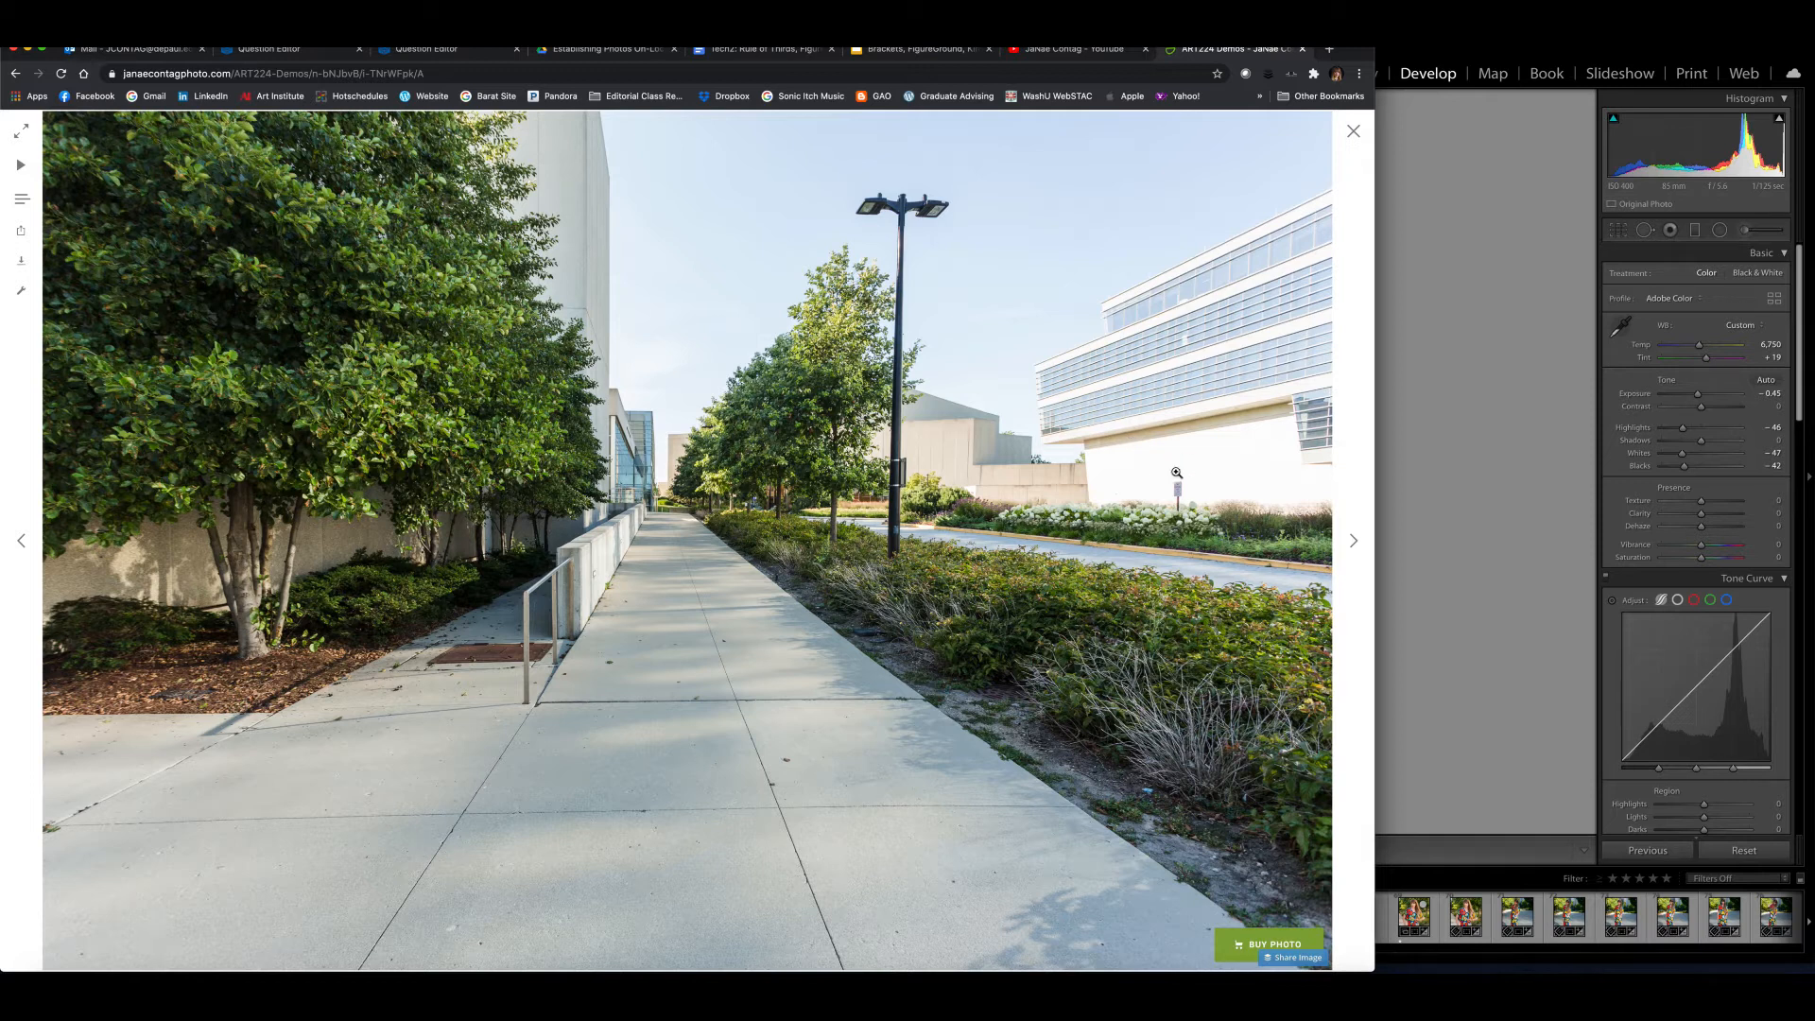
pyautogui.moveTo(1095, 417)
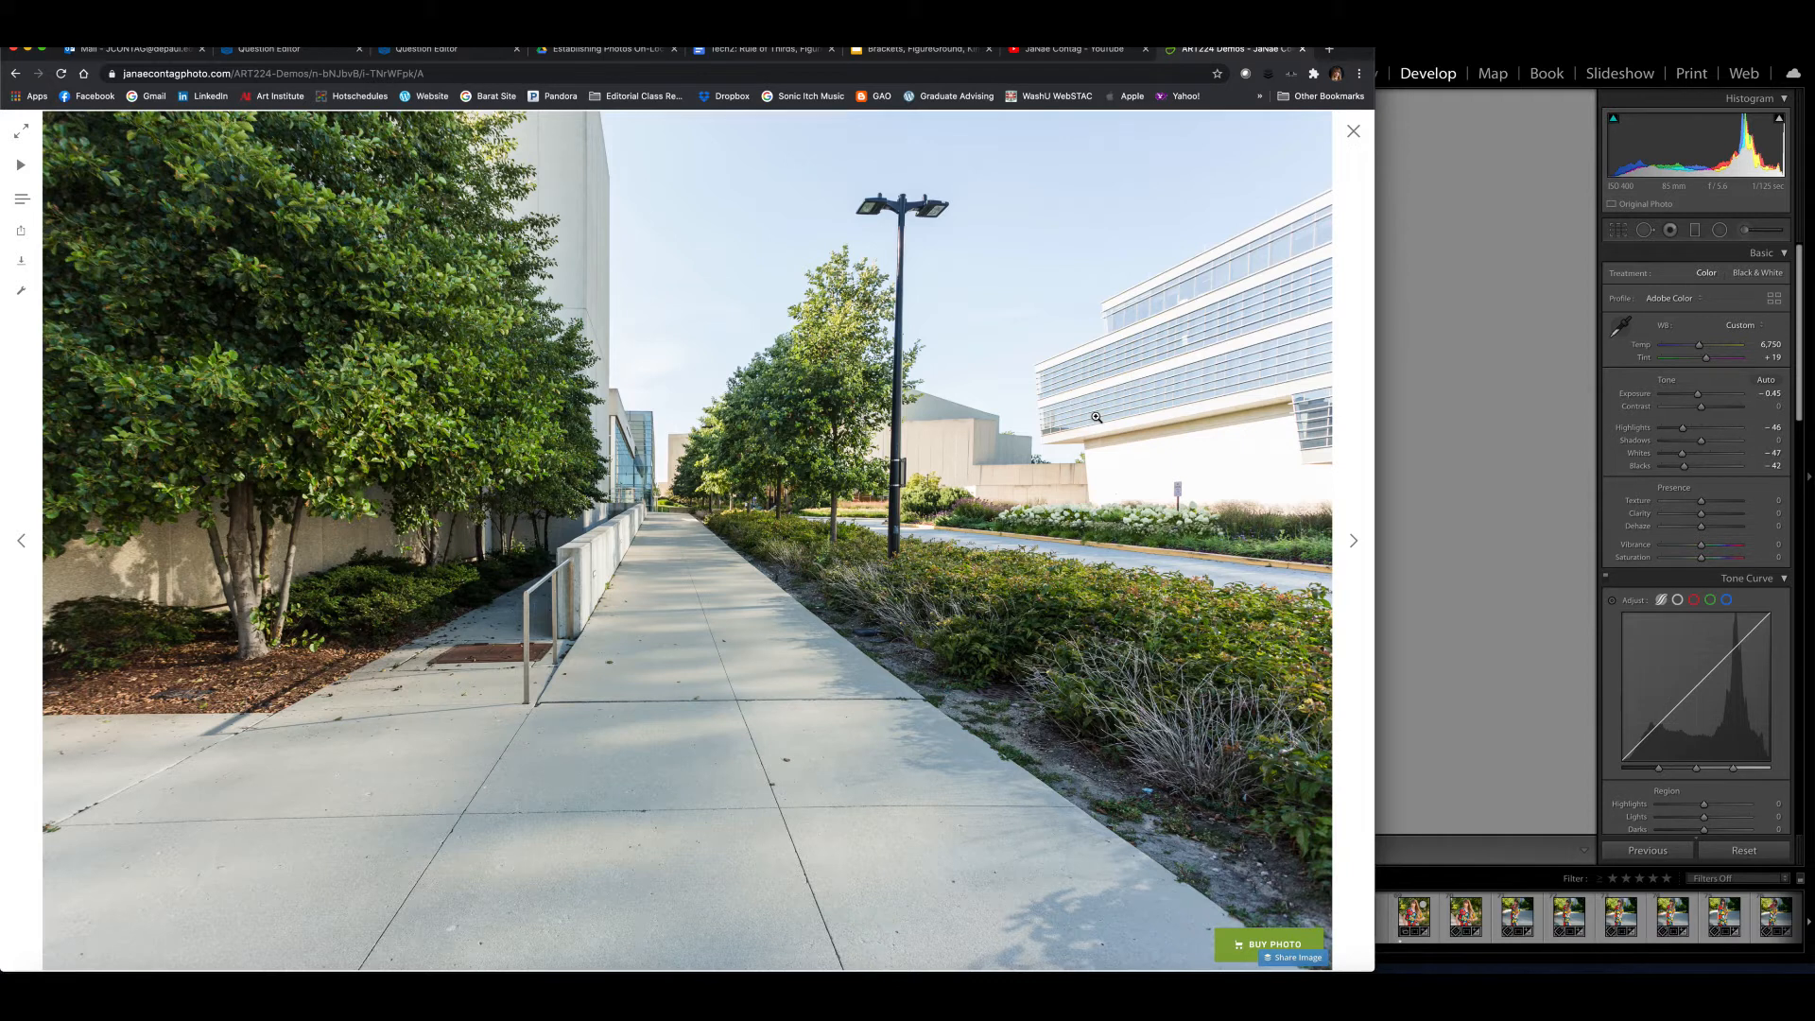
pyautogui.moveTo(729, 724)
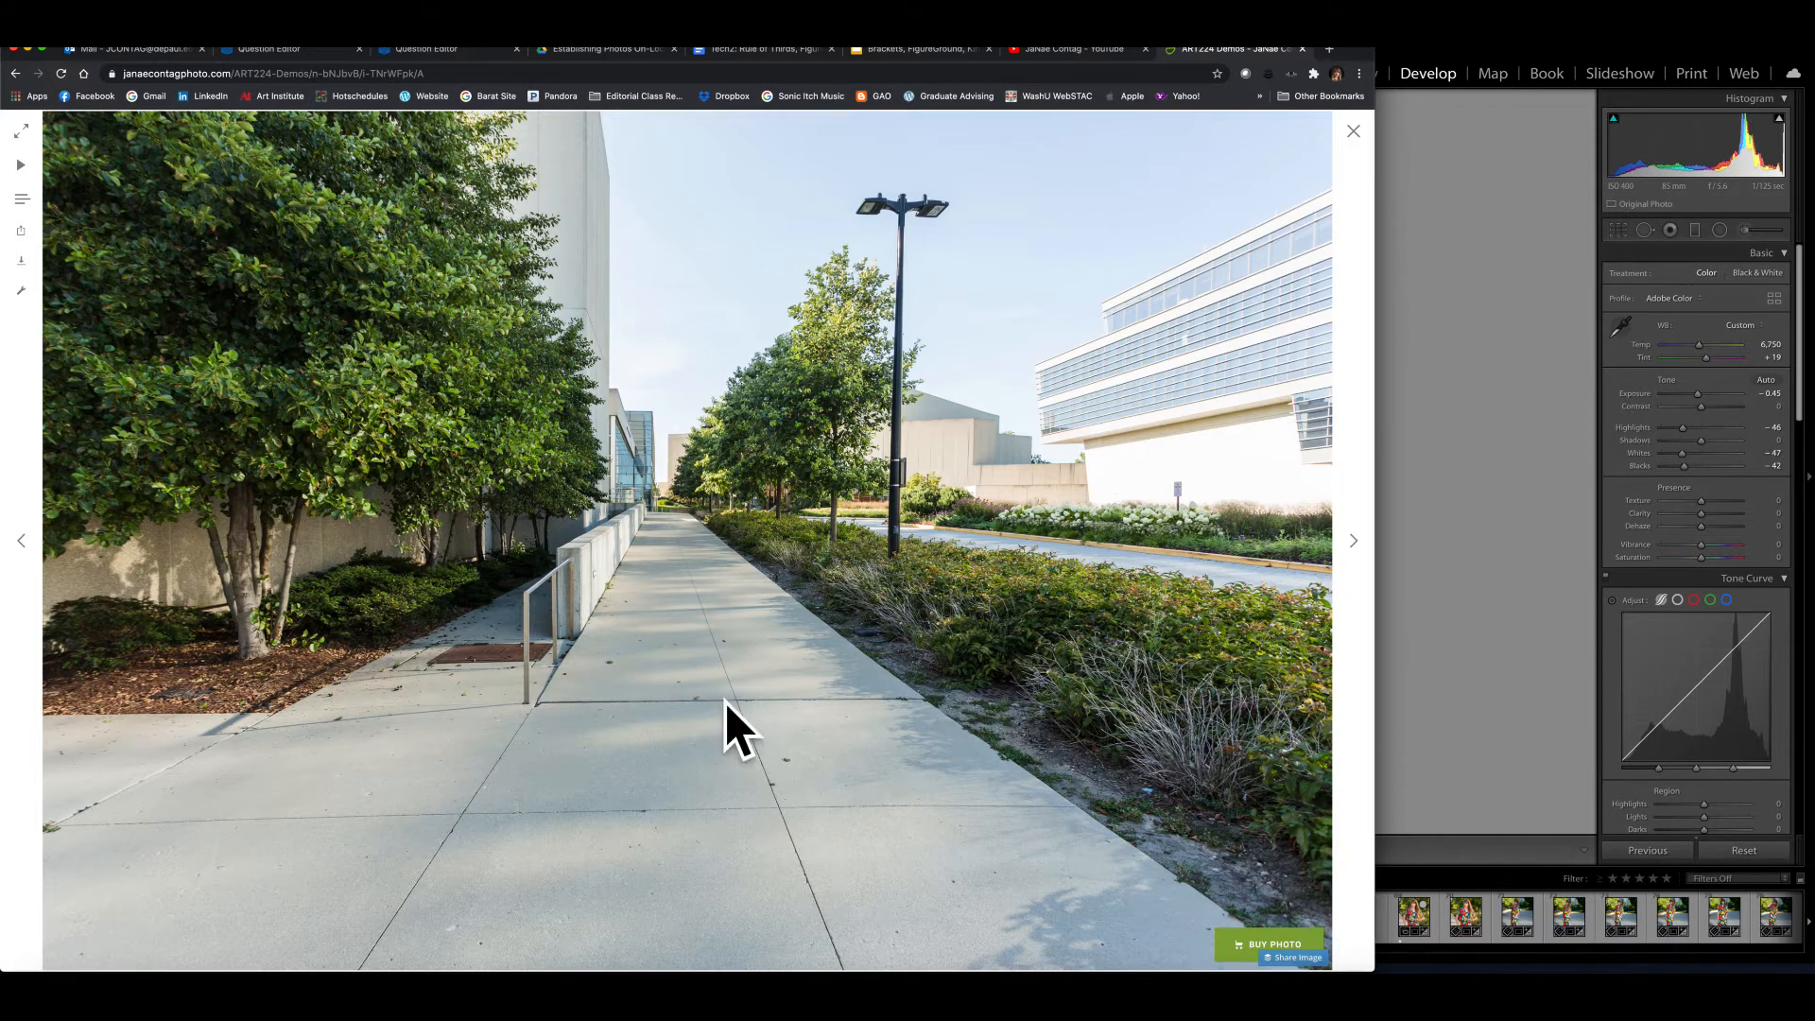
pyautogui.moveTo(1212, 381)
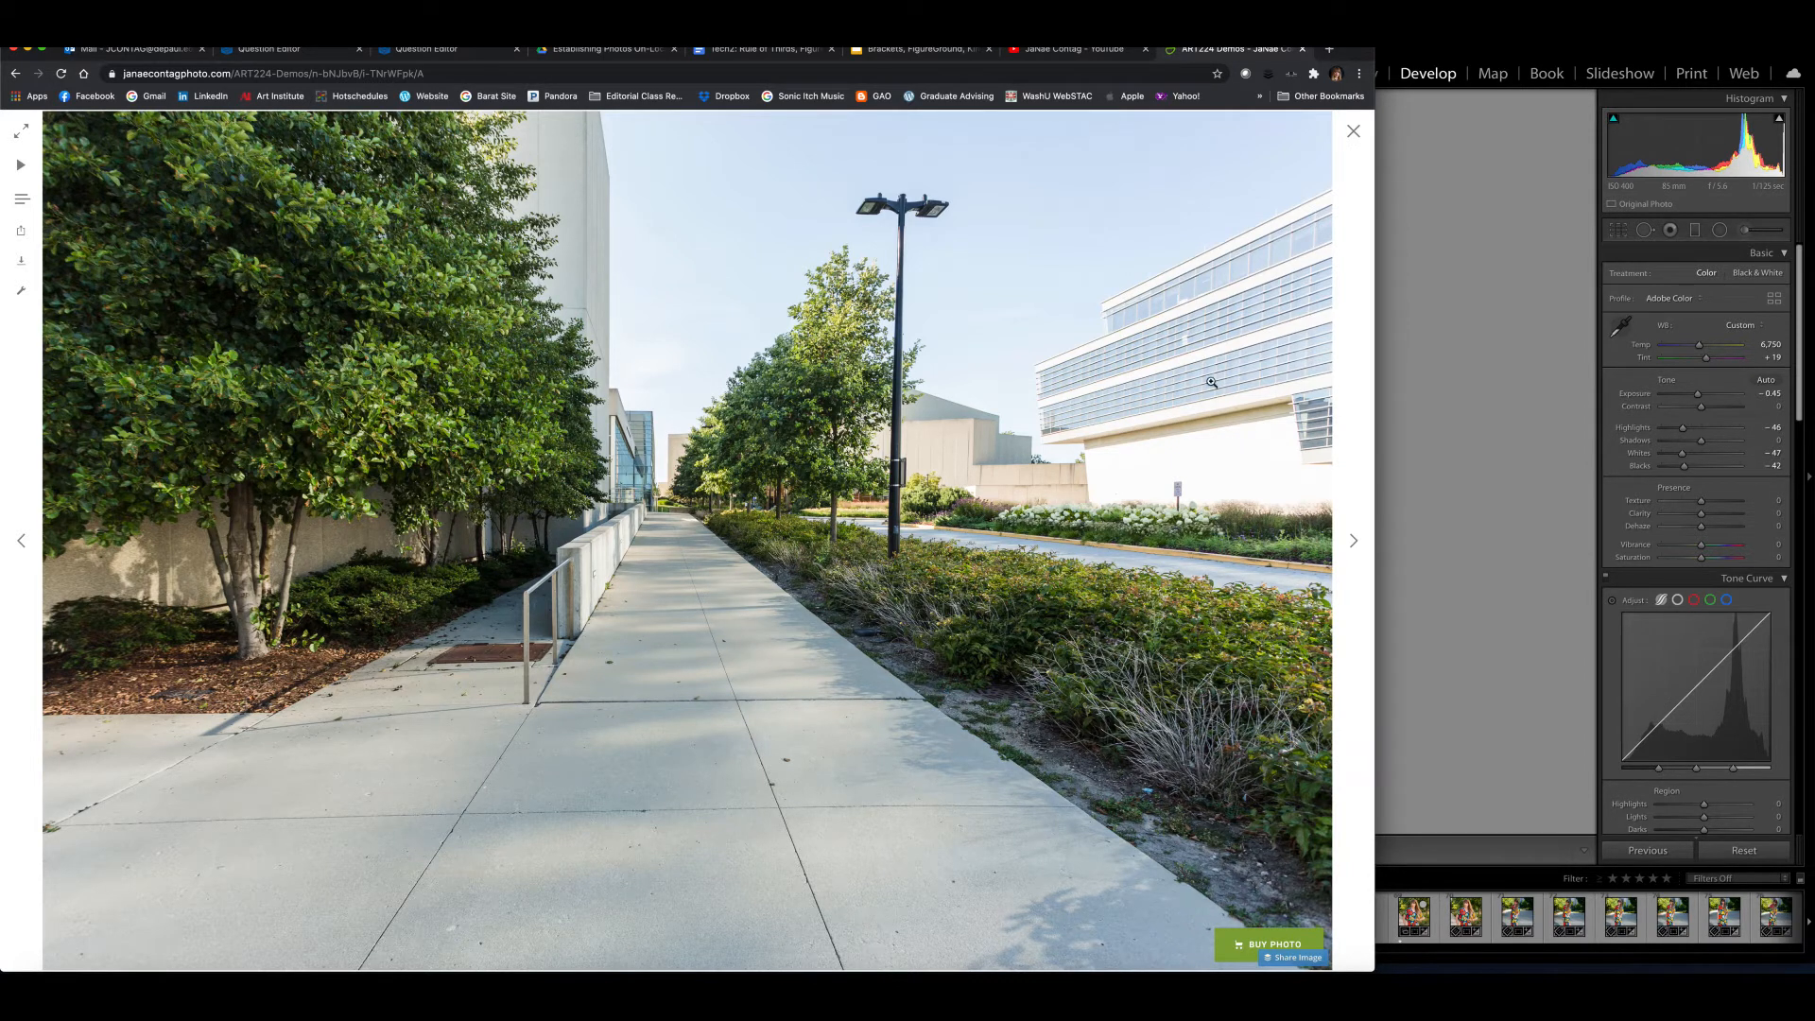
pyautogui.moveTo(1132, 572)
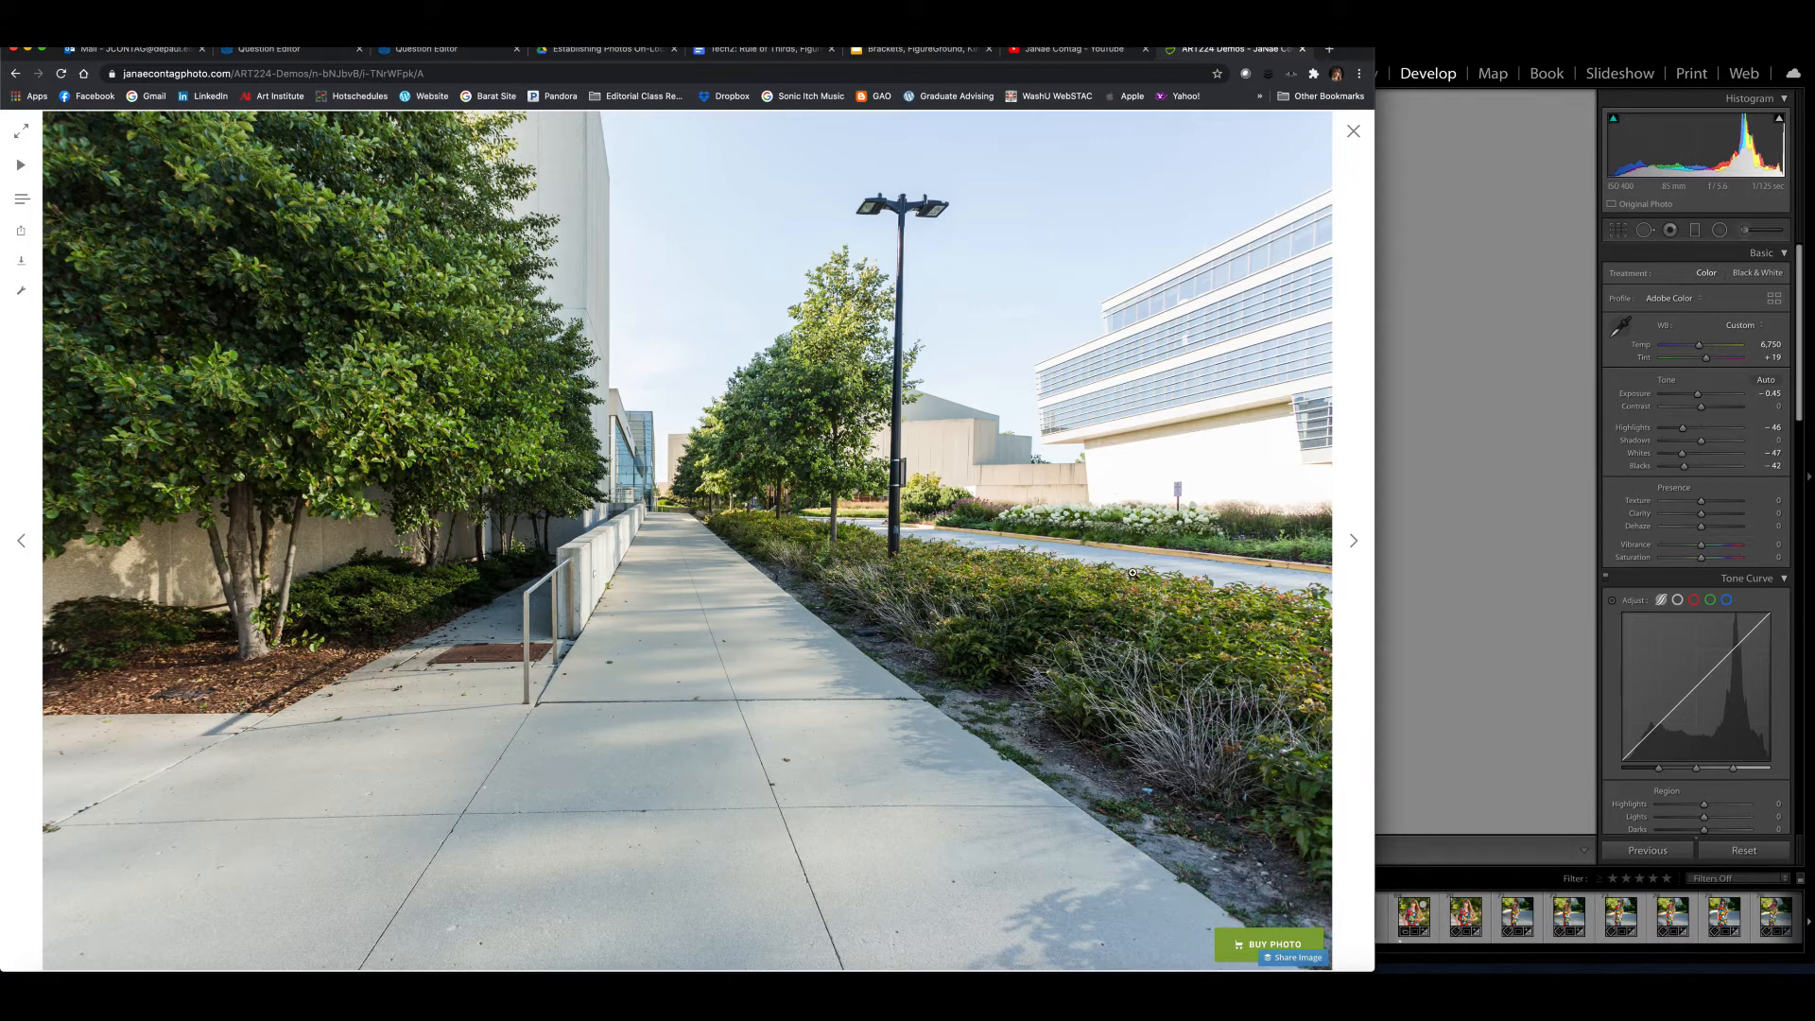
pyautogui.moveTo(867, 660)
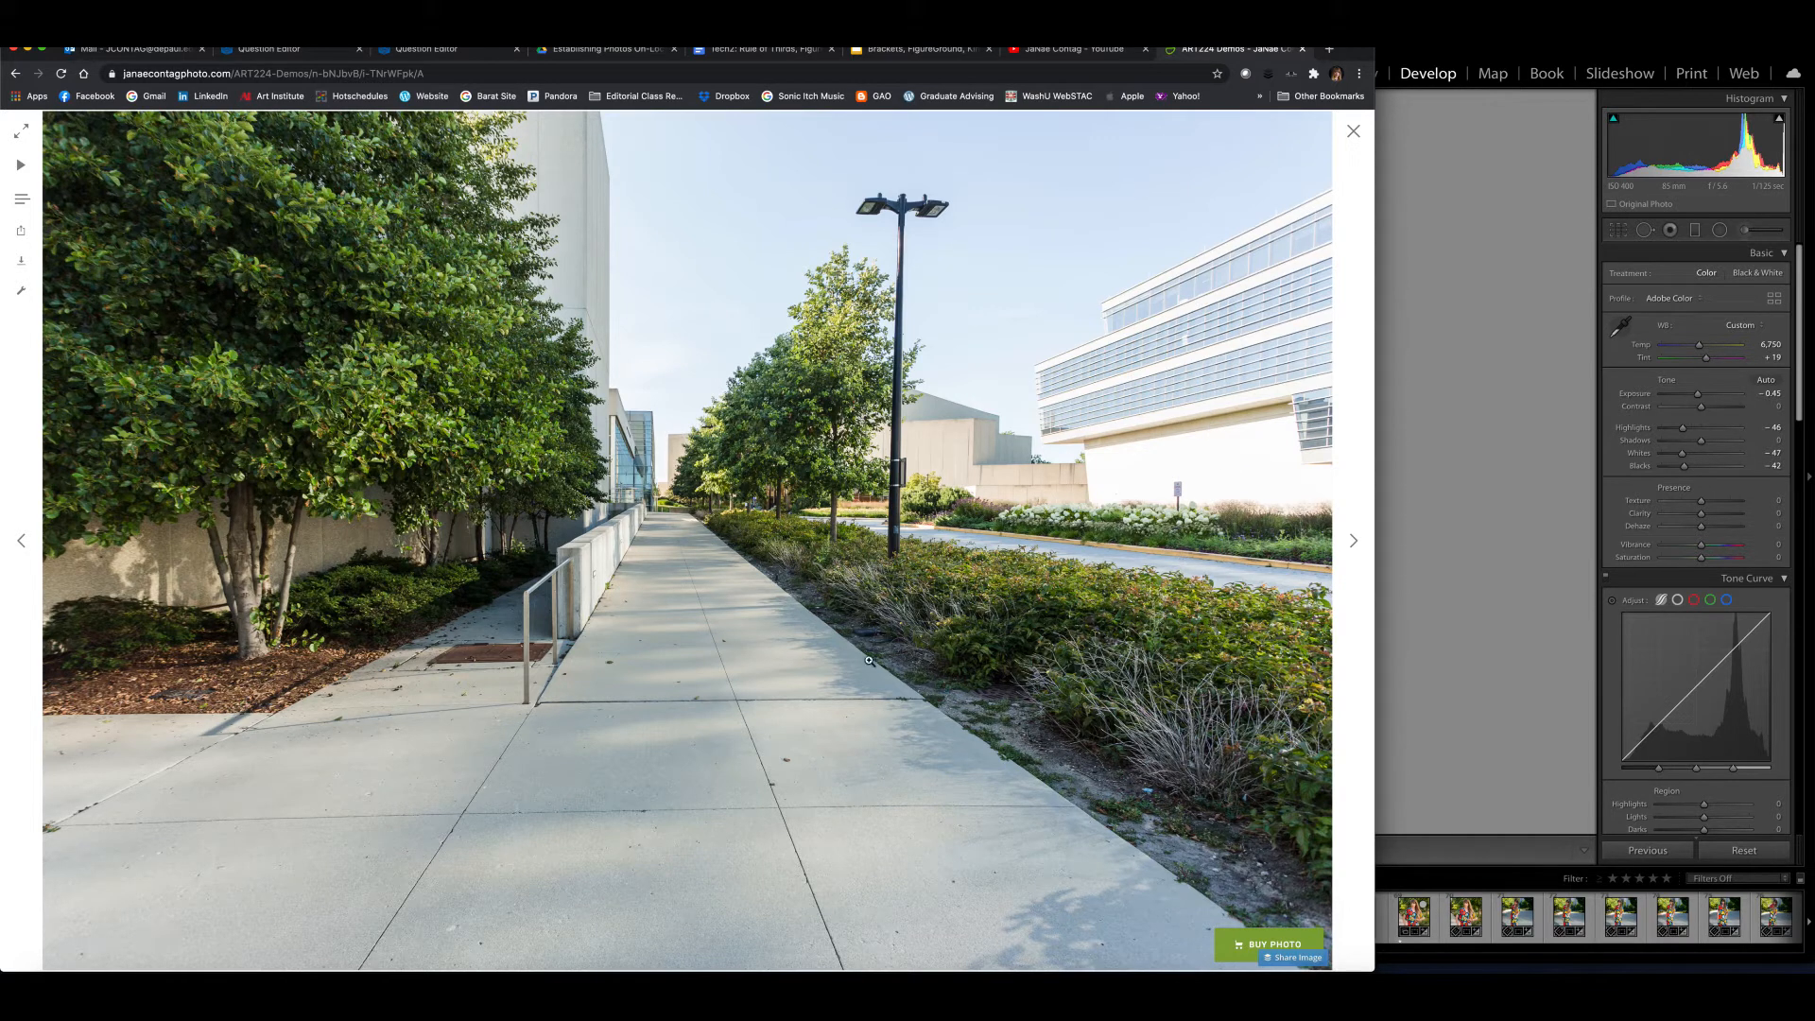
pyautogui.moveTo(949, 716)
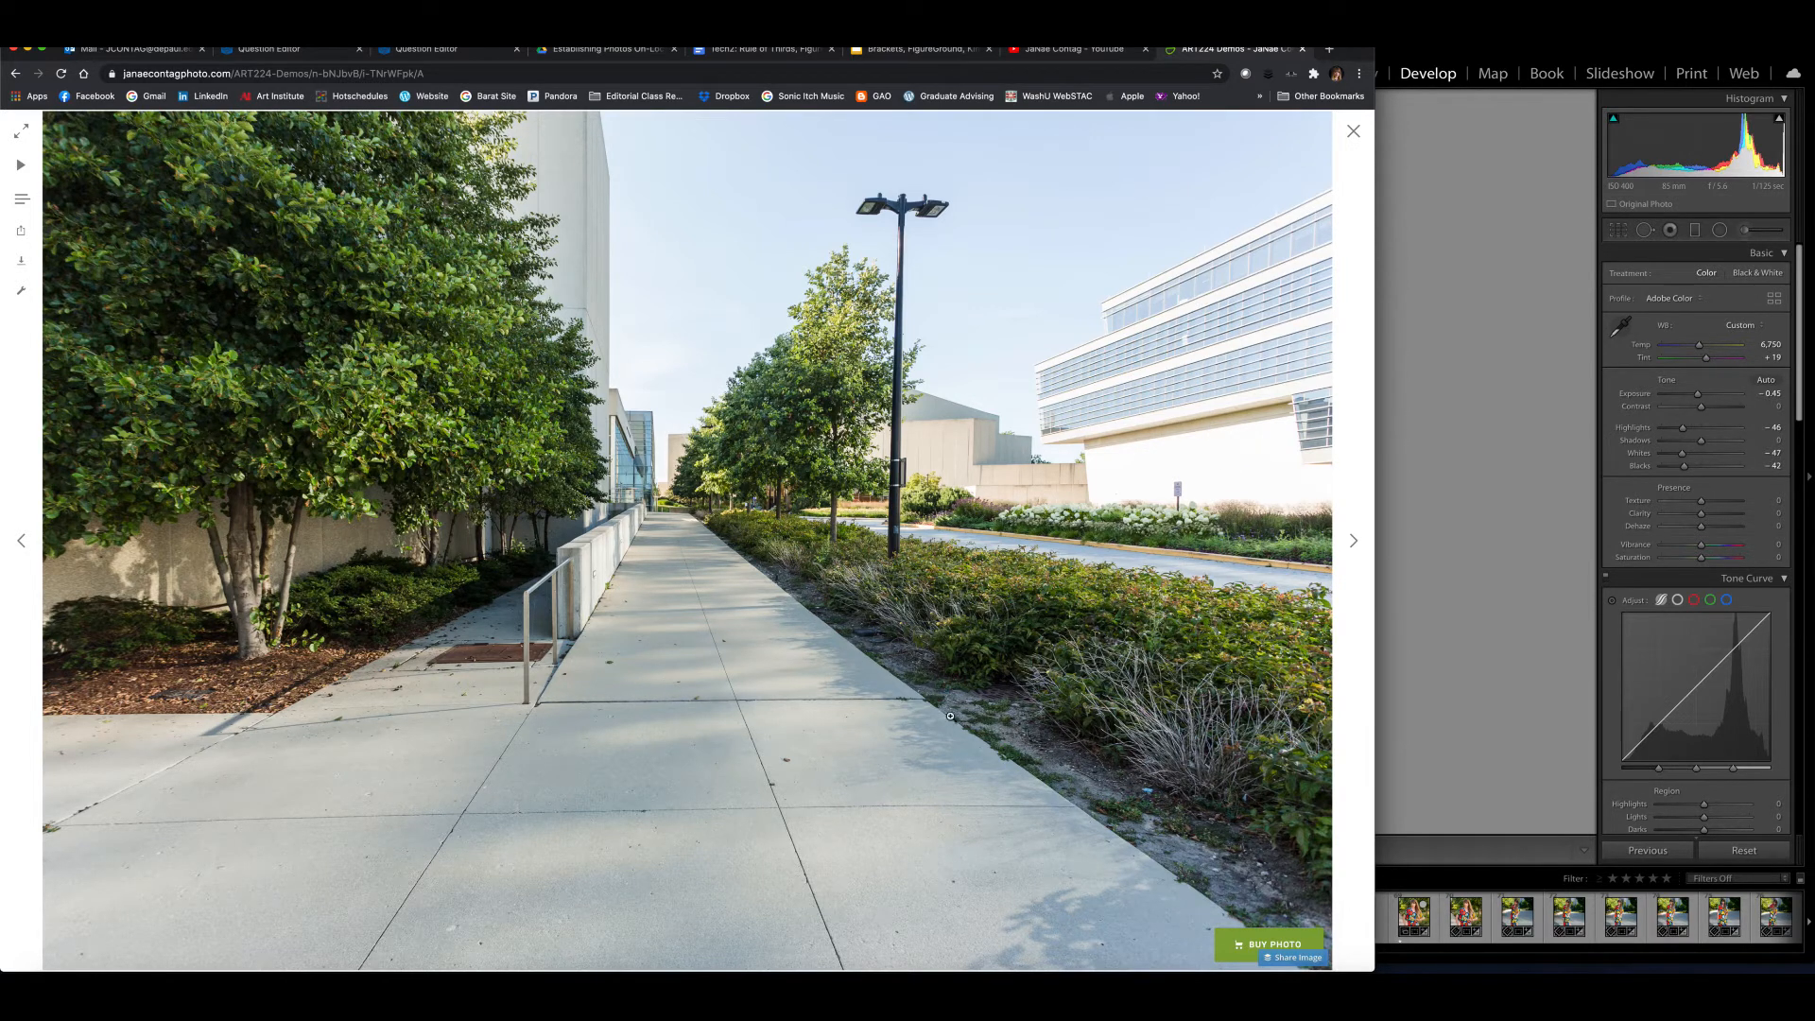
pyautogui.moveTo(860, 631)
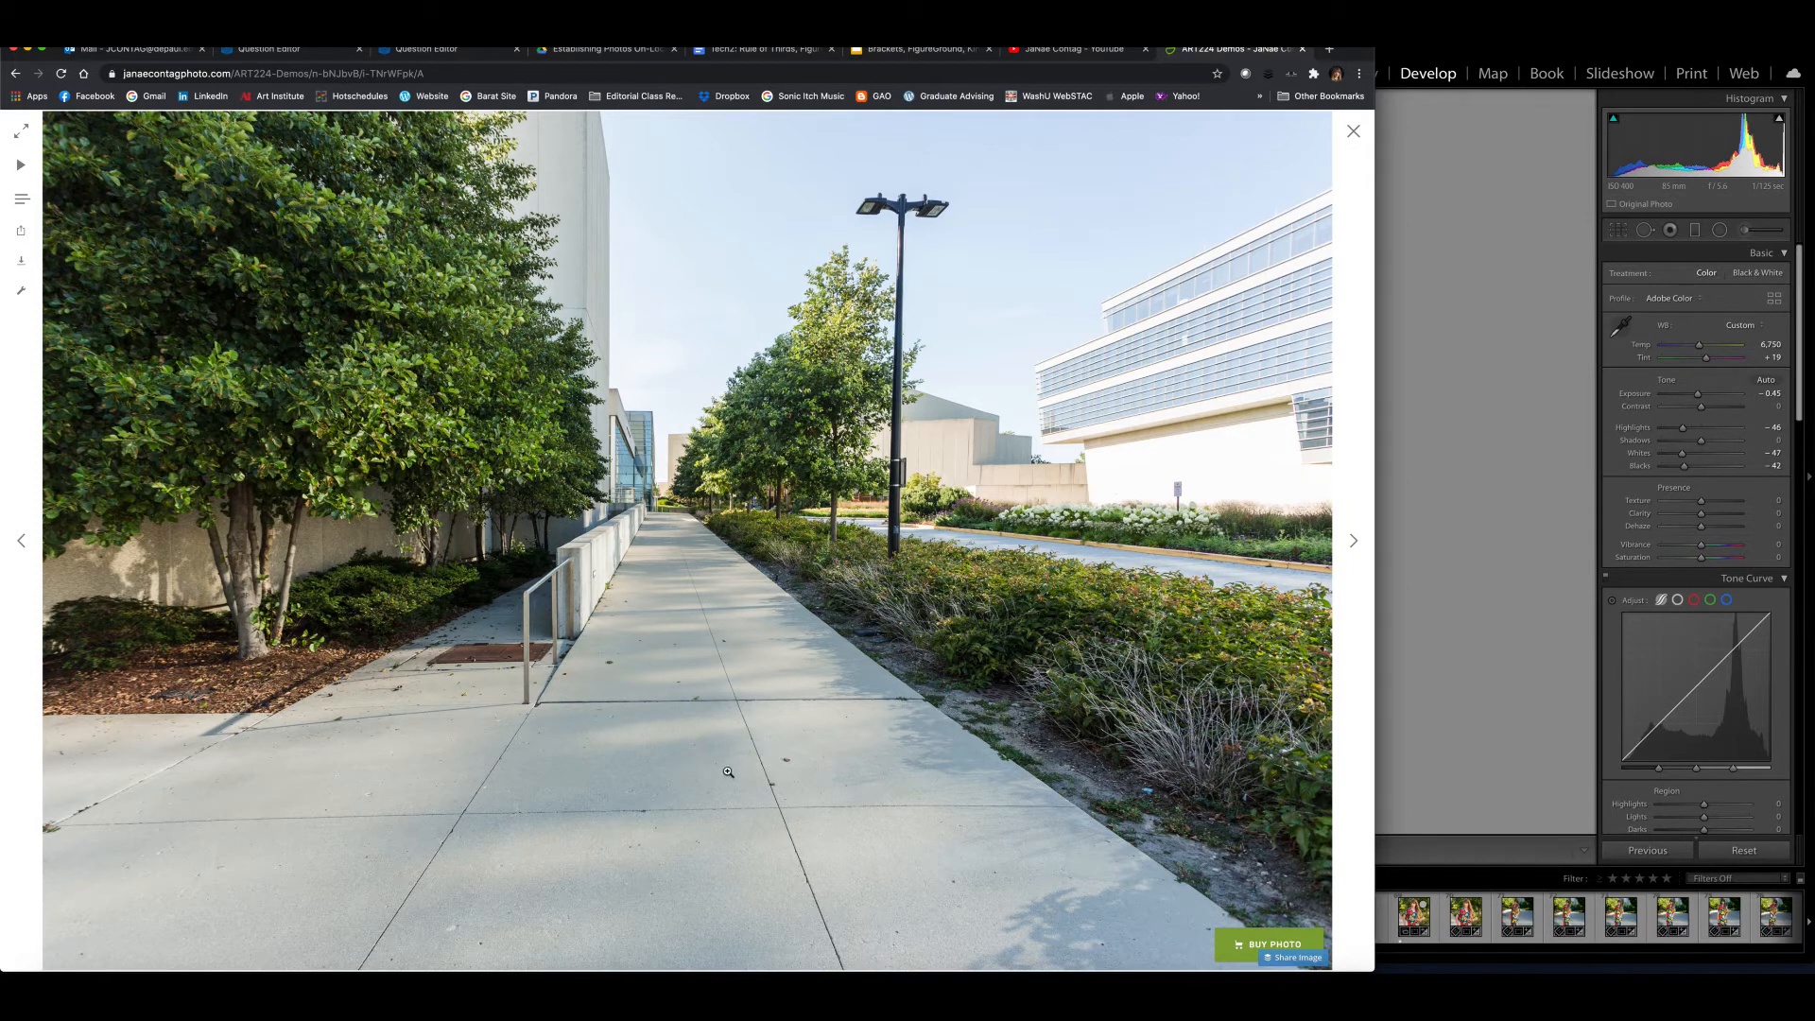
pyautogui.moveTo(612, 619)
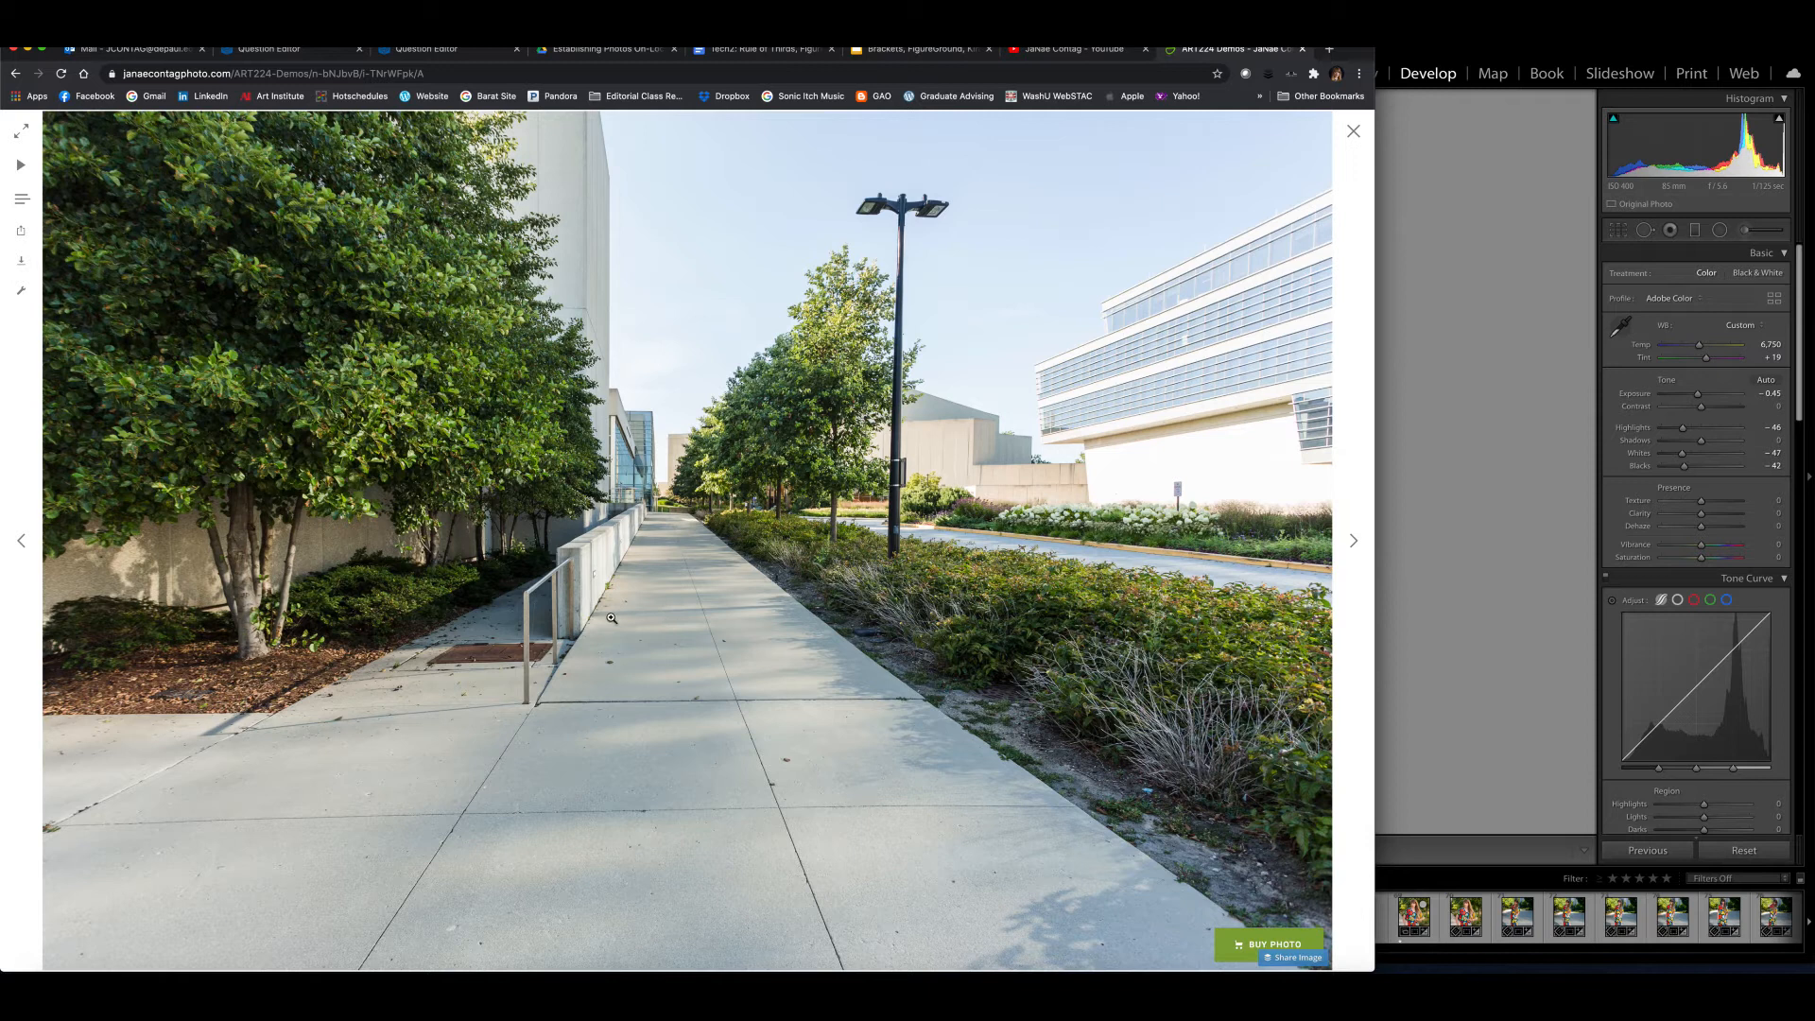
# - Advance the lightbox to the behind-the-scenes shot of the photographer on the walkway
pyautogui.click(1352, 541)
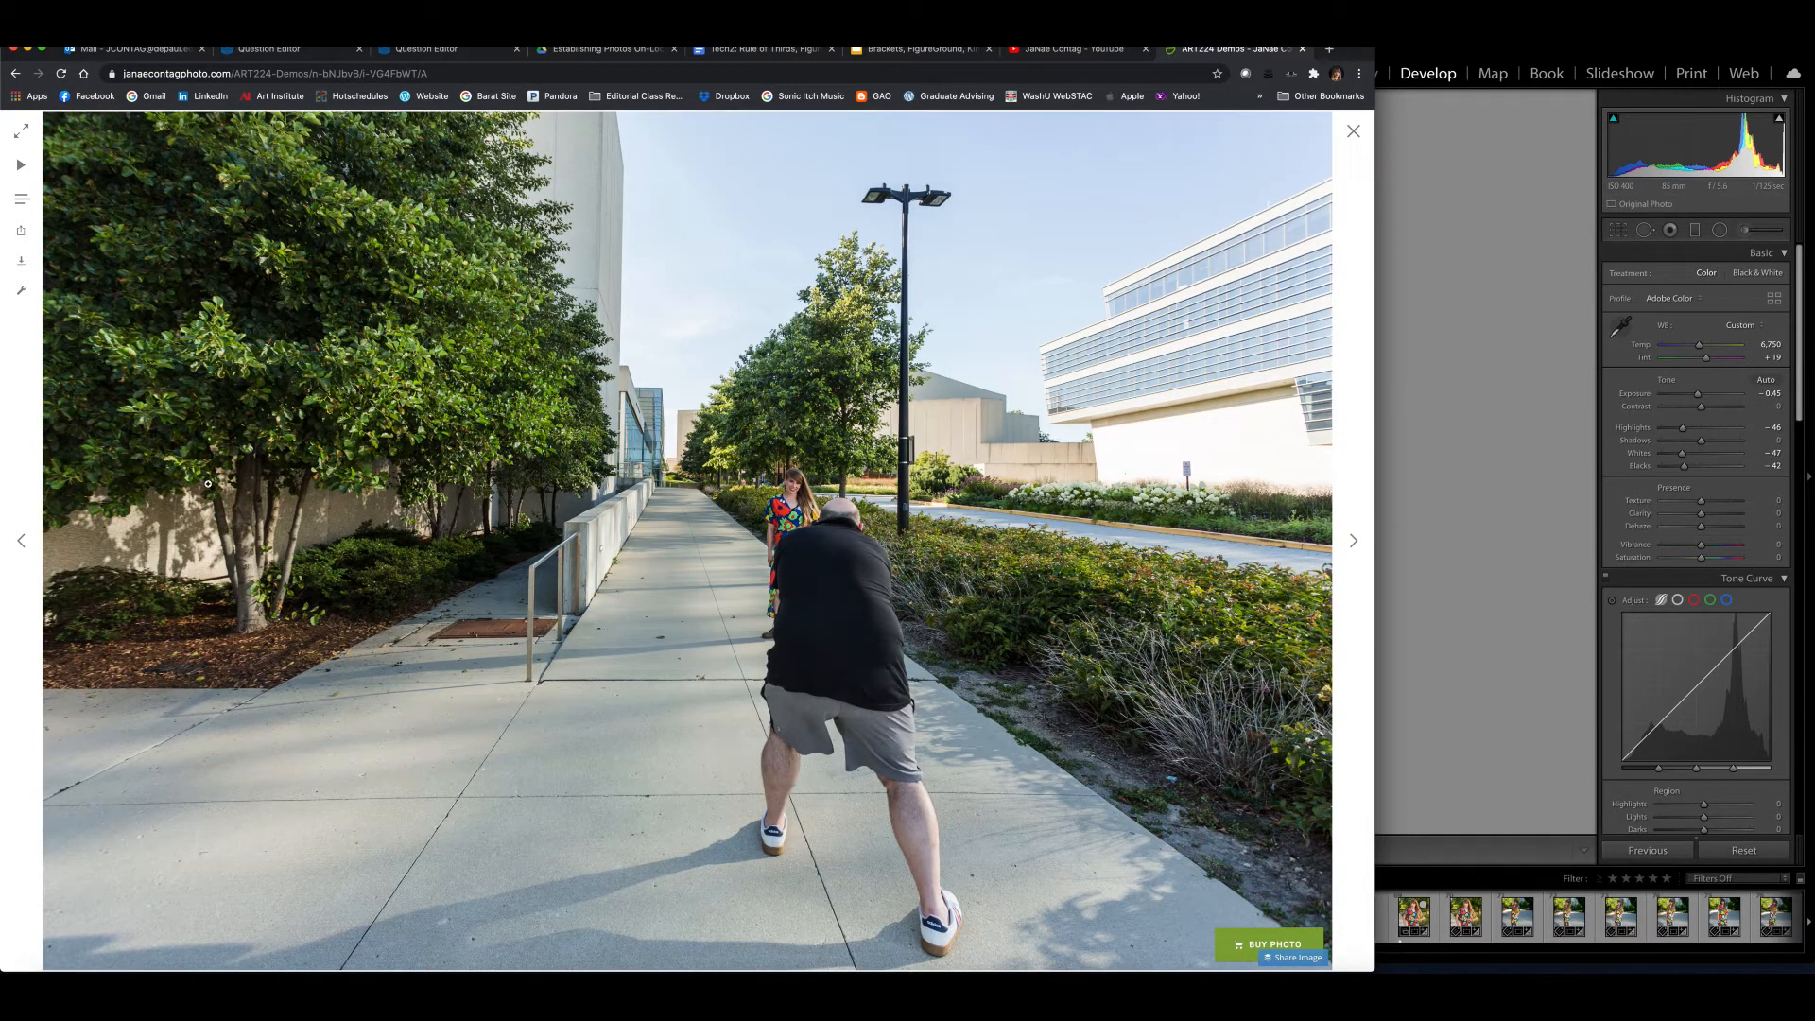
pyautogui.moveTo(810, 498)
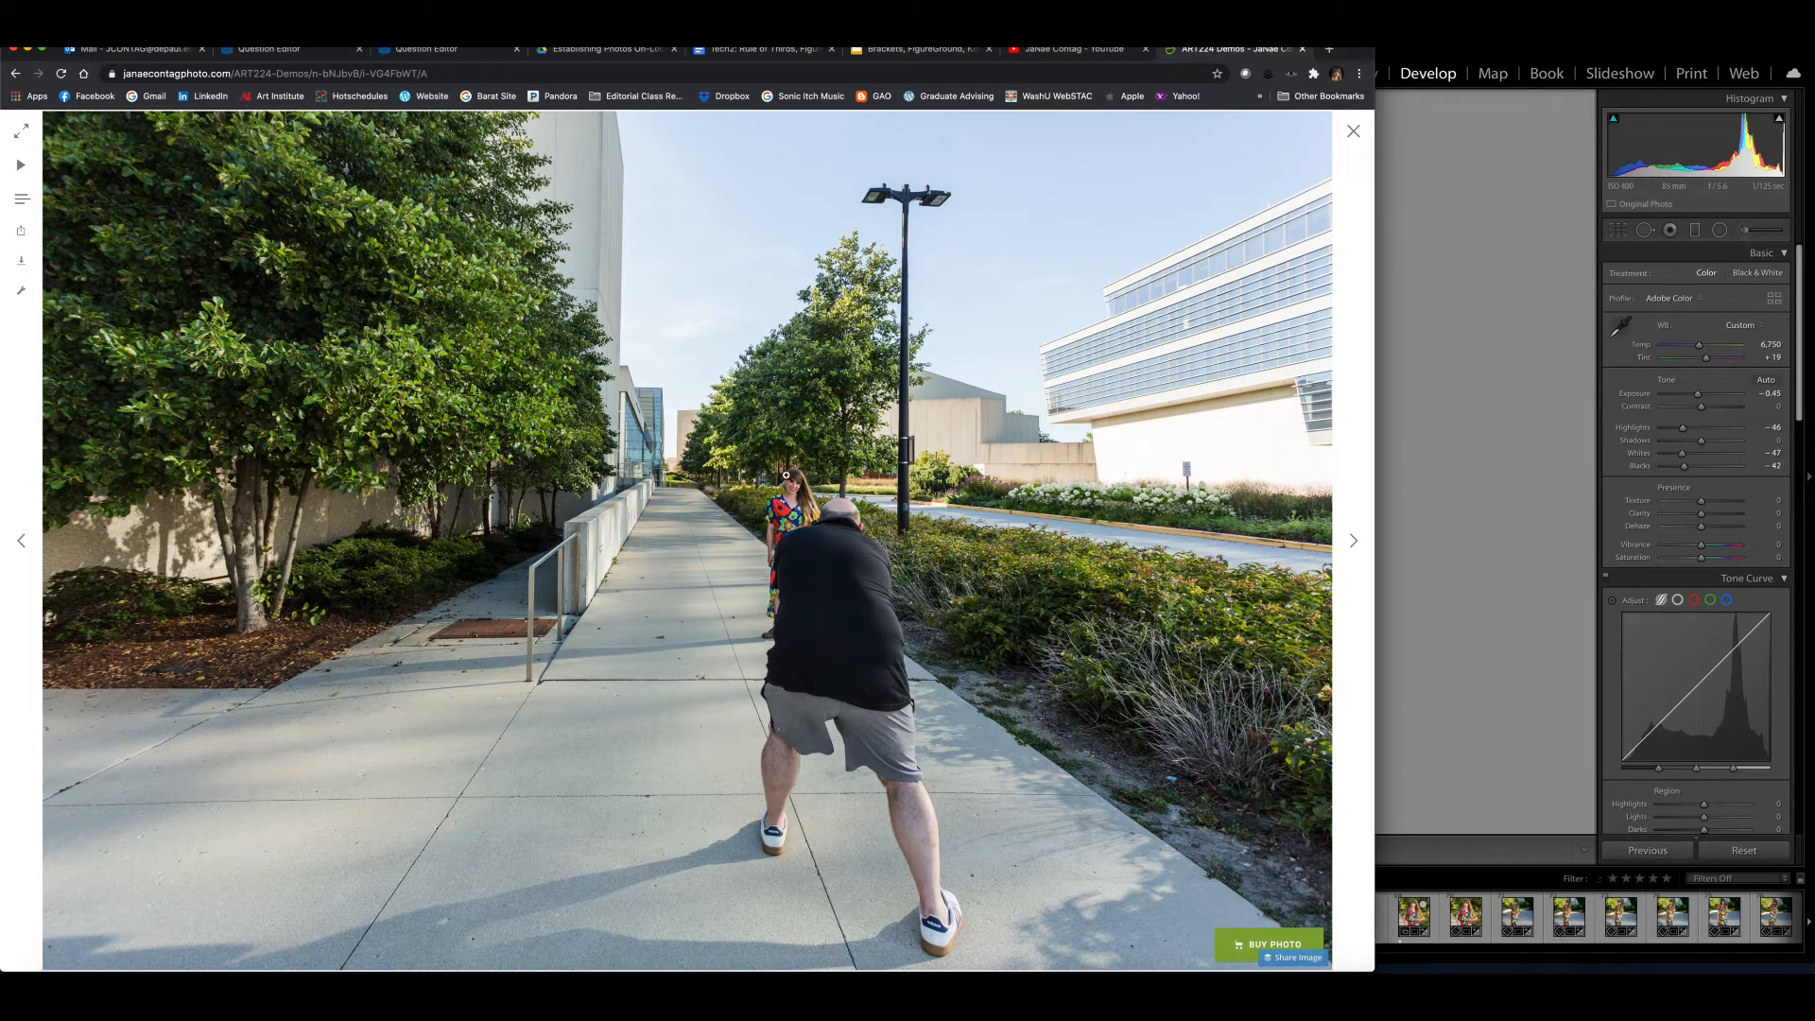
pyautogui.moveTo(1030, 417)
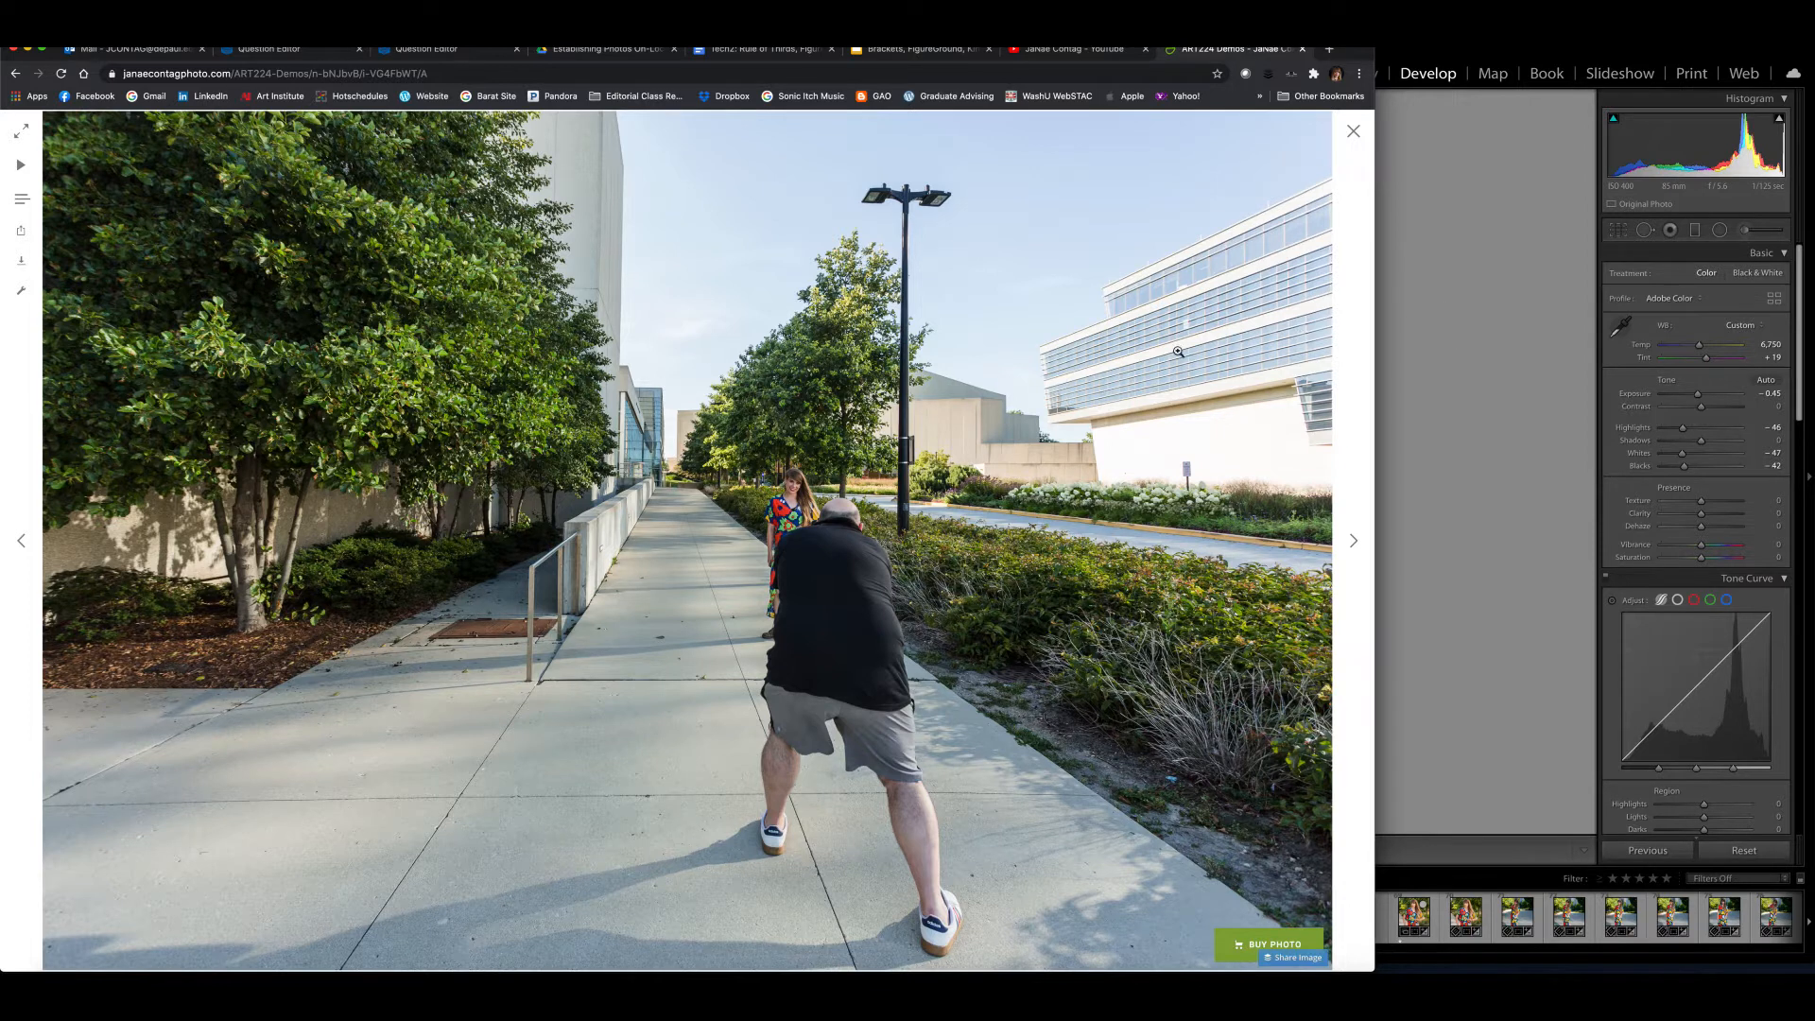
pyautogui.moveTo(1129, 363)
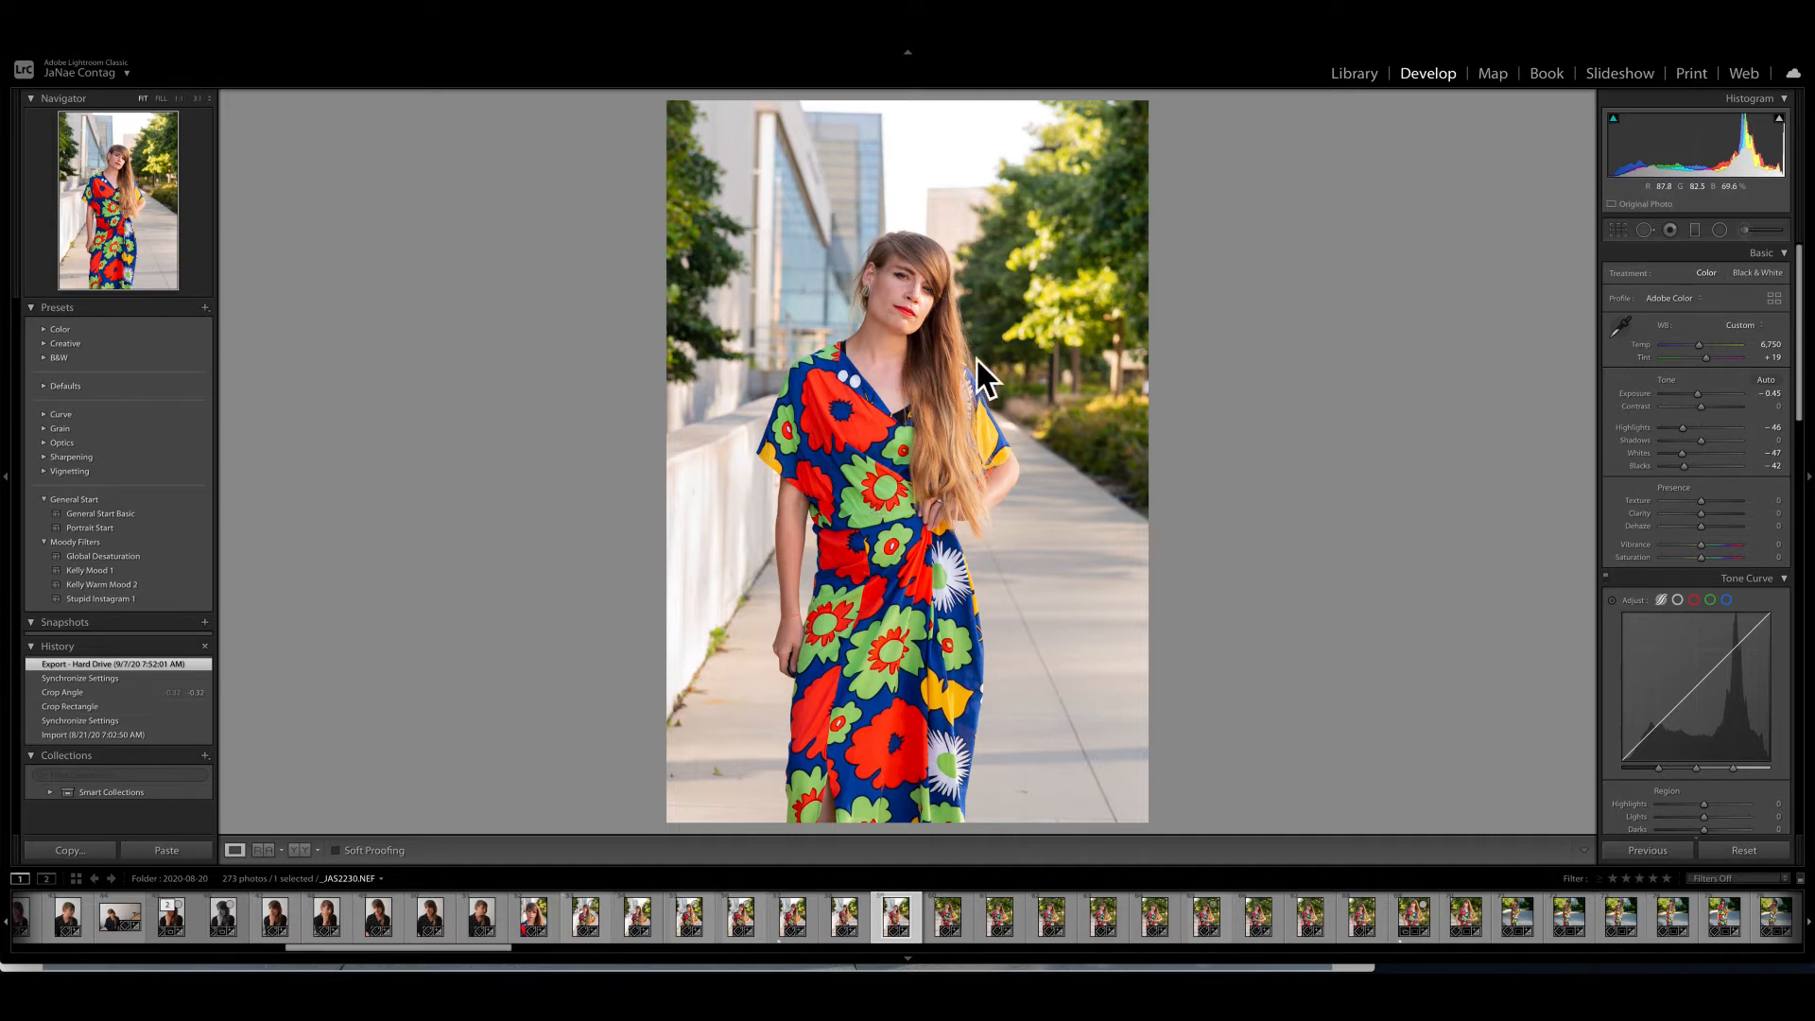
pyautogui.moveTo(1352, 521)
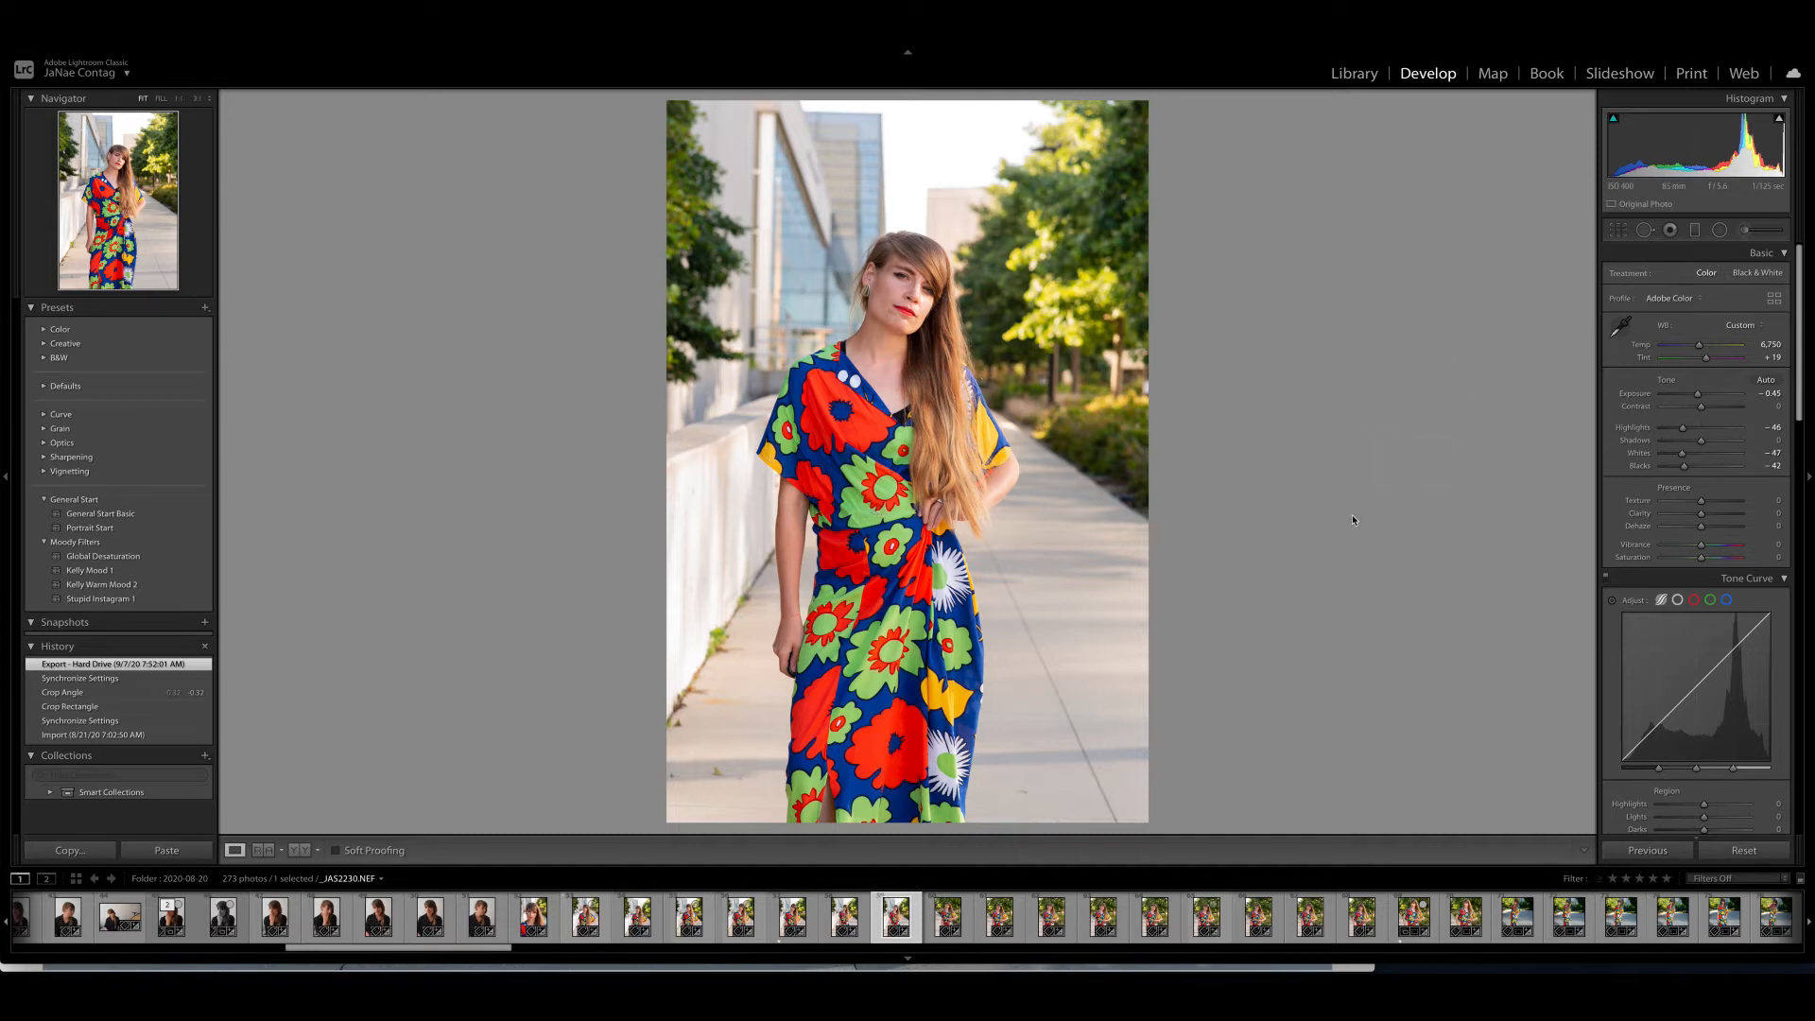
pyautogui.moveTo(1174, 628)
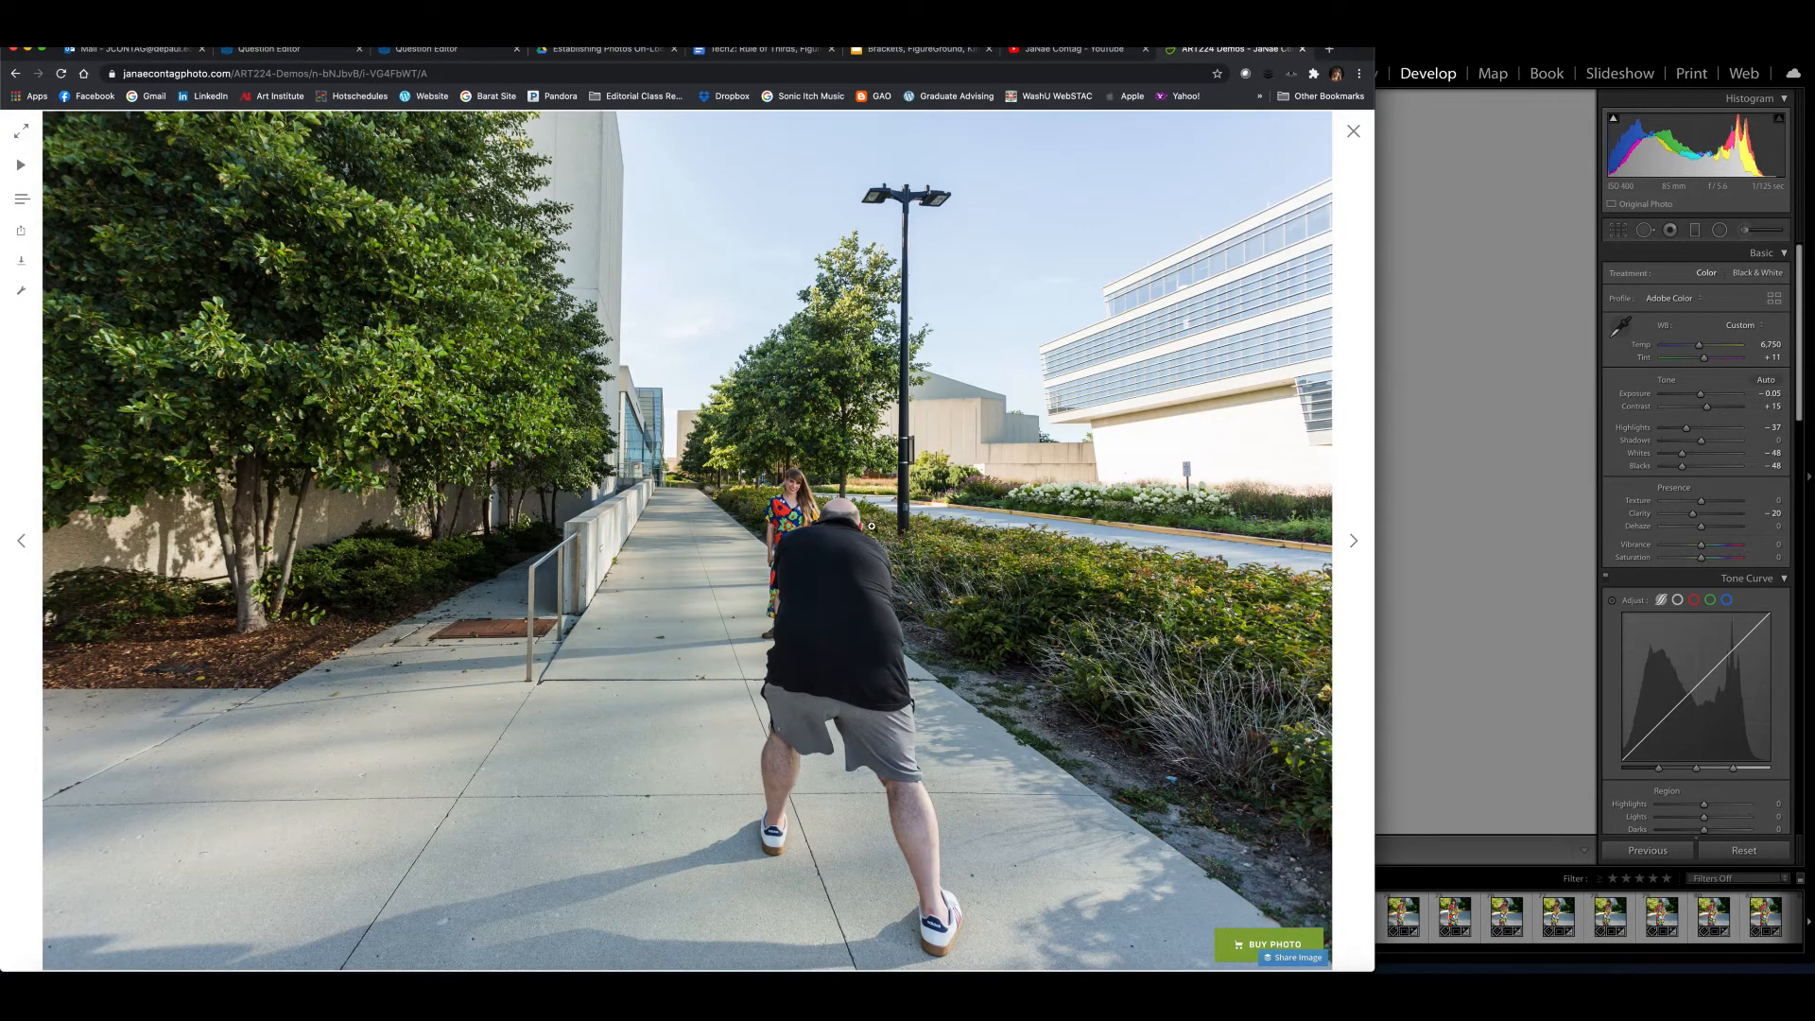
# - Advance to the shot of the photographer outside the glass building entrance
pyautogui.click(1352, 540)
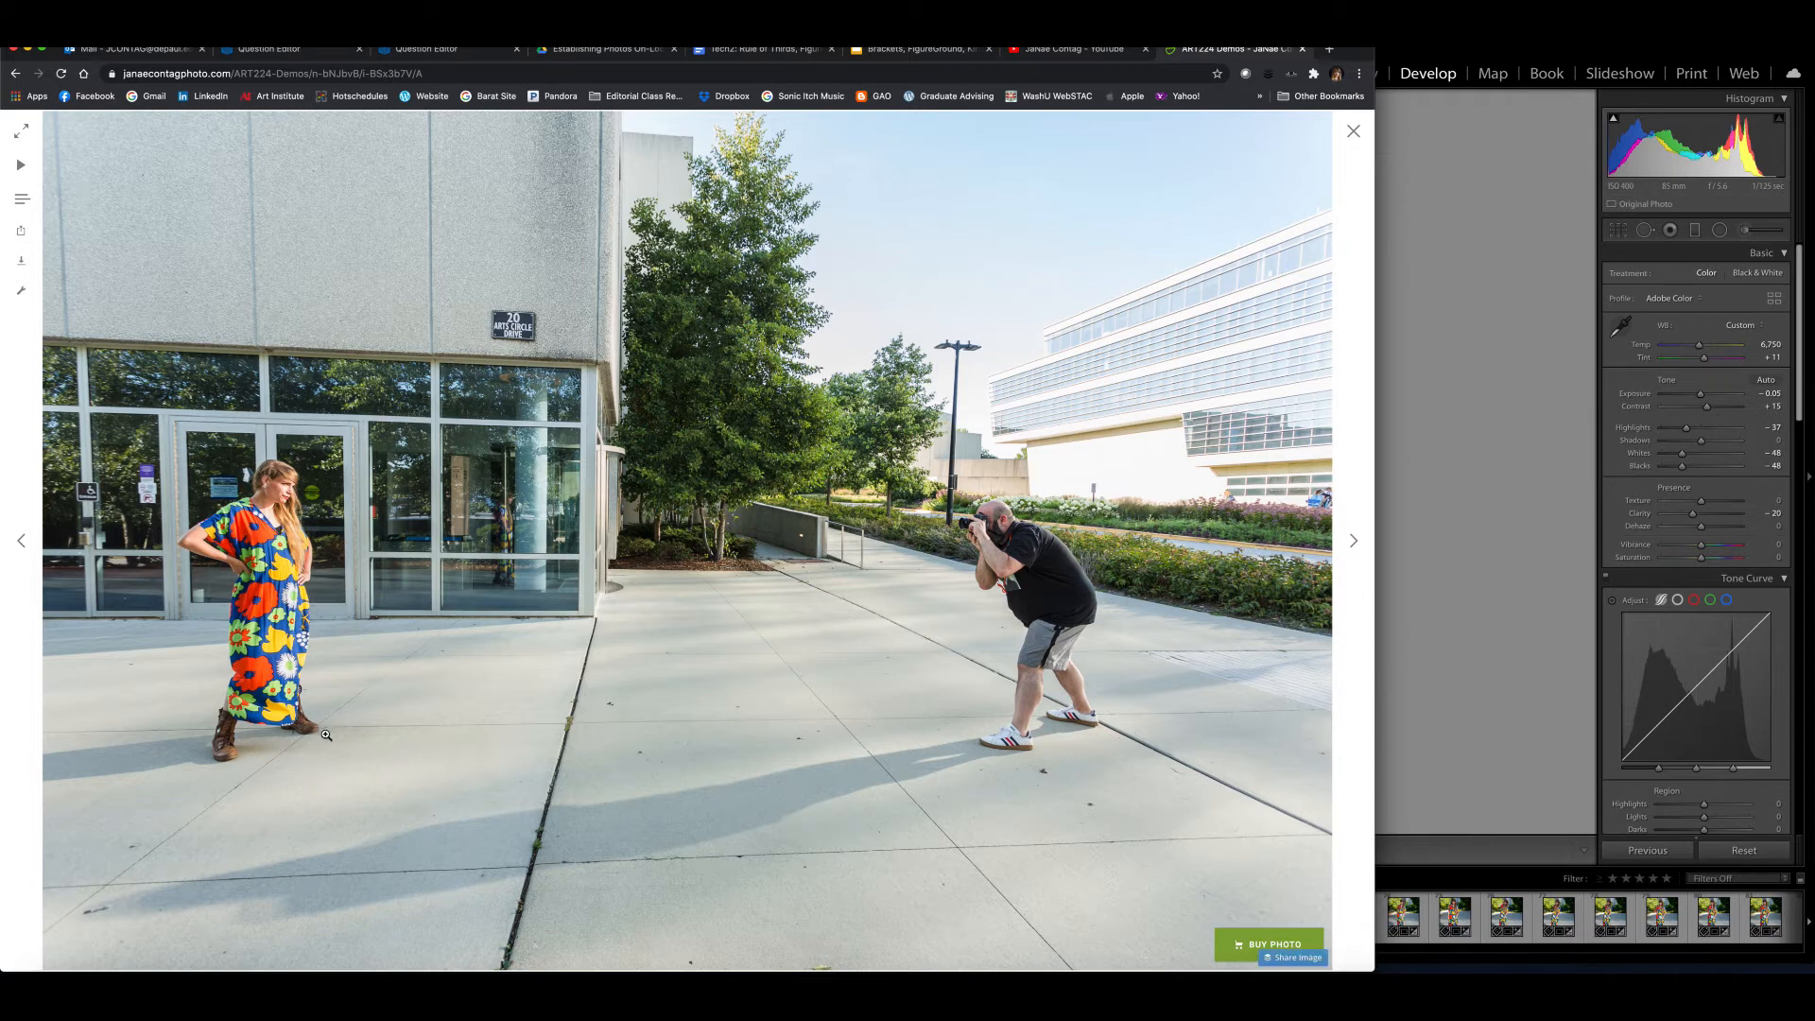
pyautogui.moveTo(944, 535)
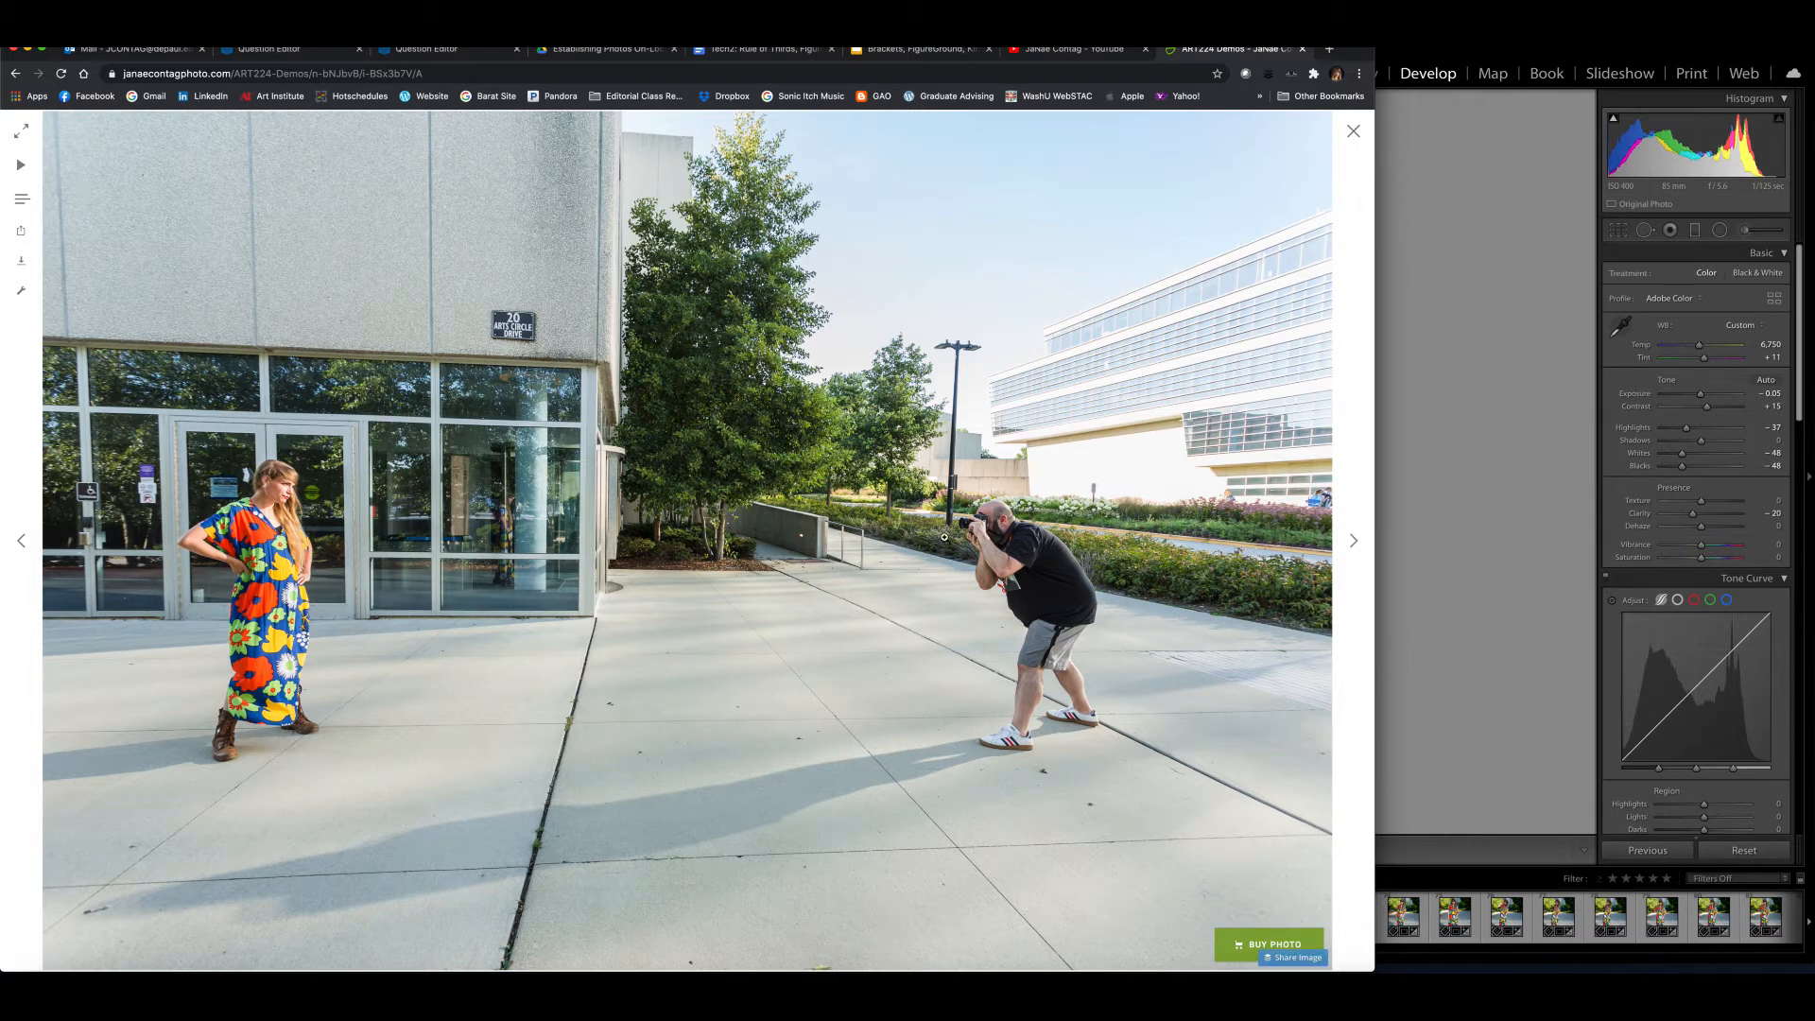
pyautogui.moveTo(1145, 438)
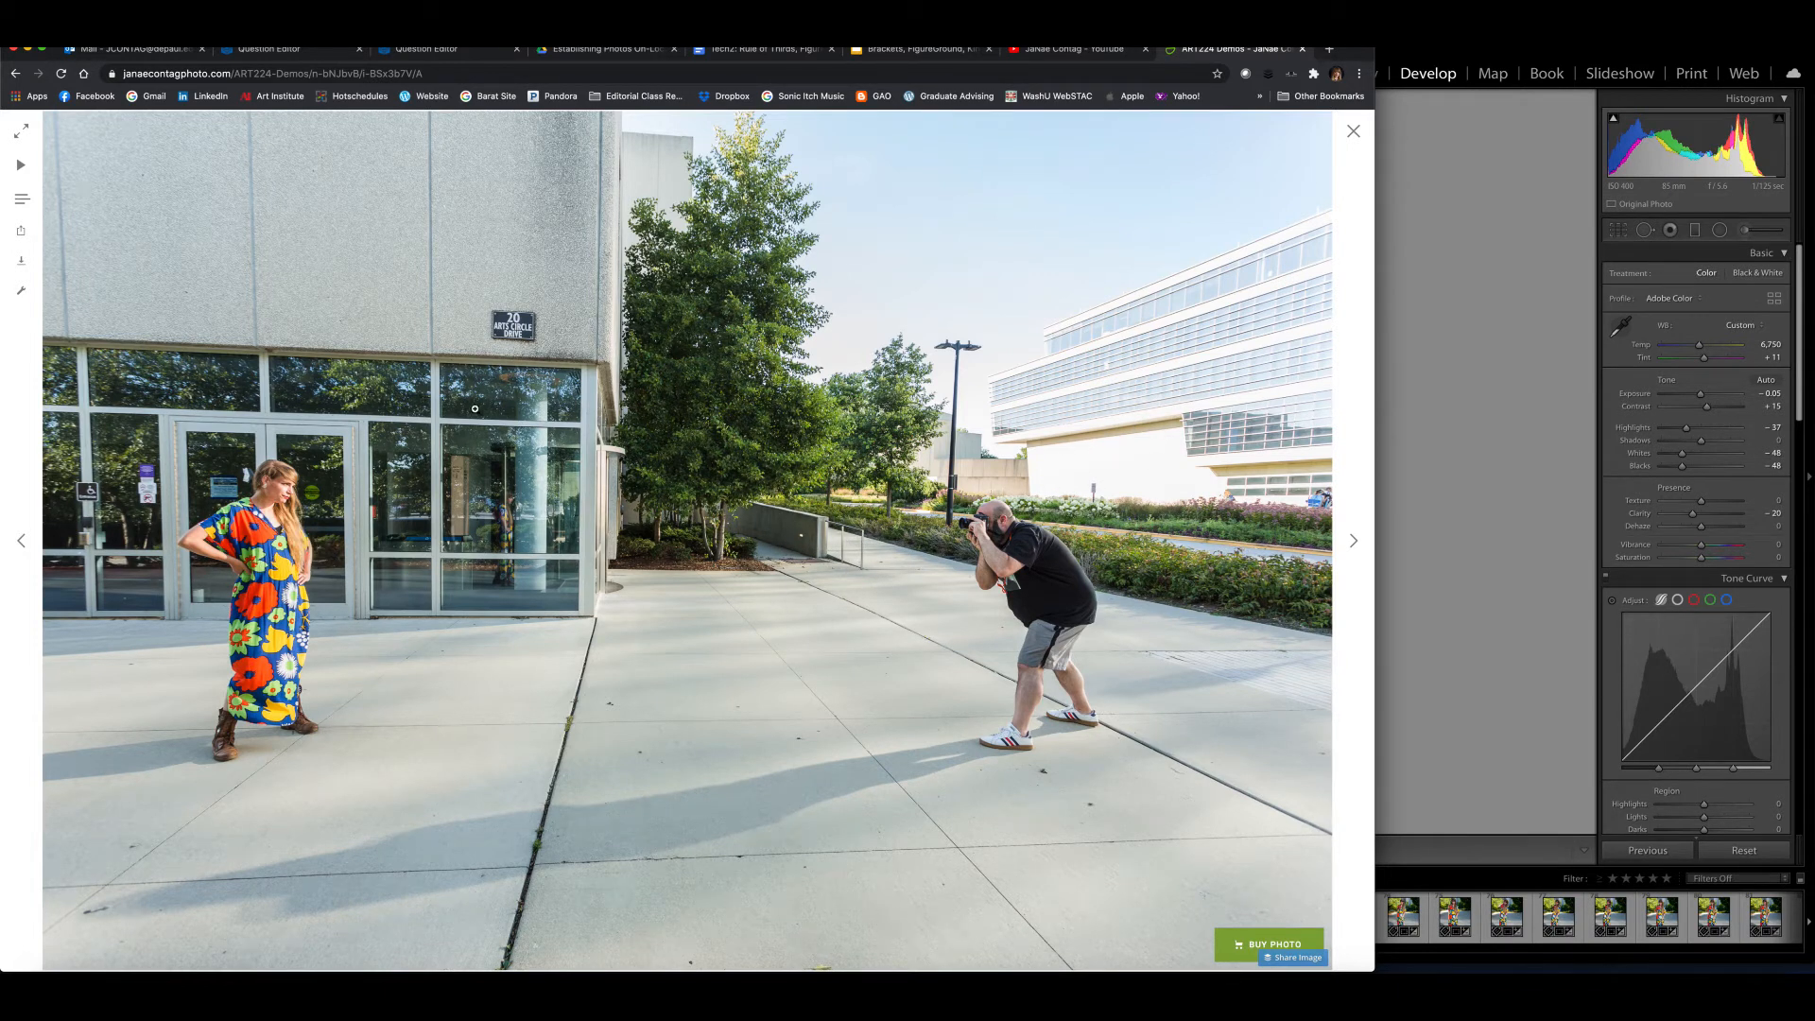
pyautogui.moveTo(284, 491)
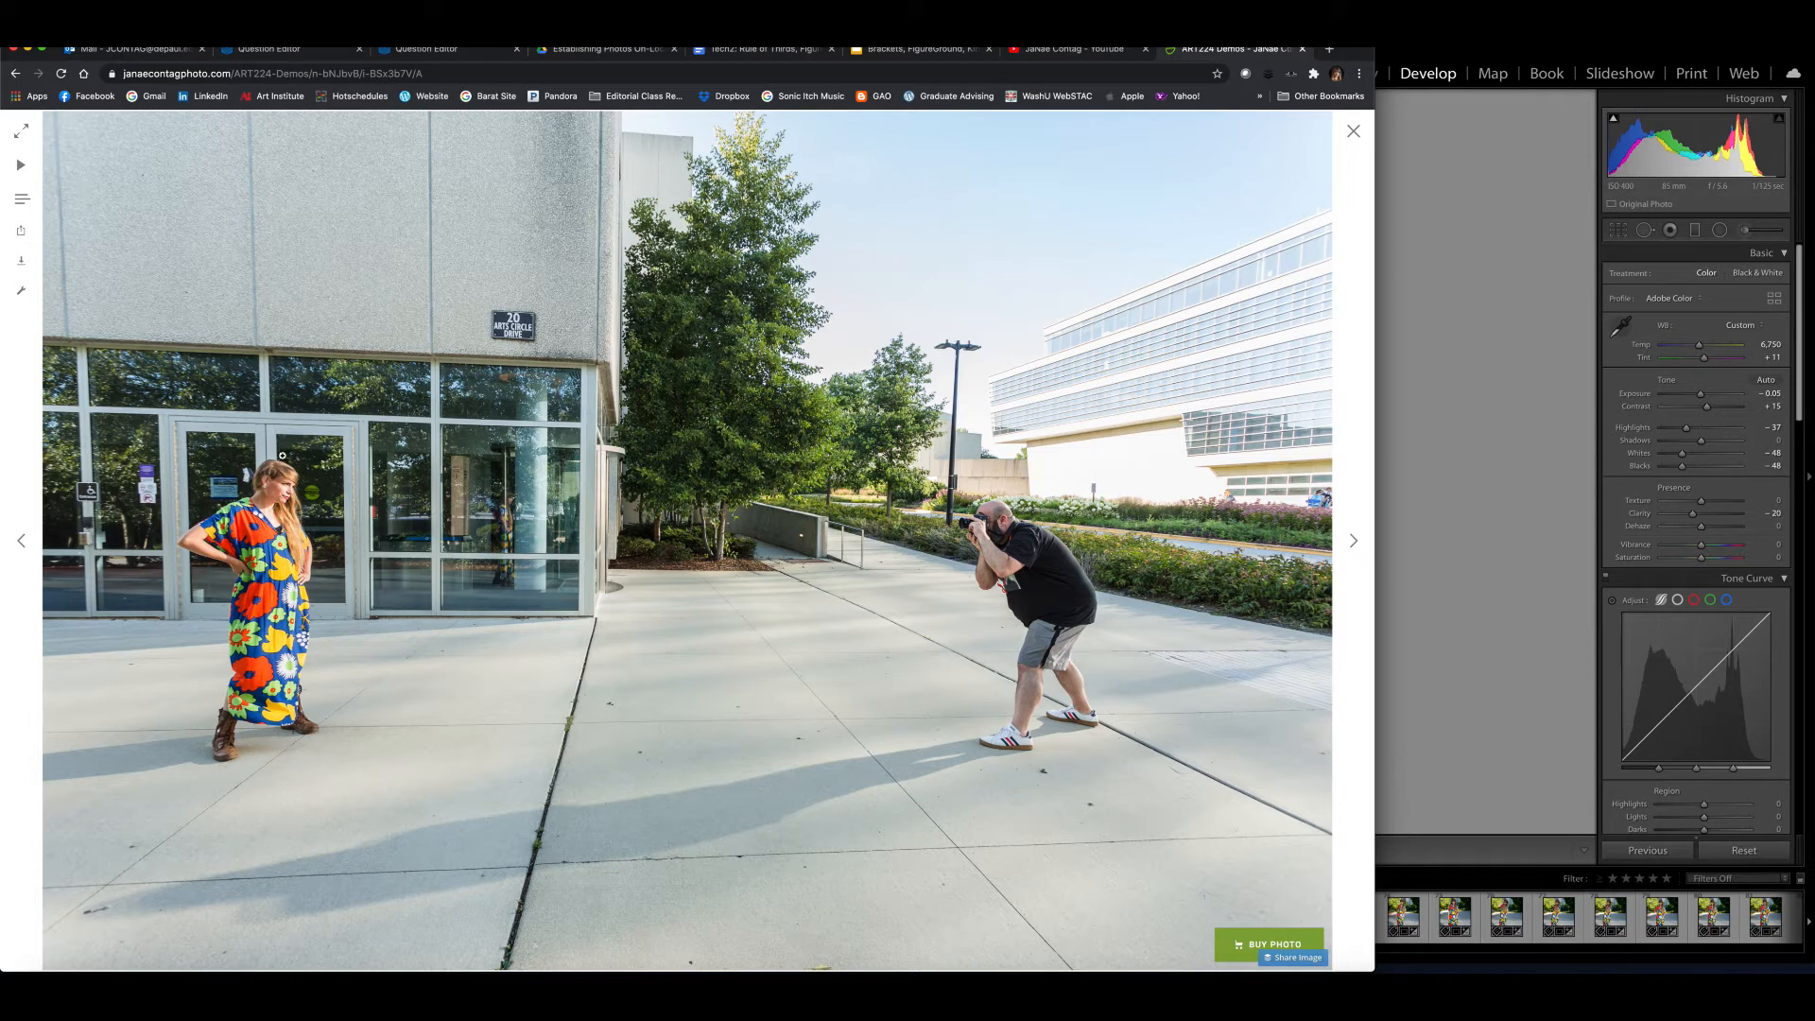
pyautogui.moveTo(1609, 788)
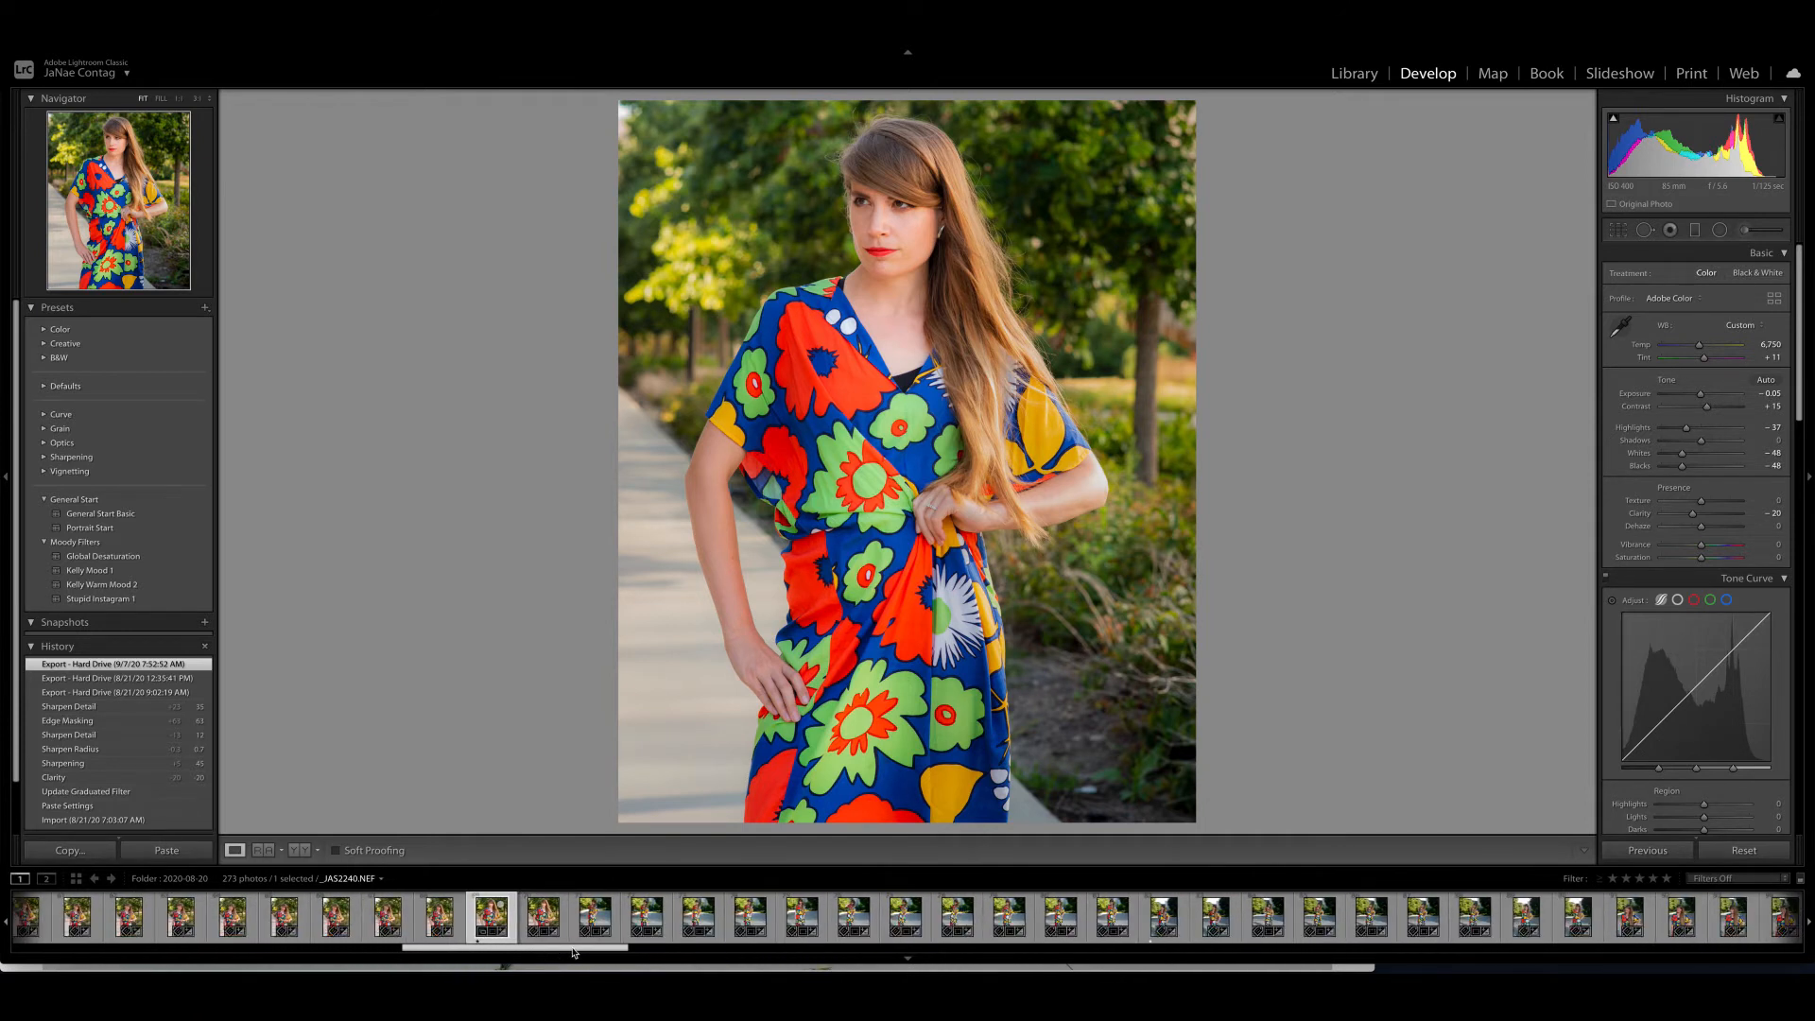
# - Open three successive floral-dress portraits, ending on the waist-up shot before trees
pyautogui.click(1160, 918)
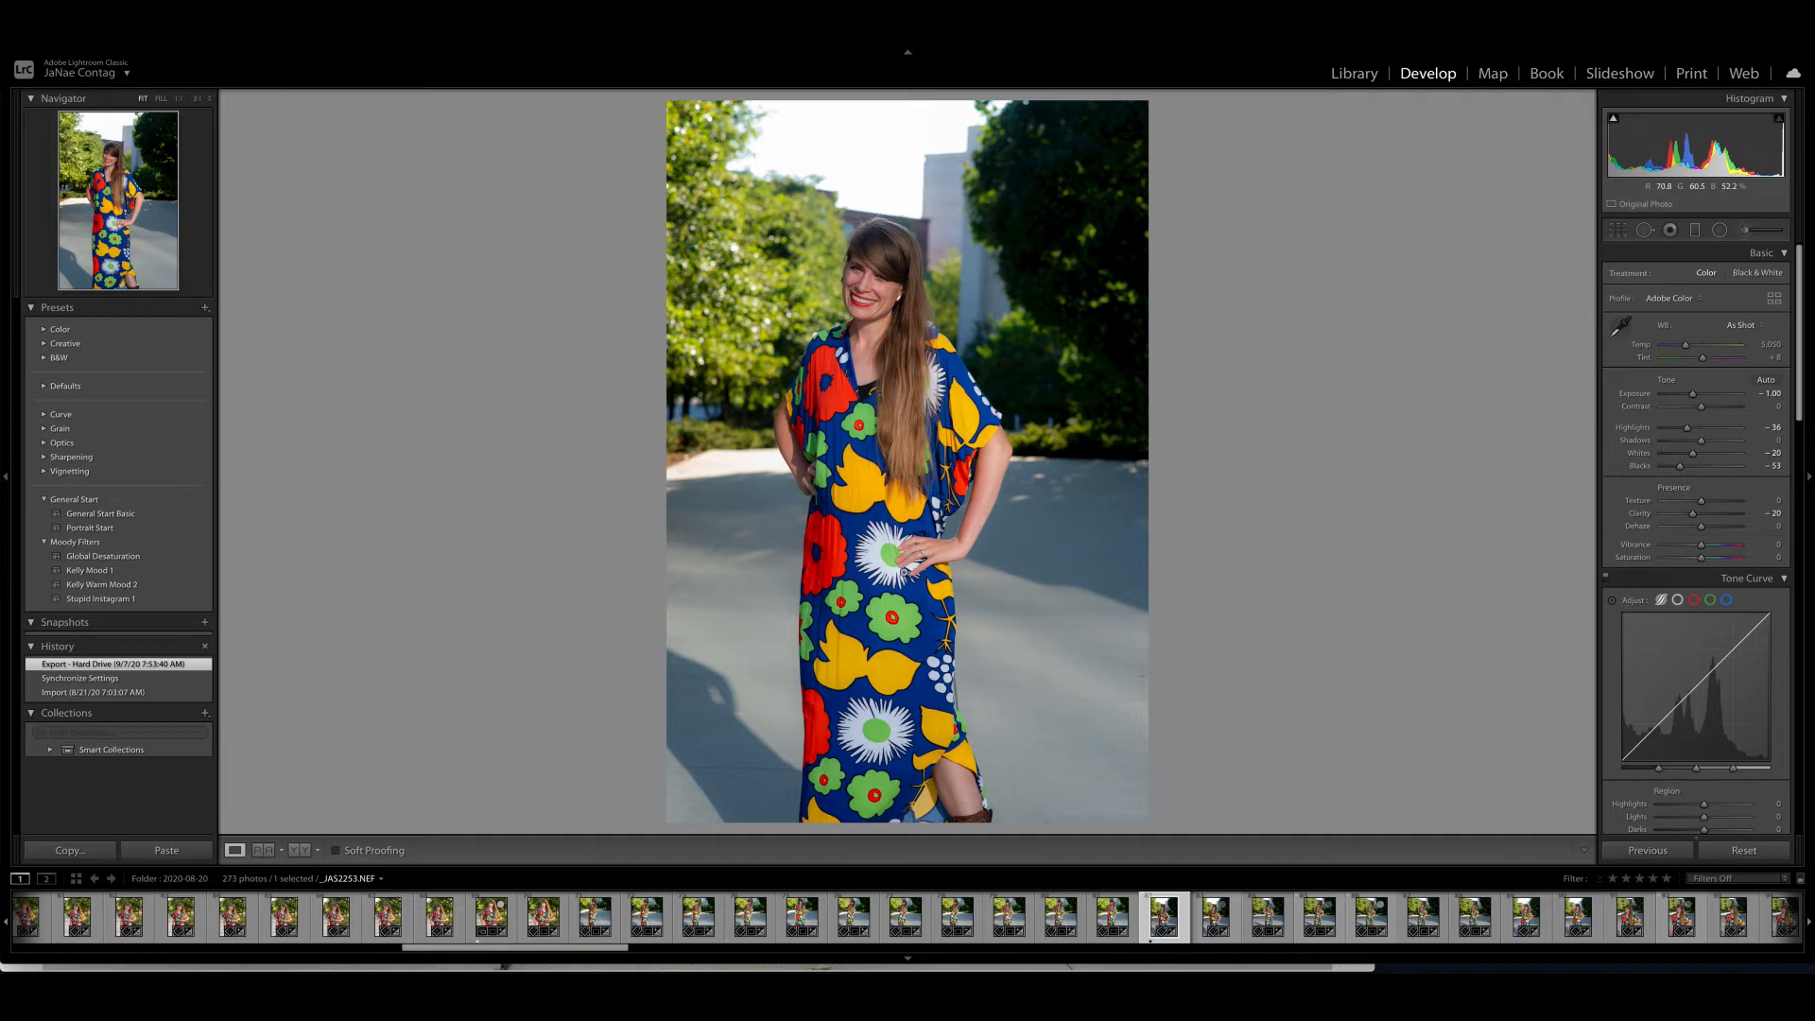
pyautogui.moveTo(762, 586)
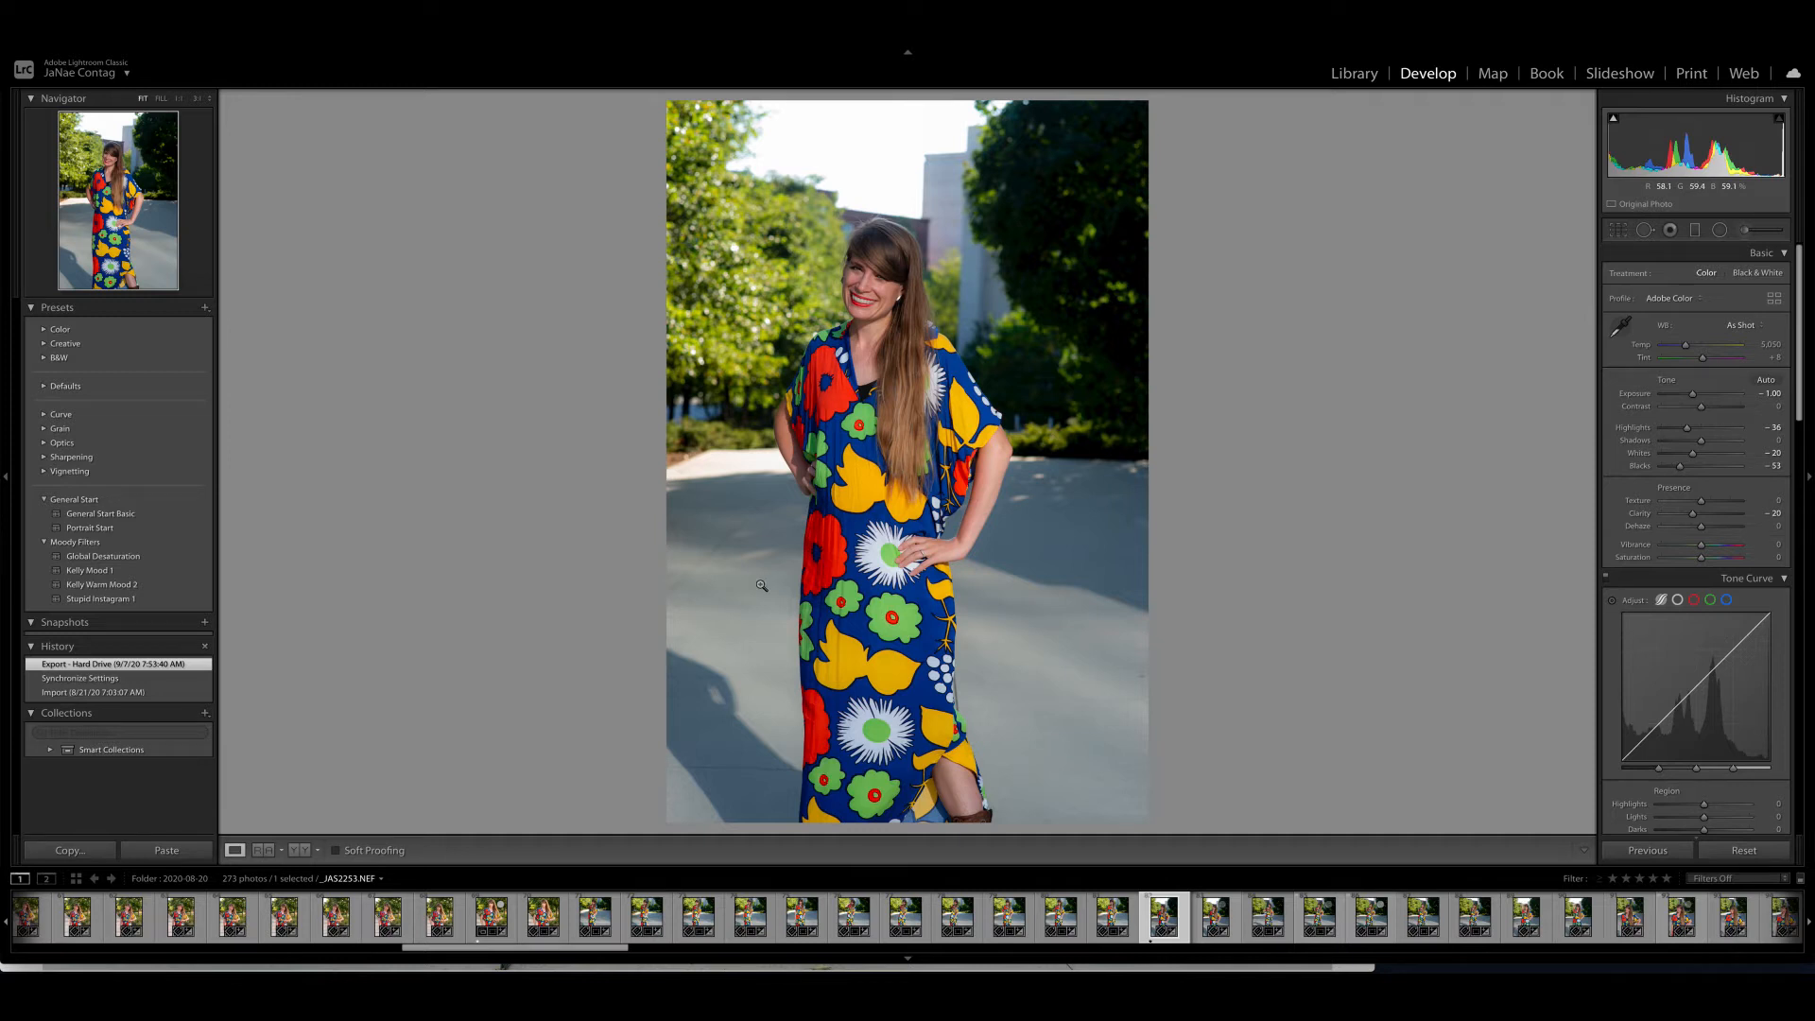
pyautogui.moveTo(760, 187)
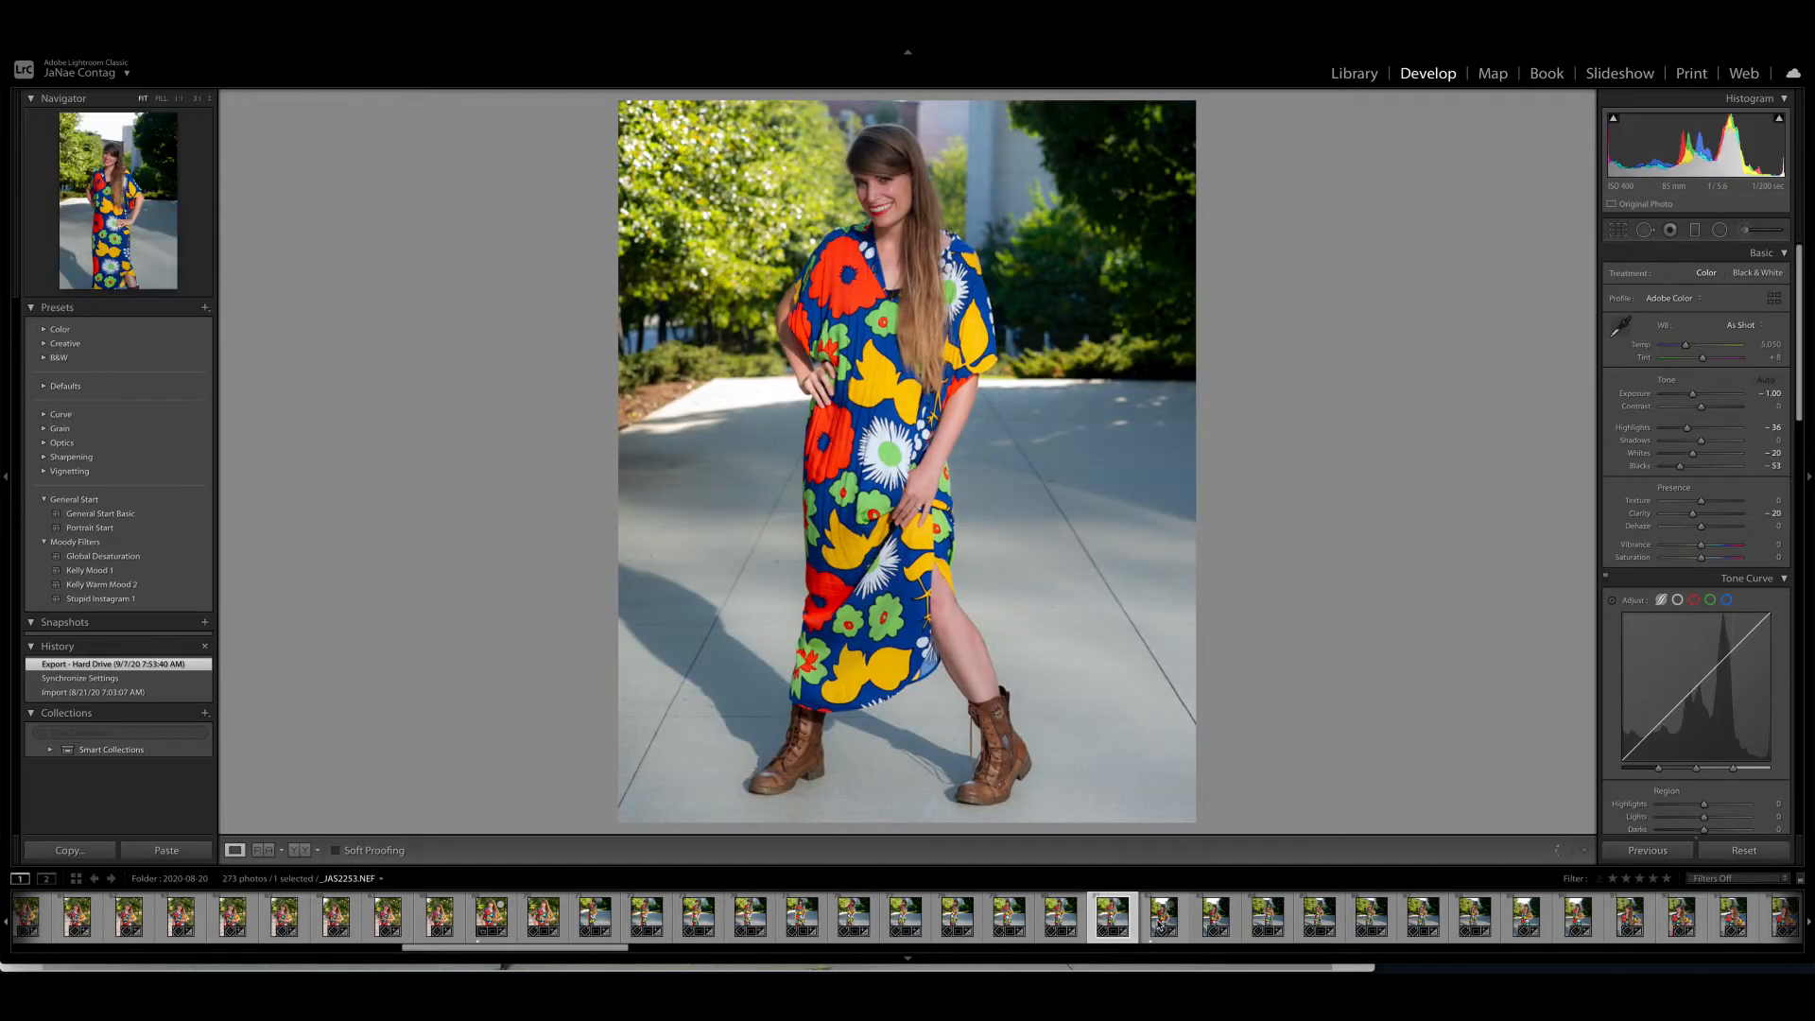
pyautogui.click(1214, 918)
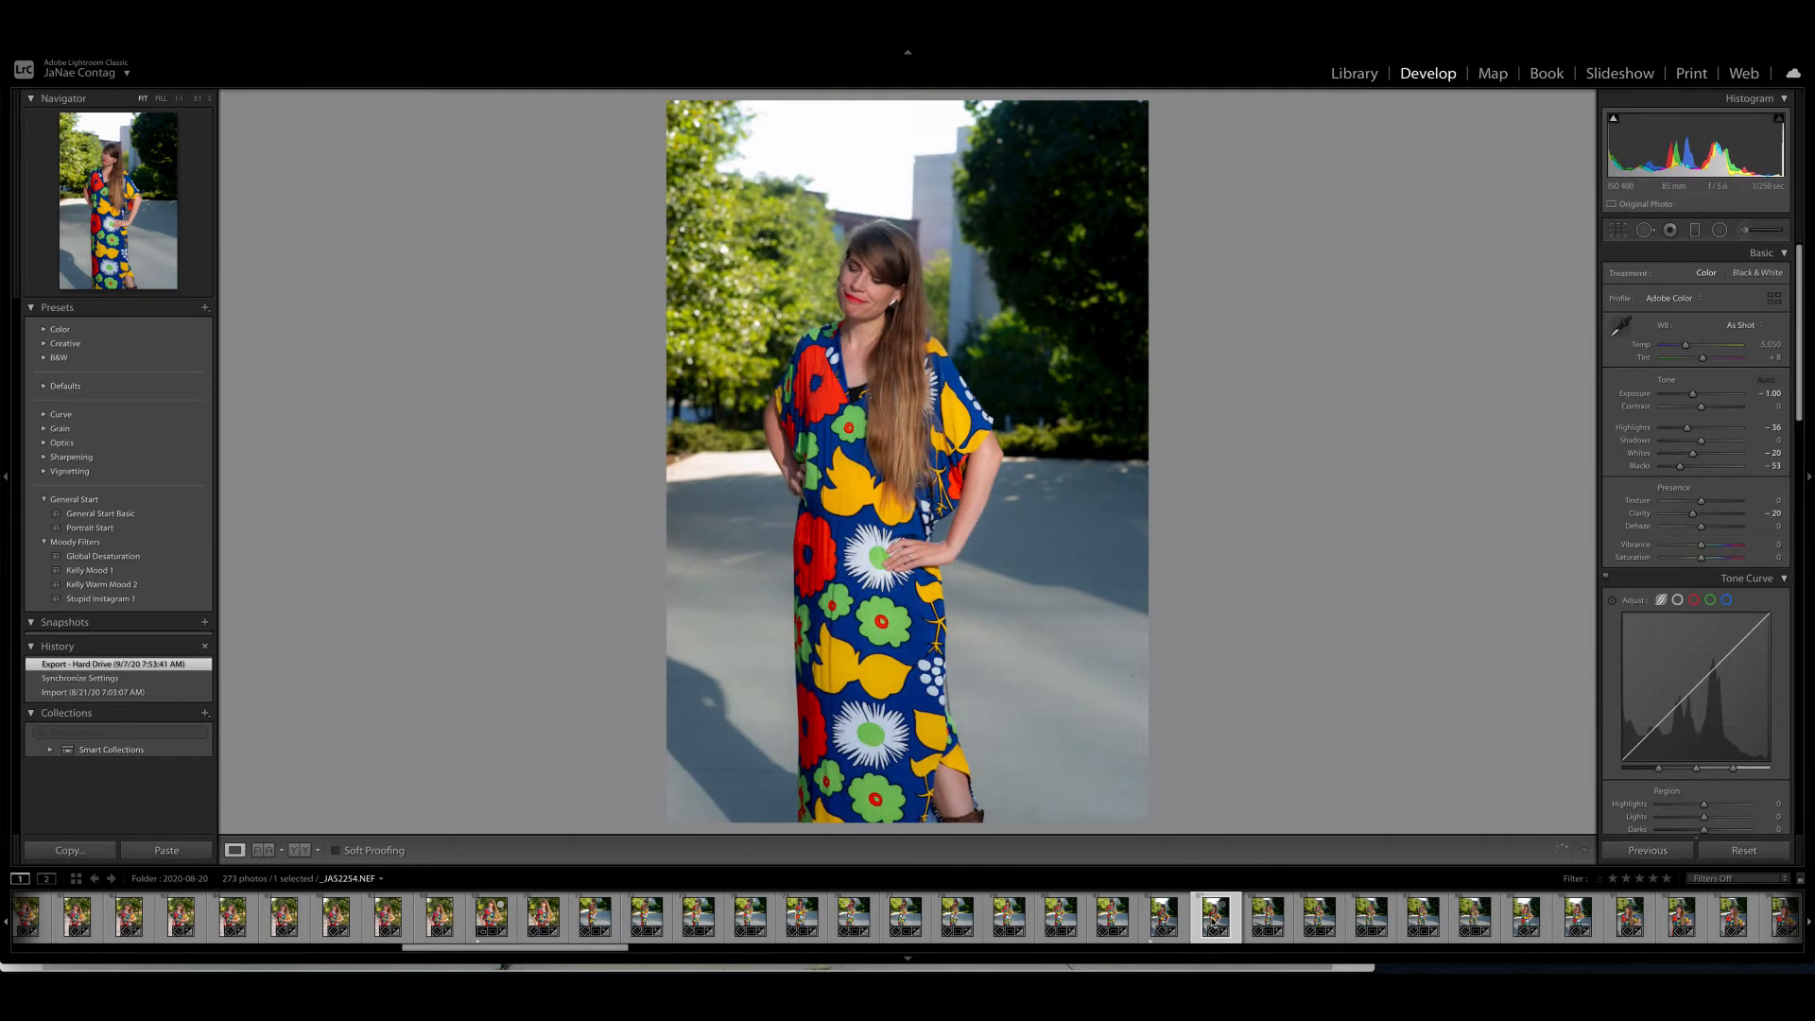
pyautogui.click(1266, 918)
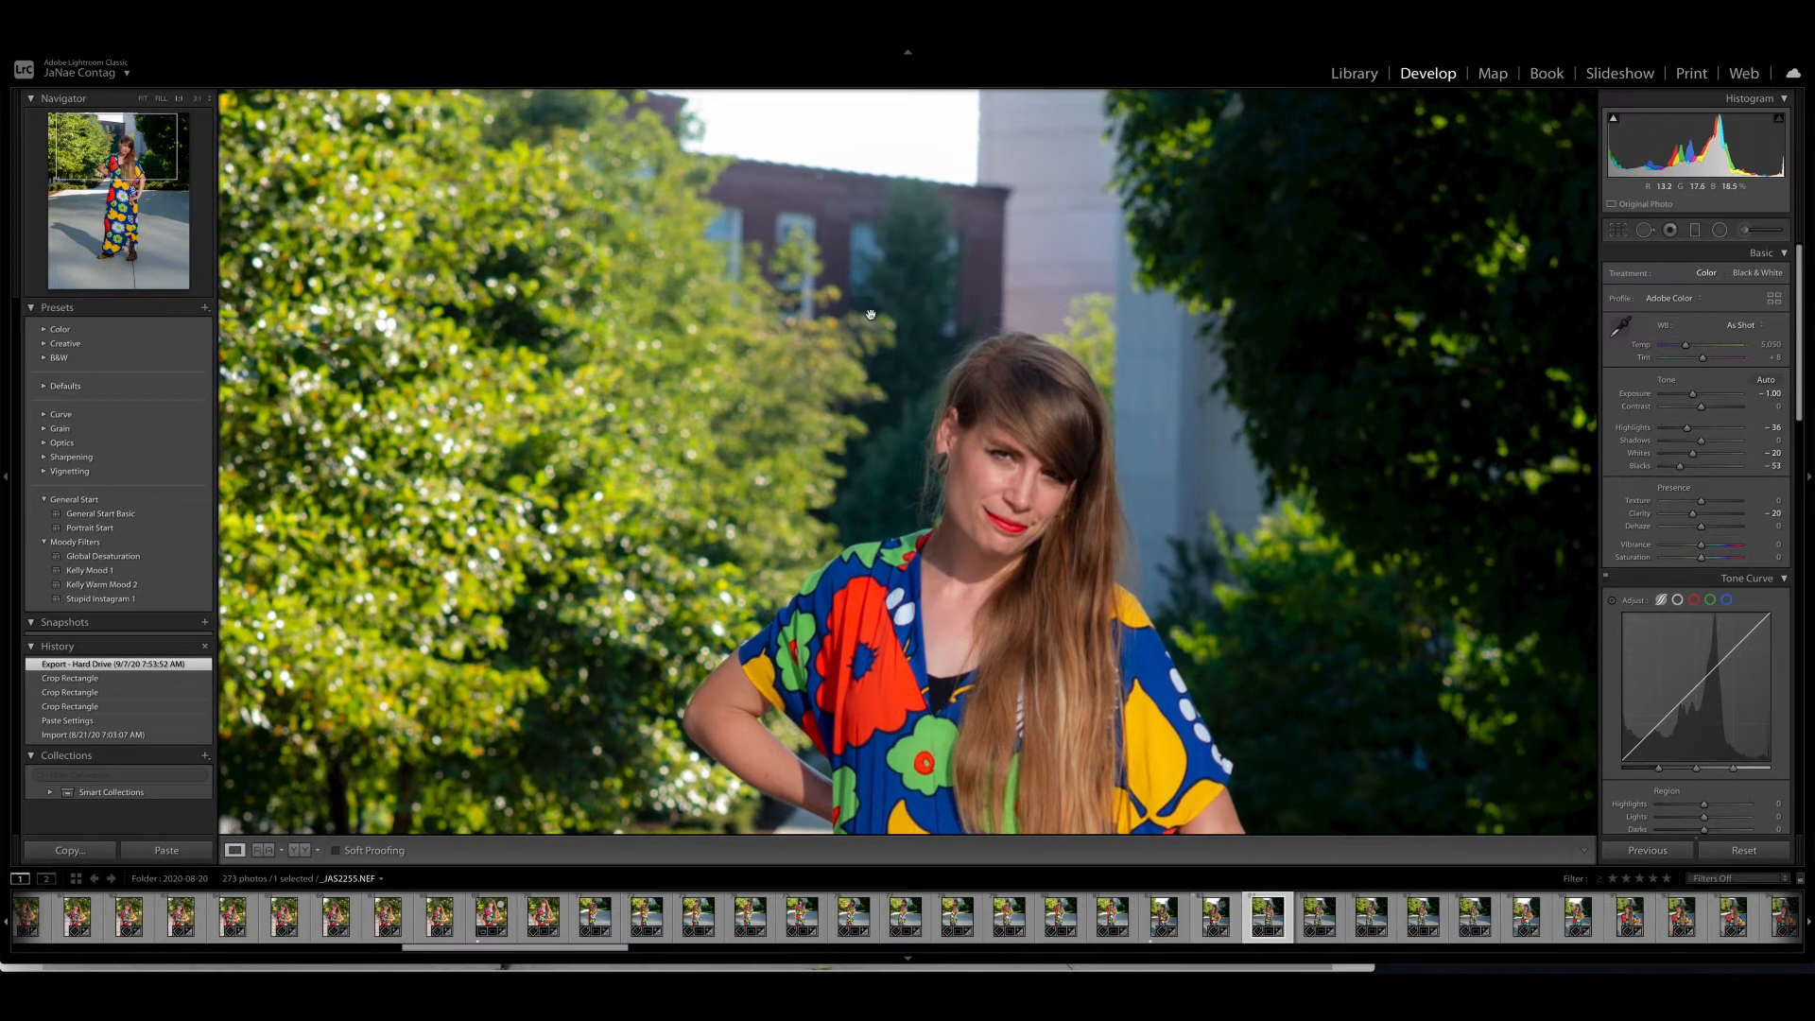
pyautogui.moveTo(1155, 362)
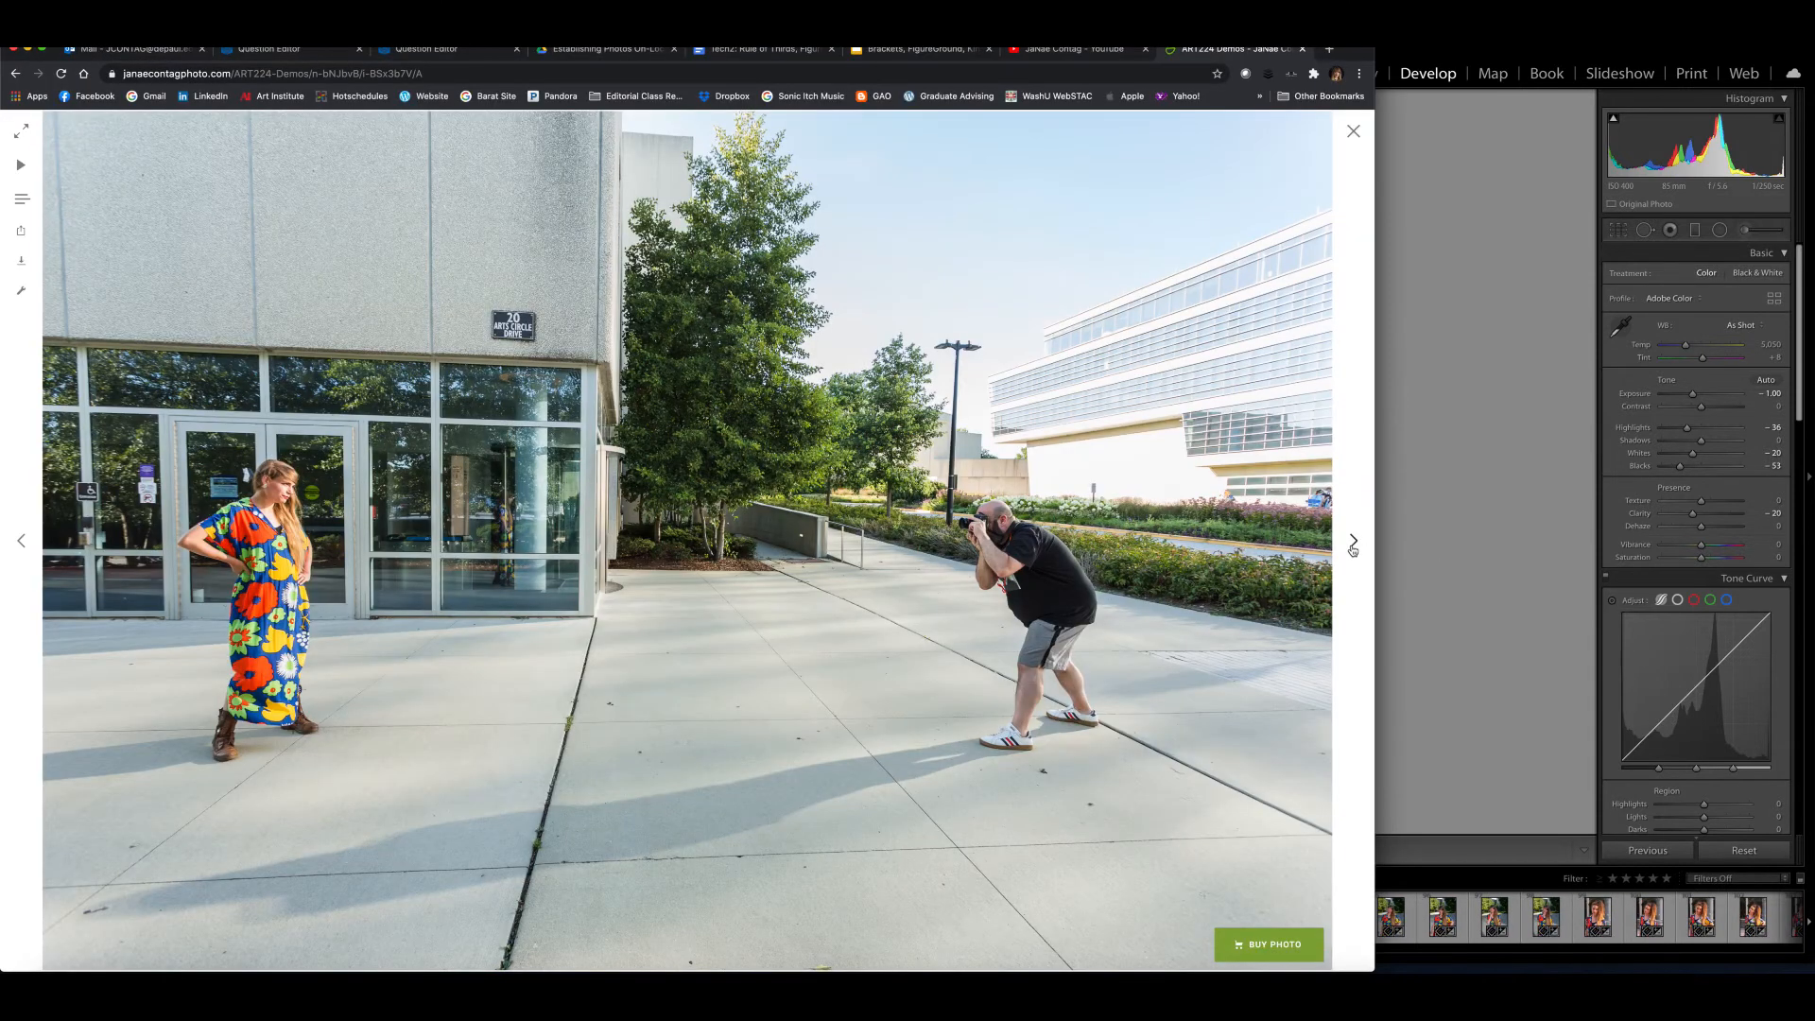
# - Advance to the wide shot of the photographer before the Ryan Center
pyautogui.click(1352, 540)
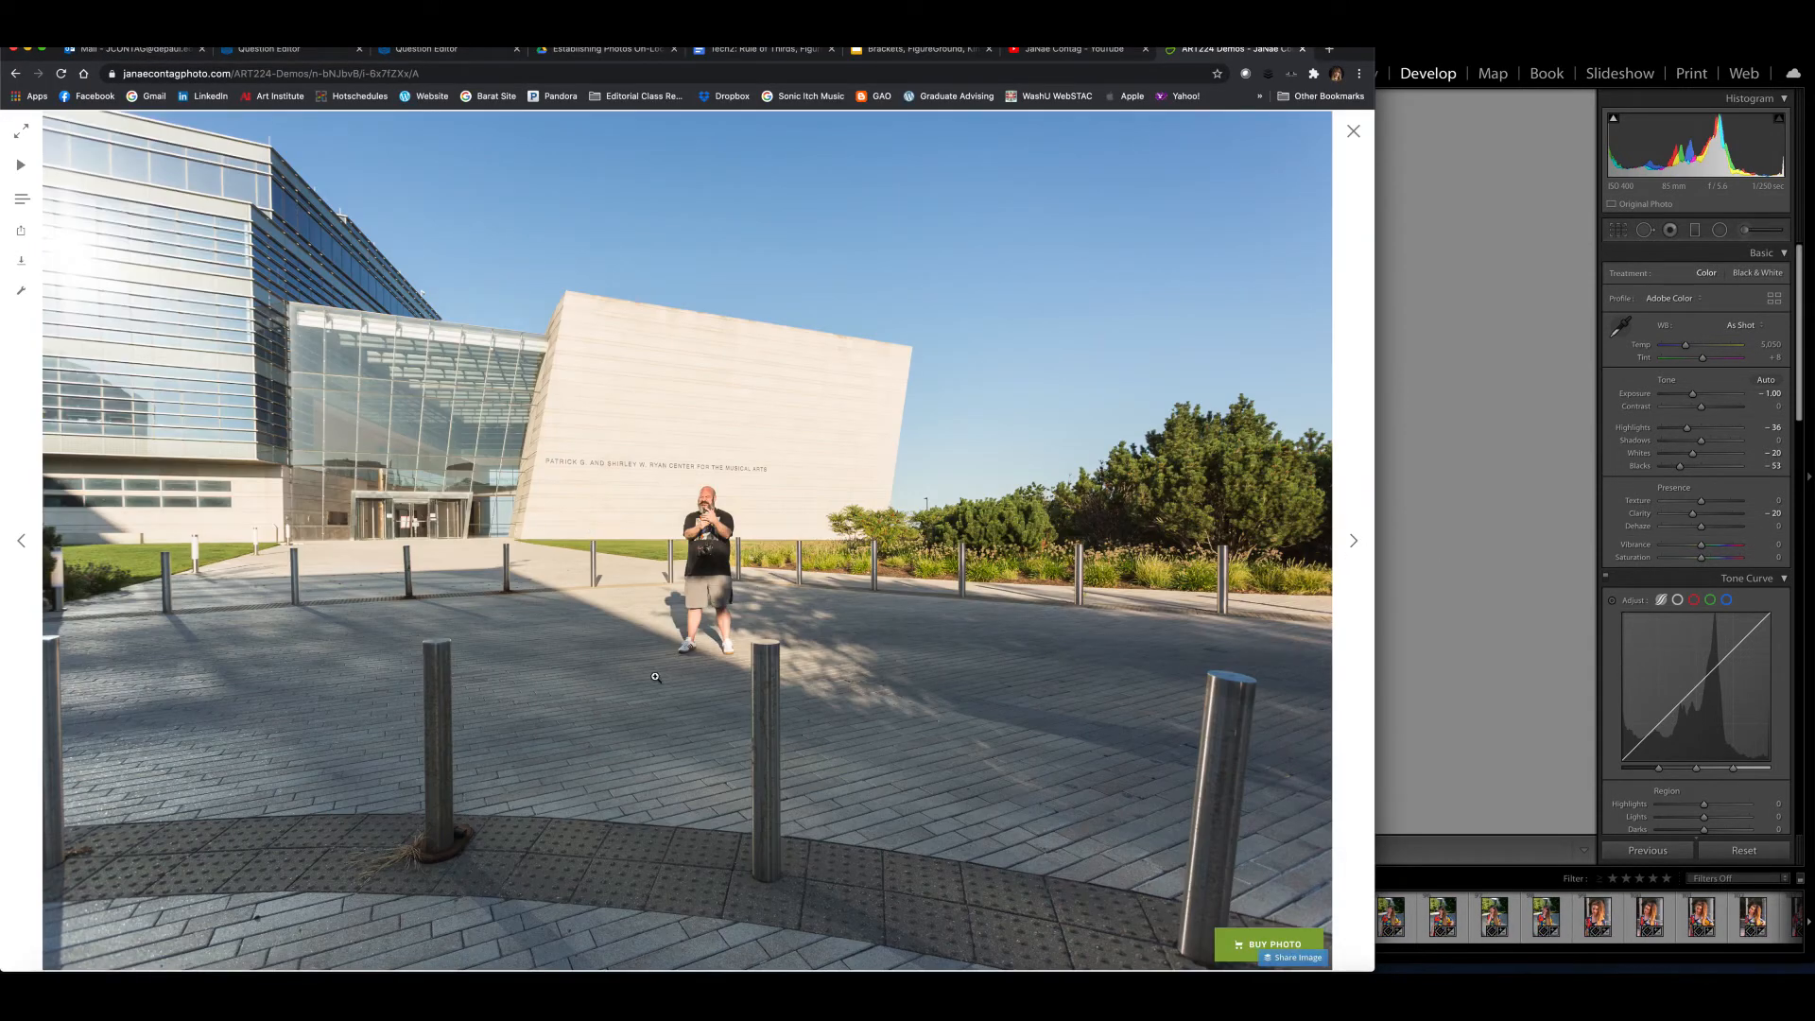
pyautogui.moveTo(499, 603)
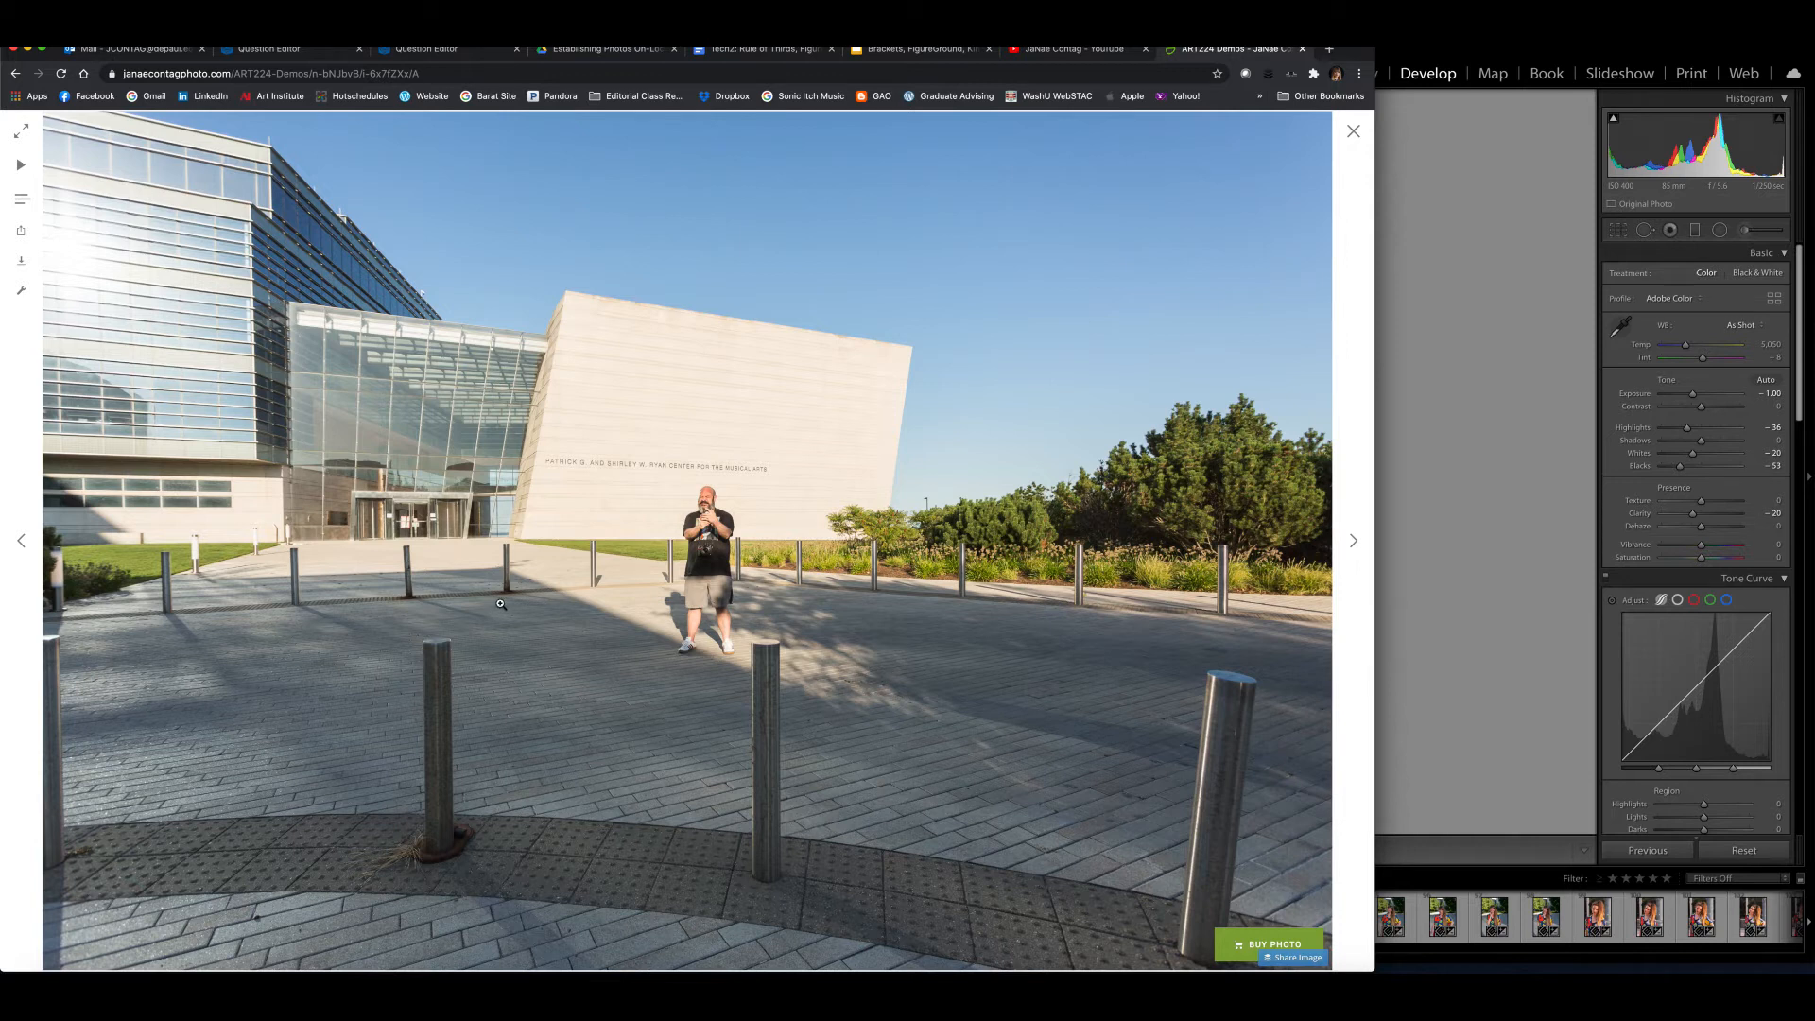
pyautogui.moveTo(730, 488)
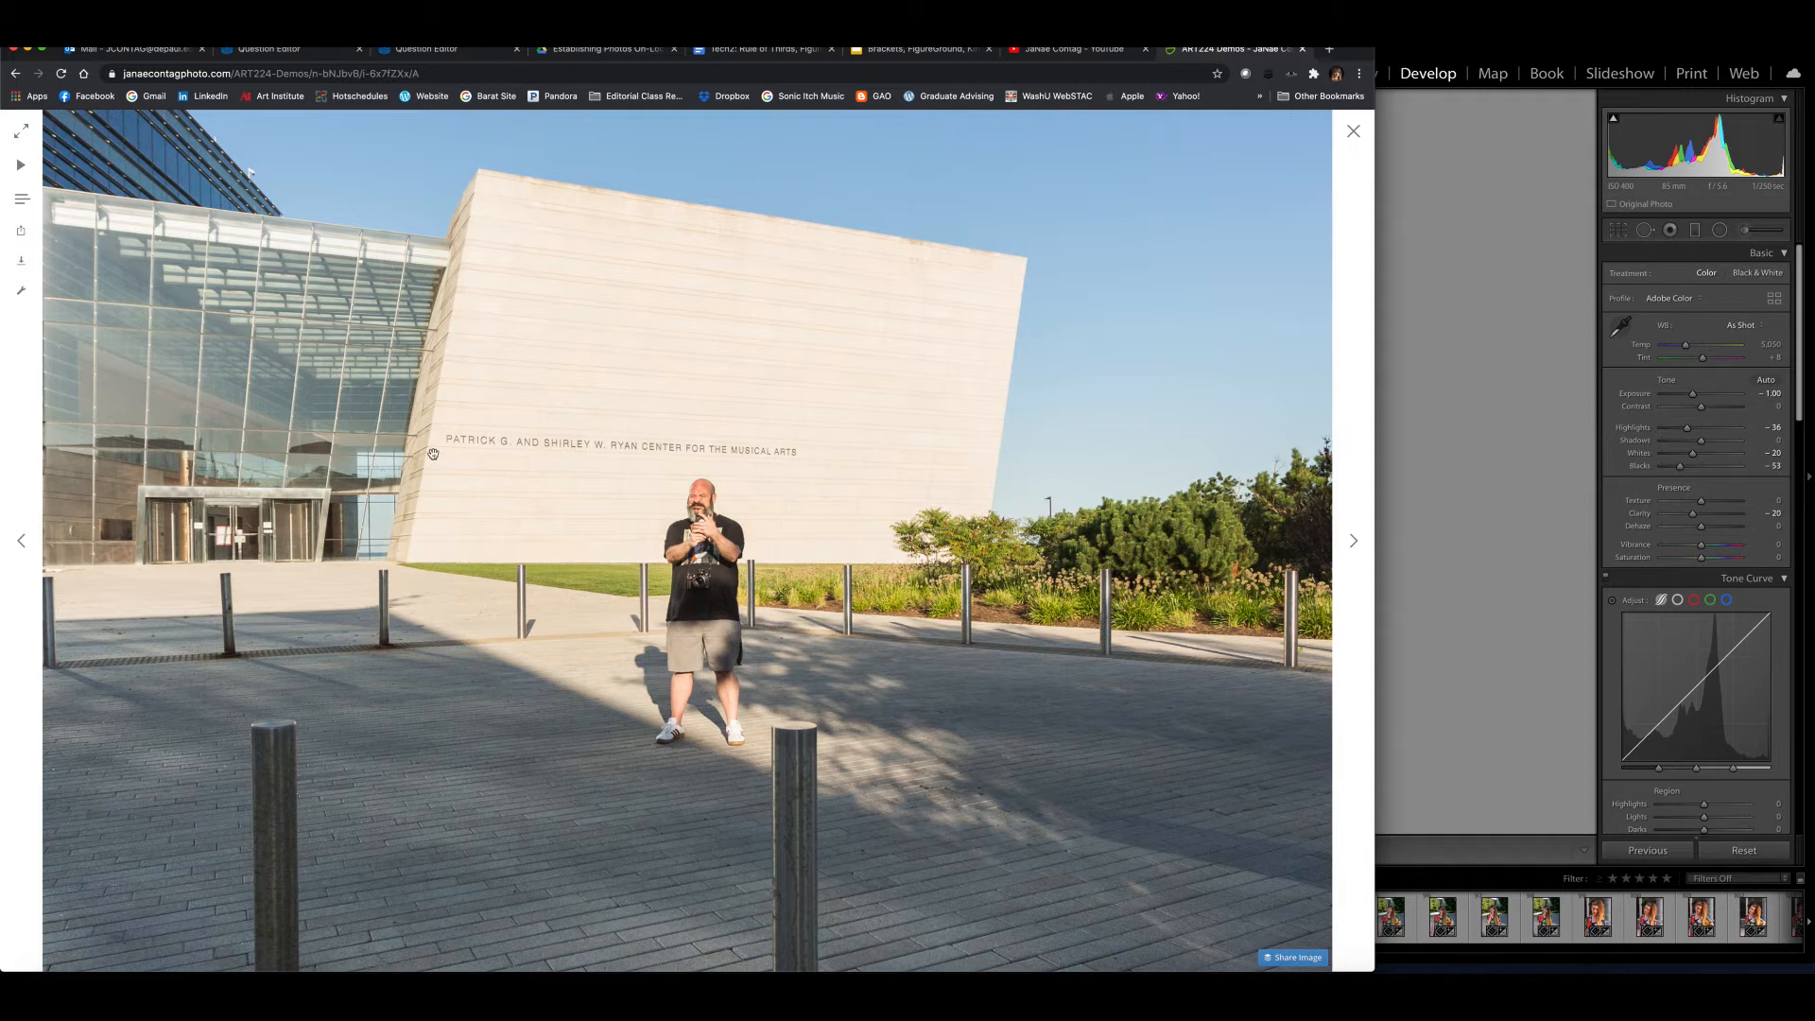
pyautogui.moveTo(658, 625)
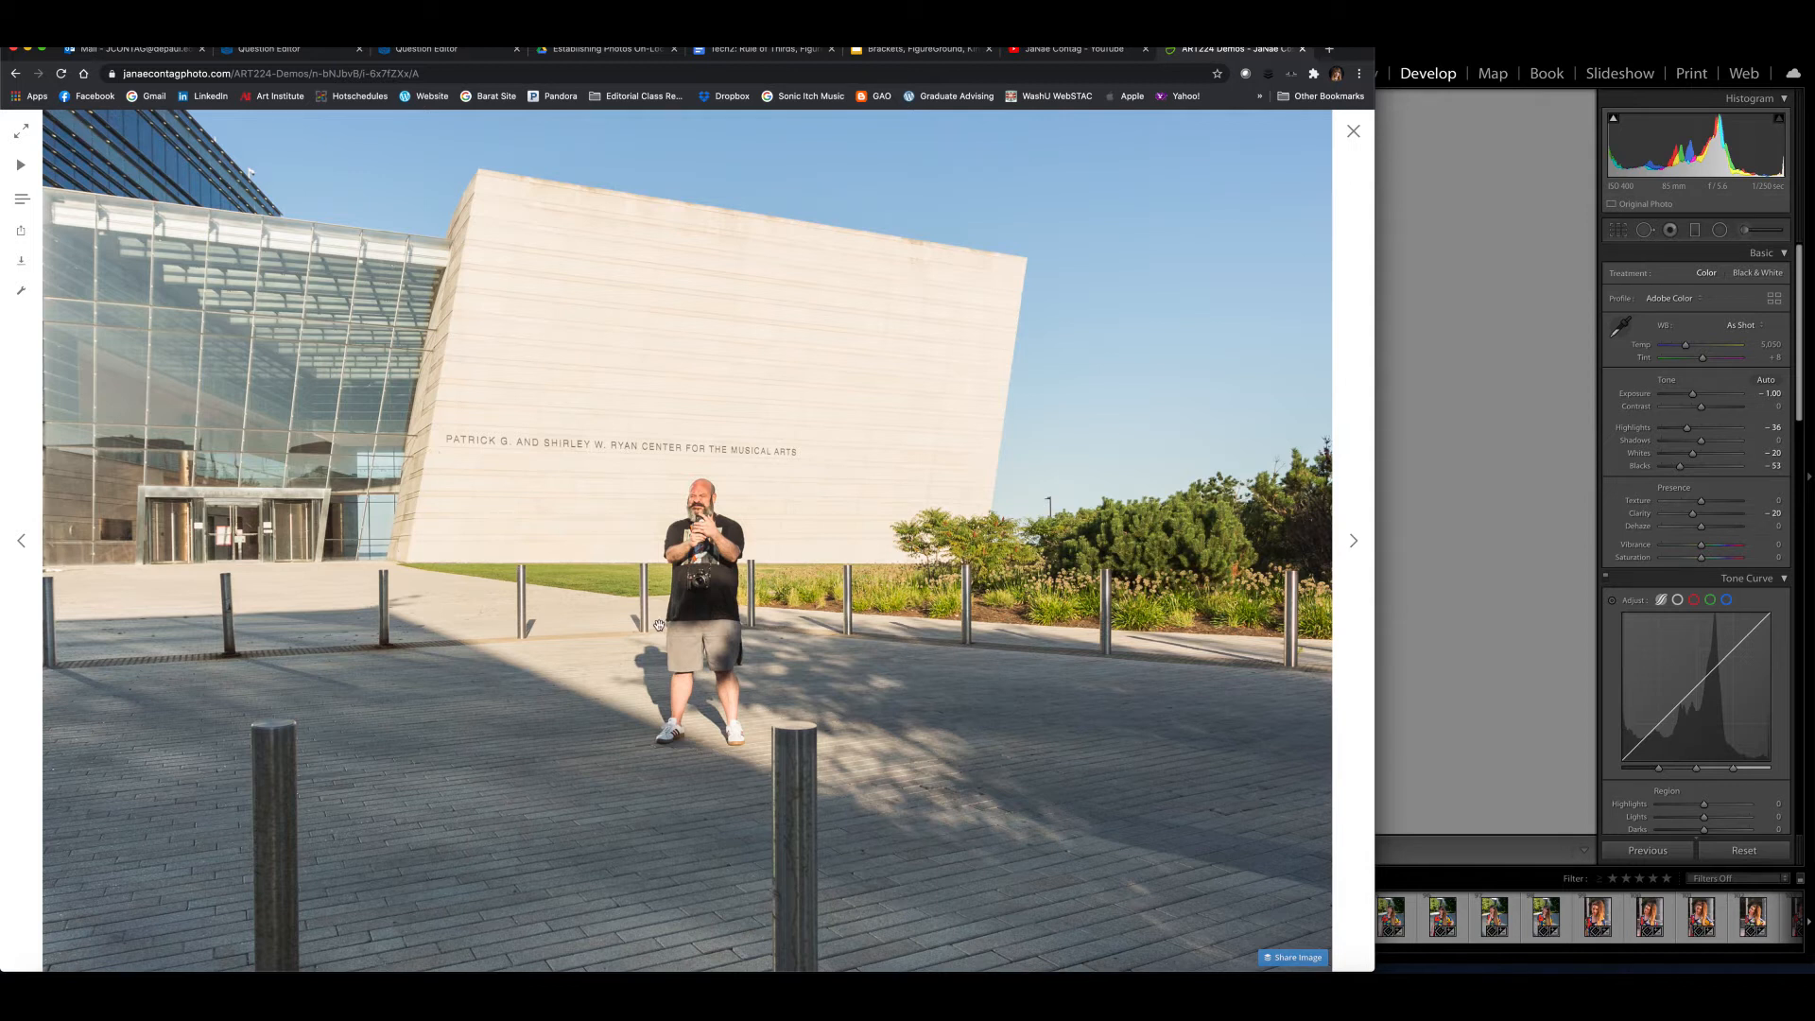
pyautogui.moveTo(658, 675)
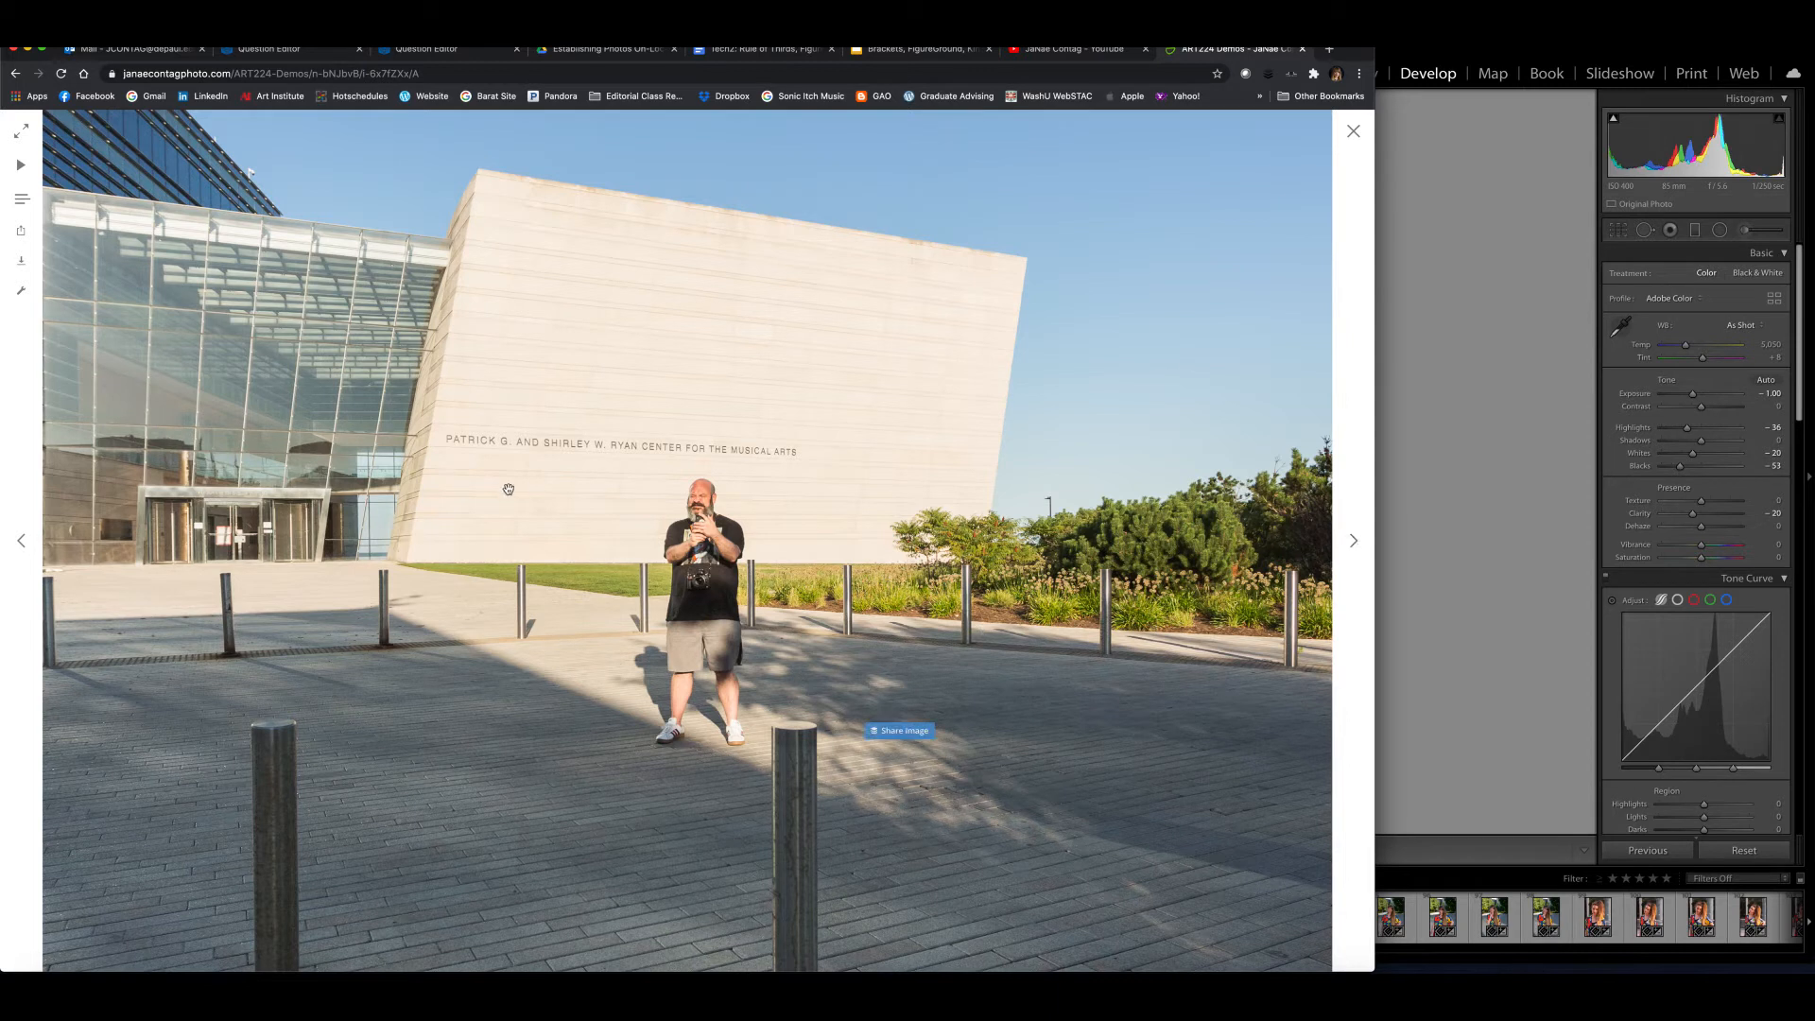
pyautogui.moveTo(831, 754)
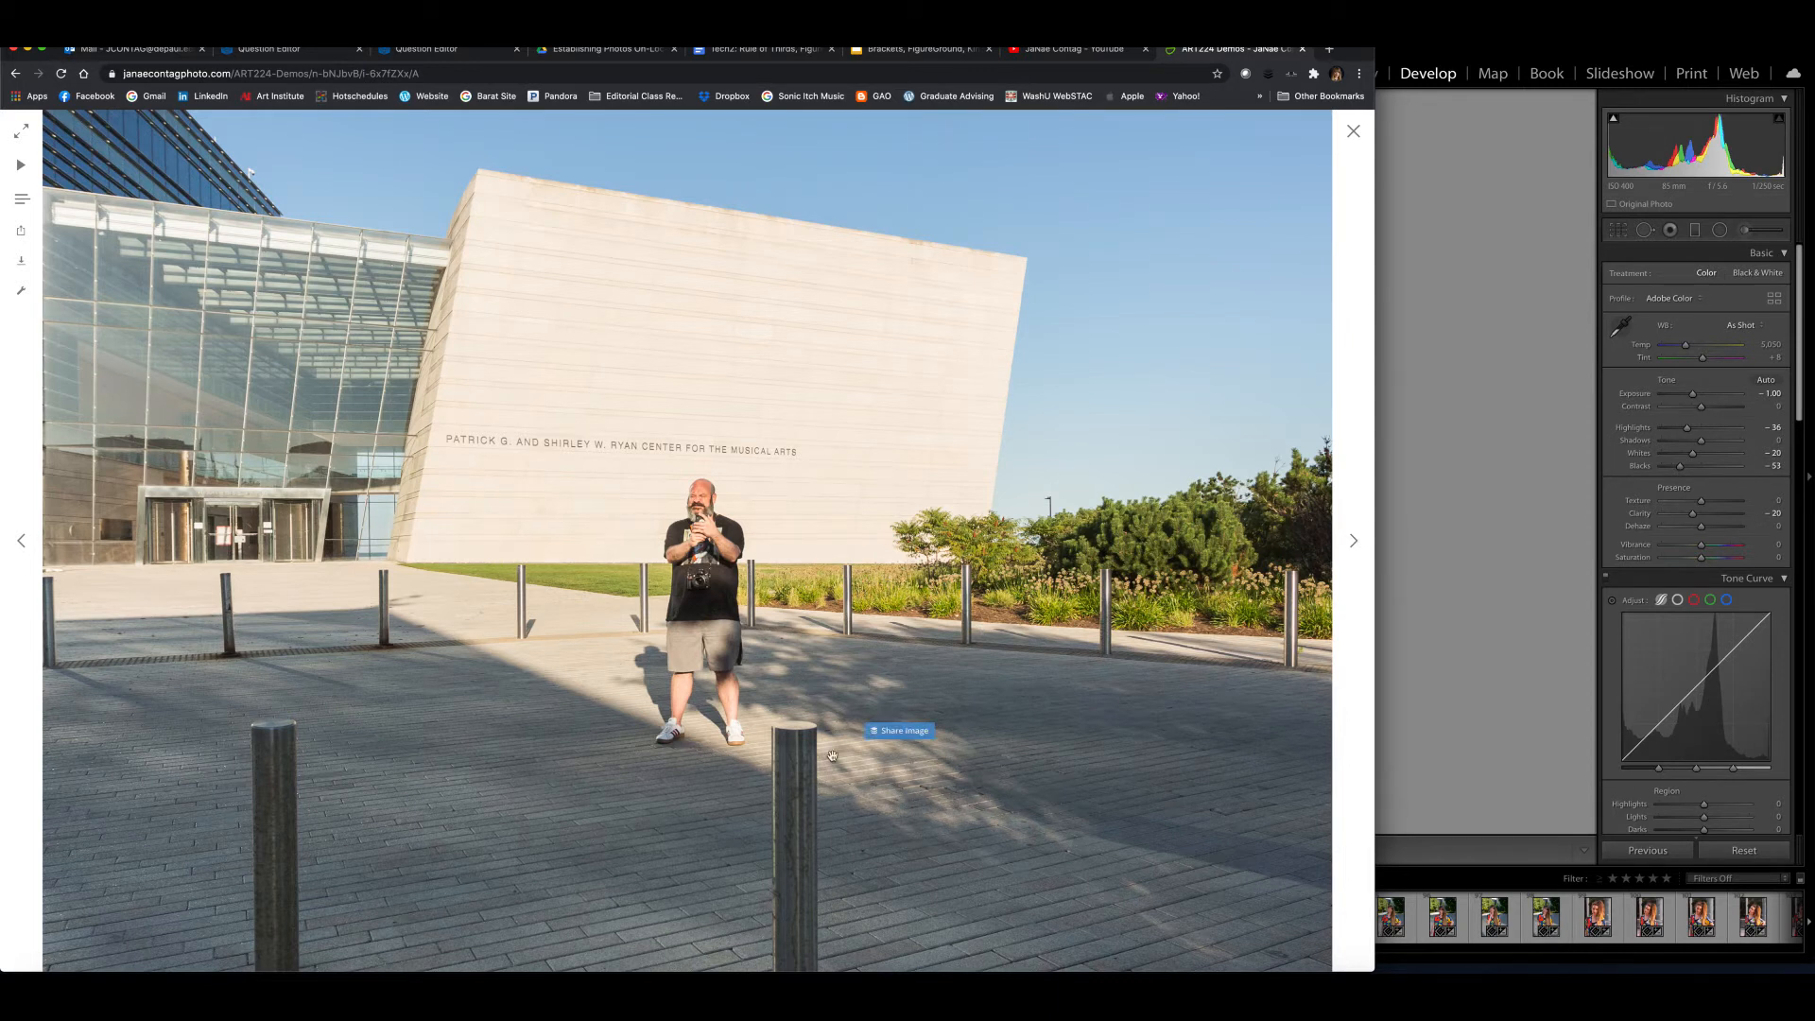
# - Advance to the shot of the photographer crossing the lawn by the lake
pyautogui.click(1352, 540)
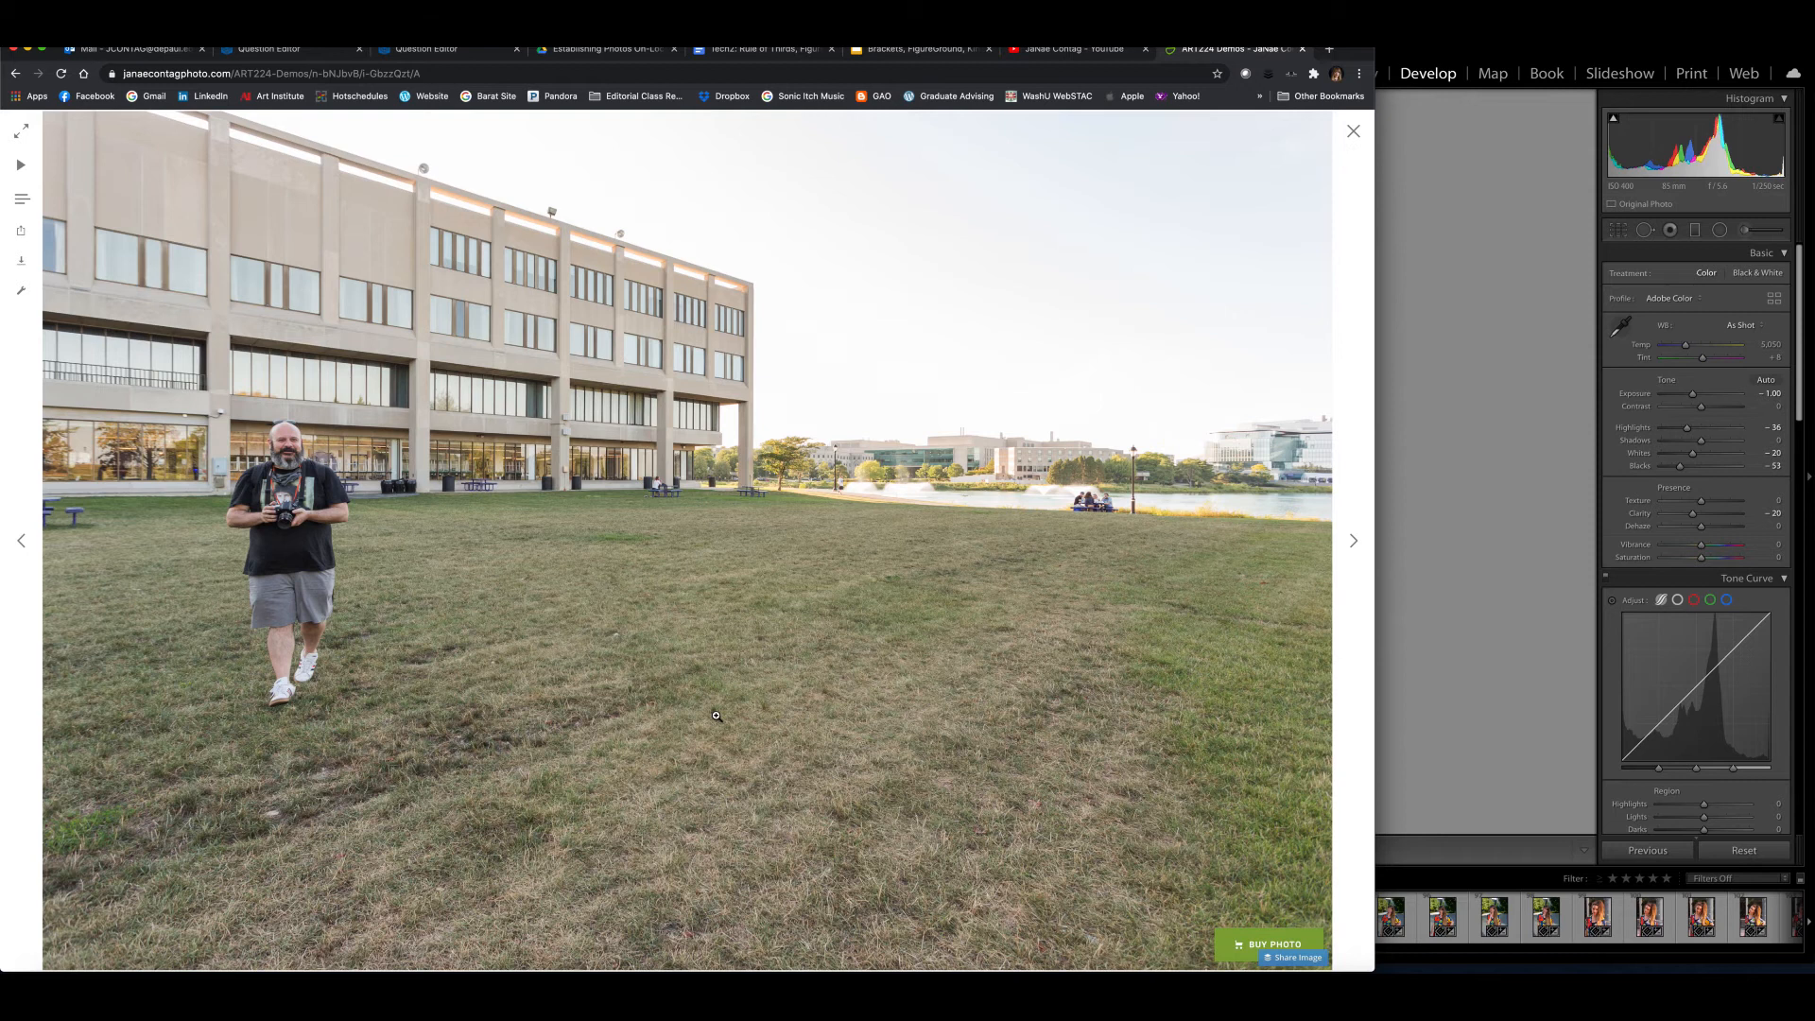
pyautogui.moveTo(871, 382)
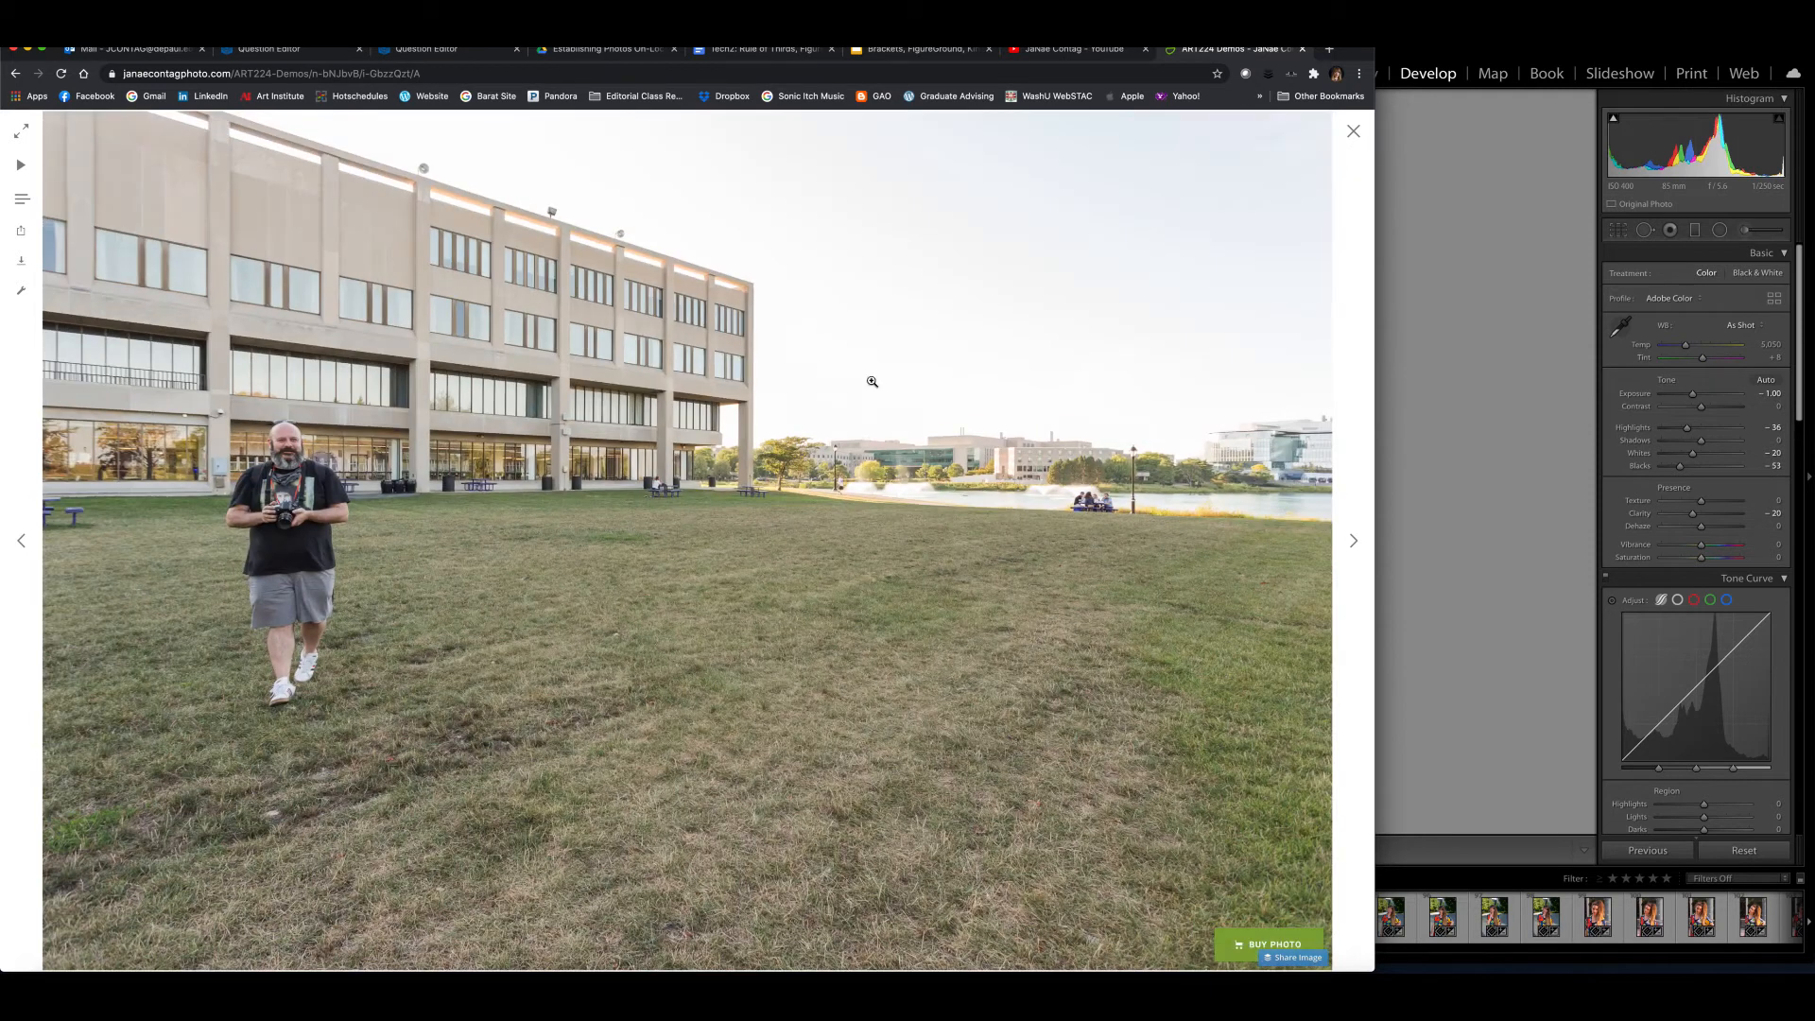
pyautogui.moveTo(710, 580)
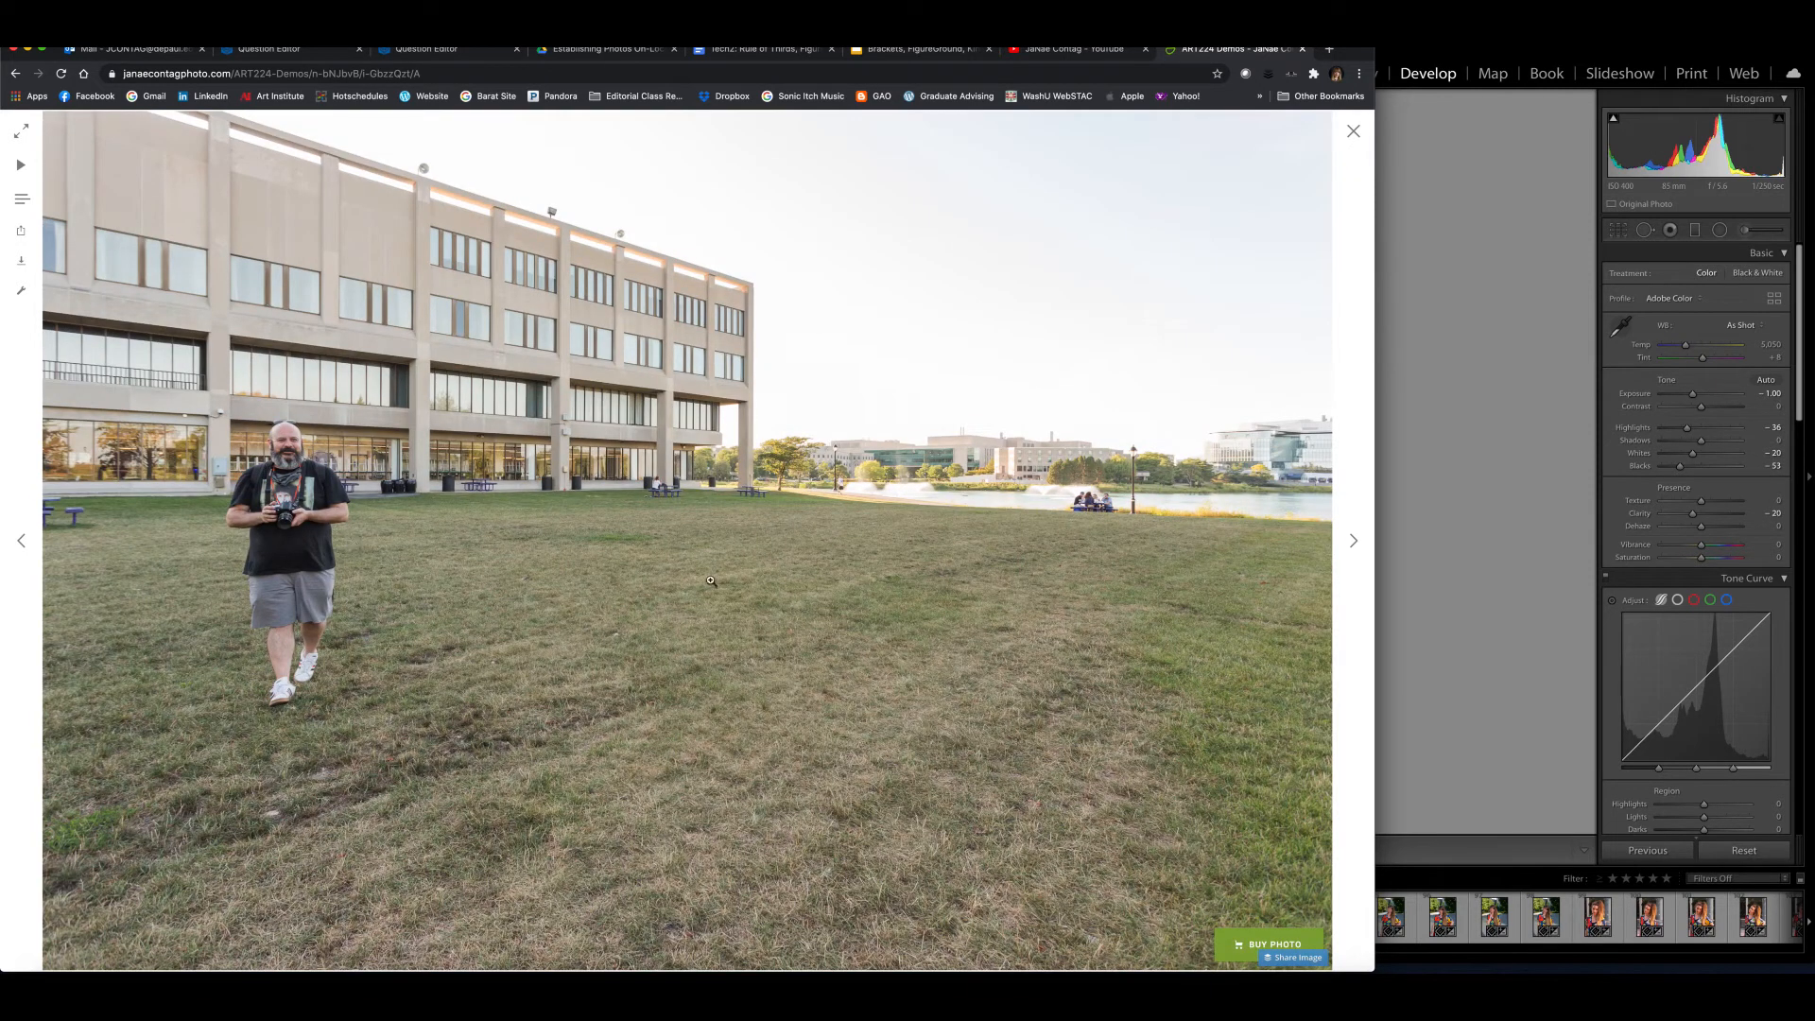
pyautogui.moveTo(174, 115)
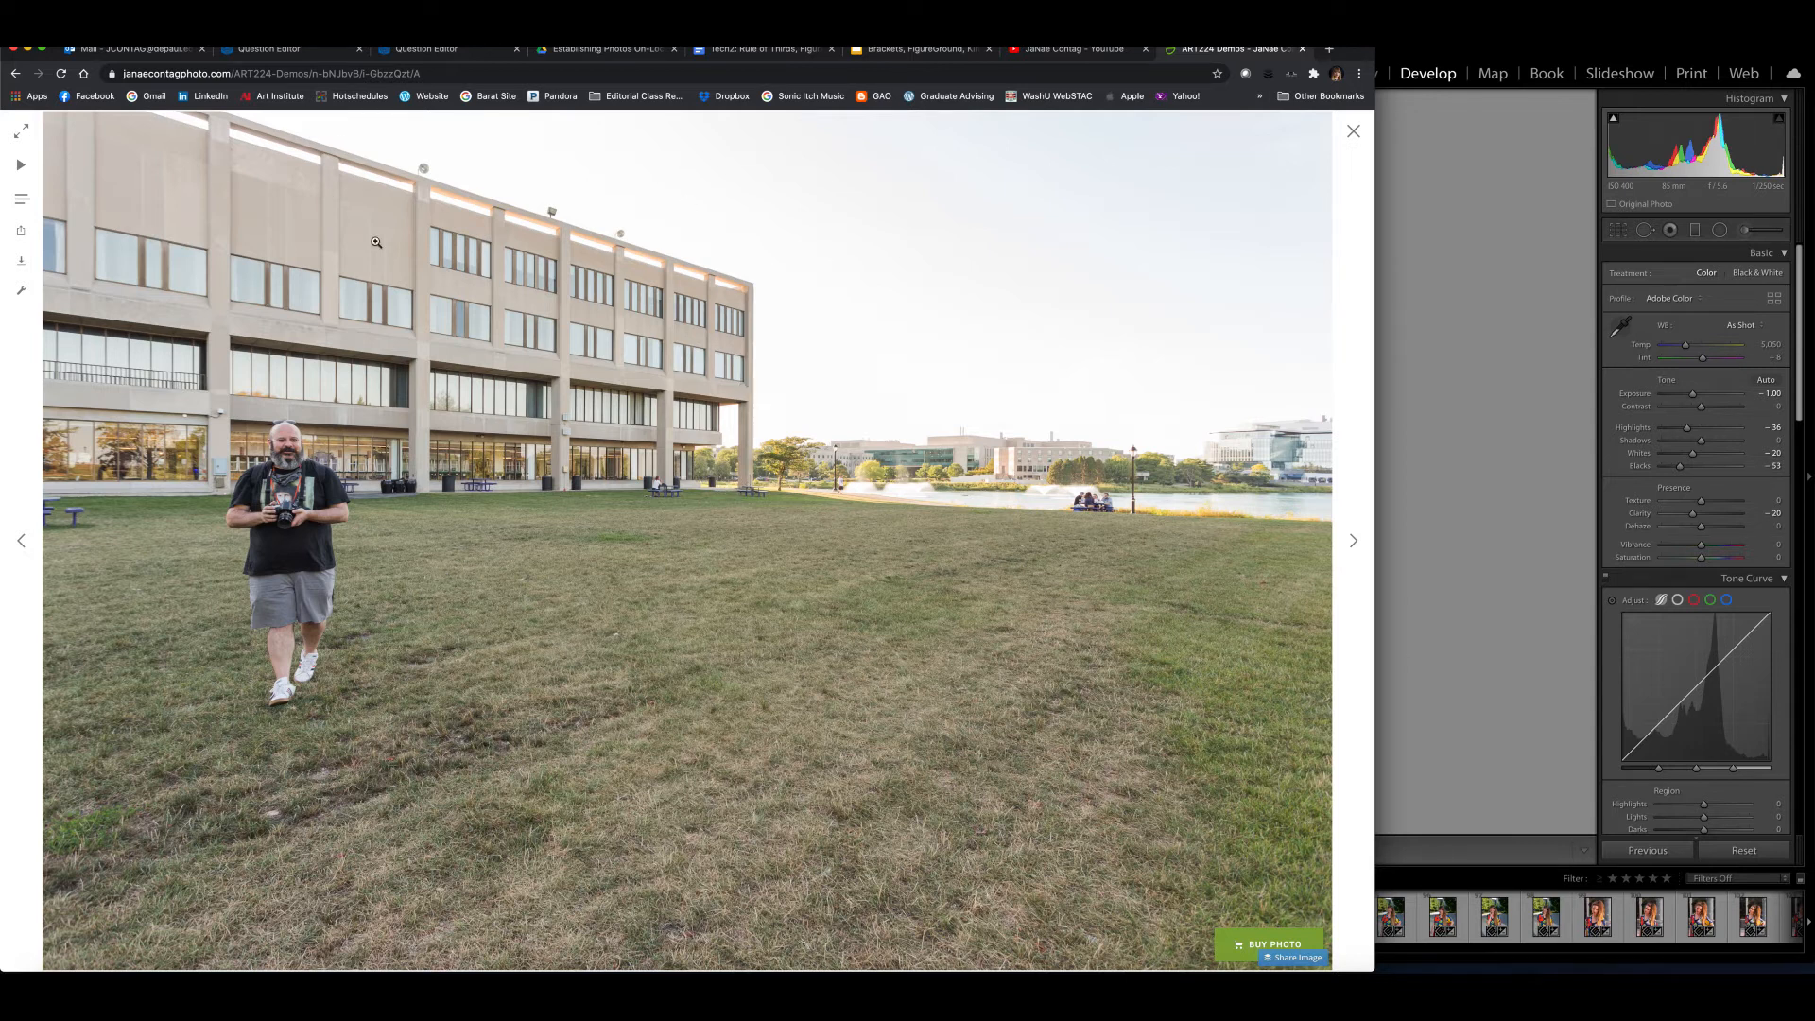
pyautogui.moveTo(710, 321)
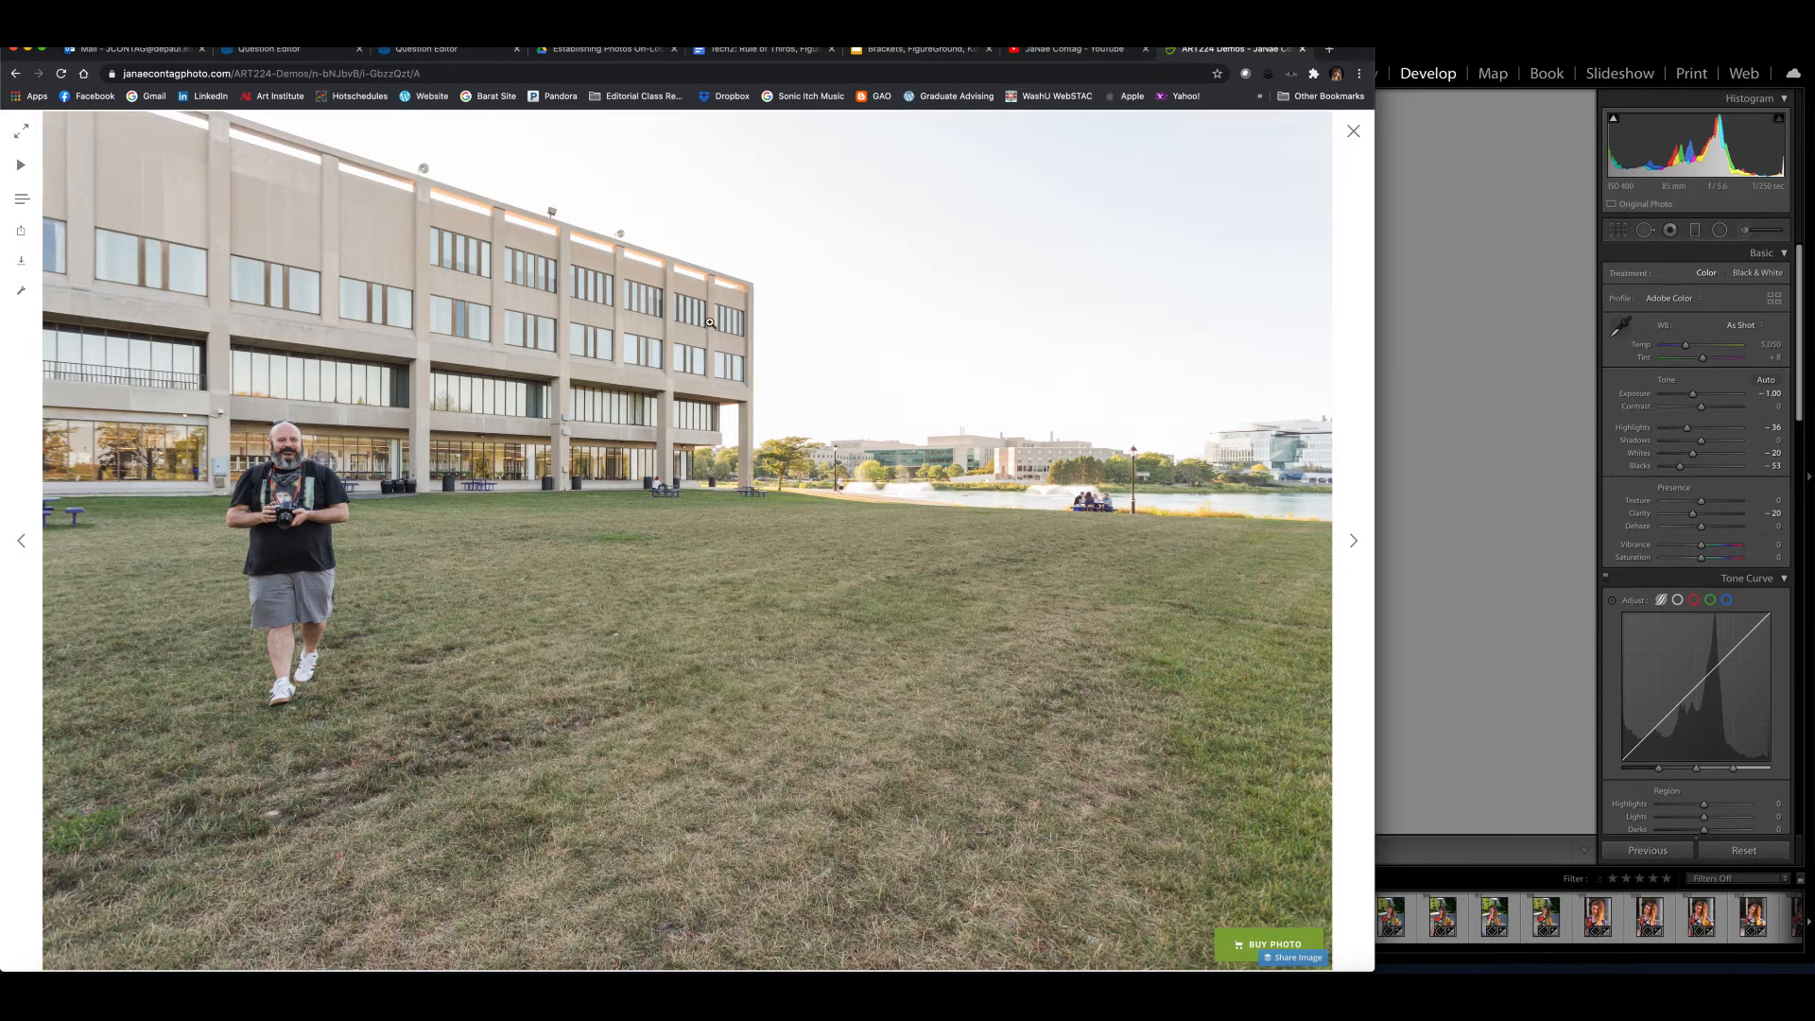
pyautogui.moveTo(566, 573)
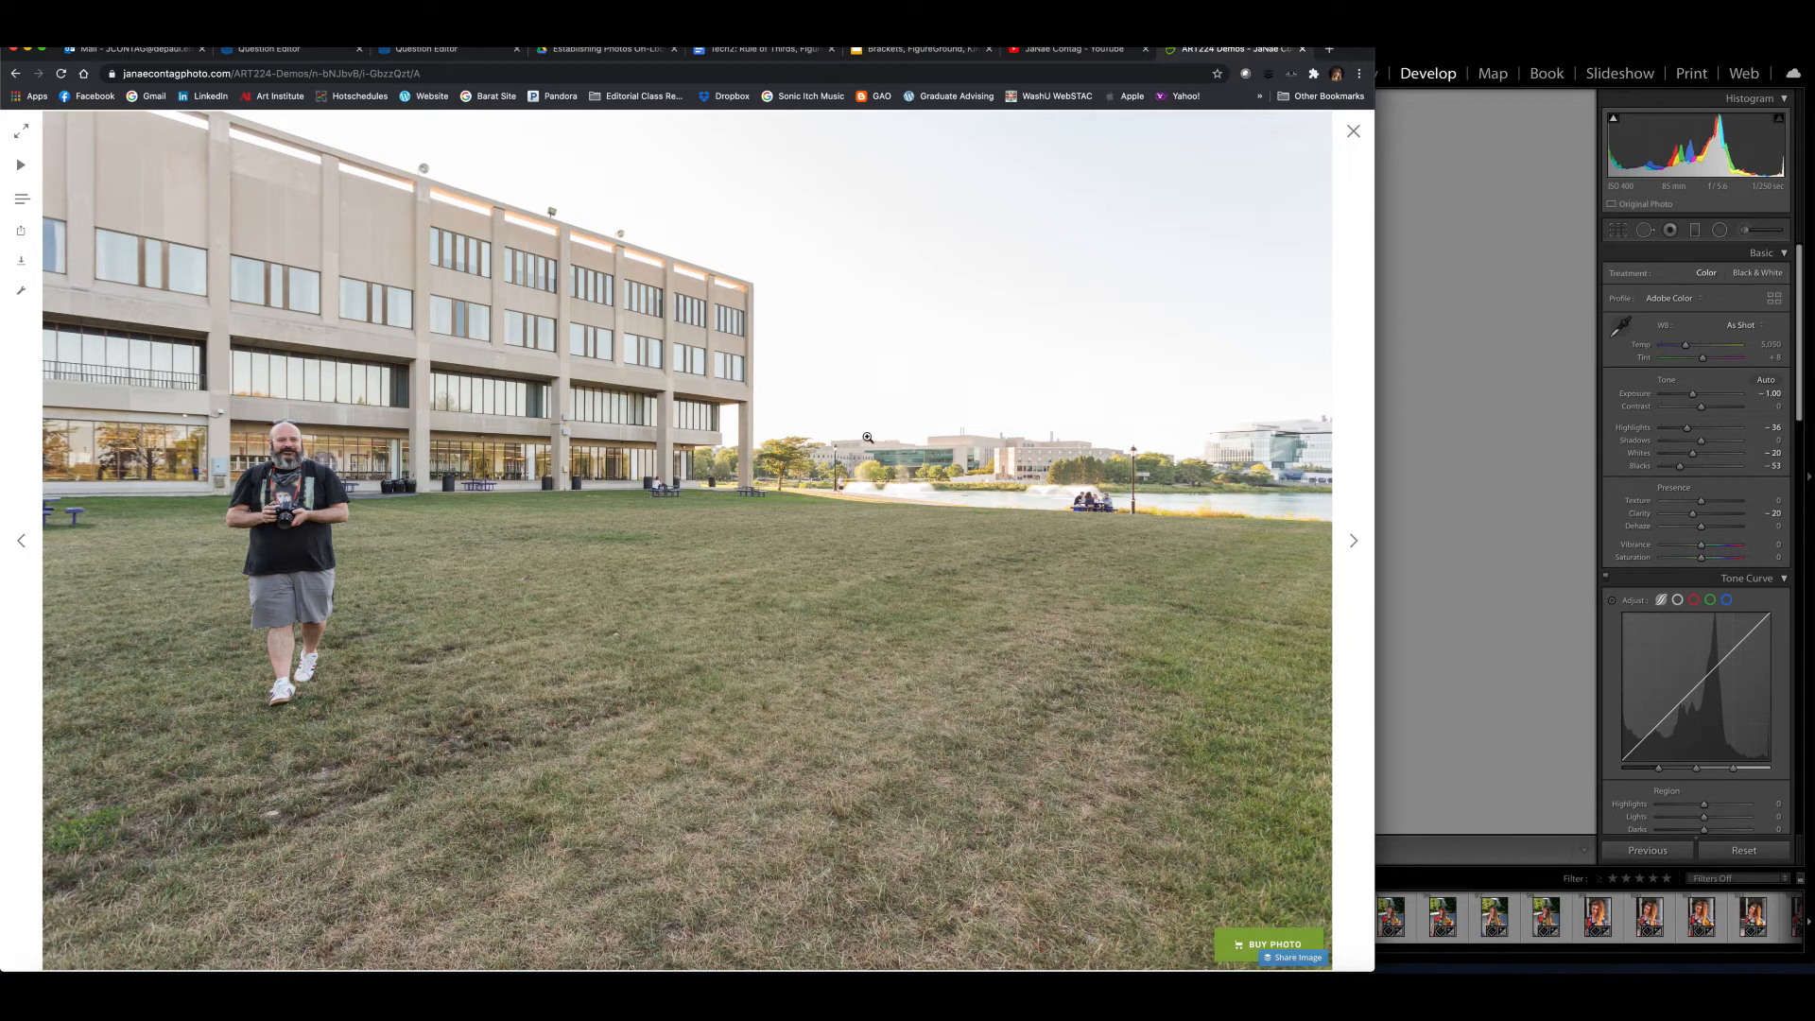
pyautogui.moveTo(899, 505)
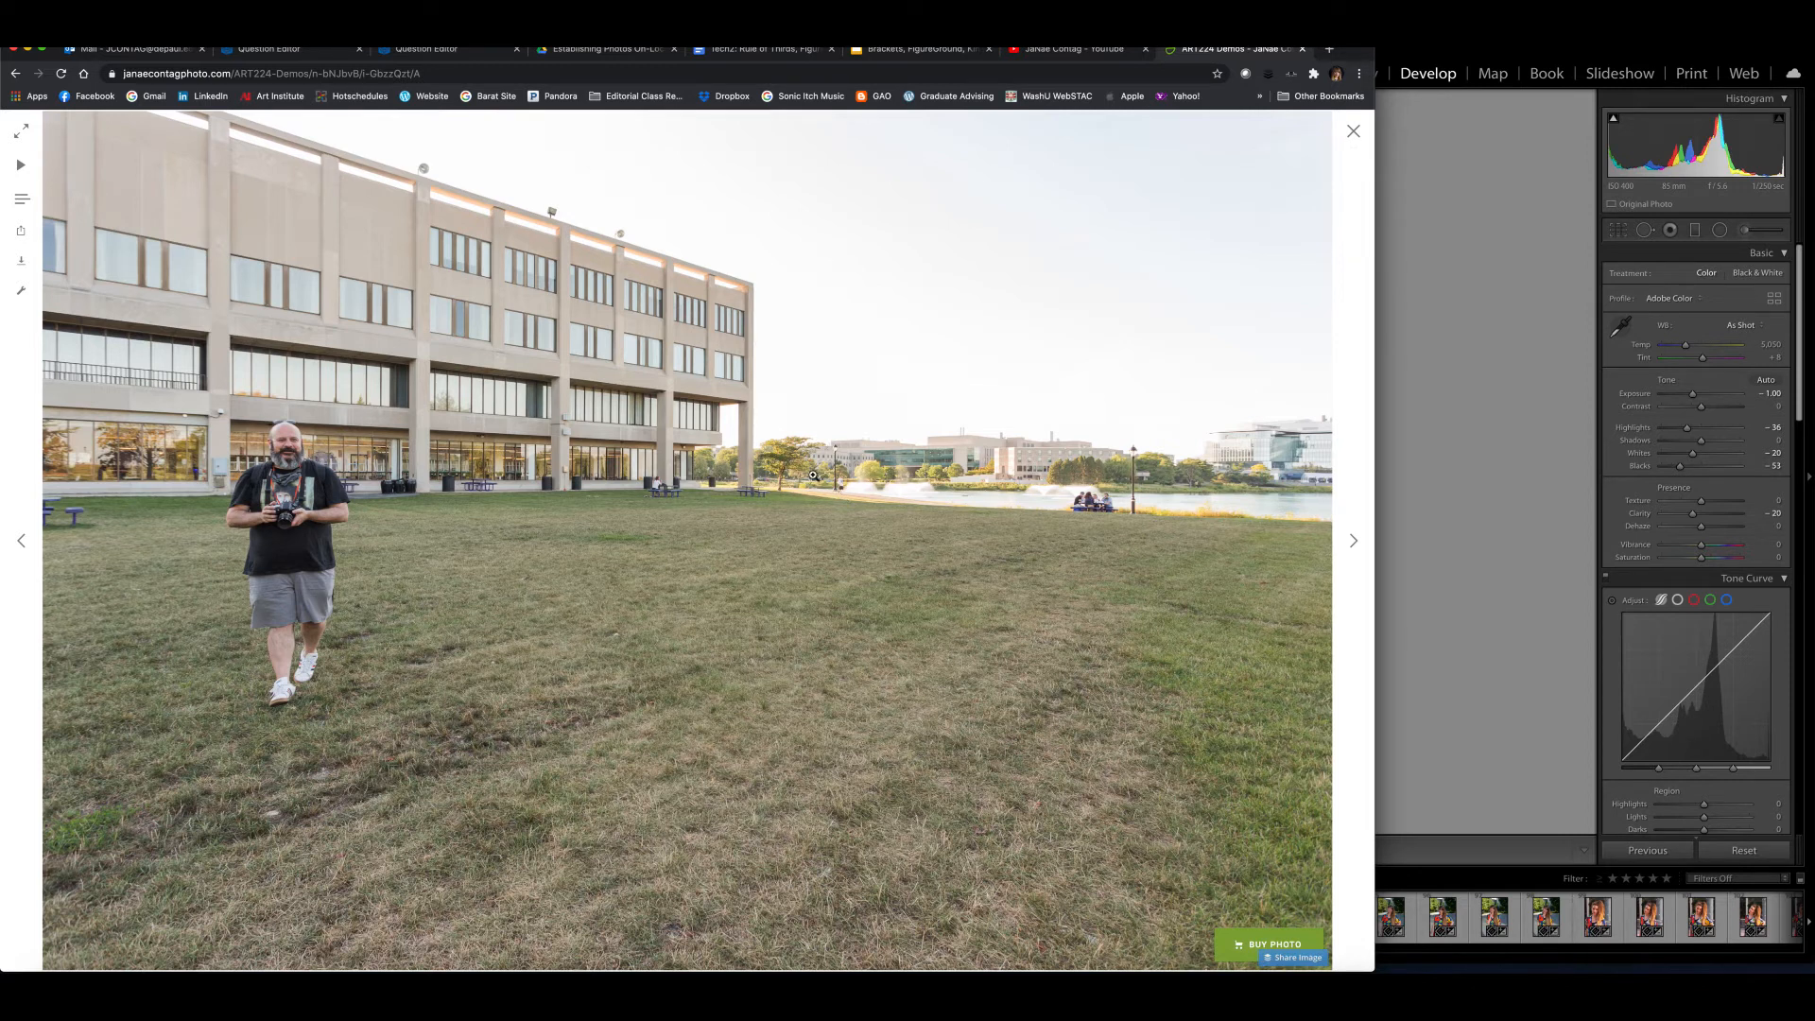
pyautogui.moveTo(935, 471)
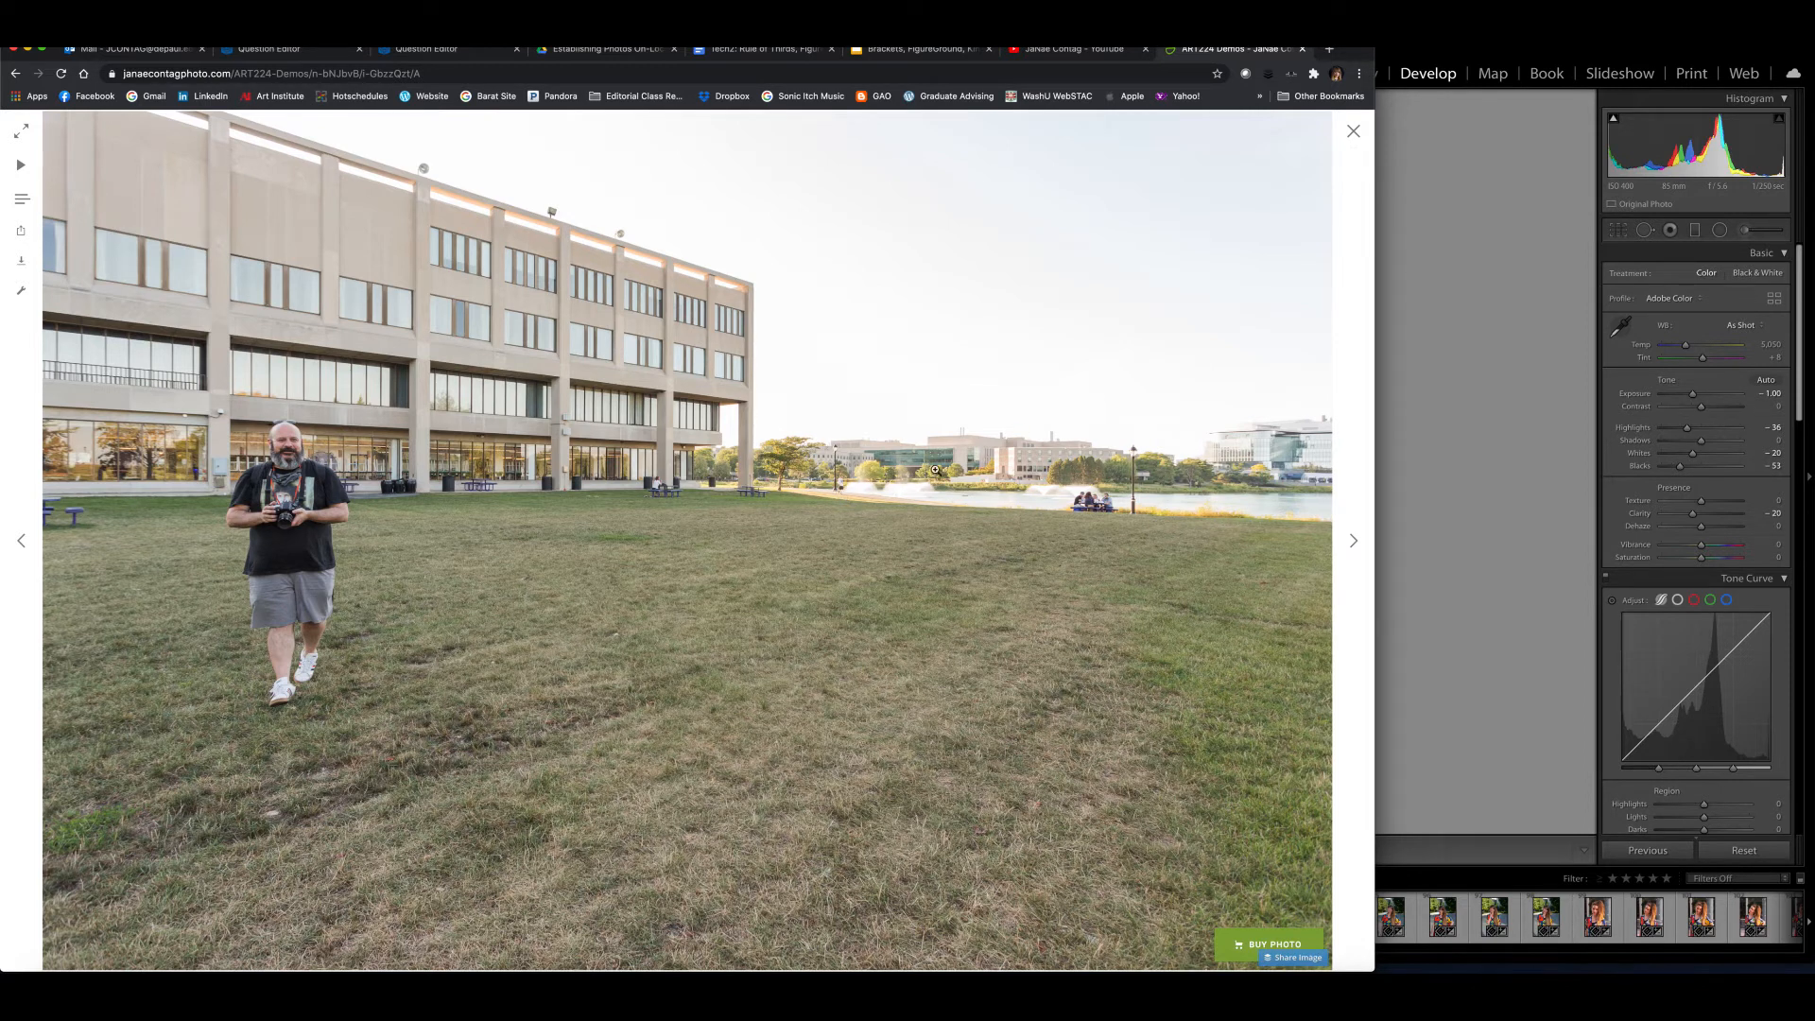
pyautogui.moveTo(359, 573)
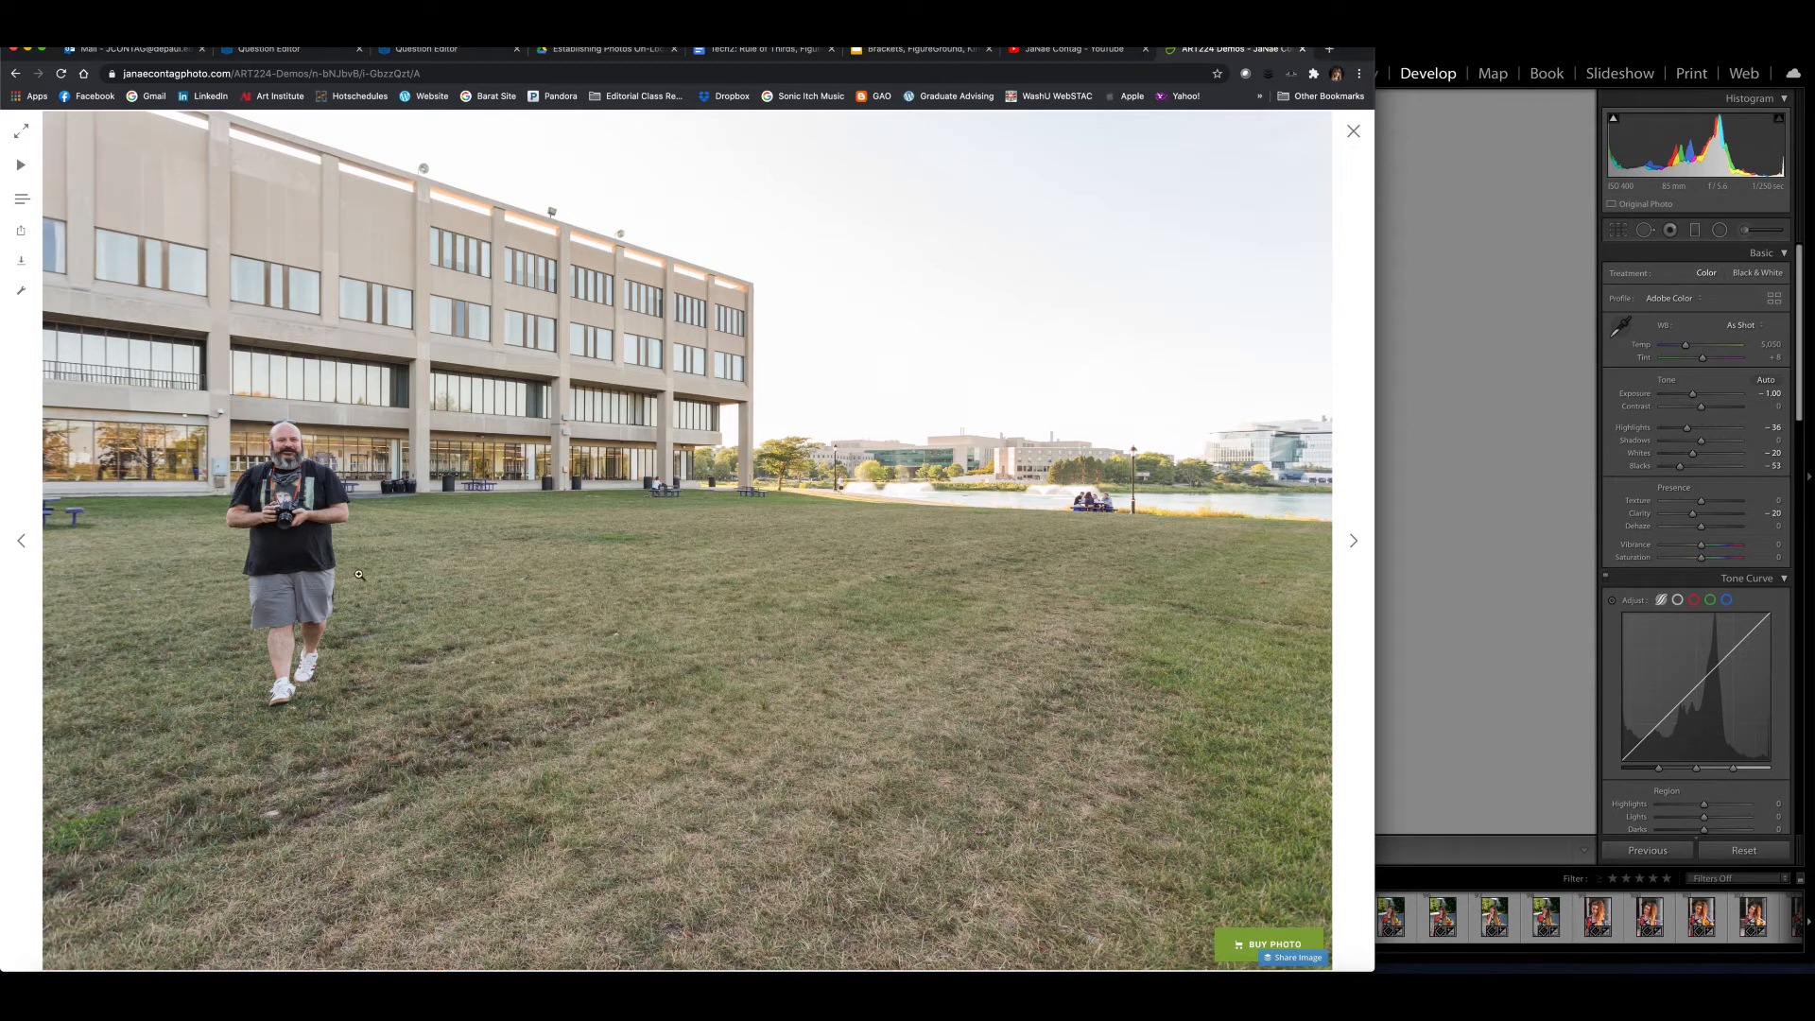
pyautogui.moveTo(712, 540)
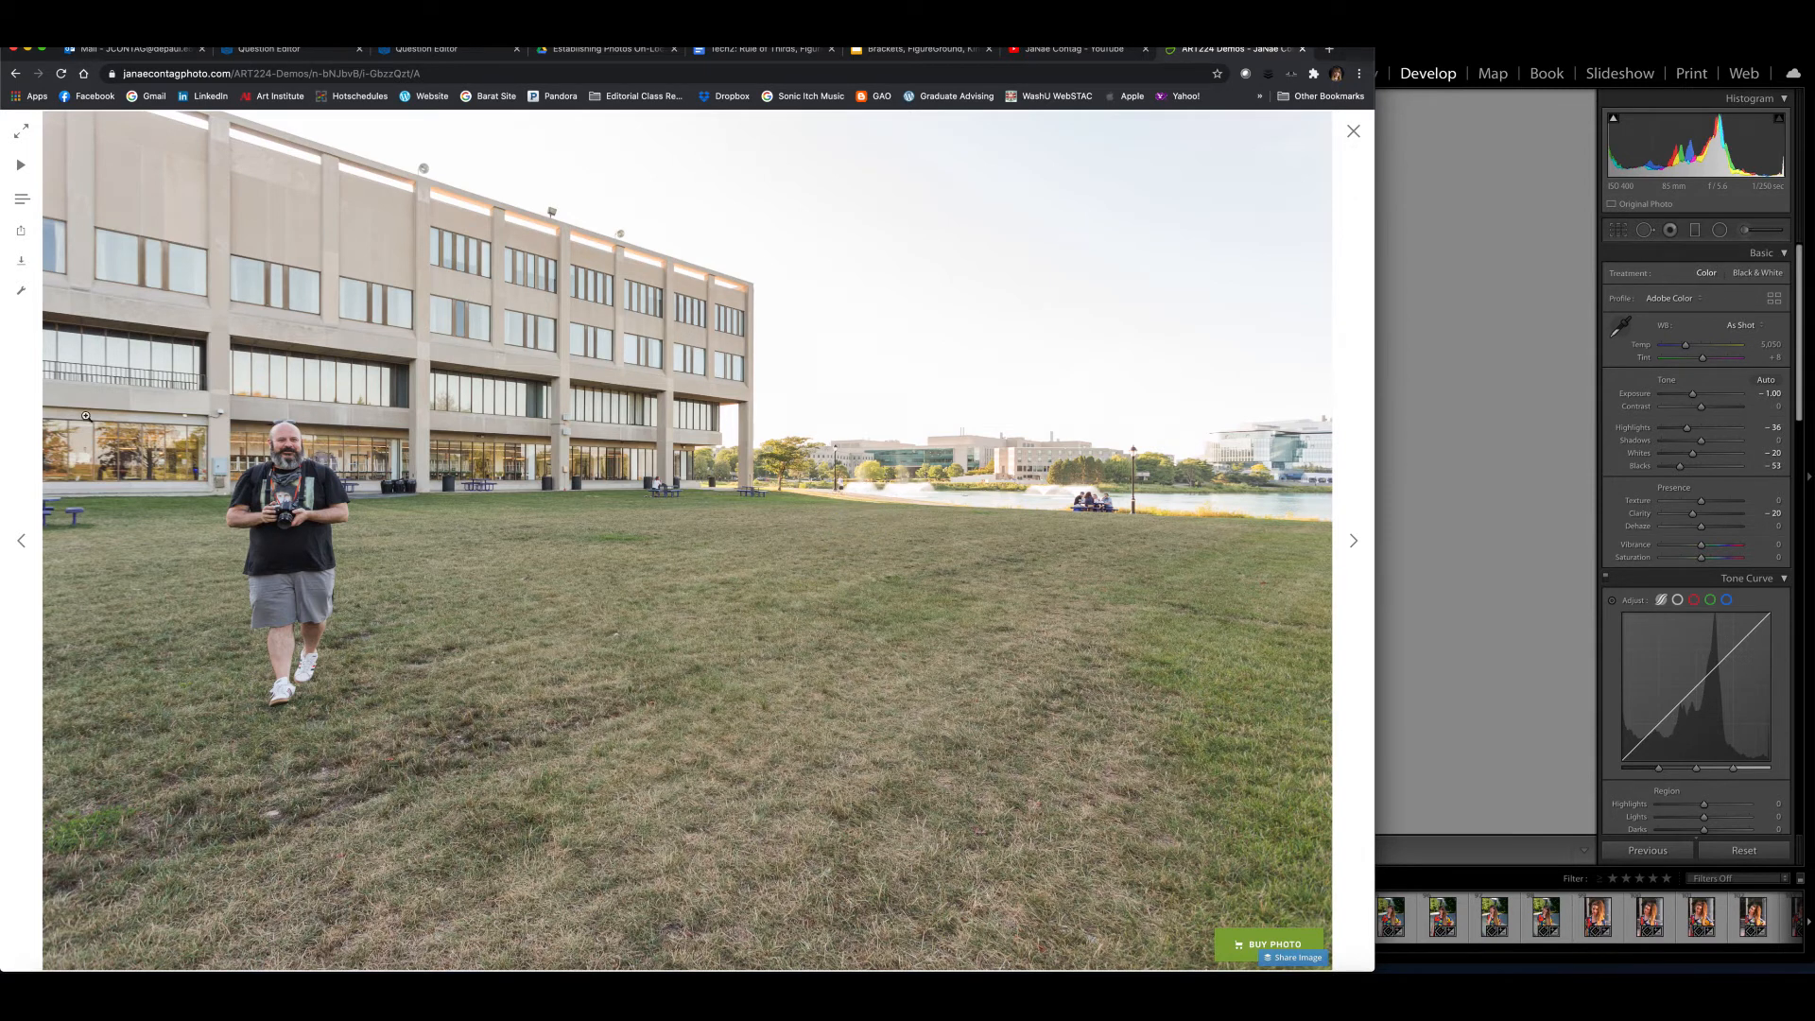
pyautogui.moveTo(342, 733)
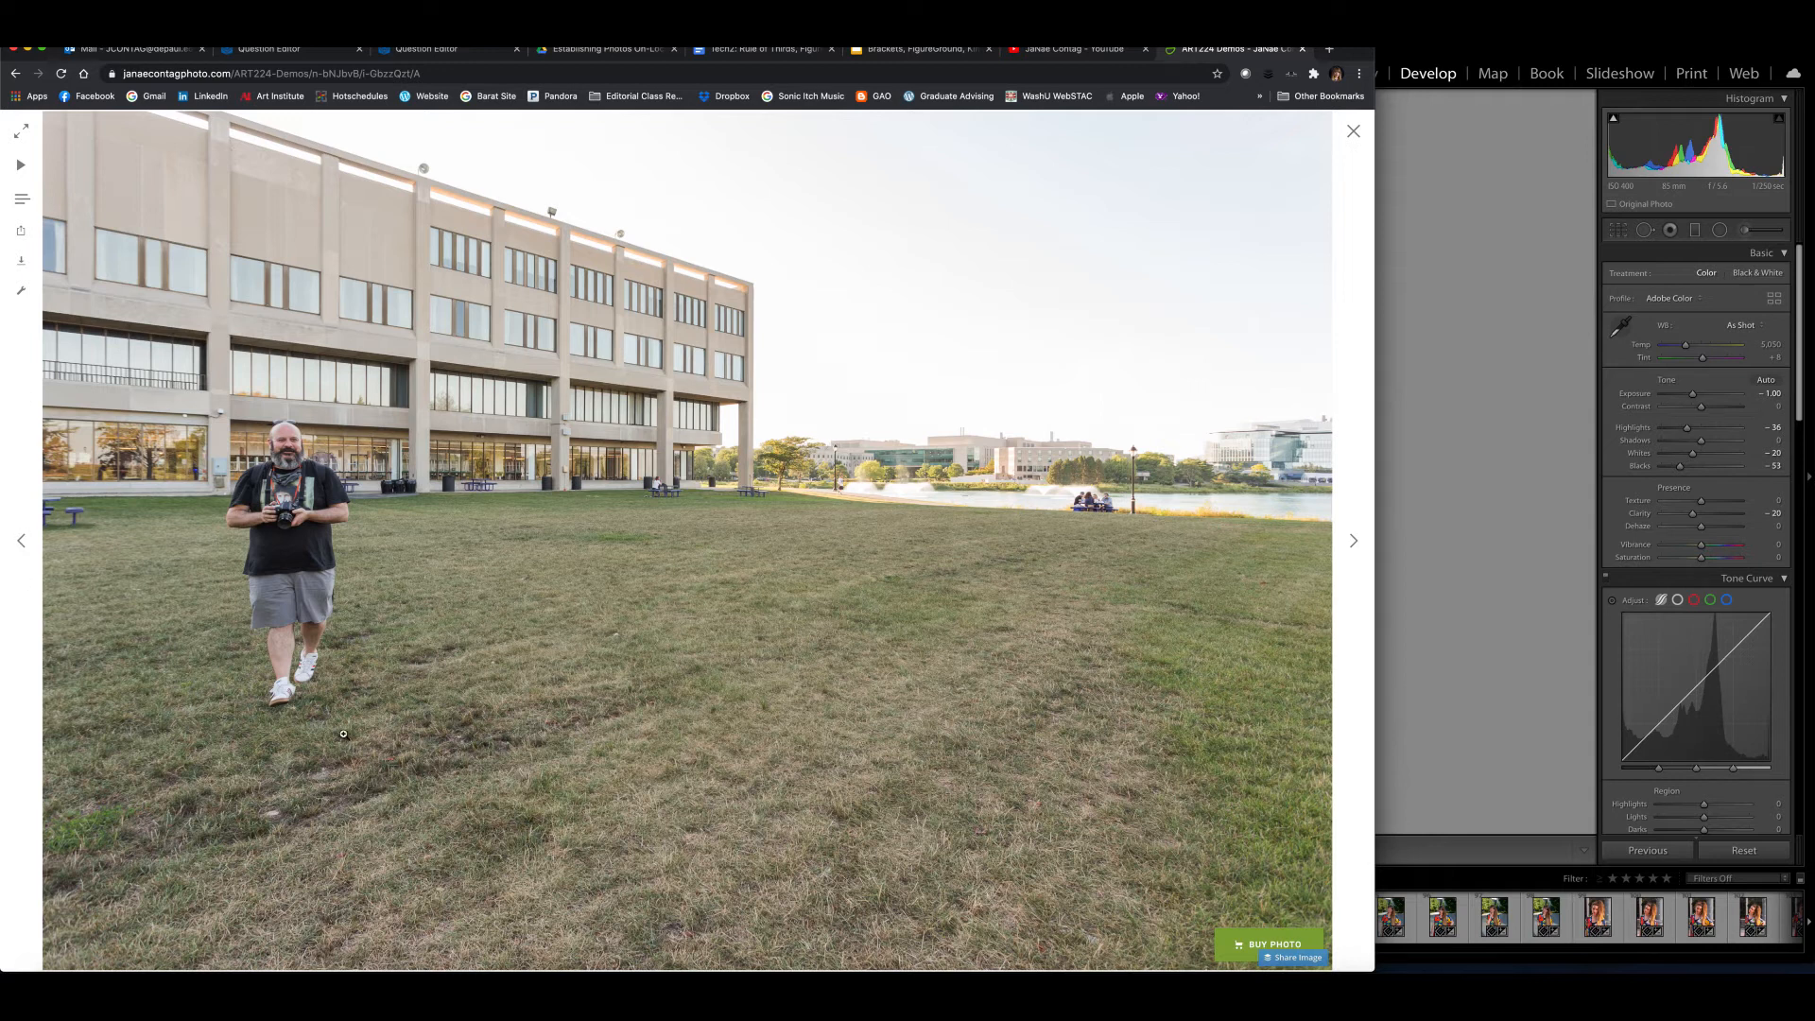
pyautogui.moveTo(984, 463)
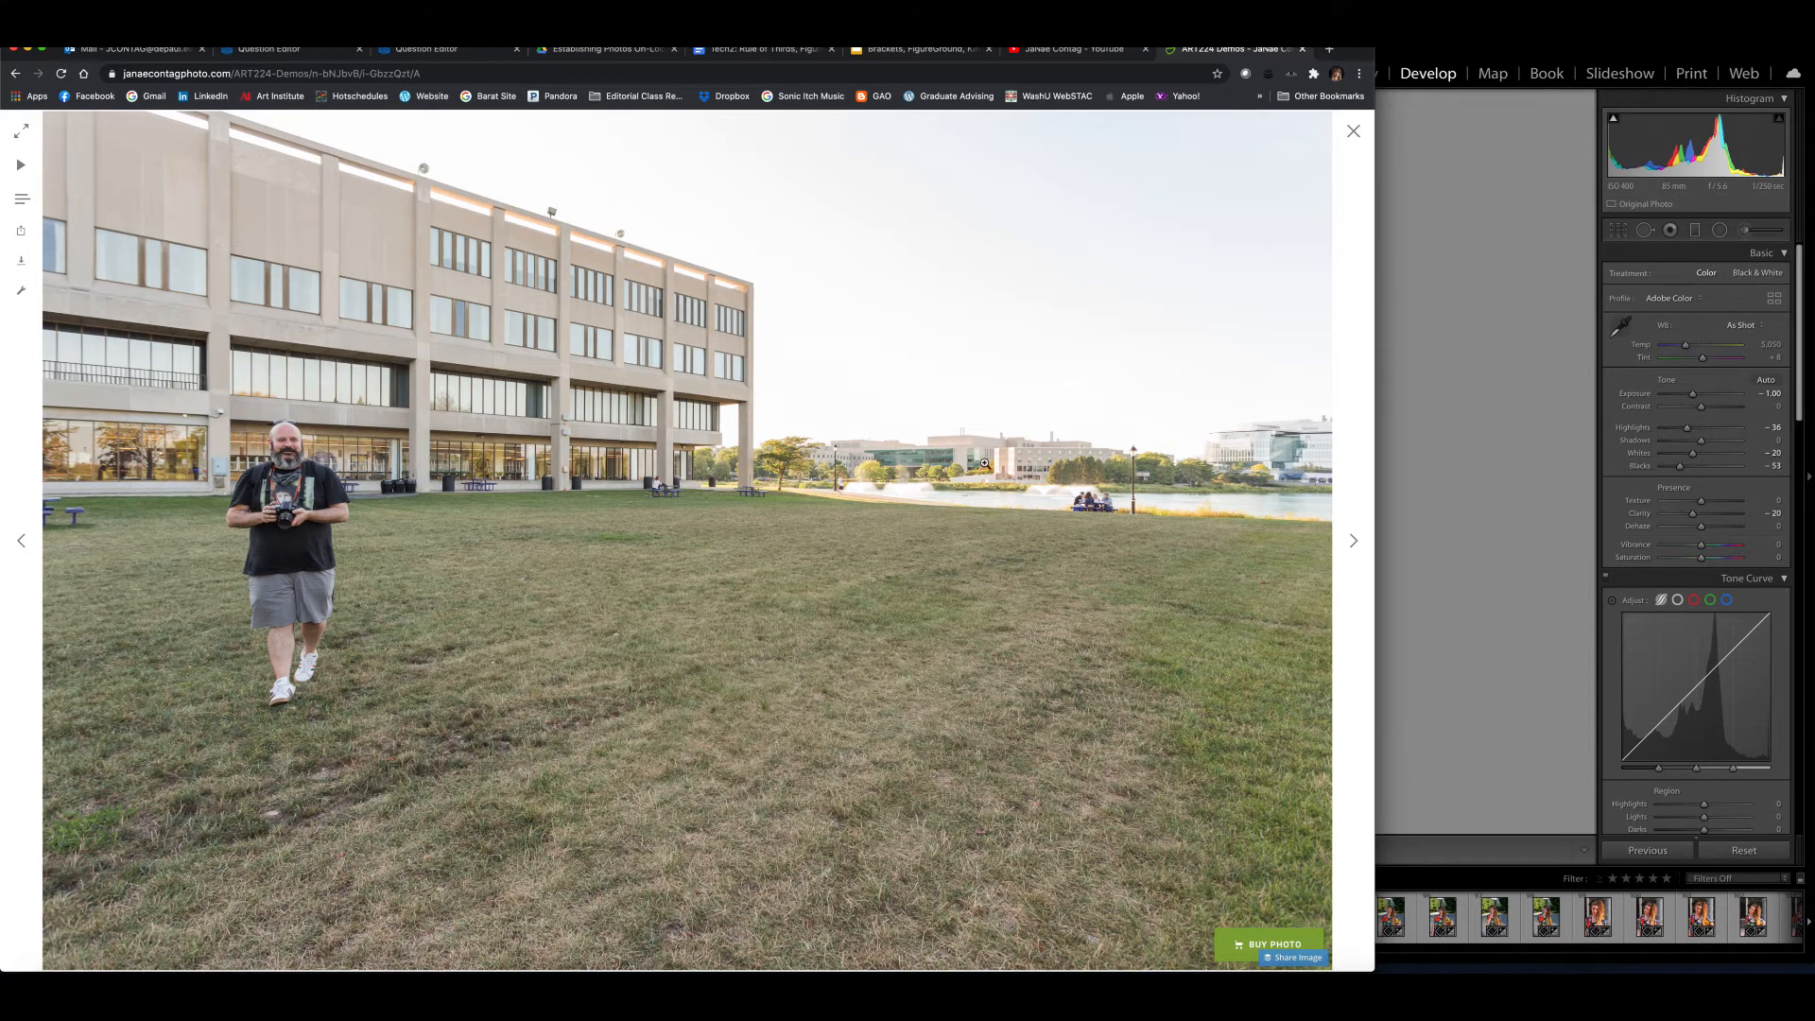
pyautogui.moveTo(1047, 468)
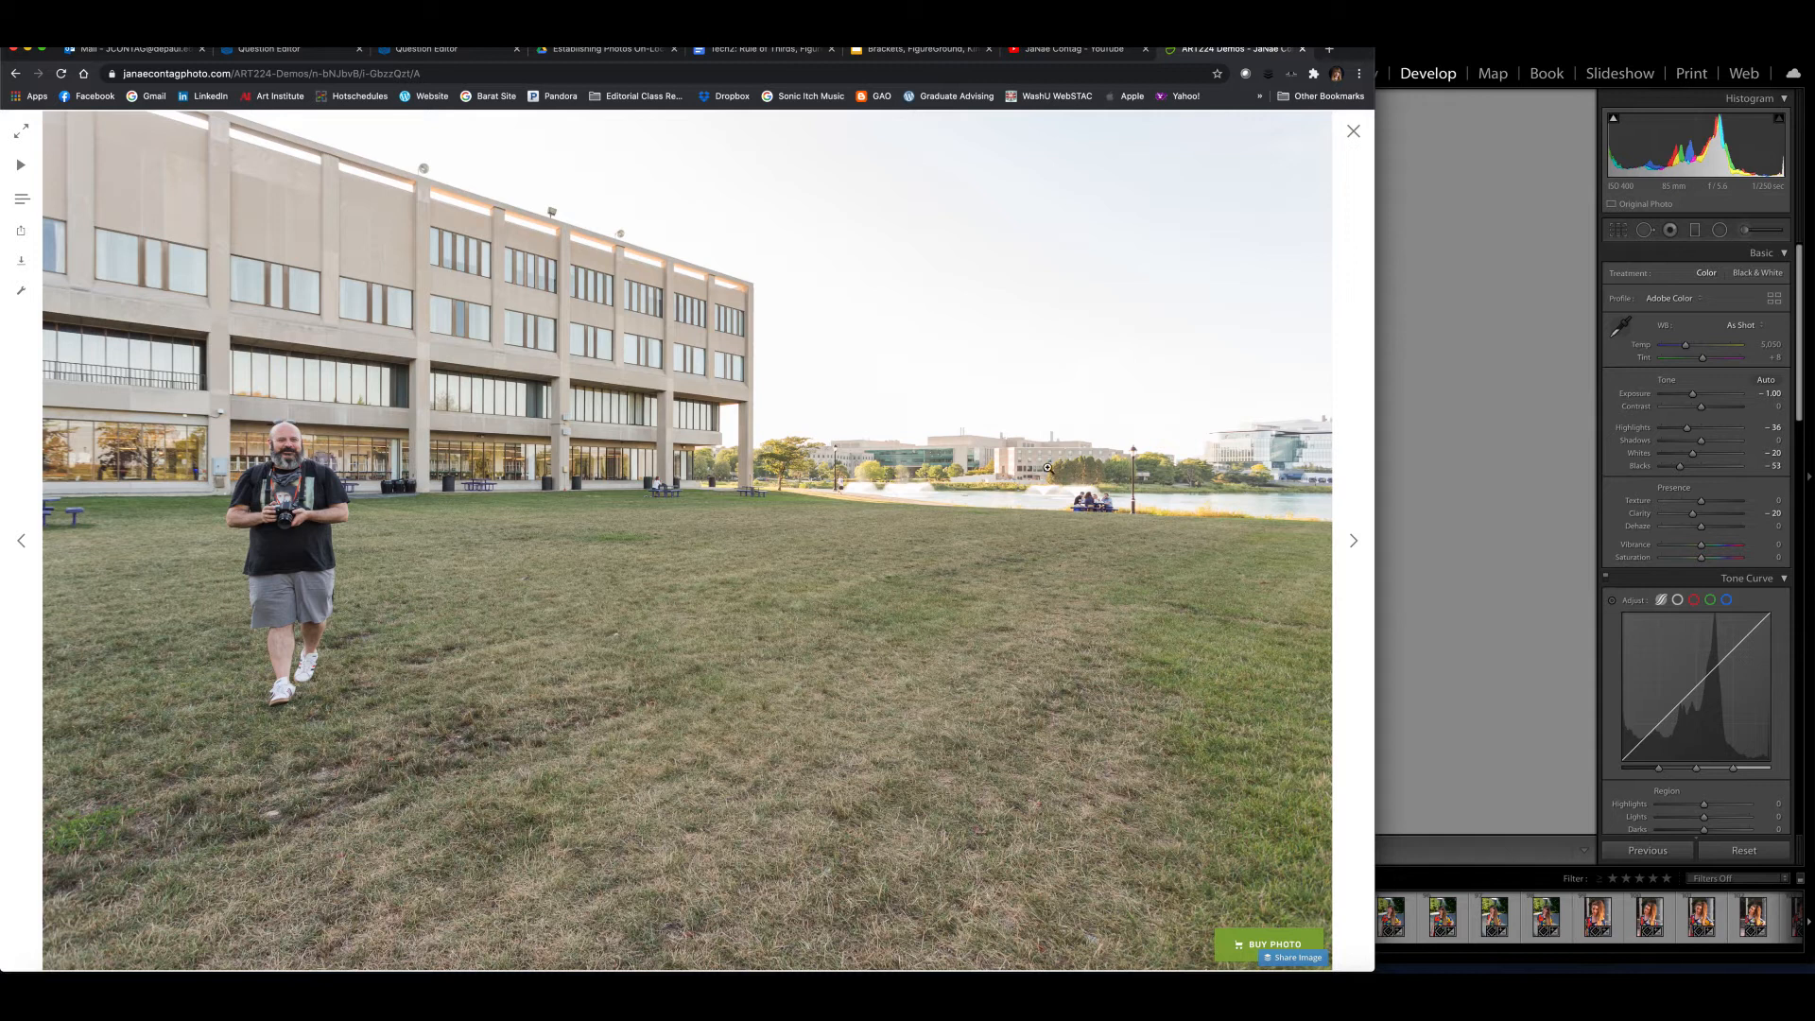
pyautogui.moveTo(1072, 488)
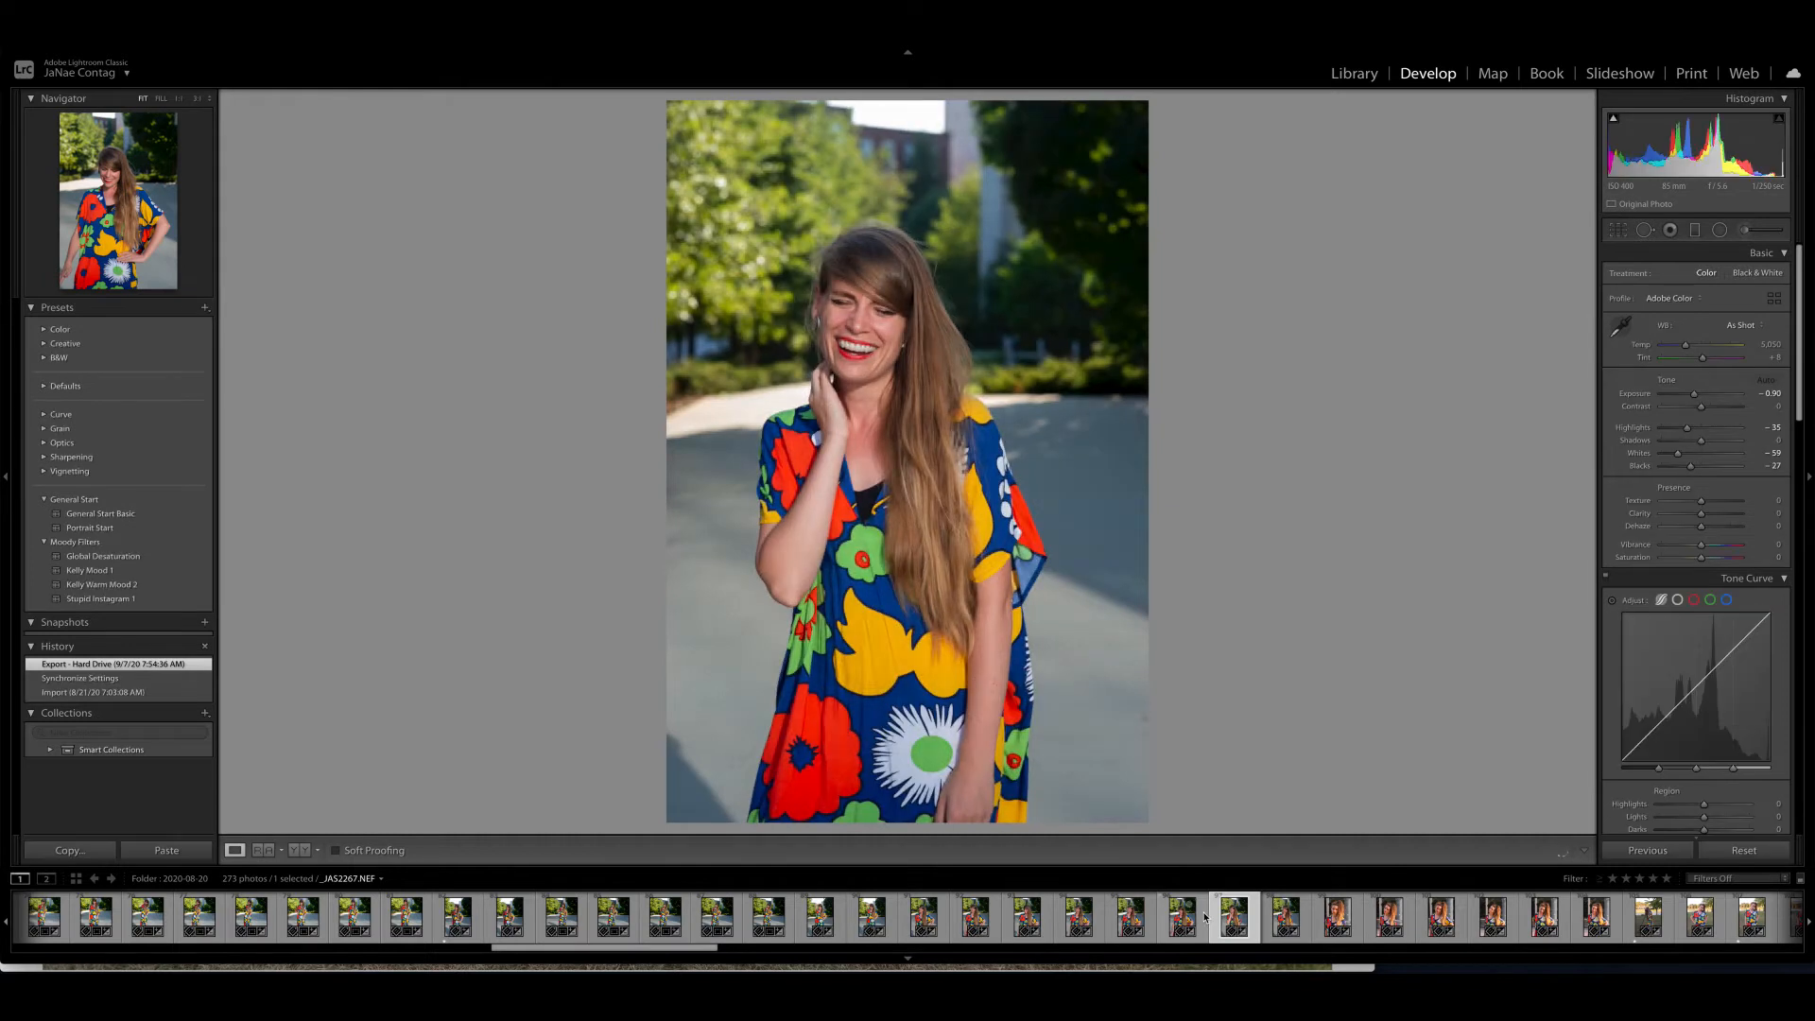
# - Open the full-length lakeside lawn portrait of the floral-dress model from the filmstrip
pyautogui.click(1232, 918)
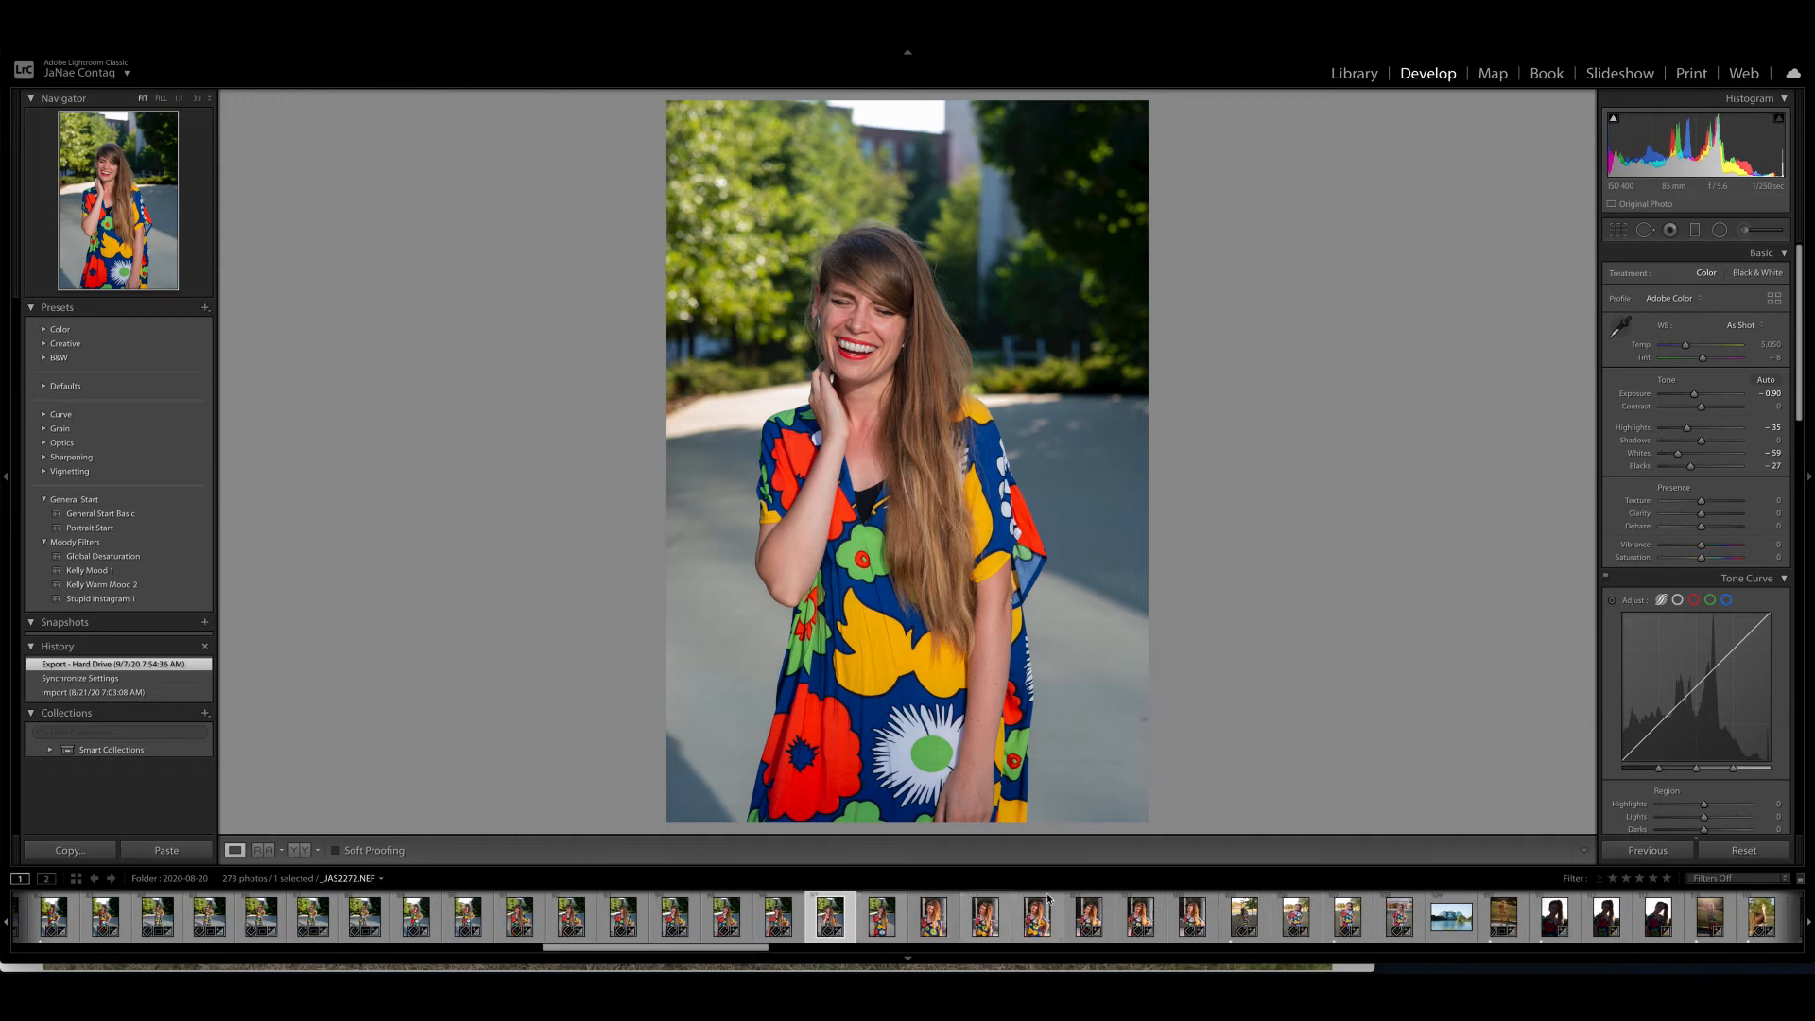
pyautogui.click(932, 916)
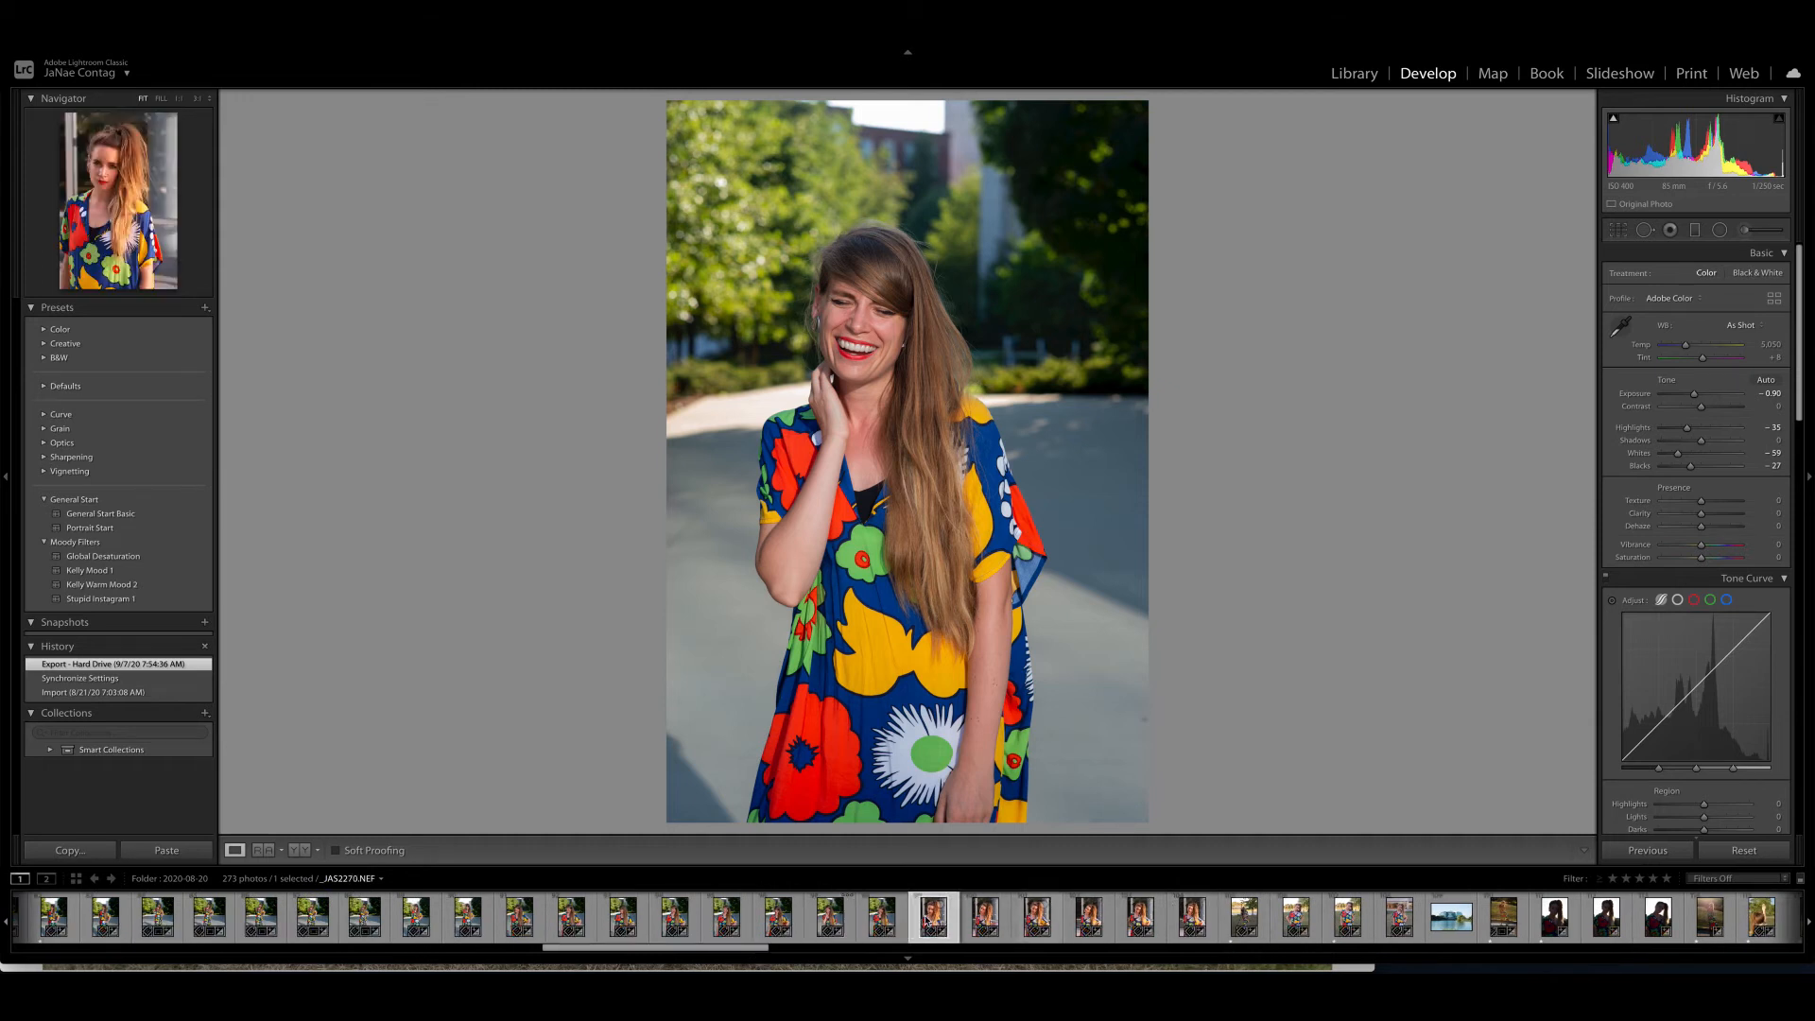
pyautogui.click(1343, 917)
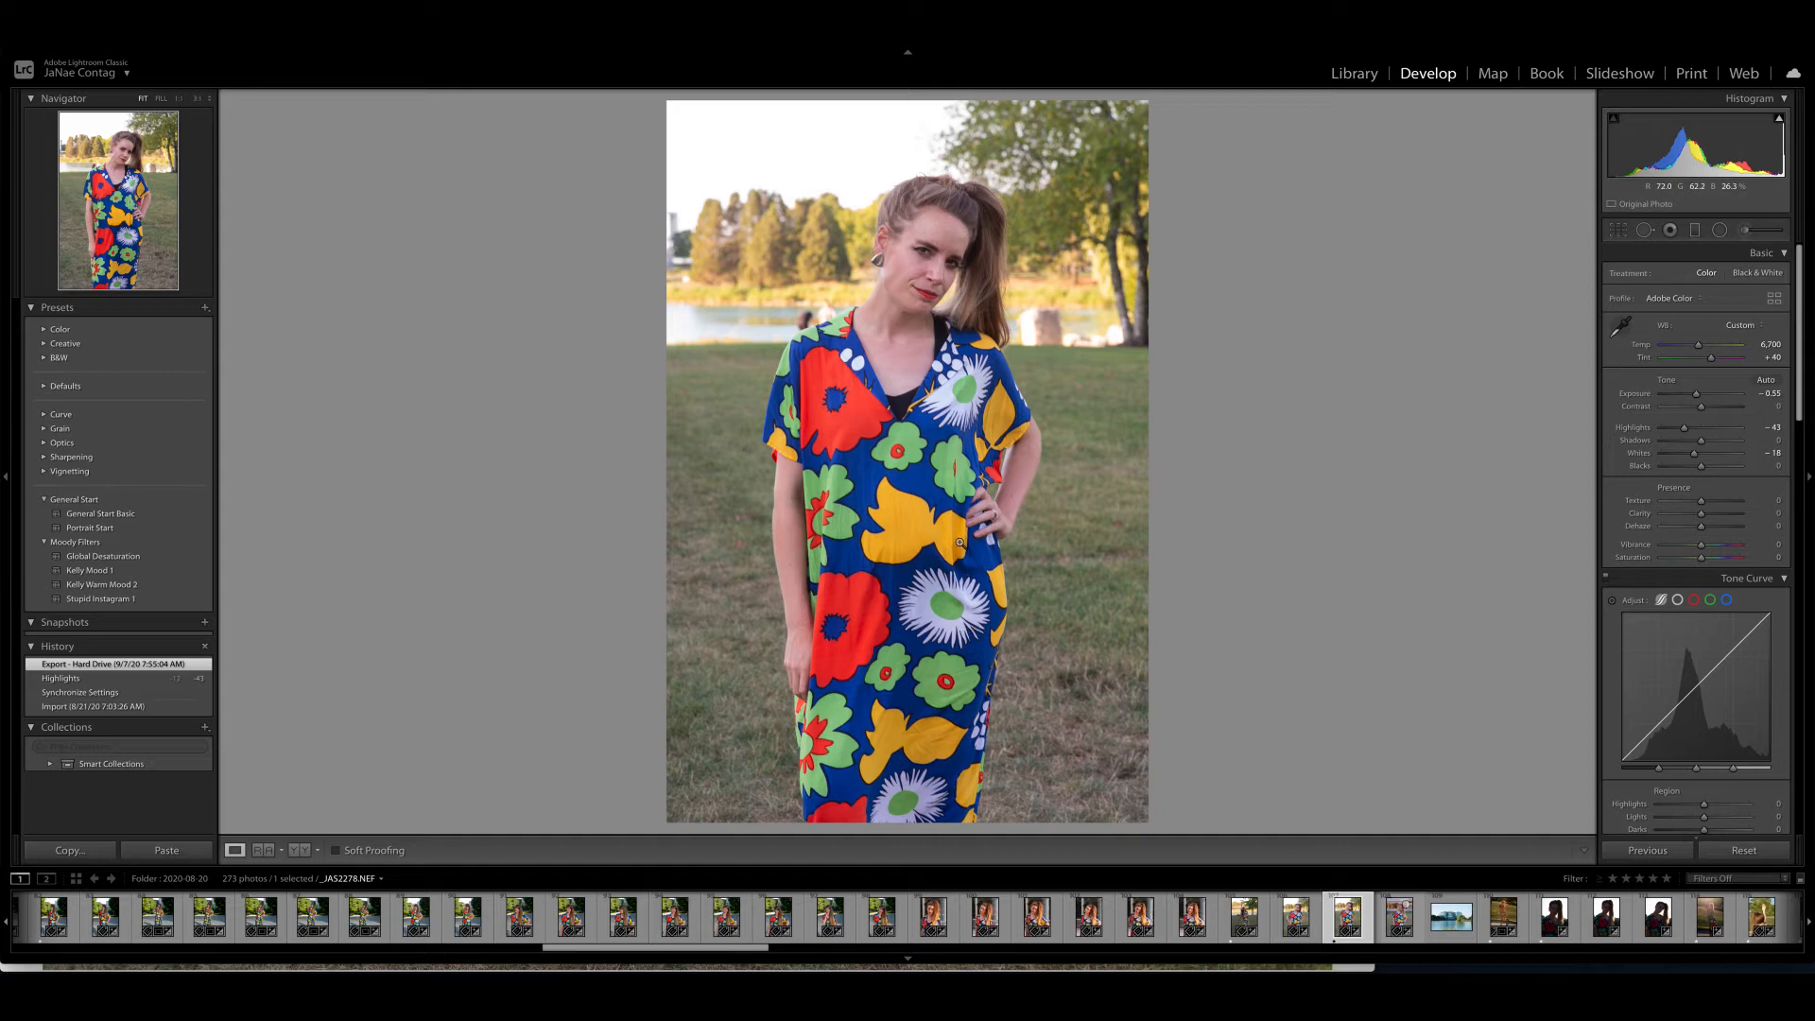
pyautogui.moveTo(747, 286)
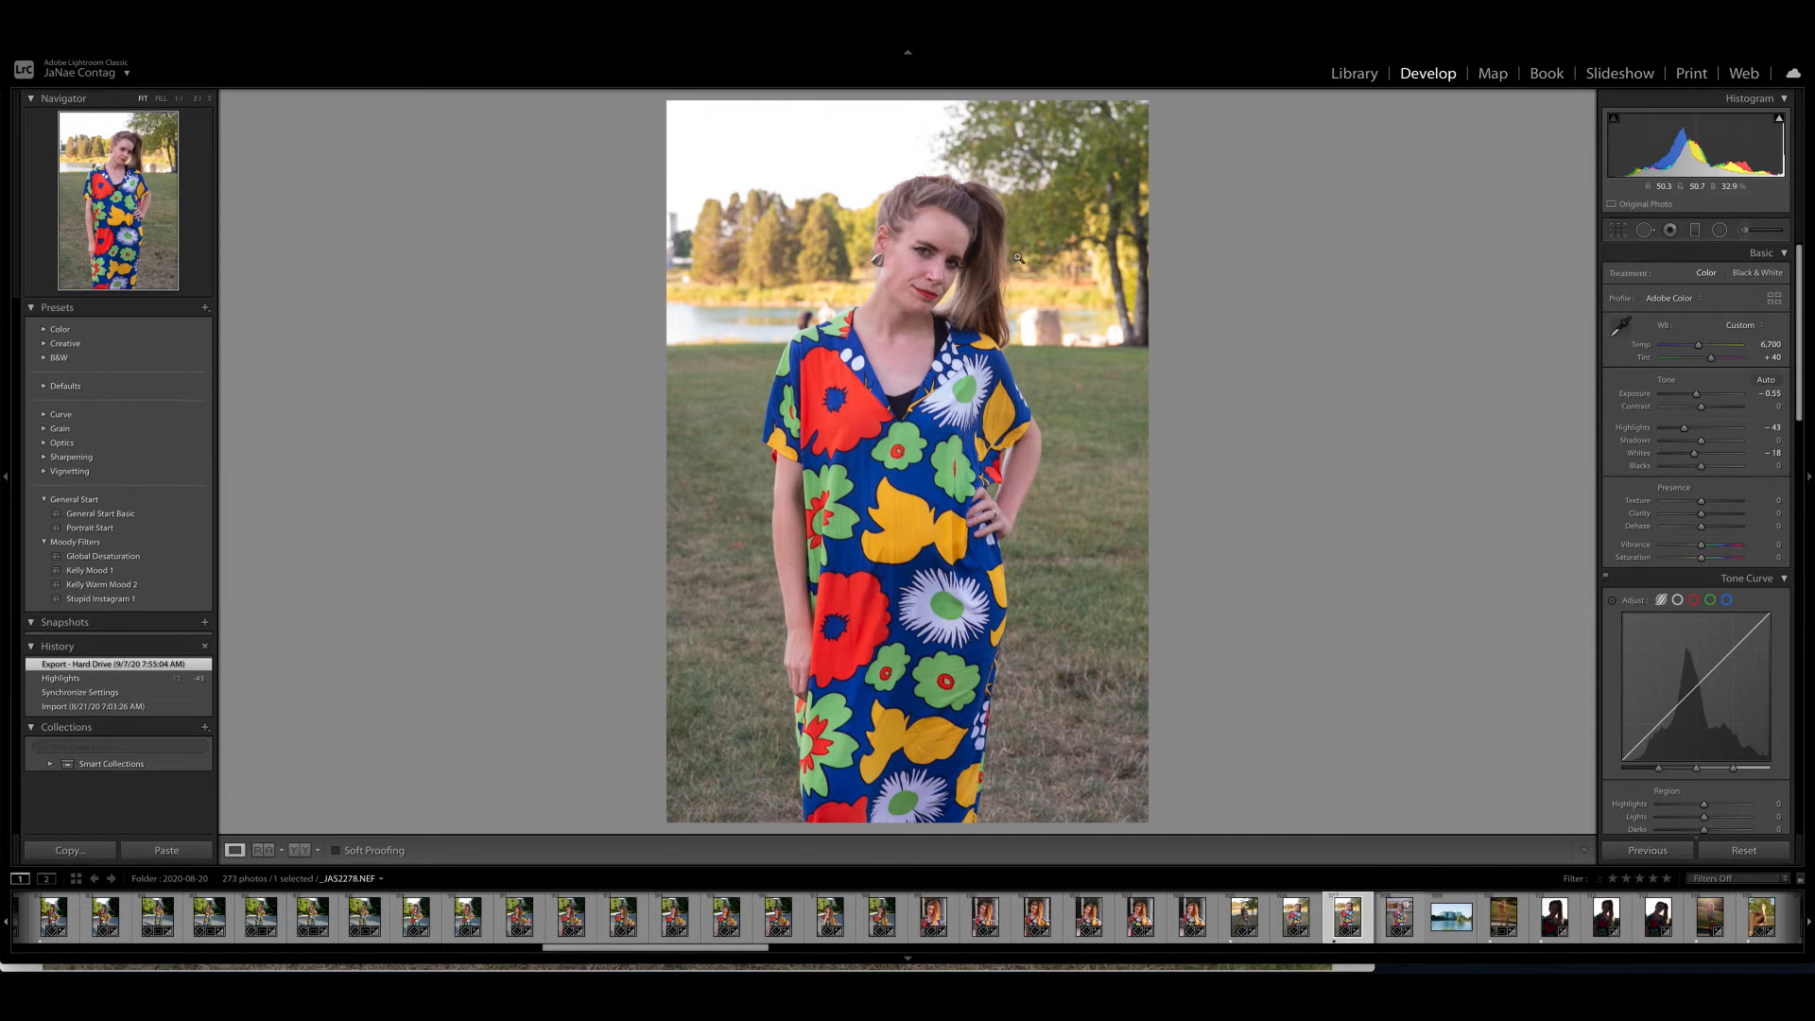
pyautogui.moveTo(1073, 572)
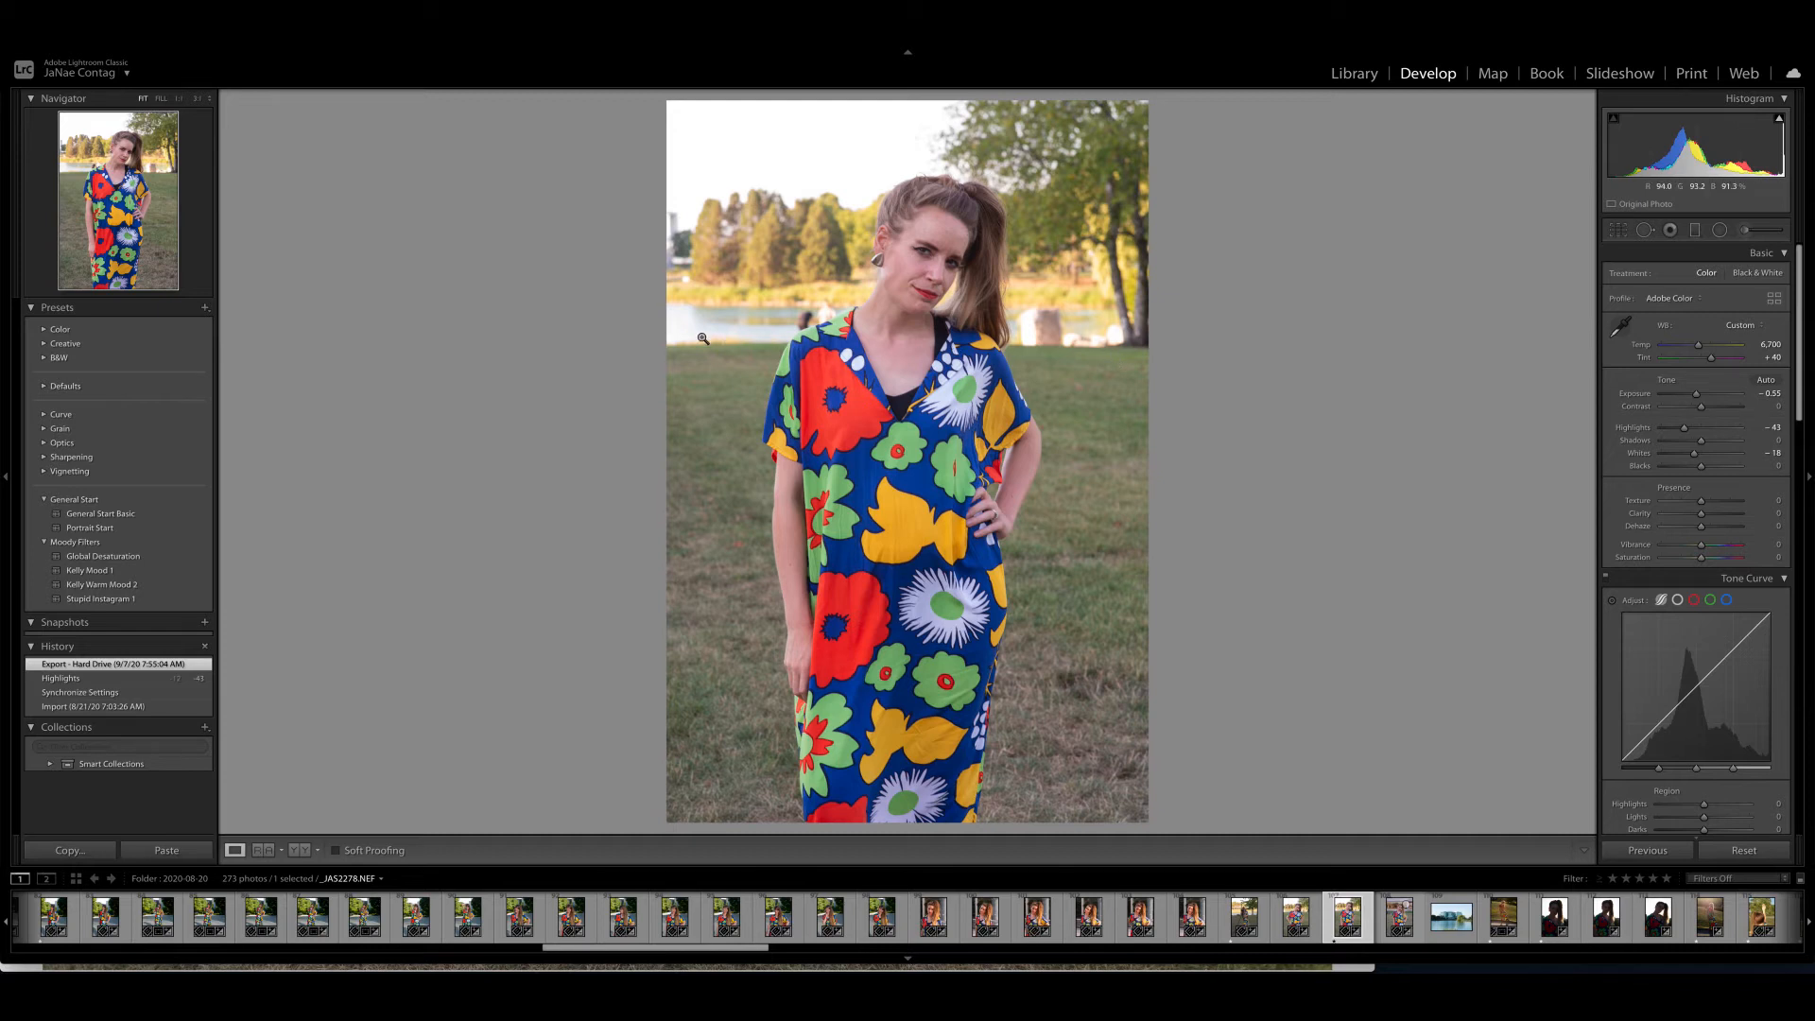
pyautogui.moveTo(810, 382)
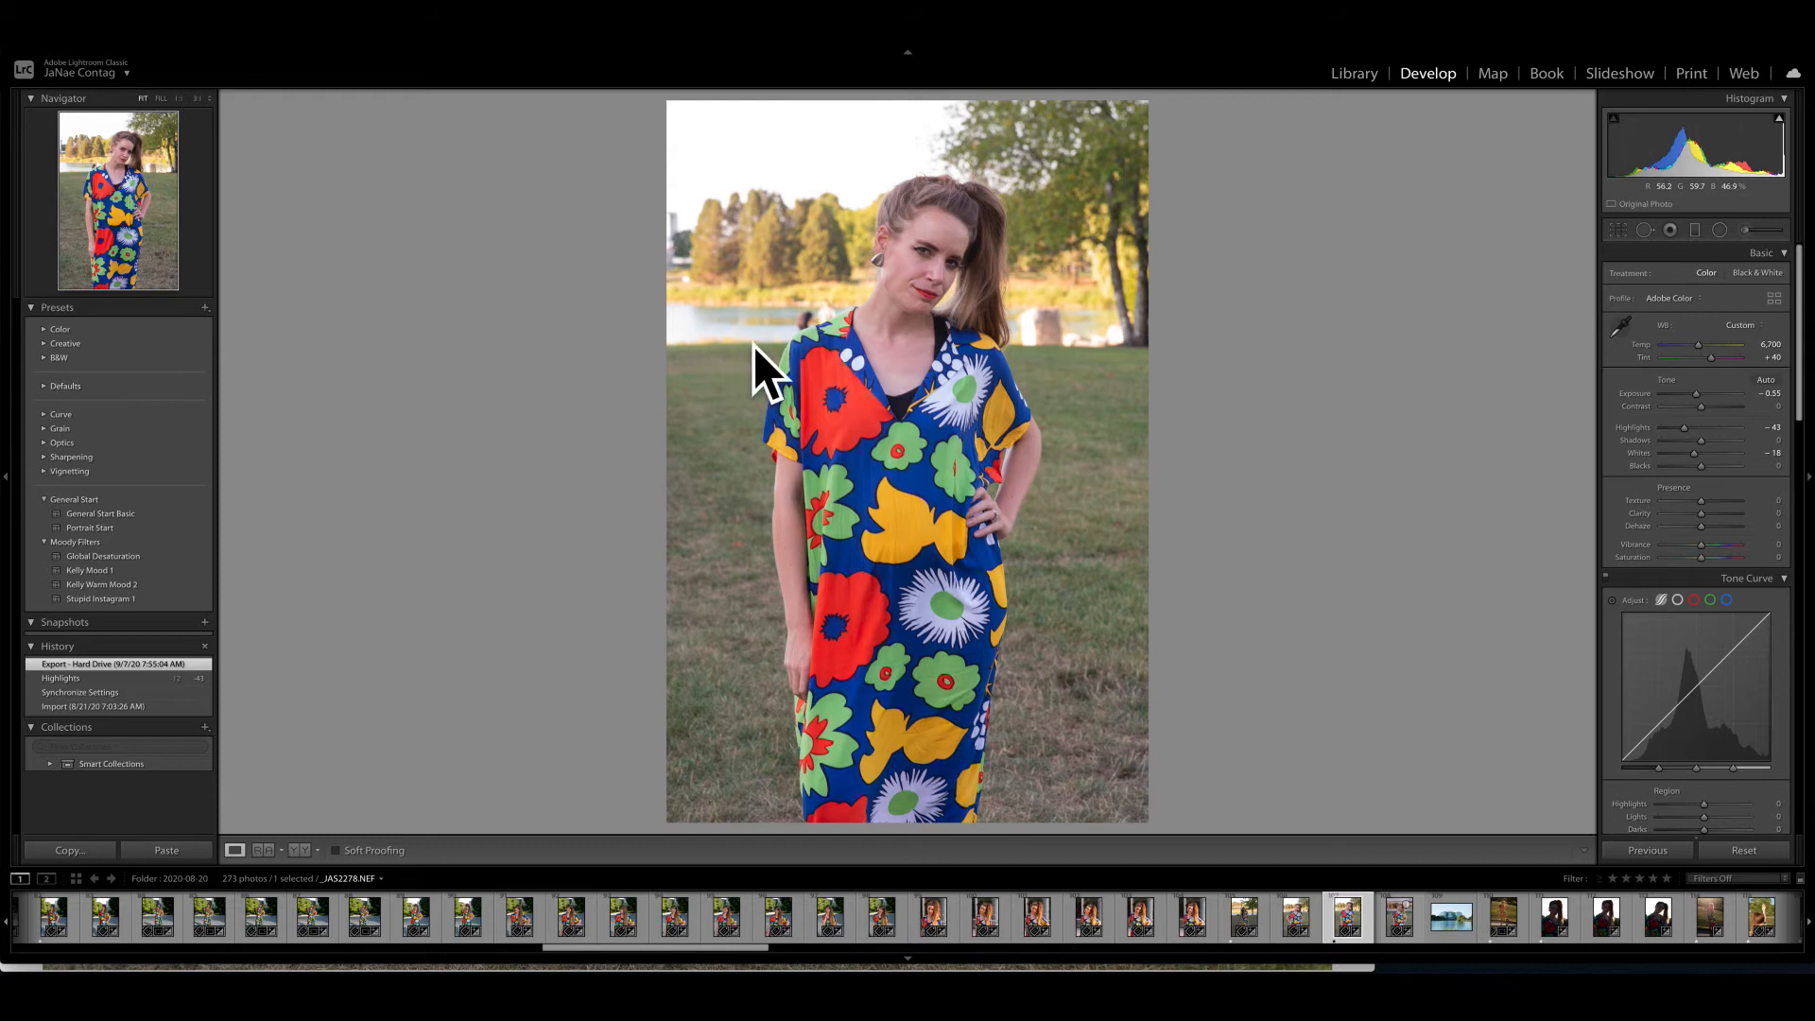
pyautogui.moveTo(1200, 207)
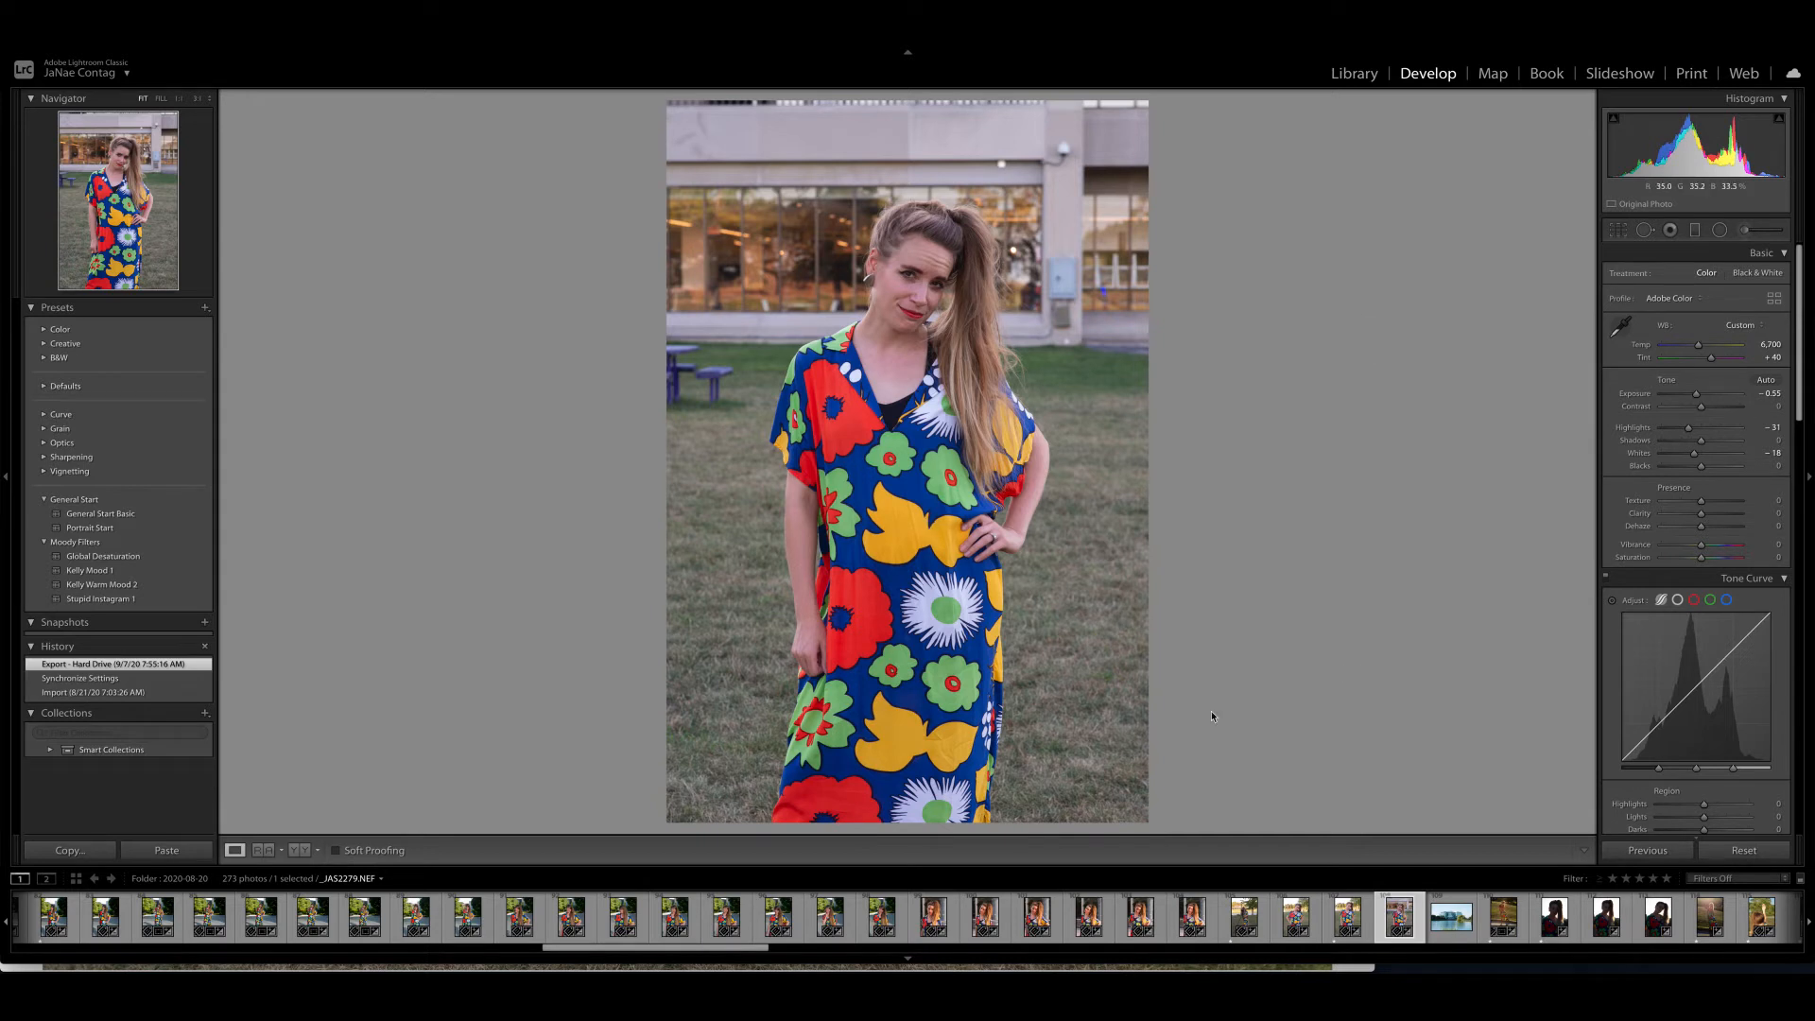
pyautogui.moveTo(1337, 382)
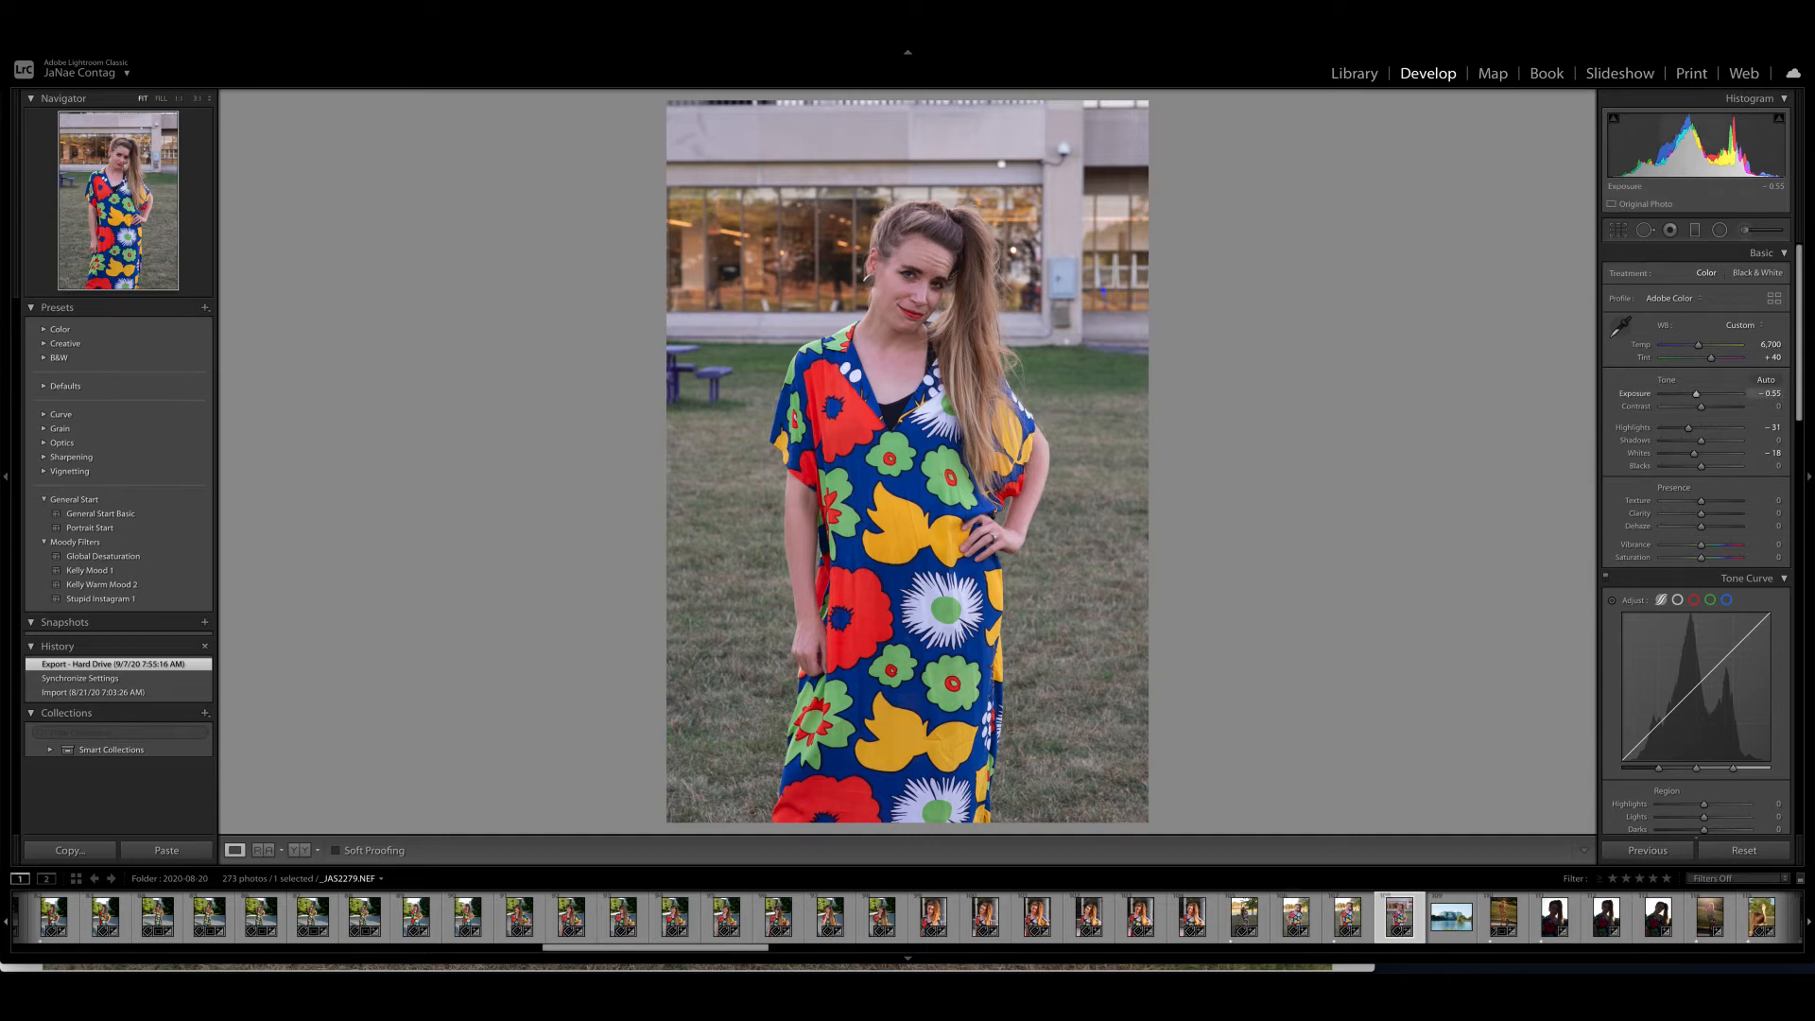
# - Nudge the portrait's Exposure slider slightly higher in the Basic panel
pyautogui.moveTo(1702, 394); pyautogui.dragTo(1718, 394)
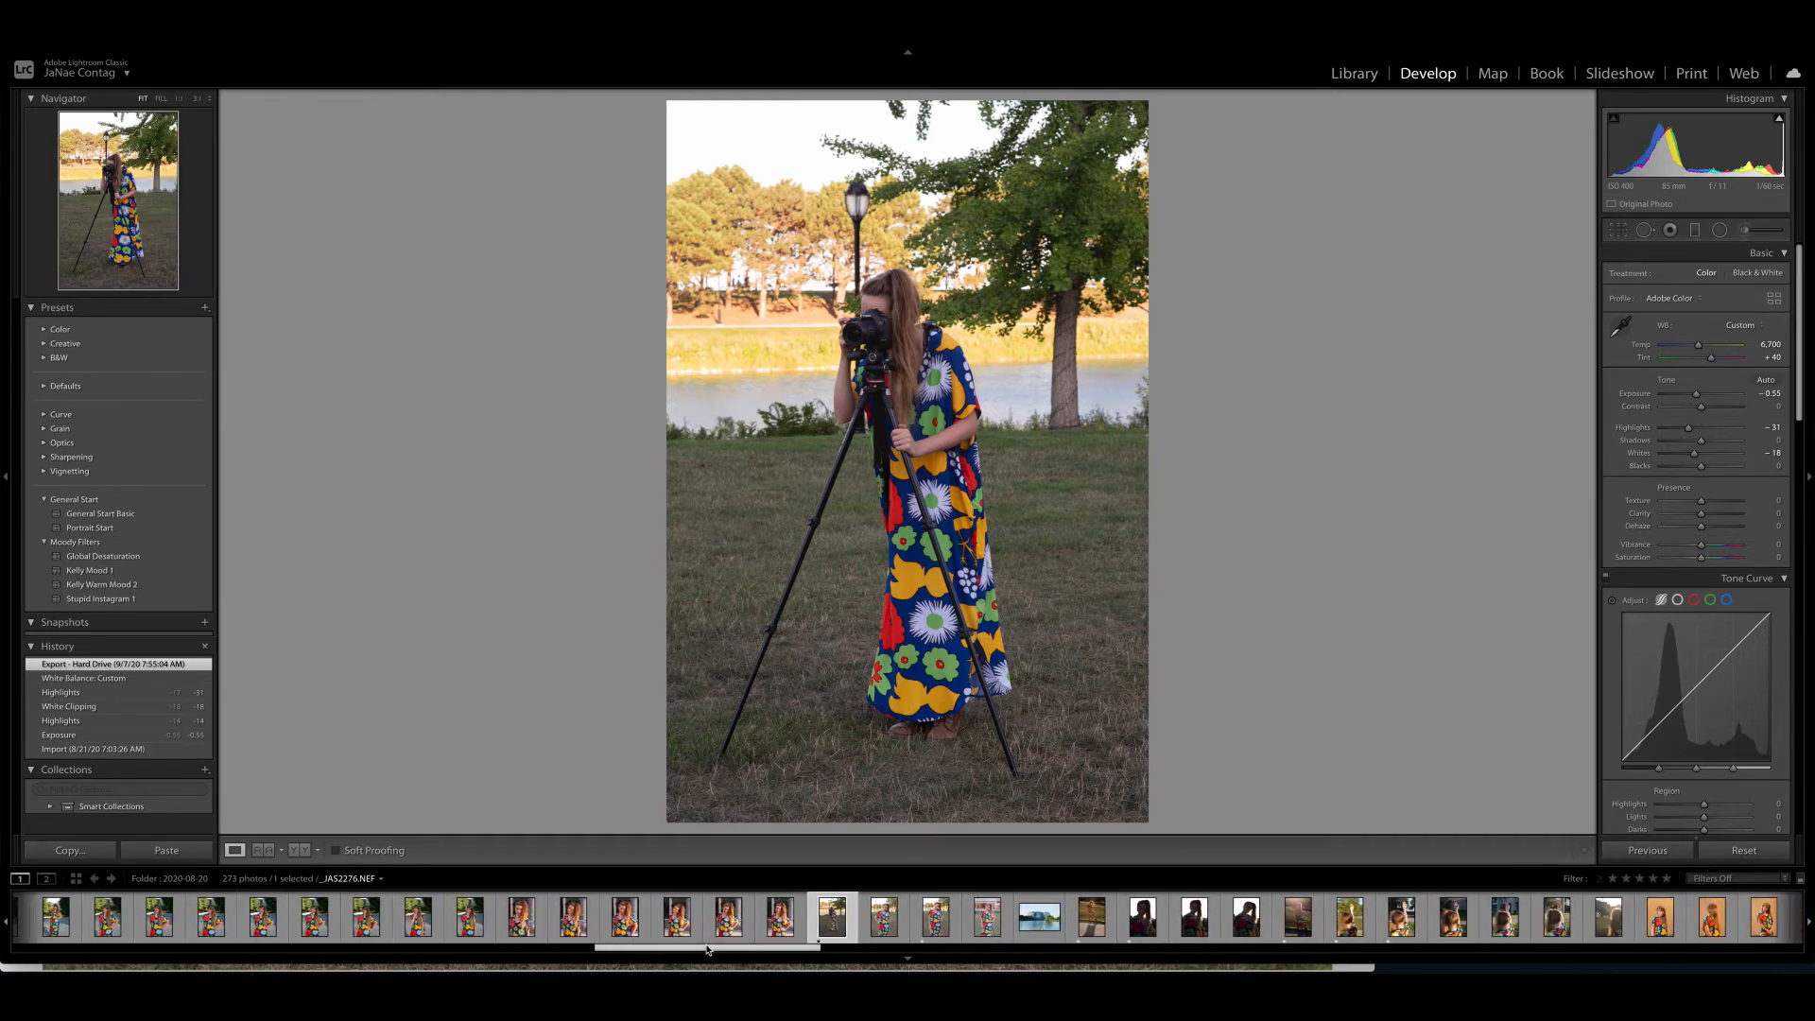
# - Scroll the filmstrip right toward the tripod behind-the-scenes photo
pyautogui.hscroll(3)
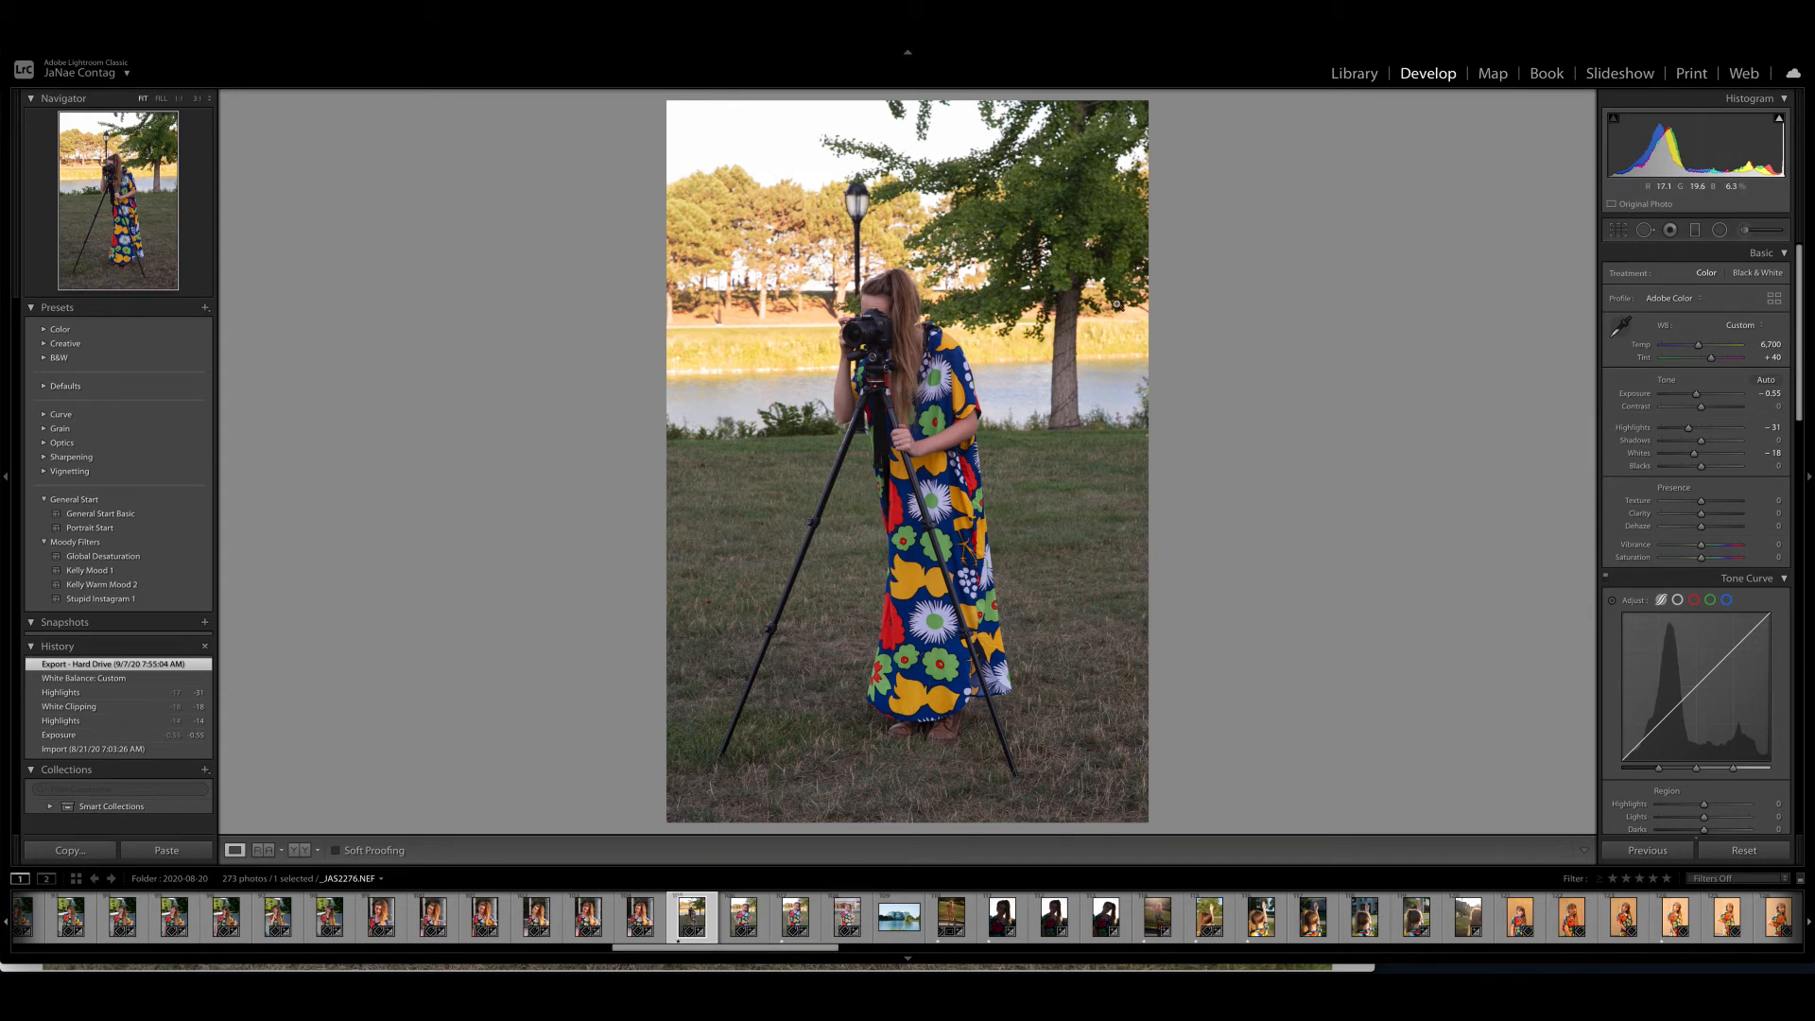
pyautogui.moveTo(548, 336)
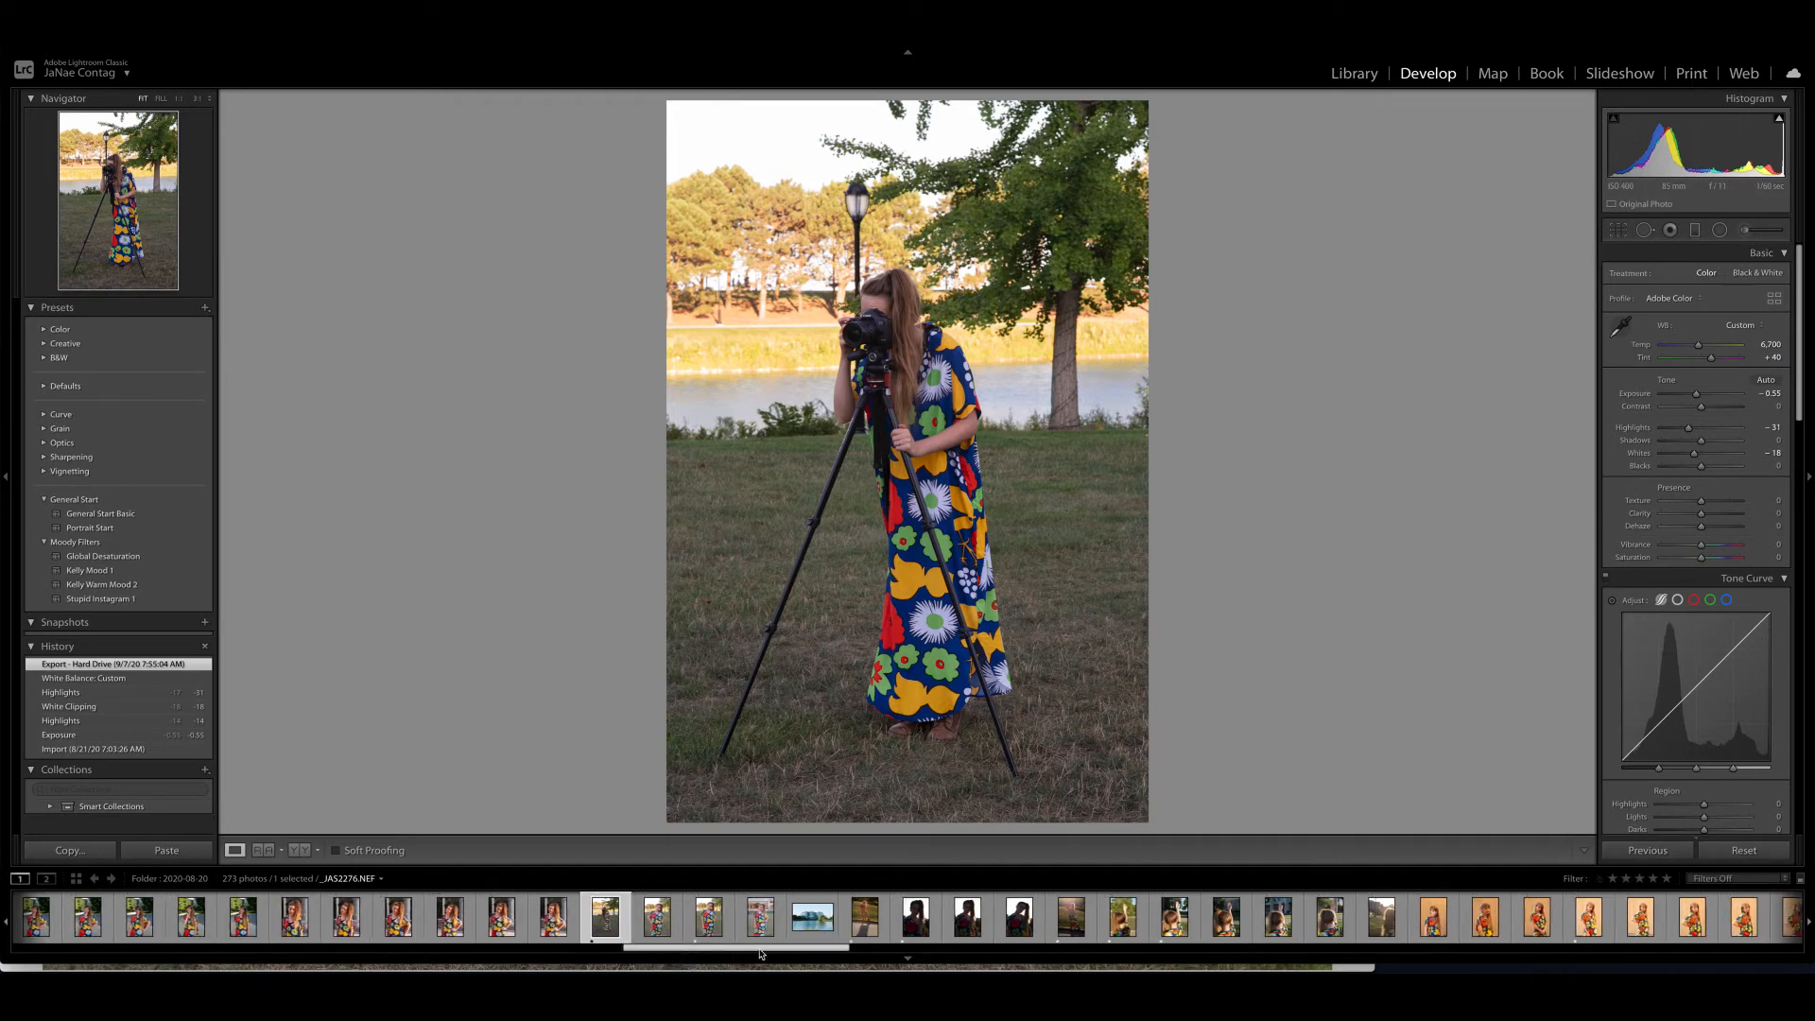
pyautogui.hscroll(3)
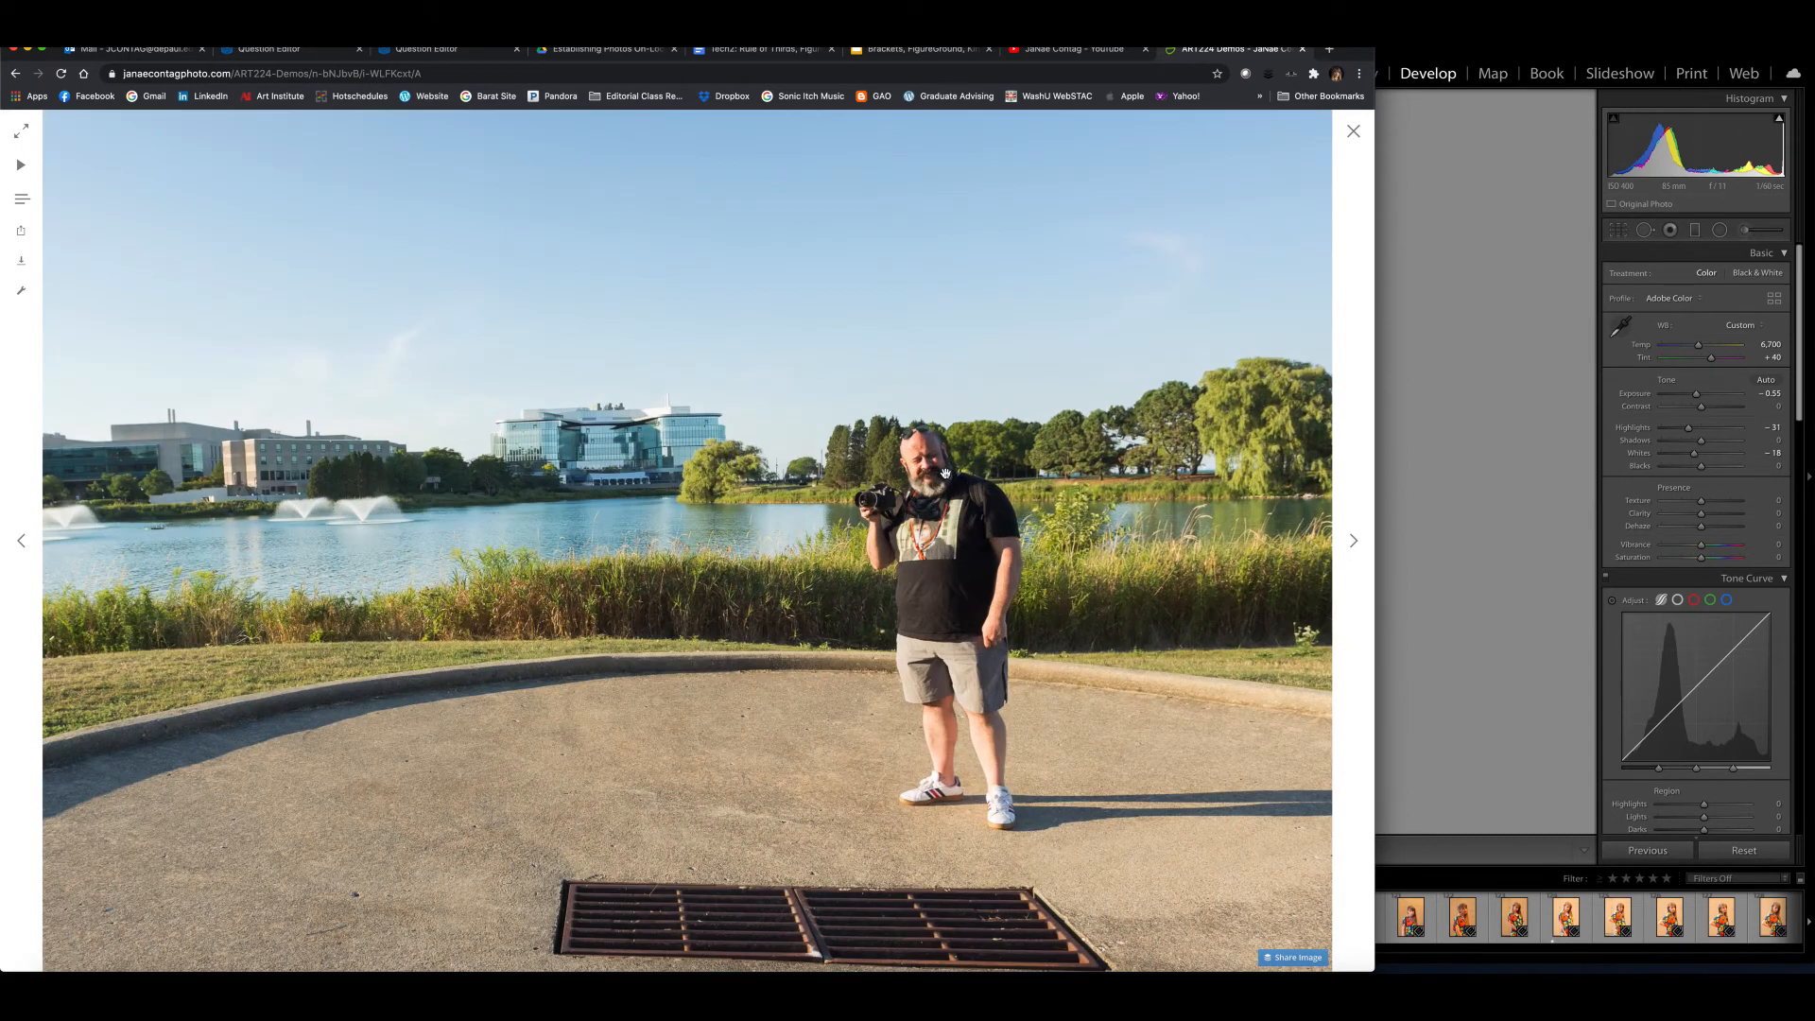
pyautogui.moveTo(1053, 479)
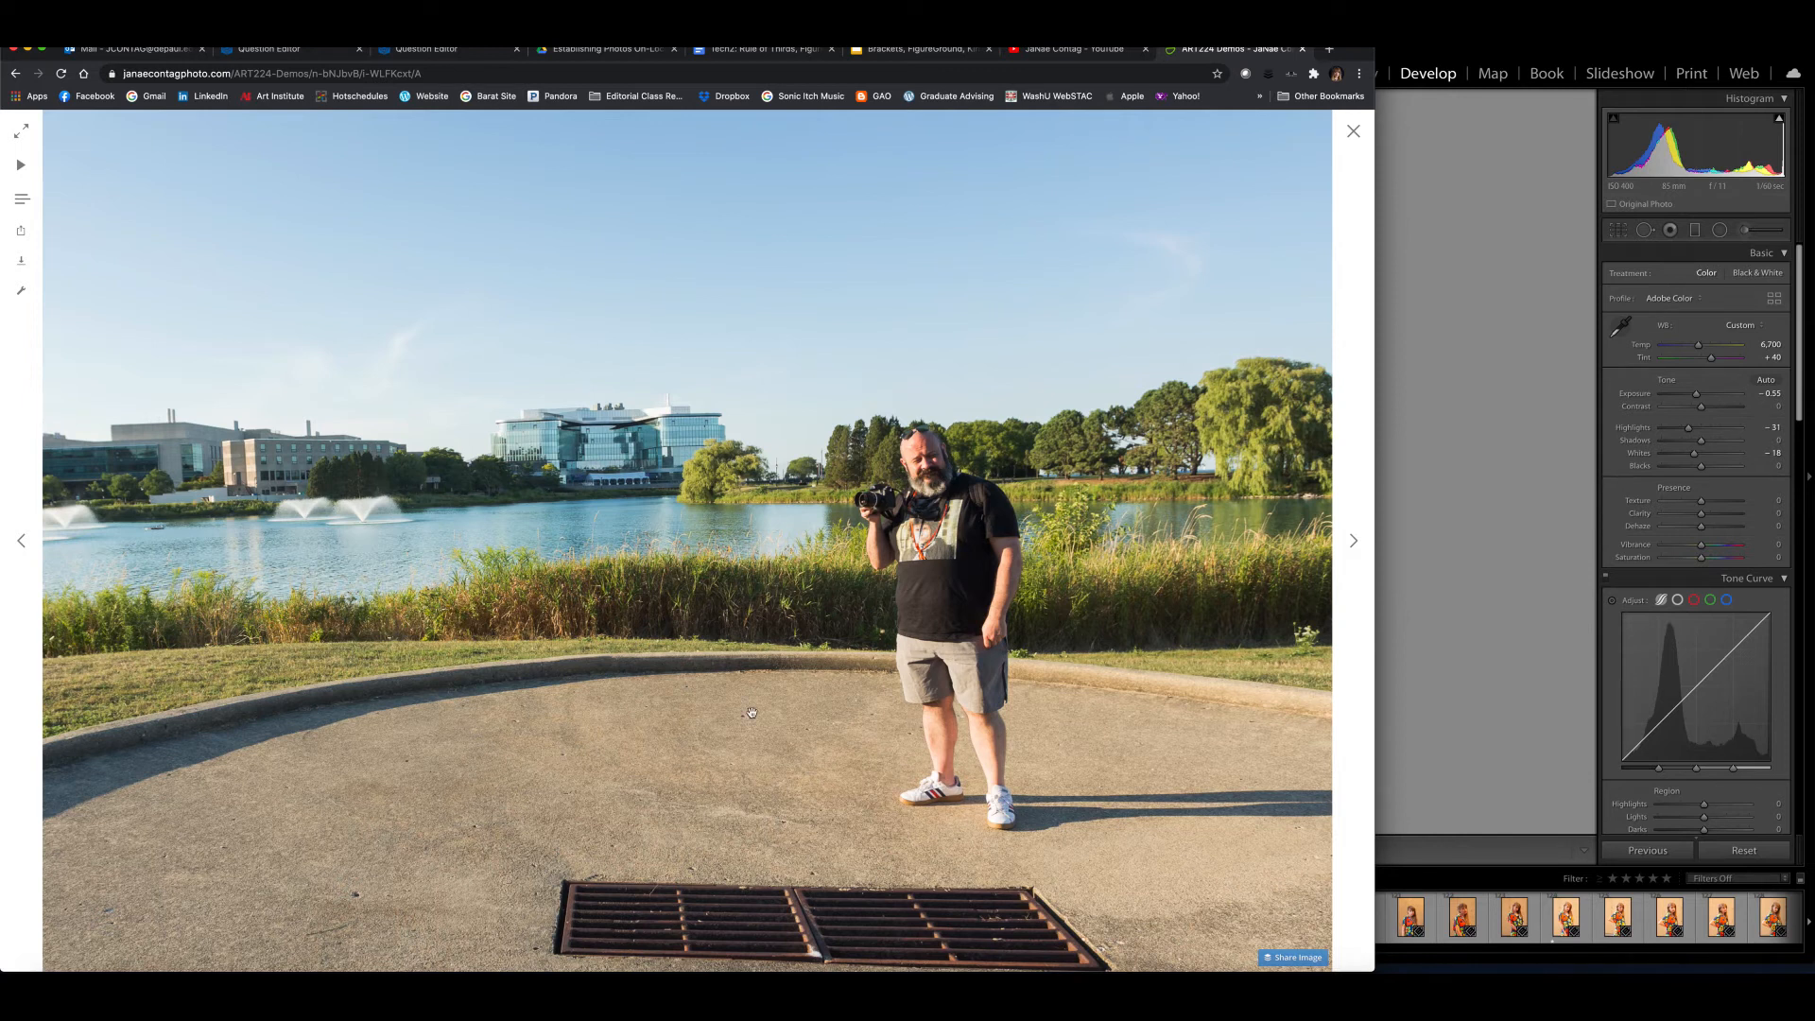
pyautogui.moveTo(466, 590)
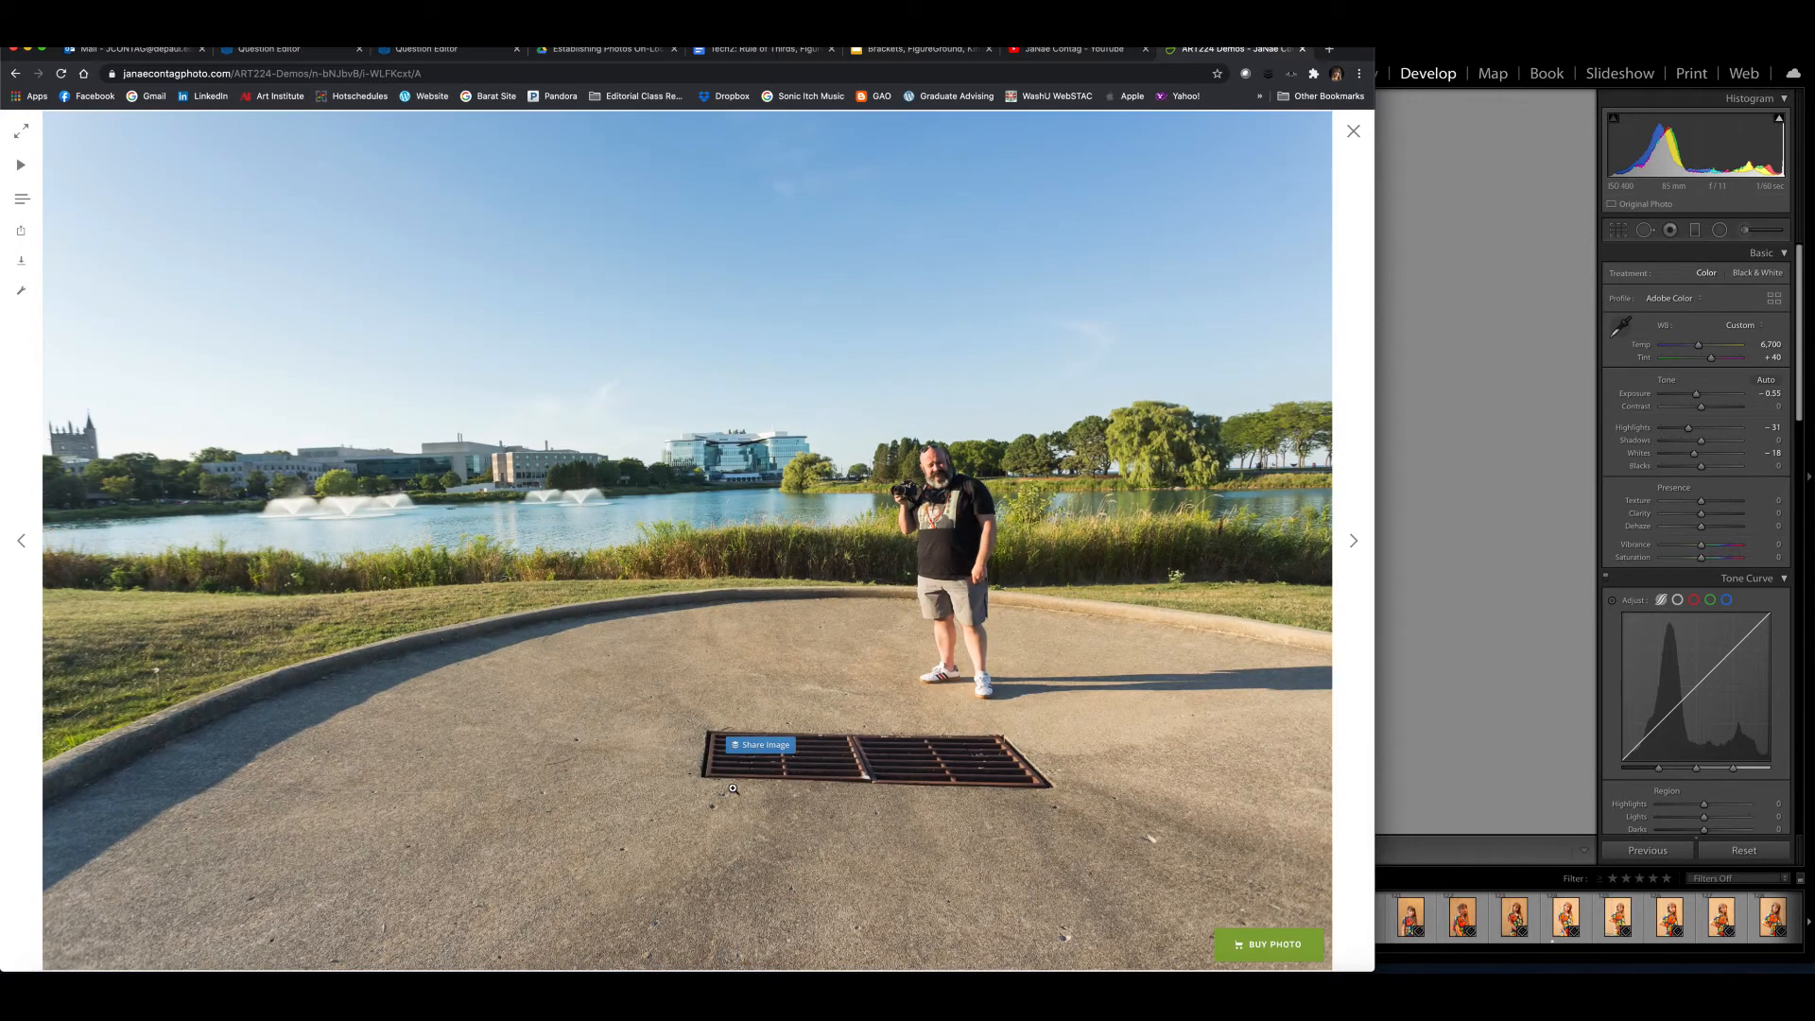
pyautogui.moveTo(202, 639)
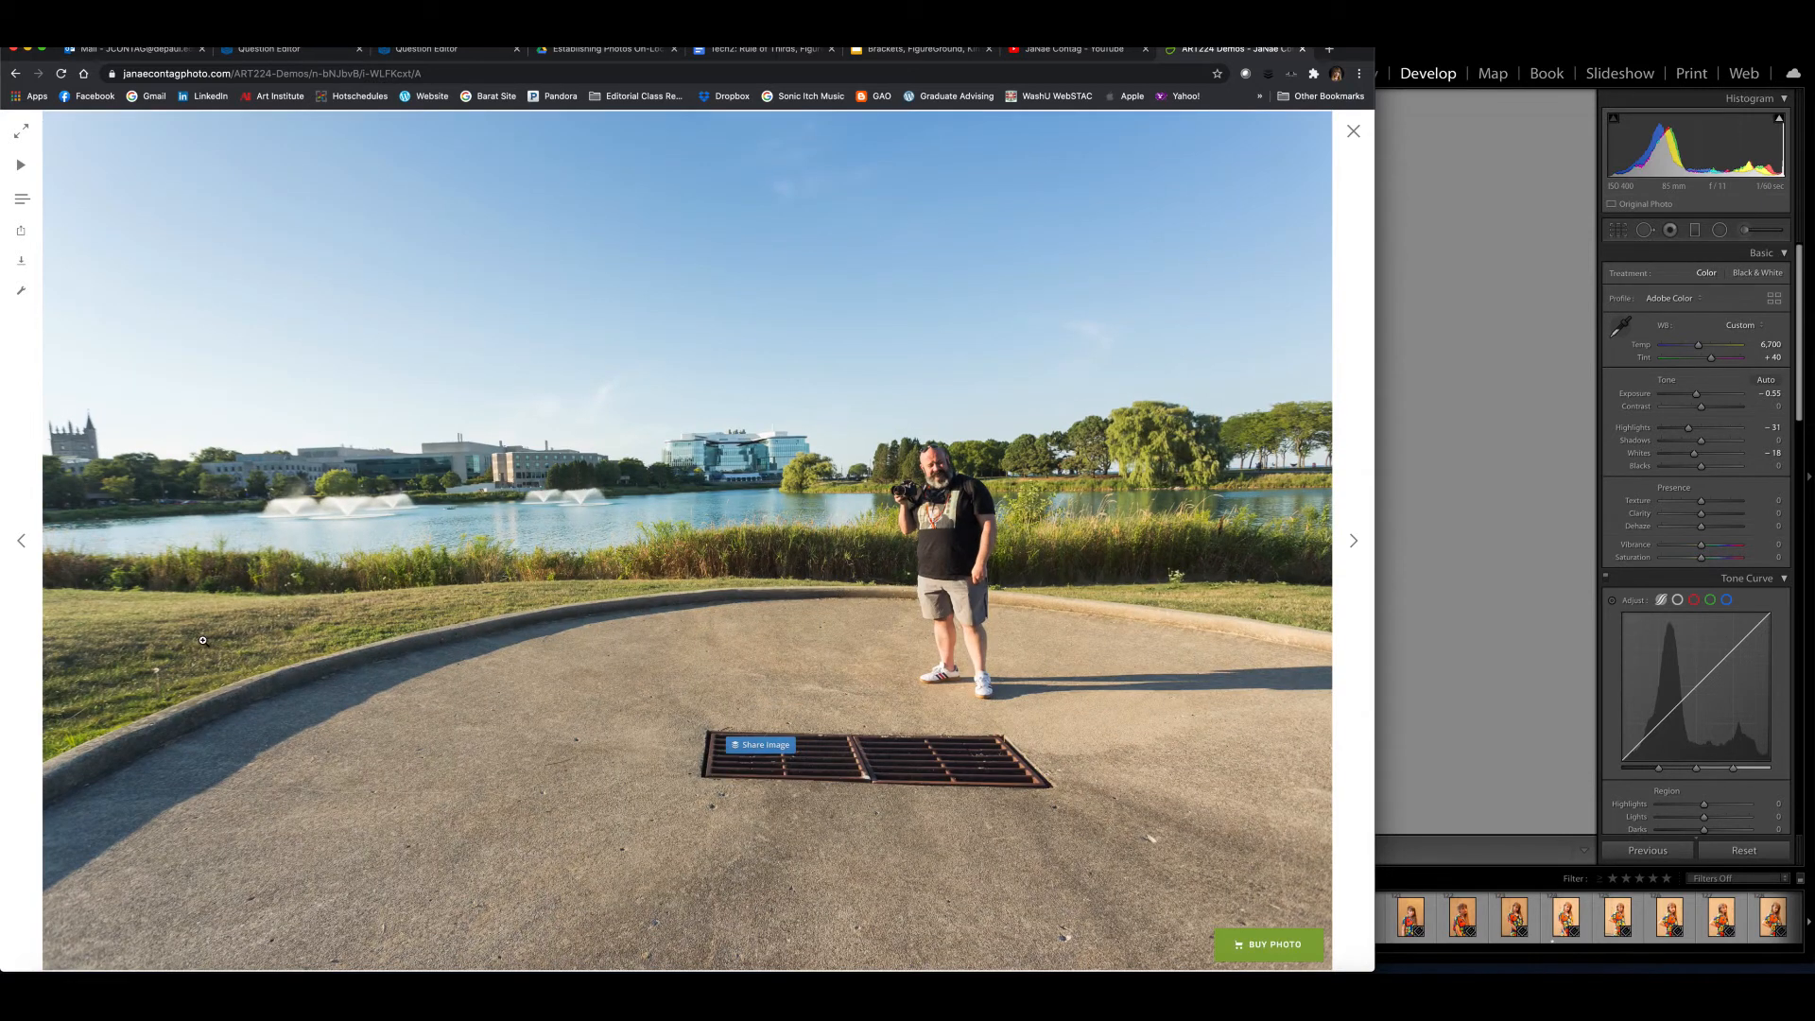
pyautogui.moveTo(413, 674)
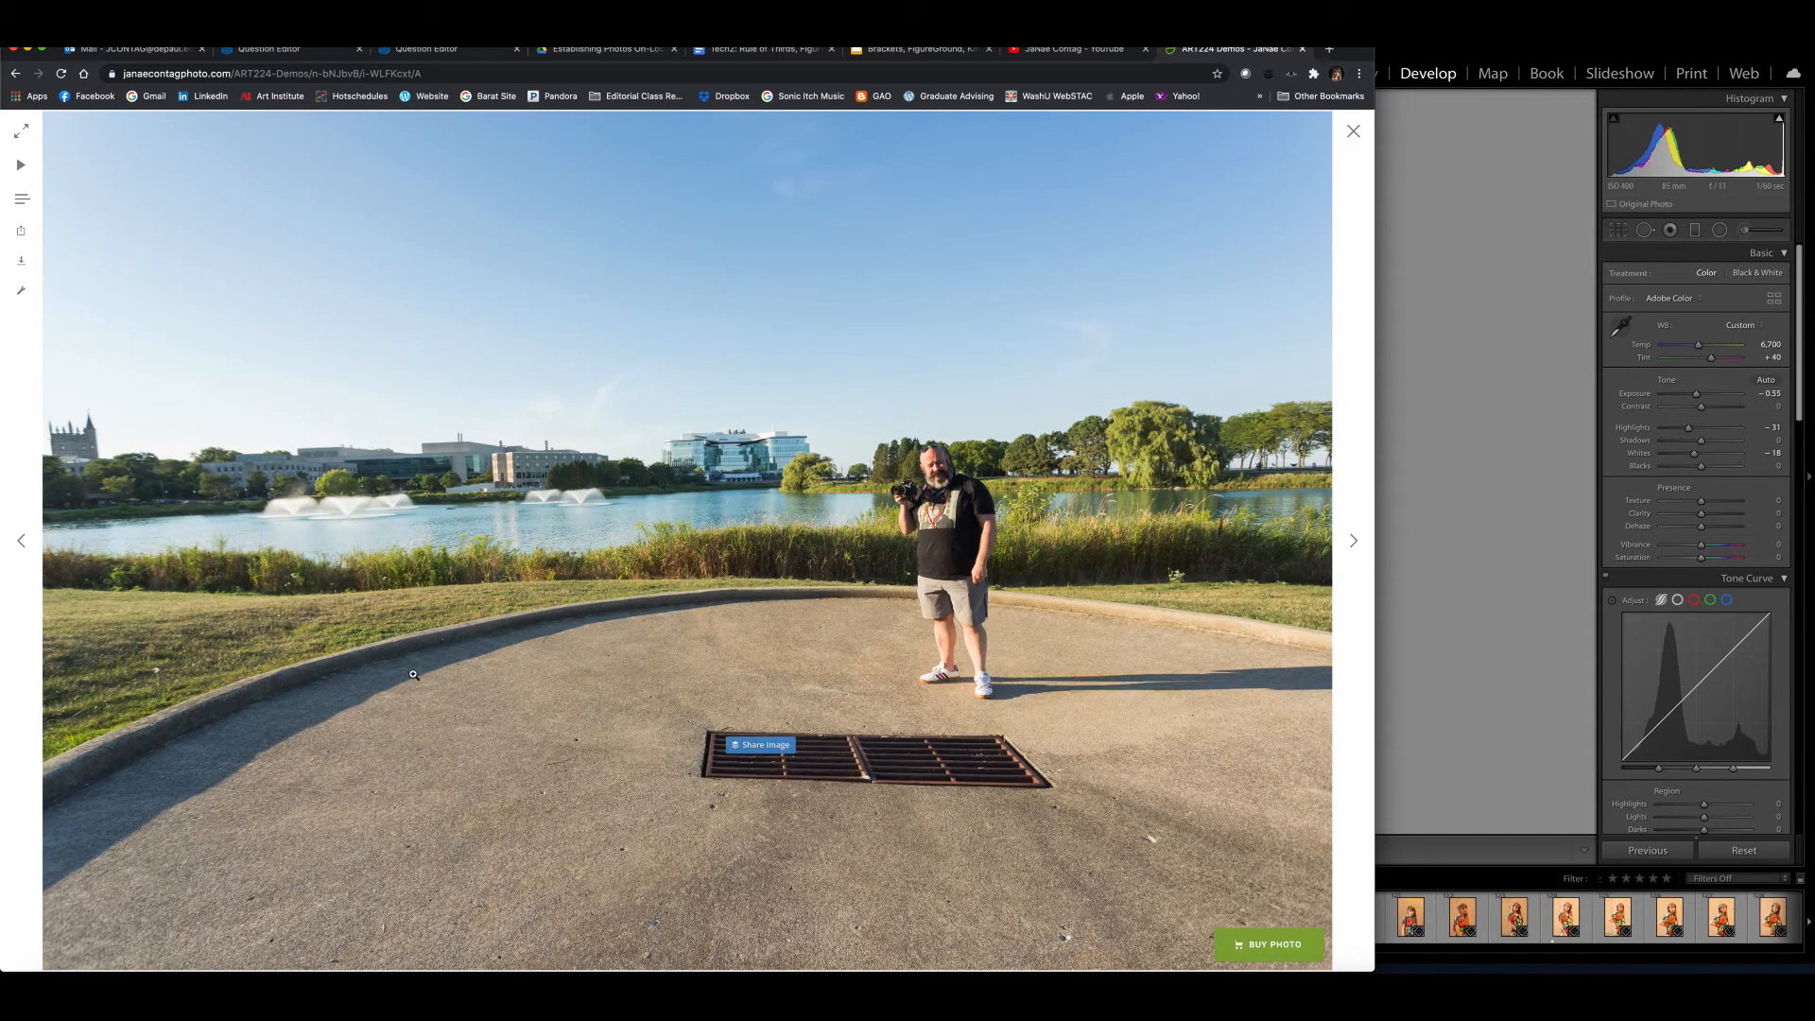
pyautogui.moveTo(353, 680)
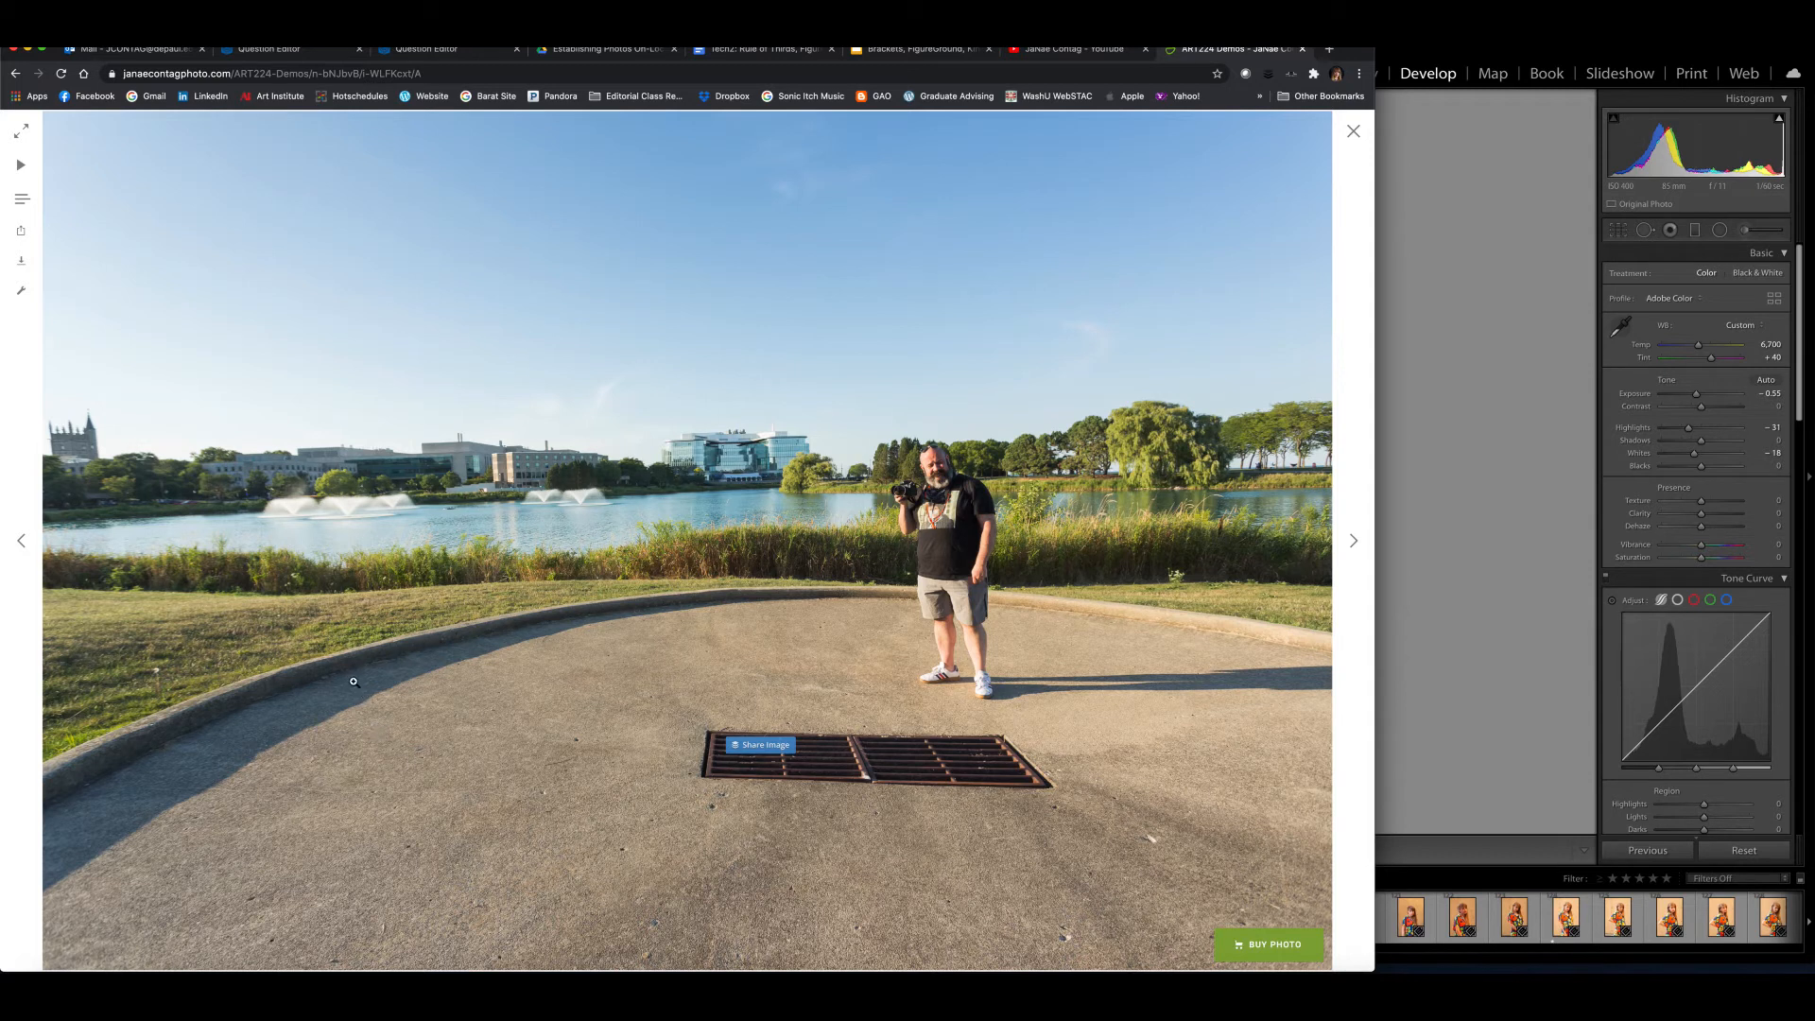
pyautogui.moveTo(541, 668)
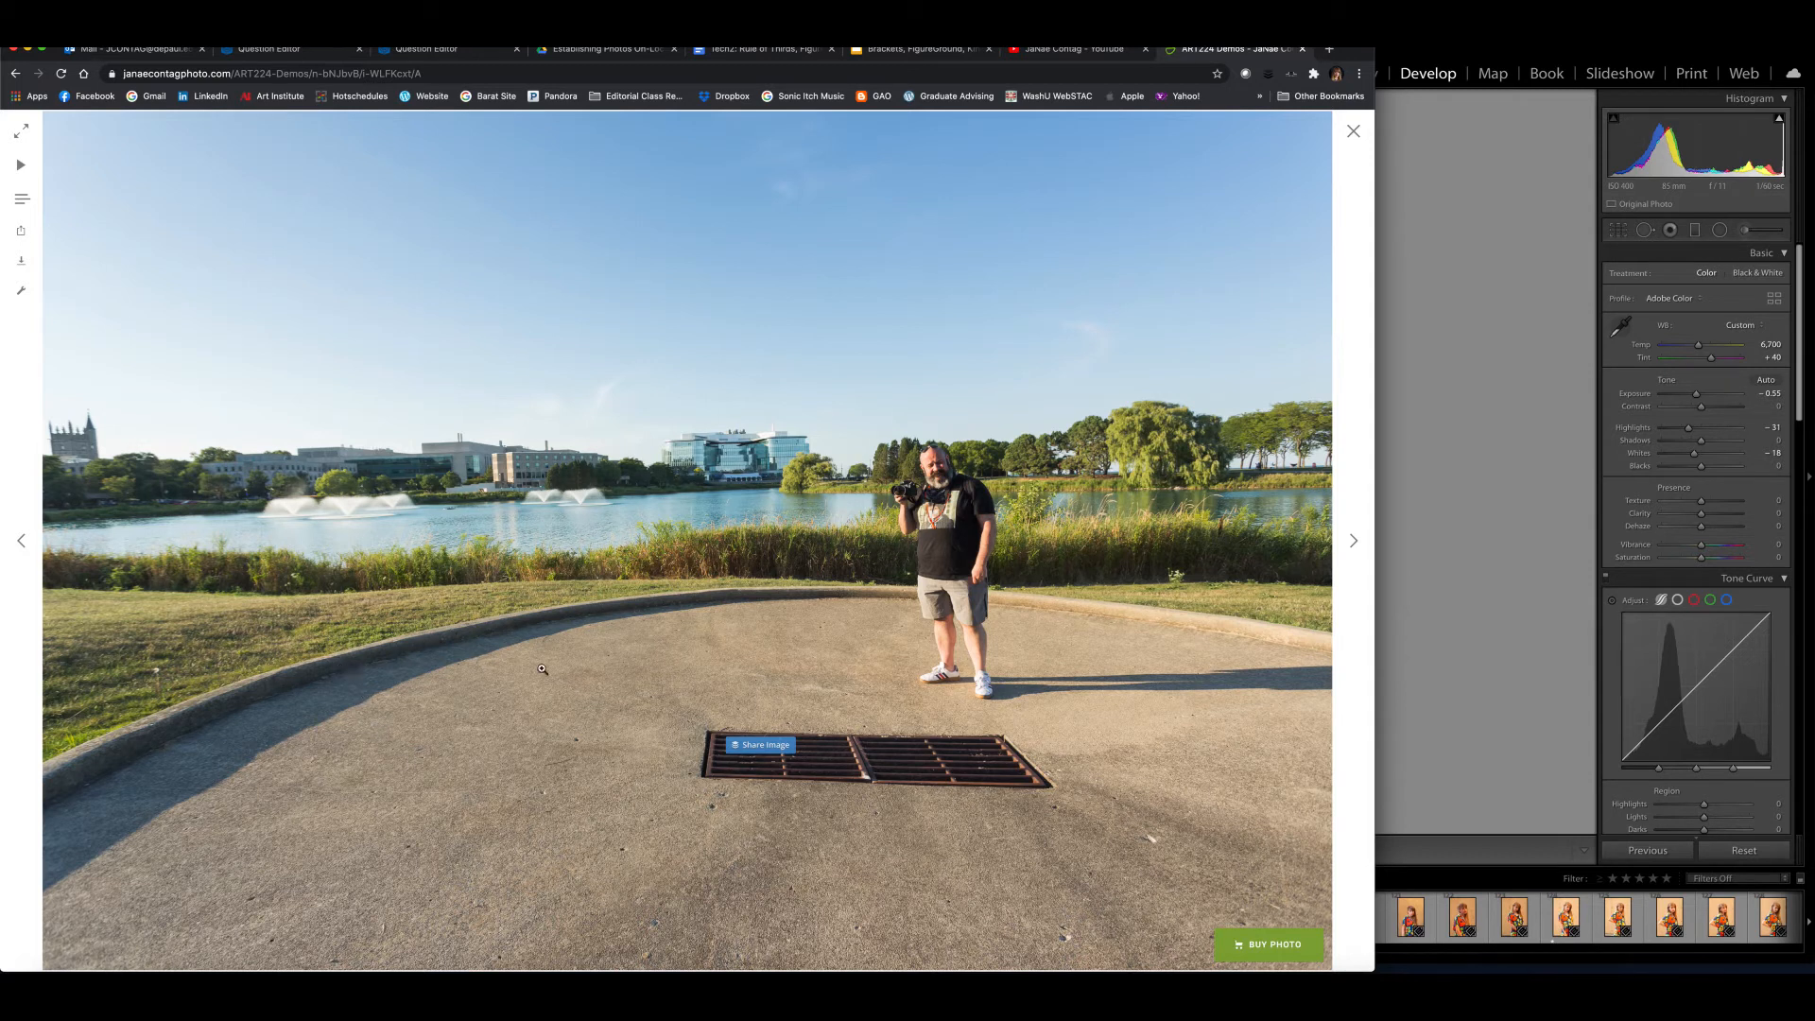
pyautogui.moveTo(372, 613)
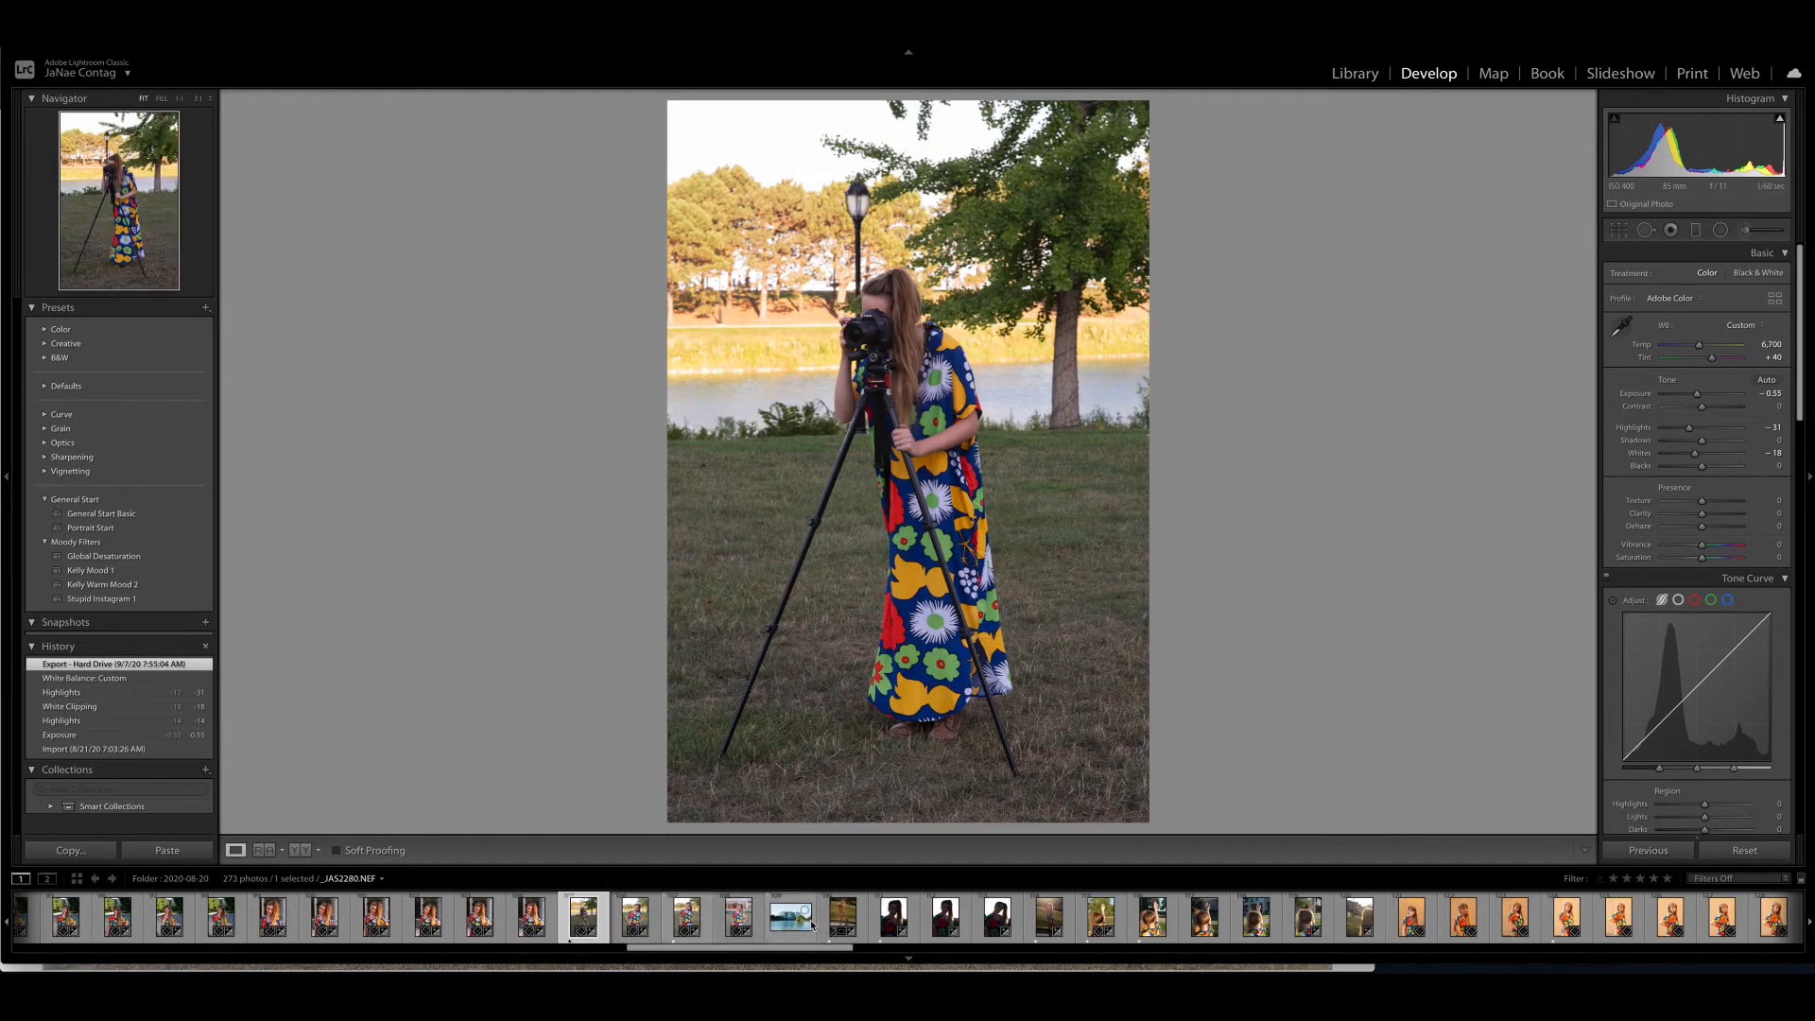
# - Open the backlit full-length curb portrait with as-shot color from the filmstrip
pyautogui.click(841, 918)
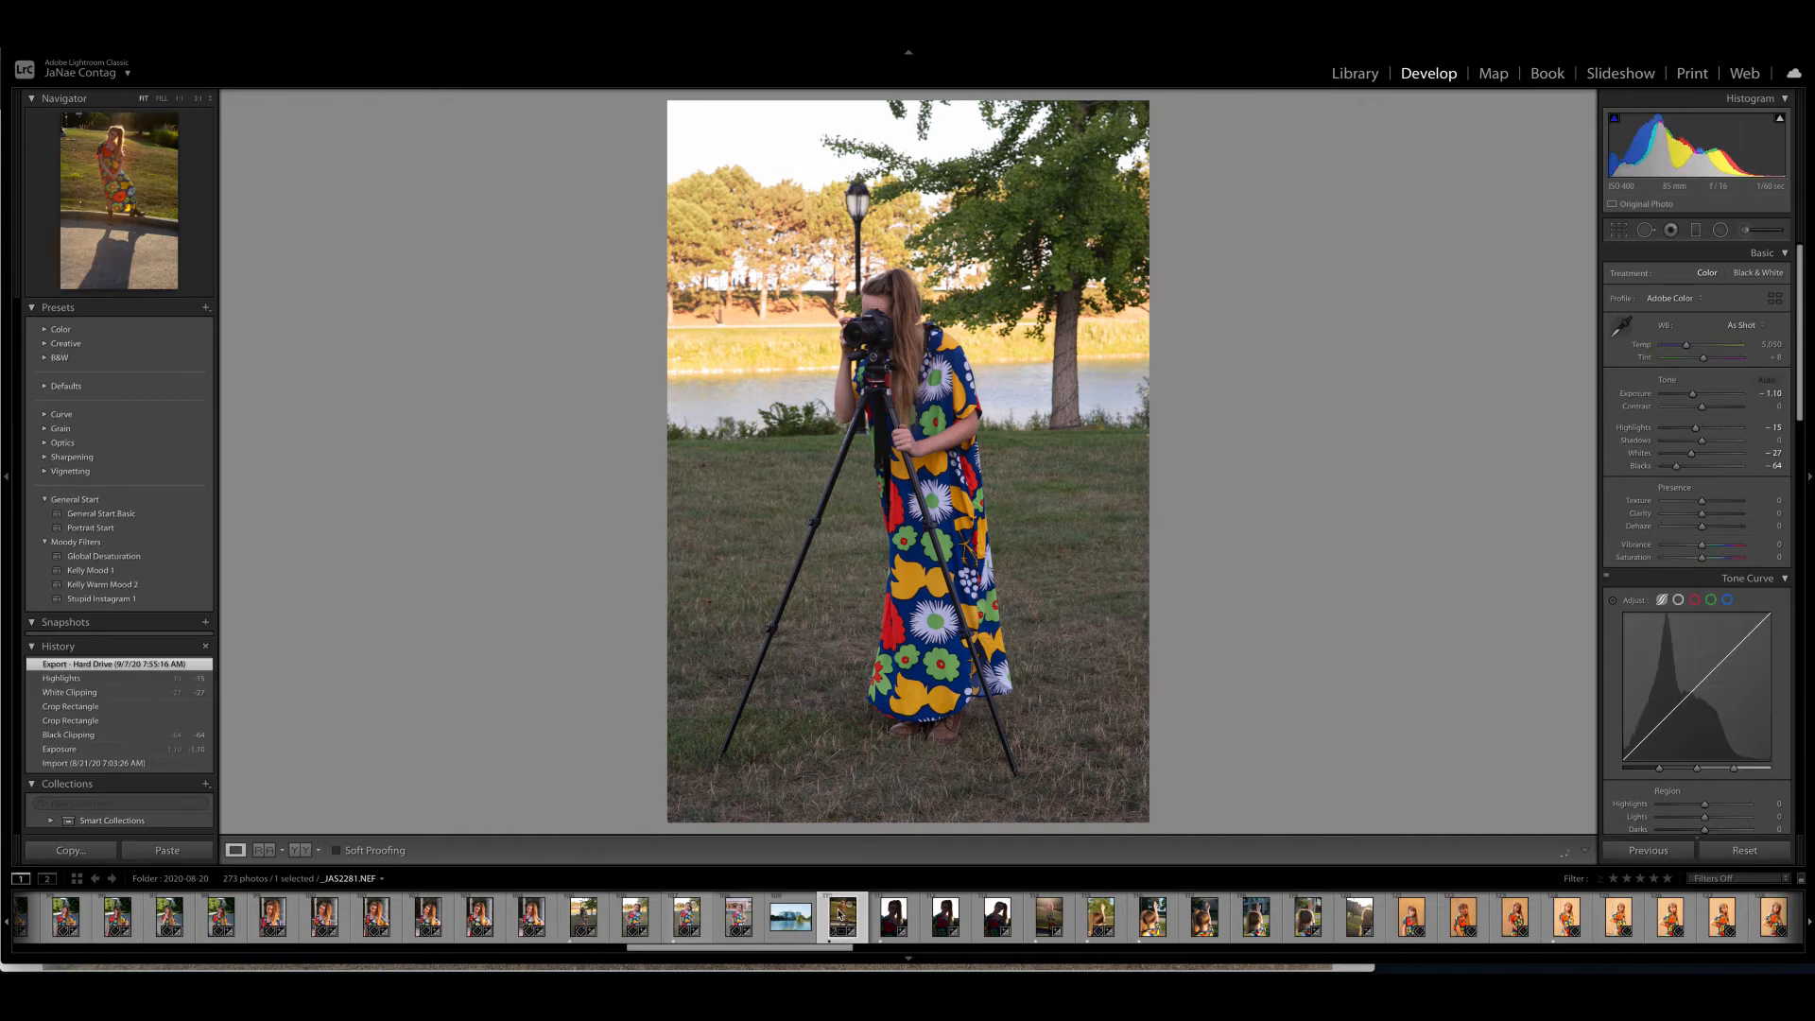
pyautogui.click(843, 918)
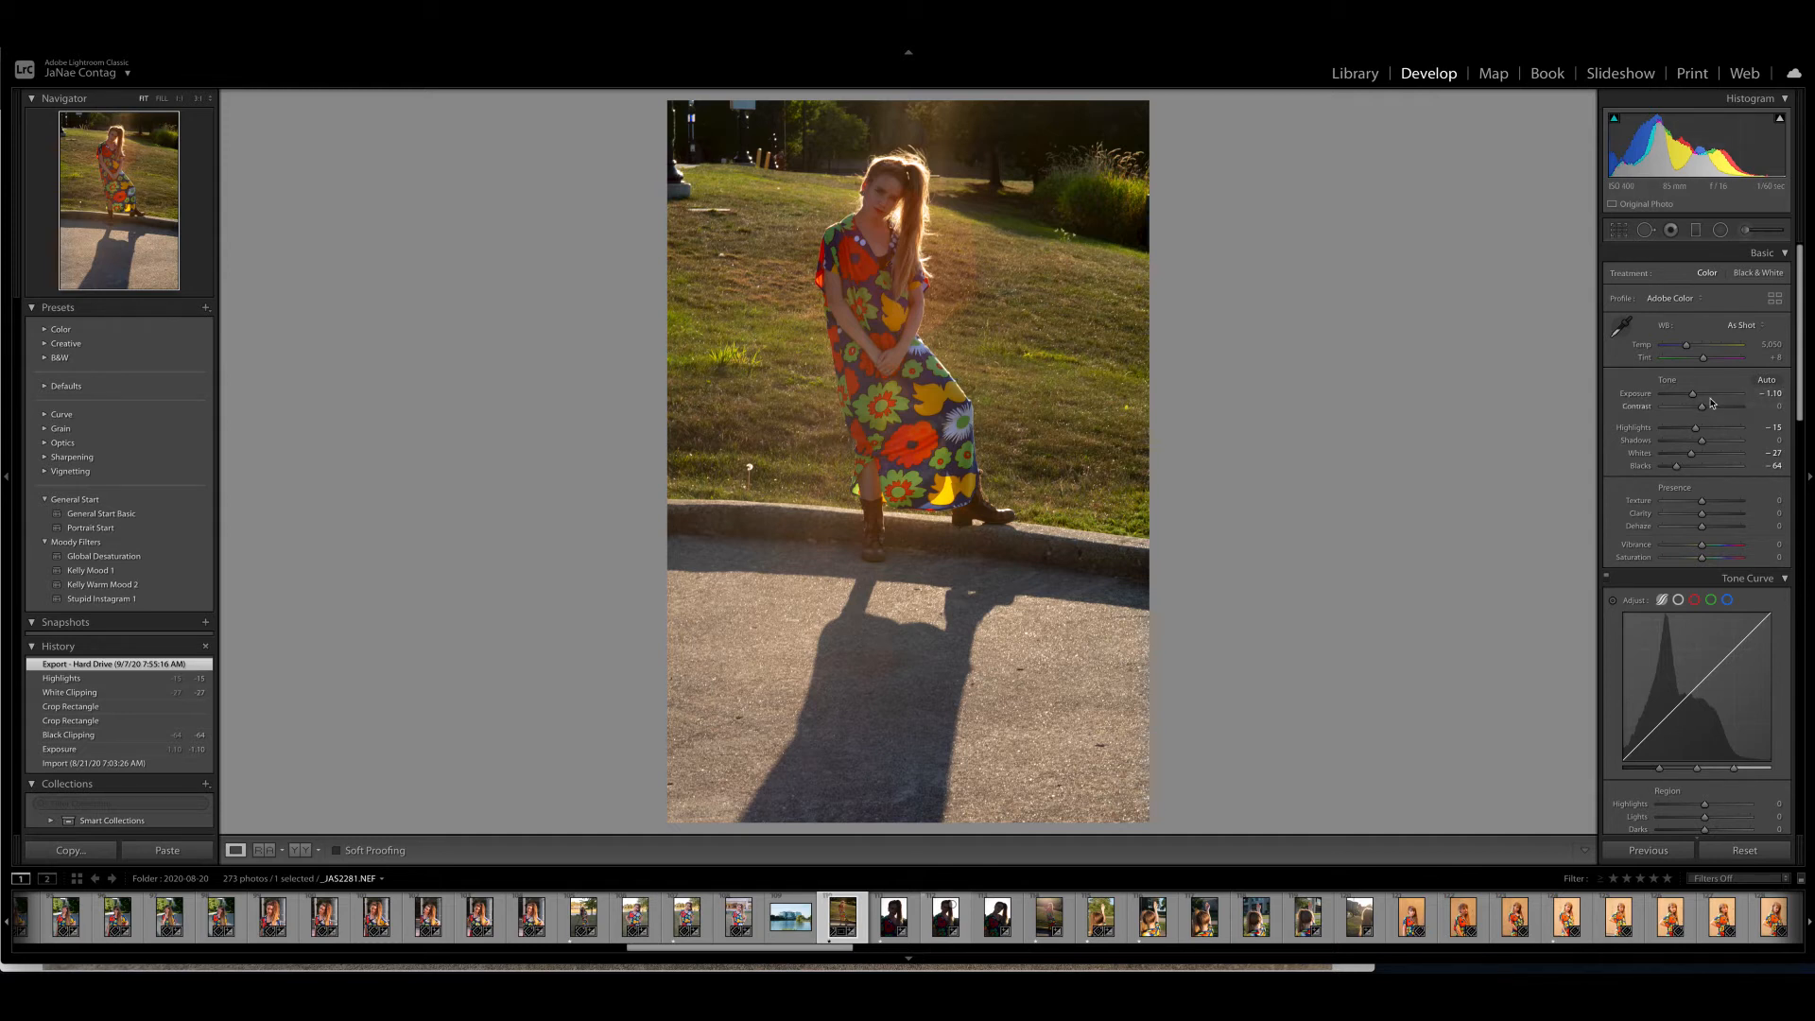
# - Brighten the backlit curb portrait's exposure, then open the laughing floral-dress portrait
pyautogui.moveTo(1690, 394); pyautogui.dragTo(1701, 393)
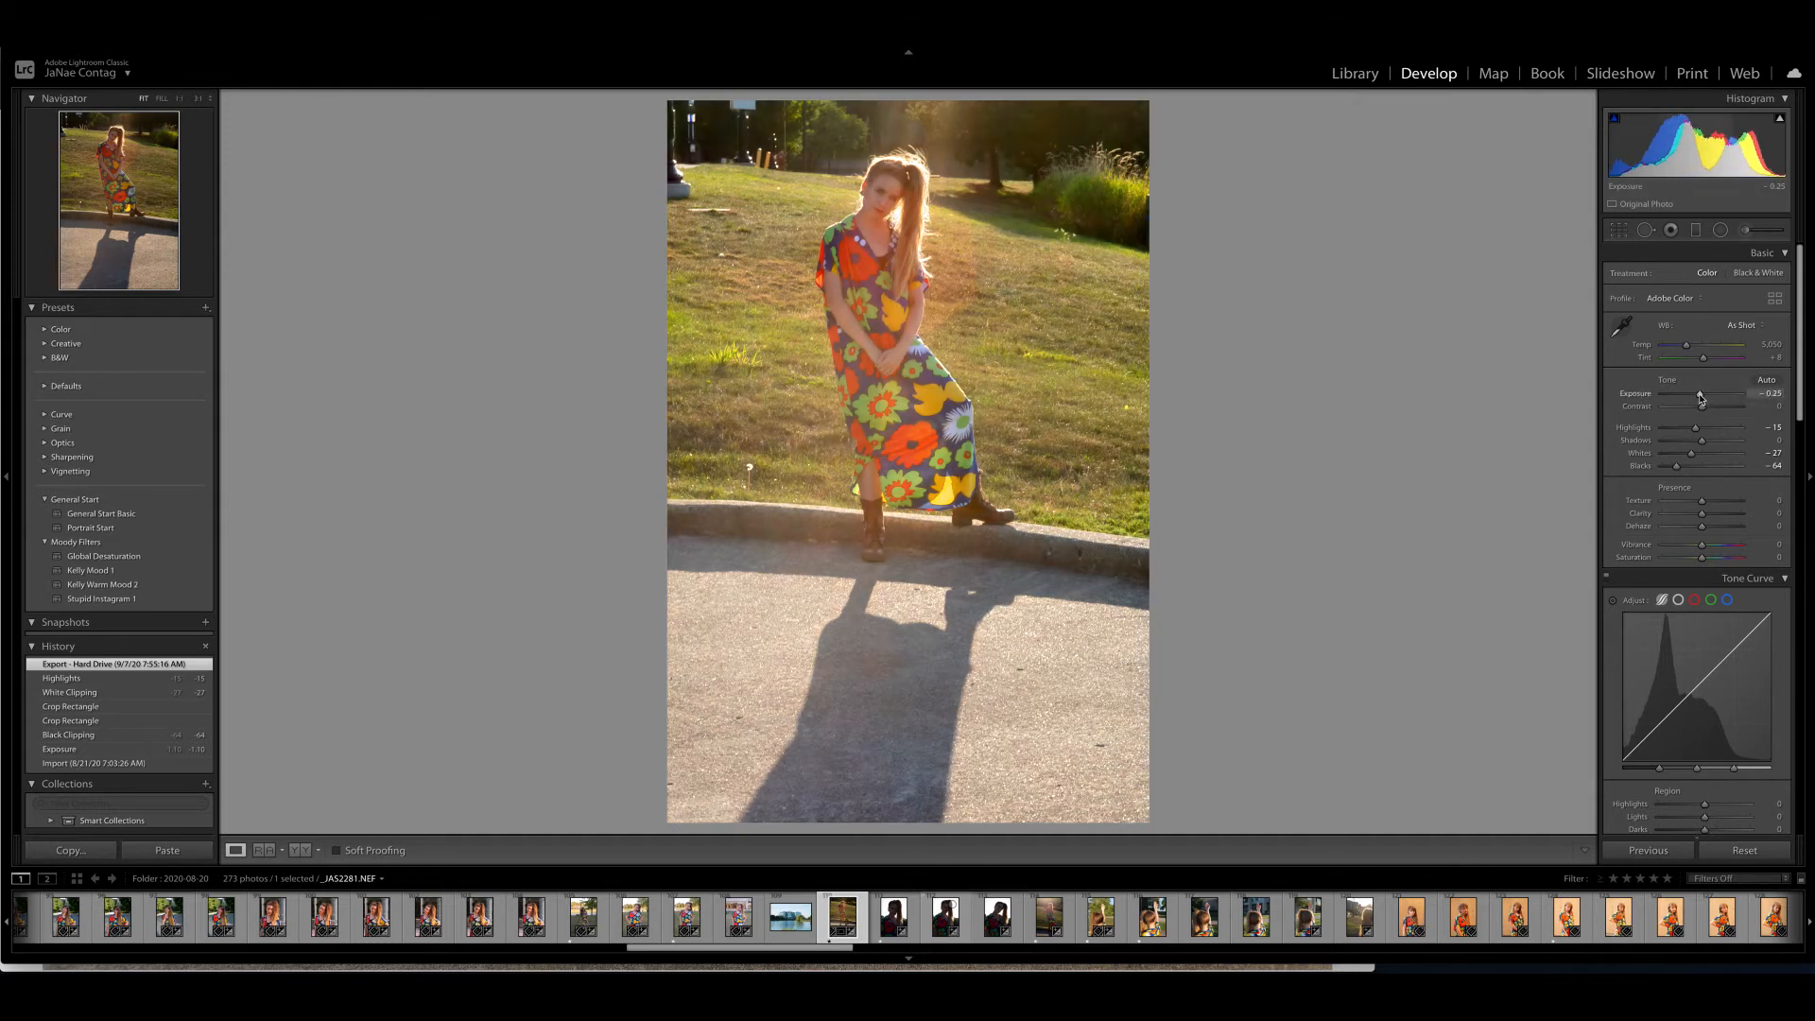
pyautogui.moveTo(1702, 393); pyautogui.dragTo(1697, 393)
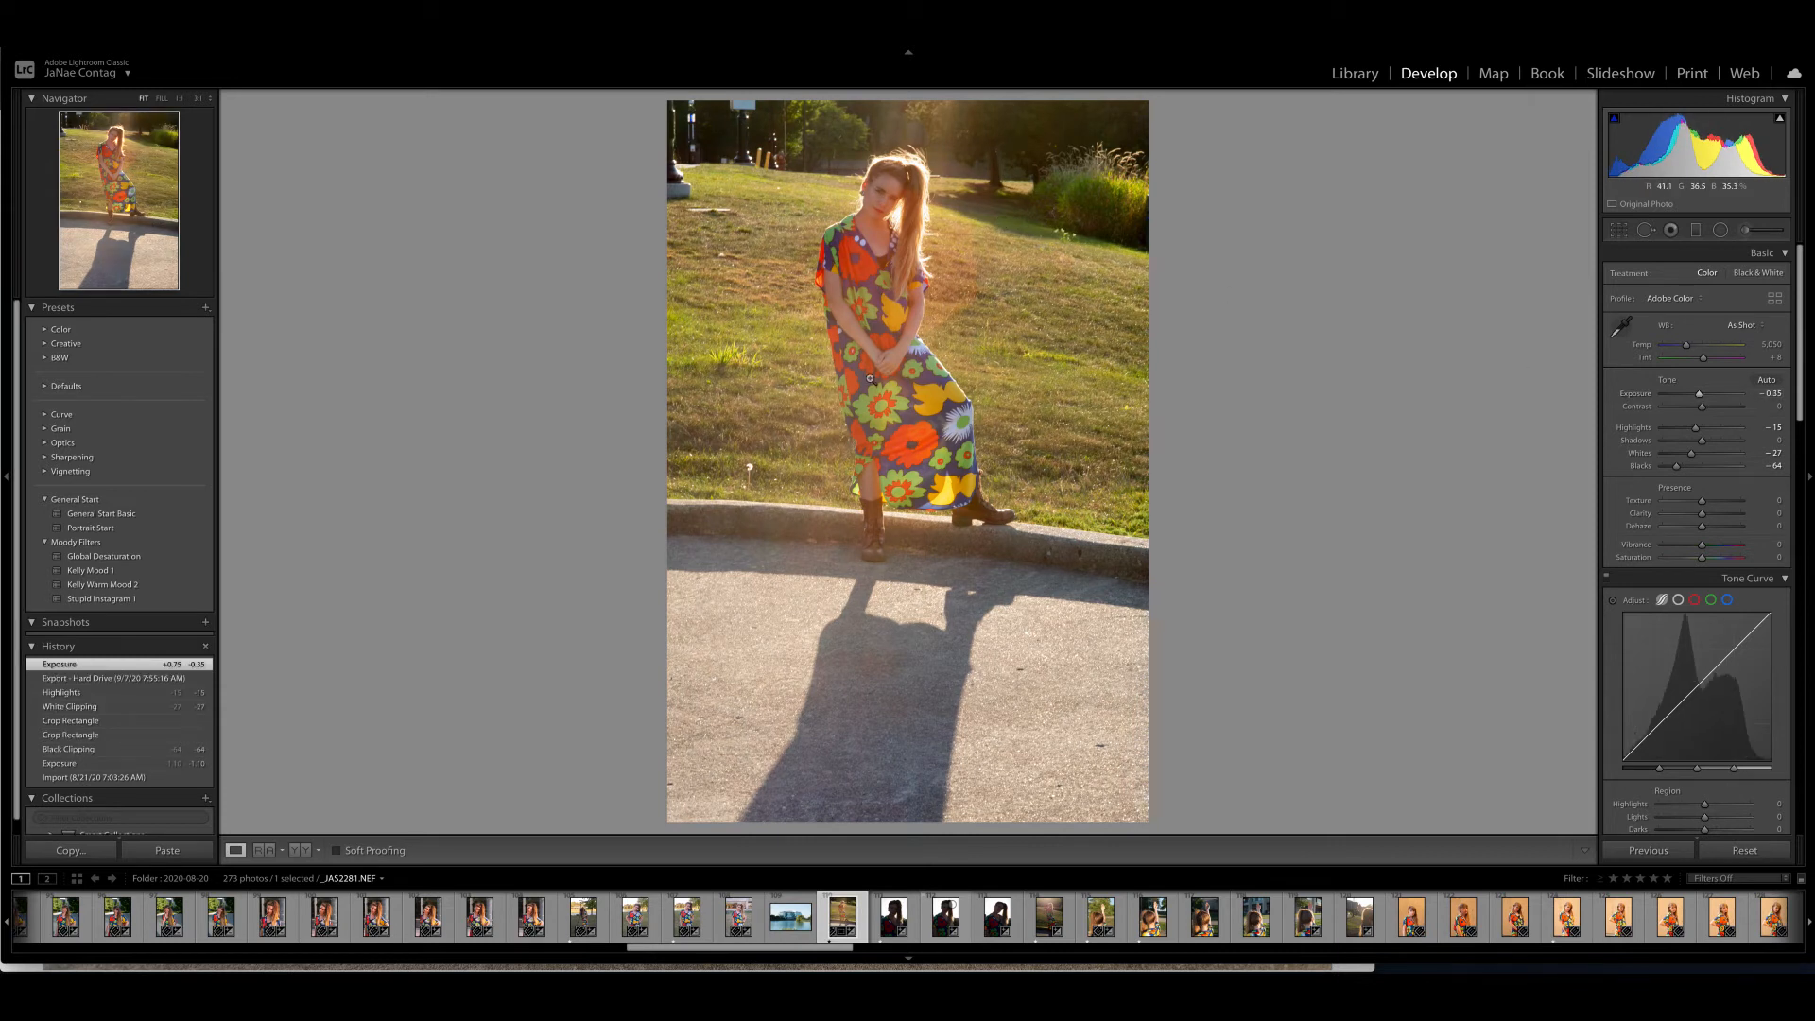
pyautogui.moveTo(828, 208)
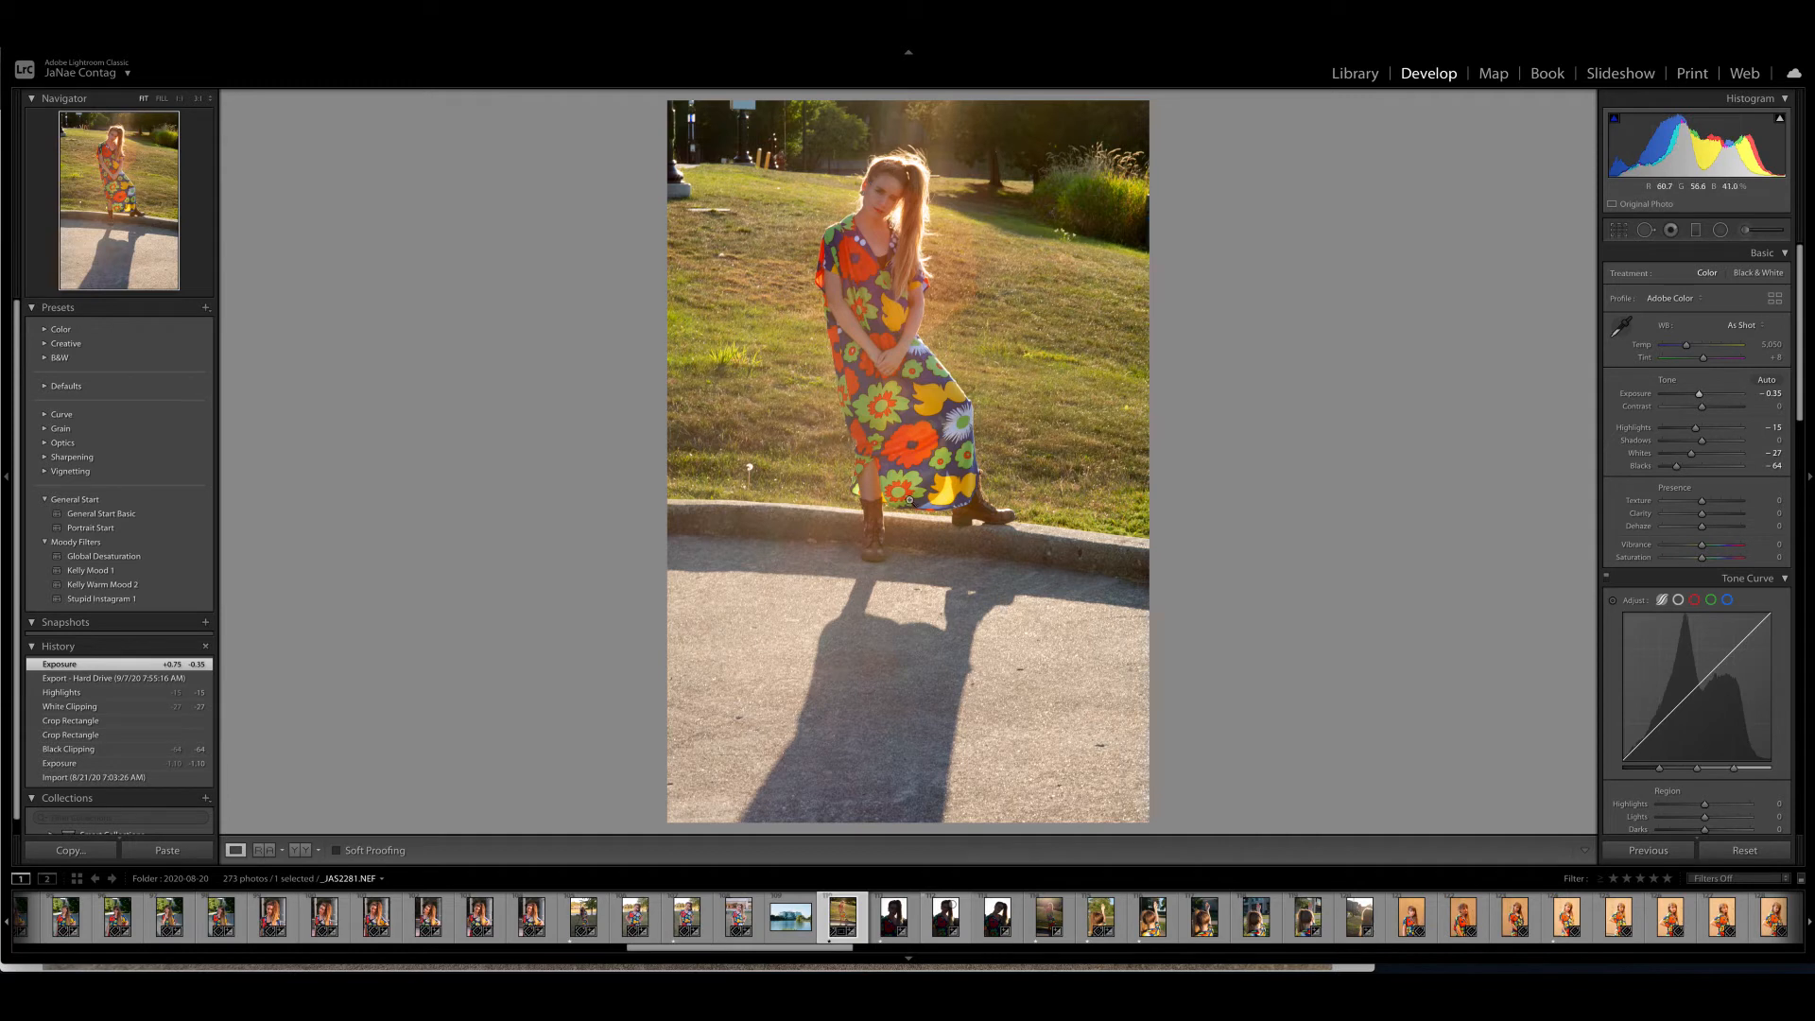
pyautogui.moveTo(156, 428)
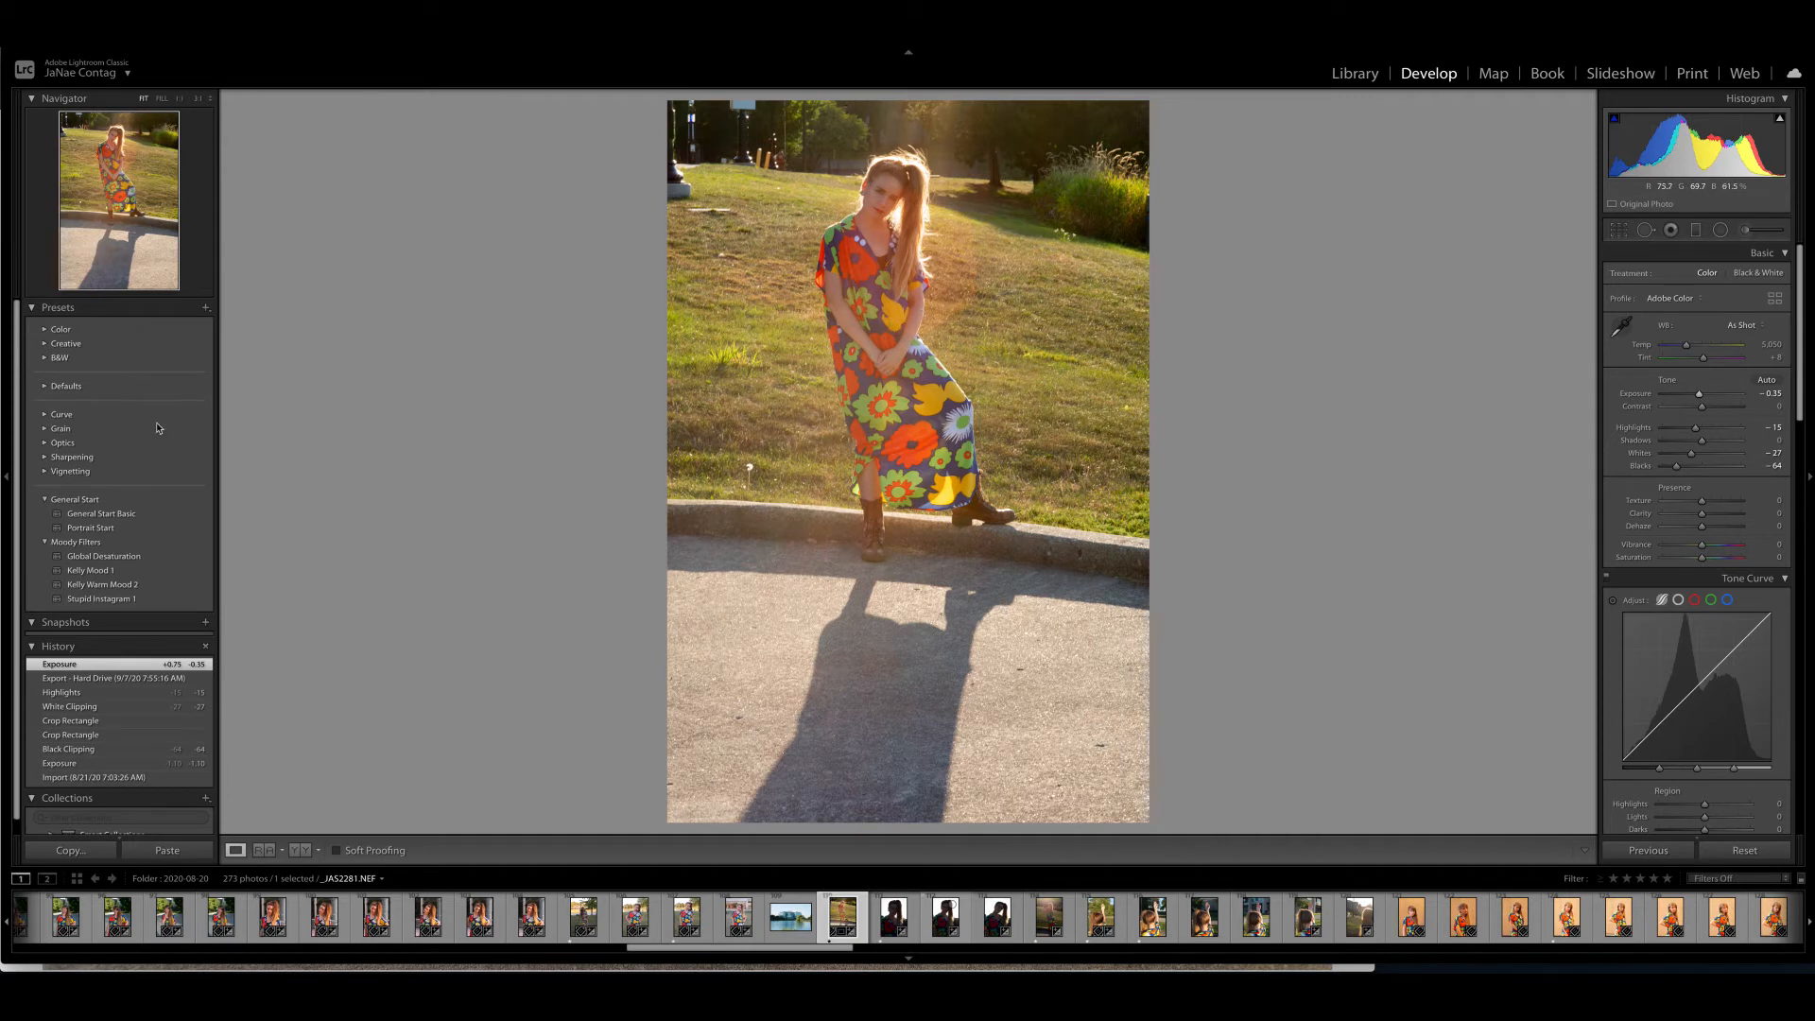
pyautogui.click(168, 918)
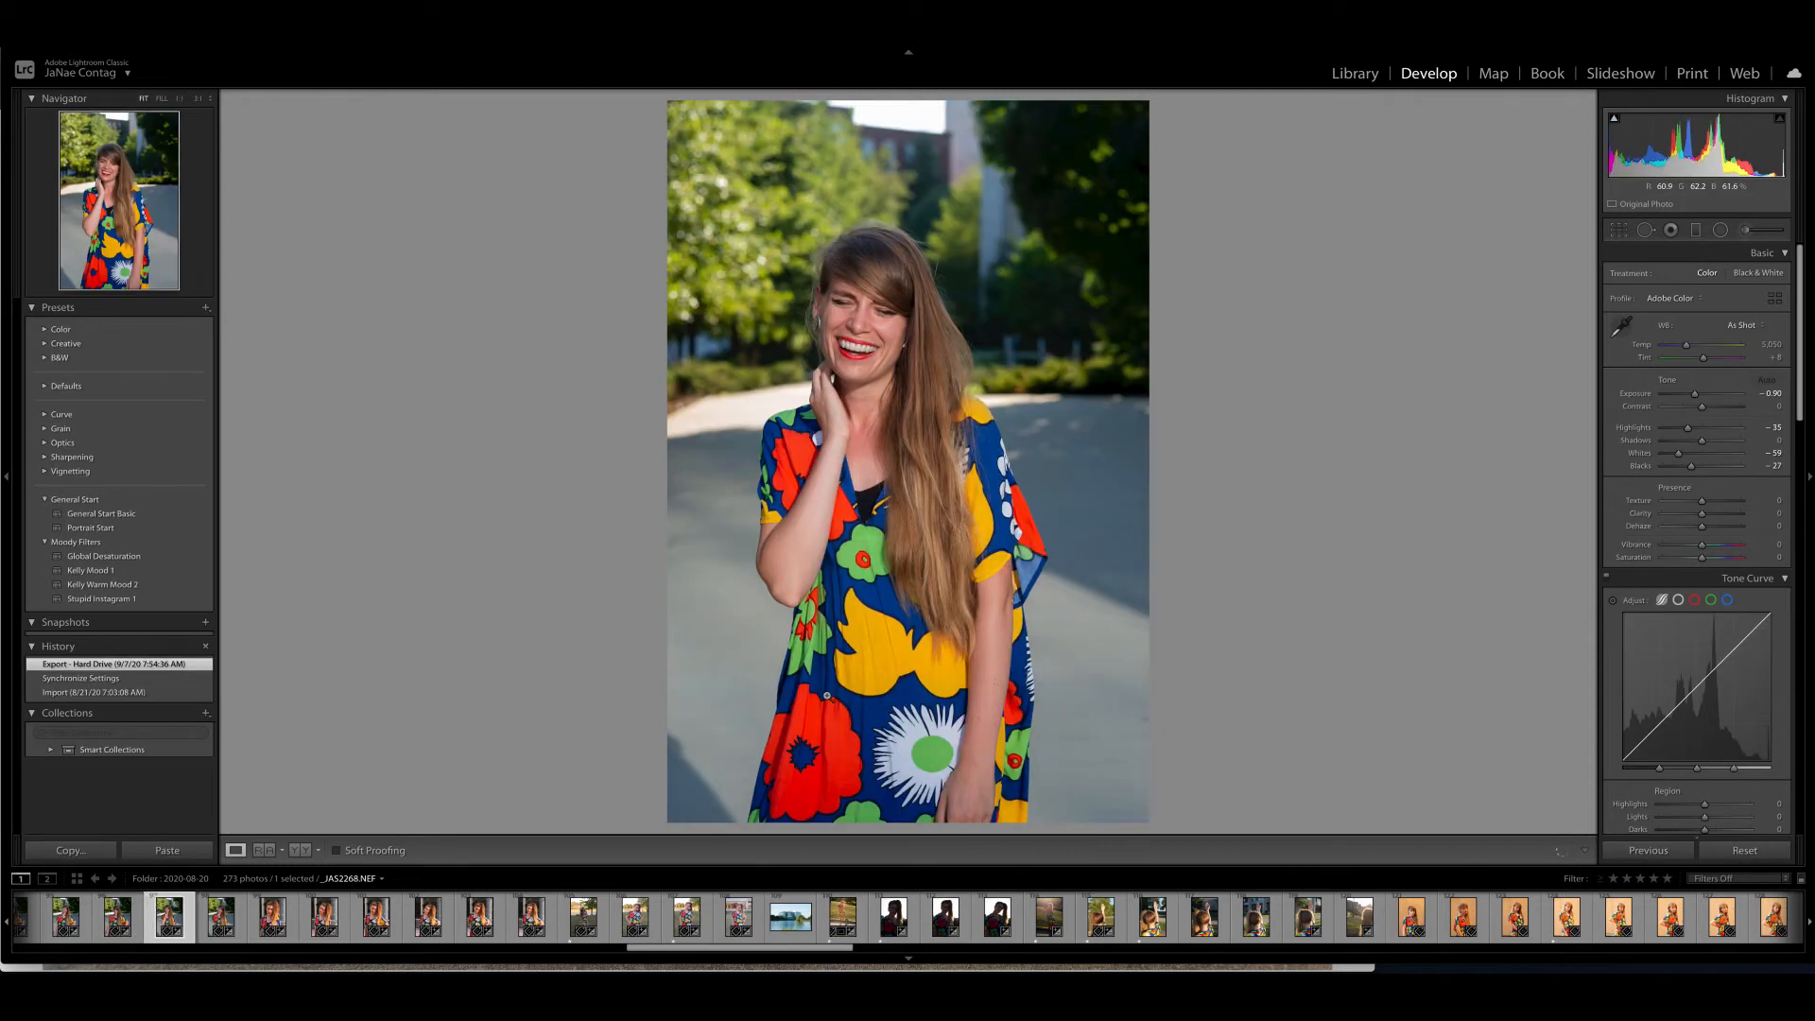
pyautogui.moveTo(1065, 939)
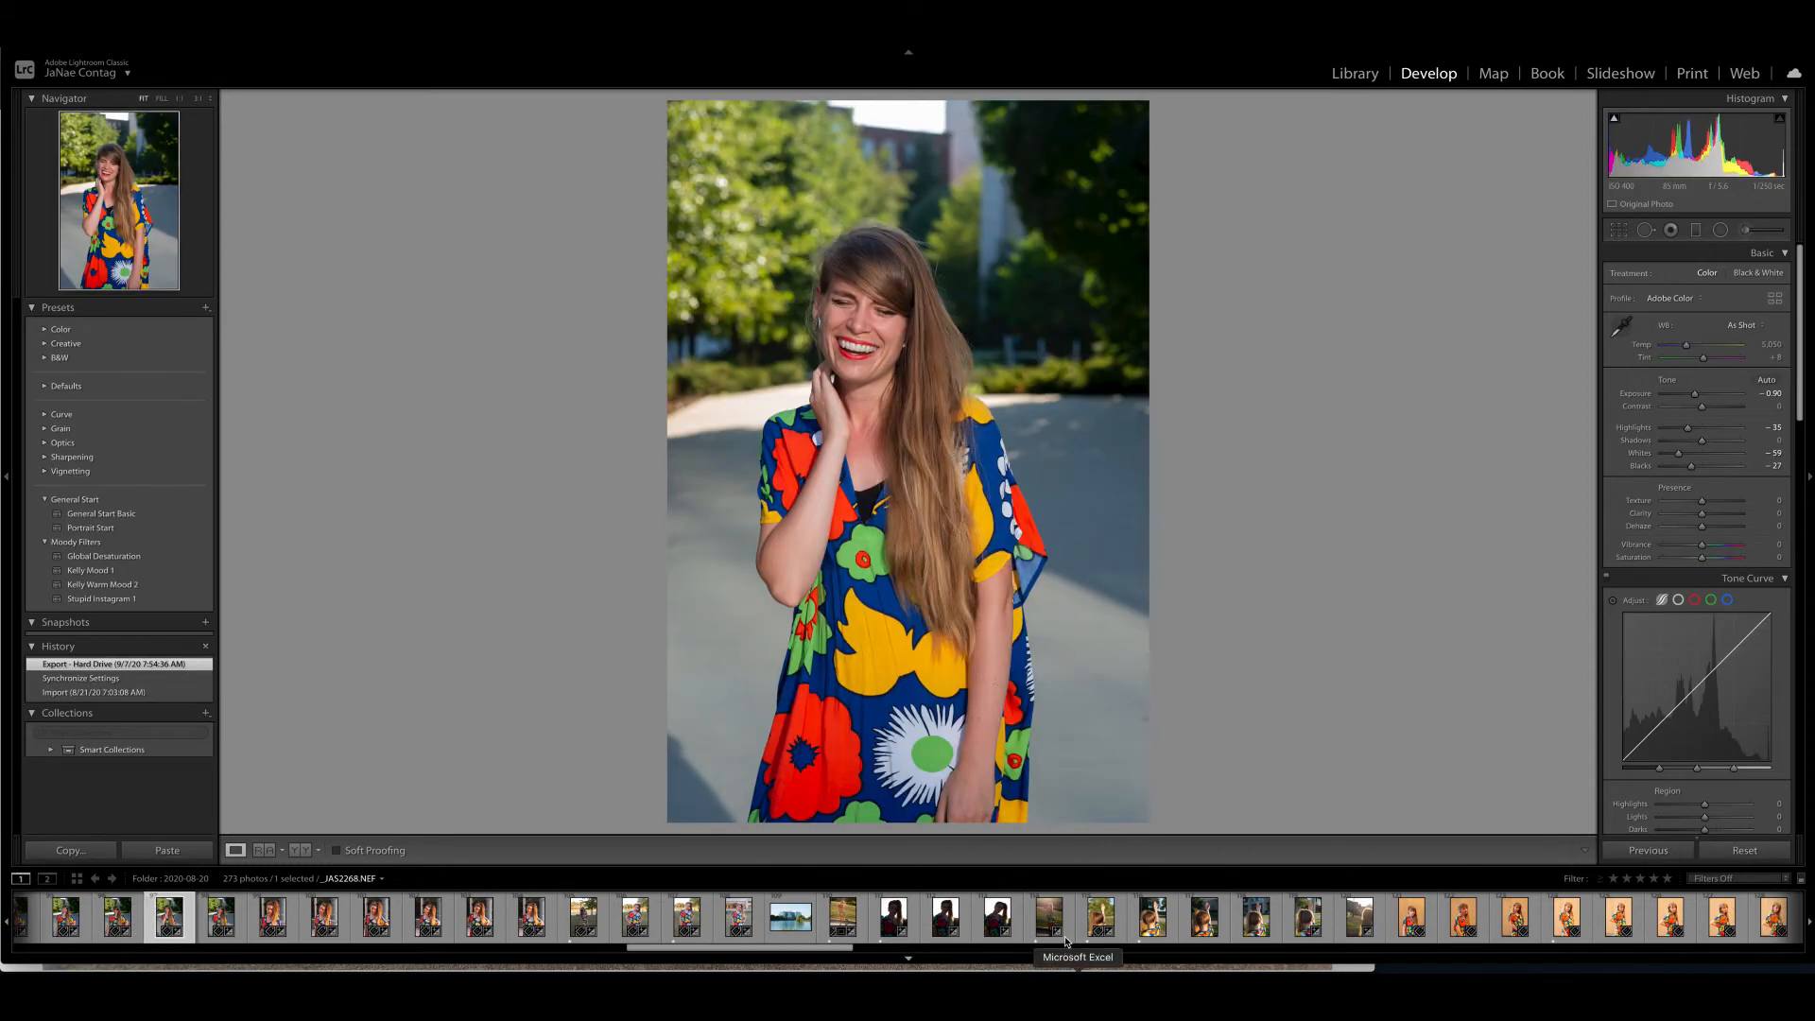
# - Go past the long-shadow full-length shot to the backlit ponytail close-up
pyautogui.click(842, 918)
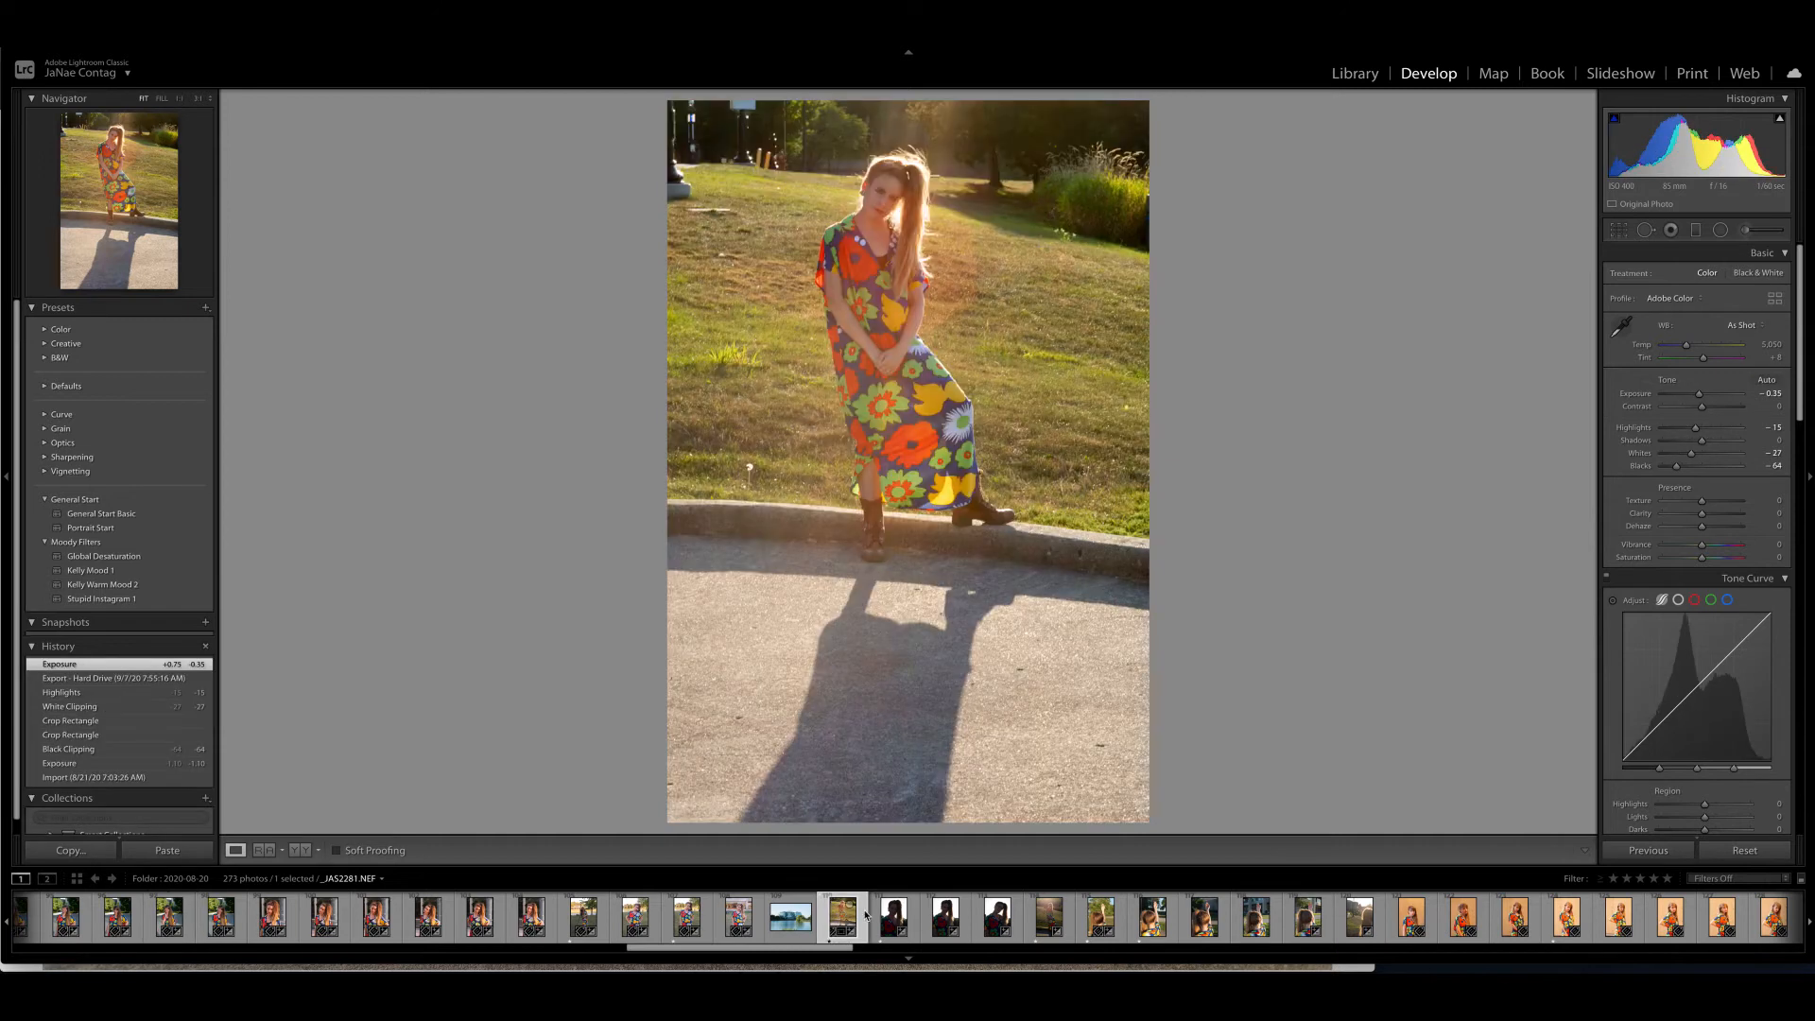
pyautogui.click(892, 917)
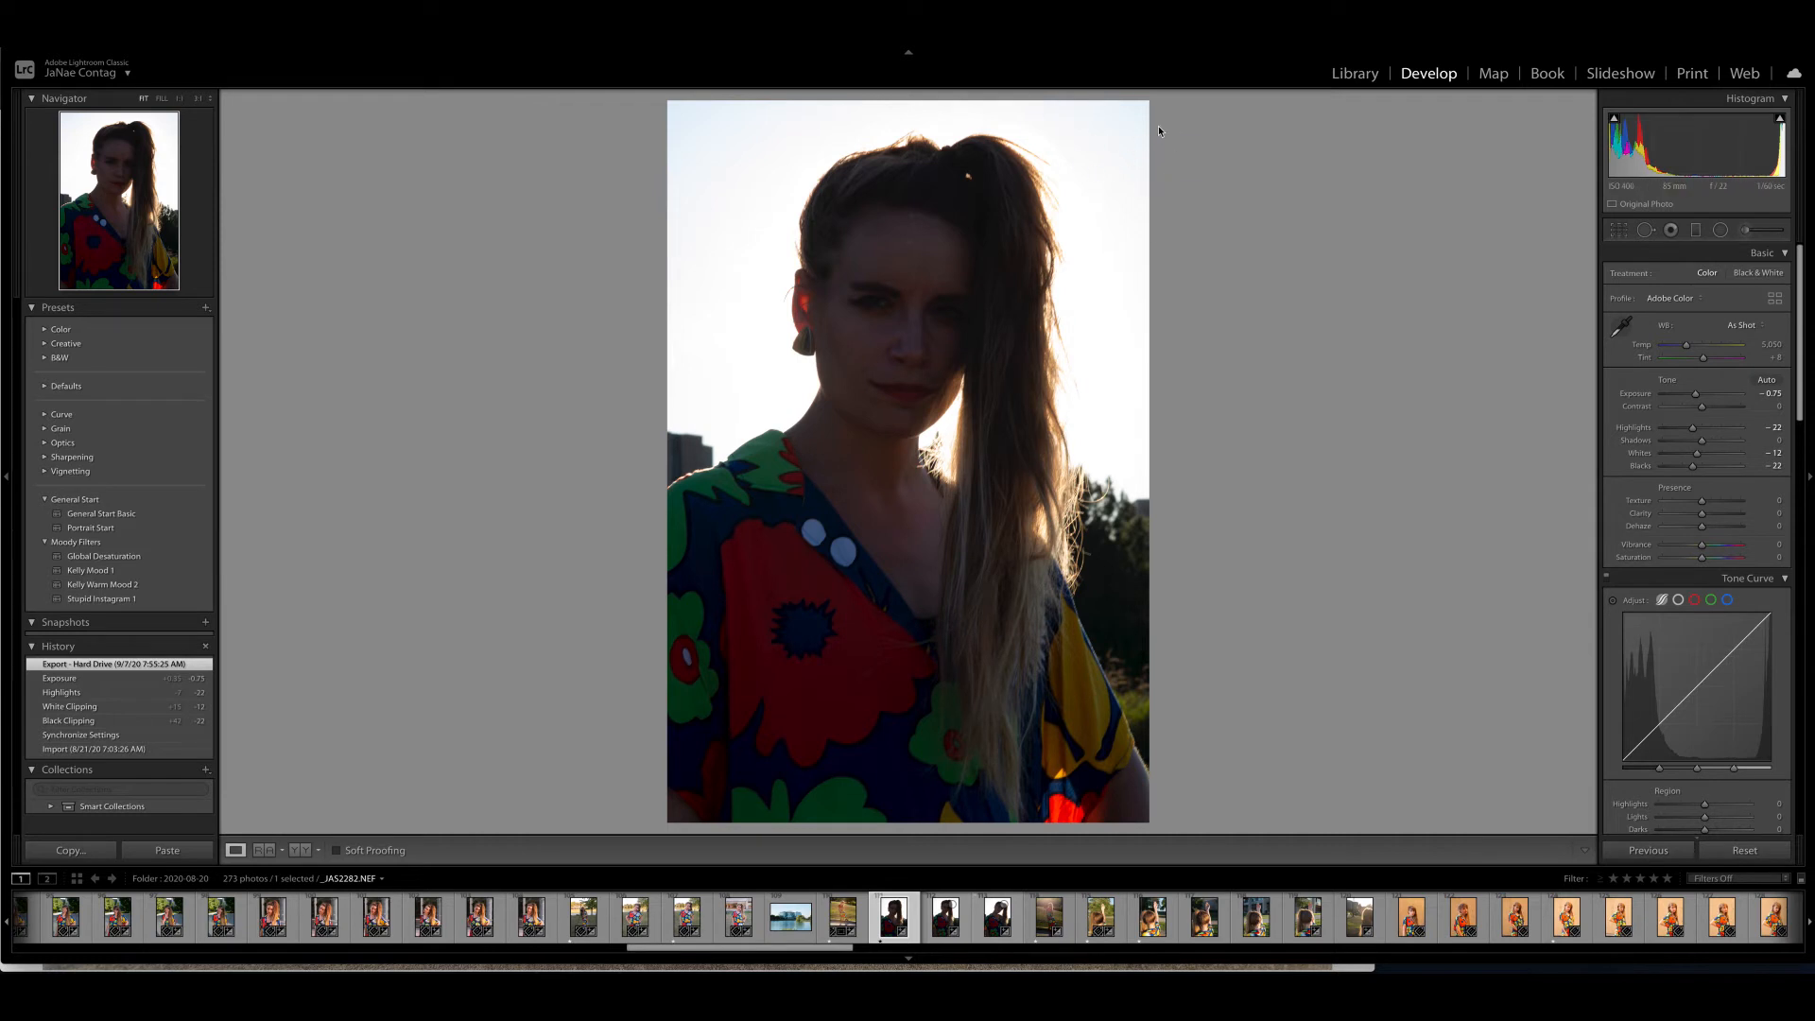
pyautogui.moveTo(641, 352)
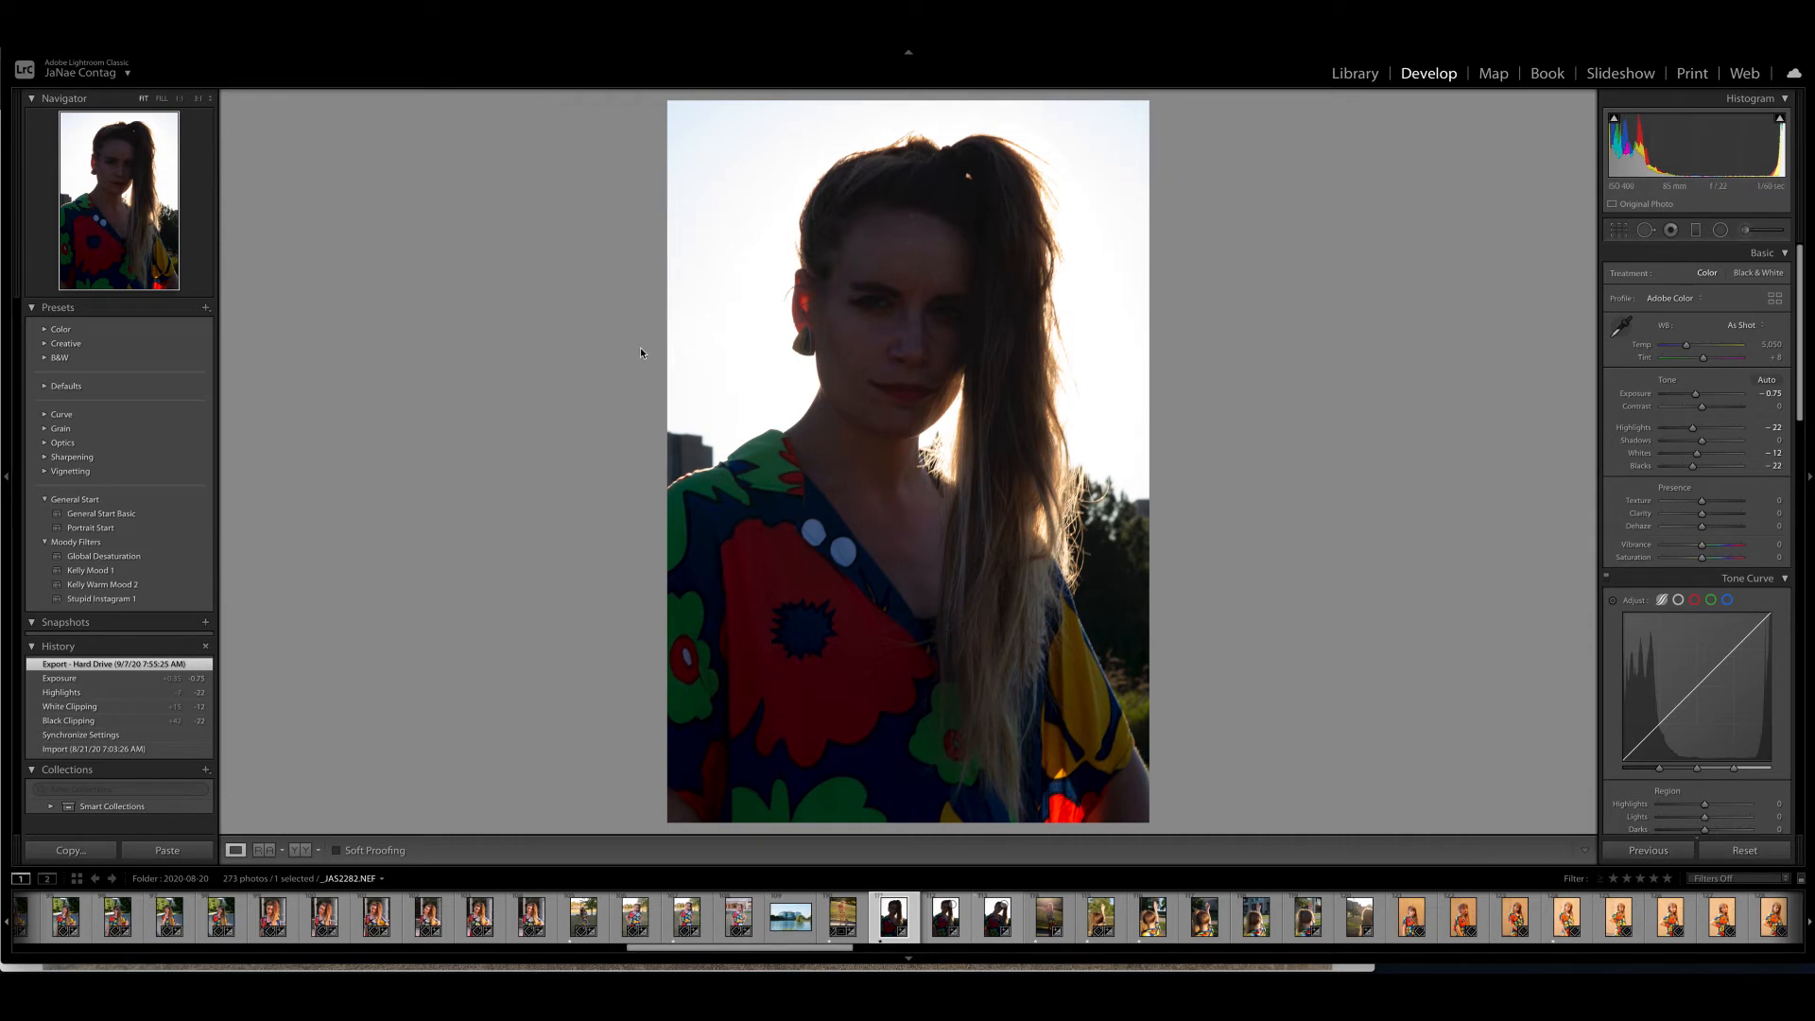
pyautogui.moveTo(1007, 667)
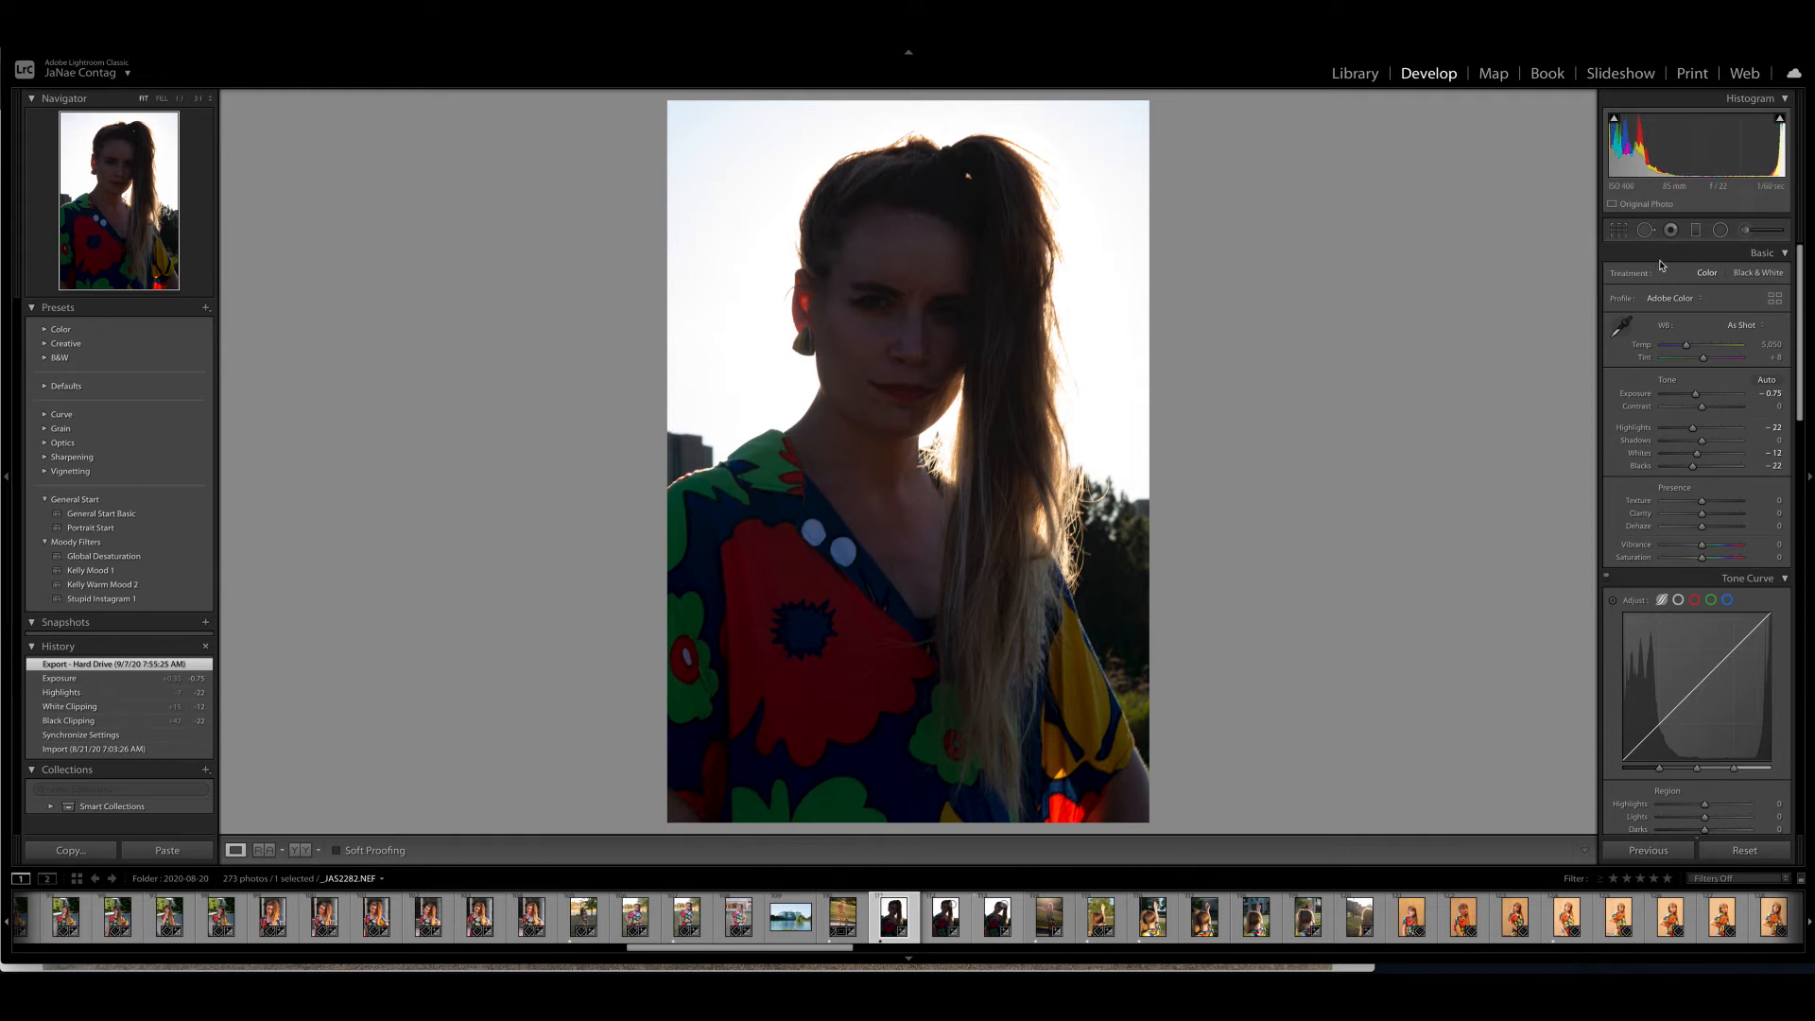
# - Set the backlit close-up's exposure to about +1.23 and contrast to +53
pyautogui.moveTo(1724, 393); pyautogui.dragTo(1710, 394)
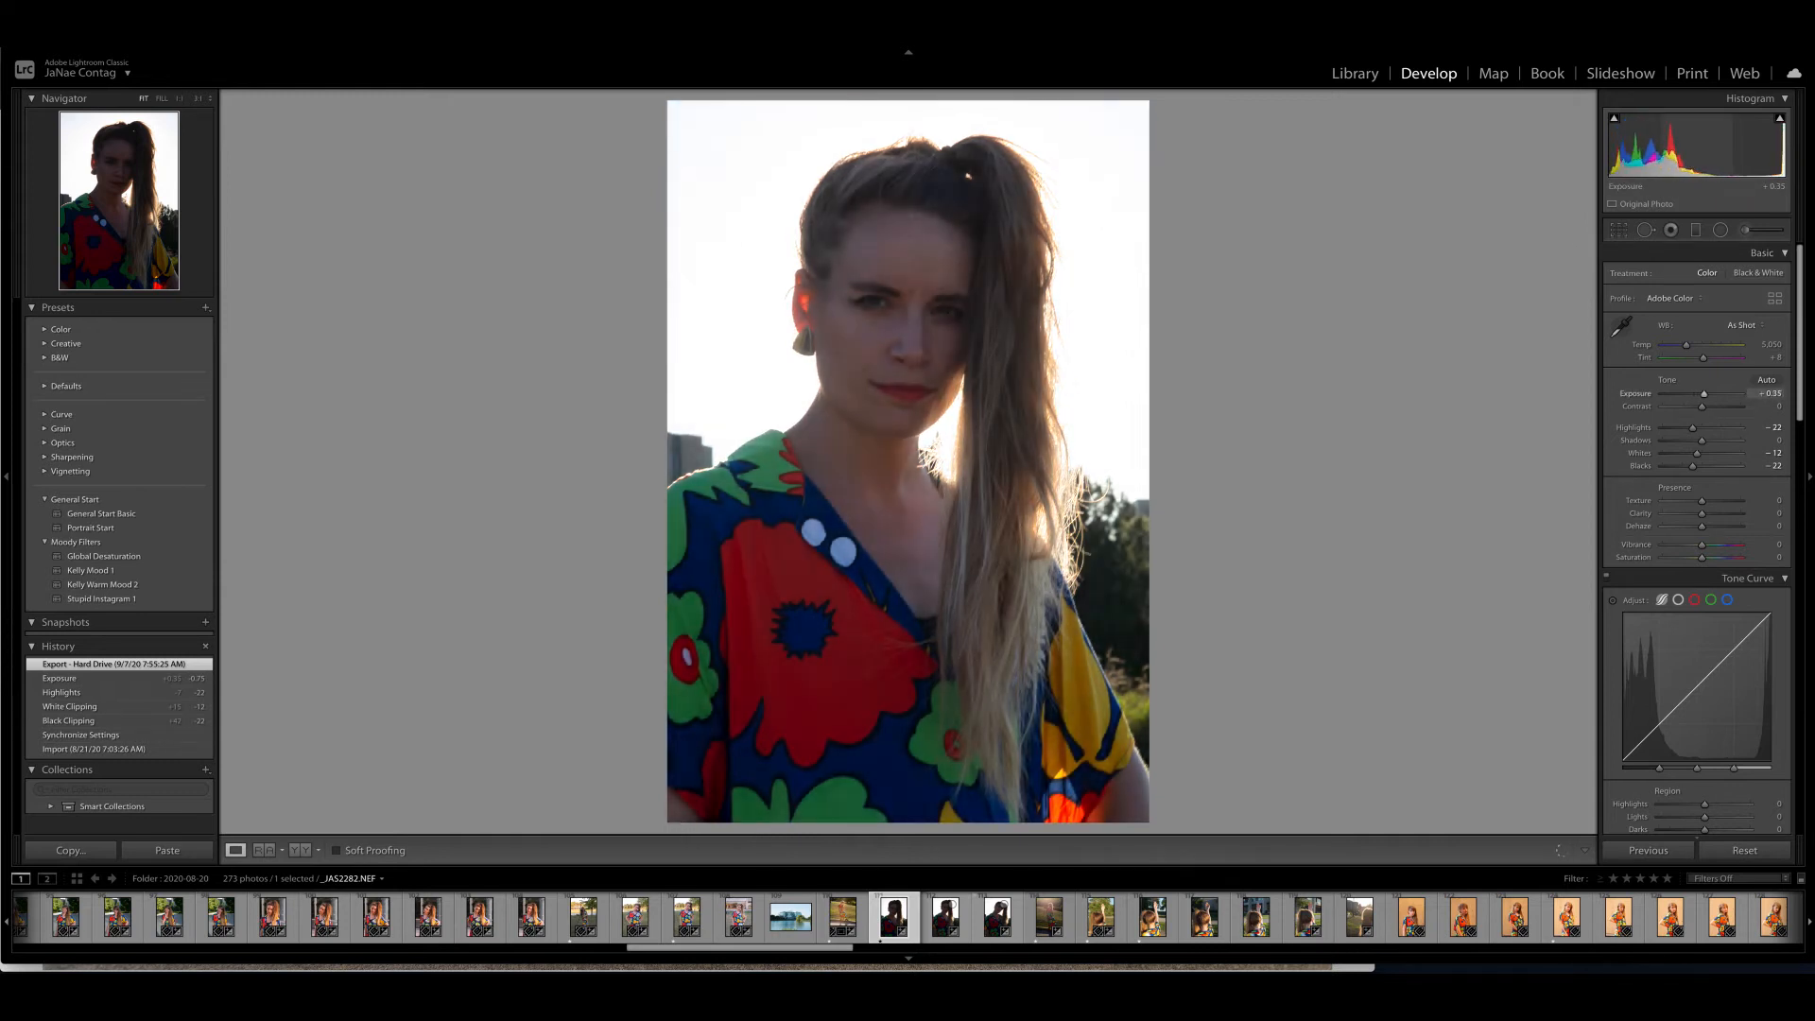
pyautogui.moveTo(1706, 393); pyautogui.dragTo(1748, 394)
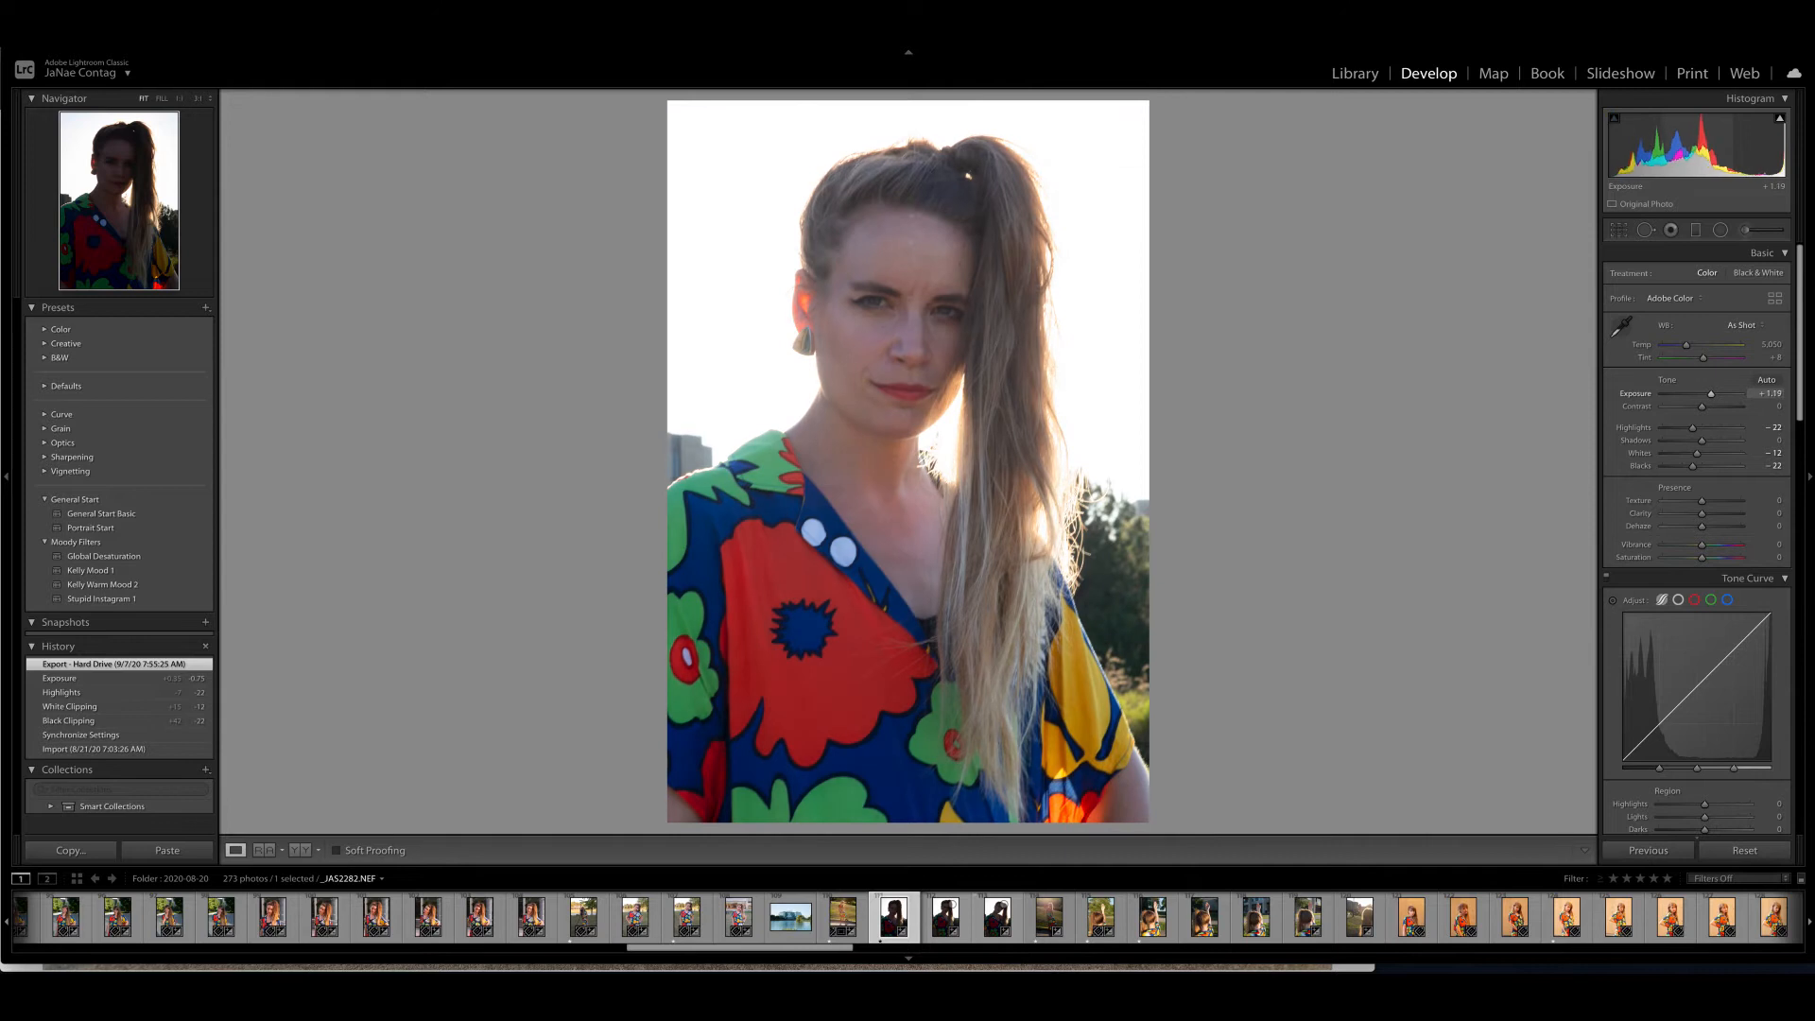
pyautogui.moveTo(1711, 401); pyautogui.dragTo(1716, 401)
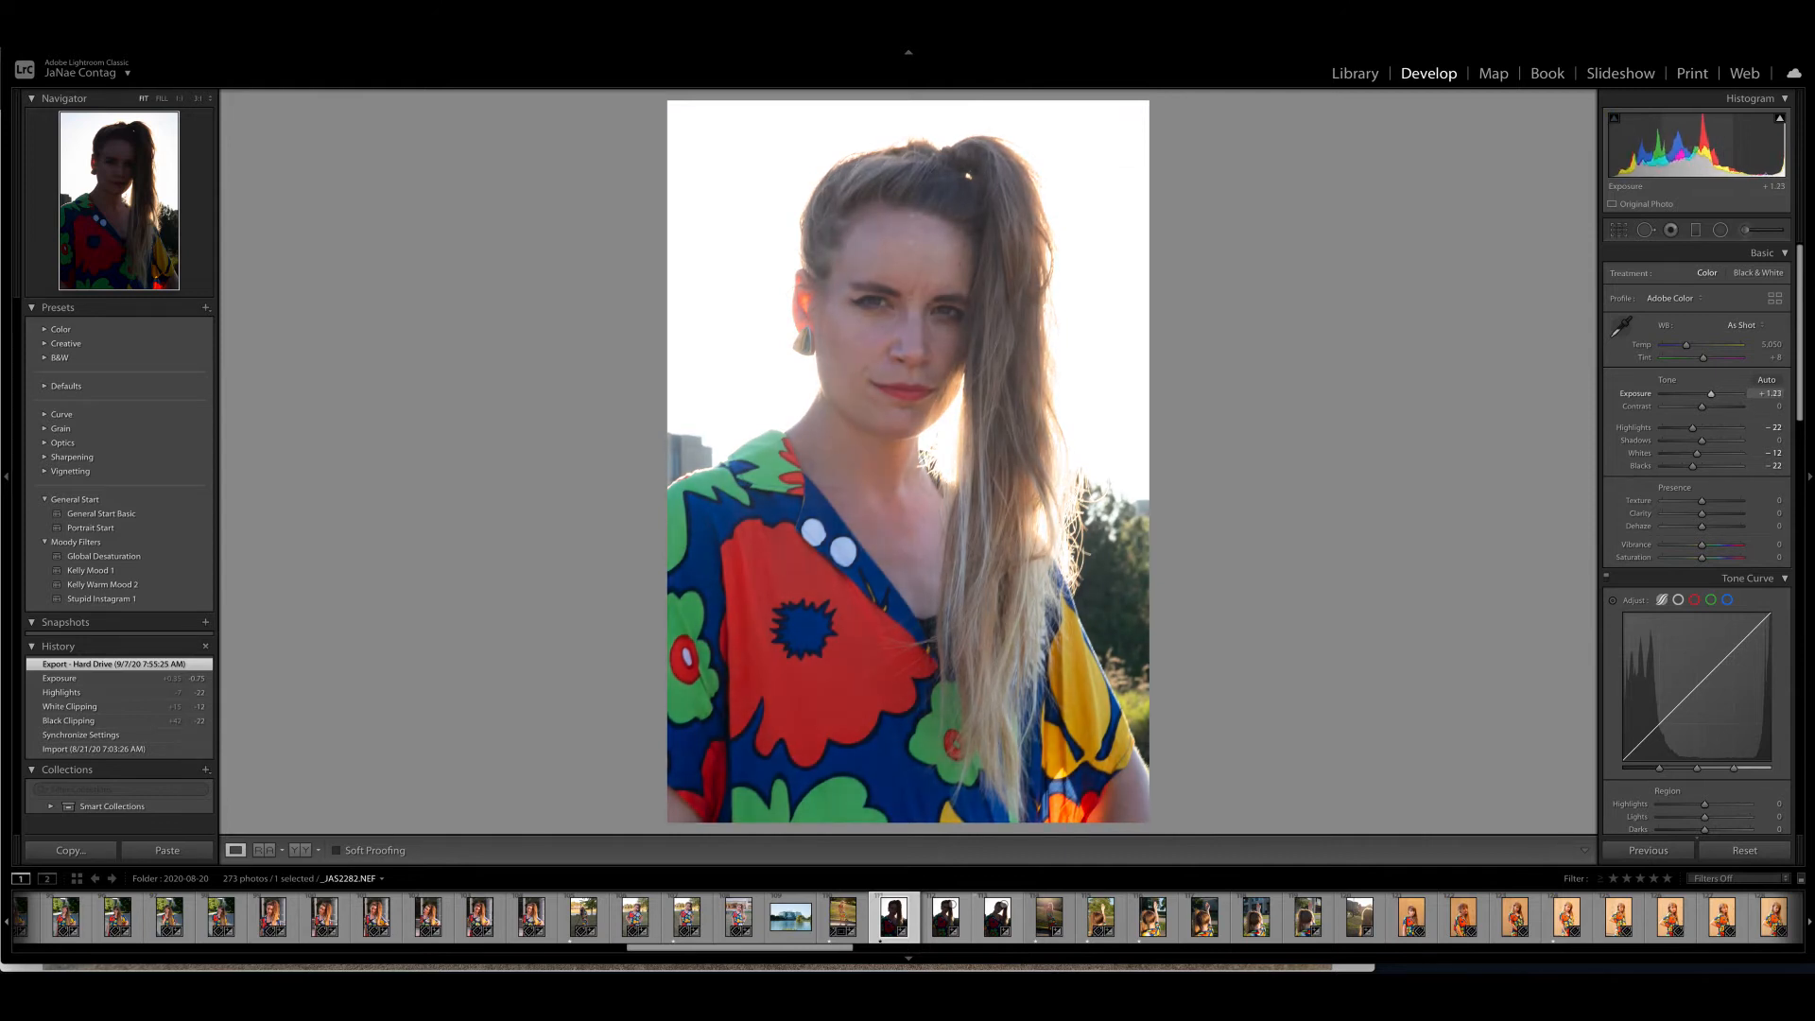
pyautogui.moveTo(1690, 393); pyautogui.dragTo(1711, 393)
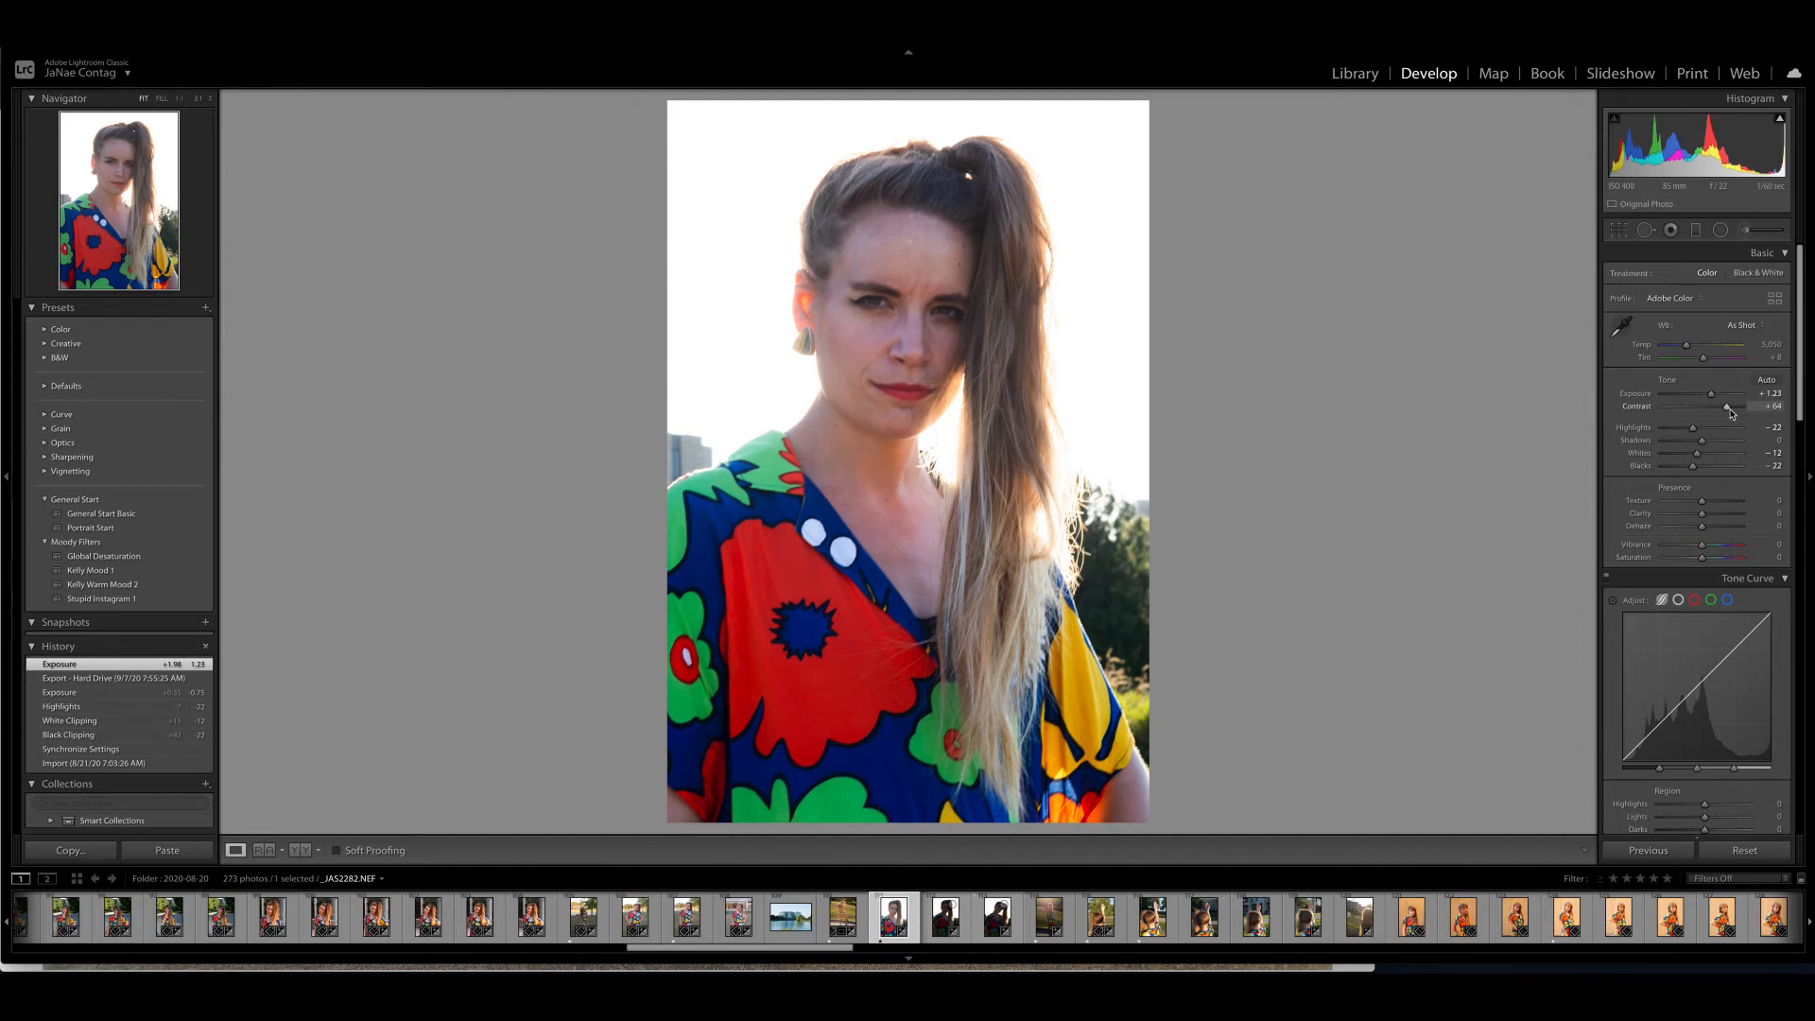
pyautogui.moveTo(1731, 406); pyautogui.dragTo(1718, 406)
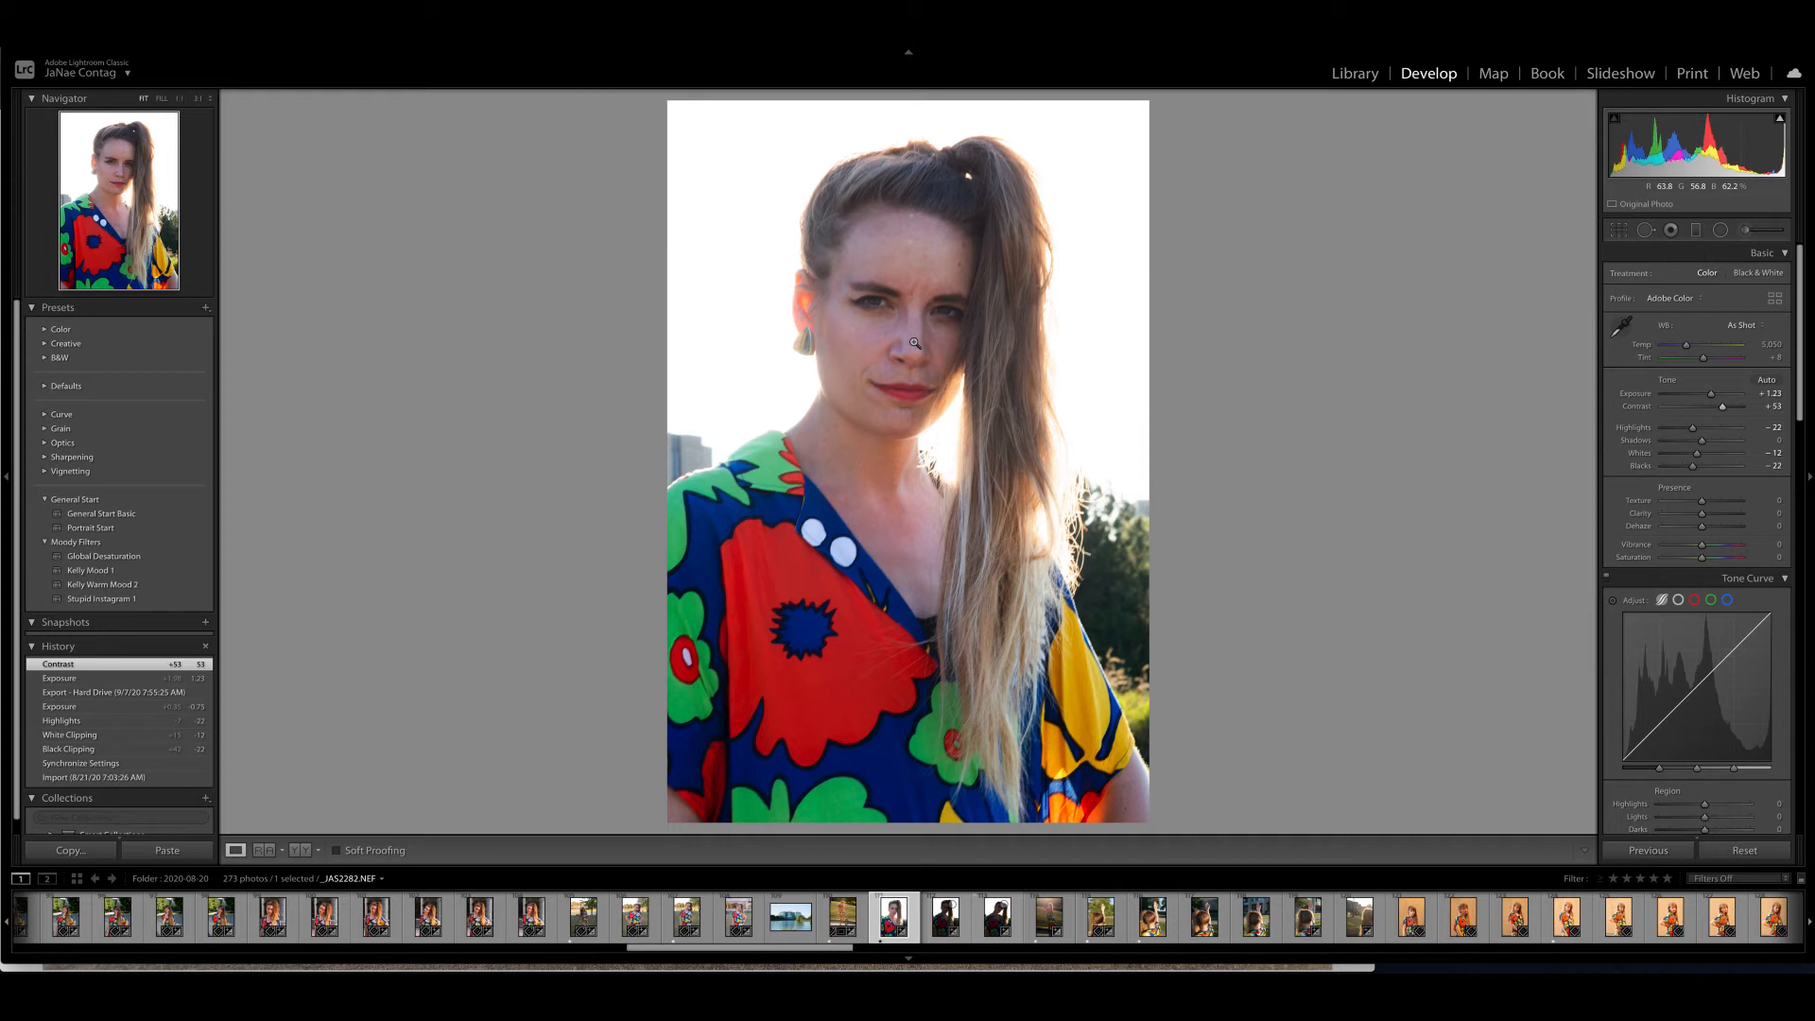
pyautogui.moveTo(820, 320)
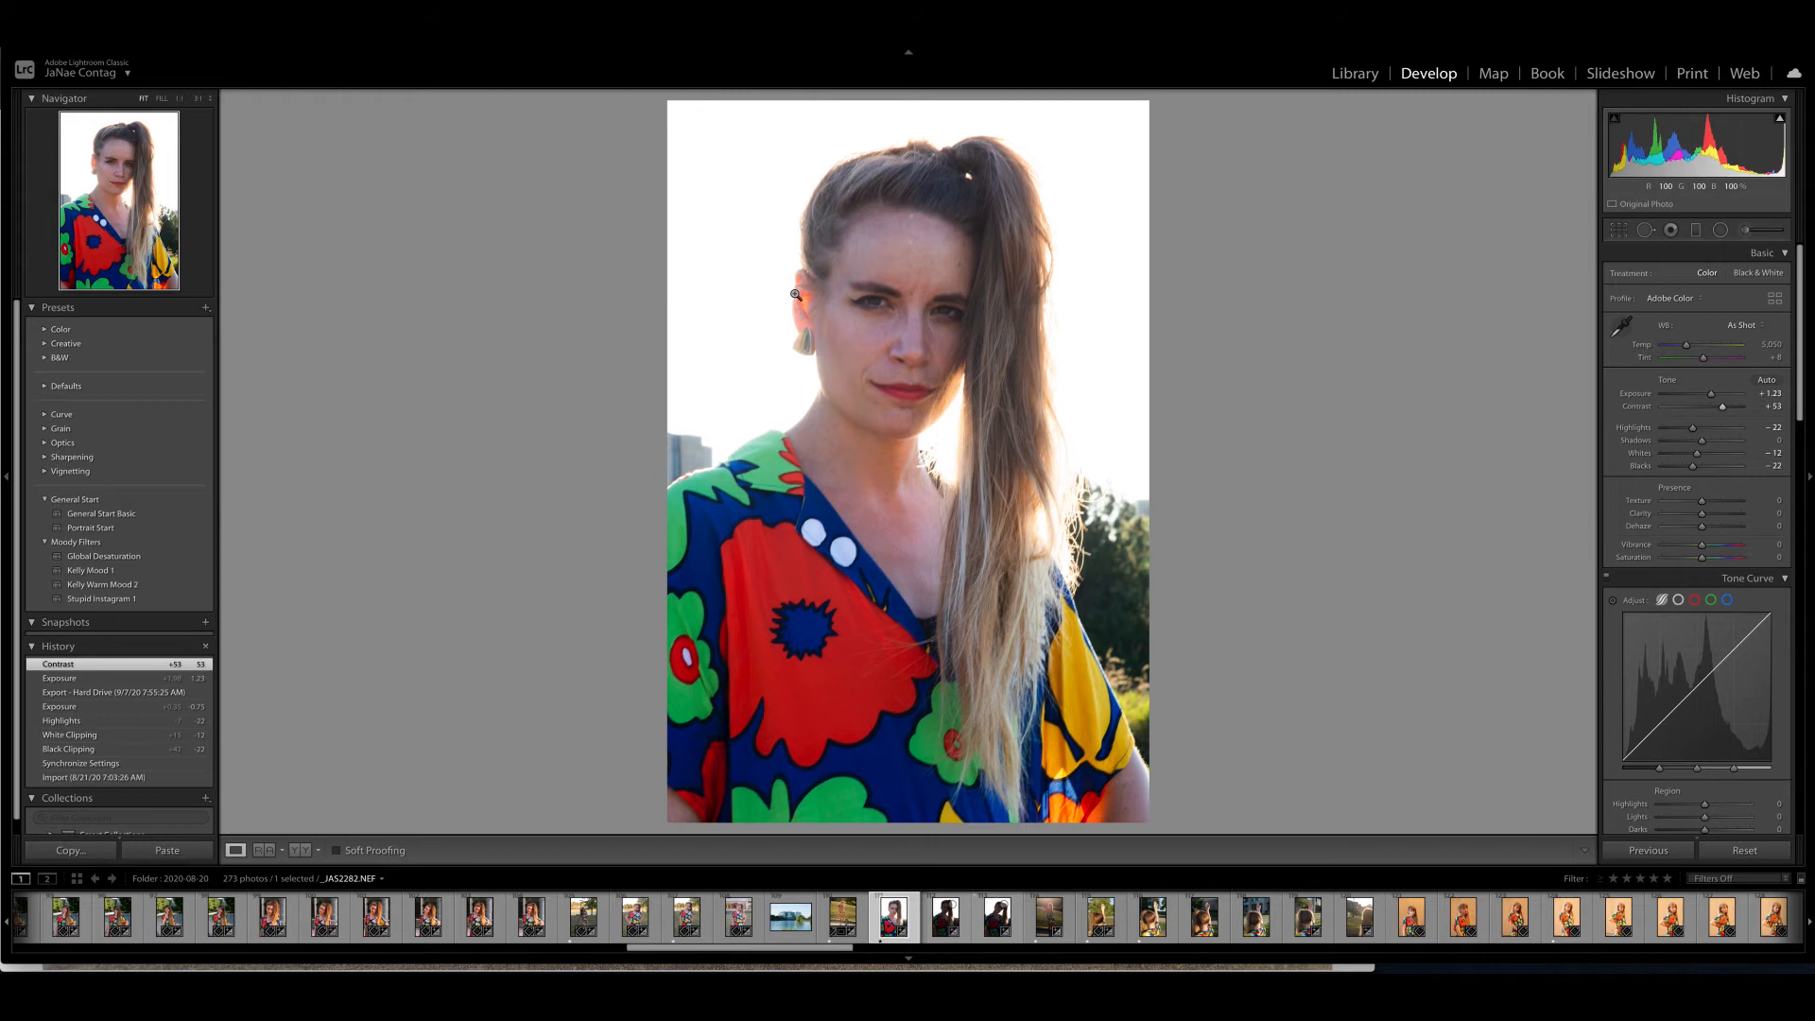
pyautogui.moveTo(786, 329)
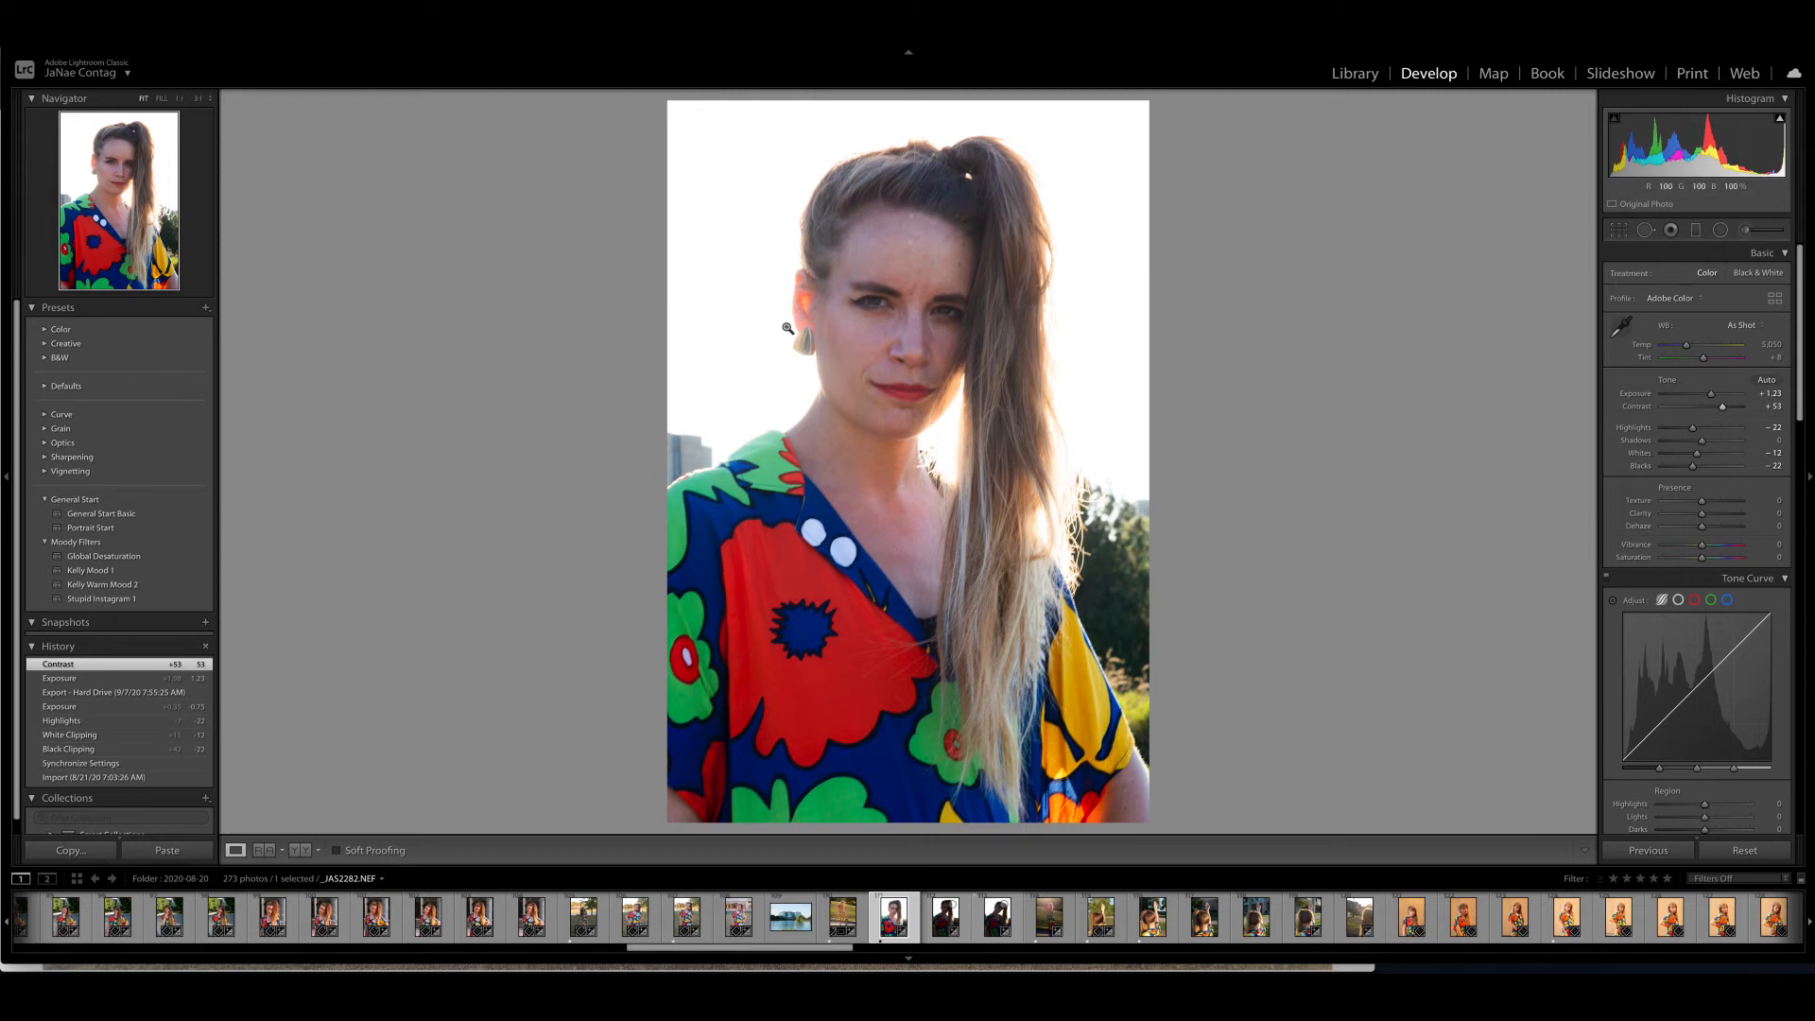
pyautogui.moveTo(742, 330)
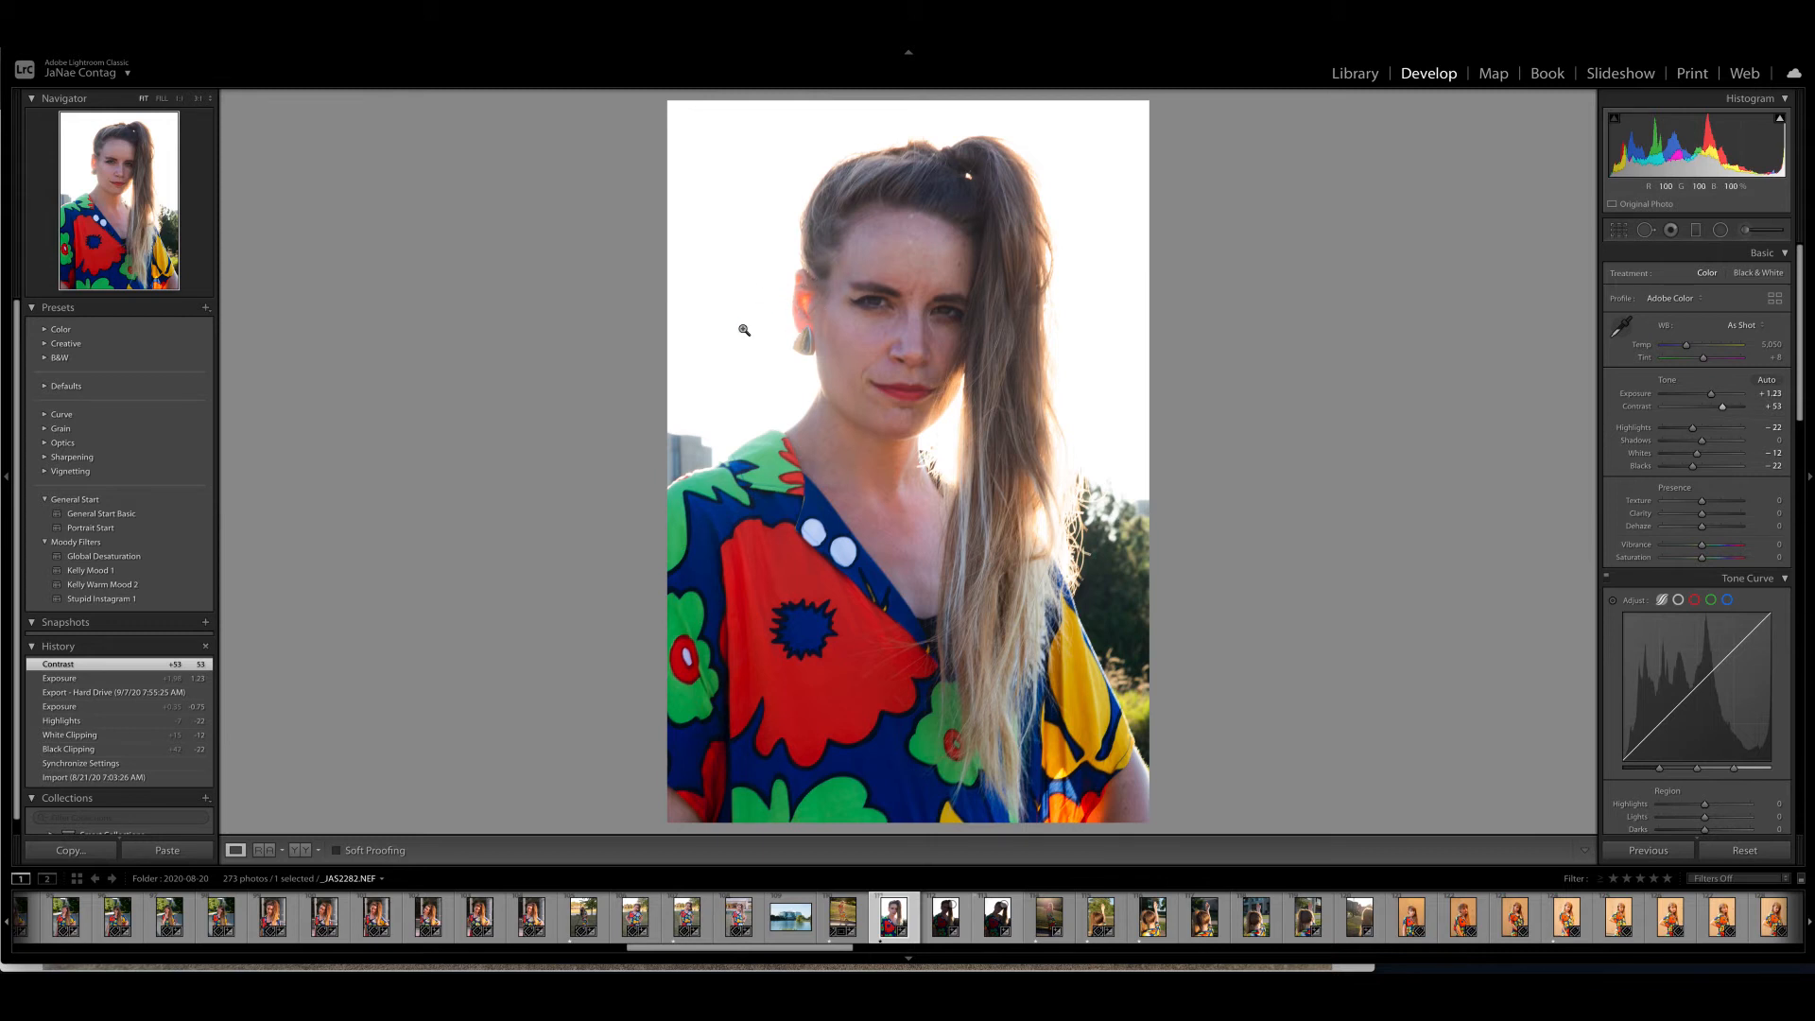
# - Open the sun-flared full-length grass shot and scroll the filmstrip onward
pyautogui.click(1048, 918)
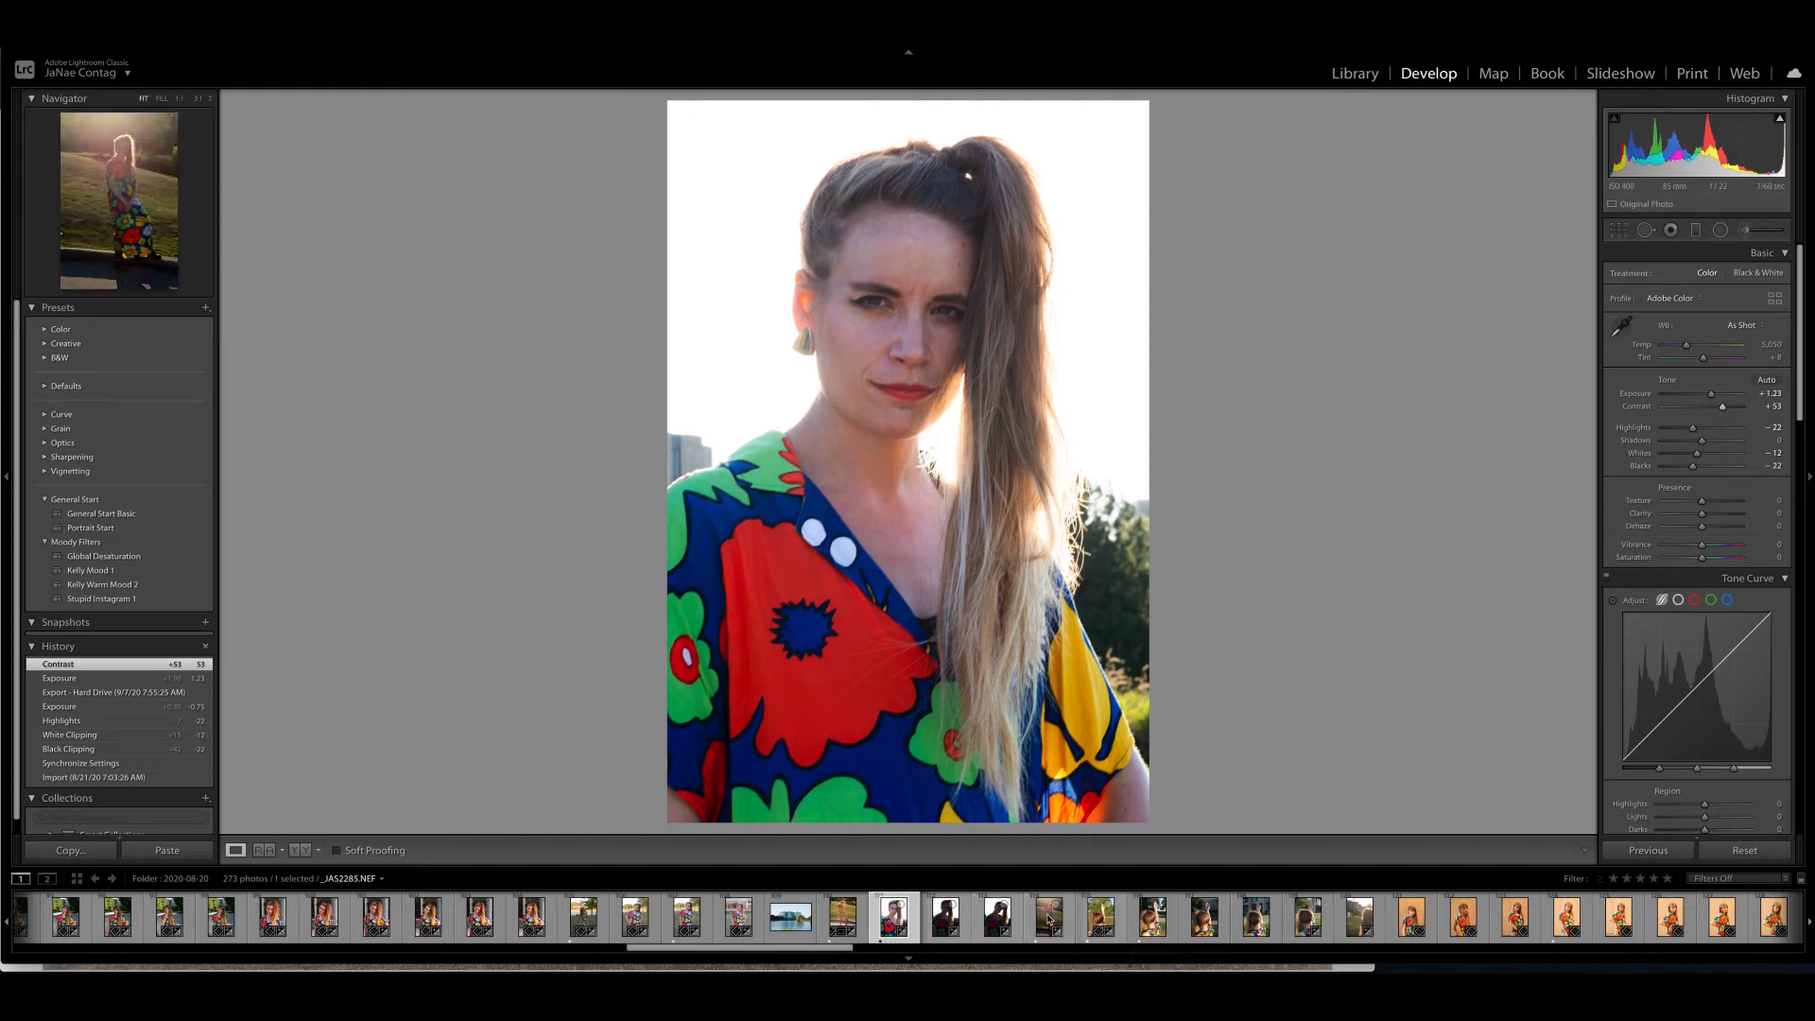
pyautogui.click(1047, 918)
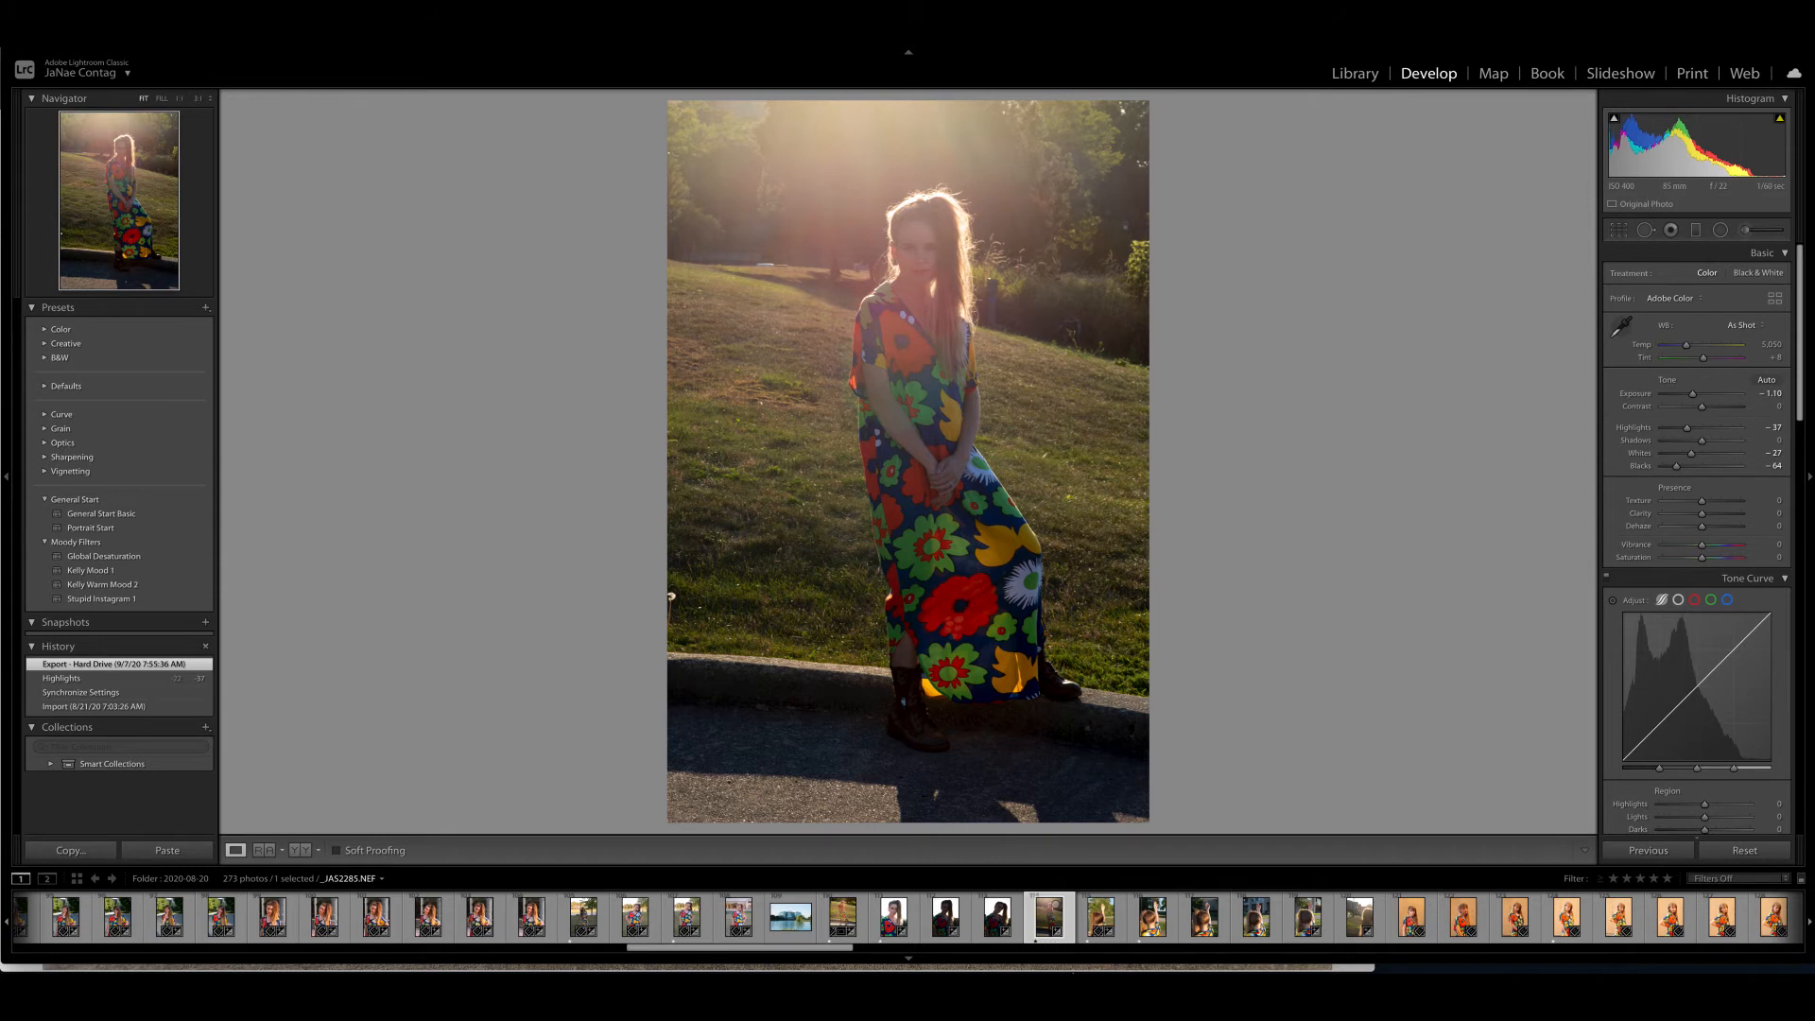
pyautogui.hscroll(3)
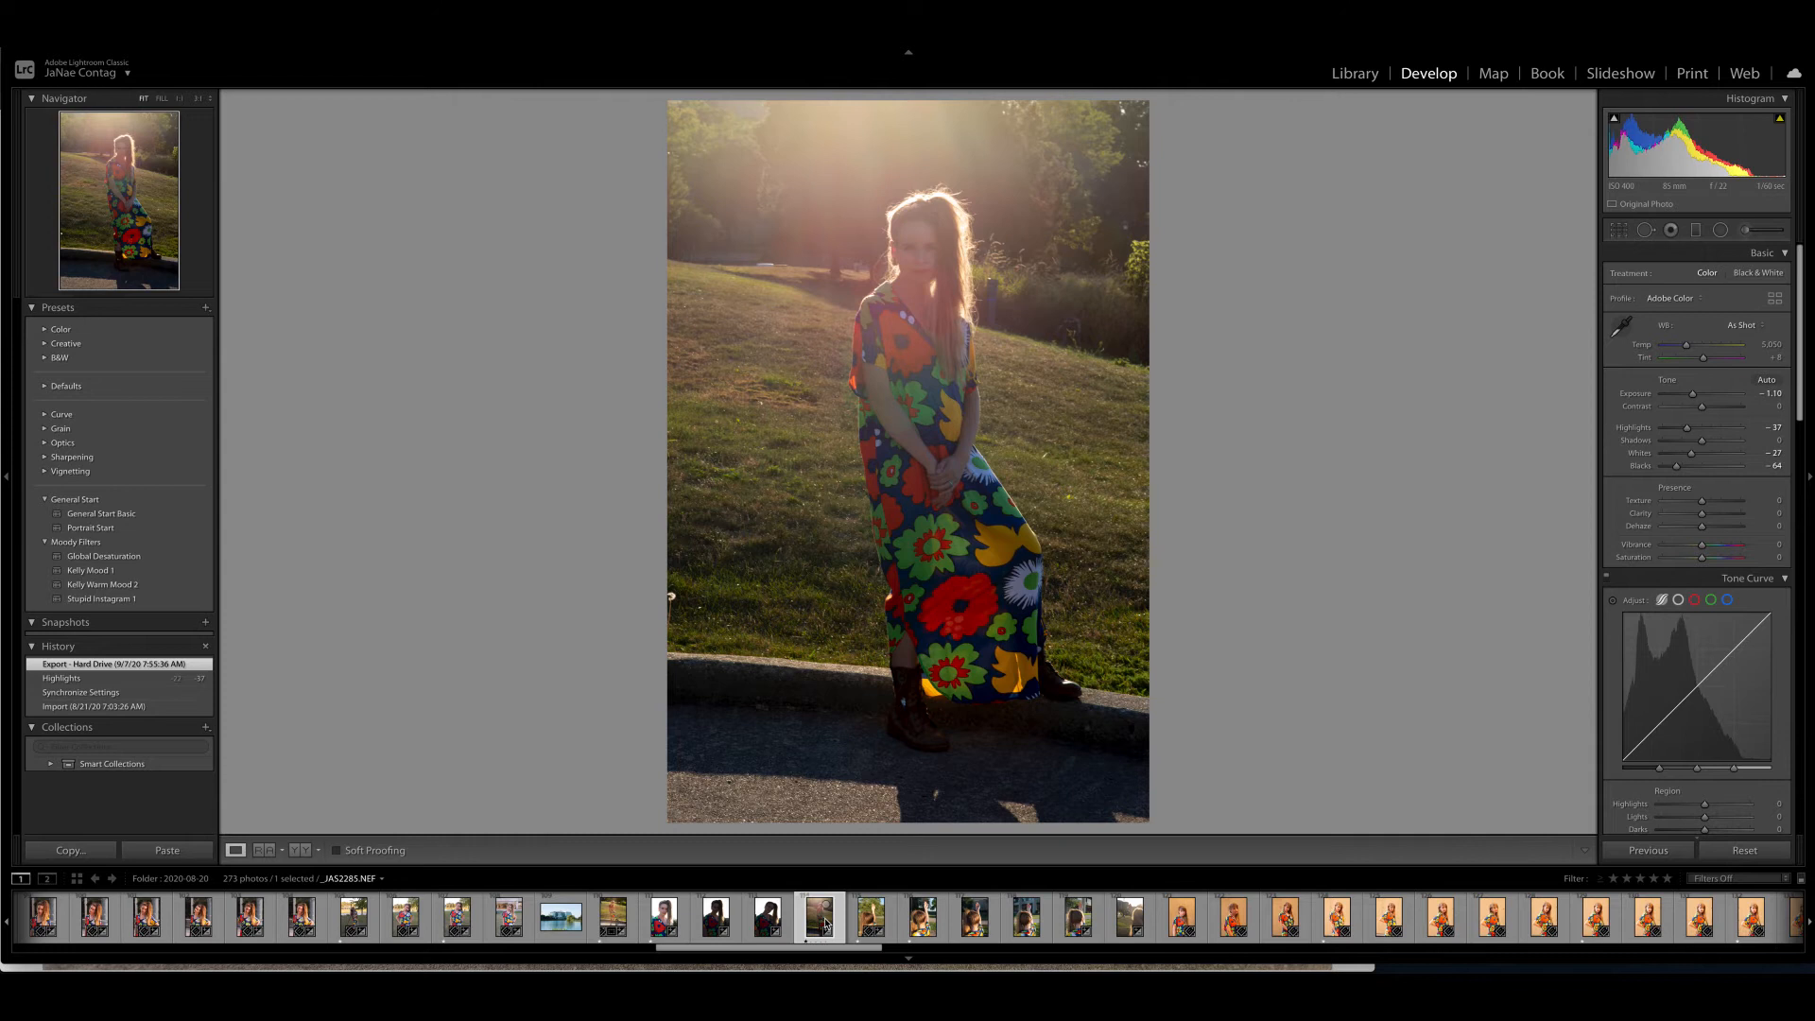
# - Open the back-view shot of the model raising her hand by the willow tree
pyautogui.click(871, 917)
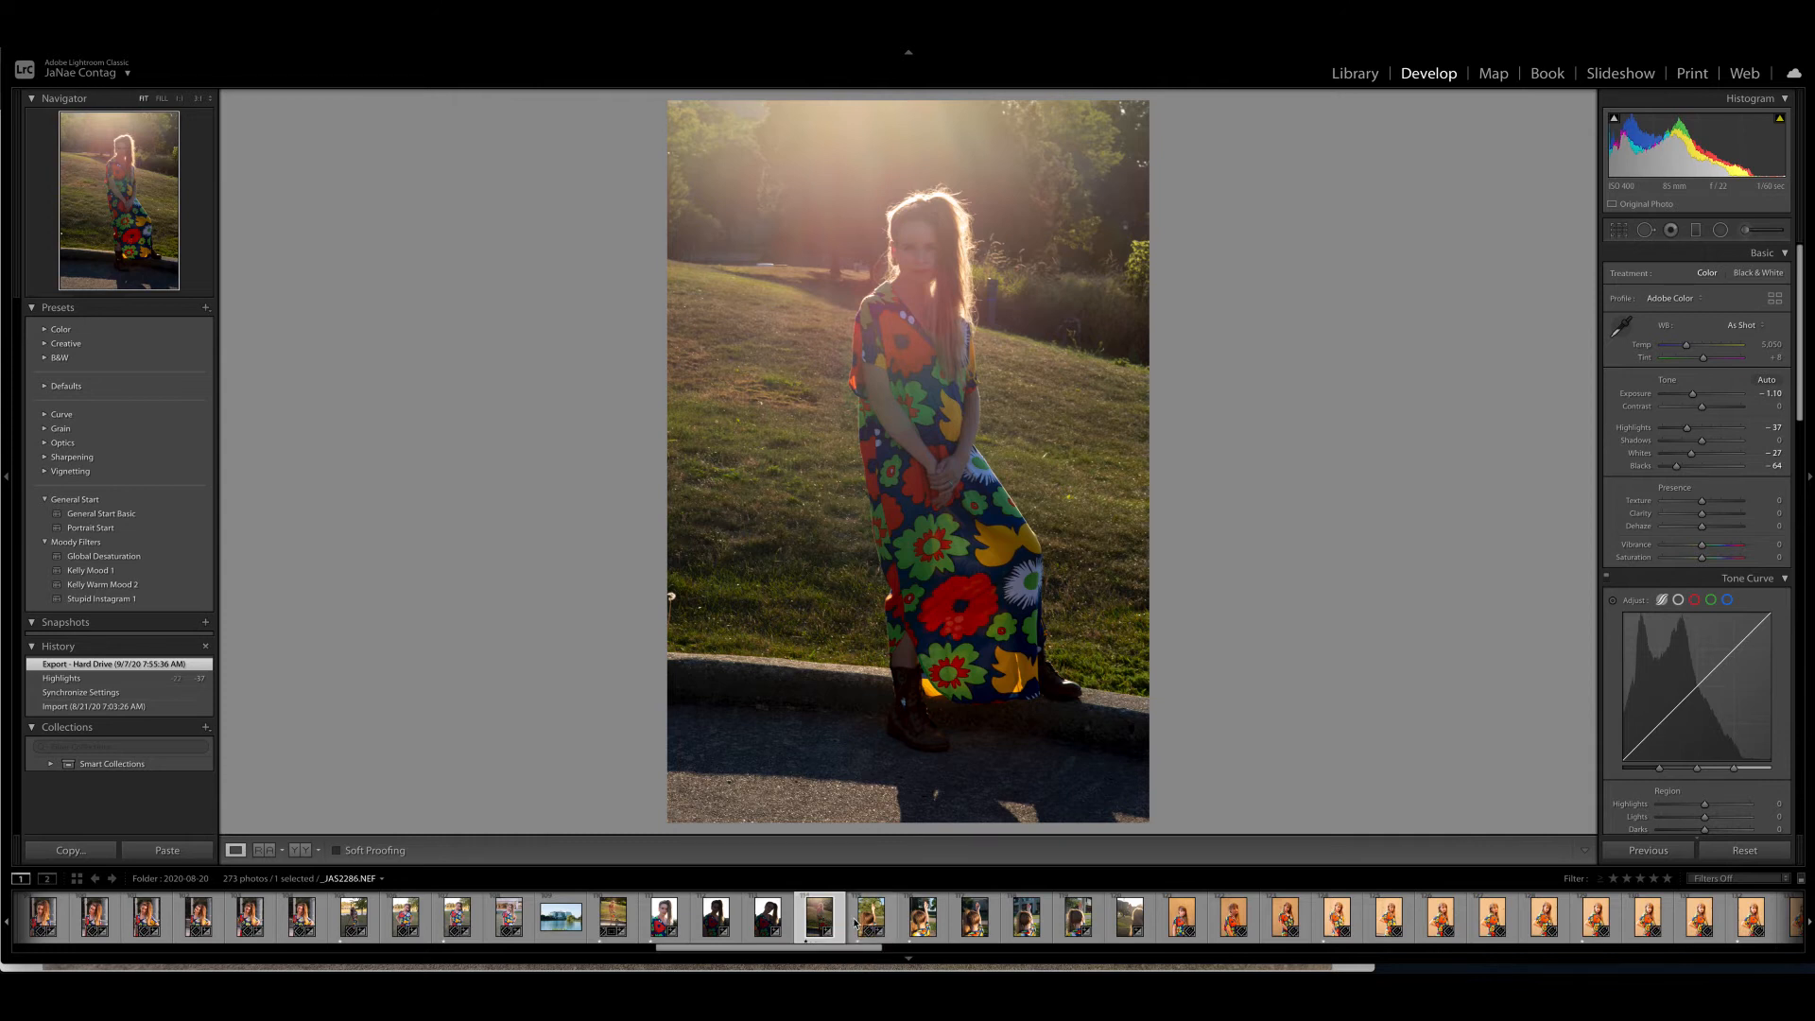
pyautogui.click(869, 917)
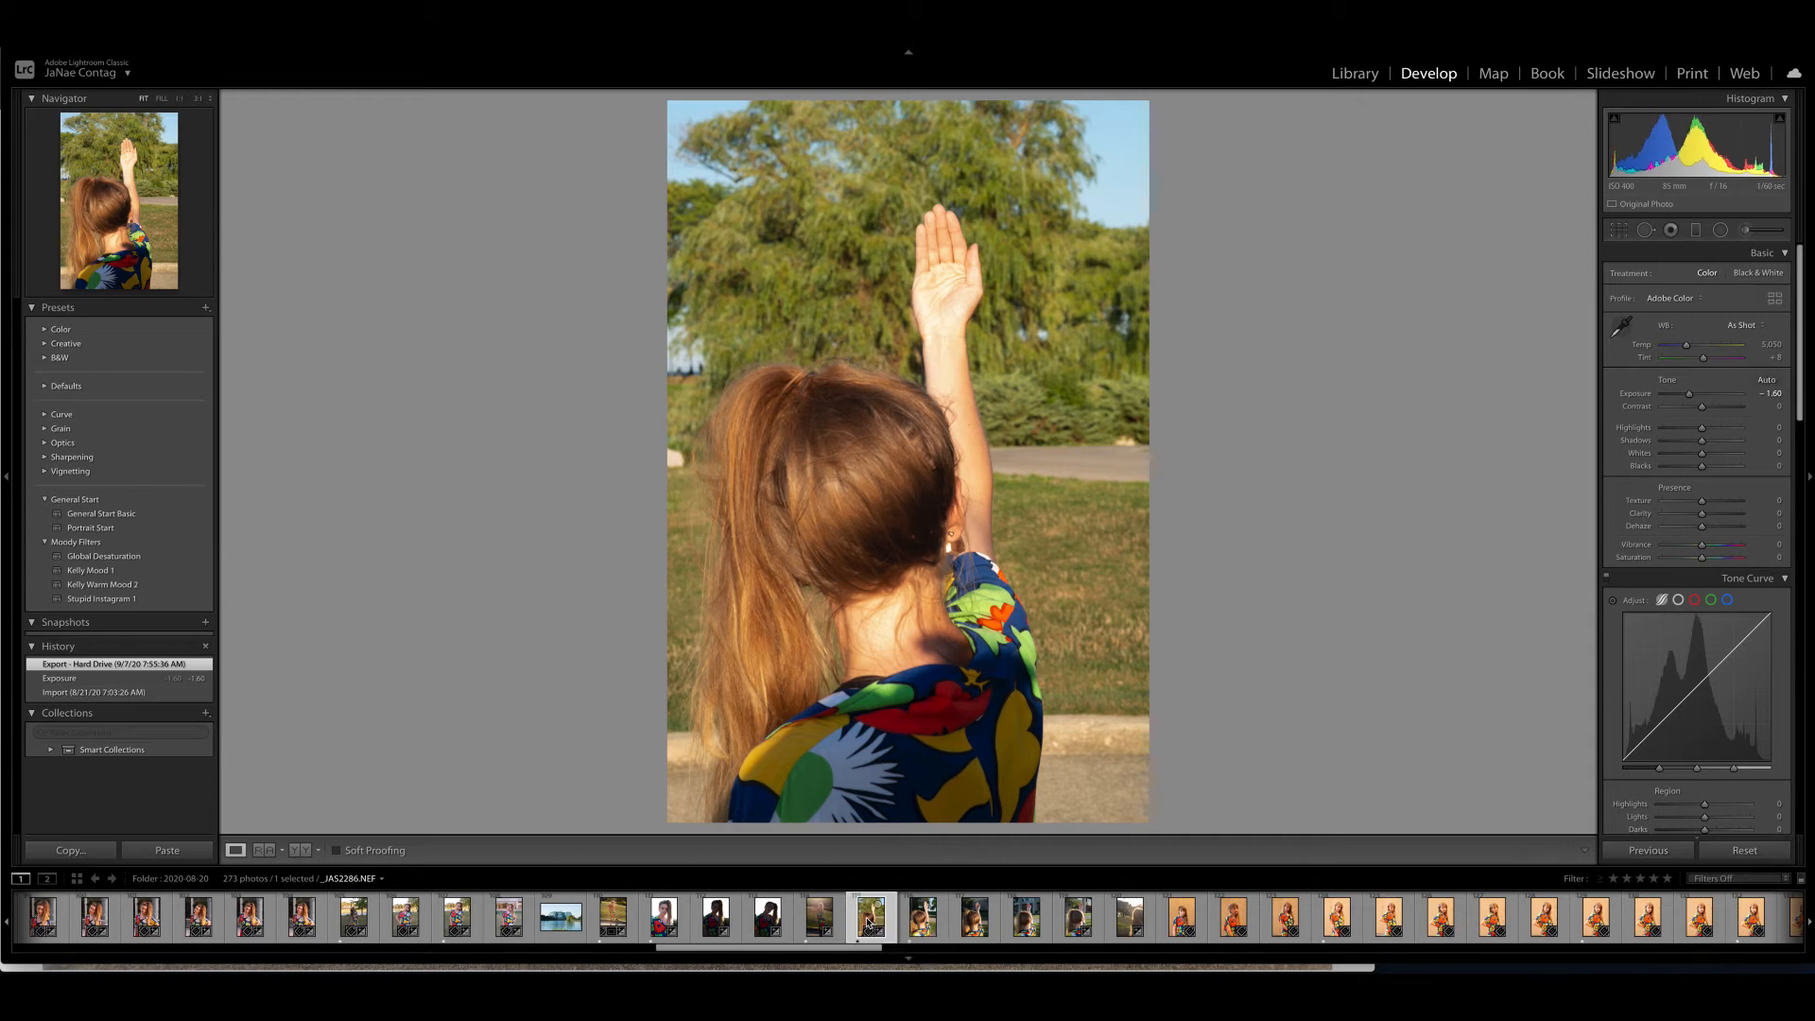
pyautogui.moveTo(872, 918)
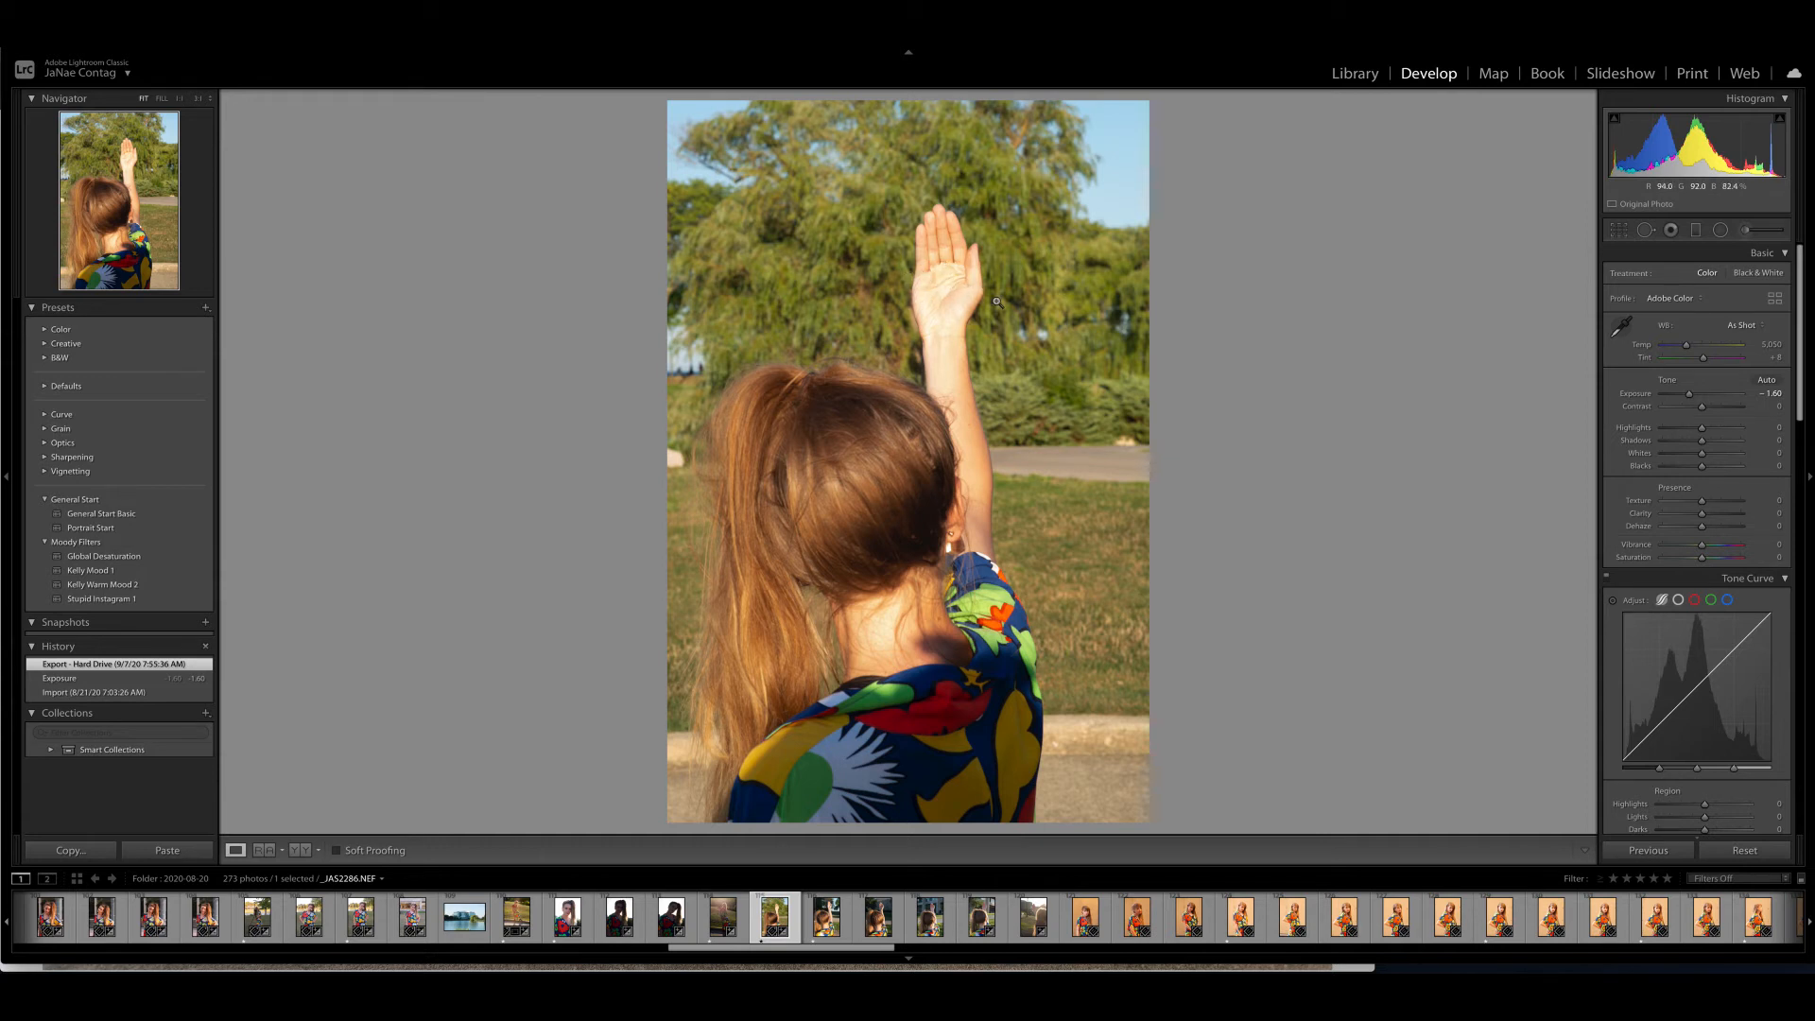
pyautogui.moveTo(927, 290)
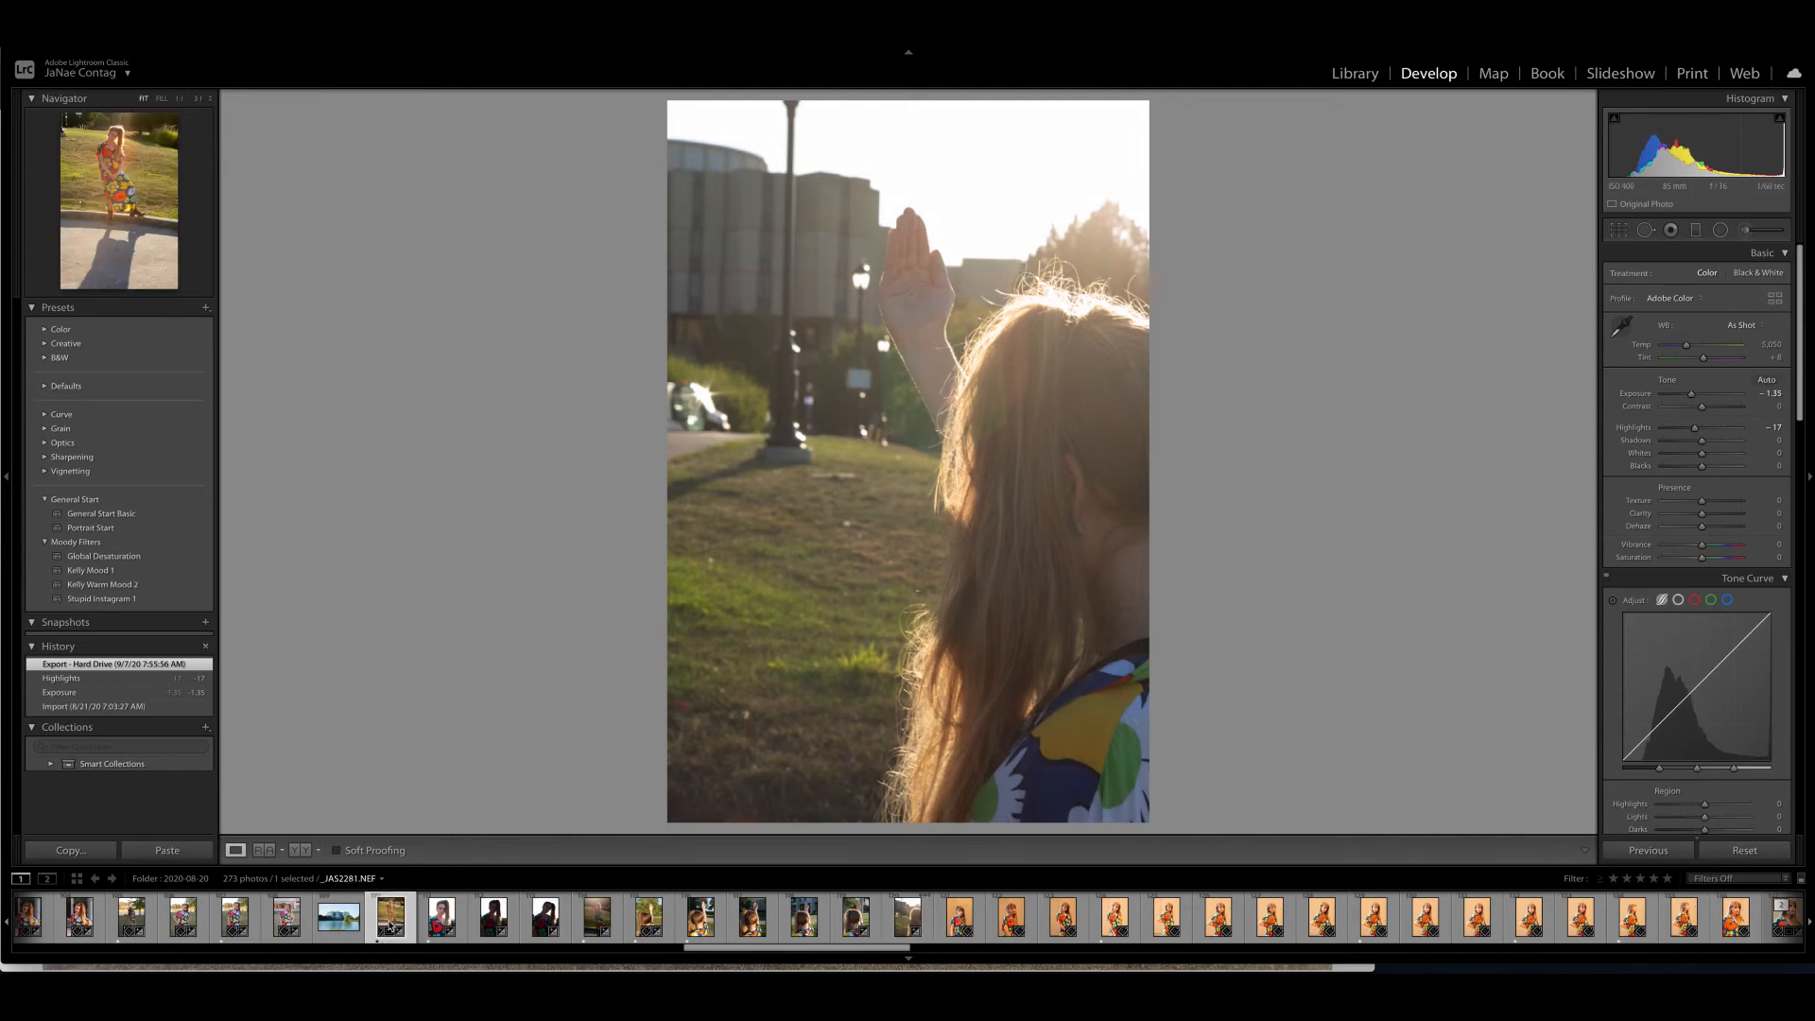
# - Open the backlit raised-hand shot by the lamppost
pyautogui.click(908, 918)
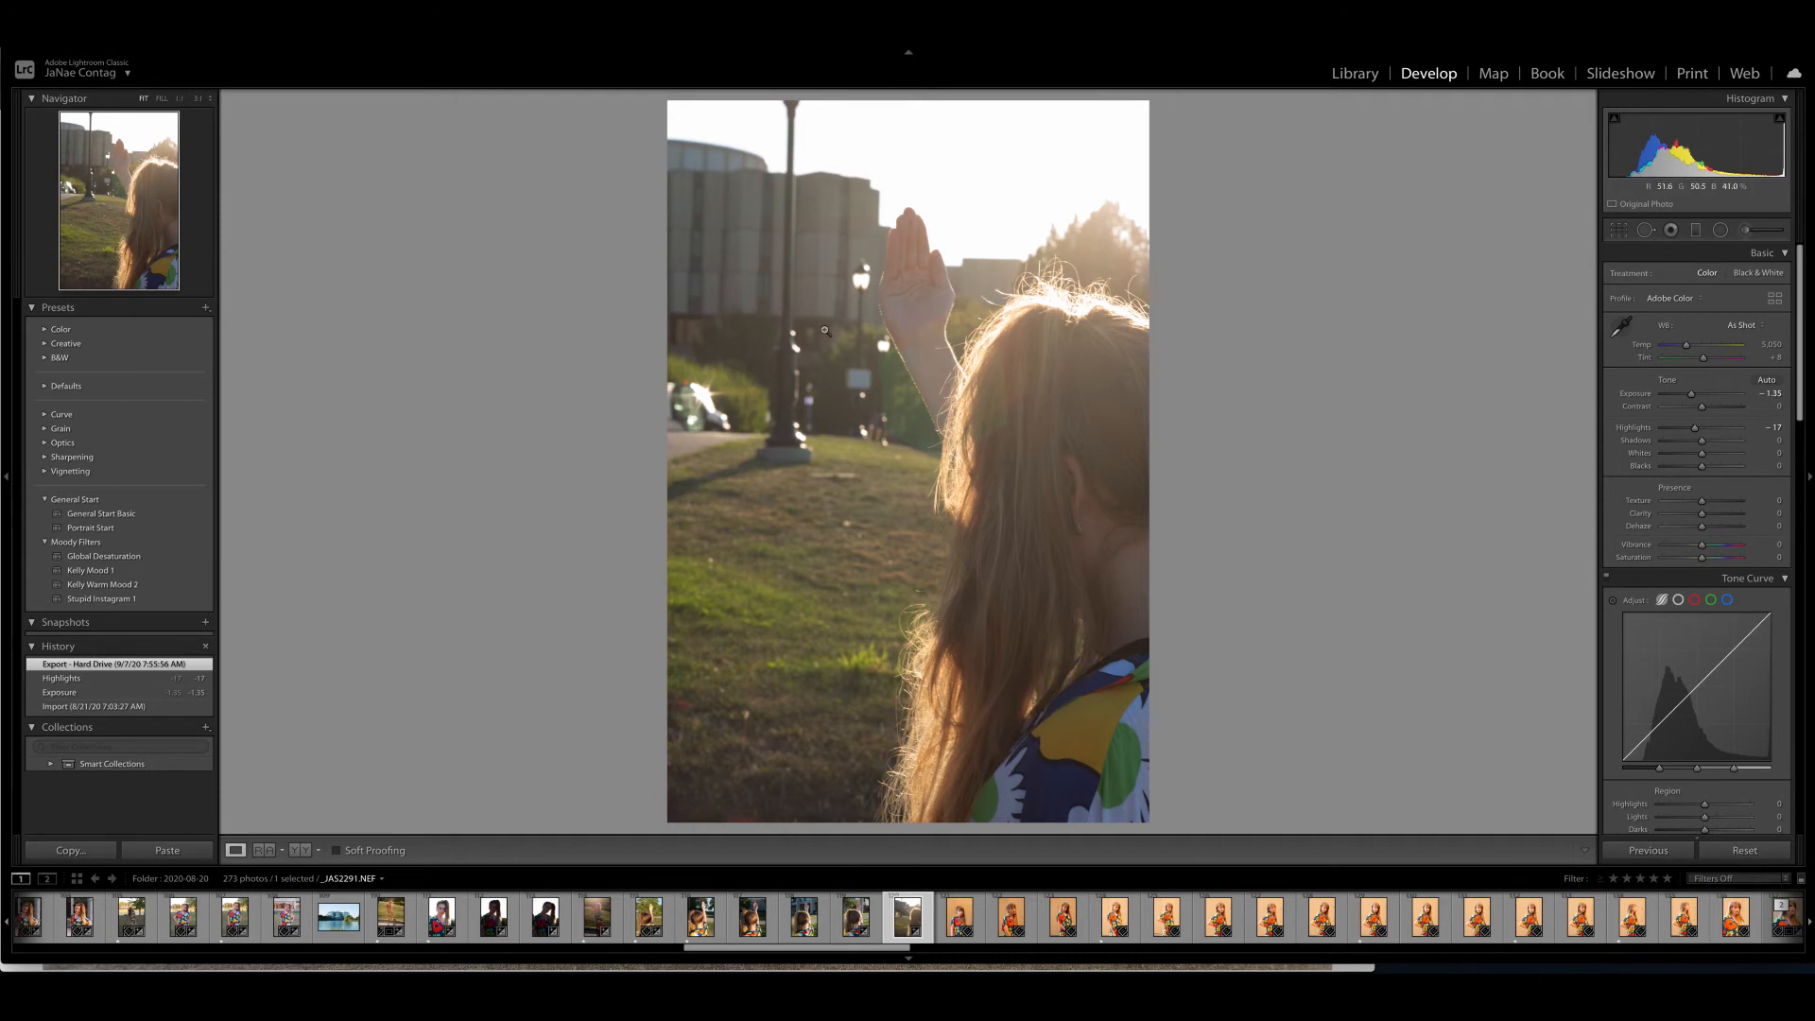
pyautogui.moveTo(955, 160)
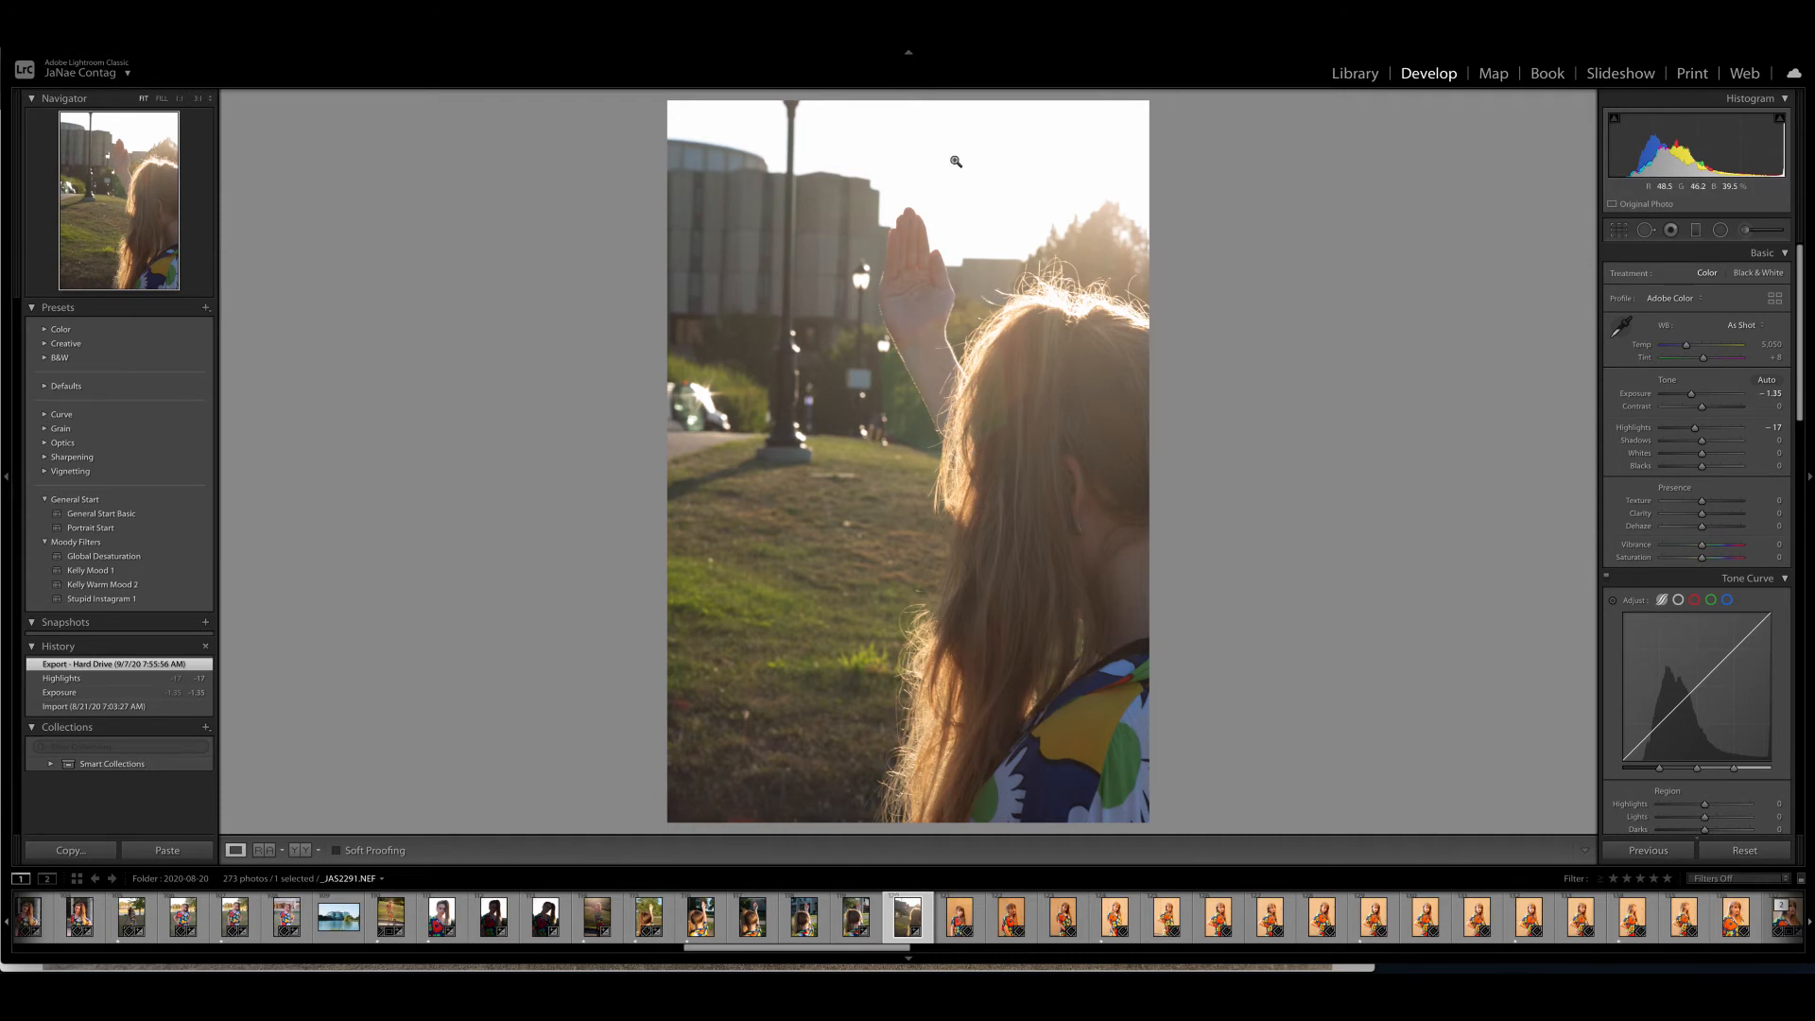
pyautogui.moveTo(994, 310)
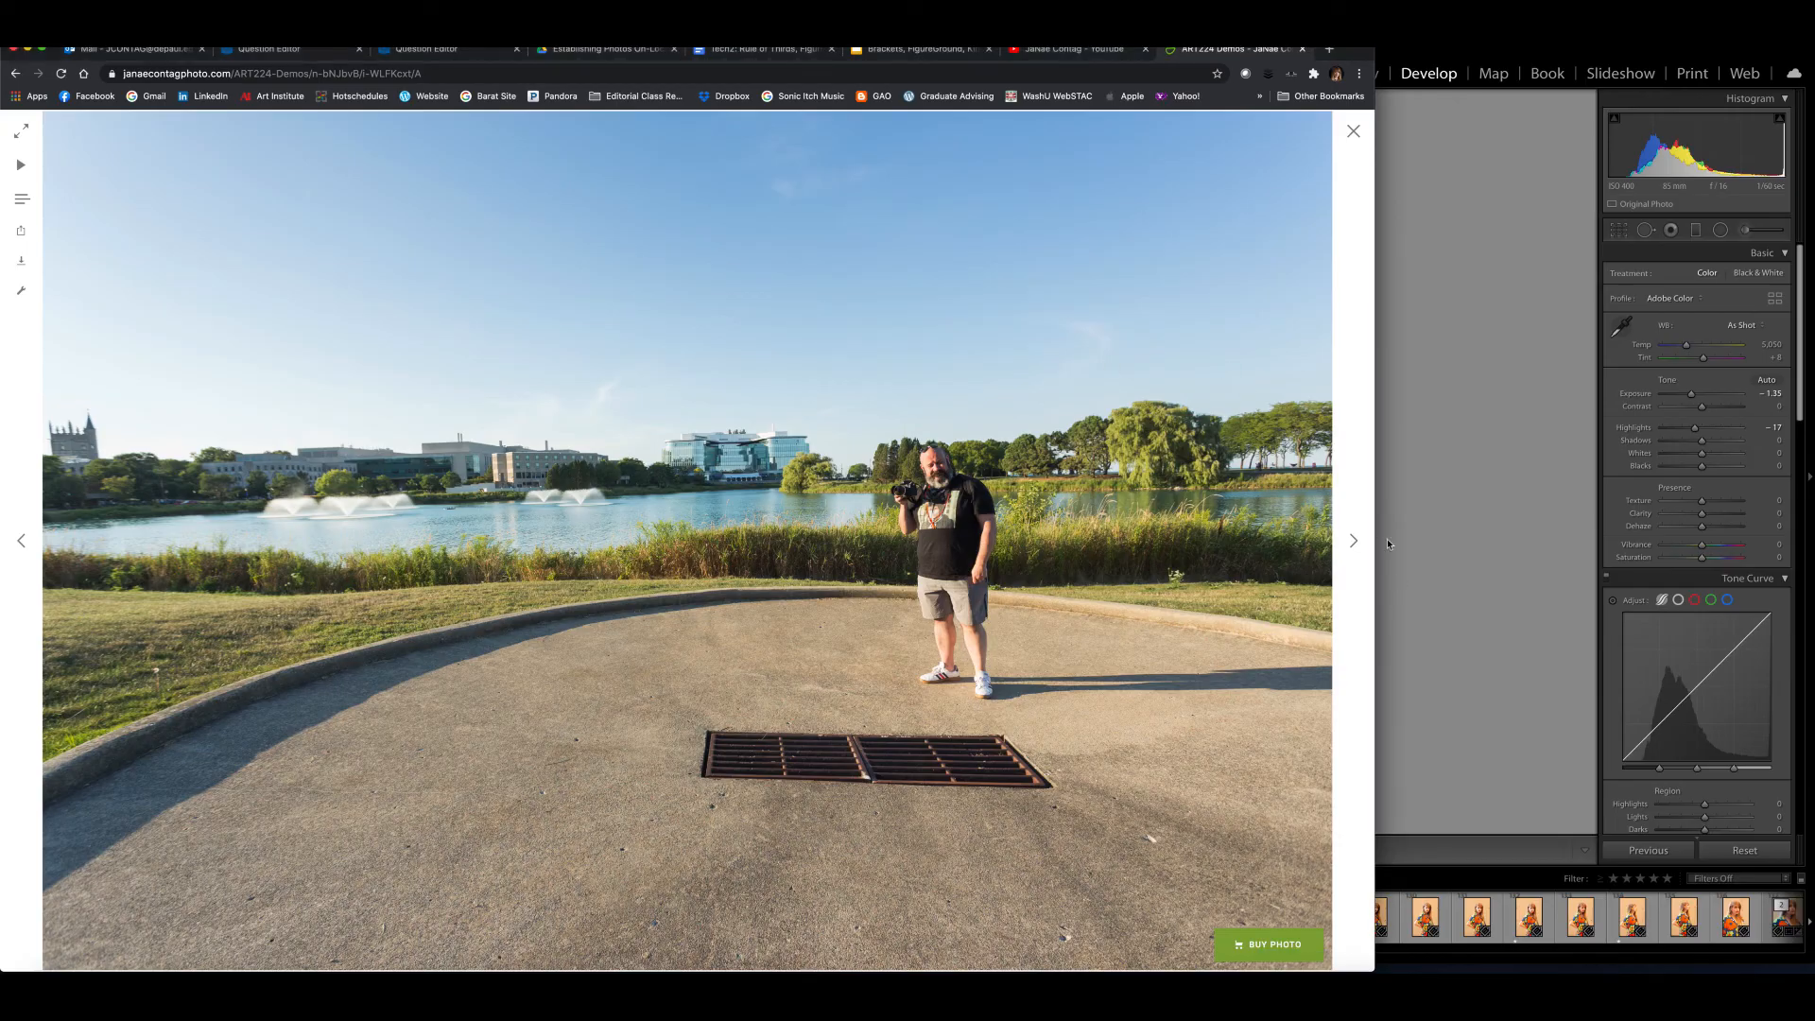
# - Advance the SmugMug lightbox past the lakeside shots to the concrete building photo
pyautogui.click(1352, 540)
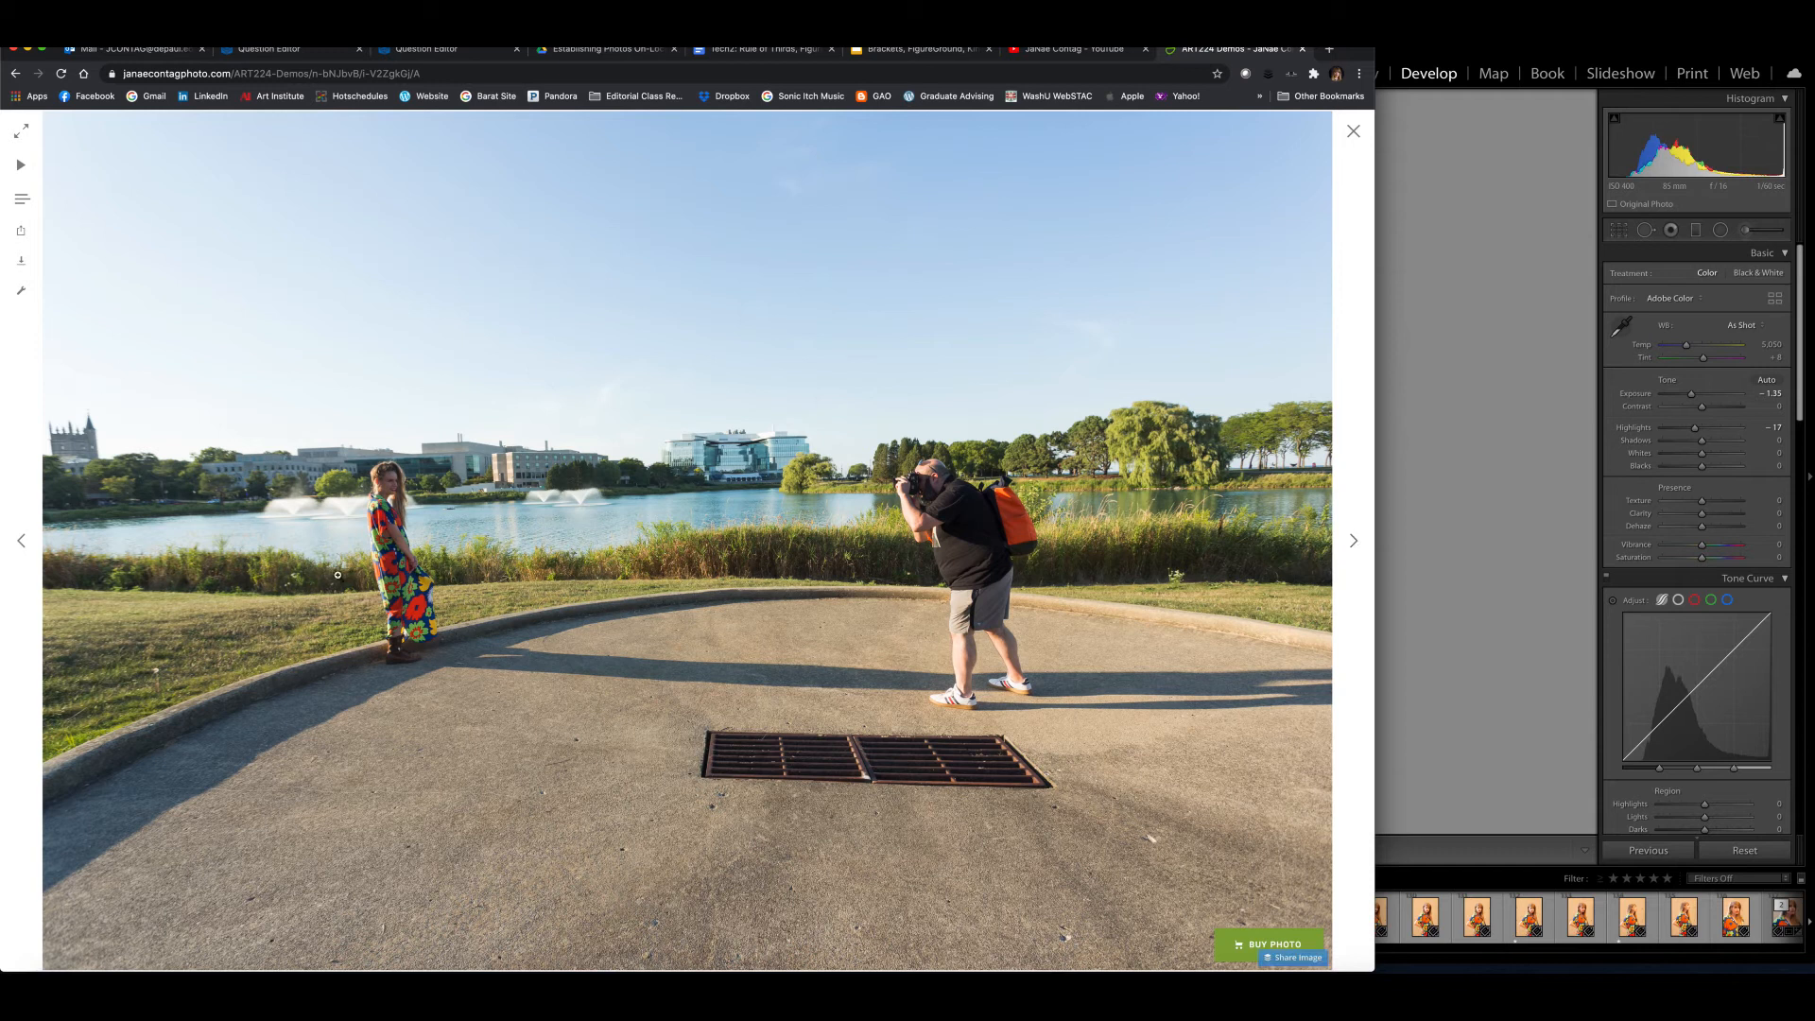
pyautogui.moveTo(447, 615)
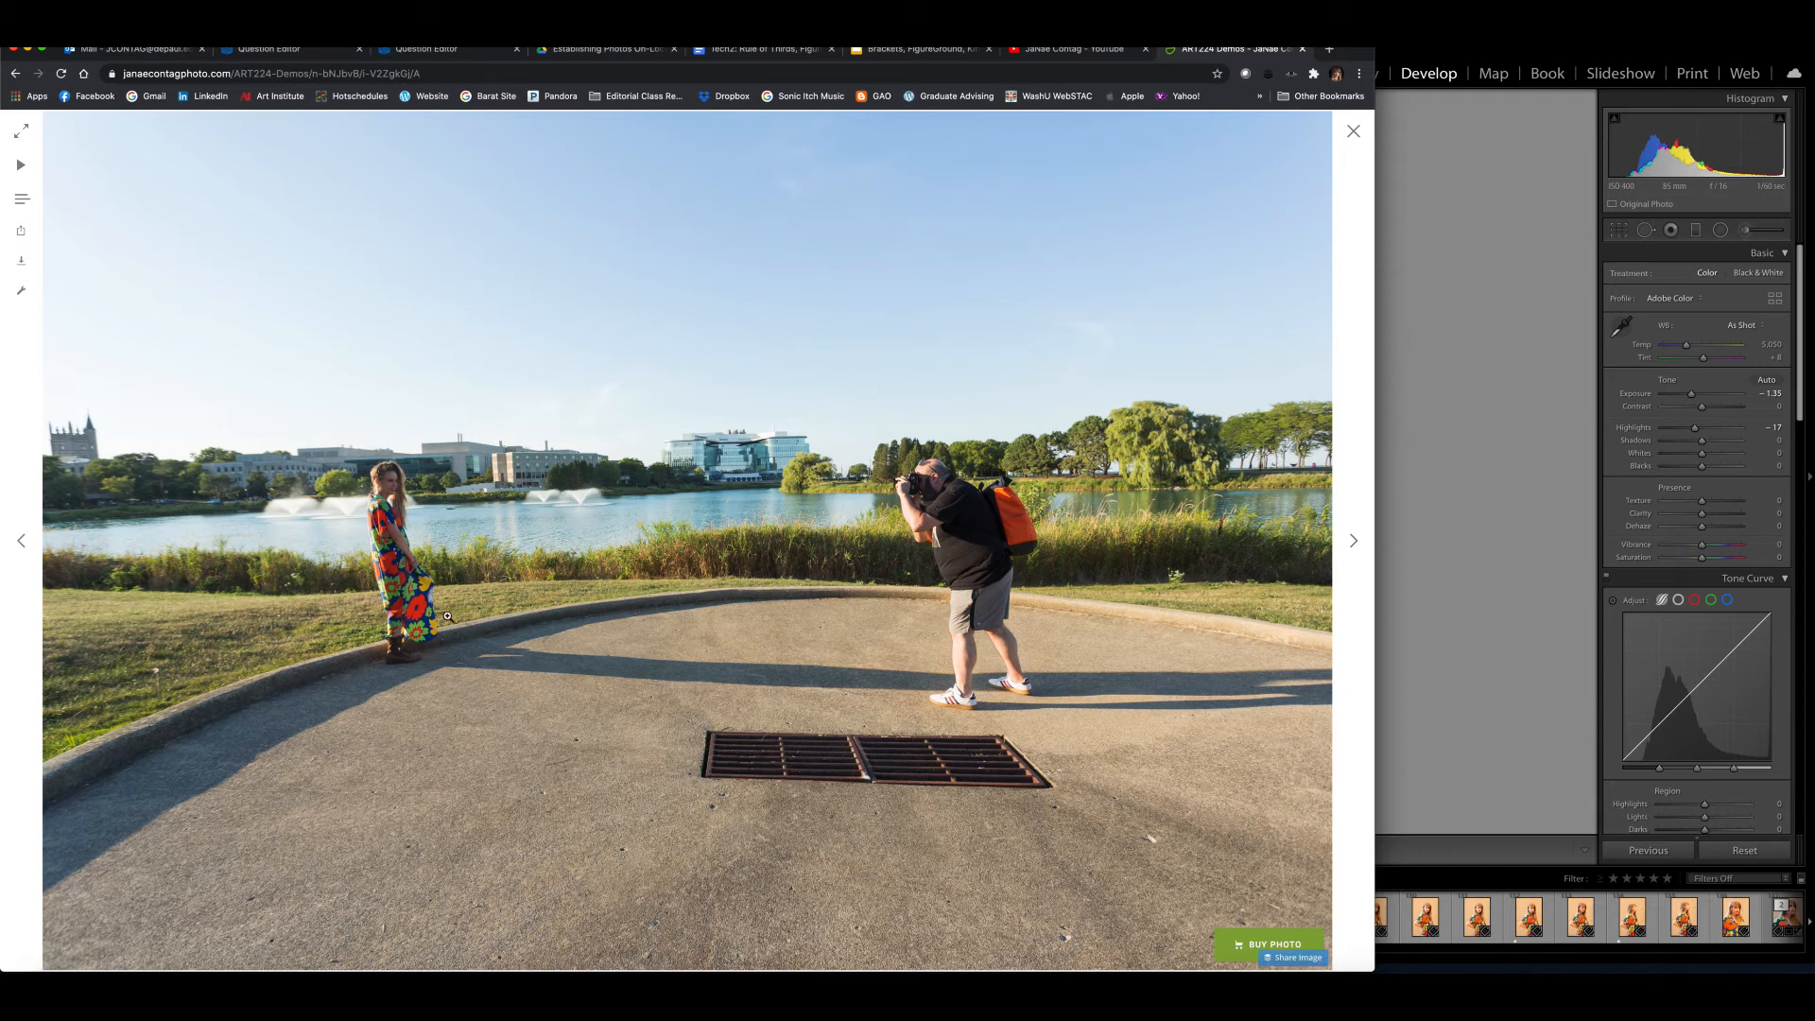
pyautogui.moveTo(1198, 689)
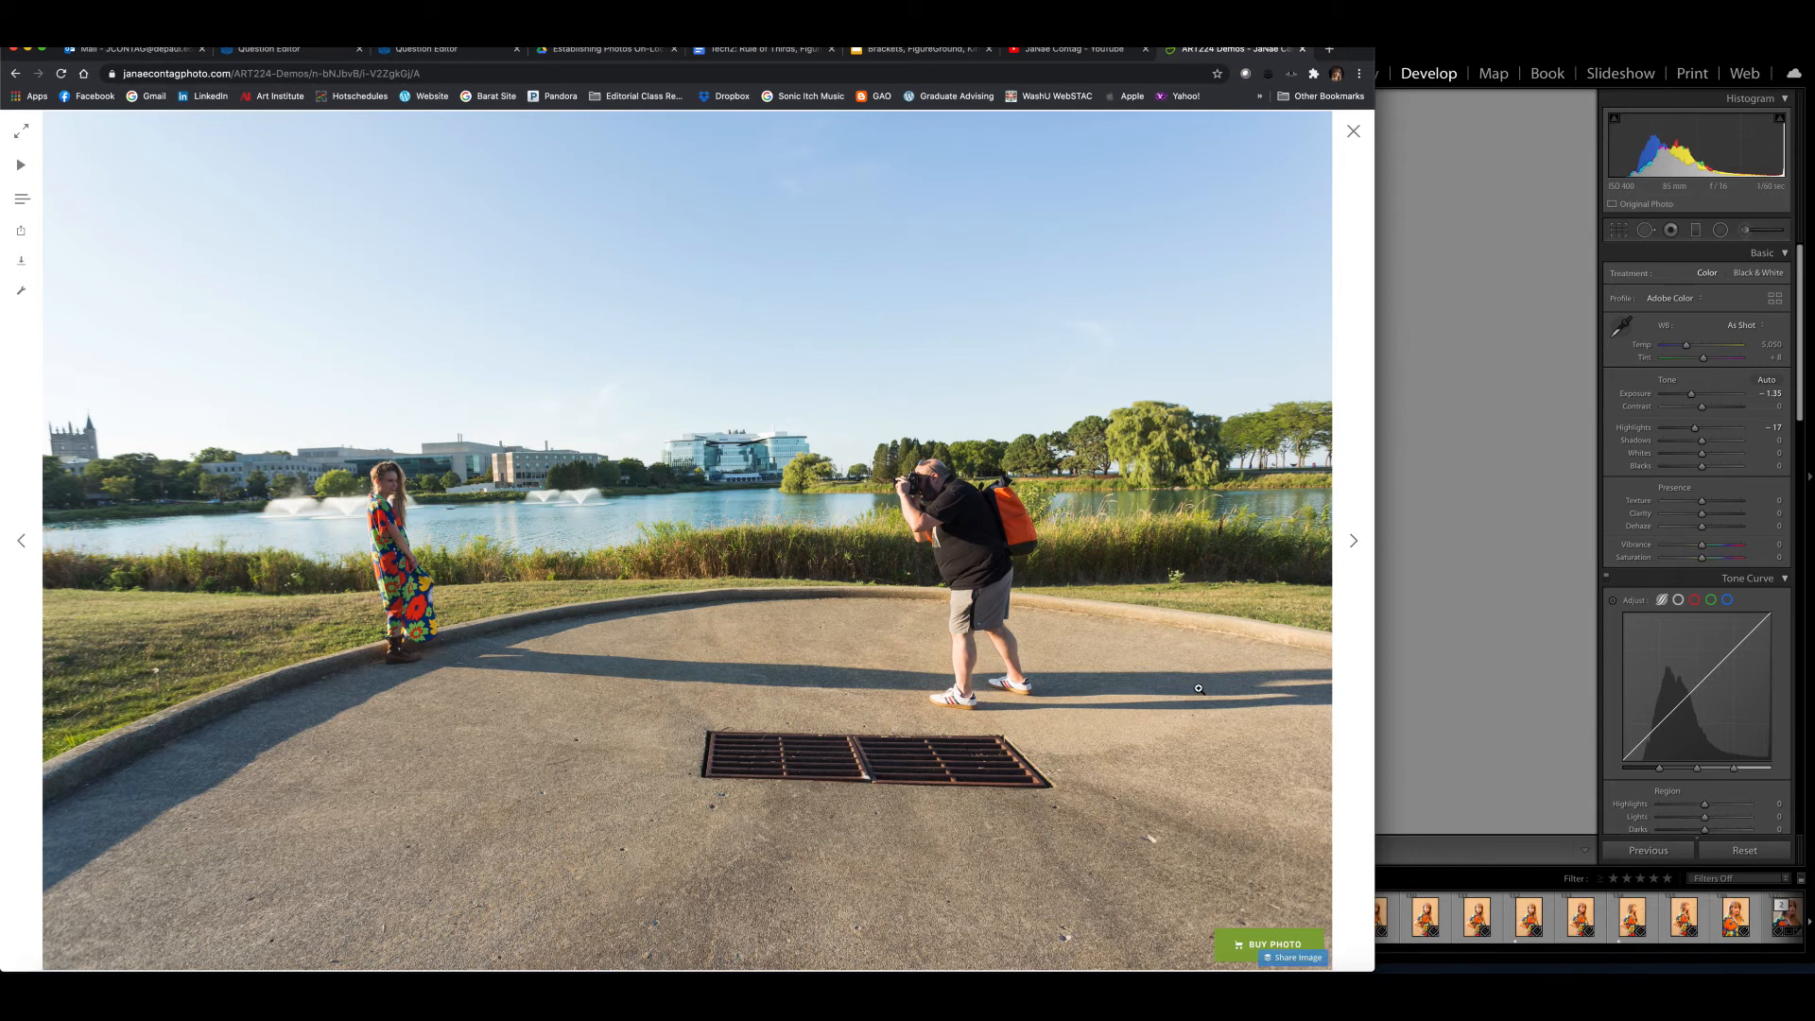
pyautogui.click(1351, 541)
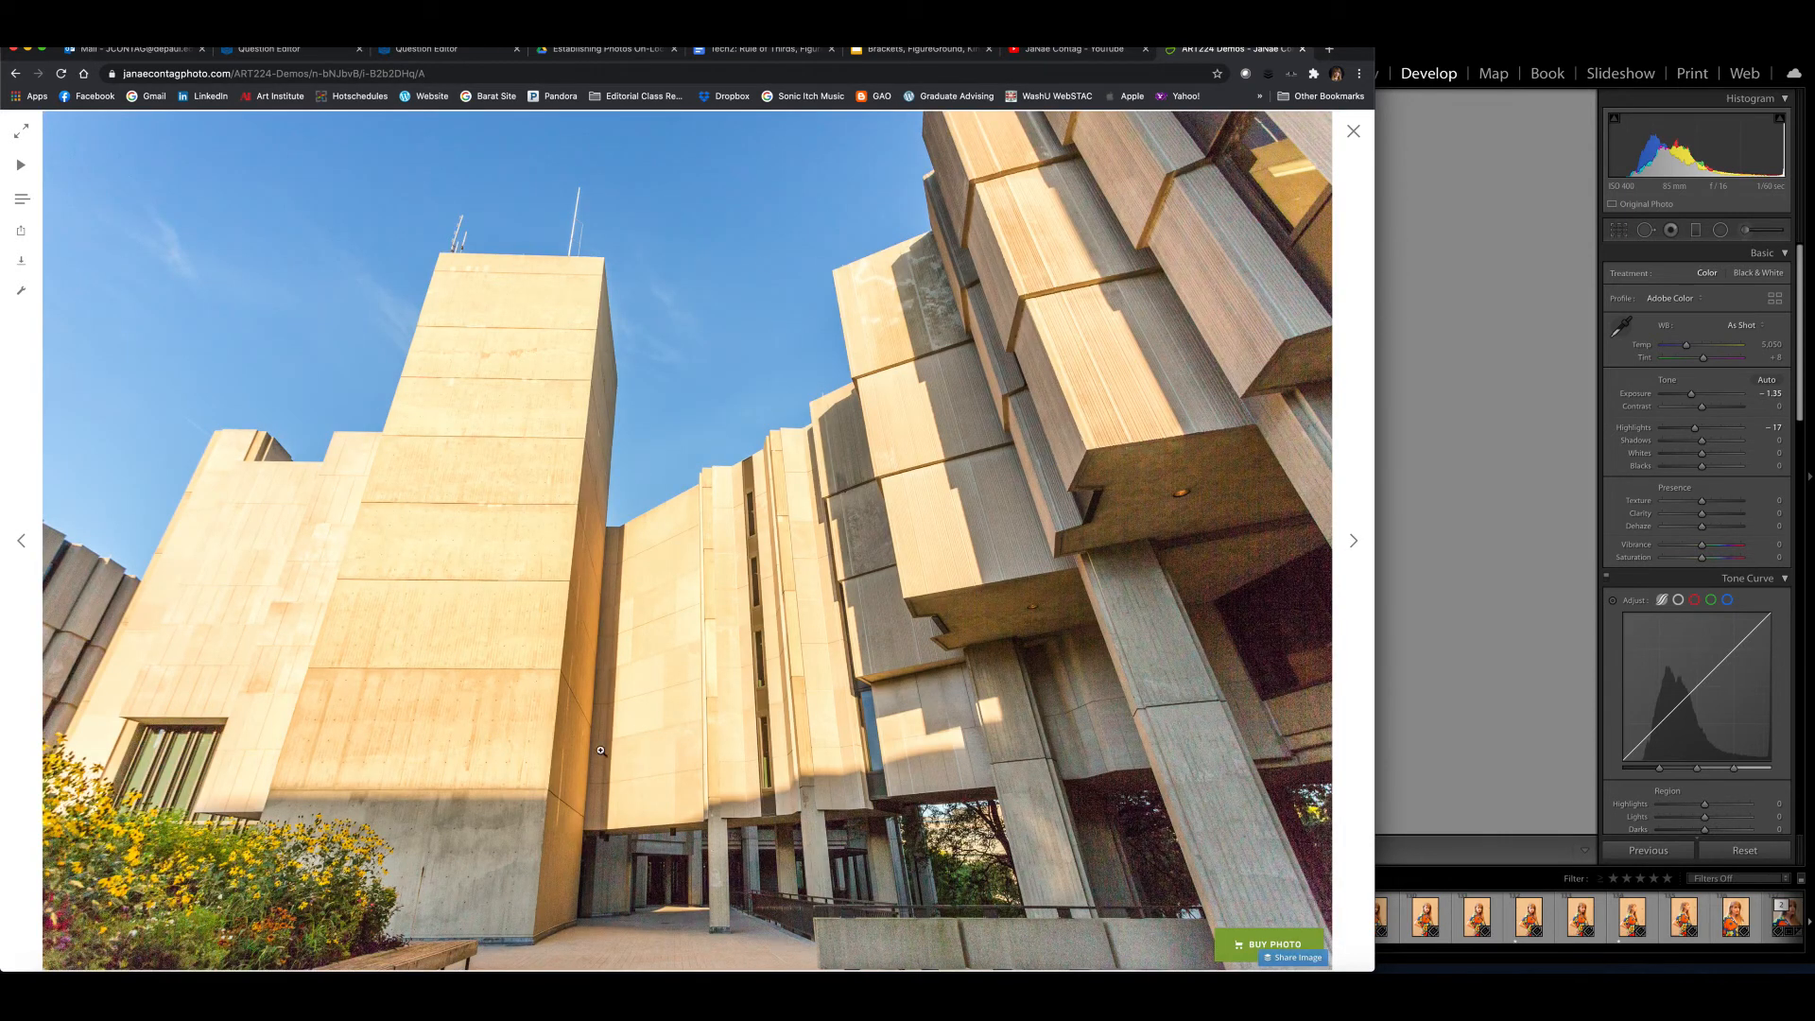
pyautogui.moveTo(424, 661)
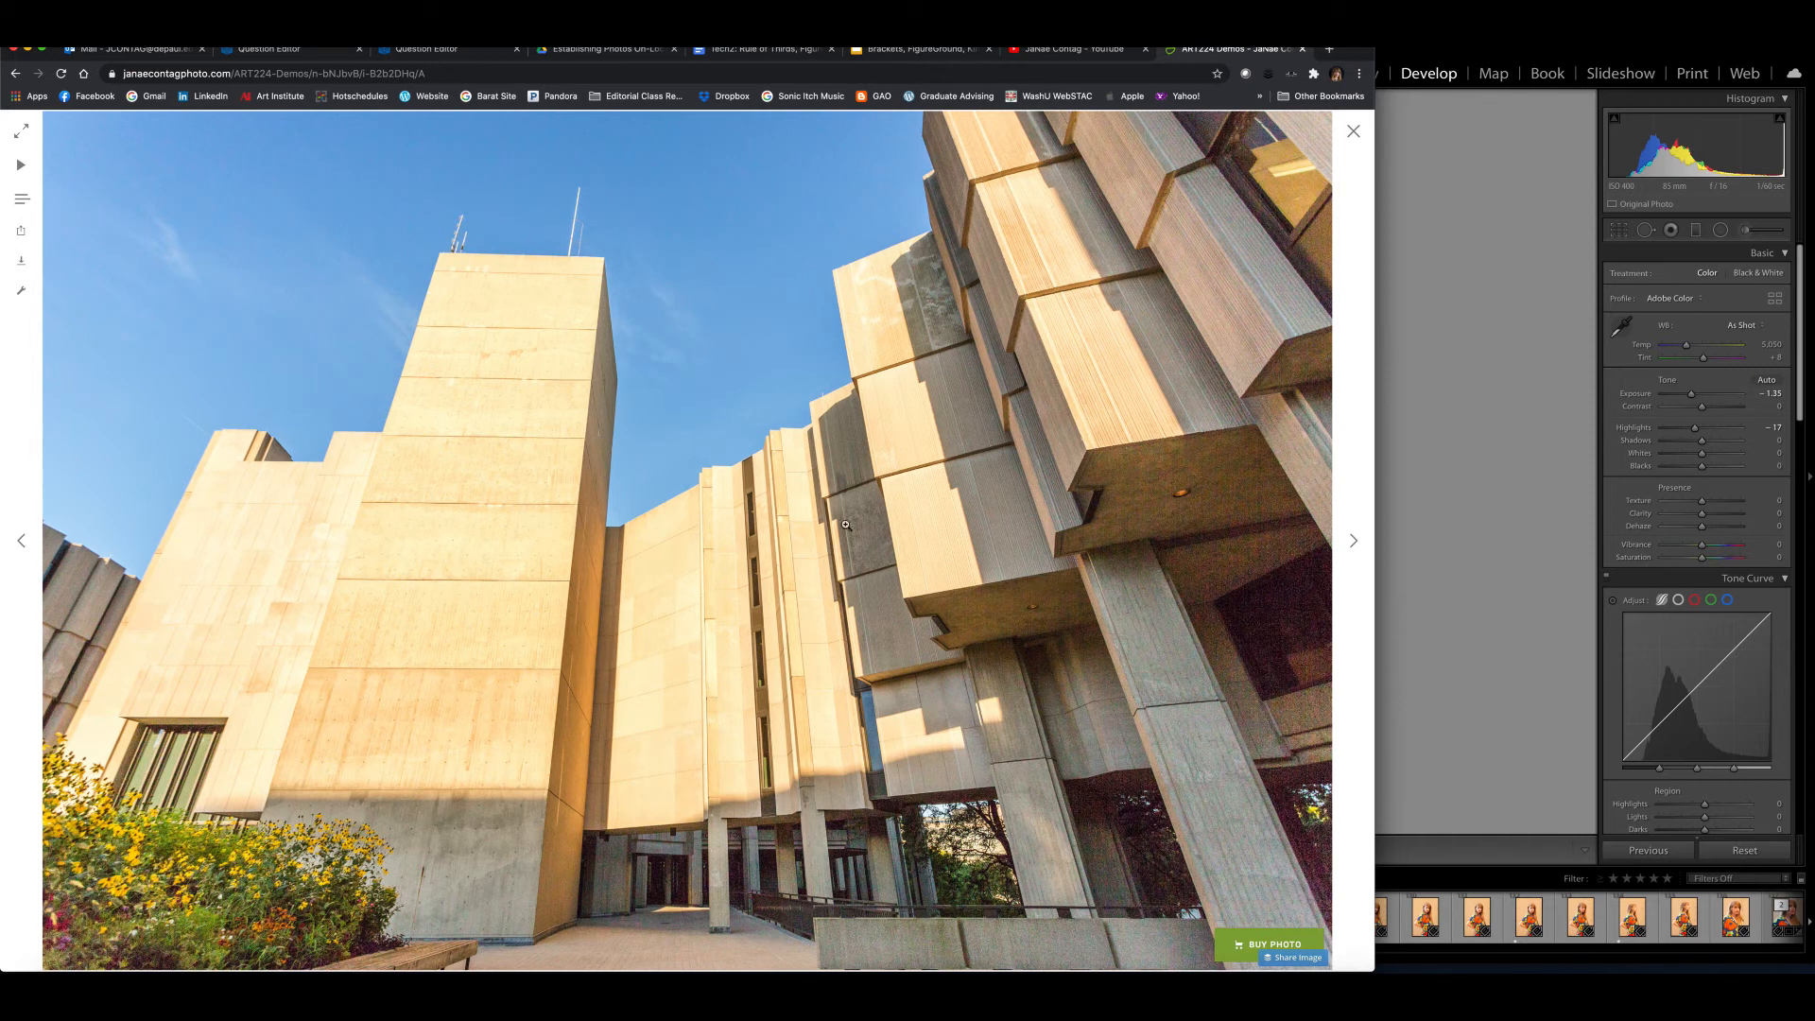
pyautogui.moveTo(571, 685)
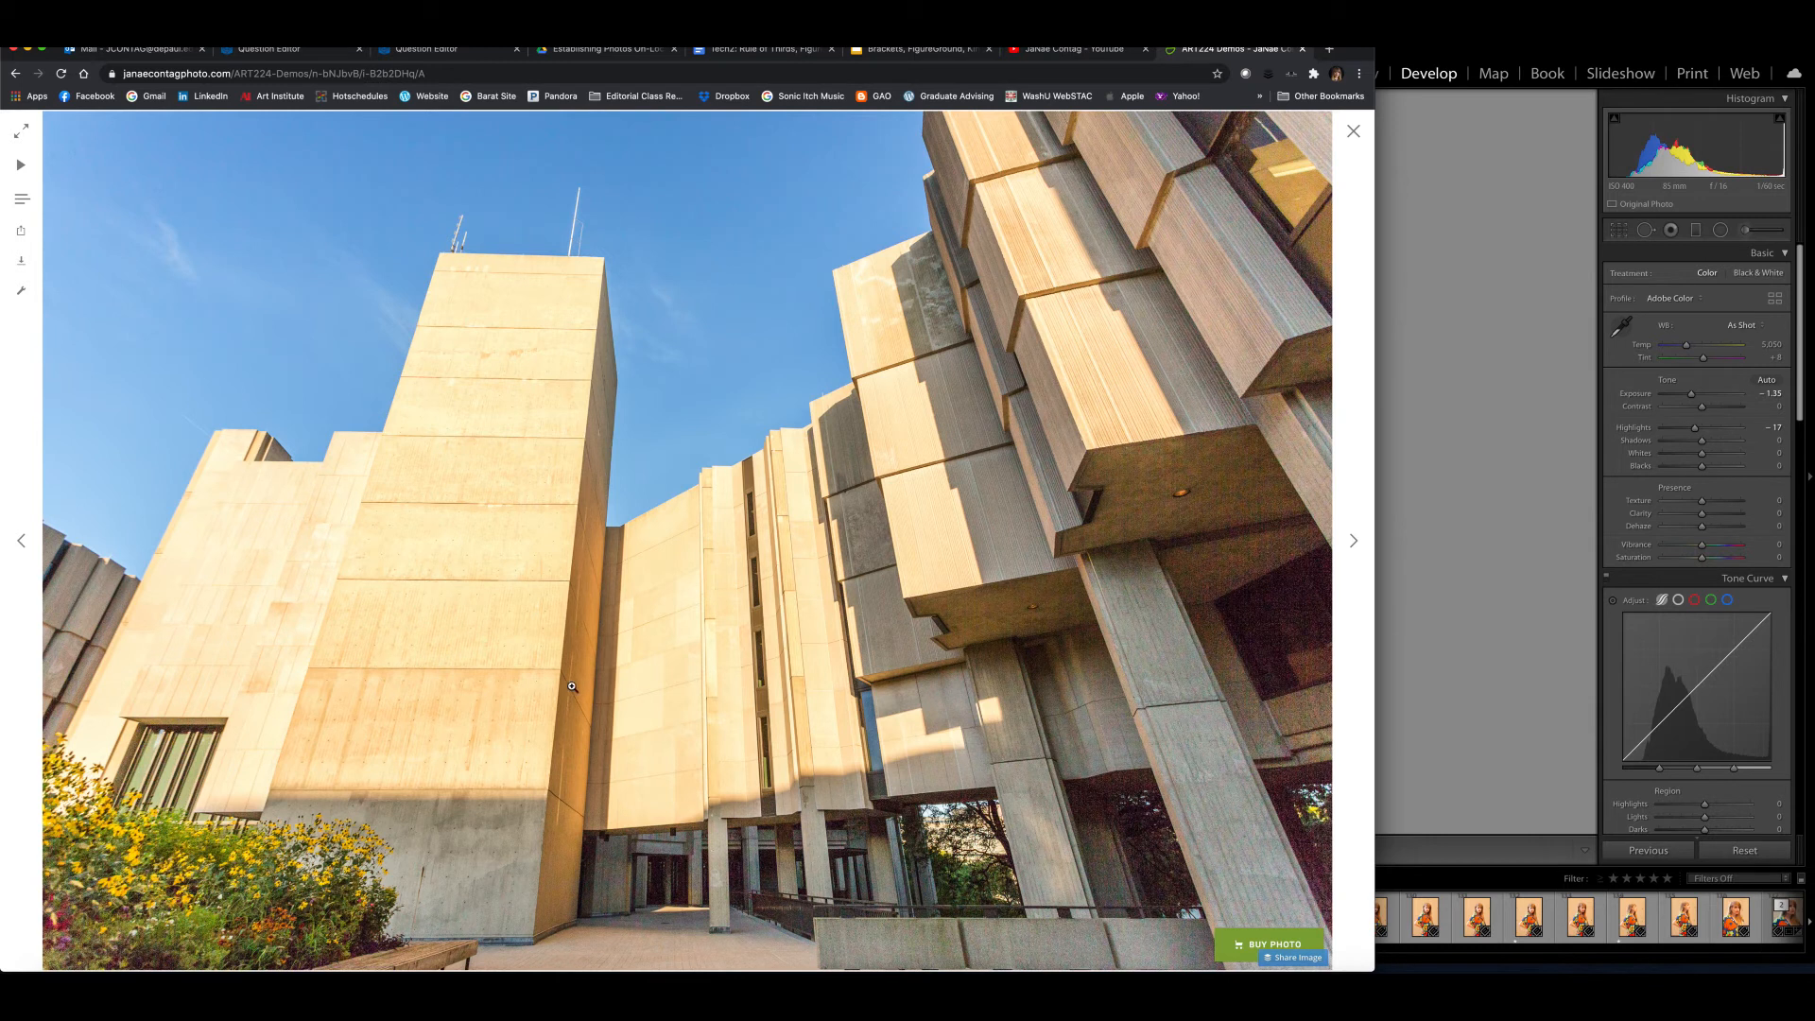
pyautogui.moveTo(568, 912)
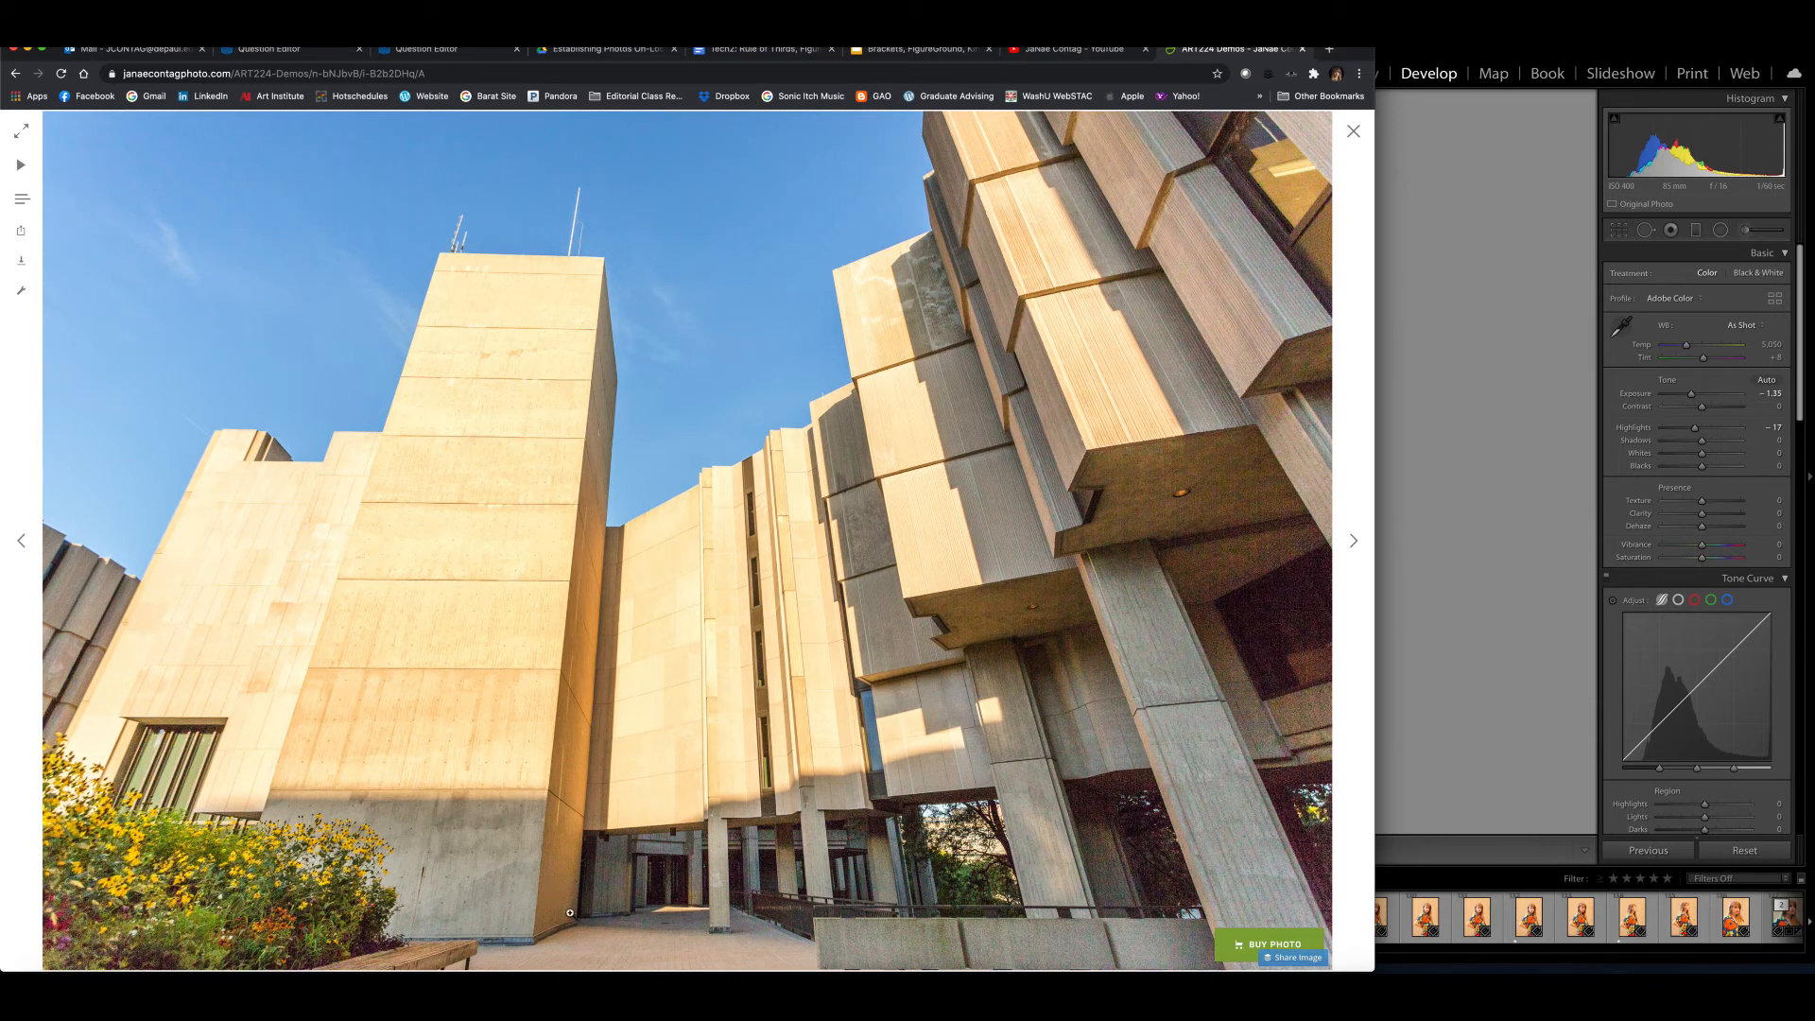
pyautogui.moveTo(552, 888)
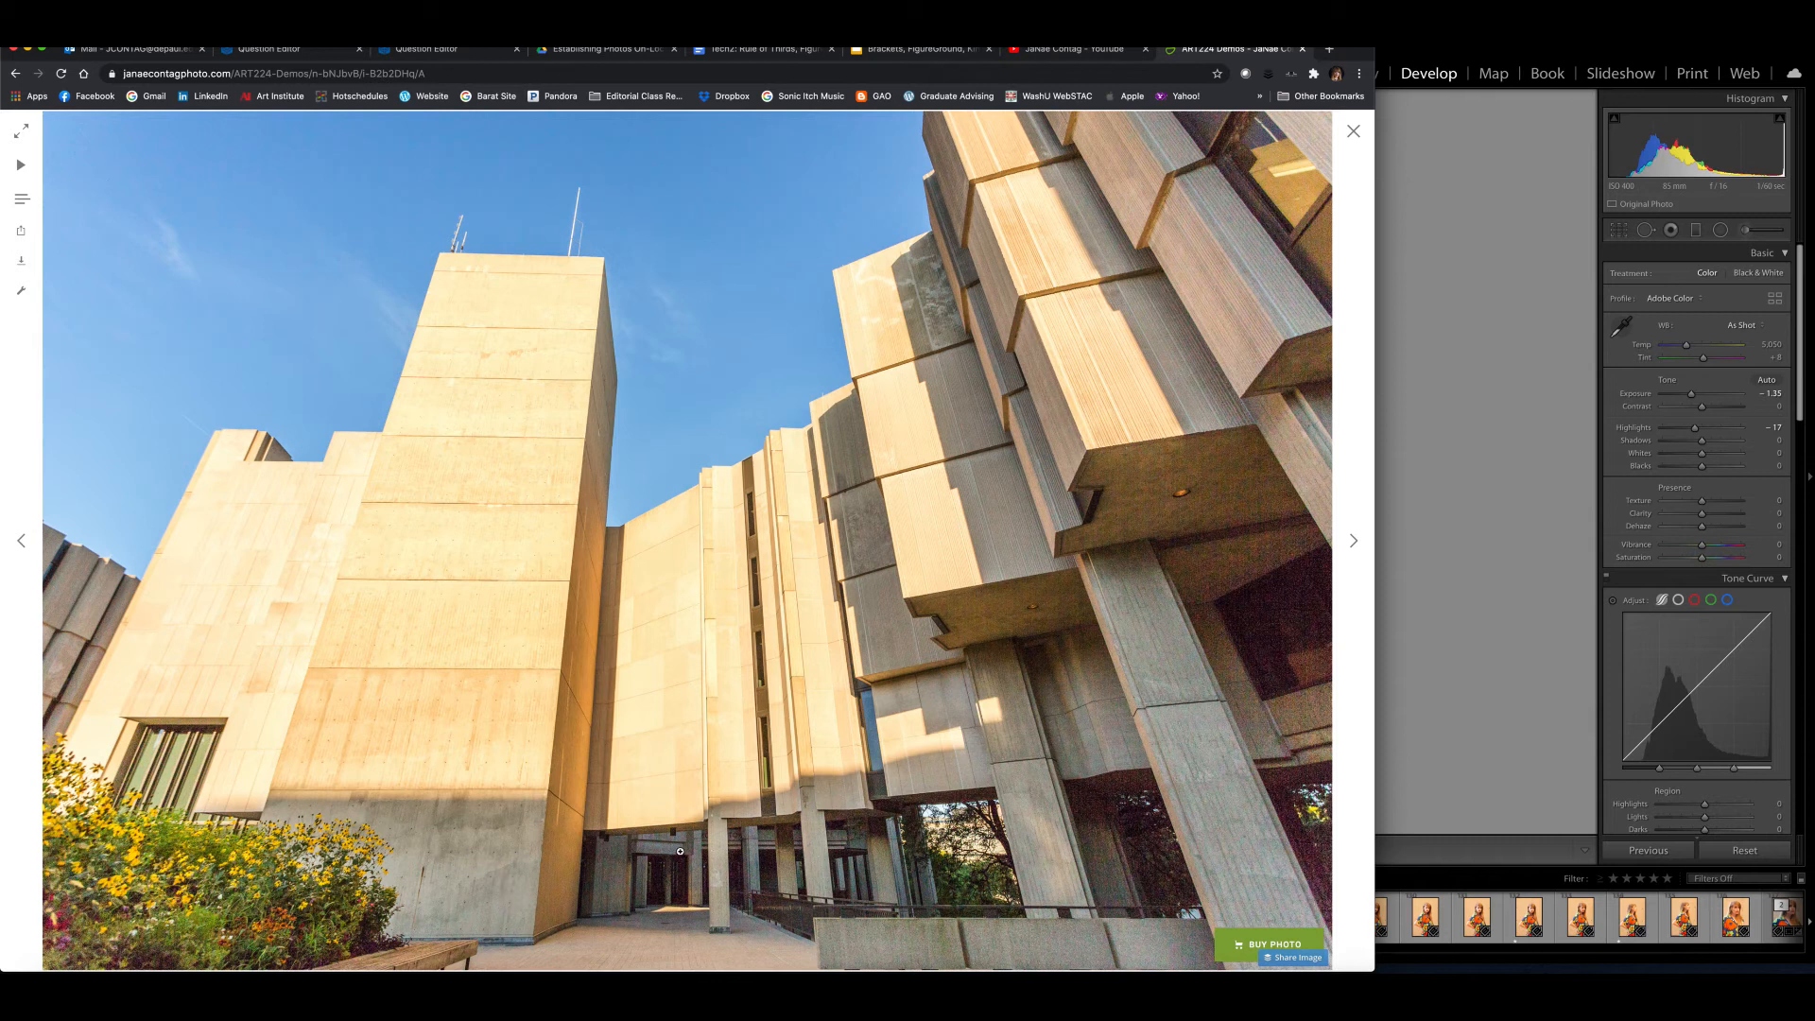
pyautogui.moveTo(594, 675)
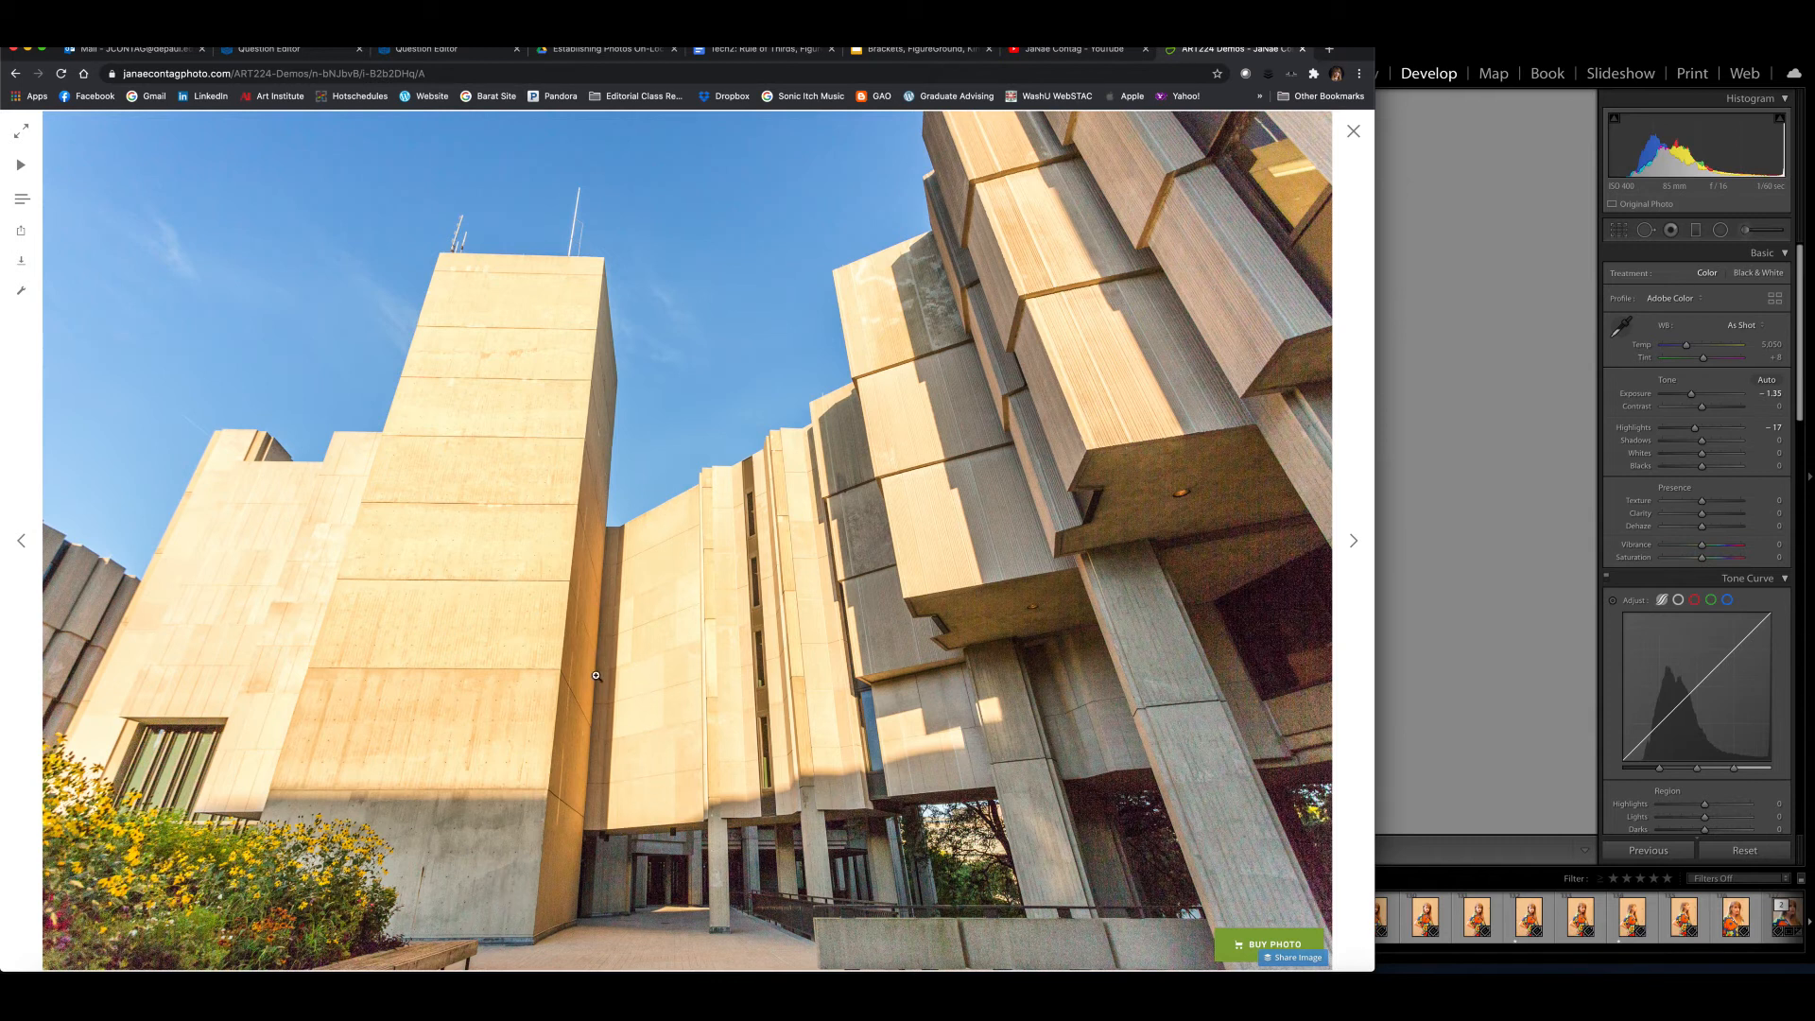
pyautogui.moveTo(670, 774)
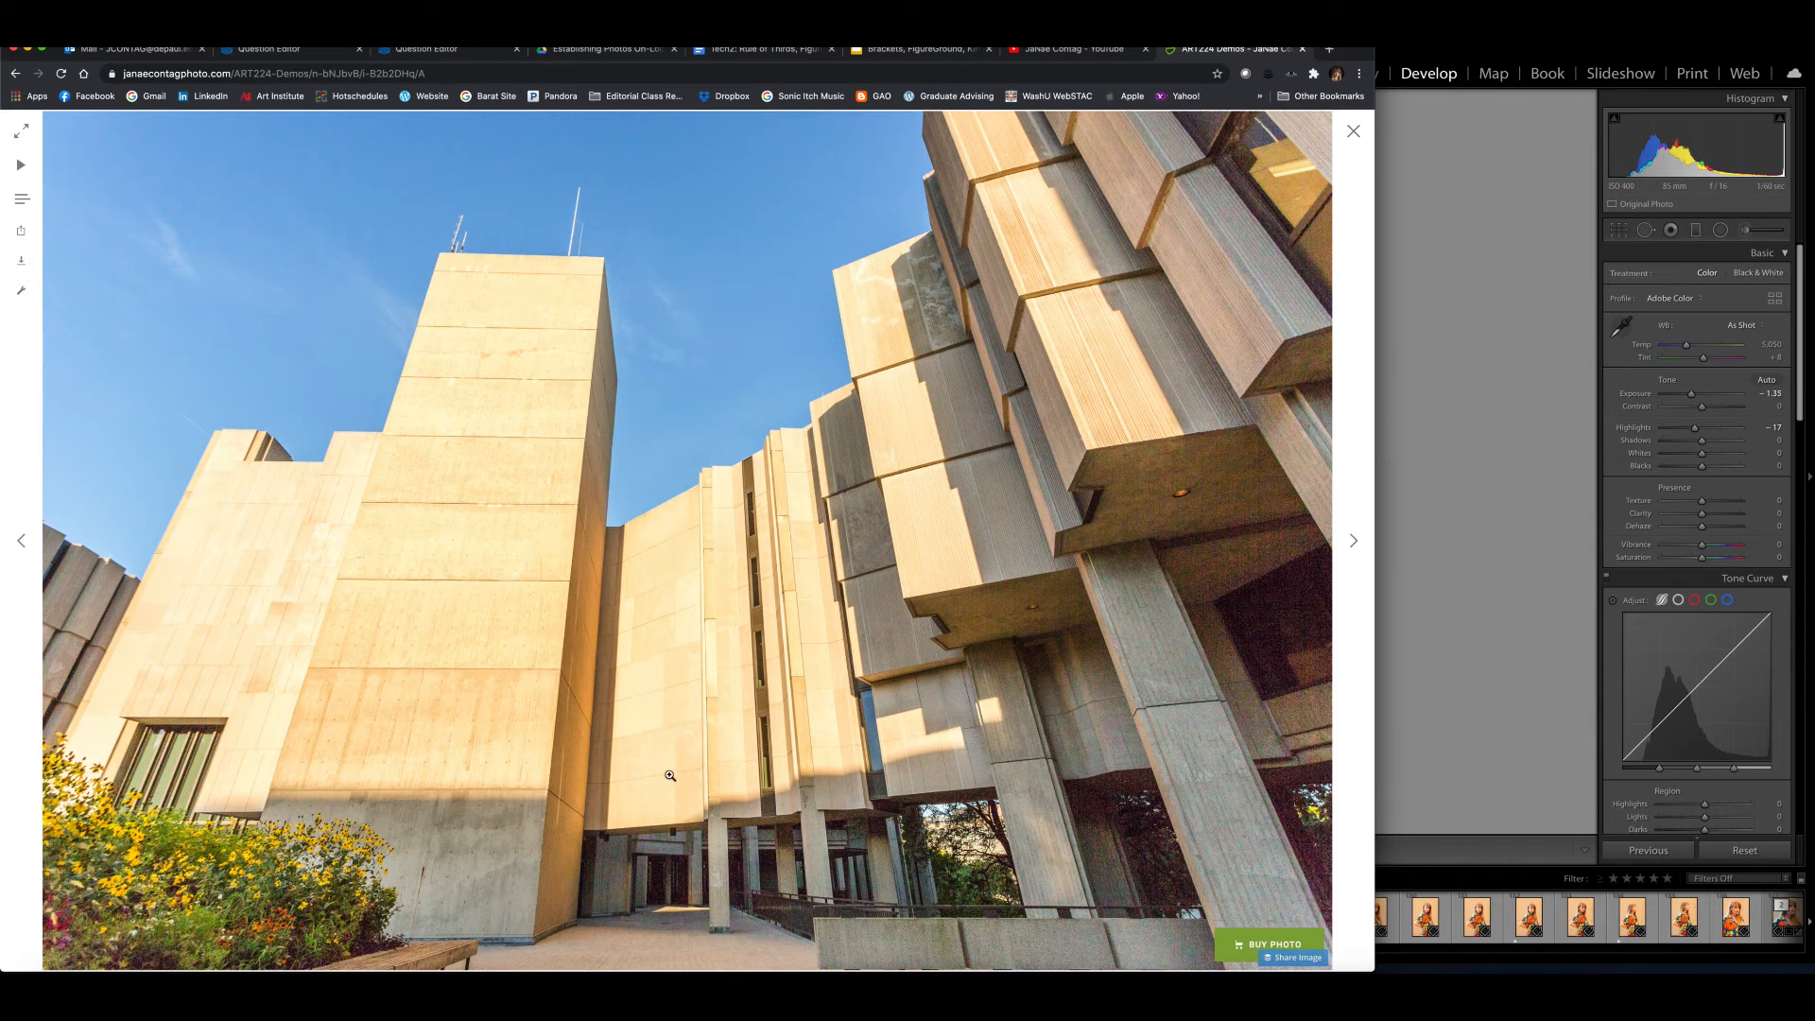
pyautogui.moveTo(778, 639)
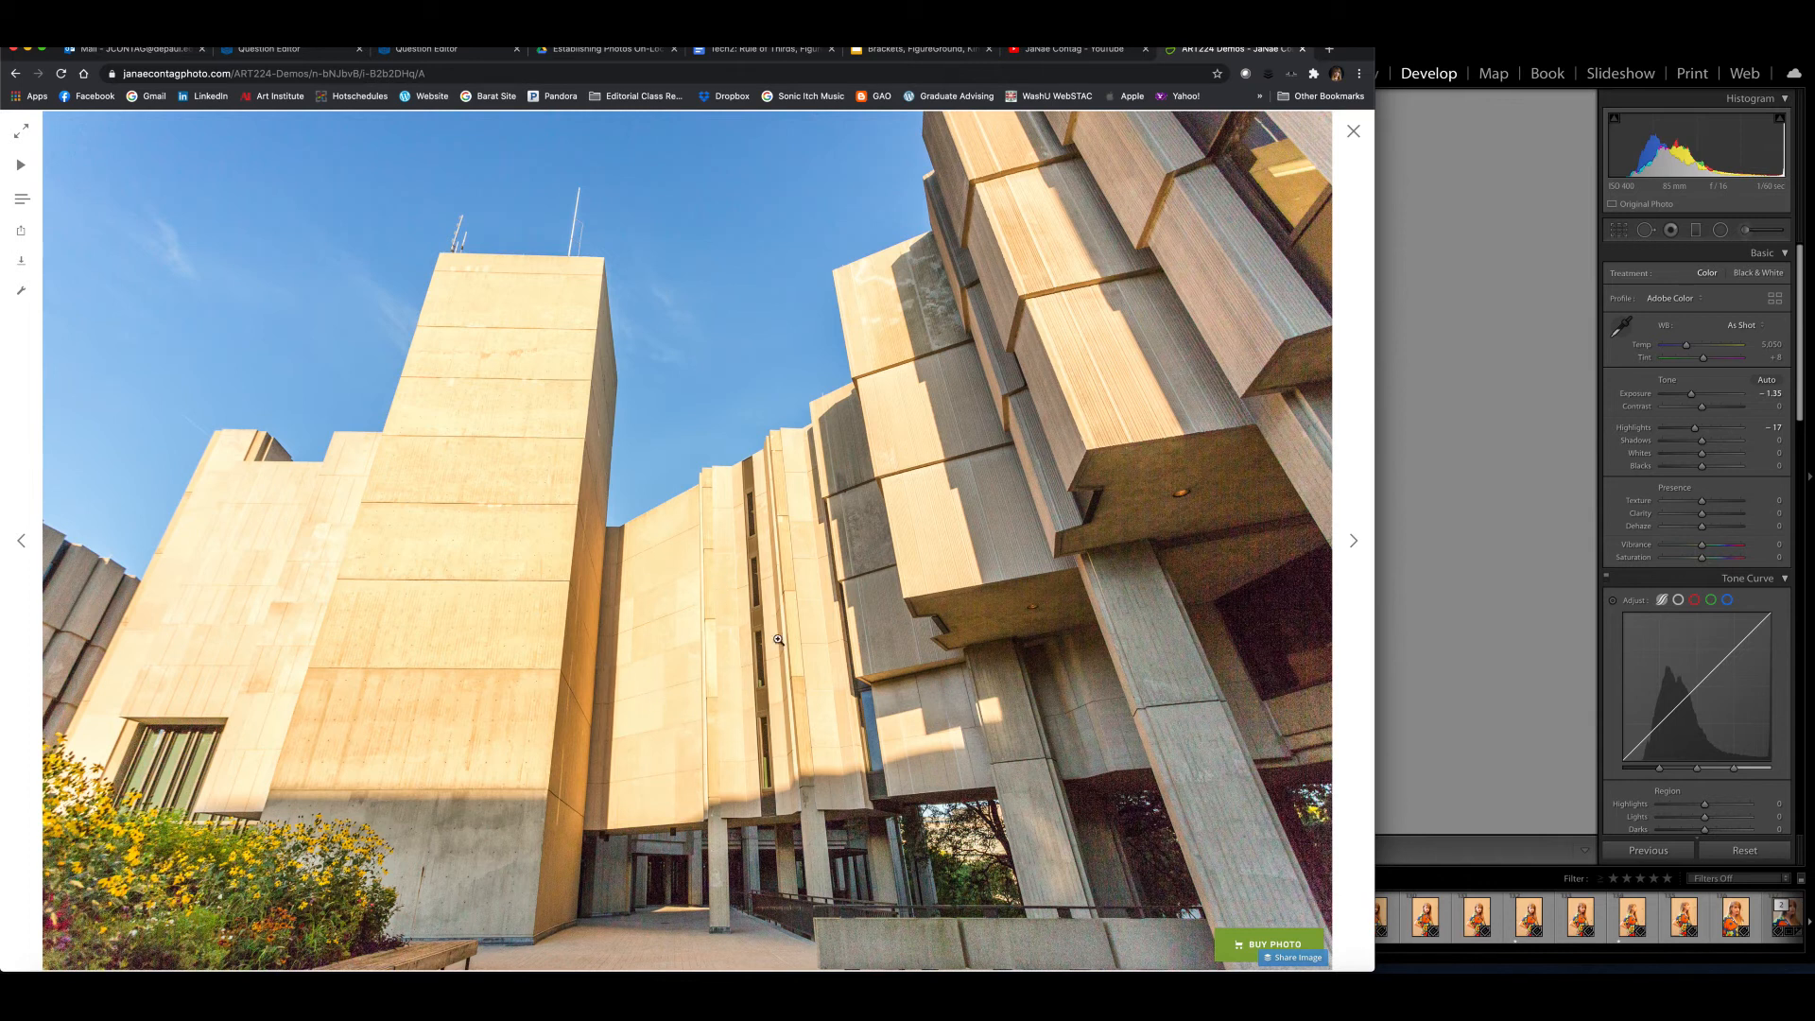
pyautogui.moveTo(690, 695)
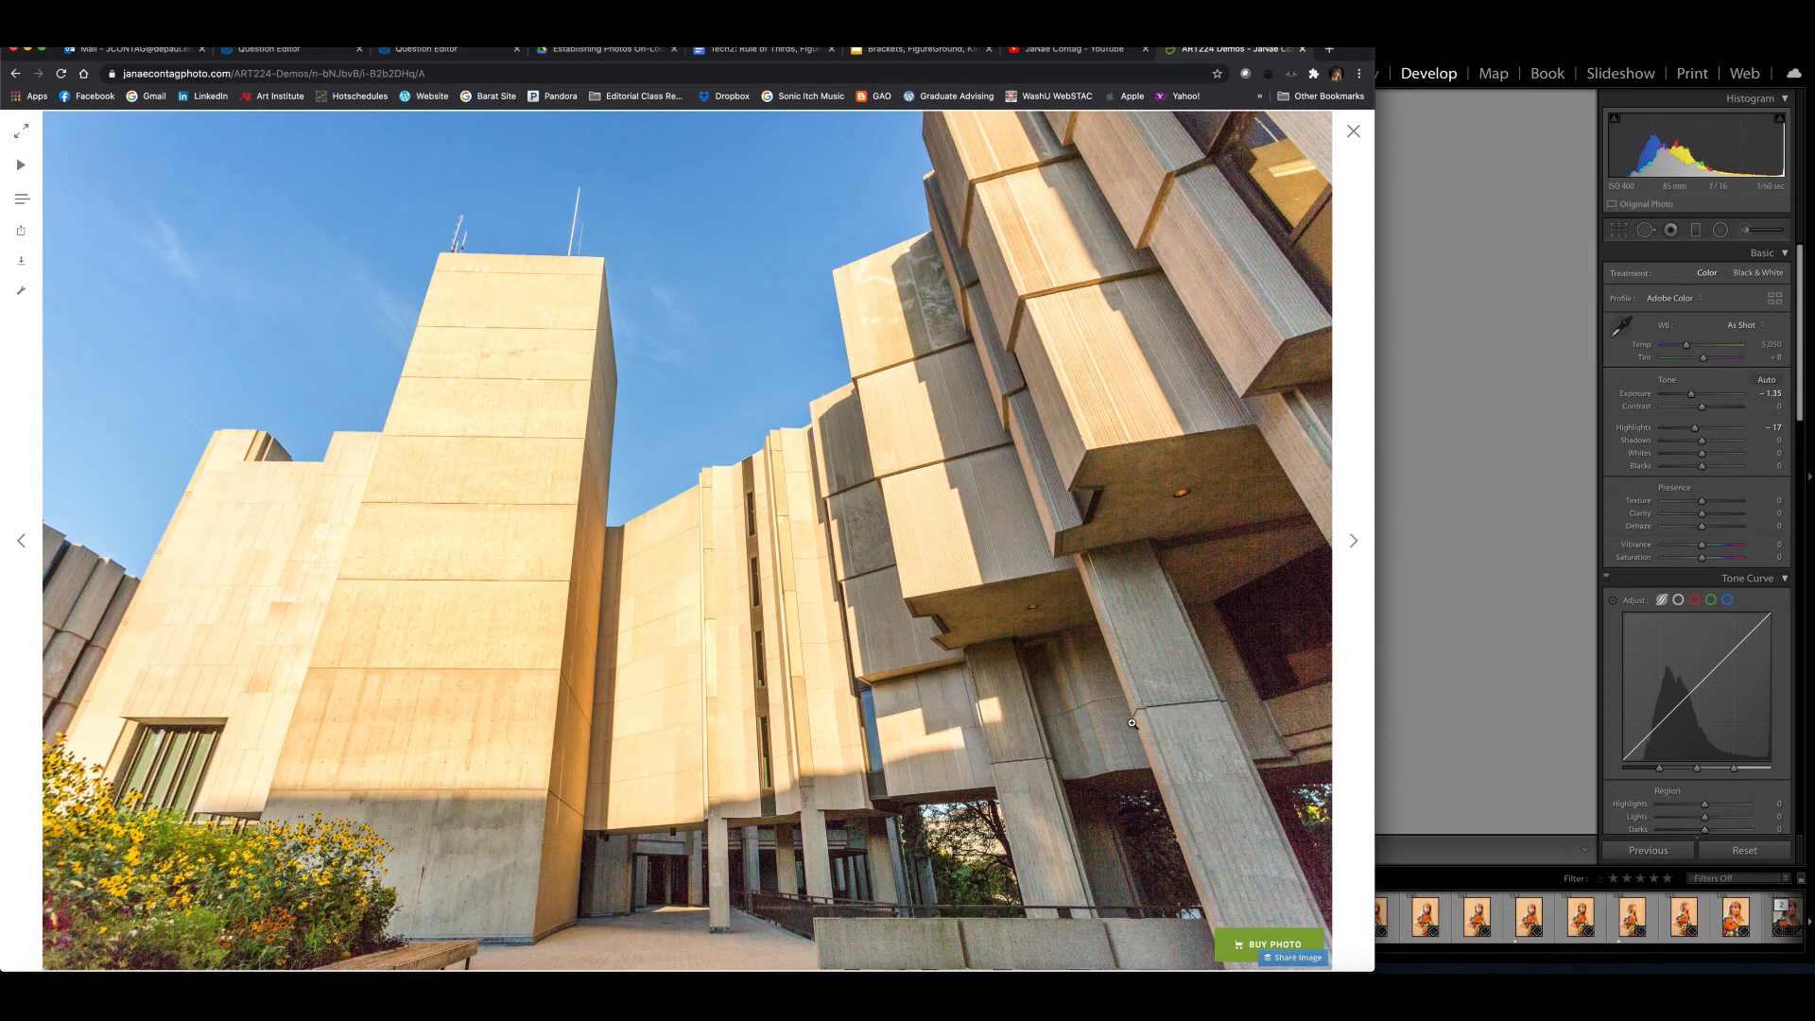
# - Show the photographer-and-model shot beneath the building overhang, after briefly revisiting the building photo
pyautogui.click(1351, 541)
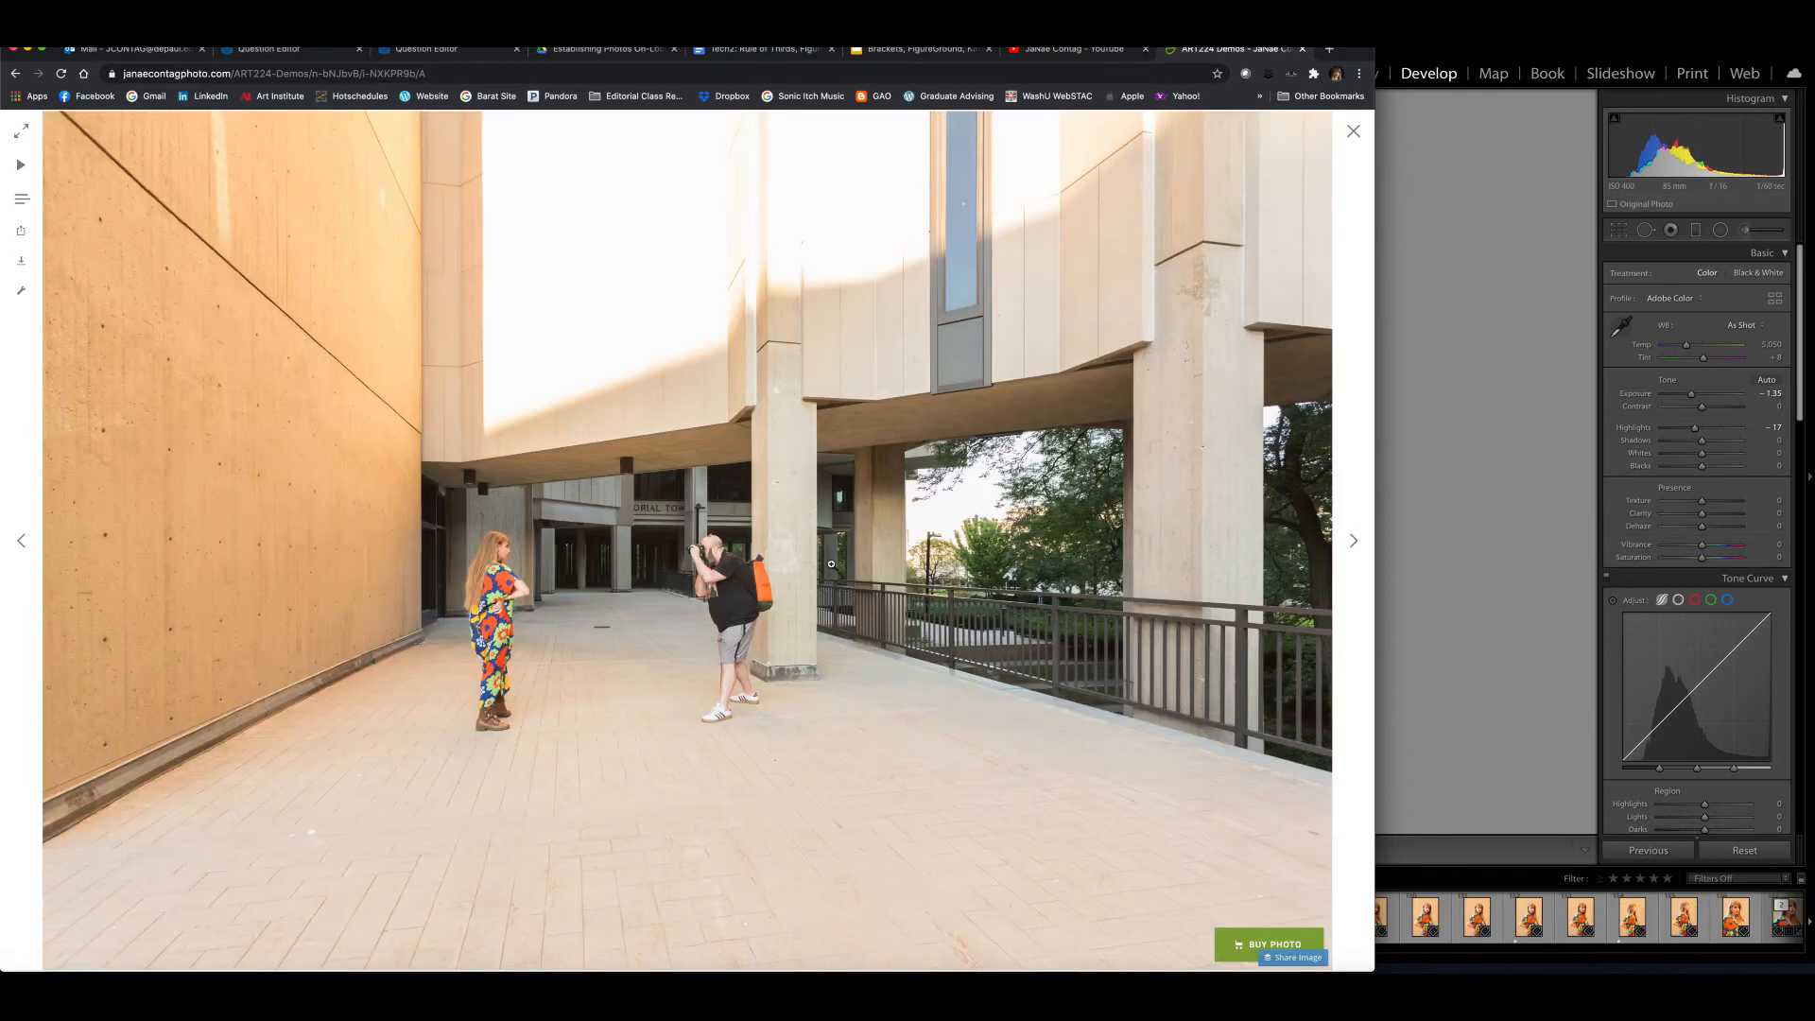
pyautogui.moveTo(643, 569)
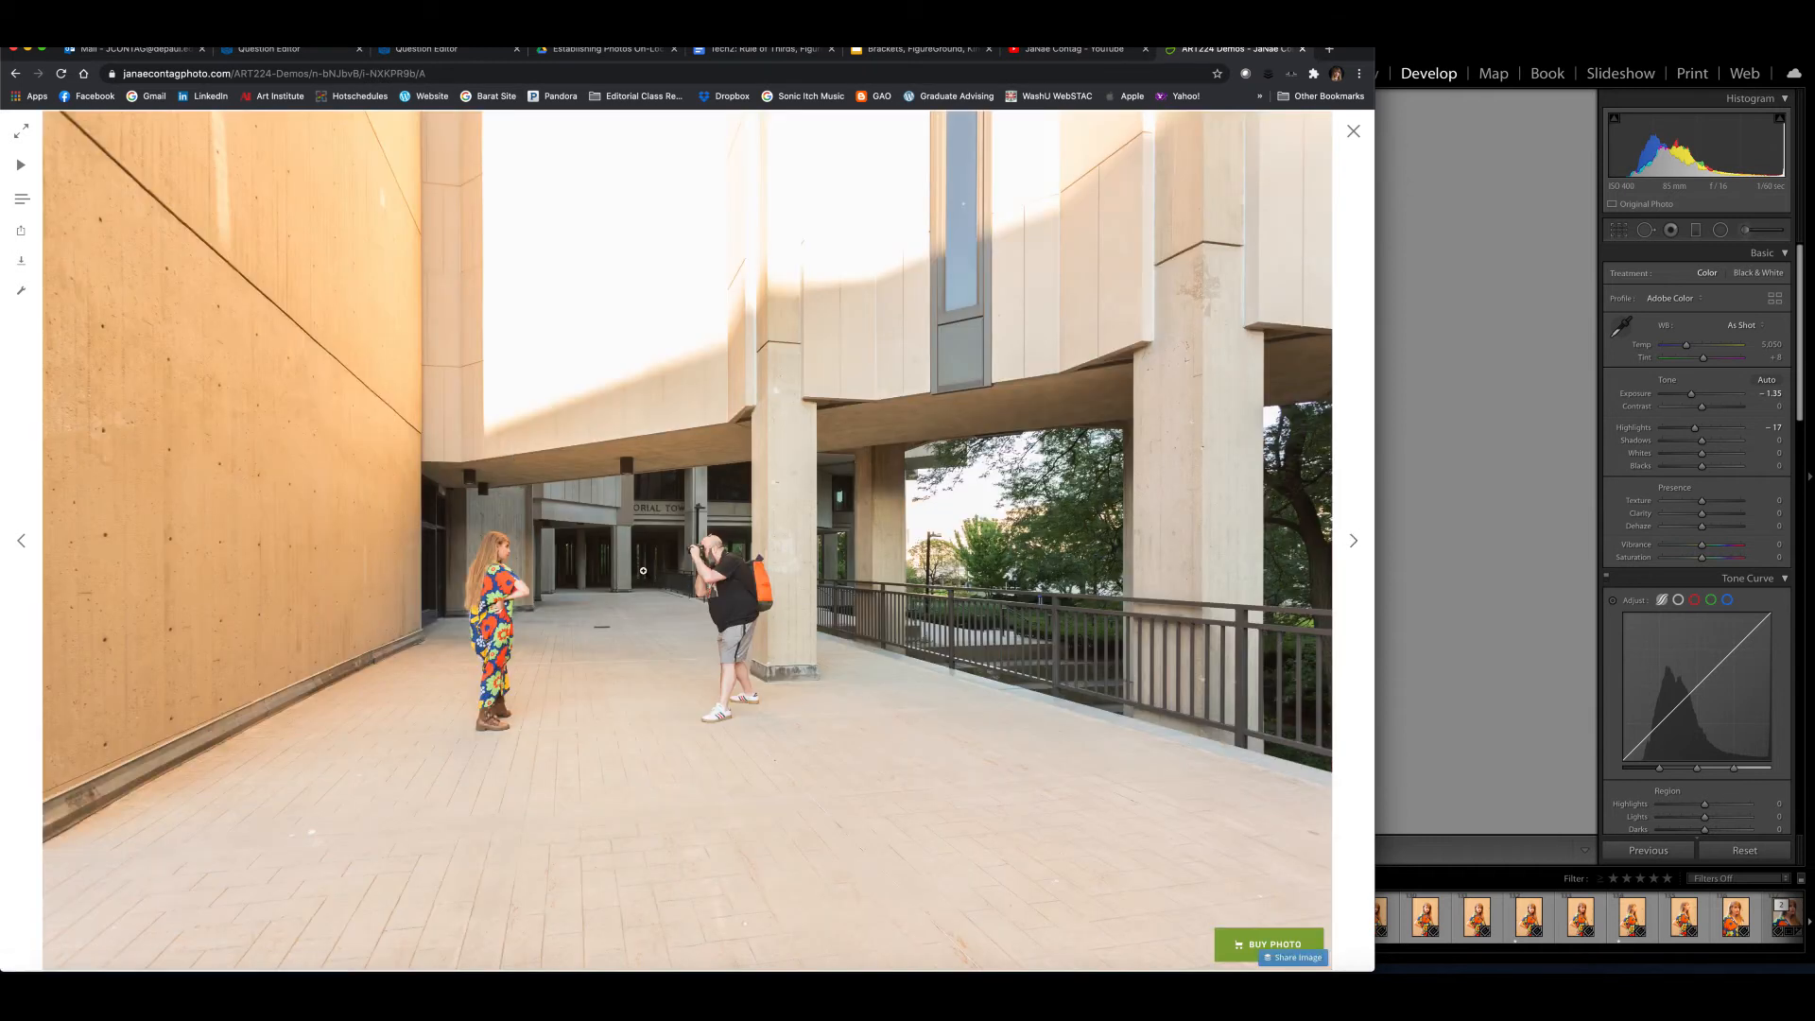
pyautogui.click(1351, 541)
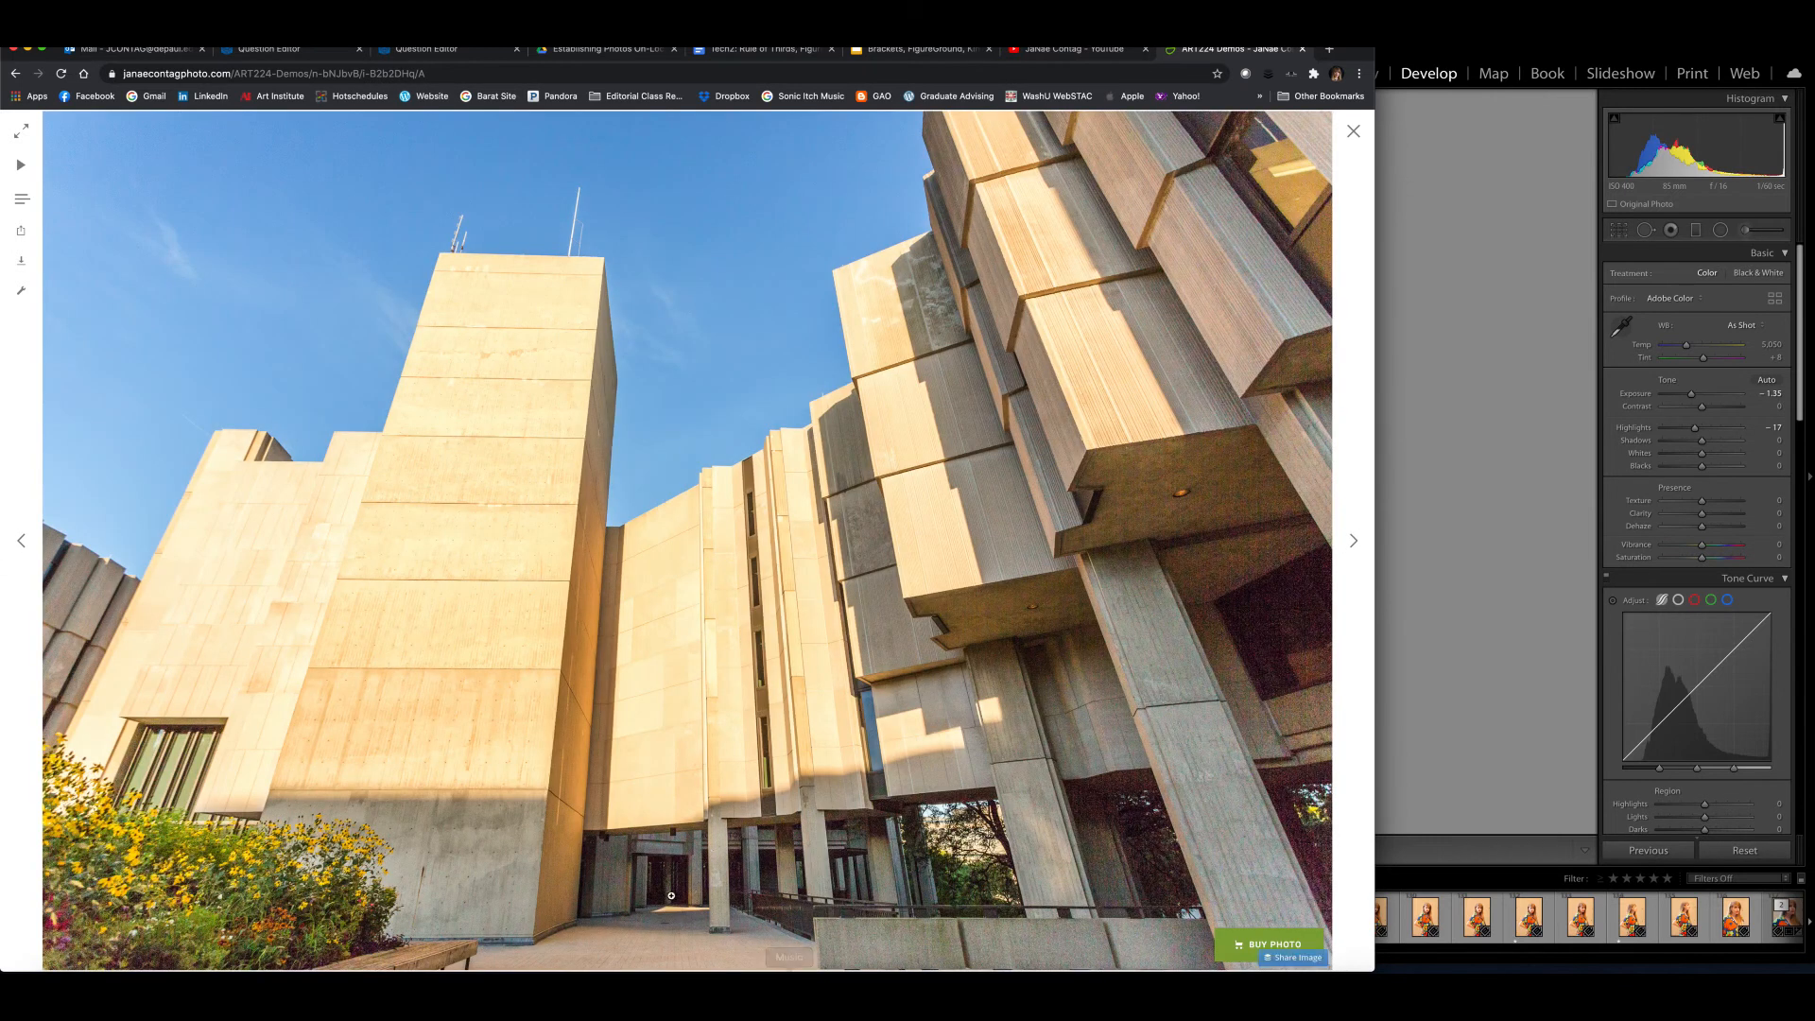
pyautogui.click(1352, 541)
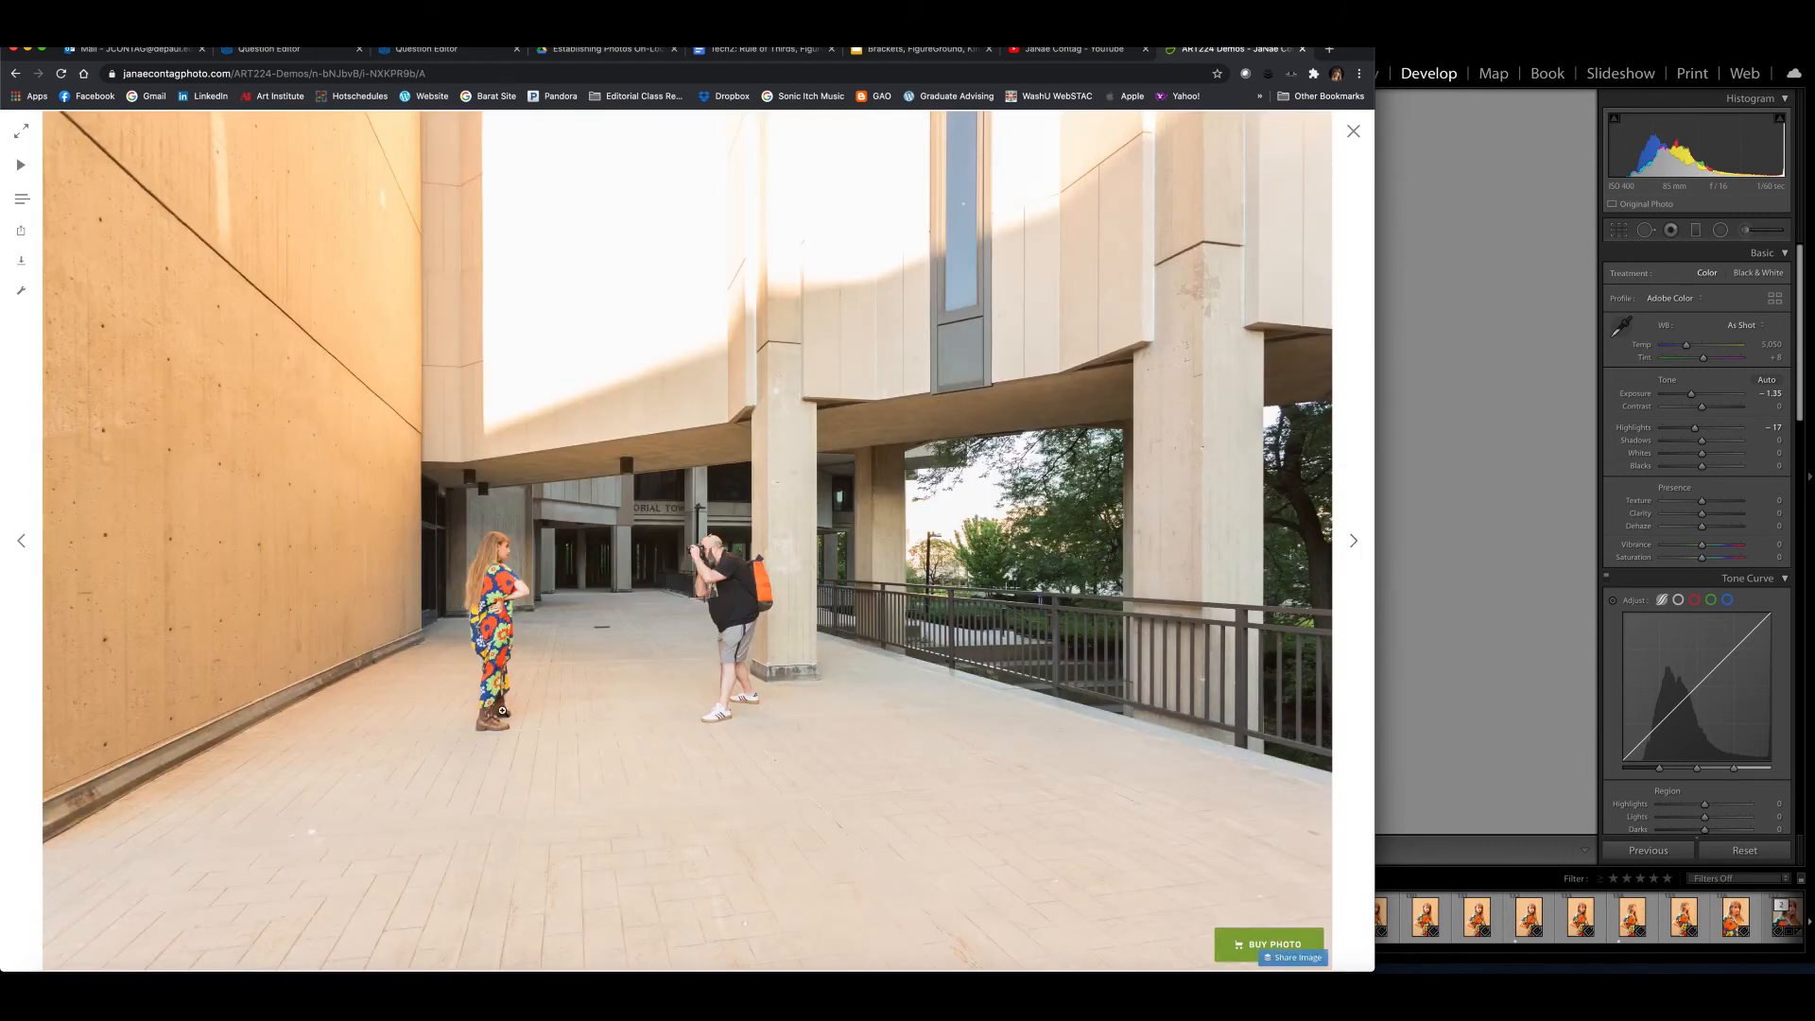
pyautogui.moveTo(167, 530)
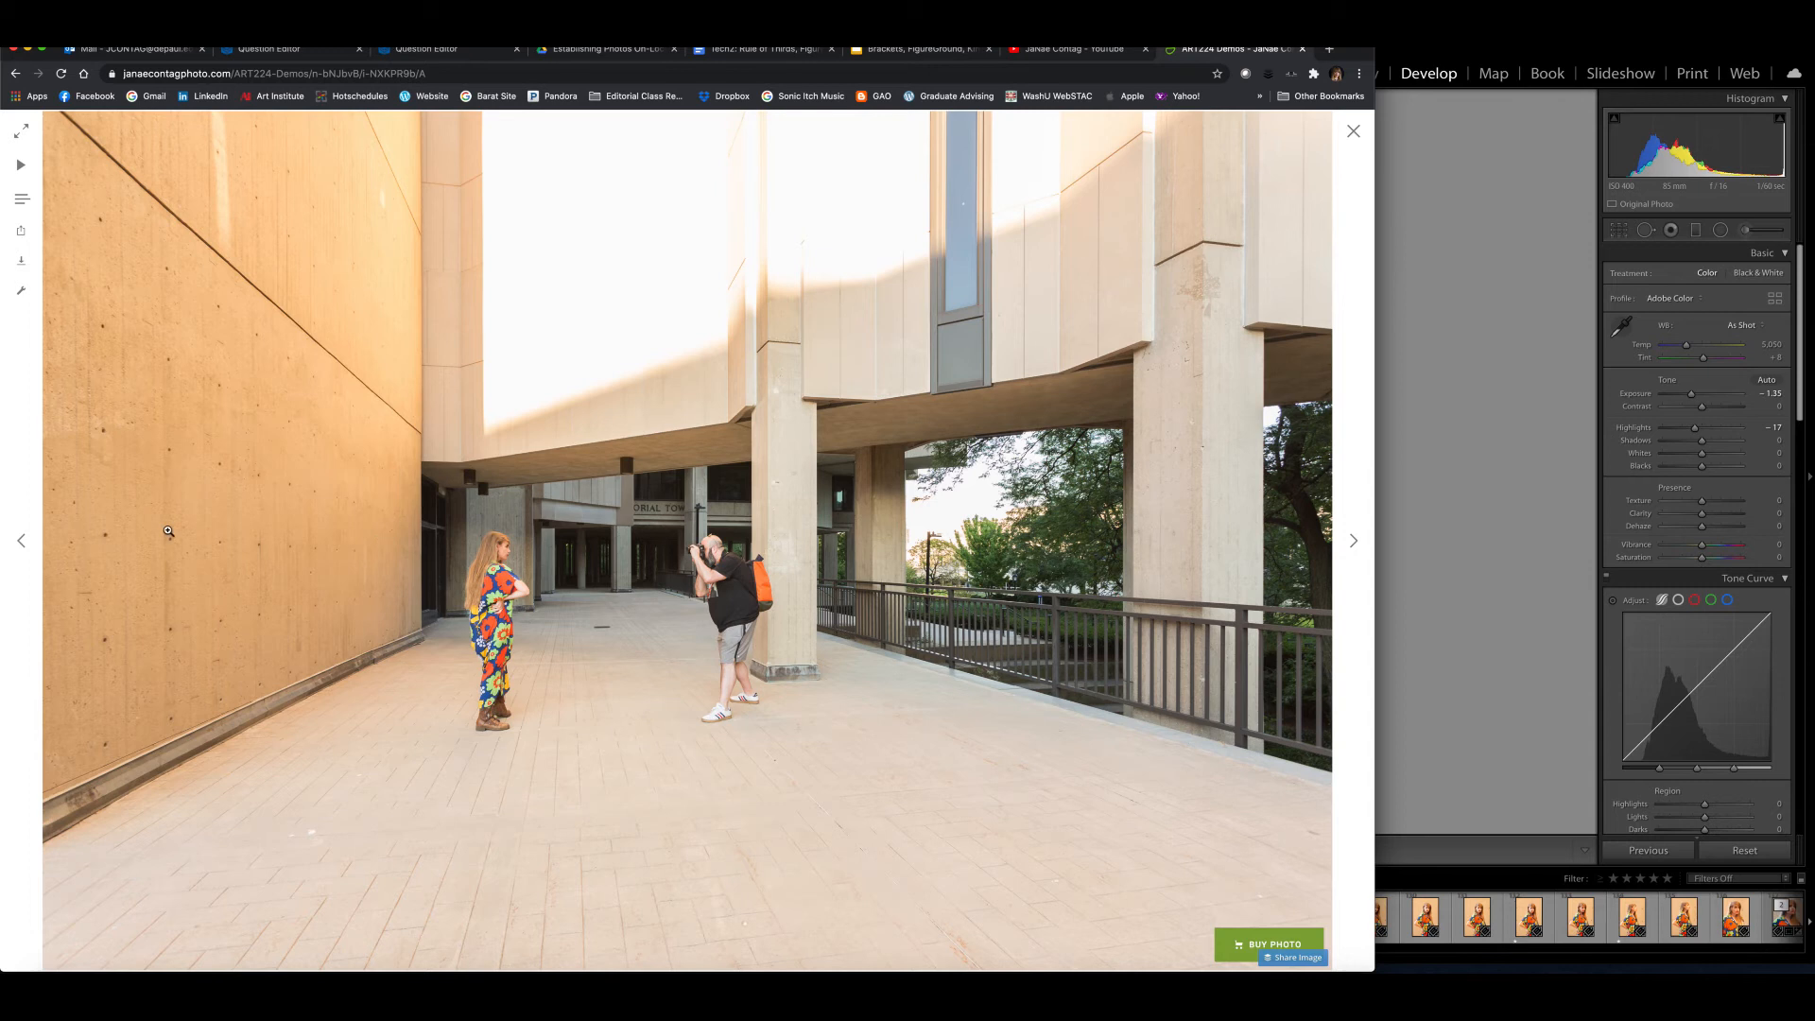
pyautogui.moveTo(478, 577)
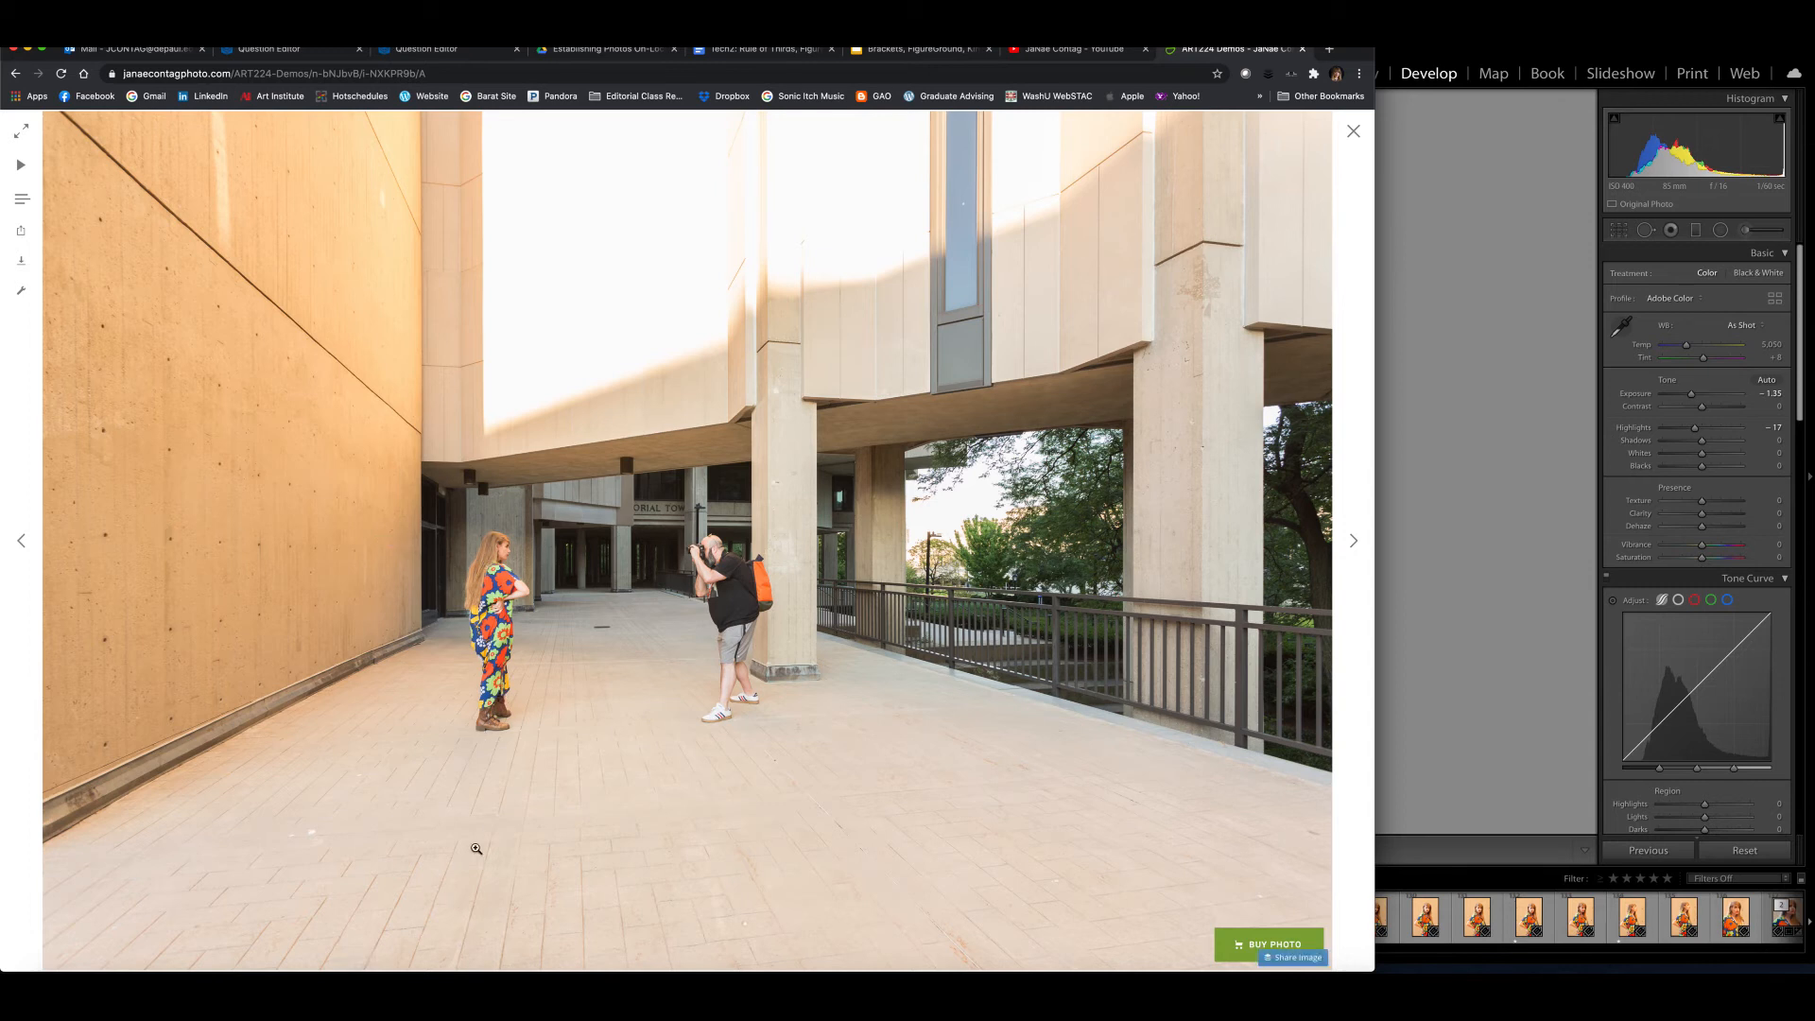
pyautogui.moveTo(799, 268)
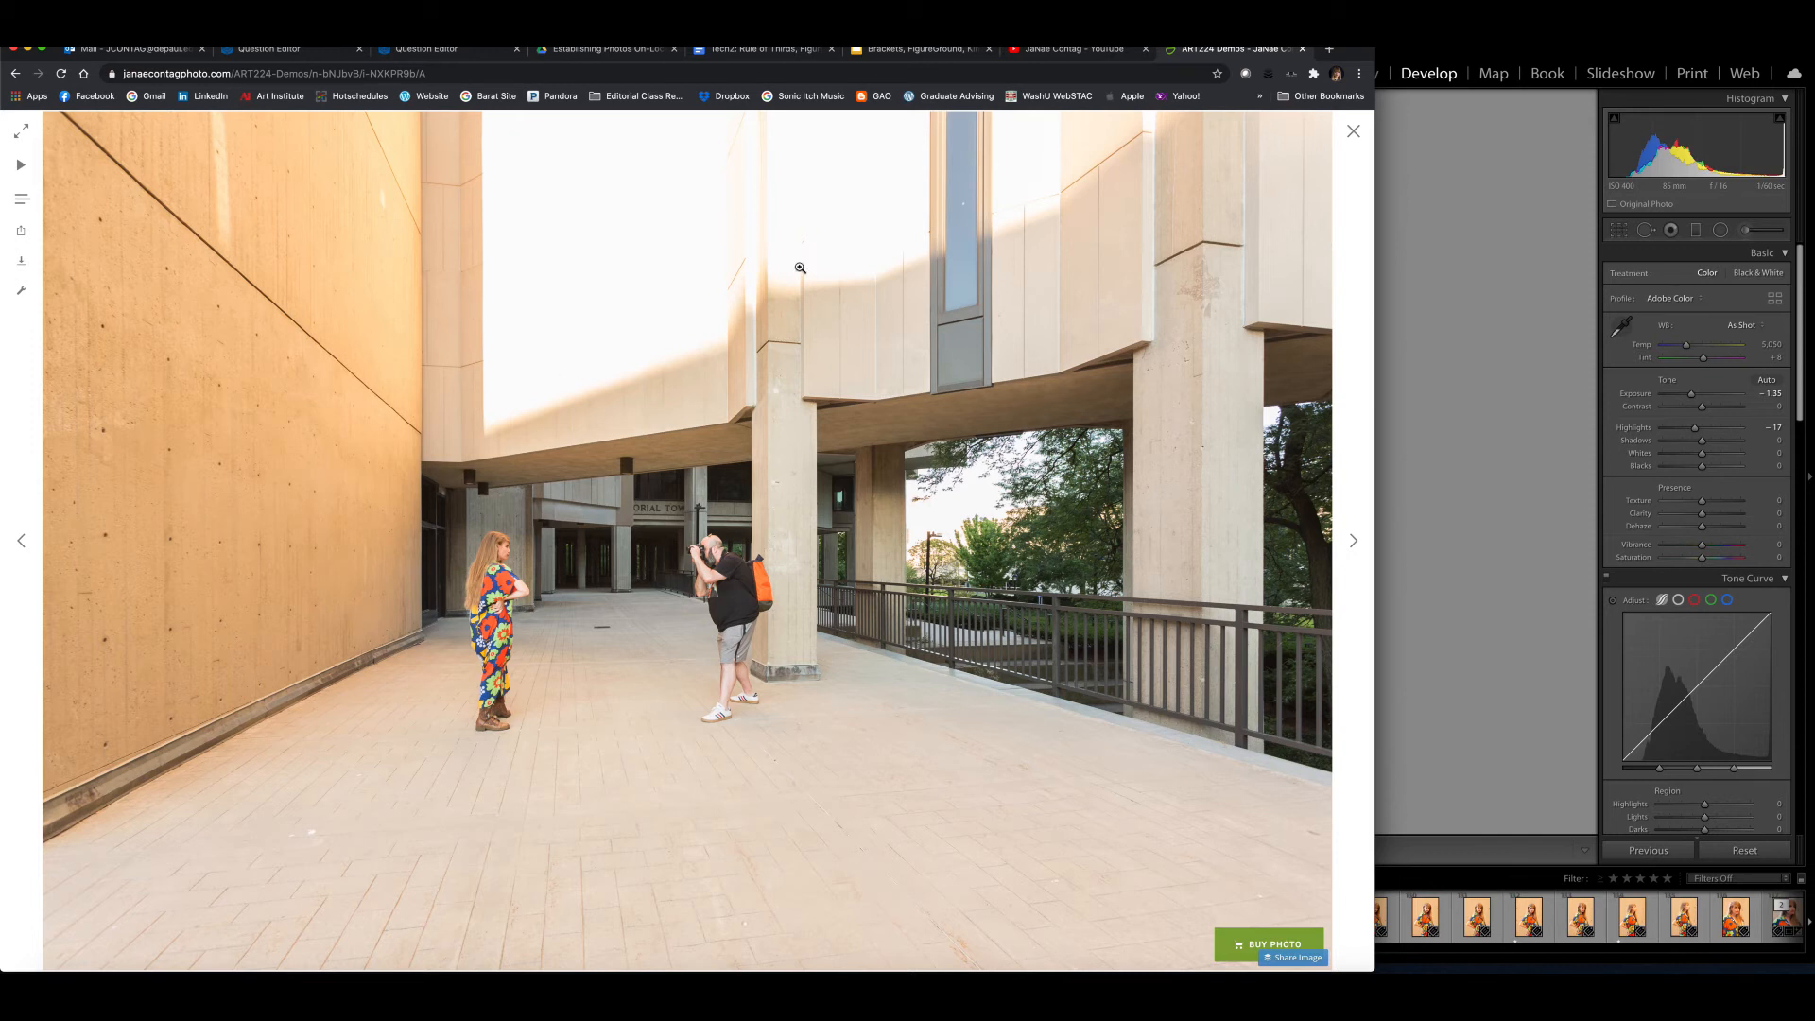
pyautogui.moveTo(638, 353)
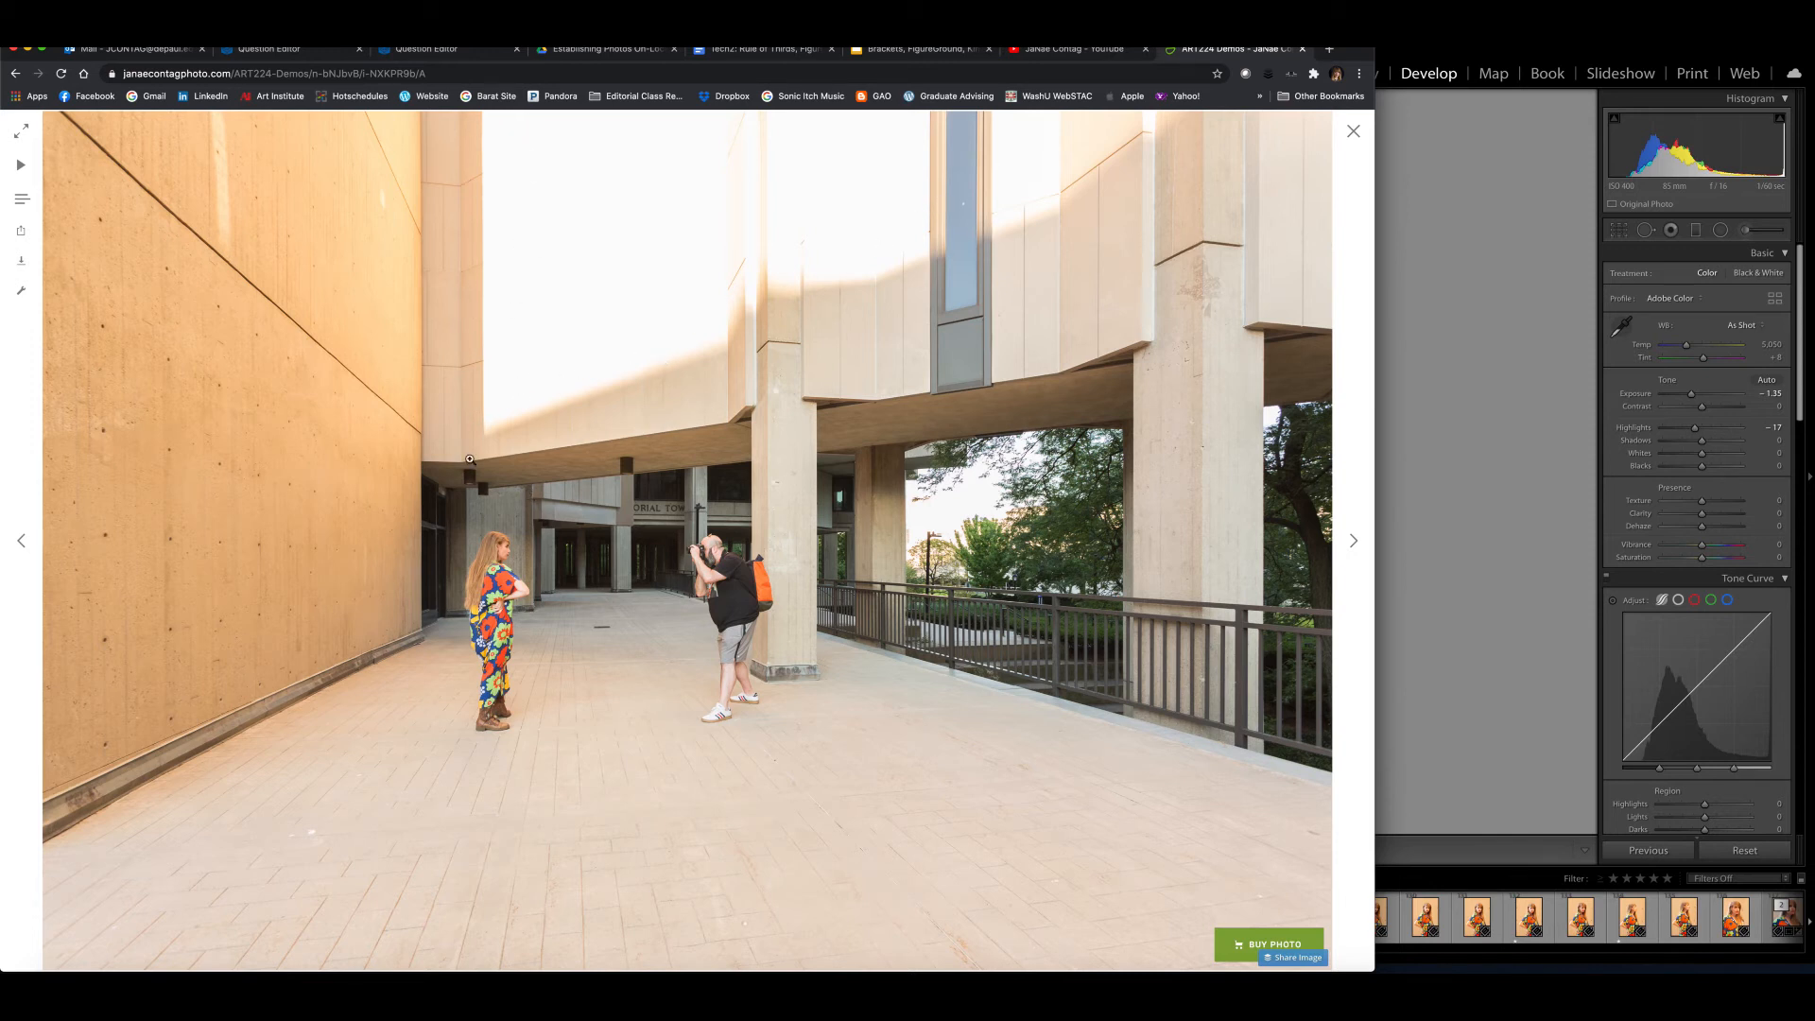
pyautogui.moveTo(480, 434)
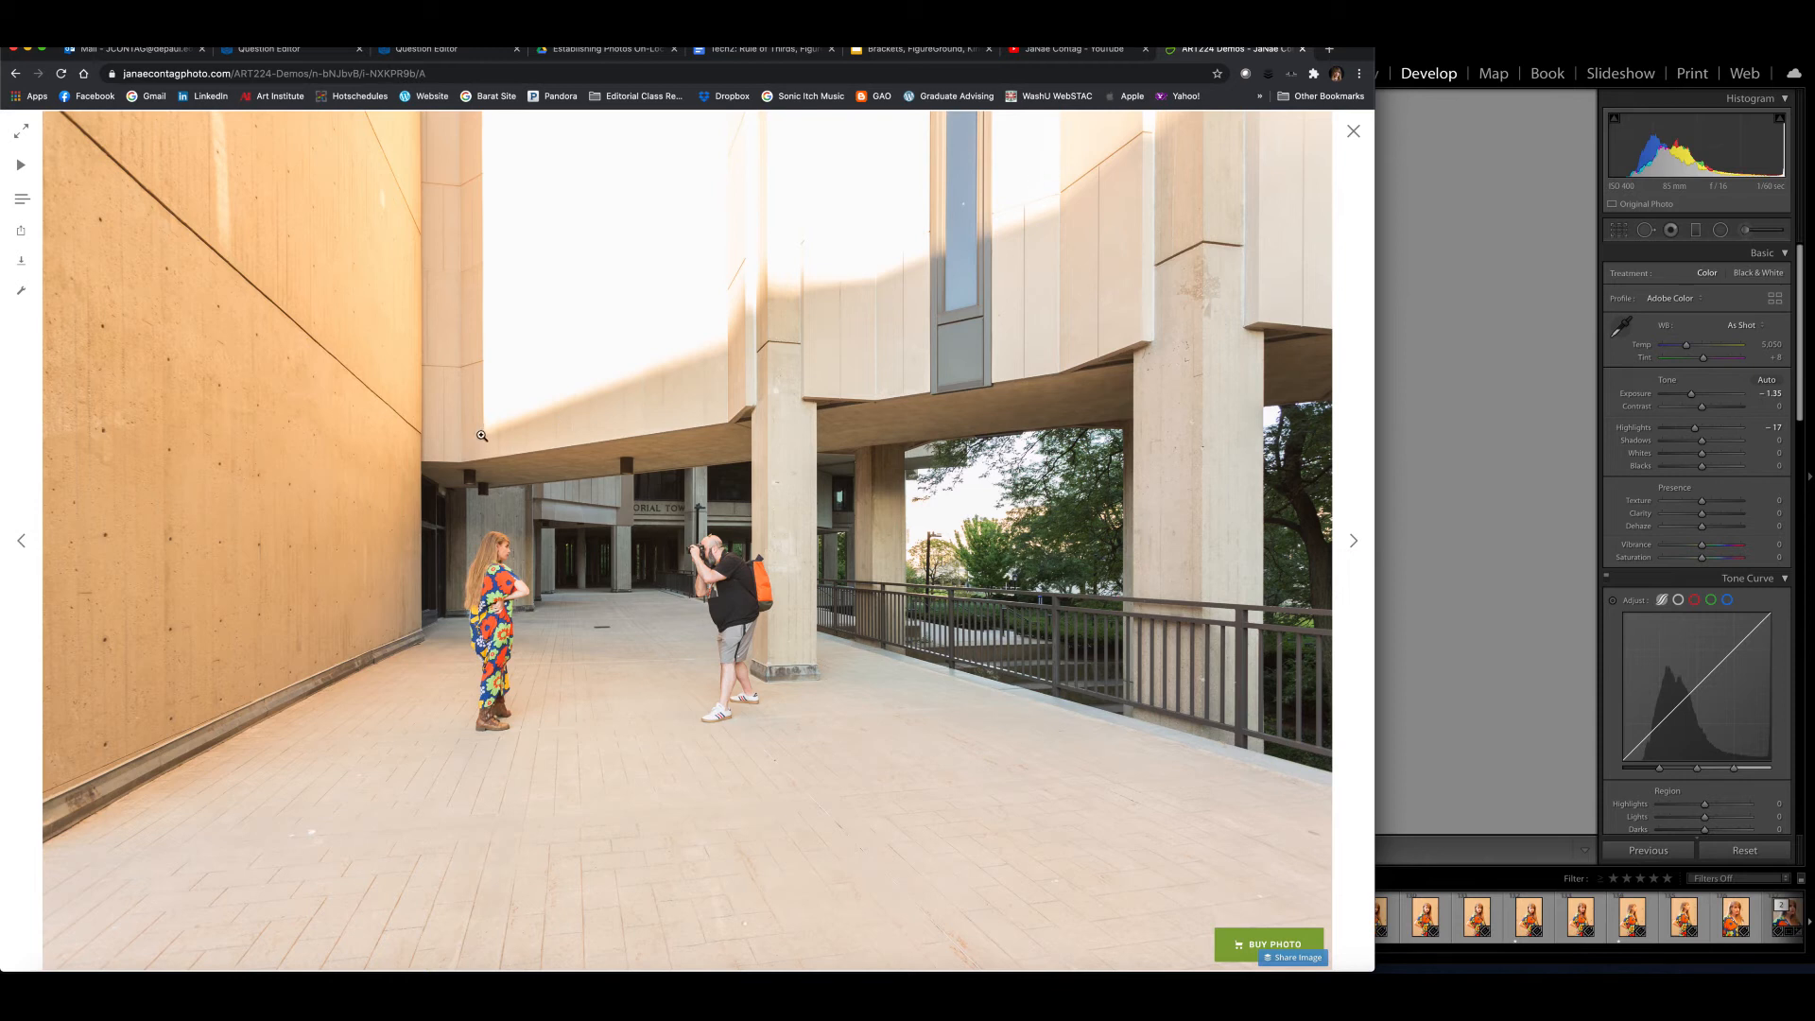
pyautogui.moveTo(1183, 889)
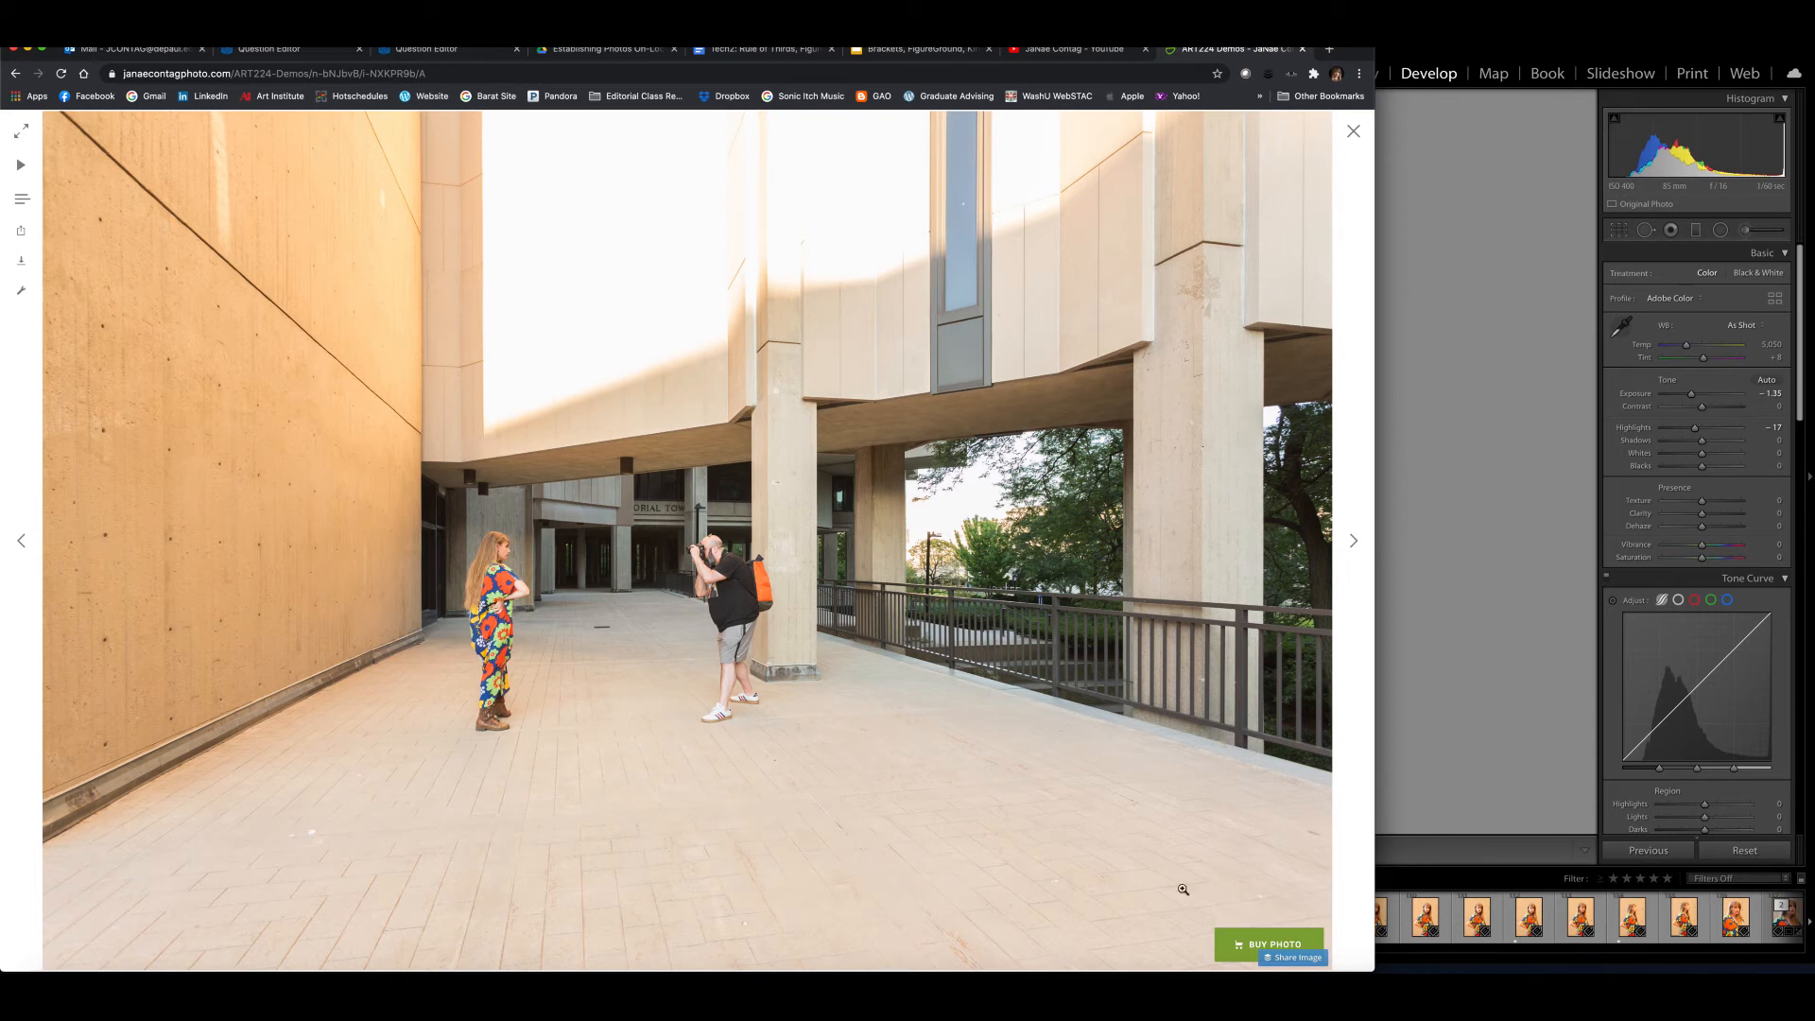
pyautogui.moveTo(1497, 871)
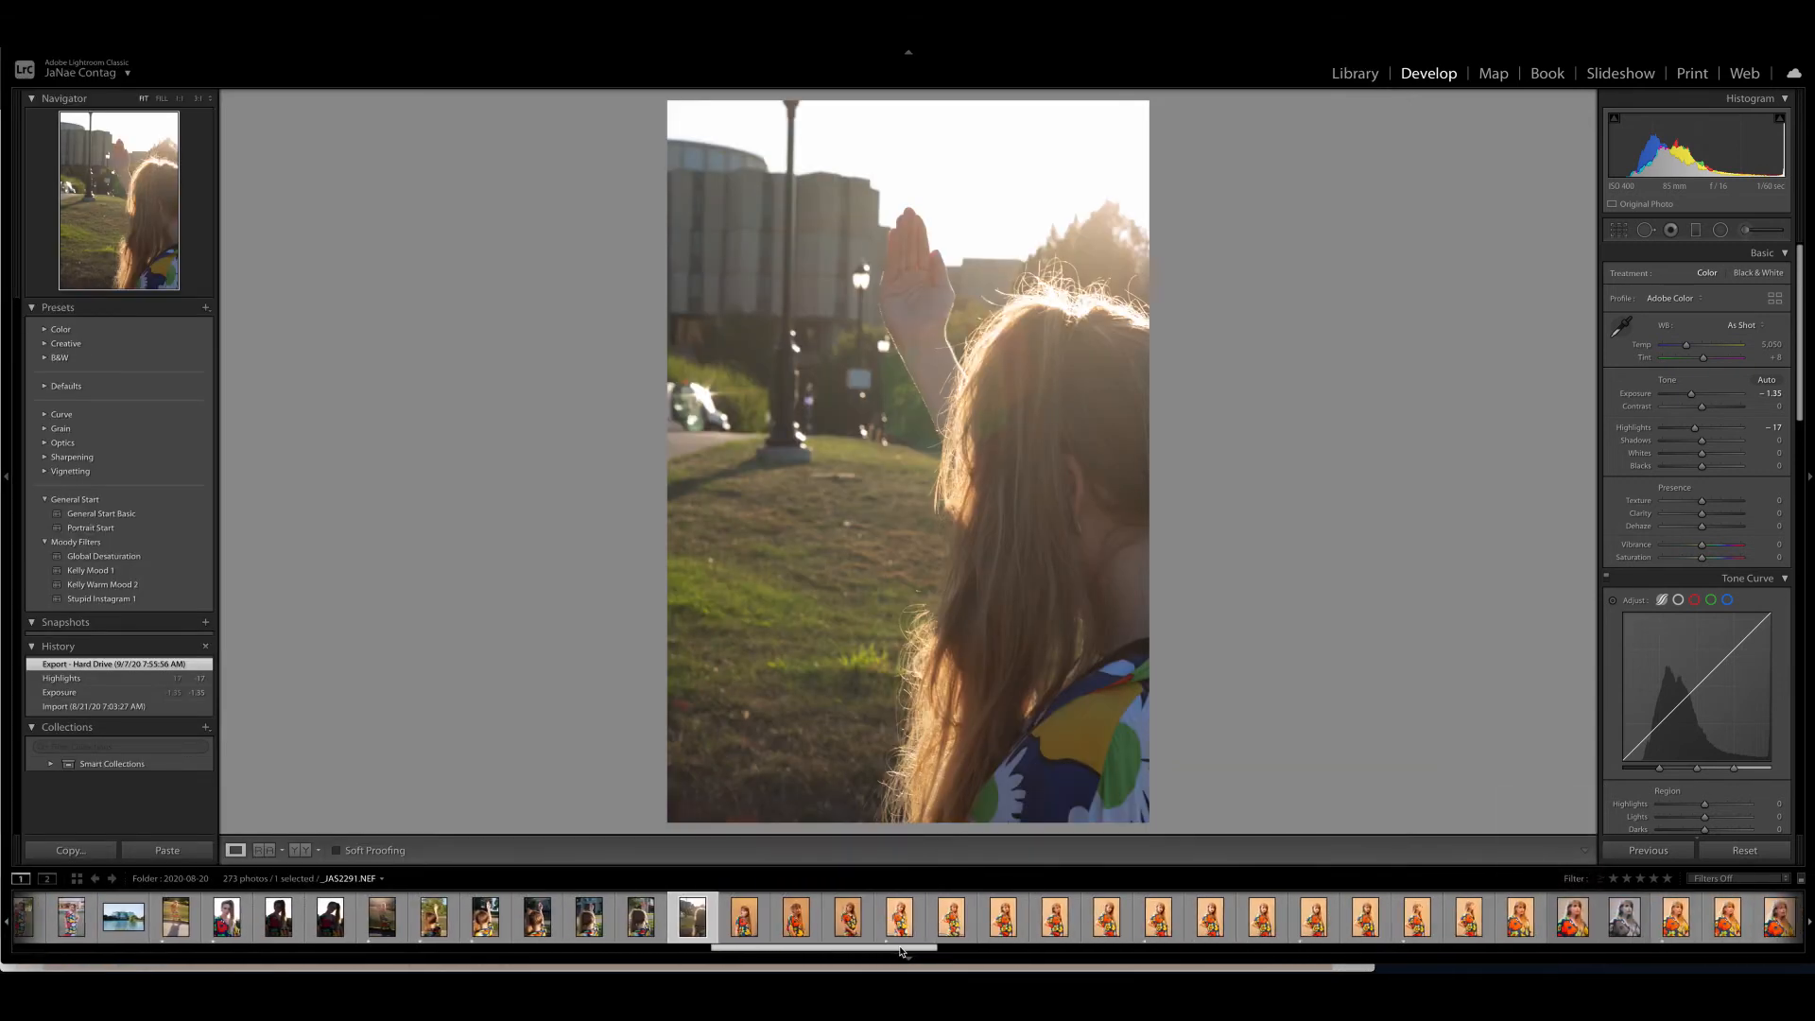
# - Step through the concrete-wall portraits, hand-on-hip, to the upward-looking profile shot
pyautogui.click(902, 917)
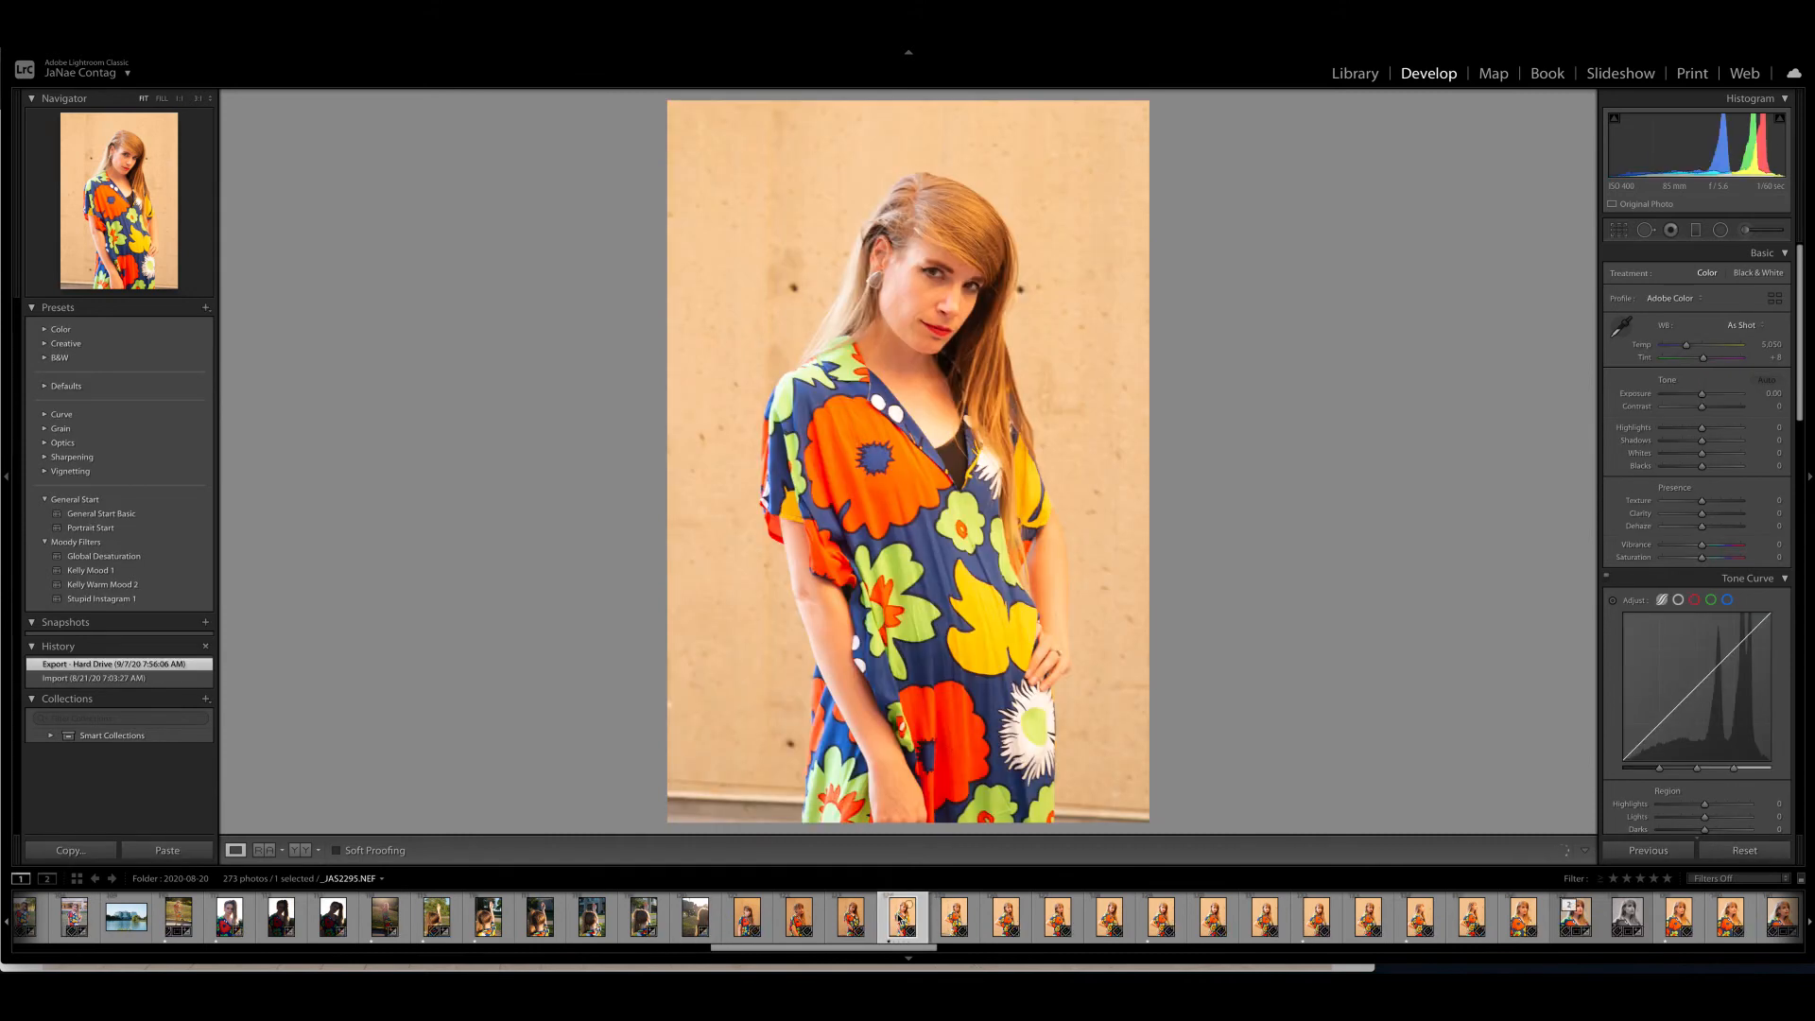
pyautogui.moveTo(959, 222)
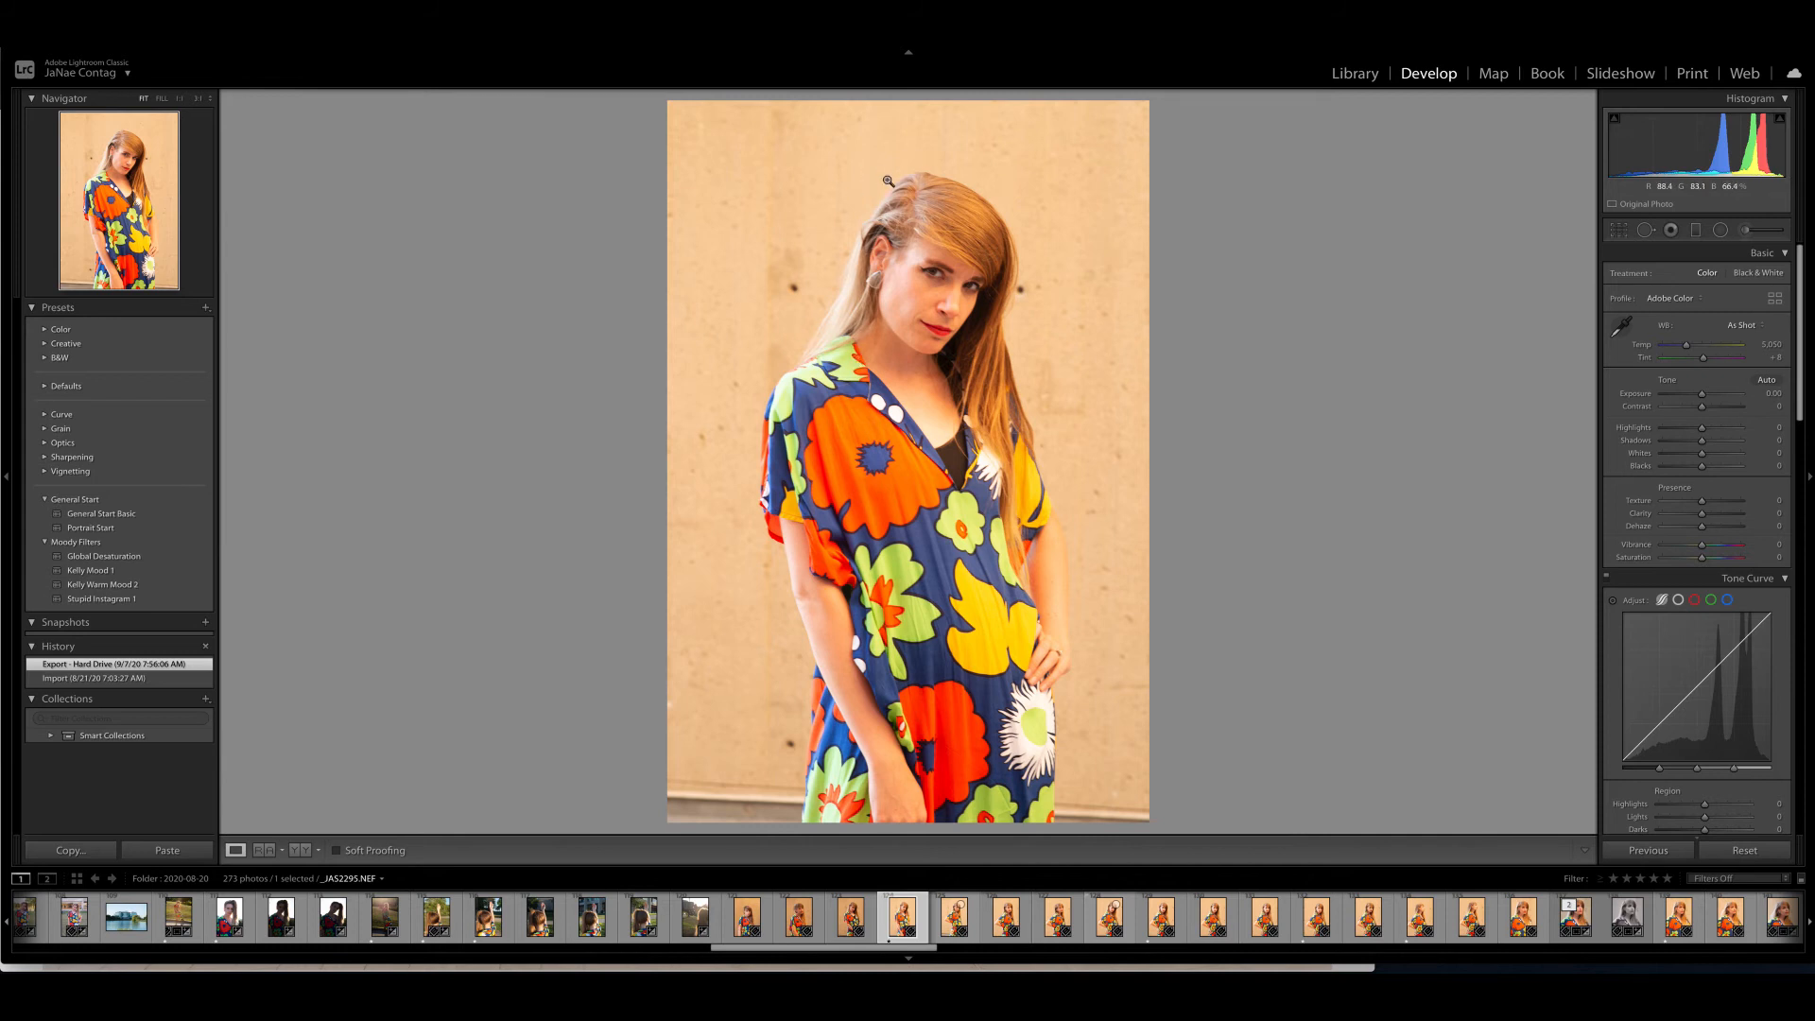
pyautogui.moveTo(966, 218)
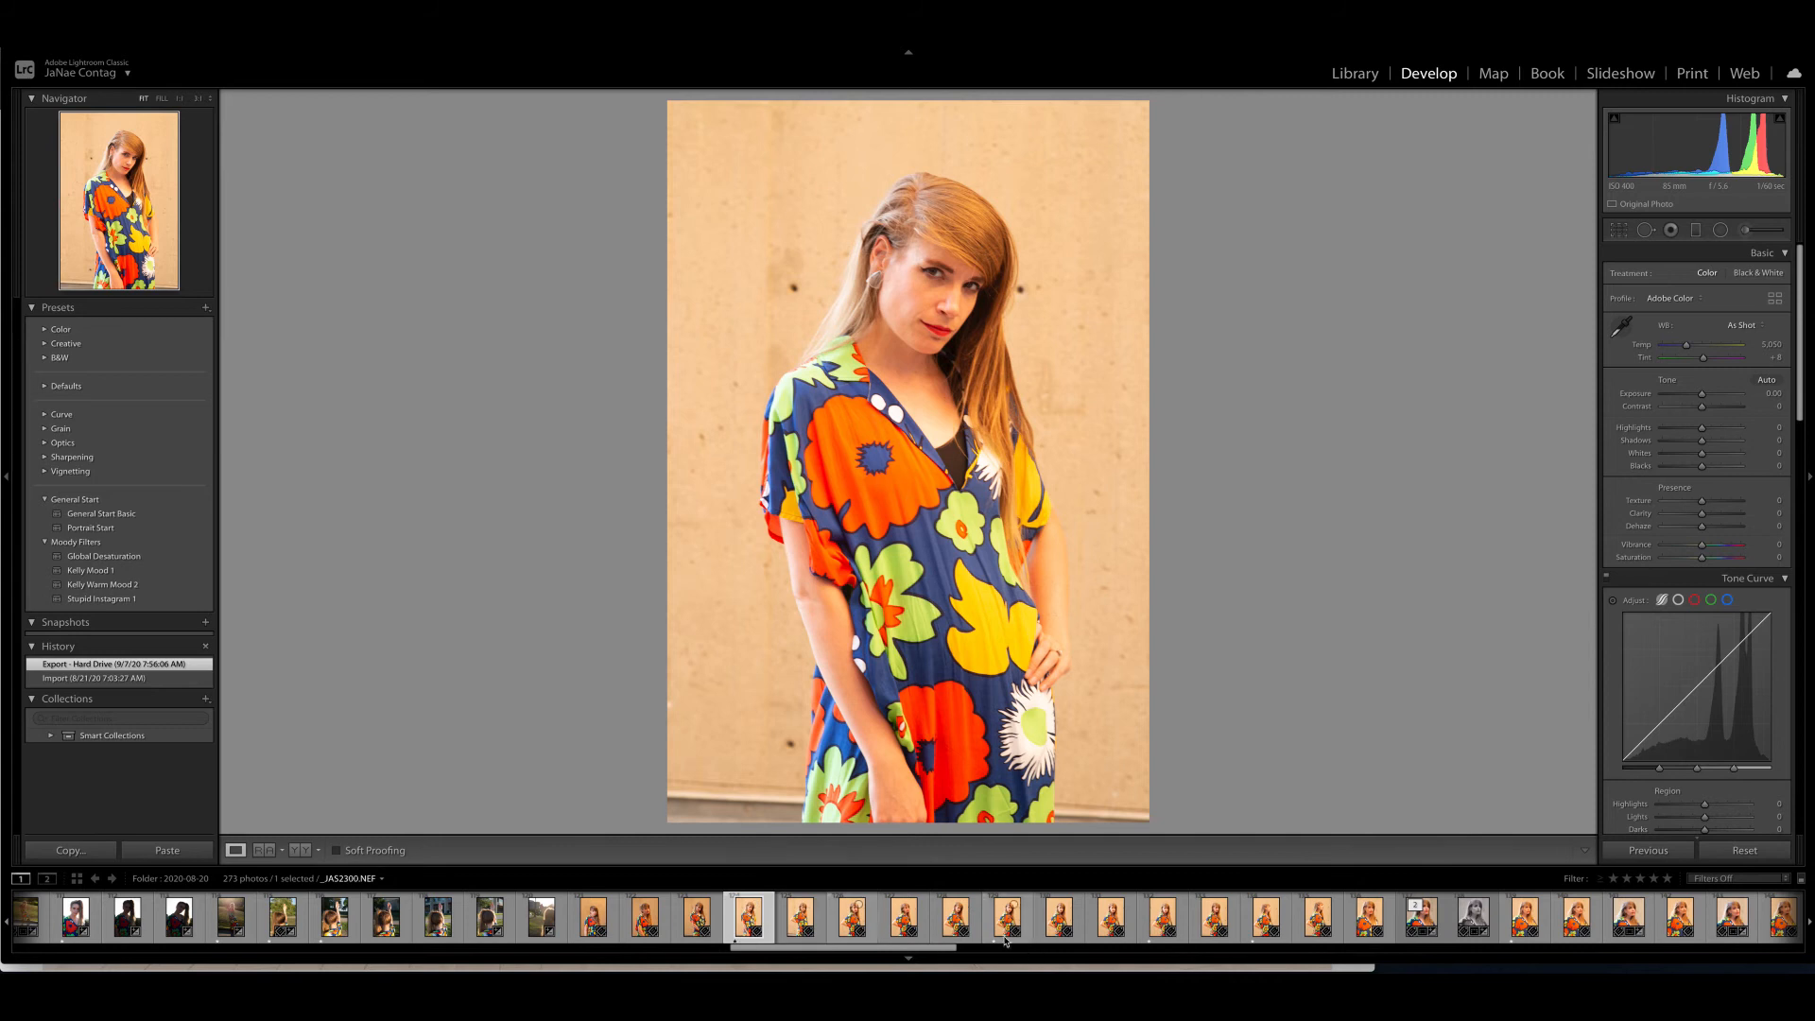
pyautogui.click(1008, 918)
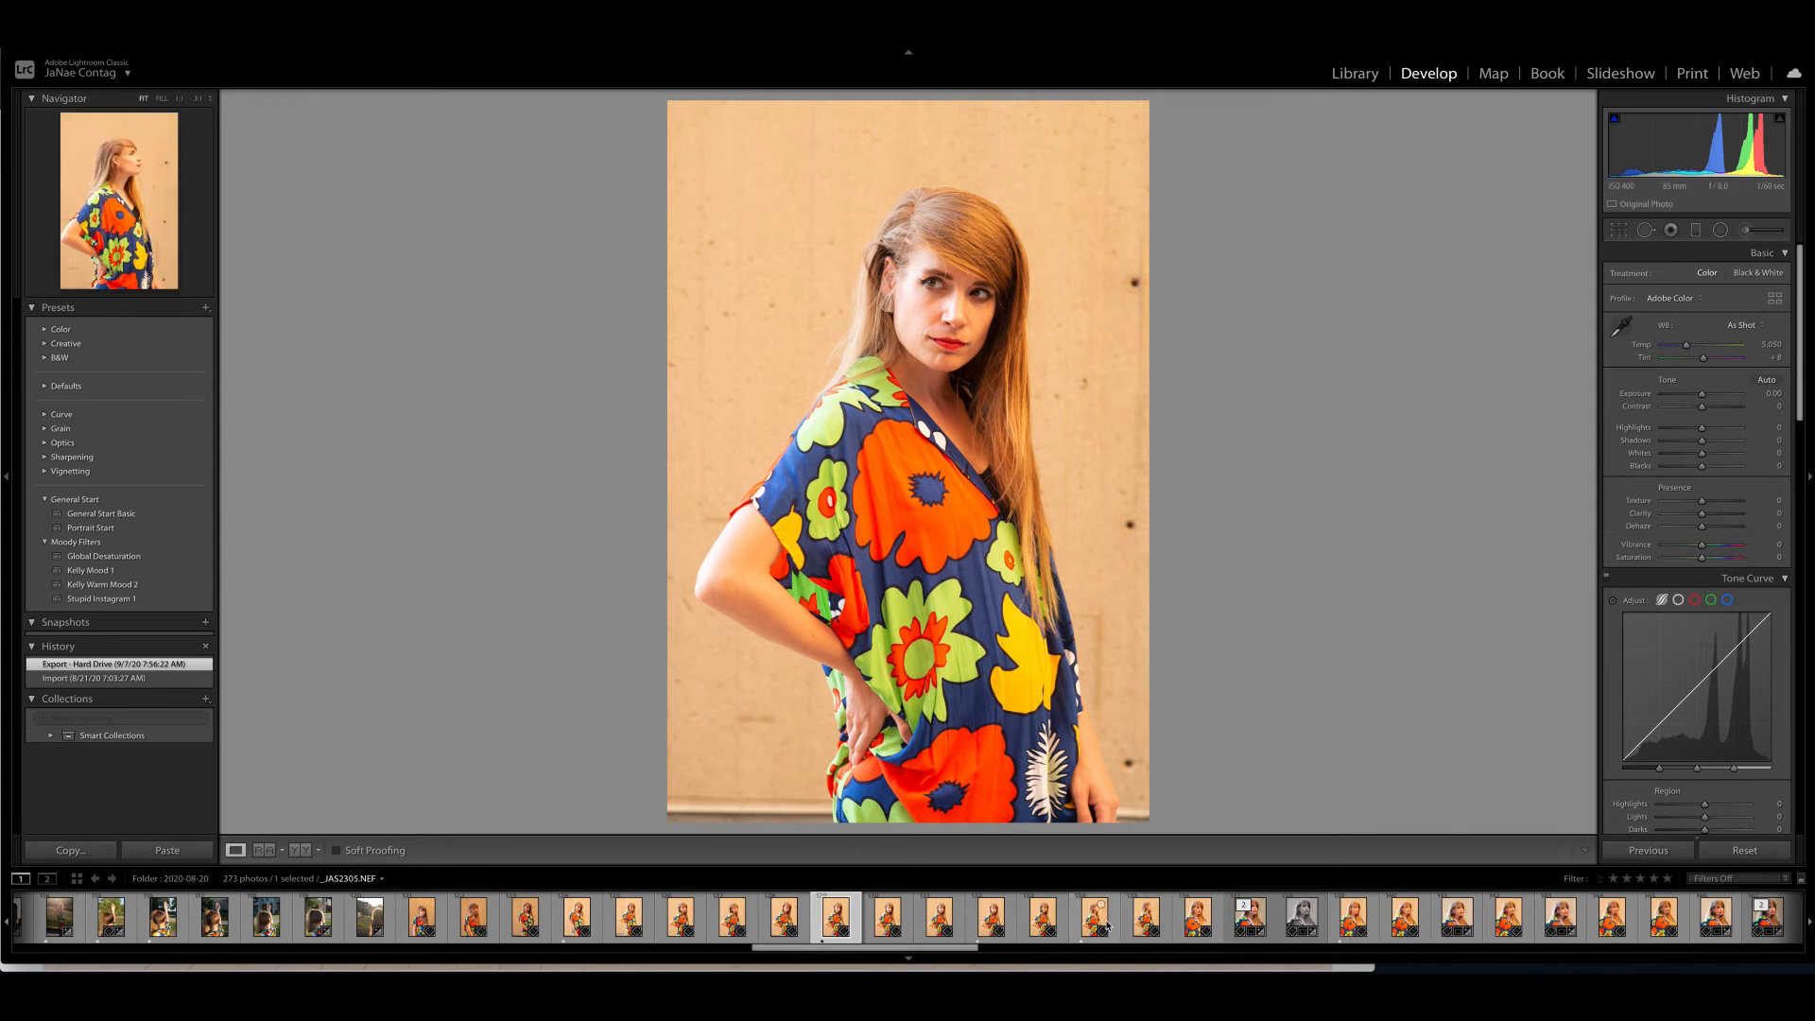
pyautogui.click(1094, 918)
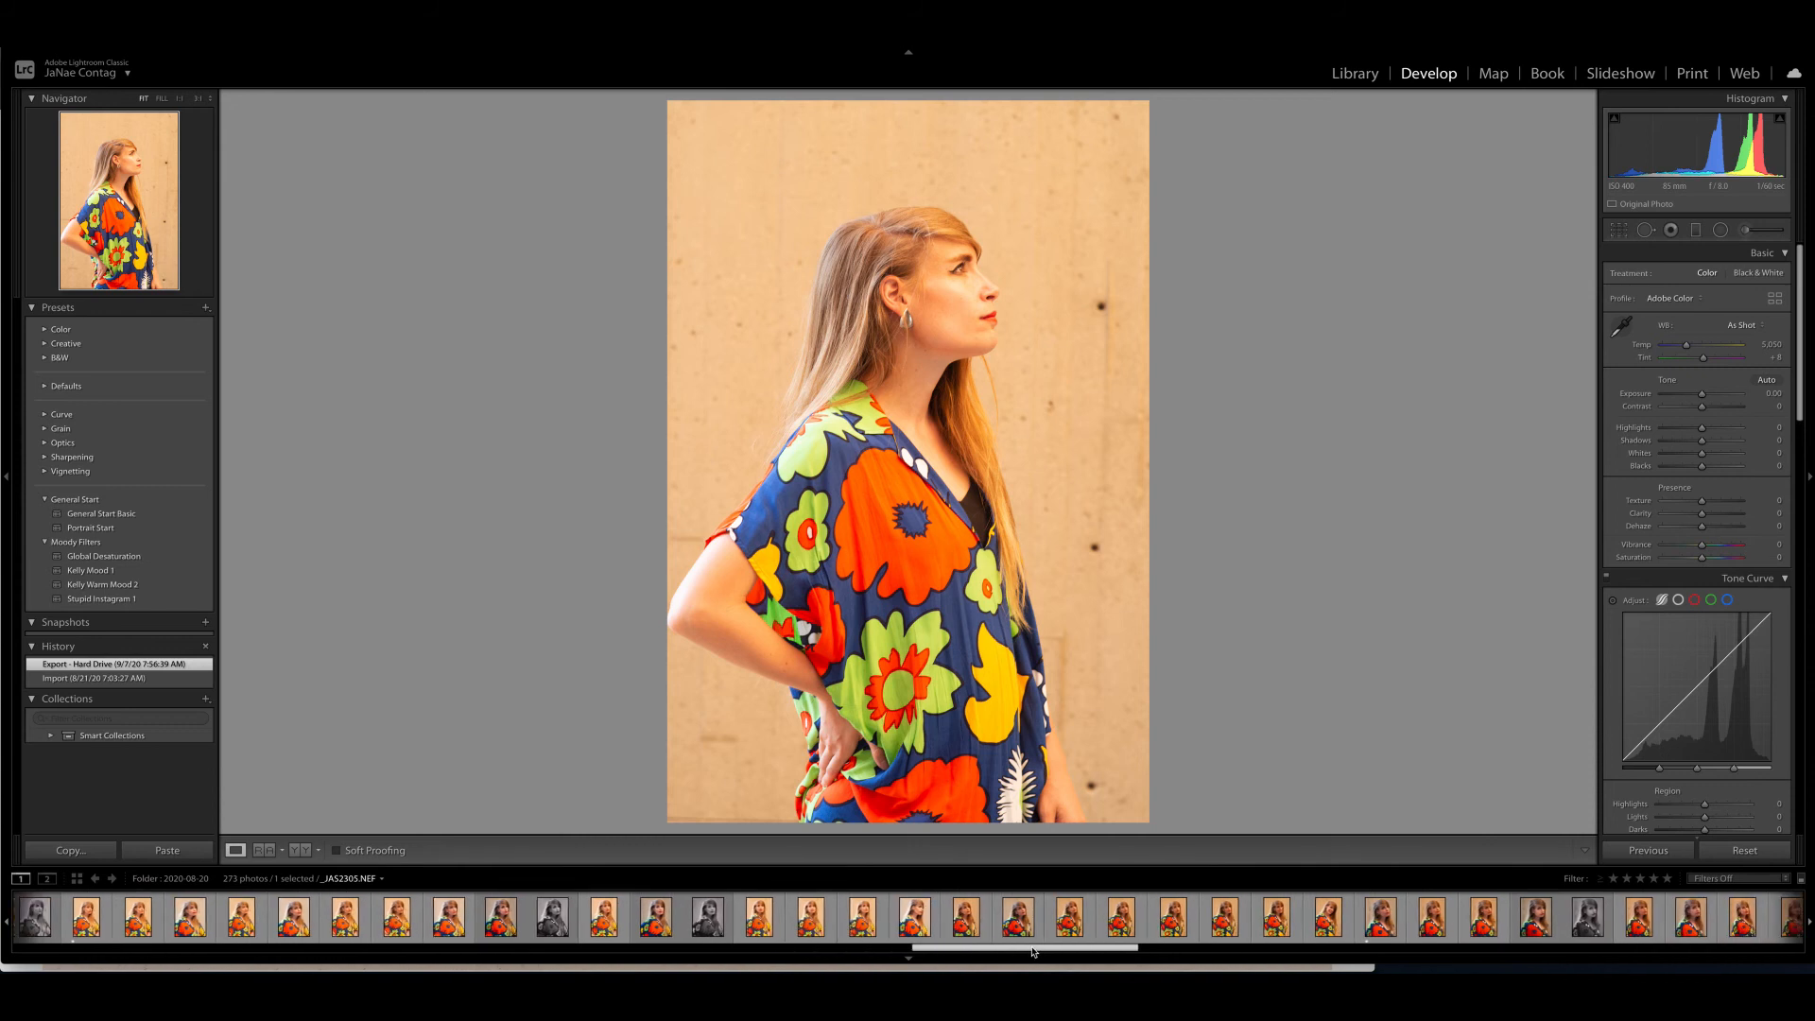
# - Scroll the filmstrip right toward the yellow-flower portrait
pyautogui.hscroll(3)
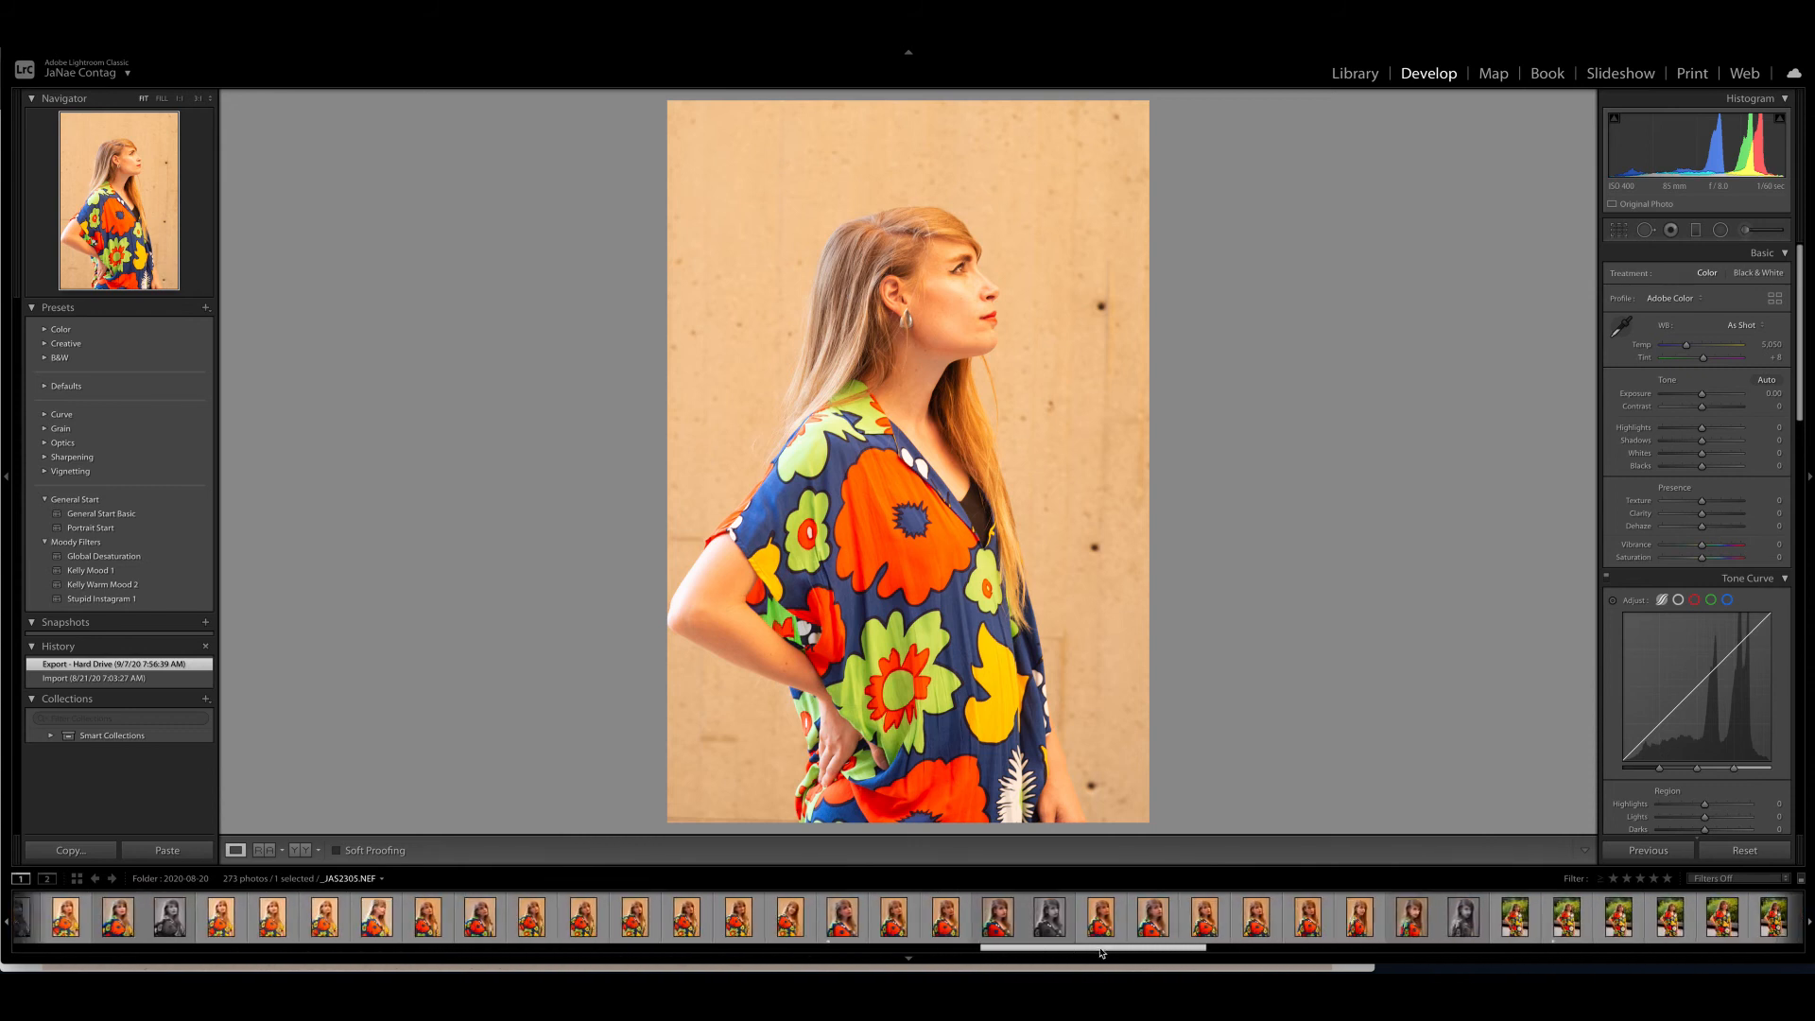
pyautogui.hscroll(3)
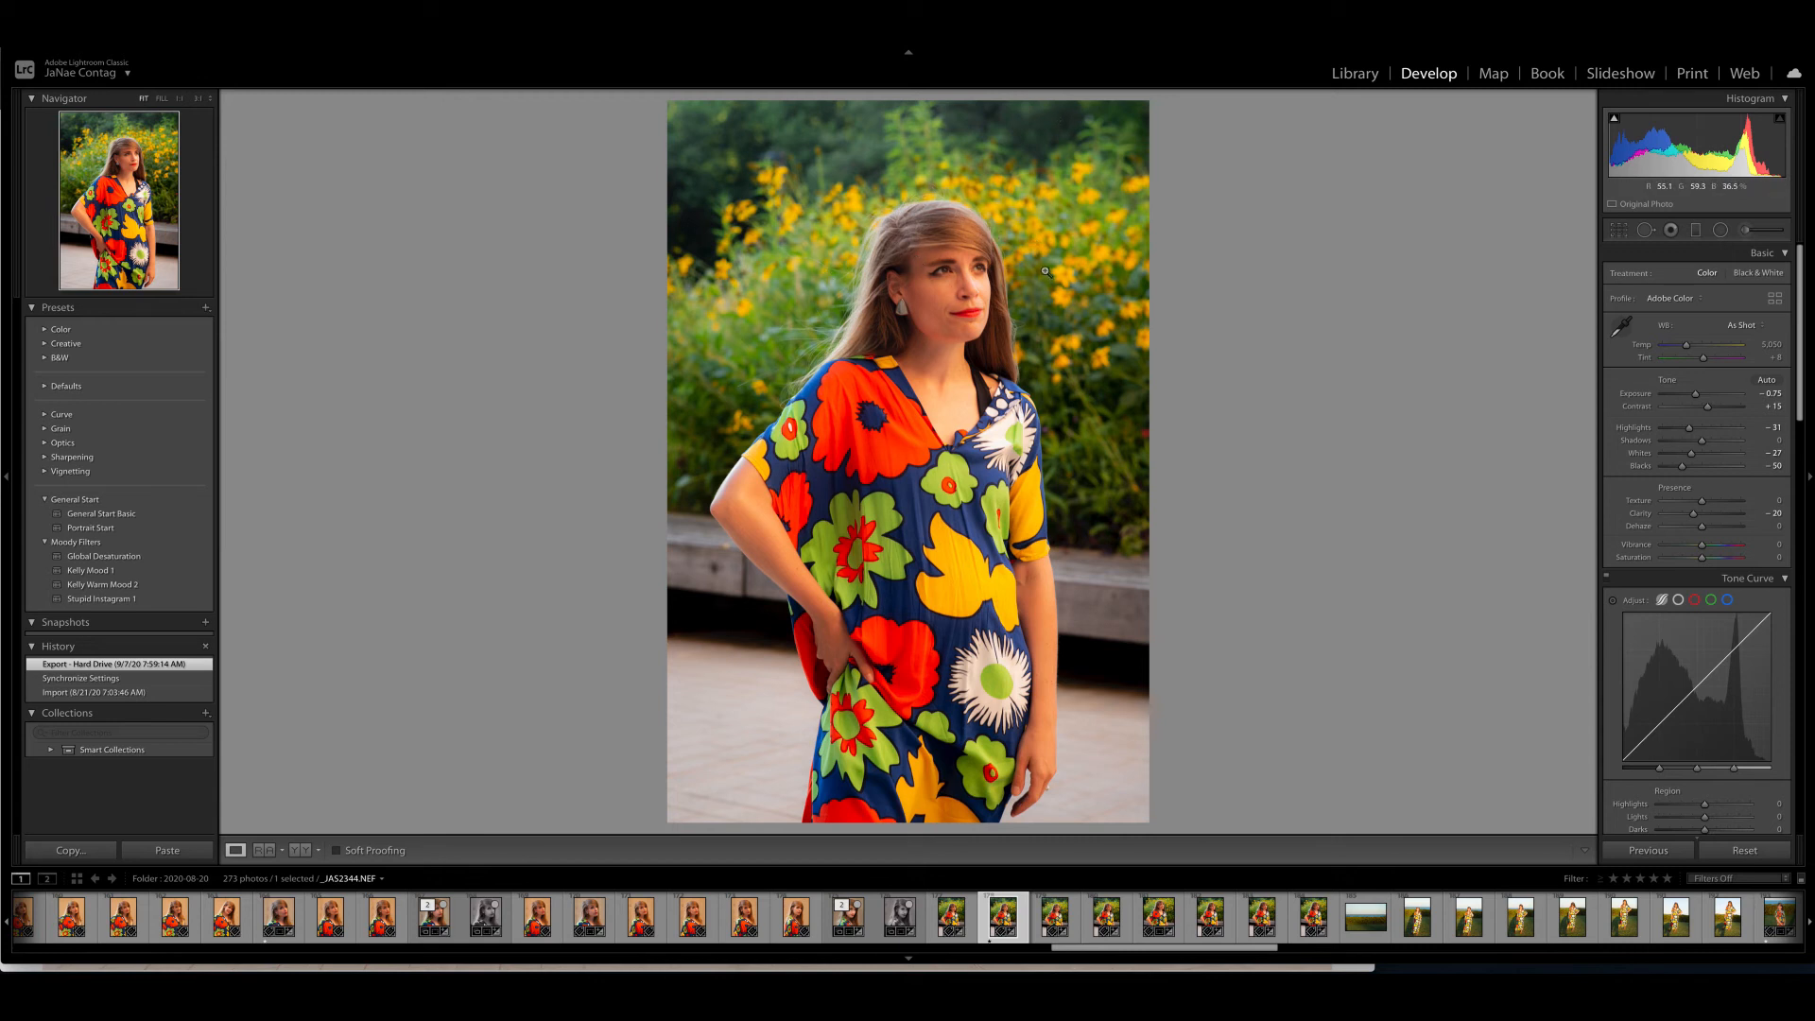
pyautogui.moveTo(993, 304)
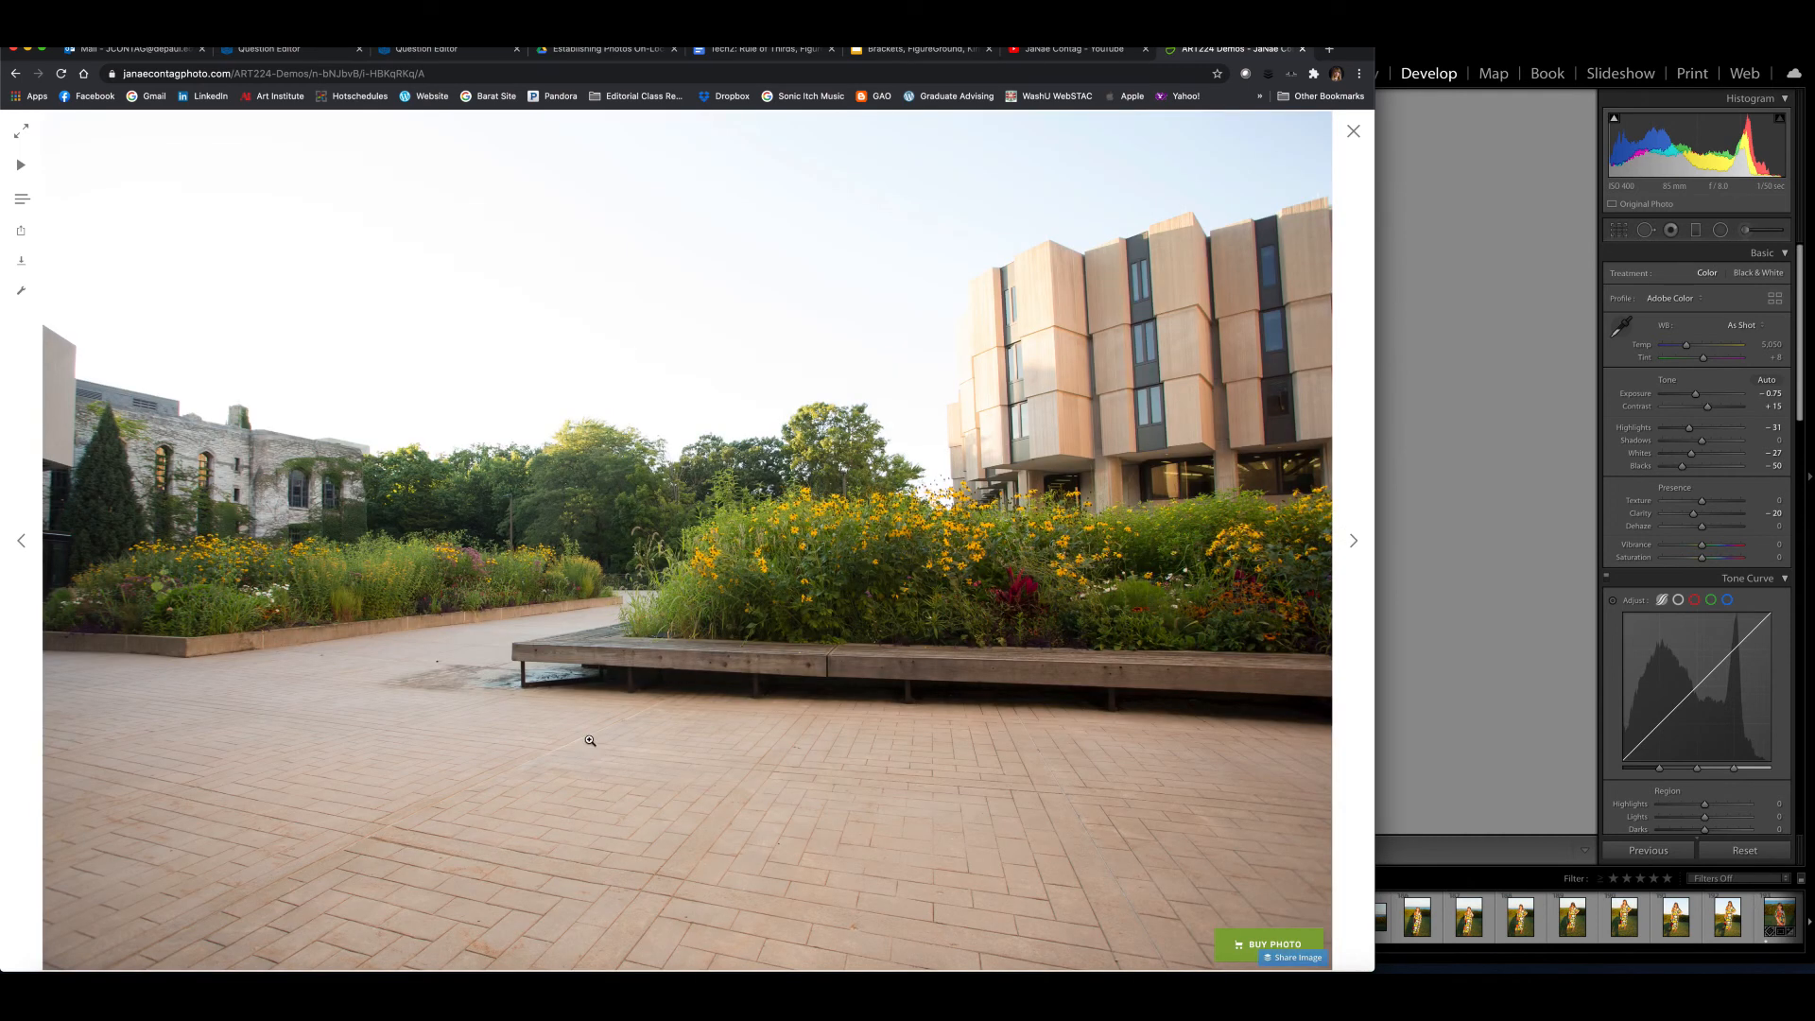
pyautogui.moveTo(261, 282)
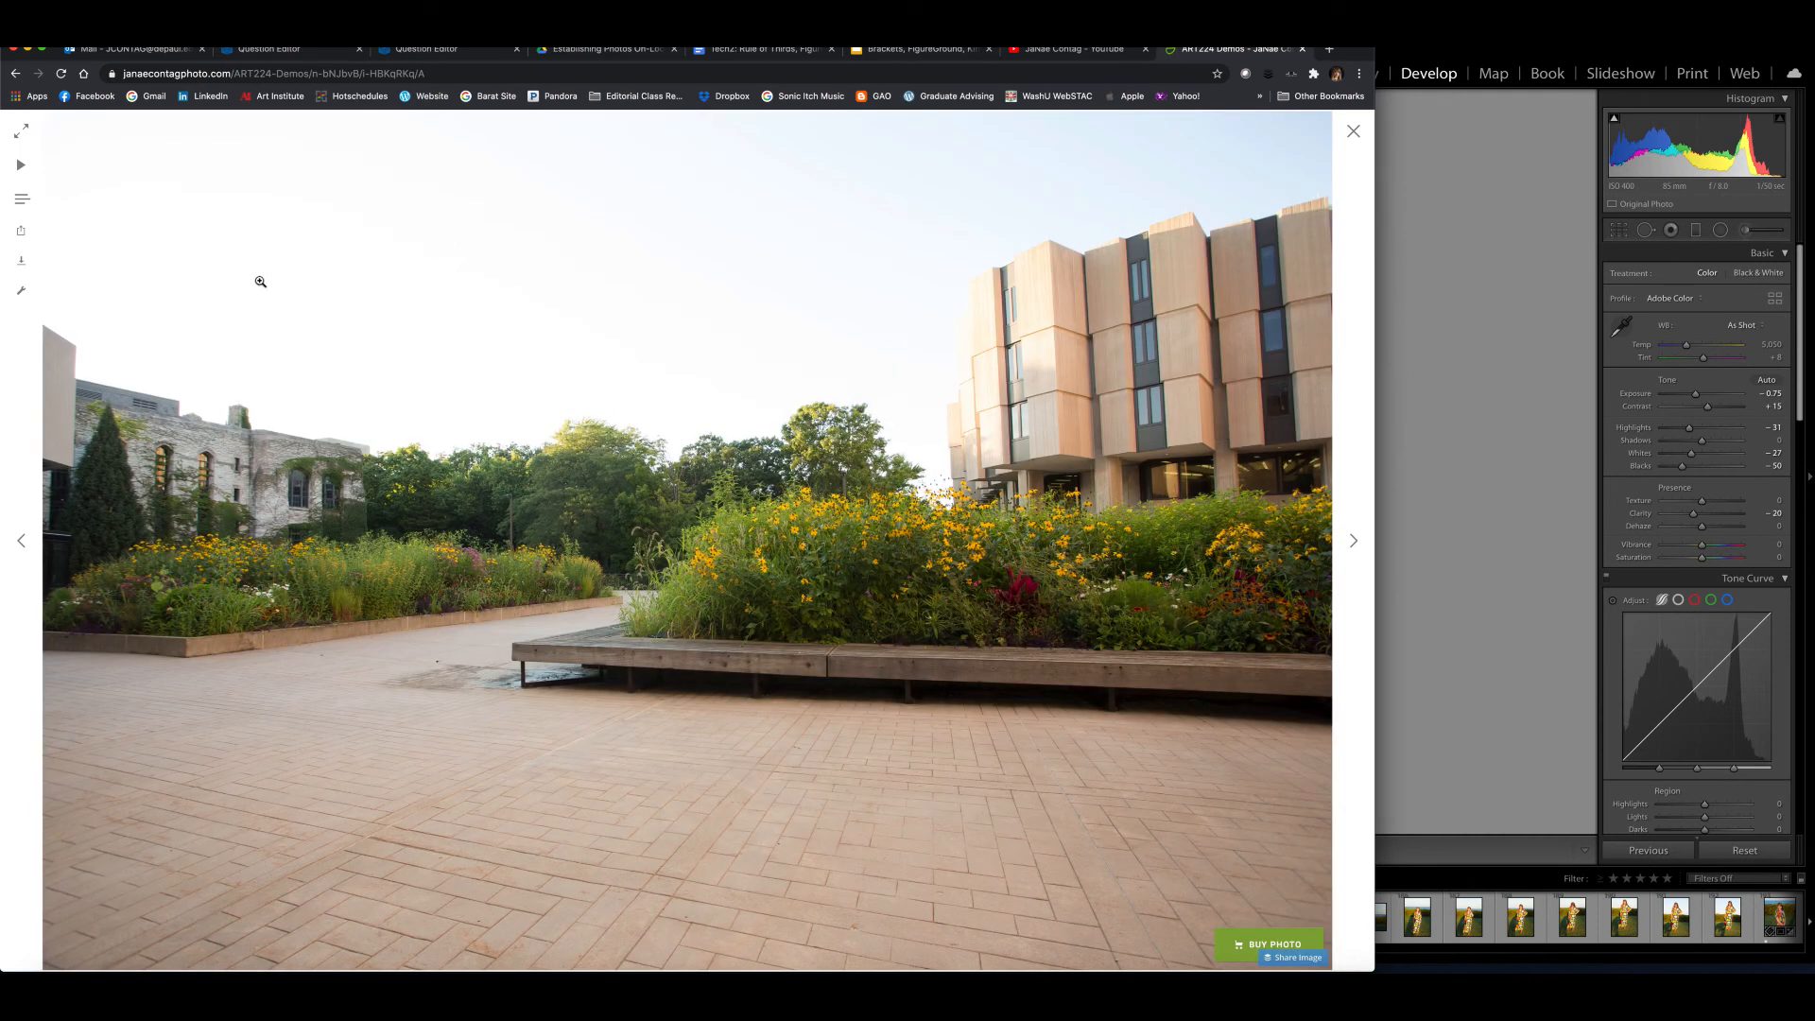
pyautogui.moveTo(193, 583)
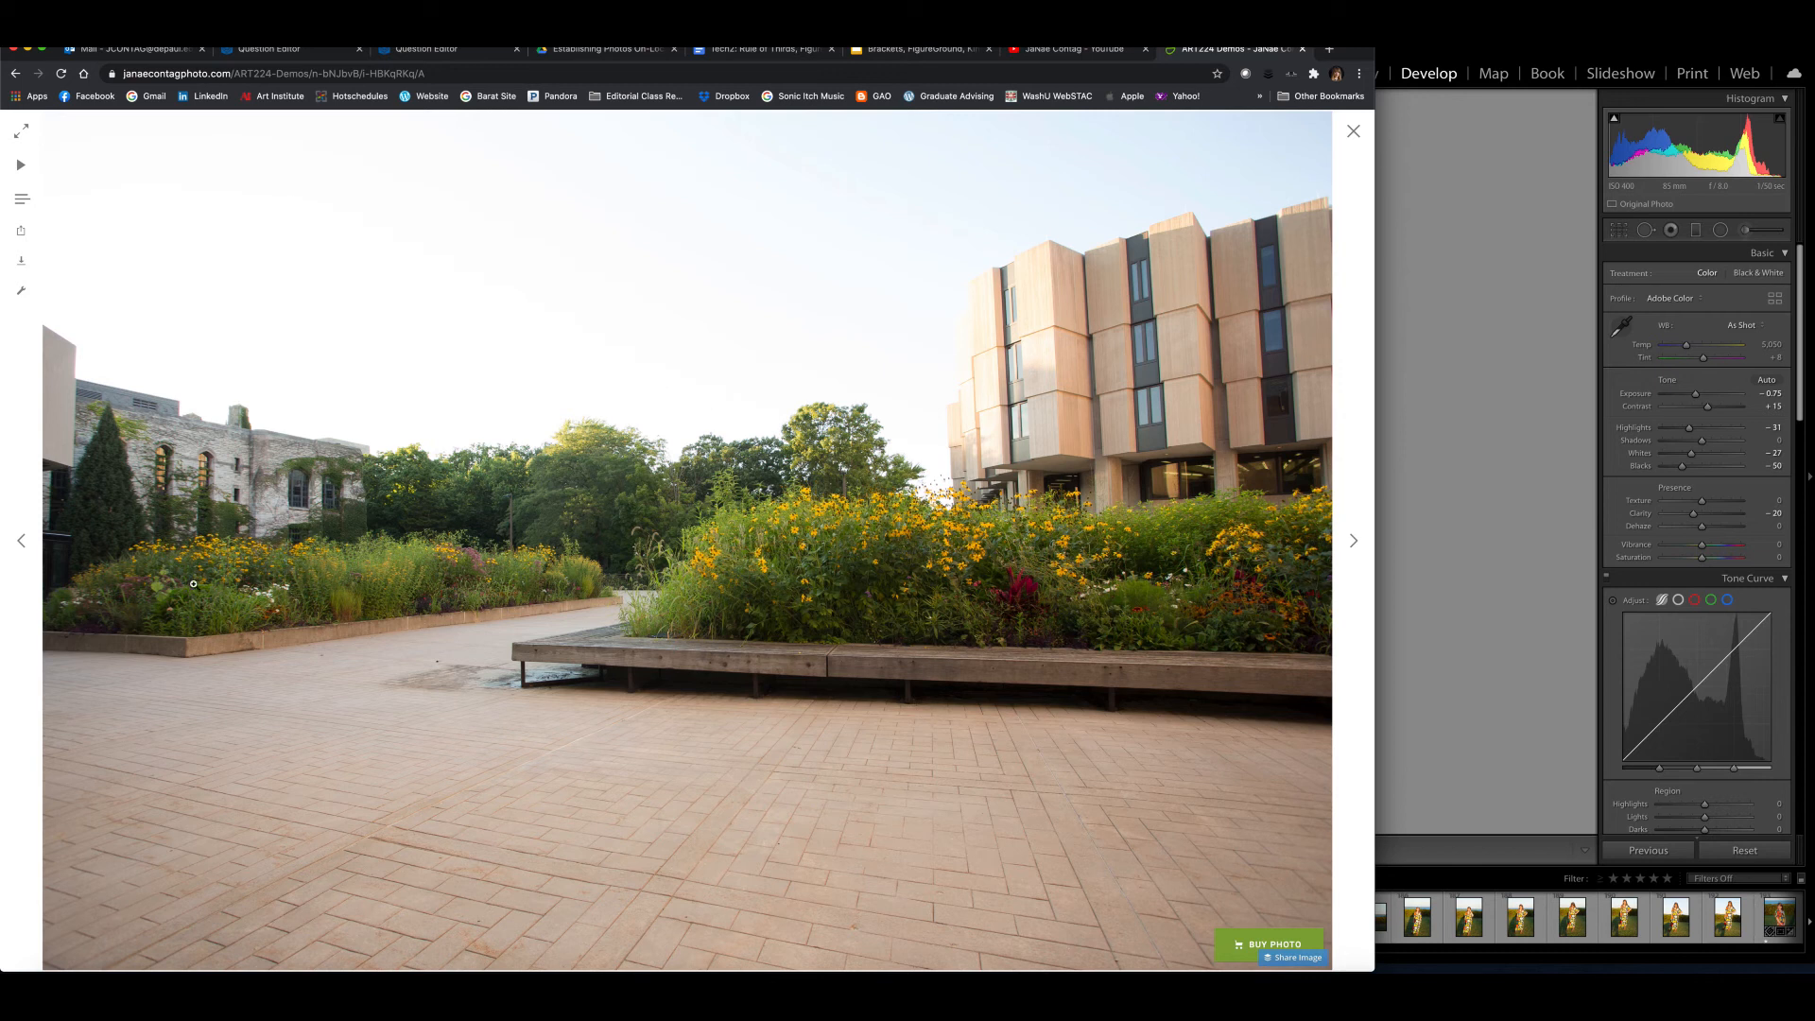
pyautogui.moveTo(229, 146)
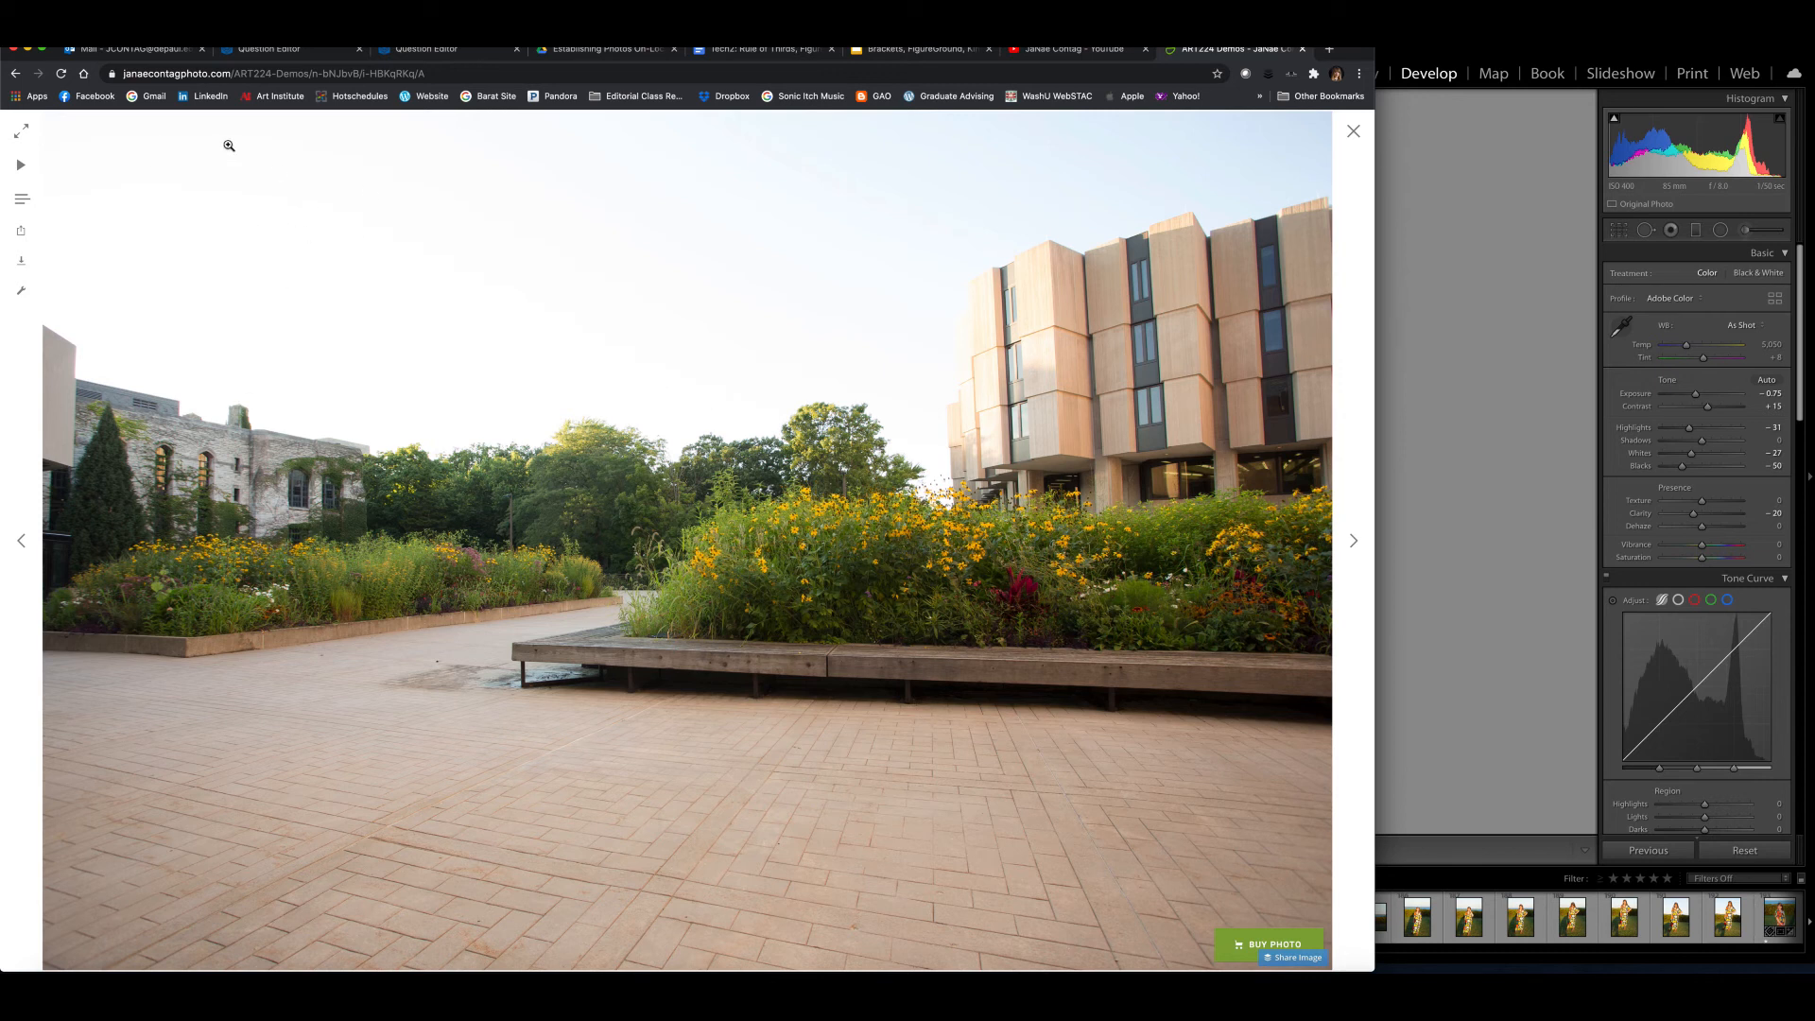
pyautogui.moveTo(1025, 316)
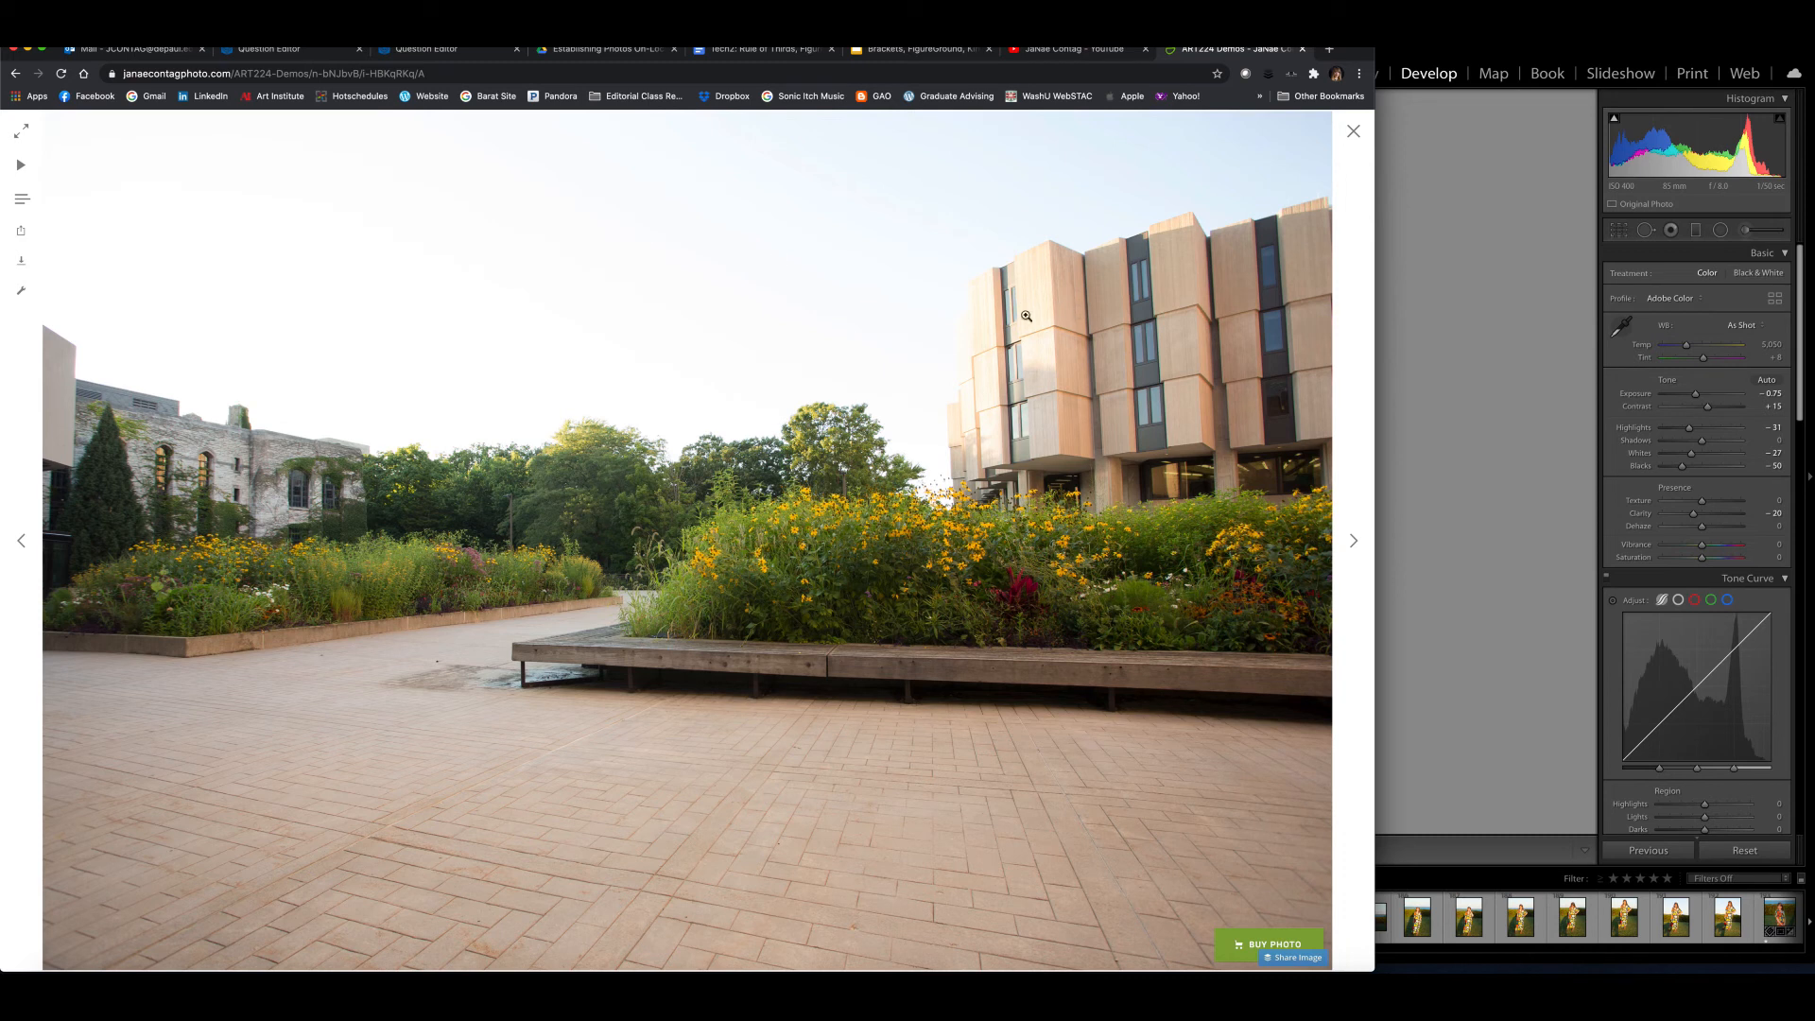
pyautogui.moveTo(707, 623)
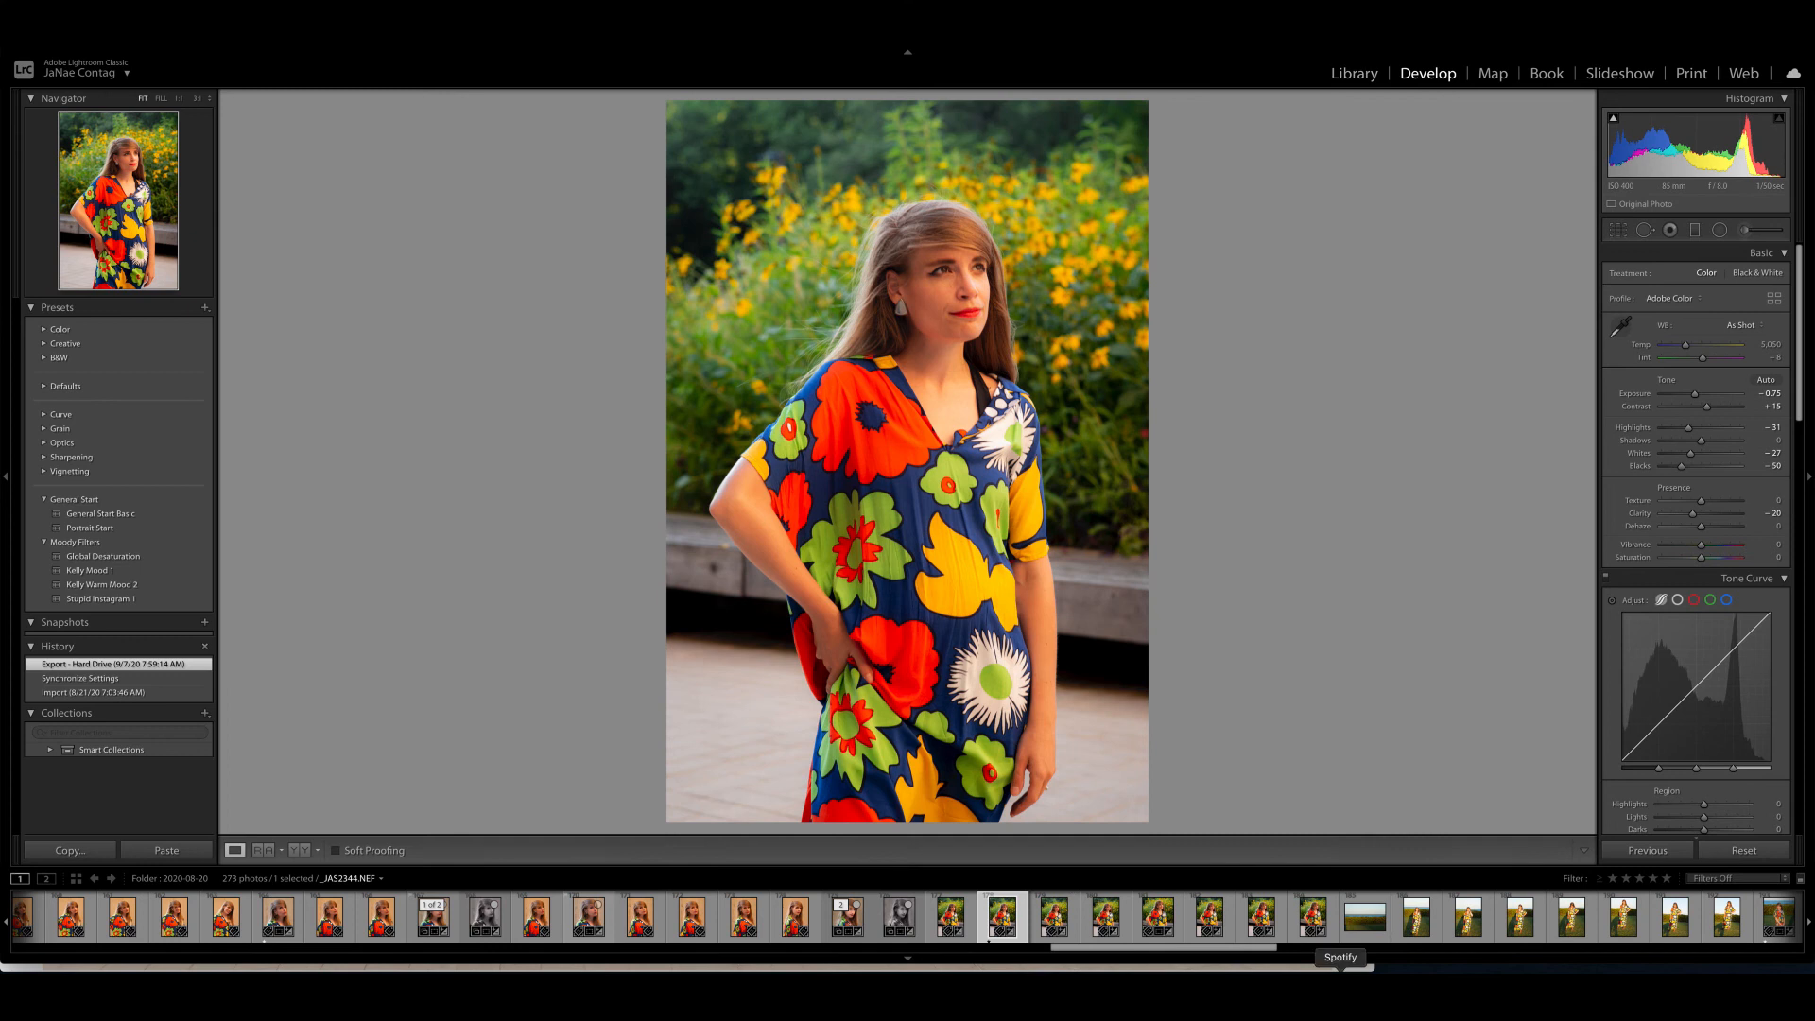
pyautogui.moveTo(1202, 956)
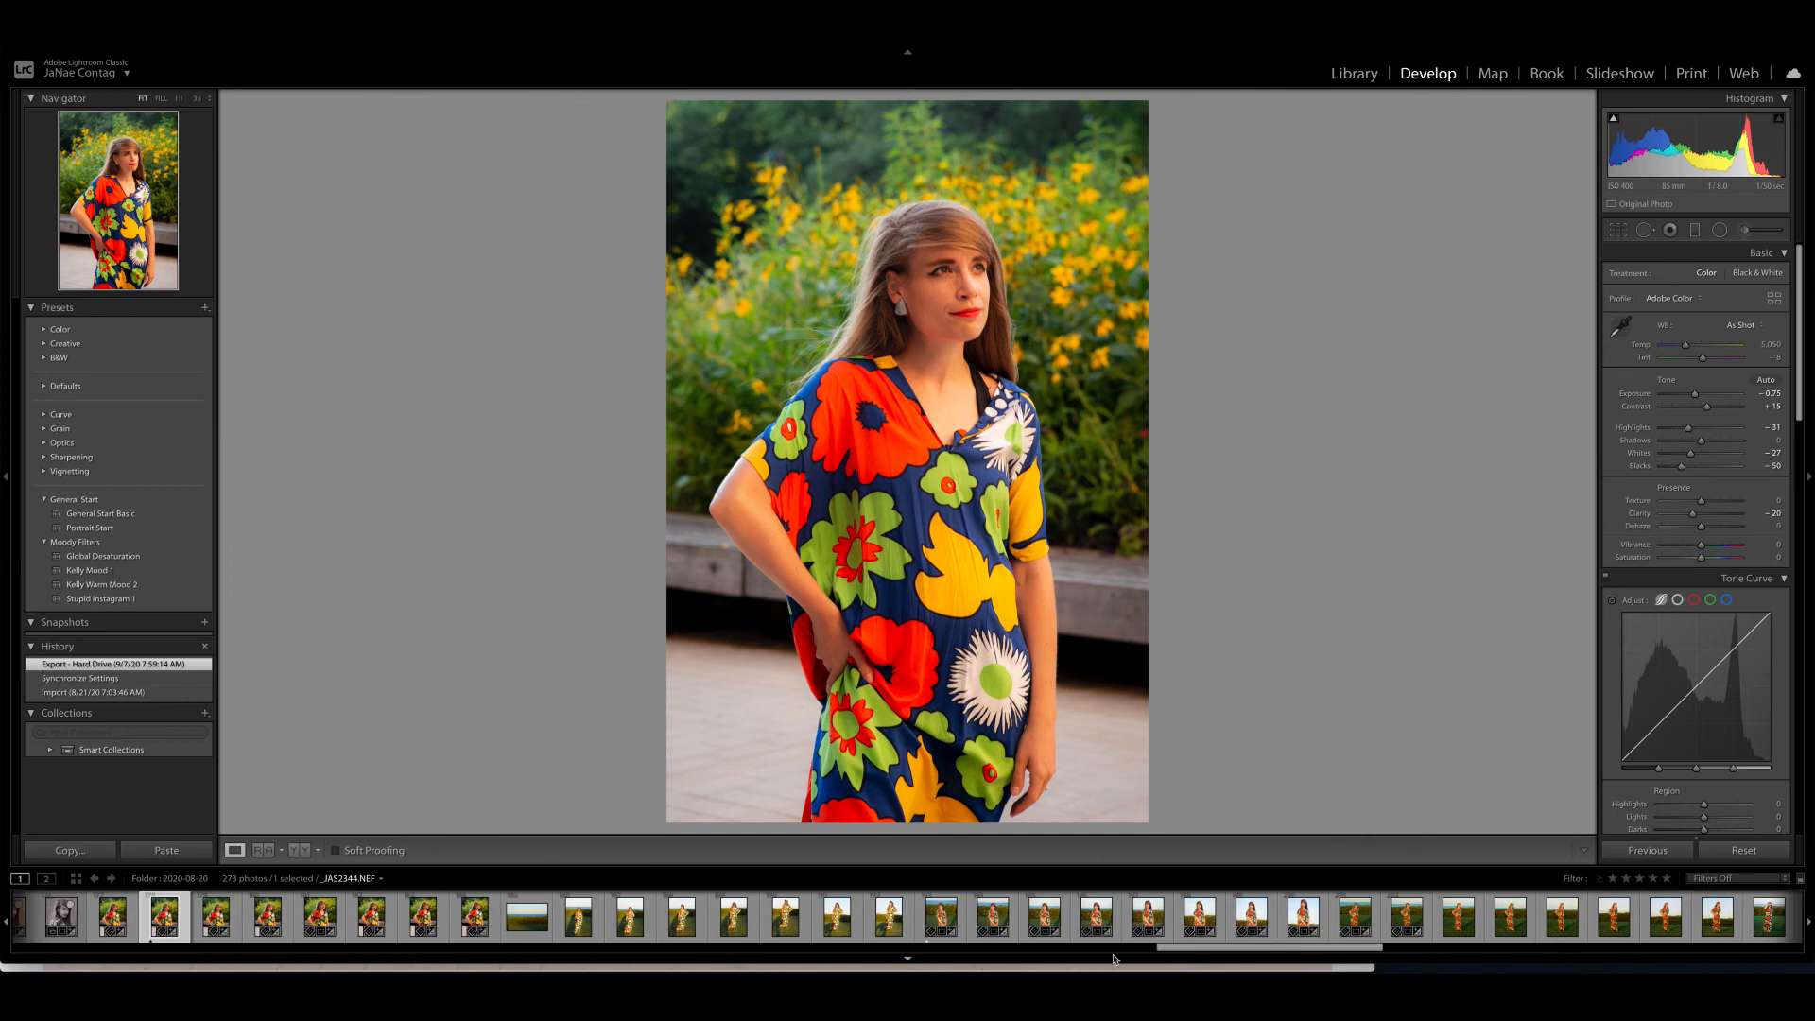
# - Load the eyes-closed portrait of the floral-dress model on the lawn before the hedge
pyautogui.click(937, 917)
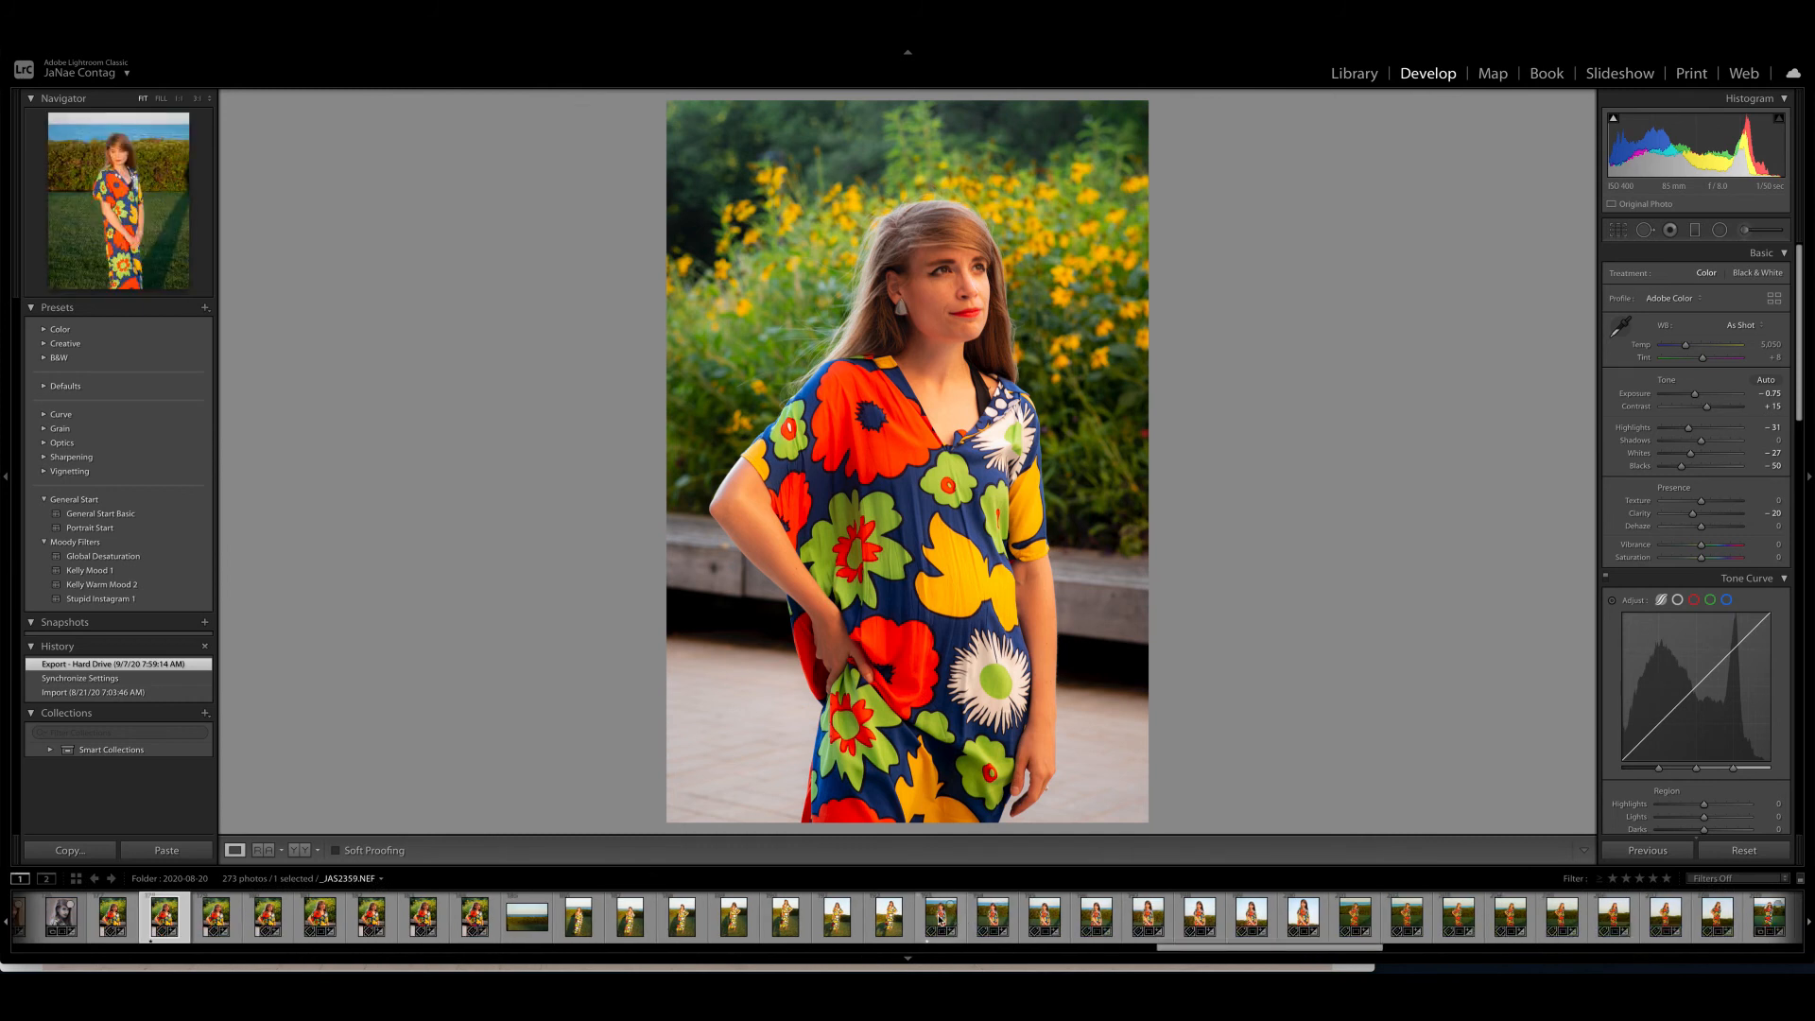
pyautogui.click(940, 917)
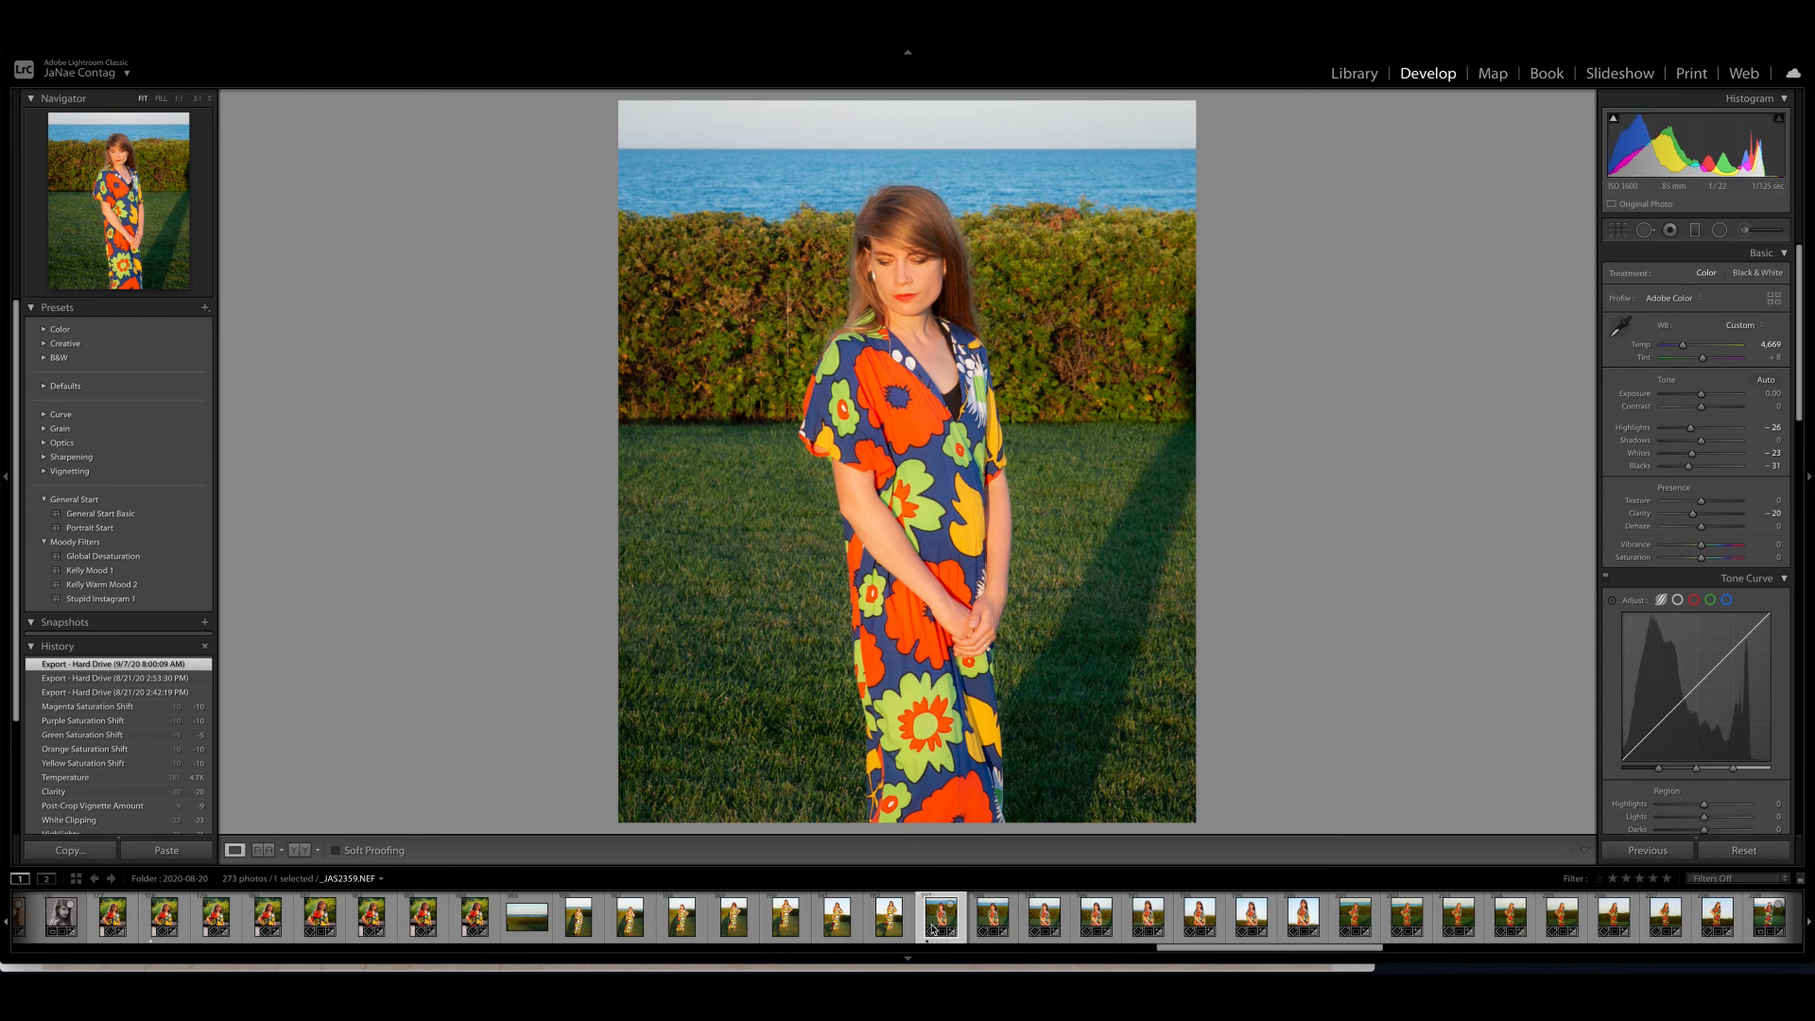
pyautogui.moveTo(940, 918)
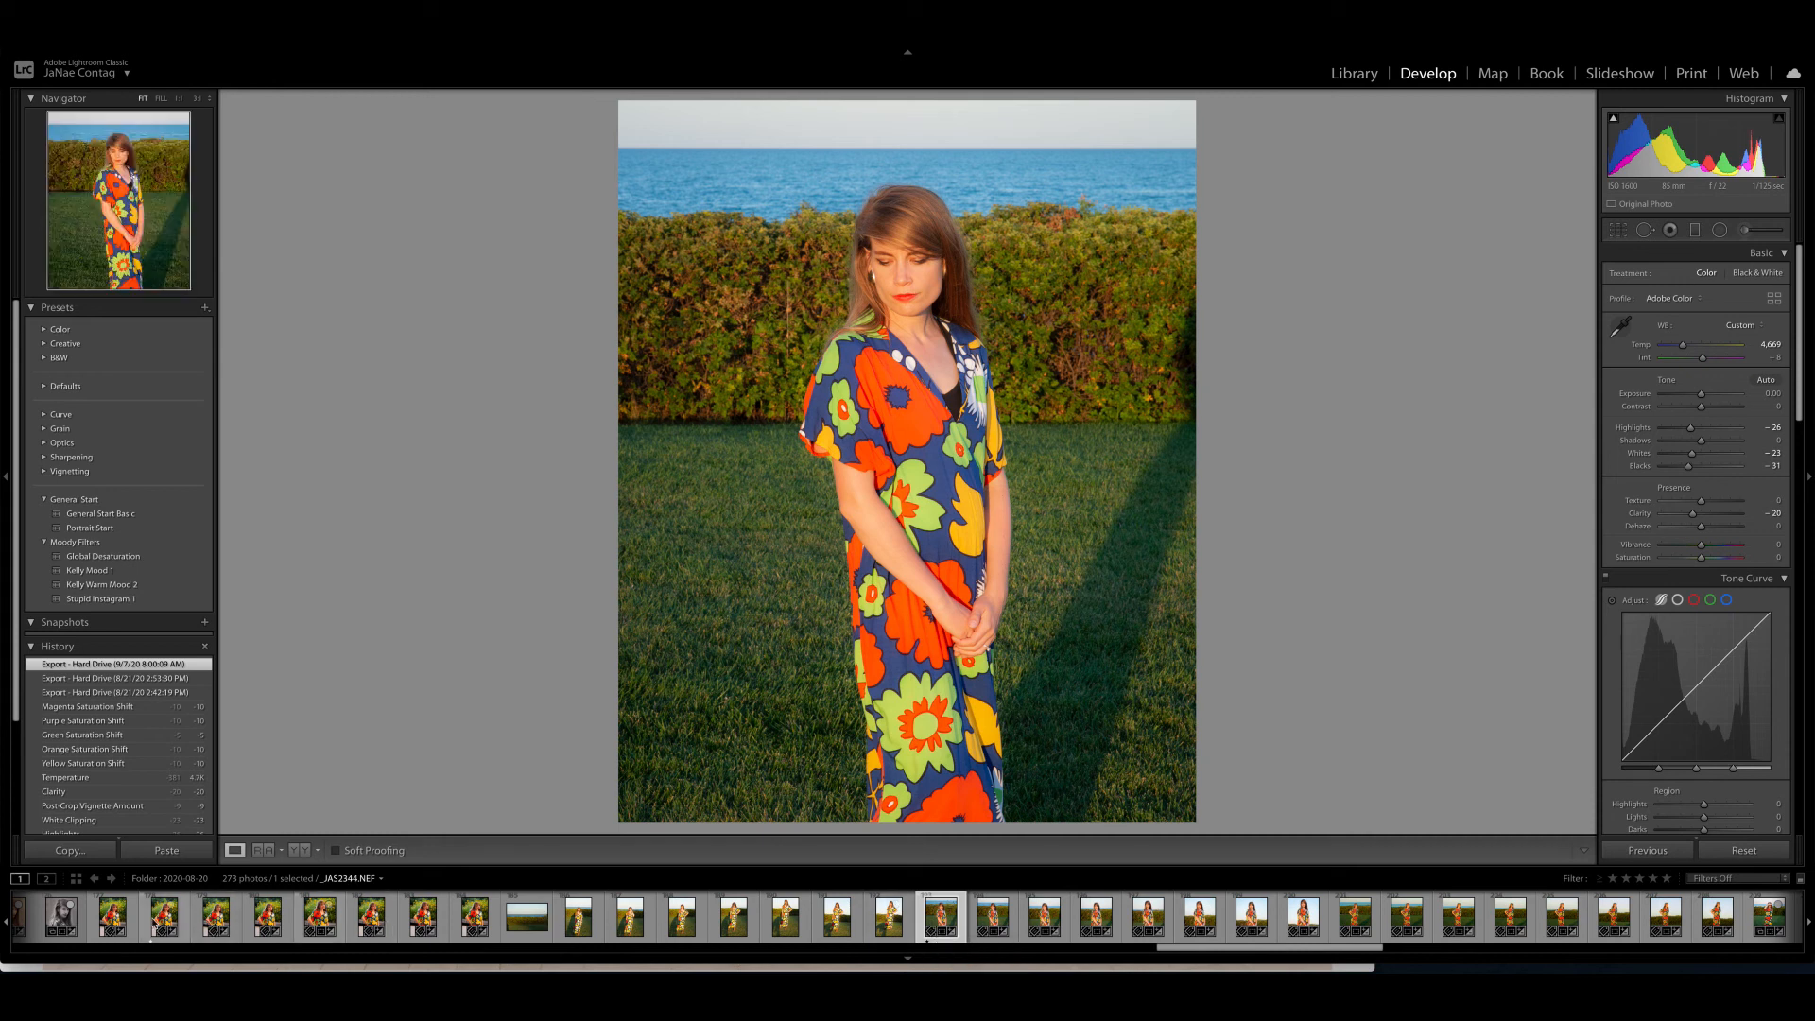
# - Compare the long-shadow and hedge lawn portraits, ending on the low-angle blue-sky portrait
pyautogui.click(163, 918)
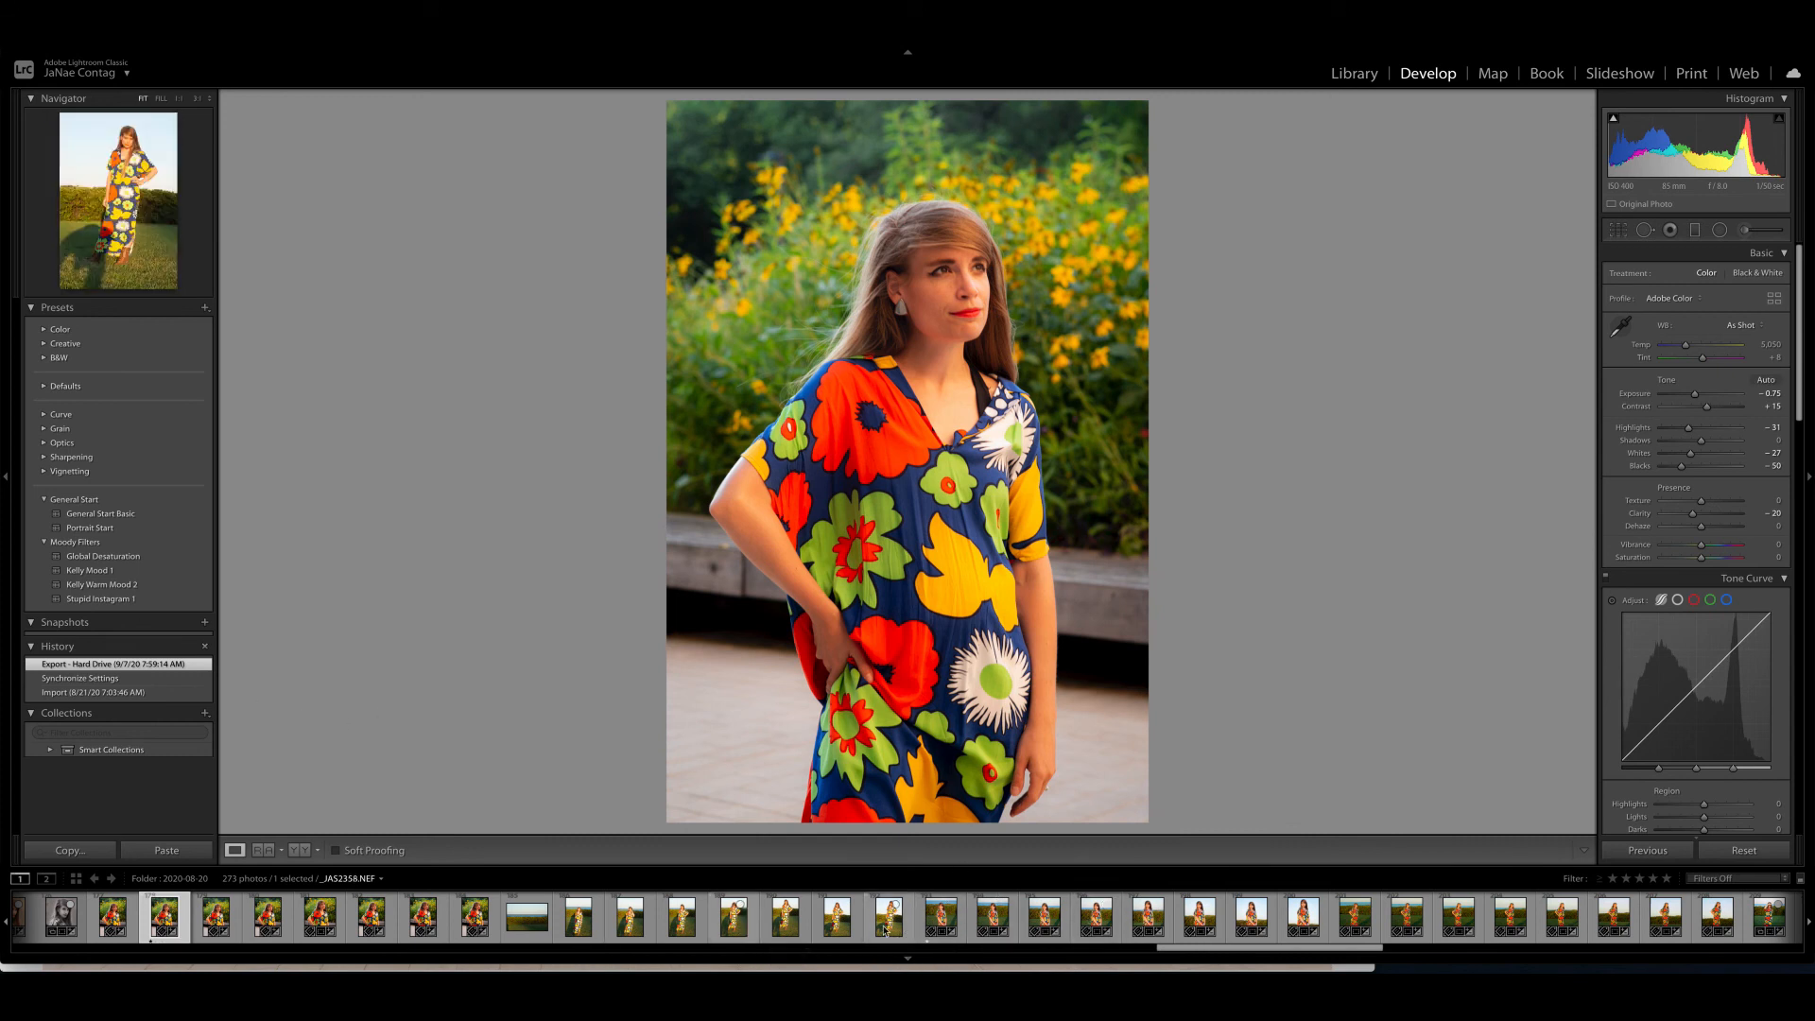
pyautogui.click(576, 918)
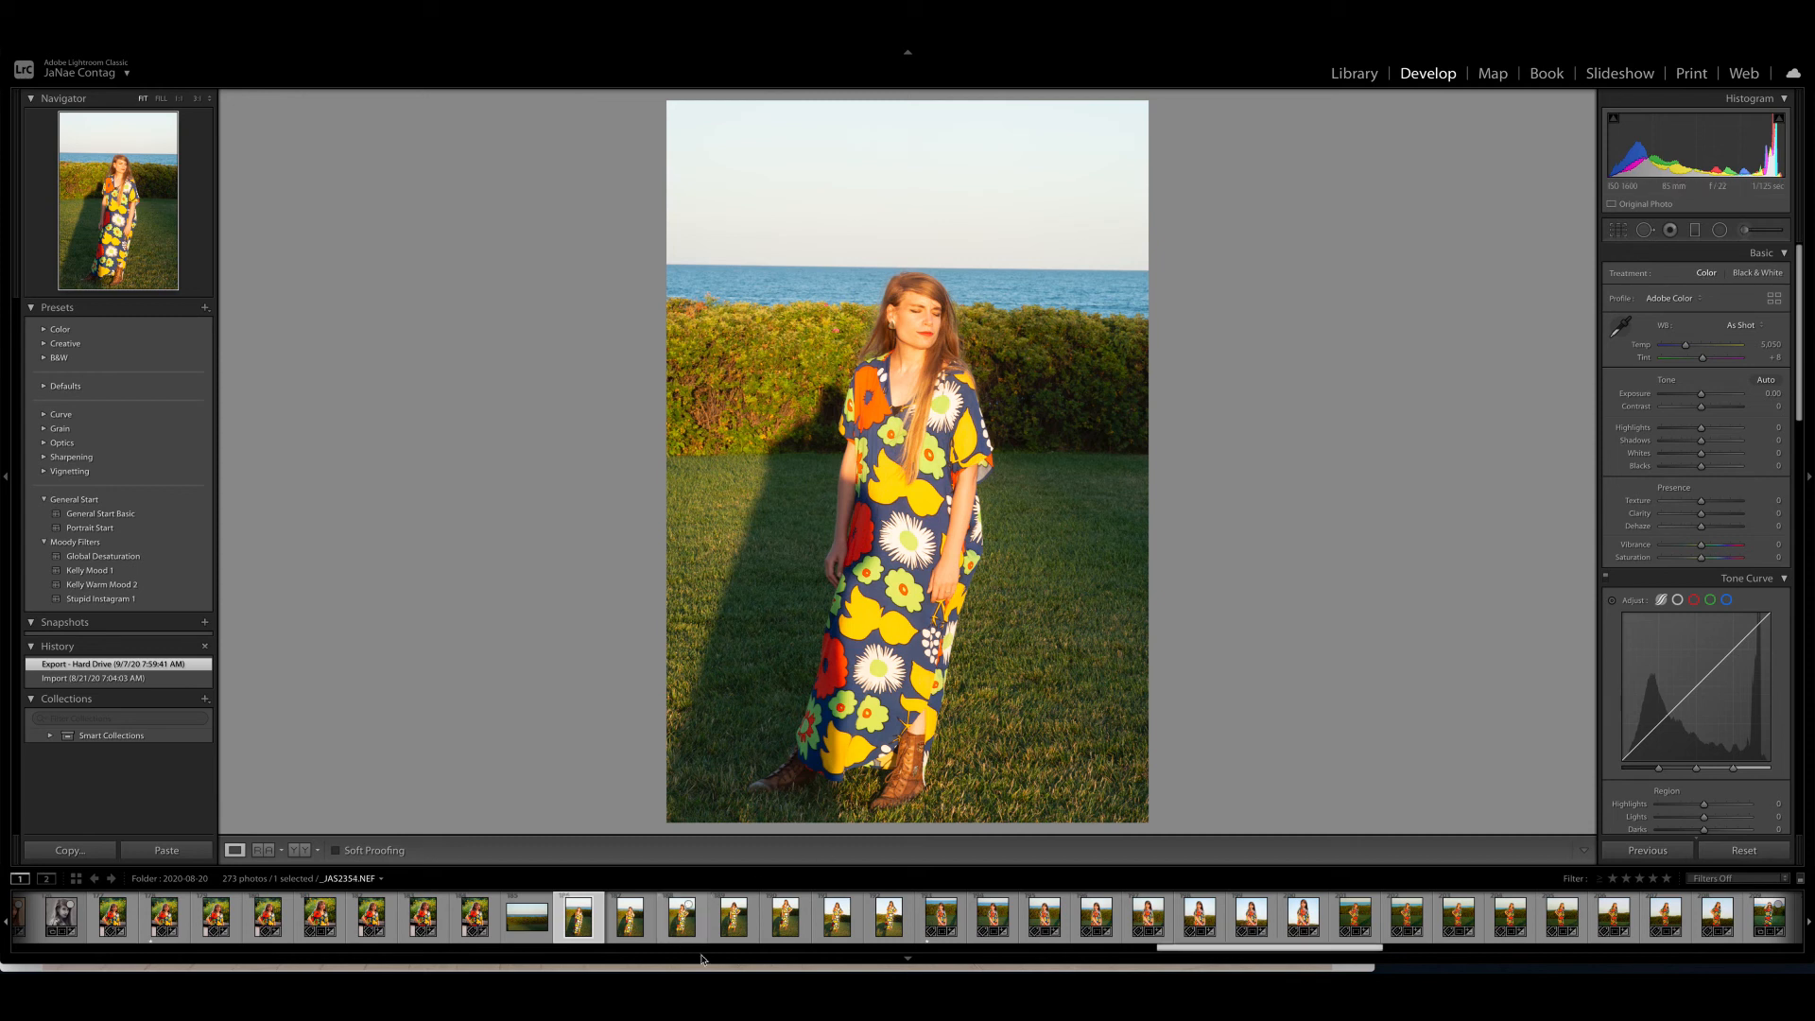
pyautogui.click(731, 918)
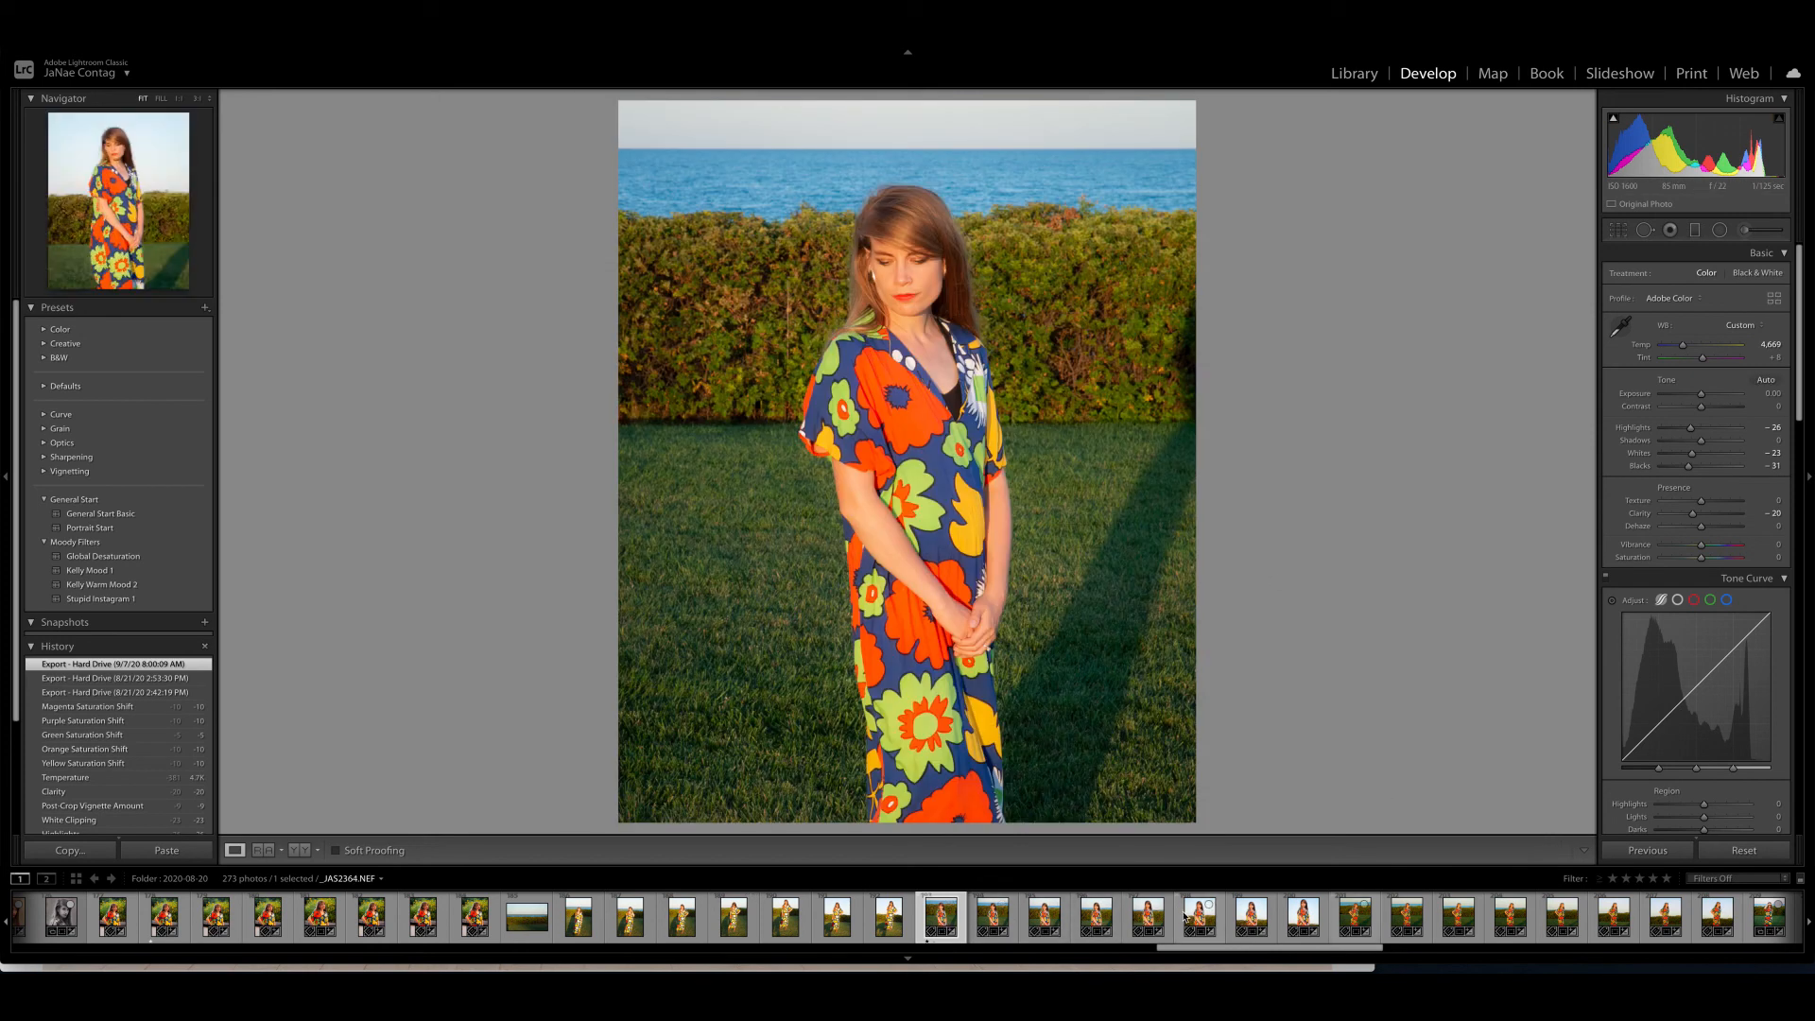
pyautogui.click(1250, 917)
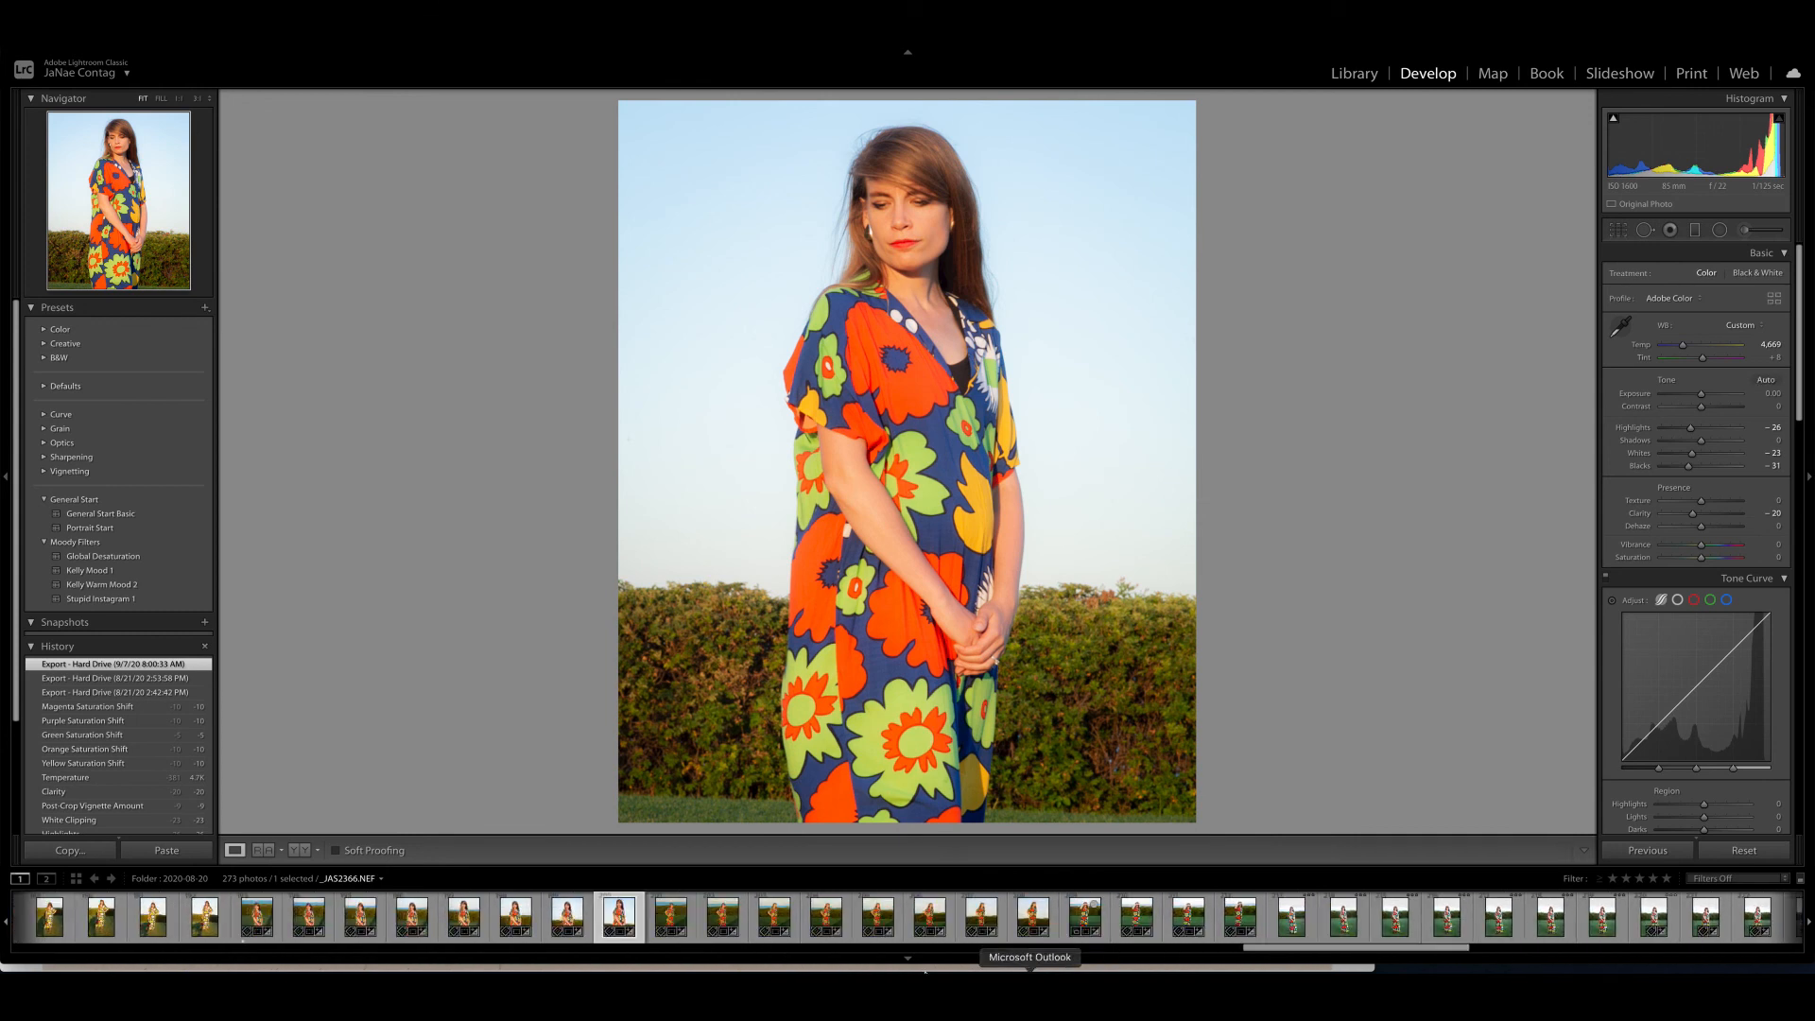
# - Step through the hand-on-hip and eye-shading poses, ending on the hands-clasped pale-sky portrait
pyautogui.click(670, 916)
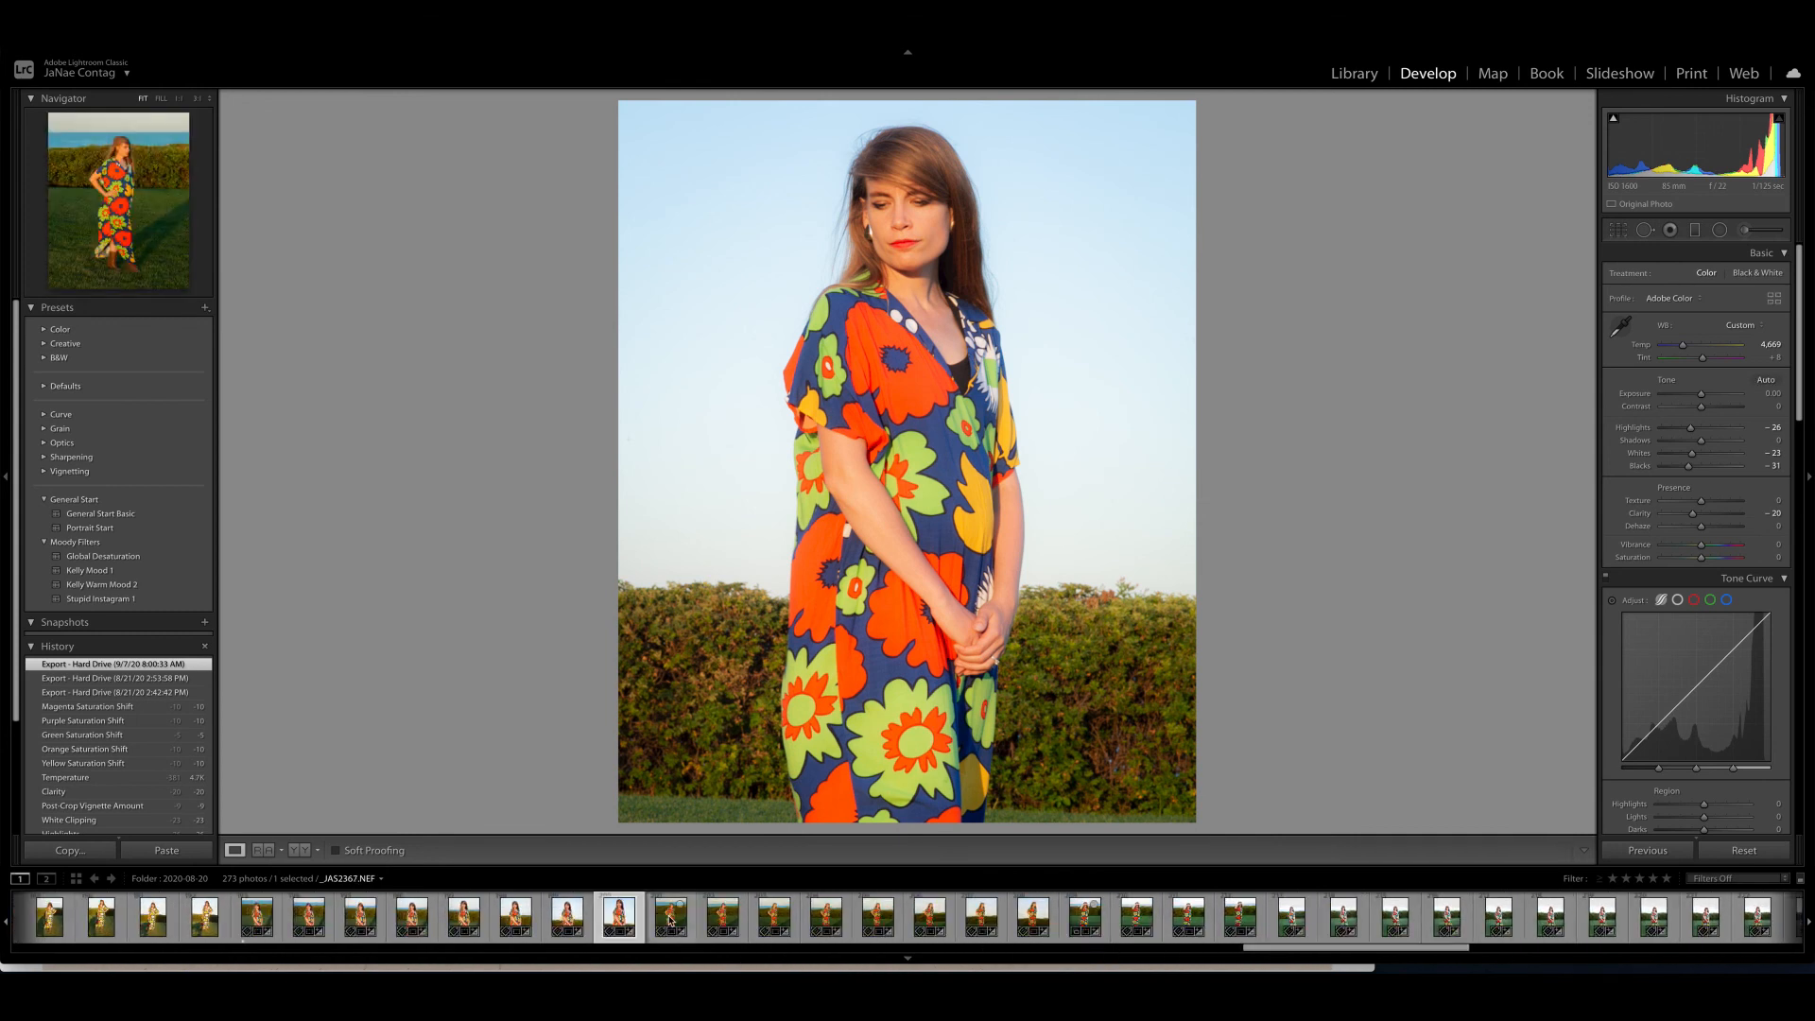
pyautogui.click(669, 918)
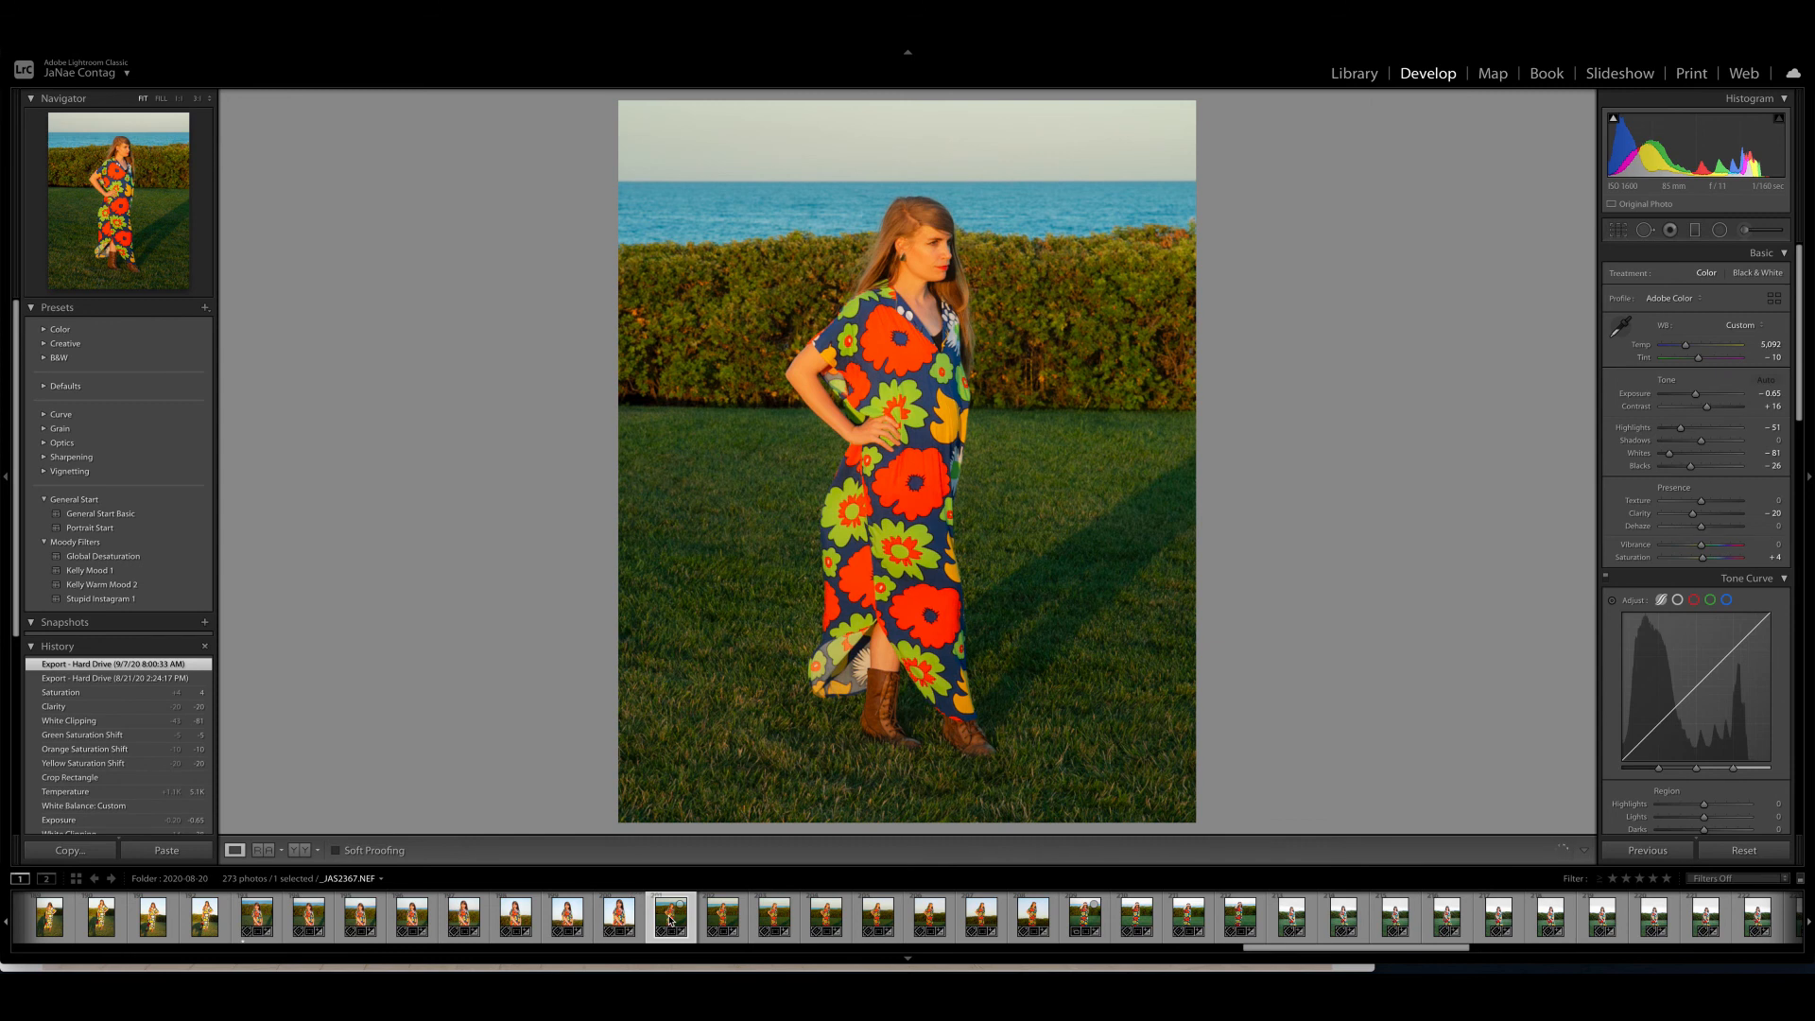
pyautogui.moveTo(671, 916)
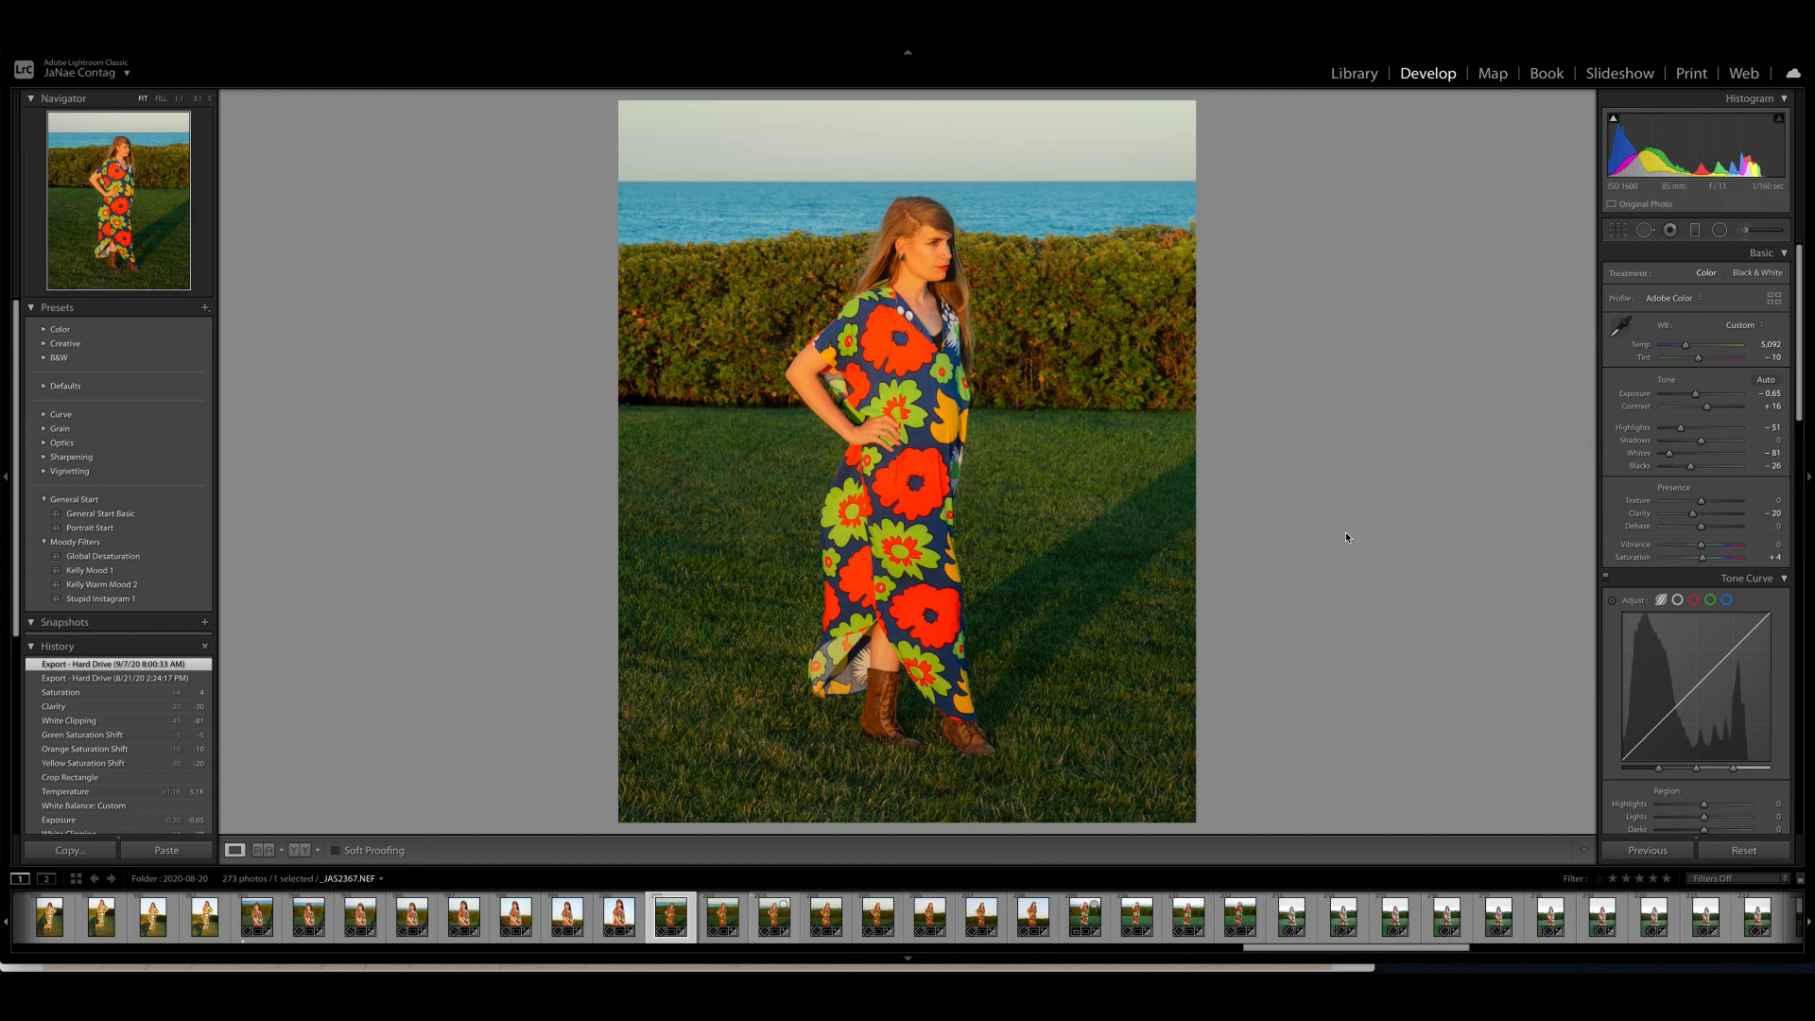
pyautogui.click(905, 918)
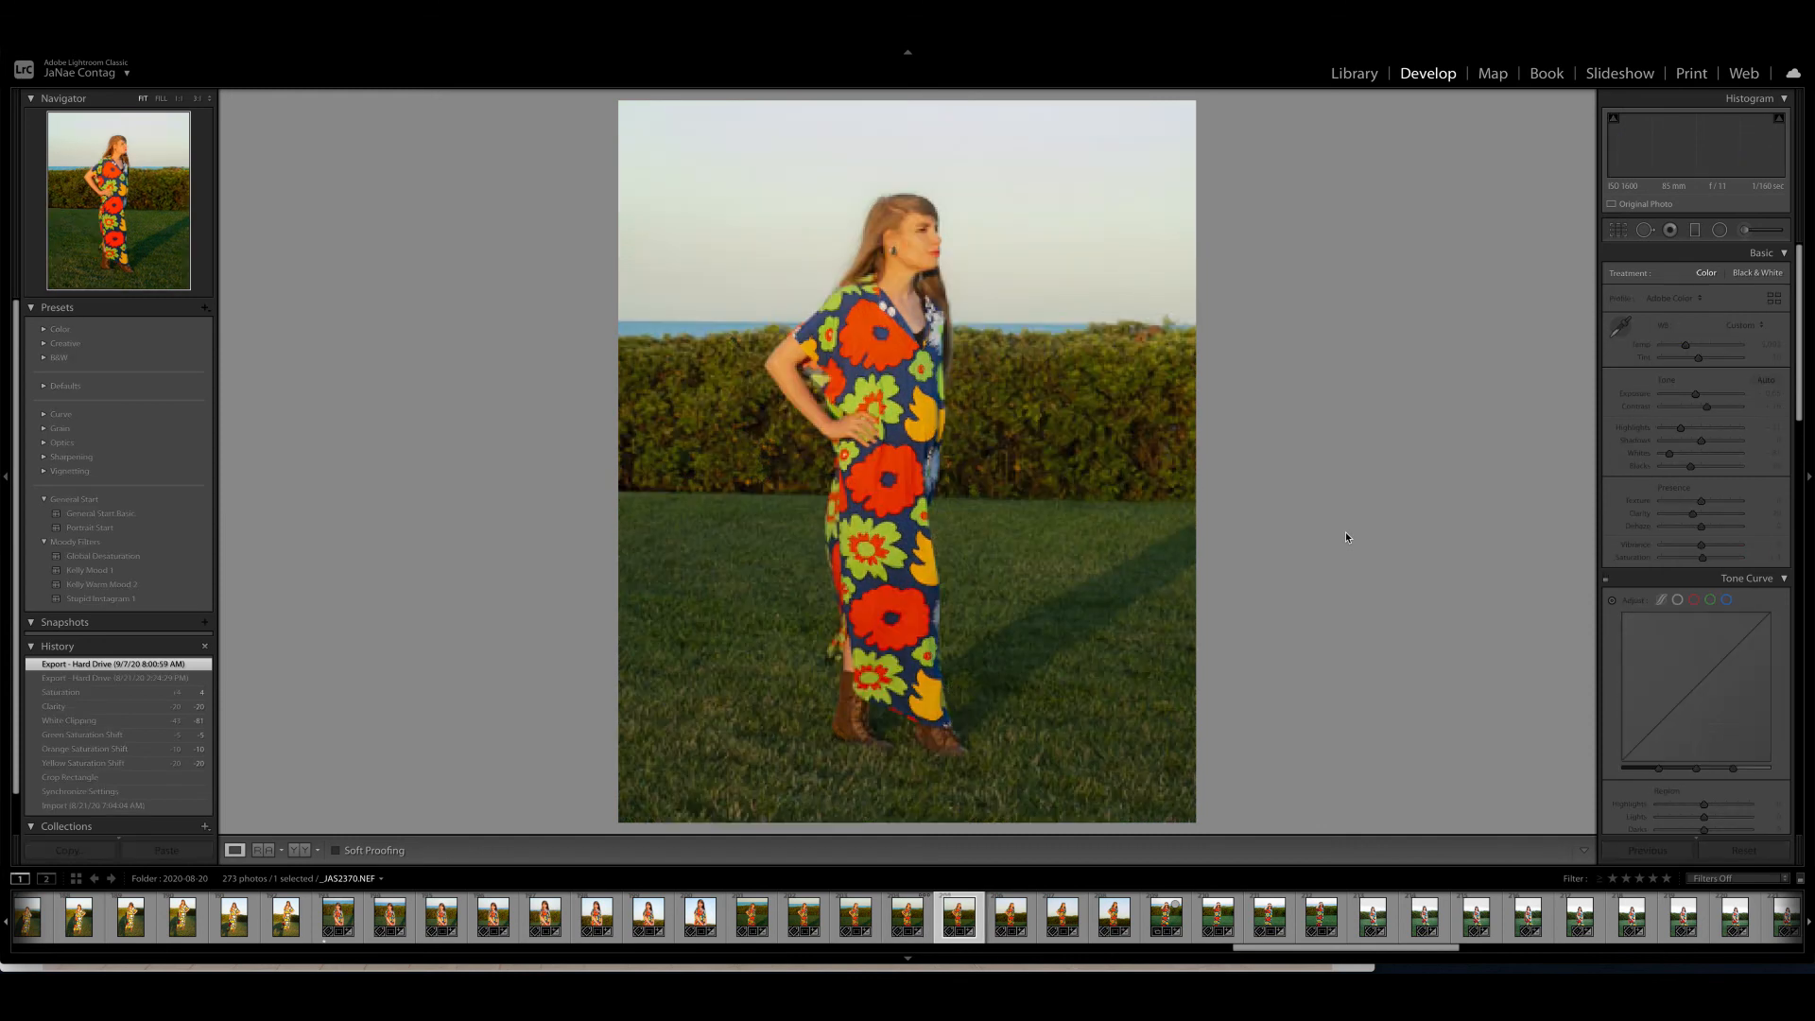
pyautogui.click(907, 918)
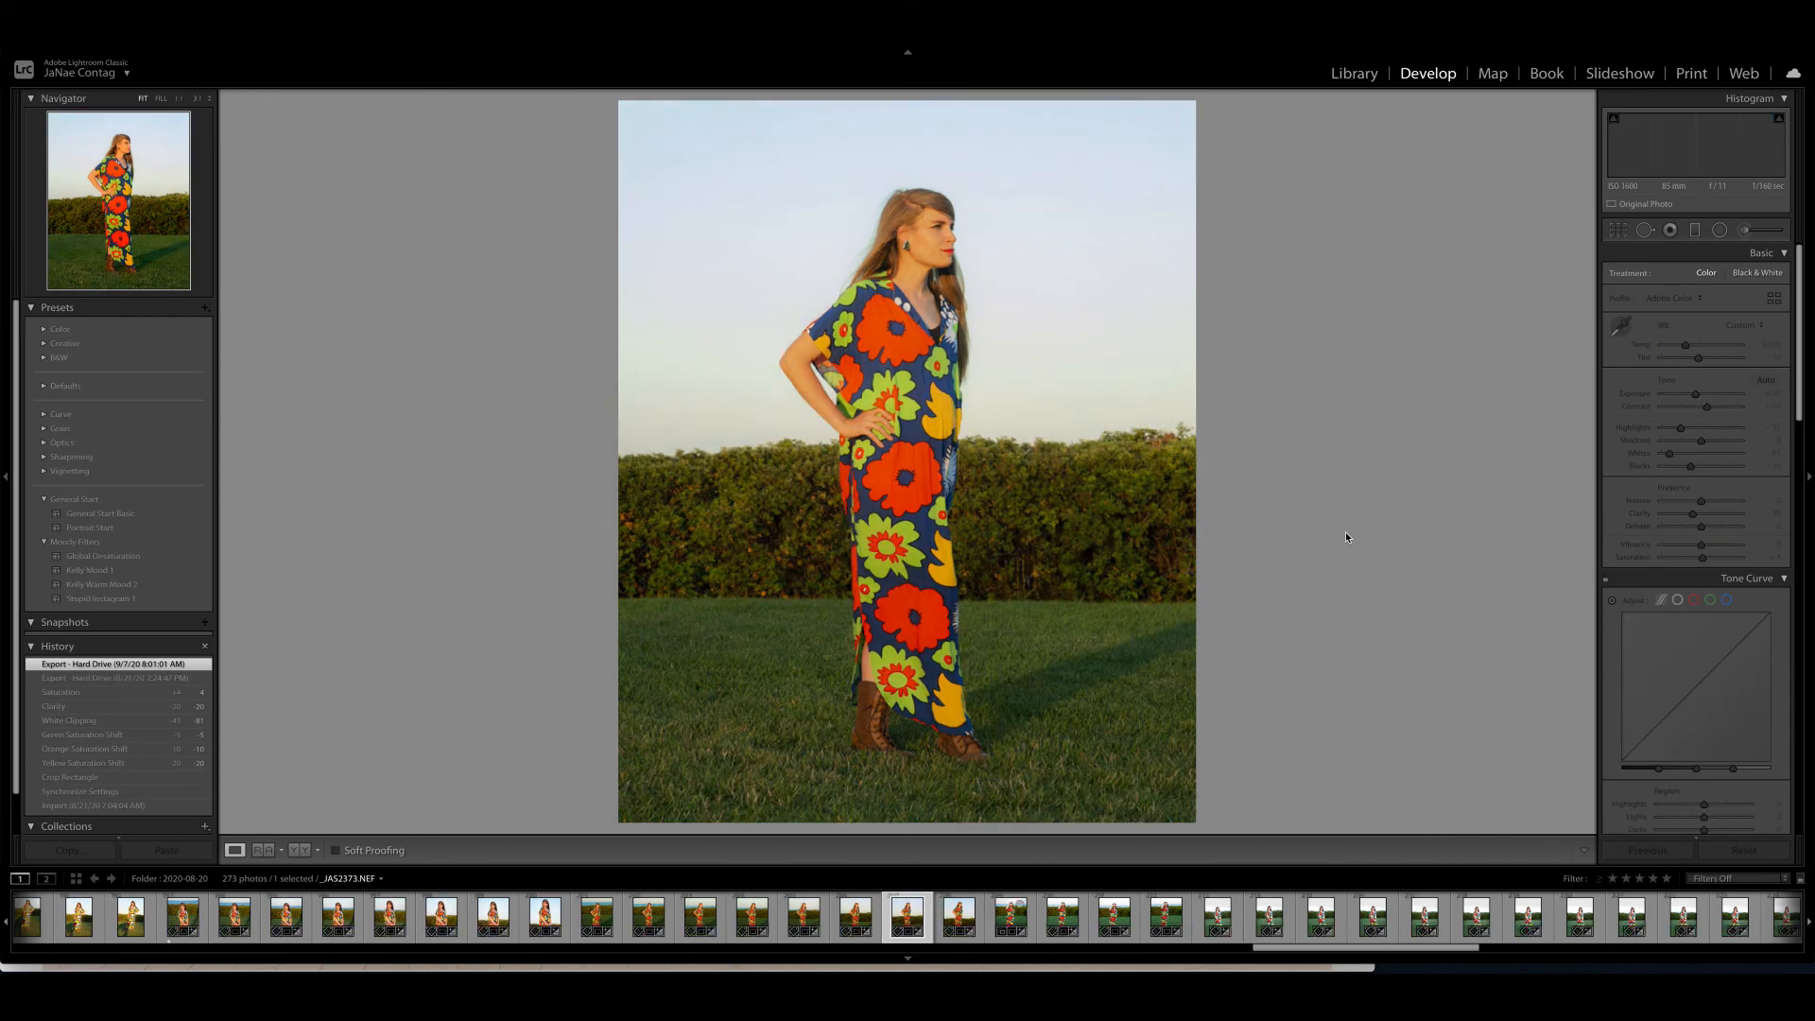
pyautogui.click(959, 918)
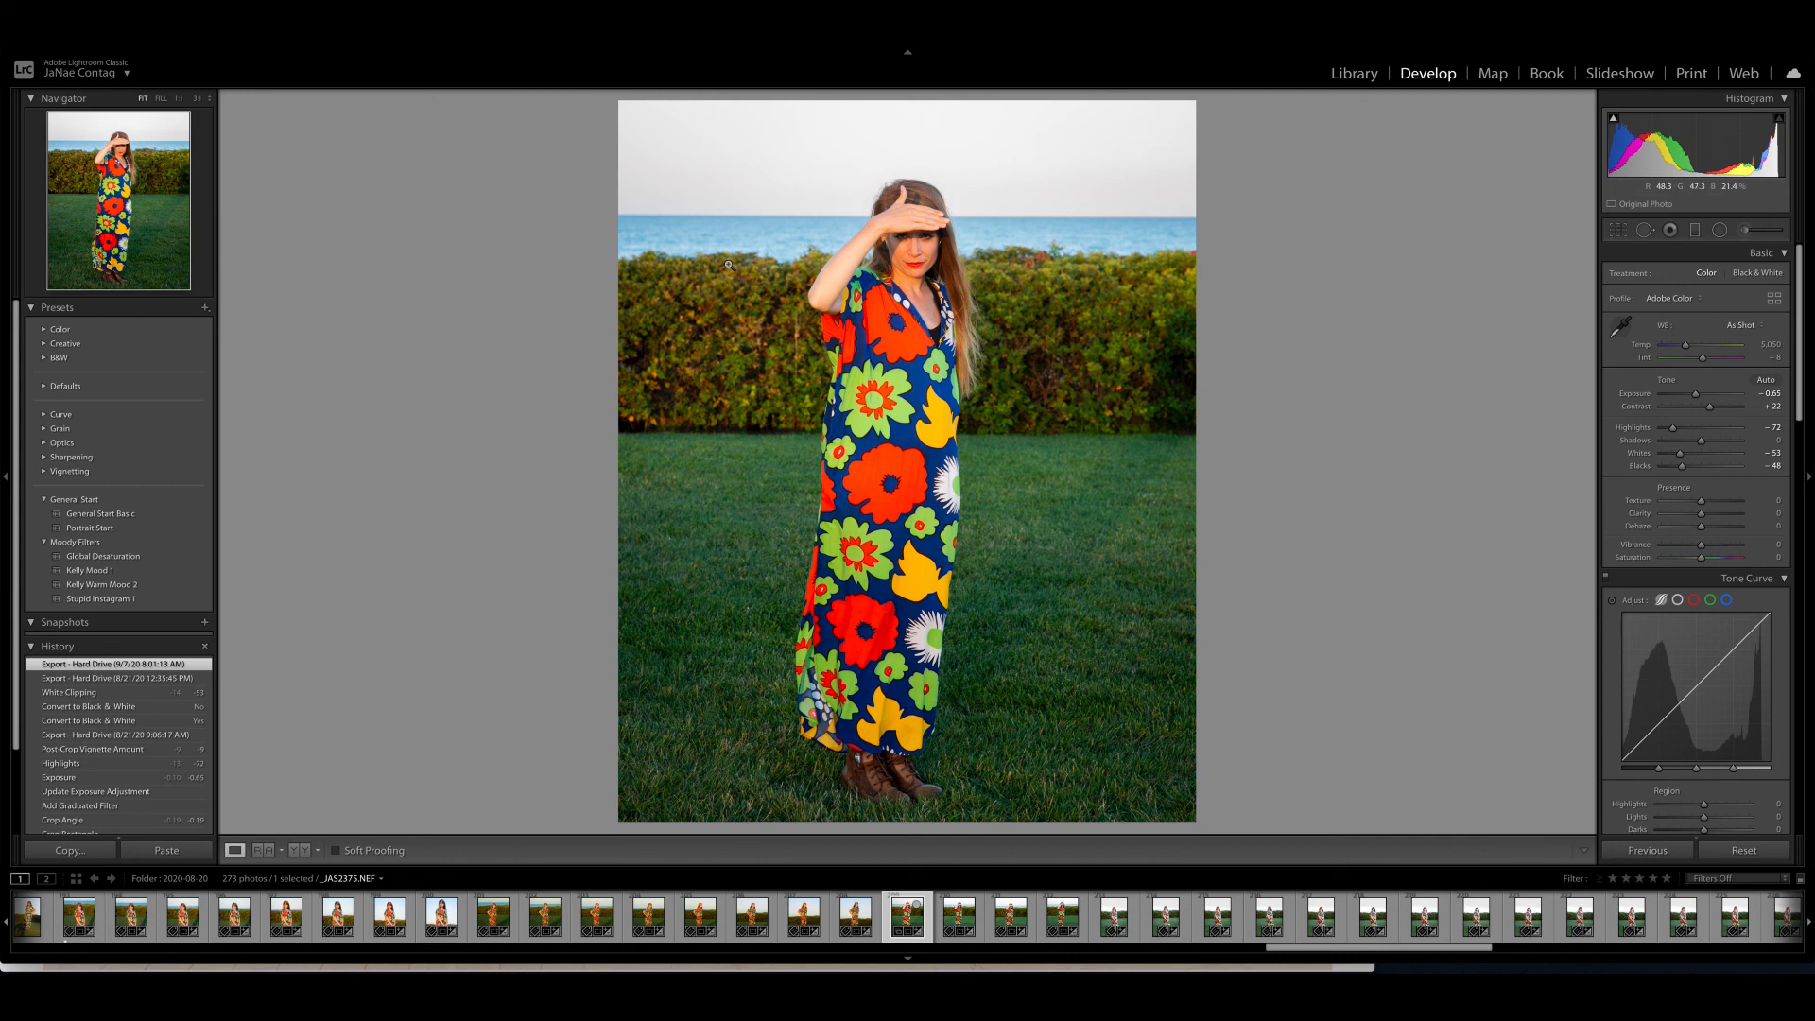
pyautogui.click(956, 917)
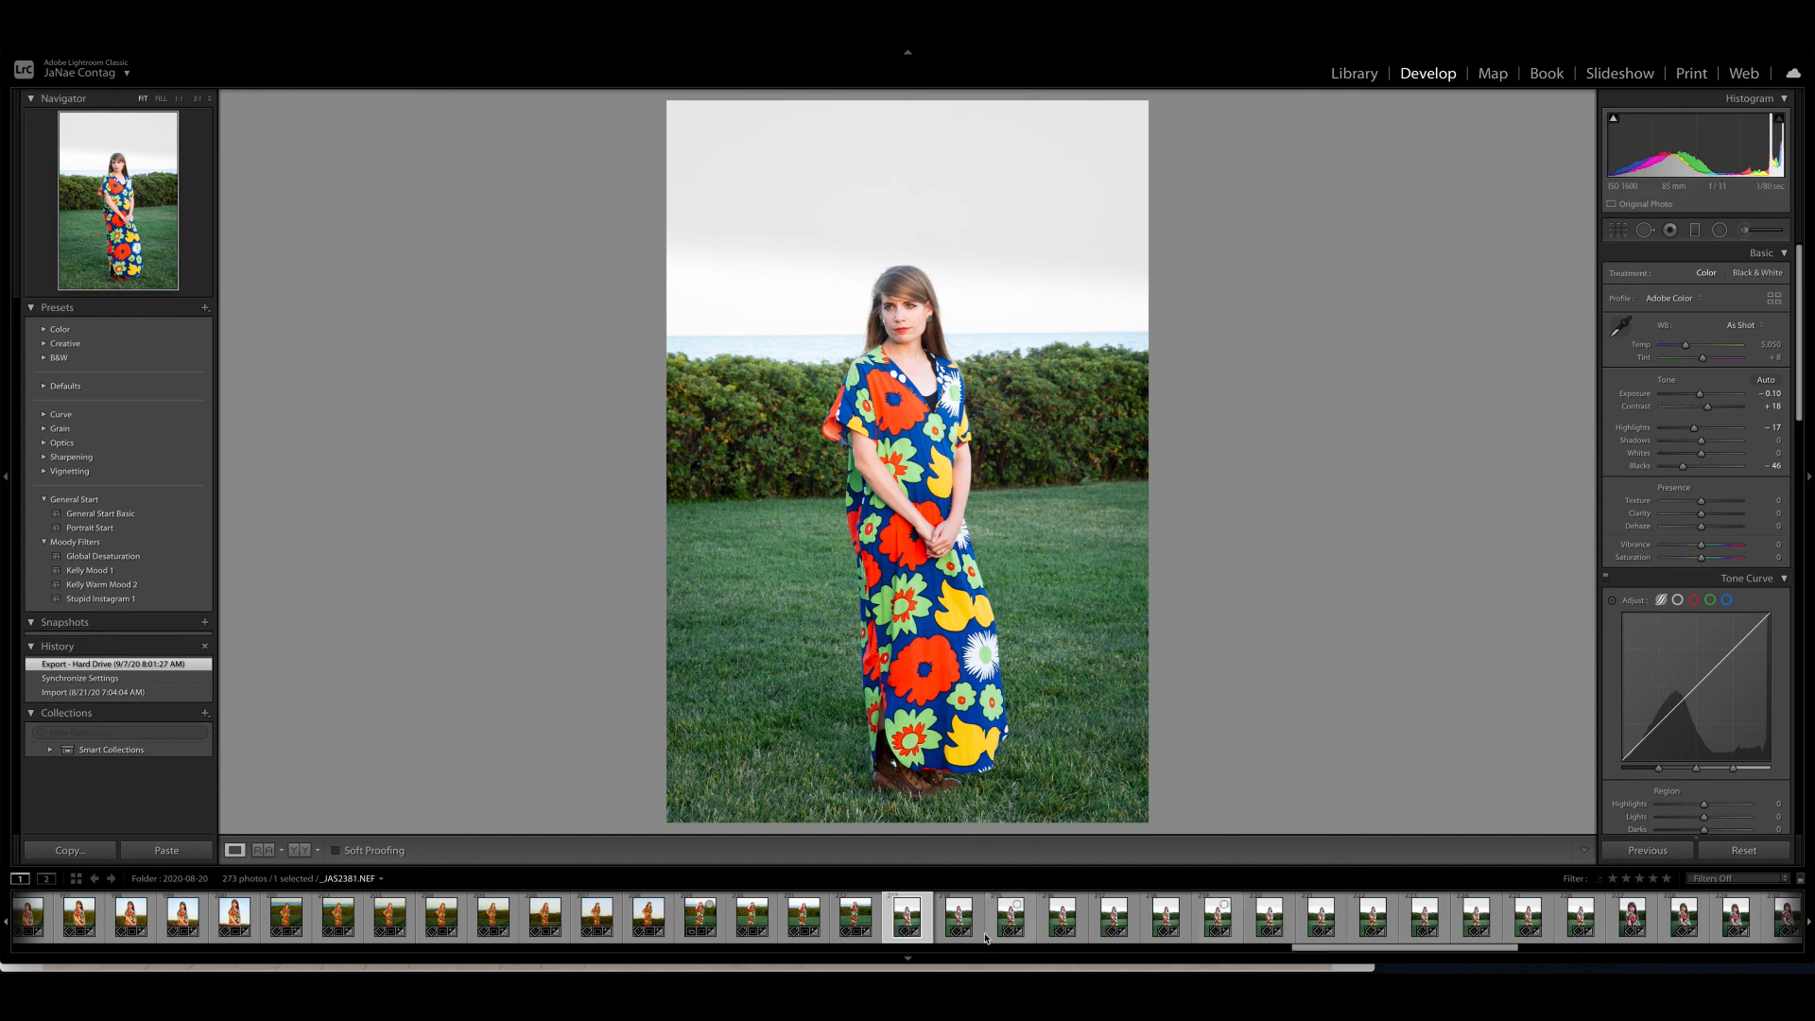
# - Compare the full-length hands-clasped frames, ending on the dress-swaying pose
pyautogui.click(958, 917)
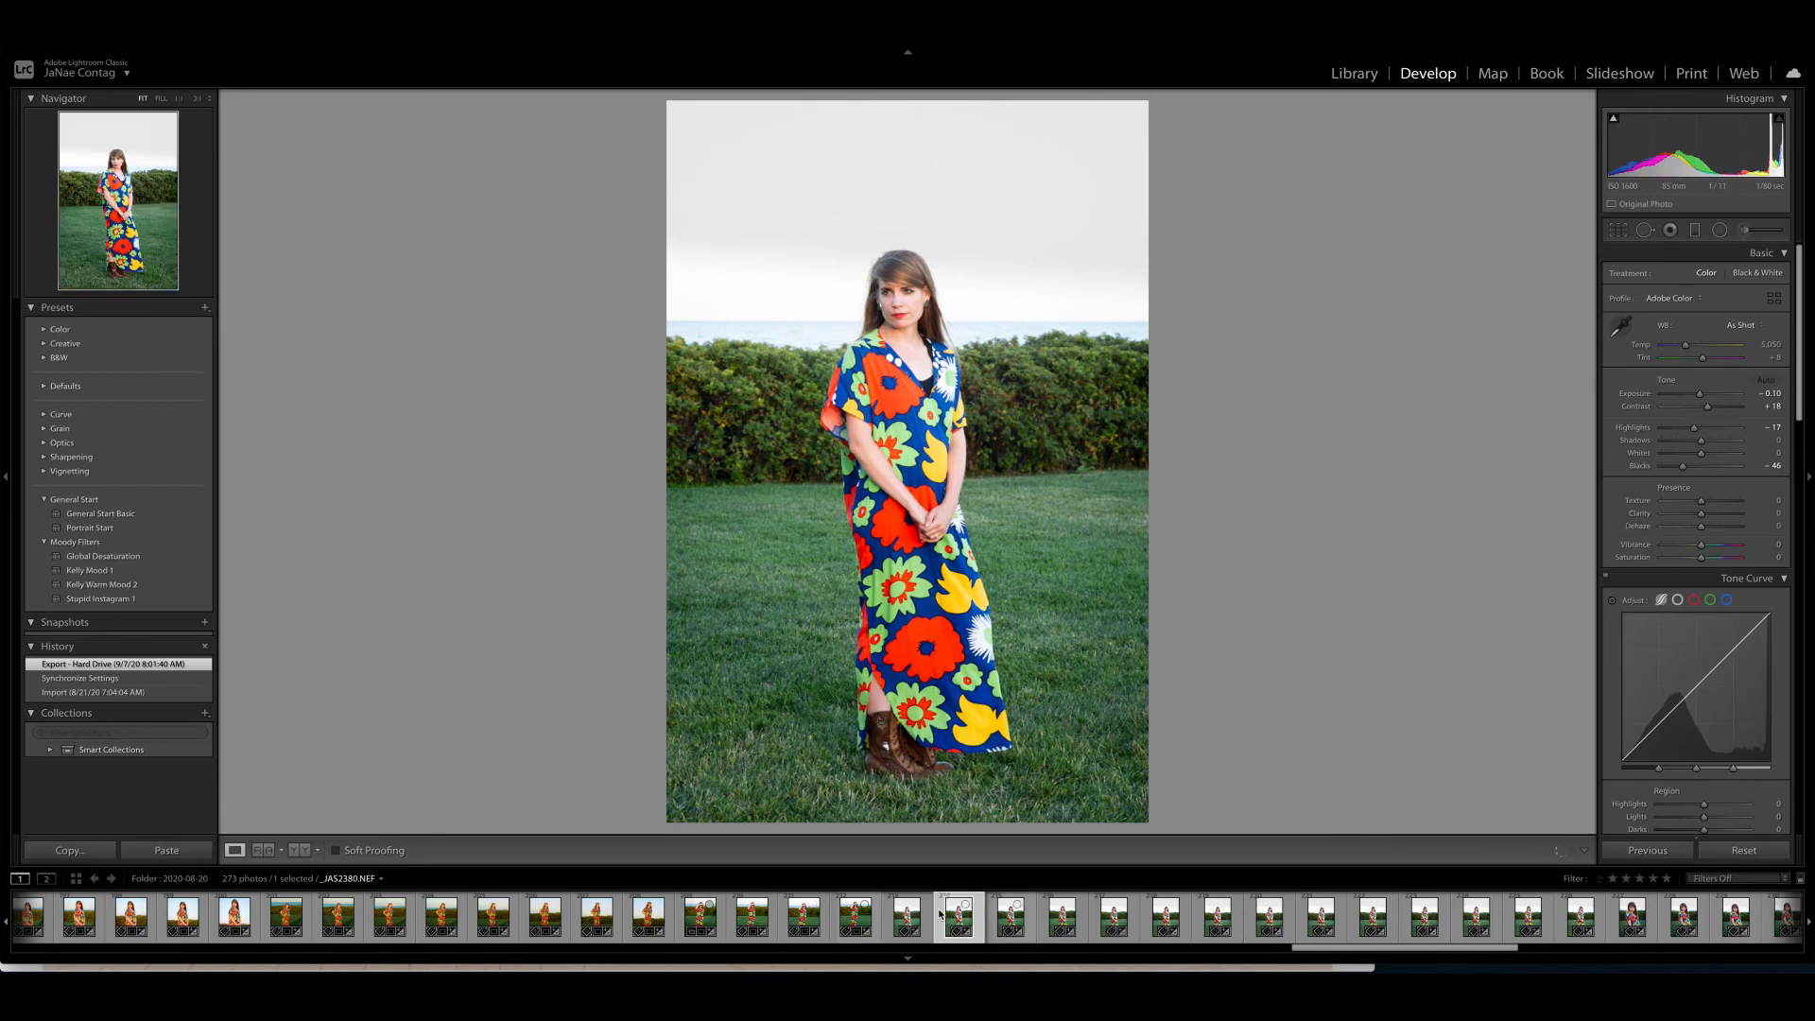
pyautogui.click(1009, 918)
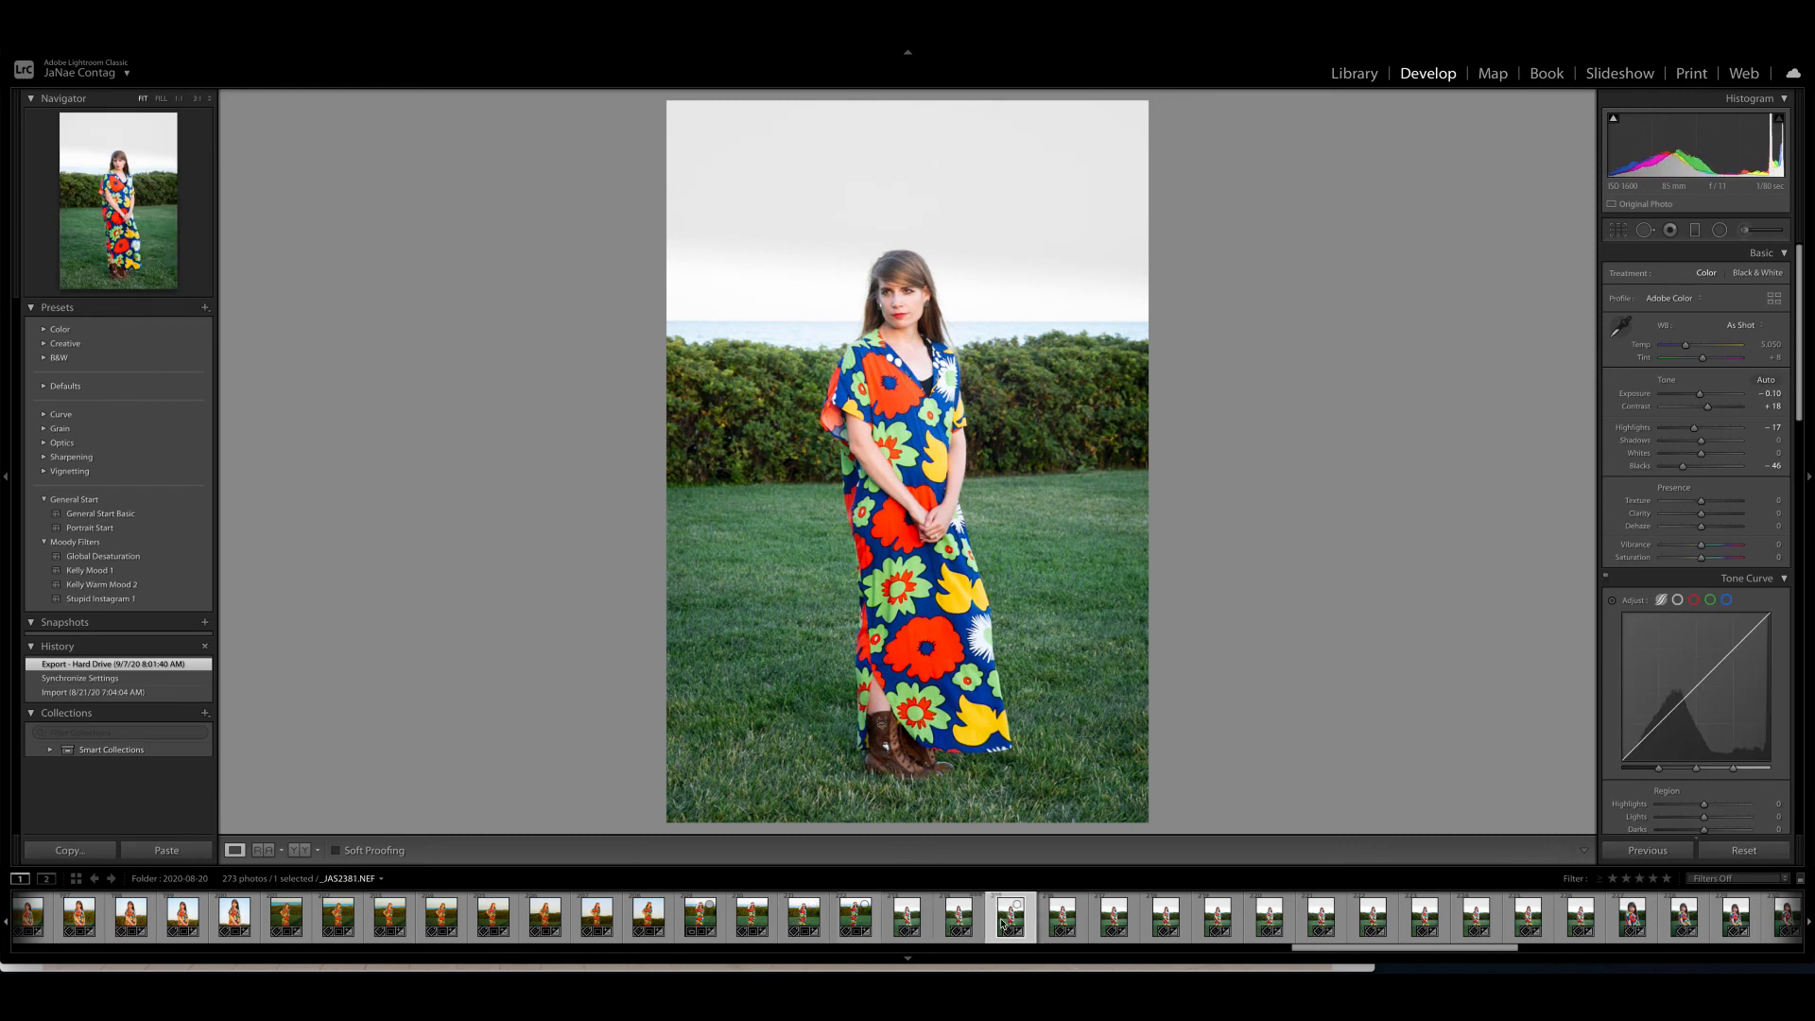
pyautogui.click(1061, 917)
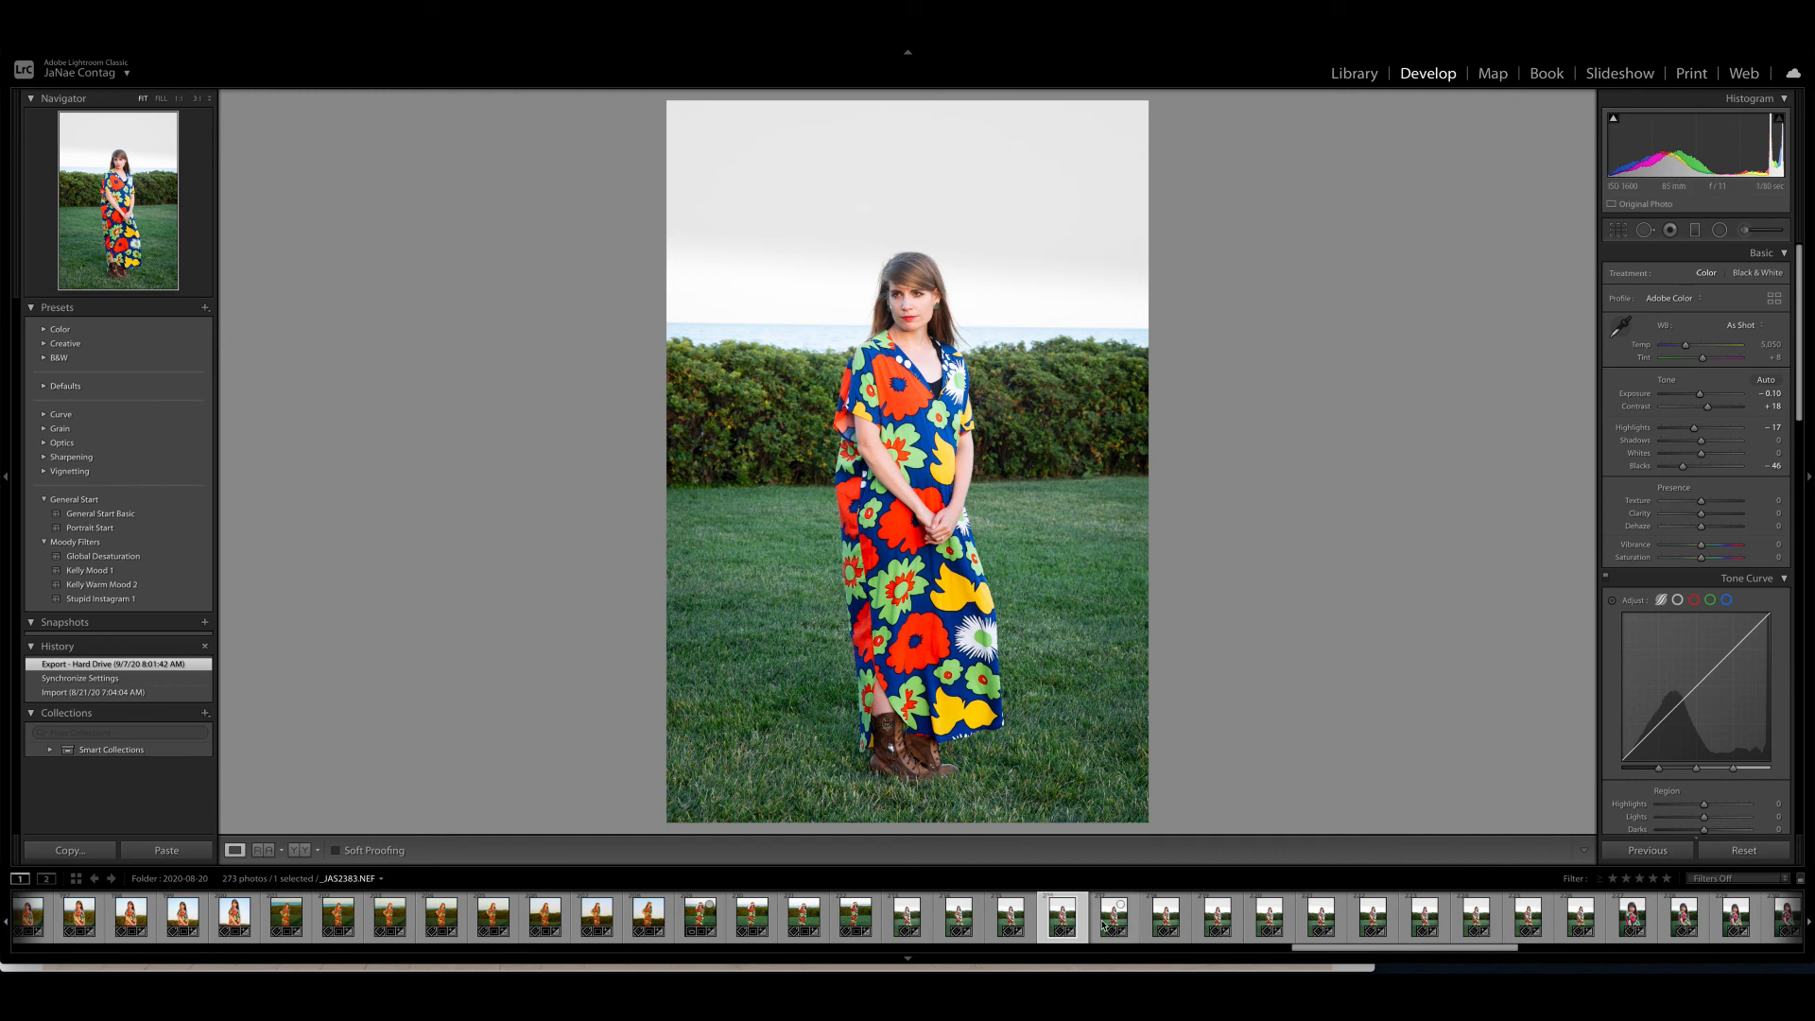
pyautogui.click(1113, 917)
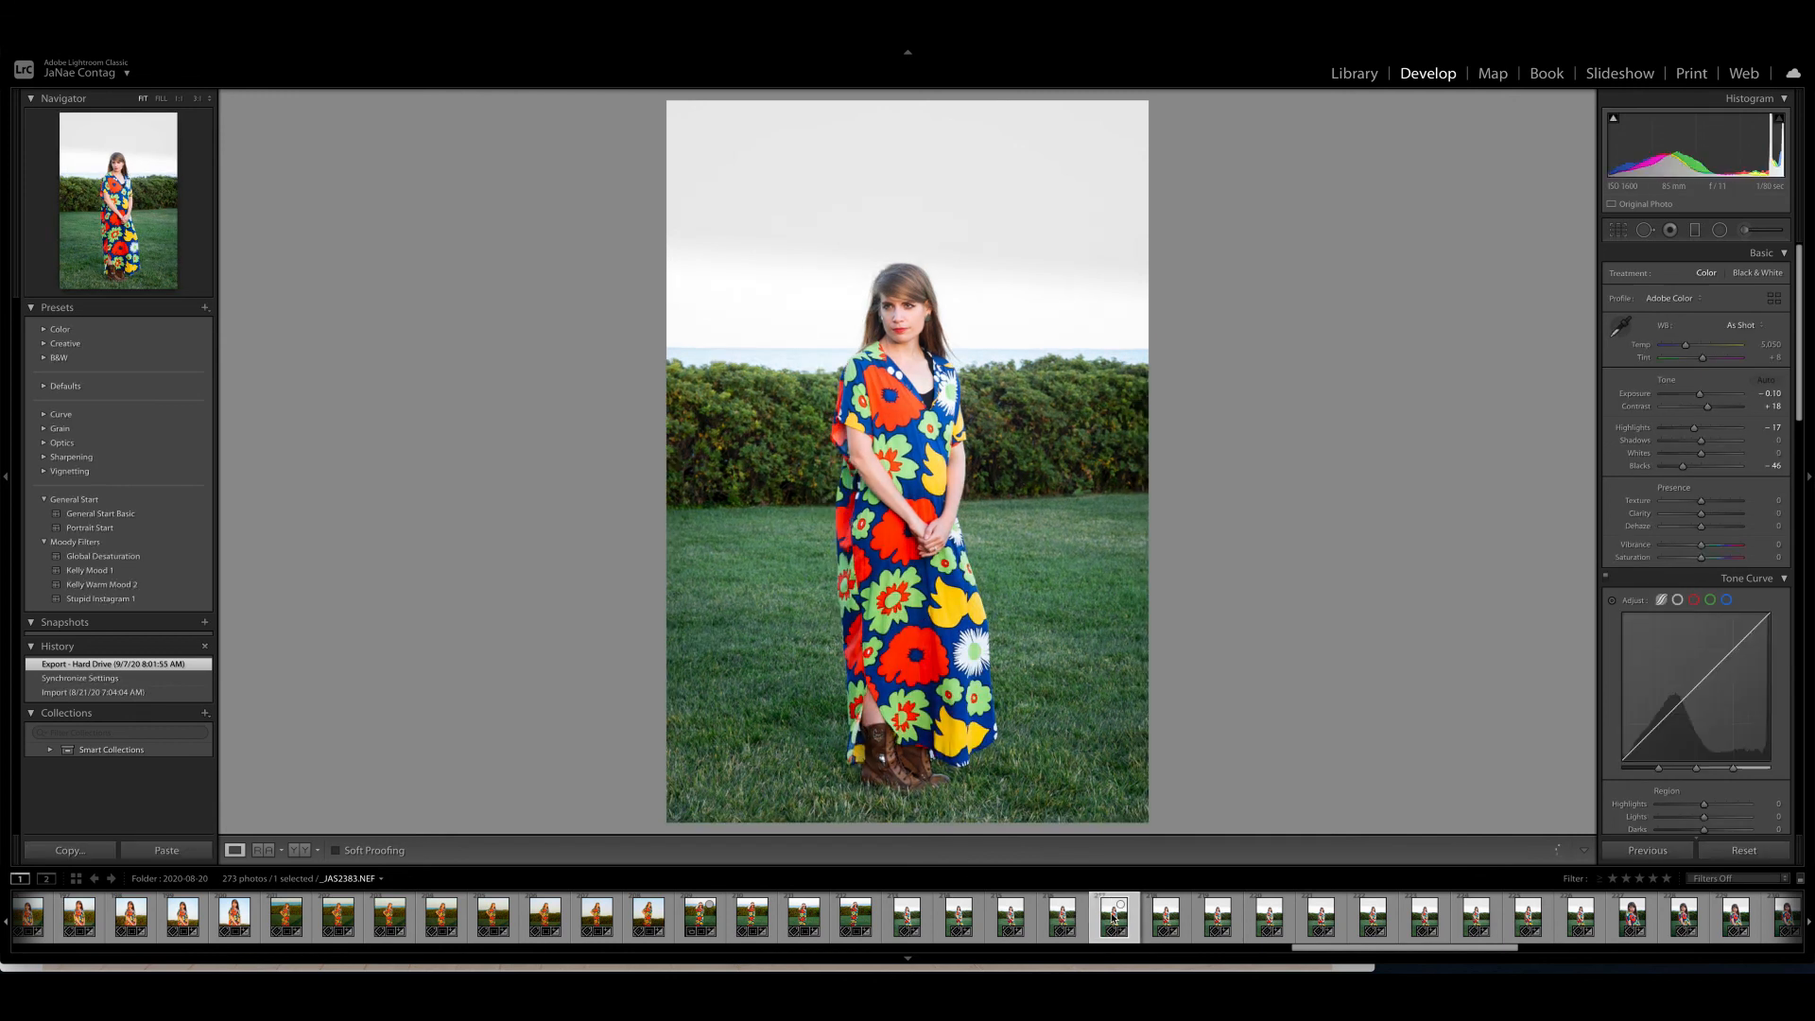
pyautogui.click(1165, 918)
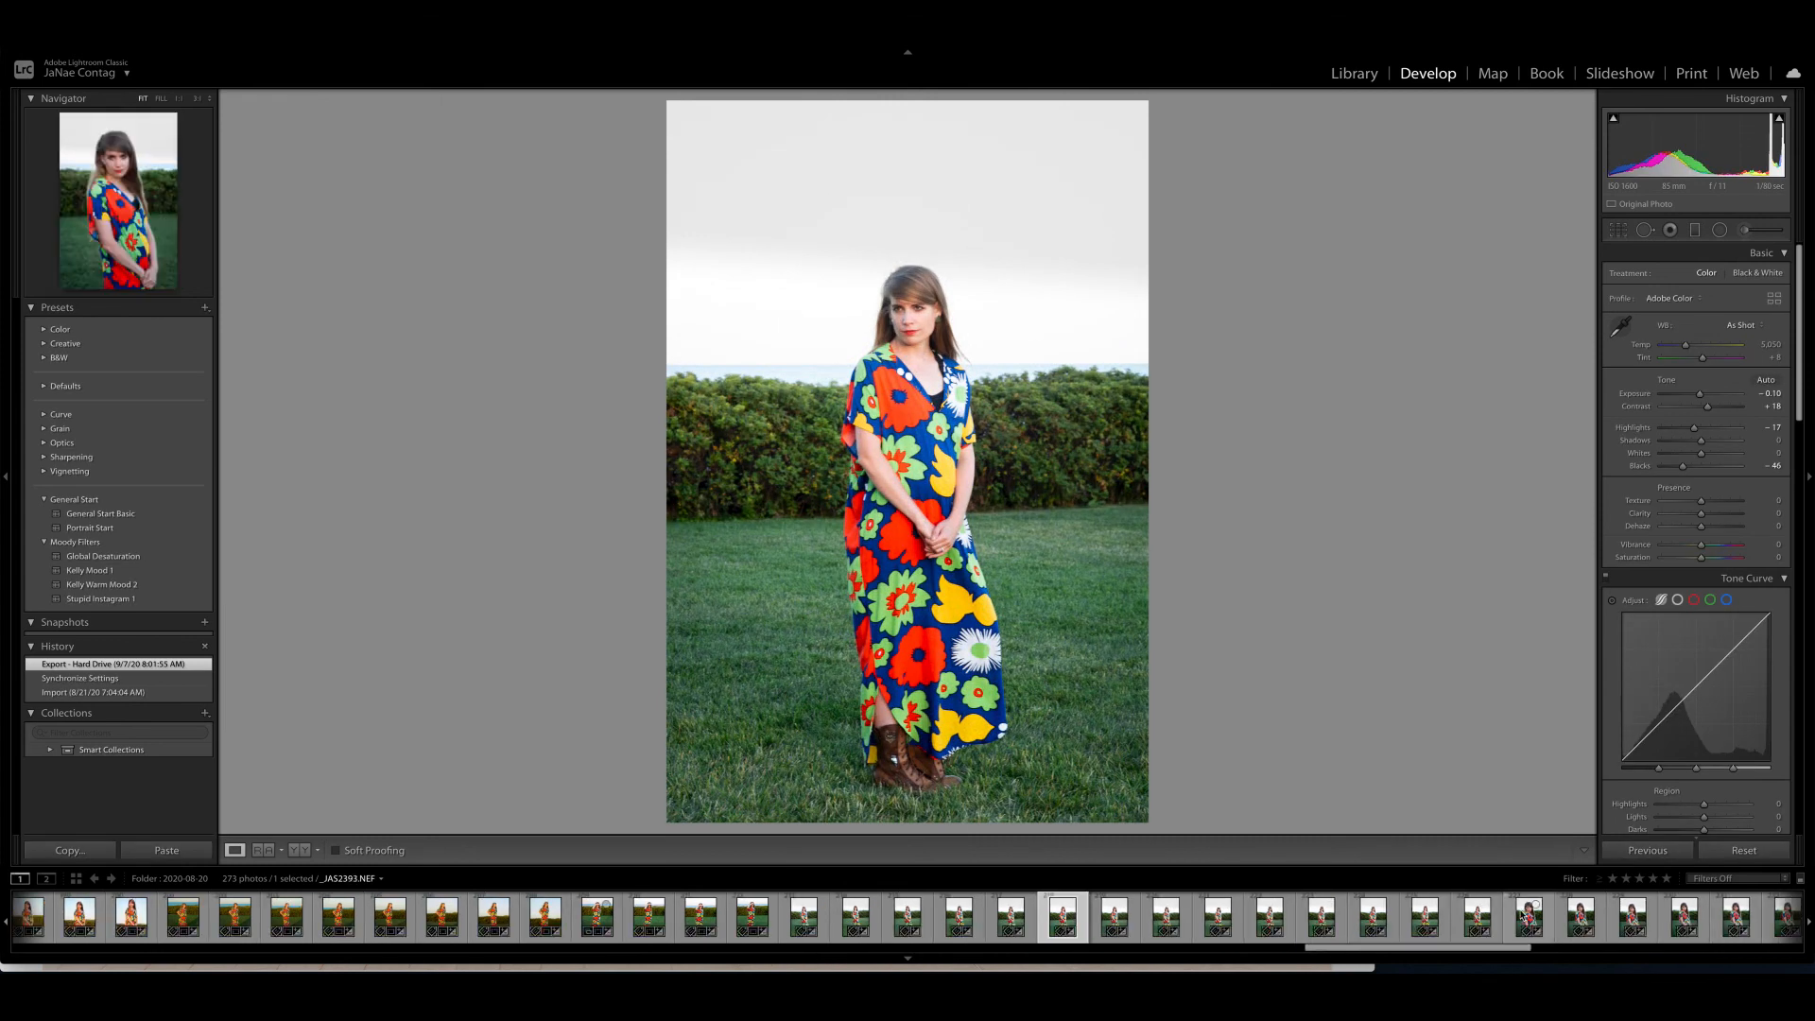
# - Review the close over-the-shoulder, hand-on-hip and sideways-glance portraits, then return to a hands-clasped frame
pyautogui.click(1578, 918)
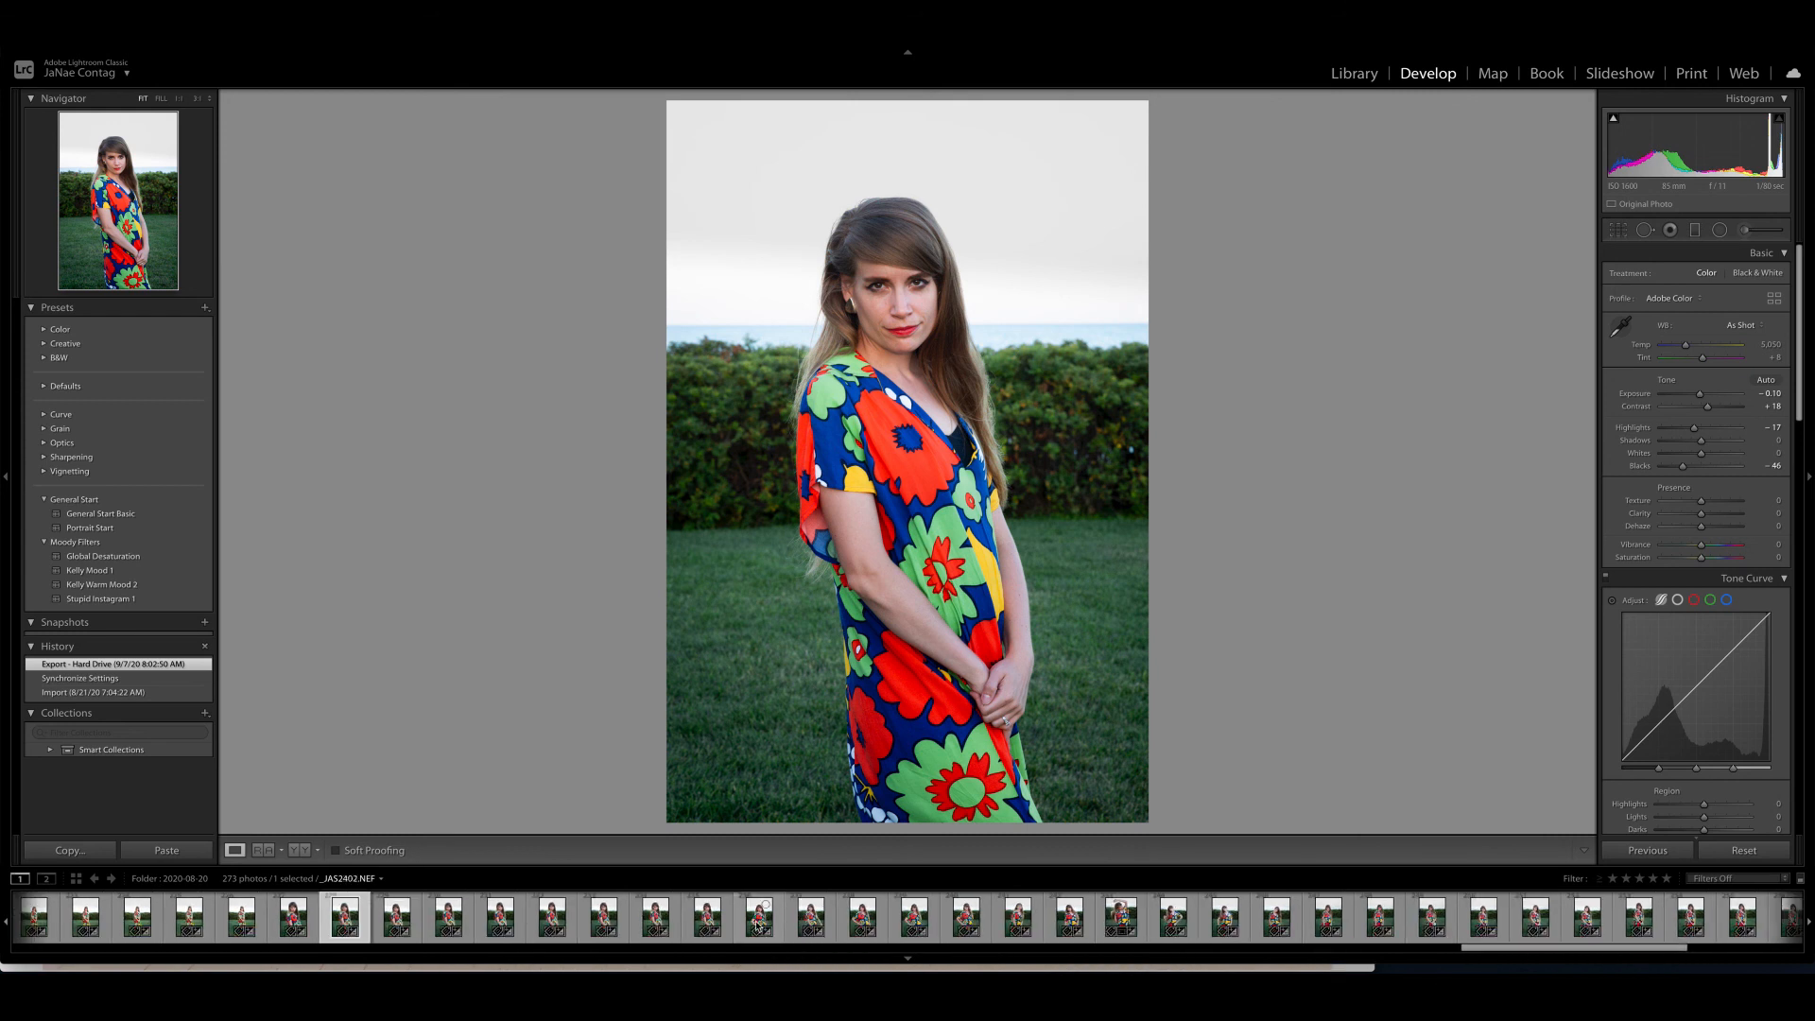
pyautogui.click(760, 918)
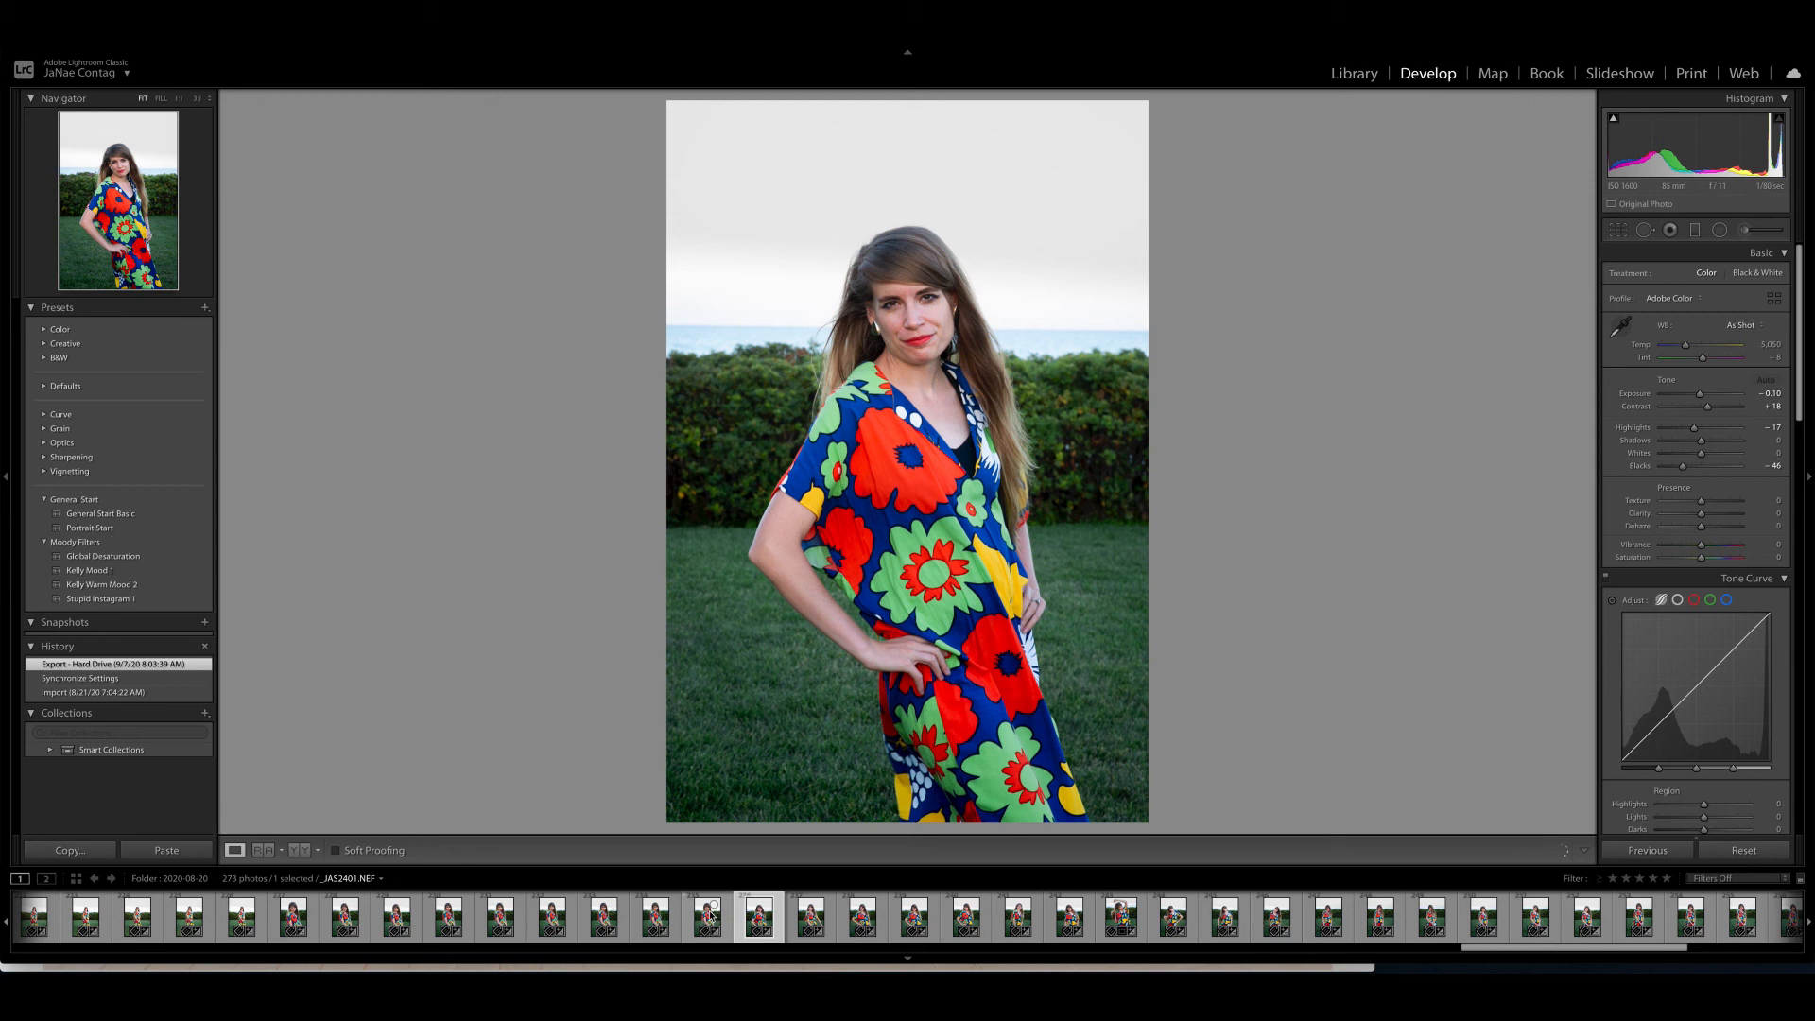
pyautogui.click(706, 918)
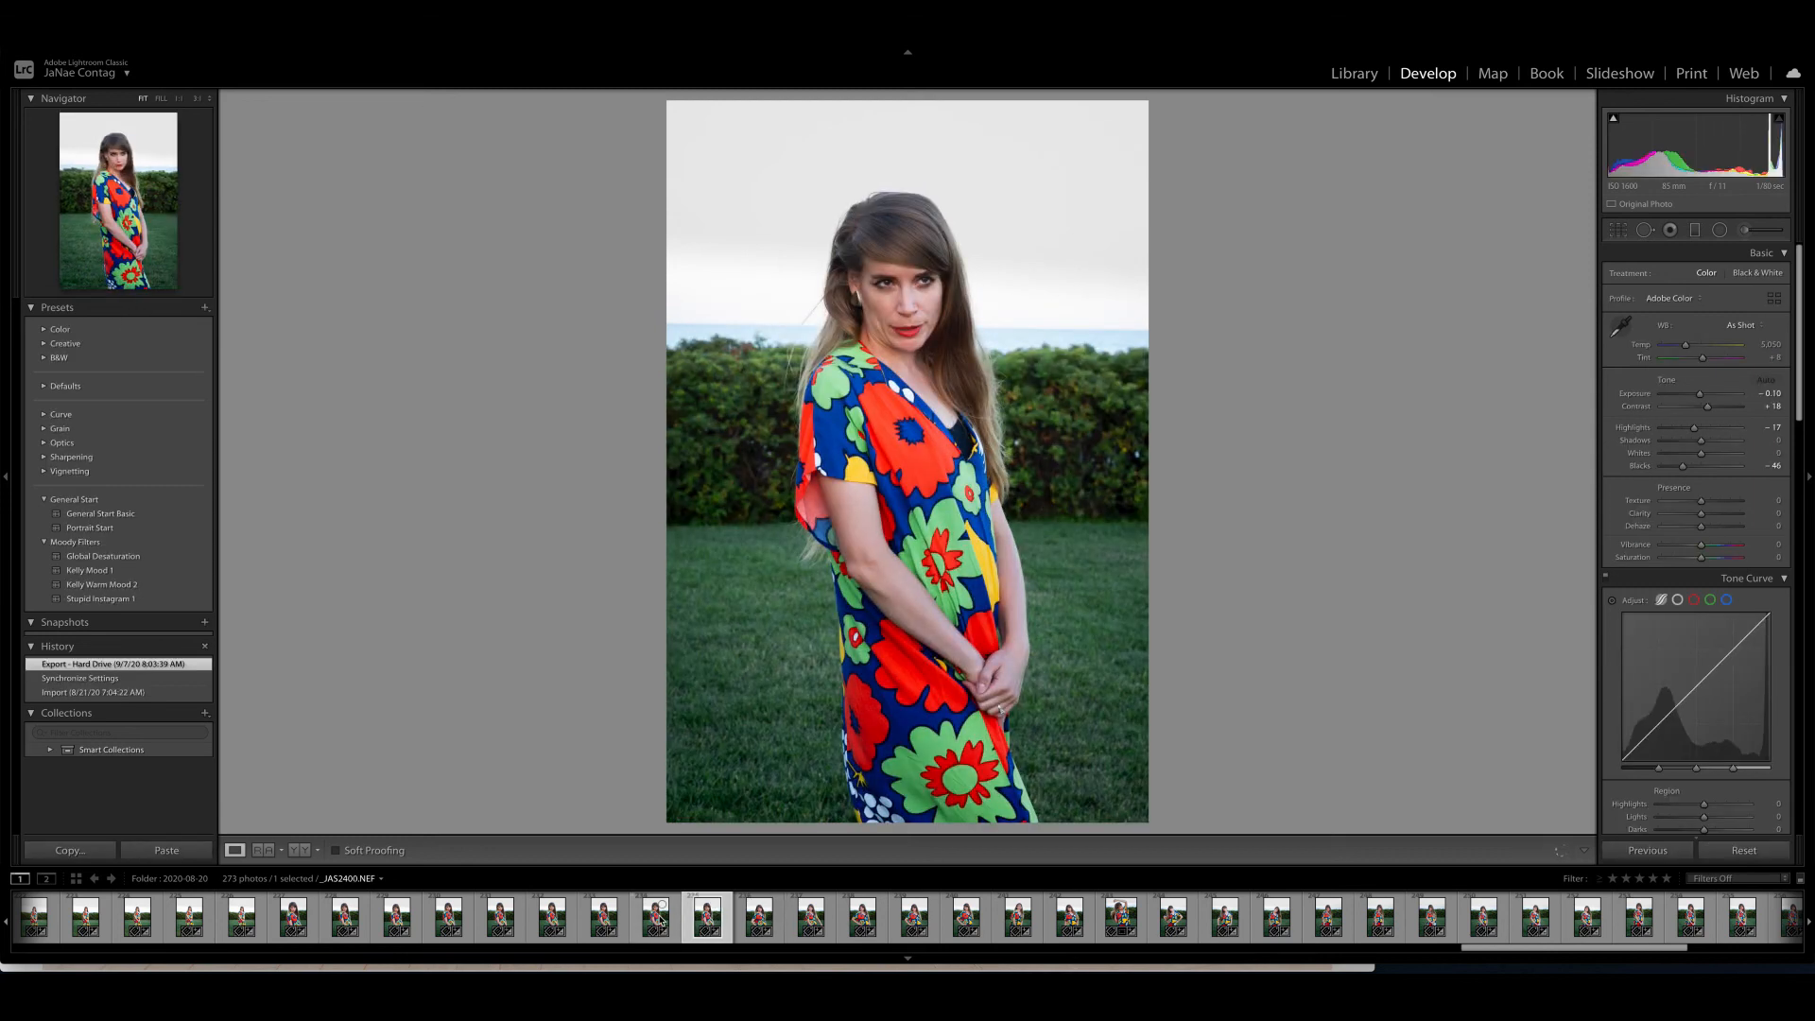
pyautogui.click(135, 917)
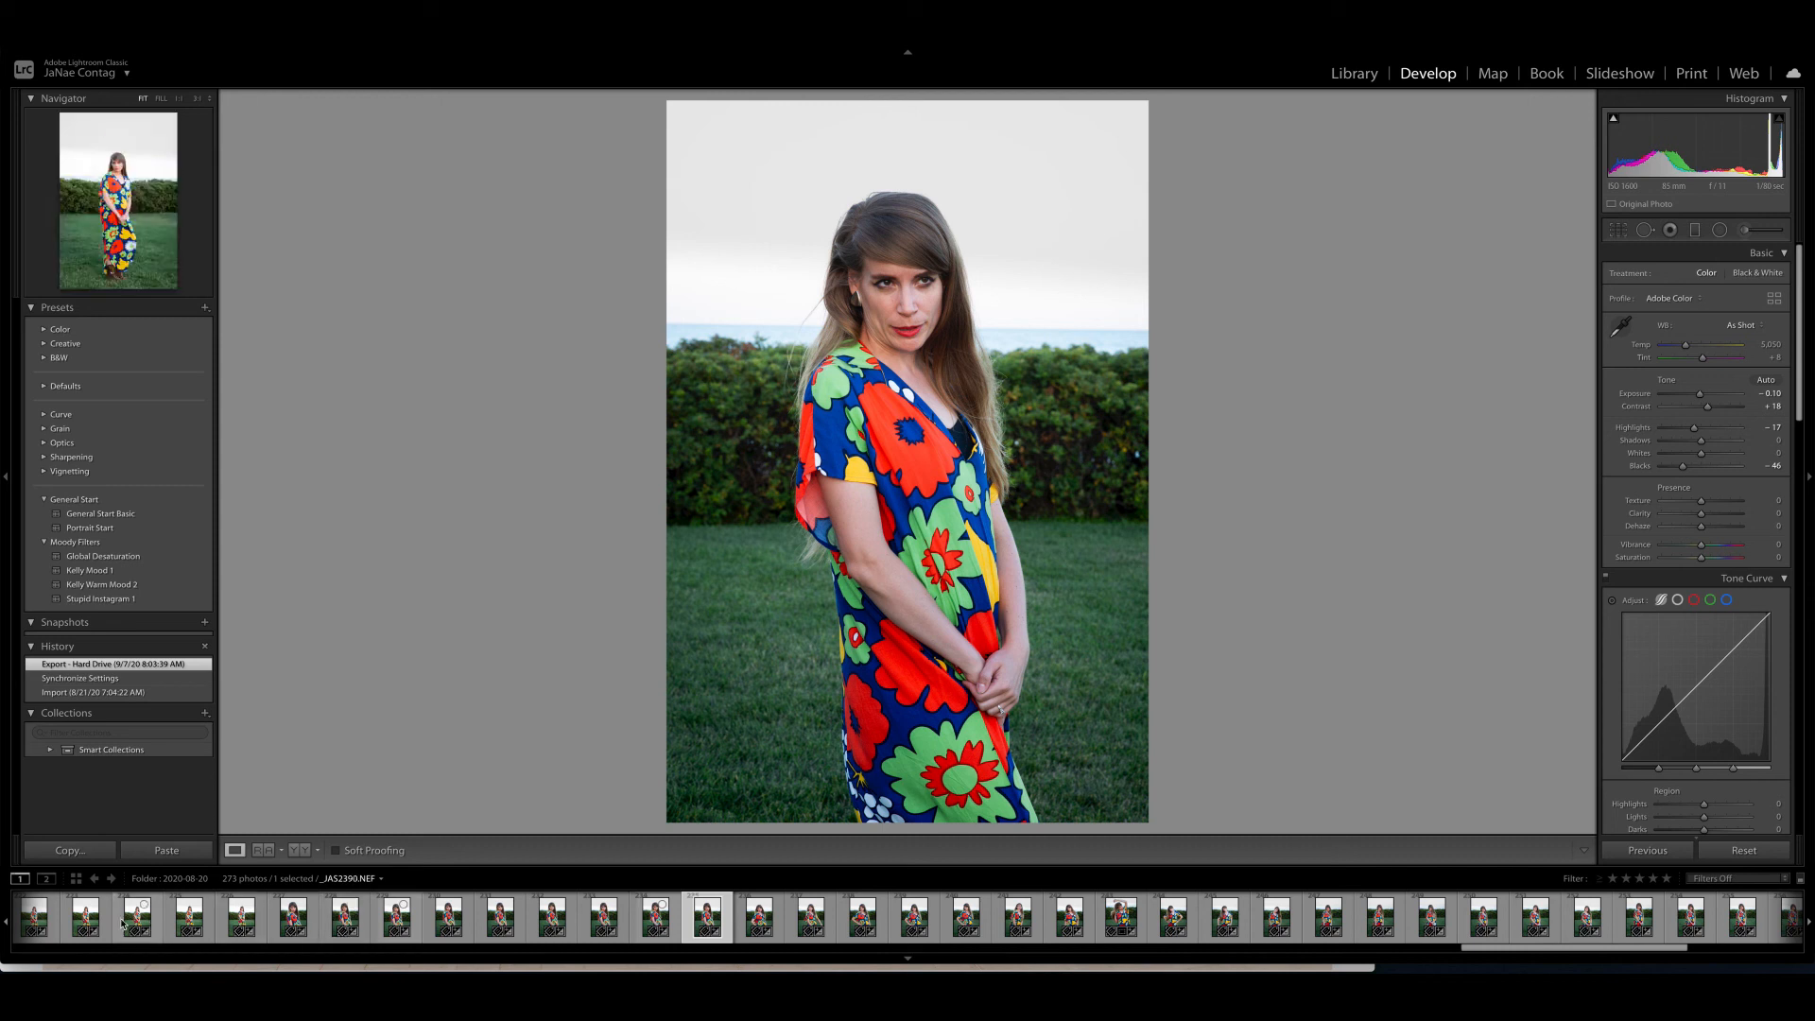
pyautogui.click(136, 918)
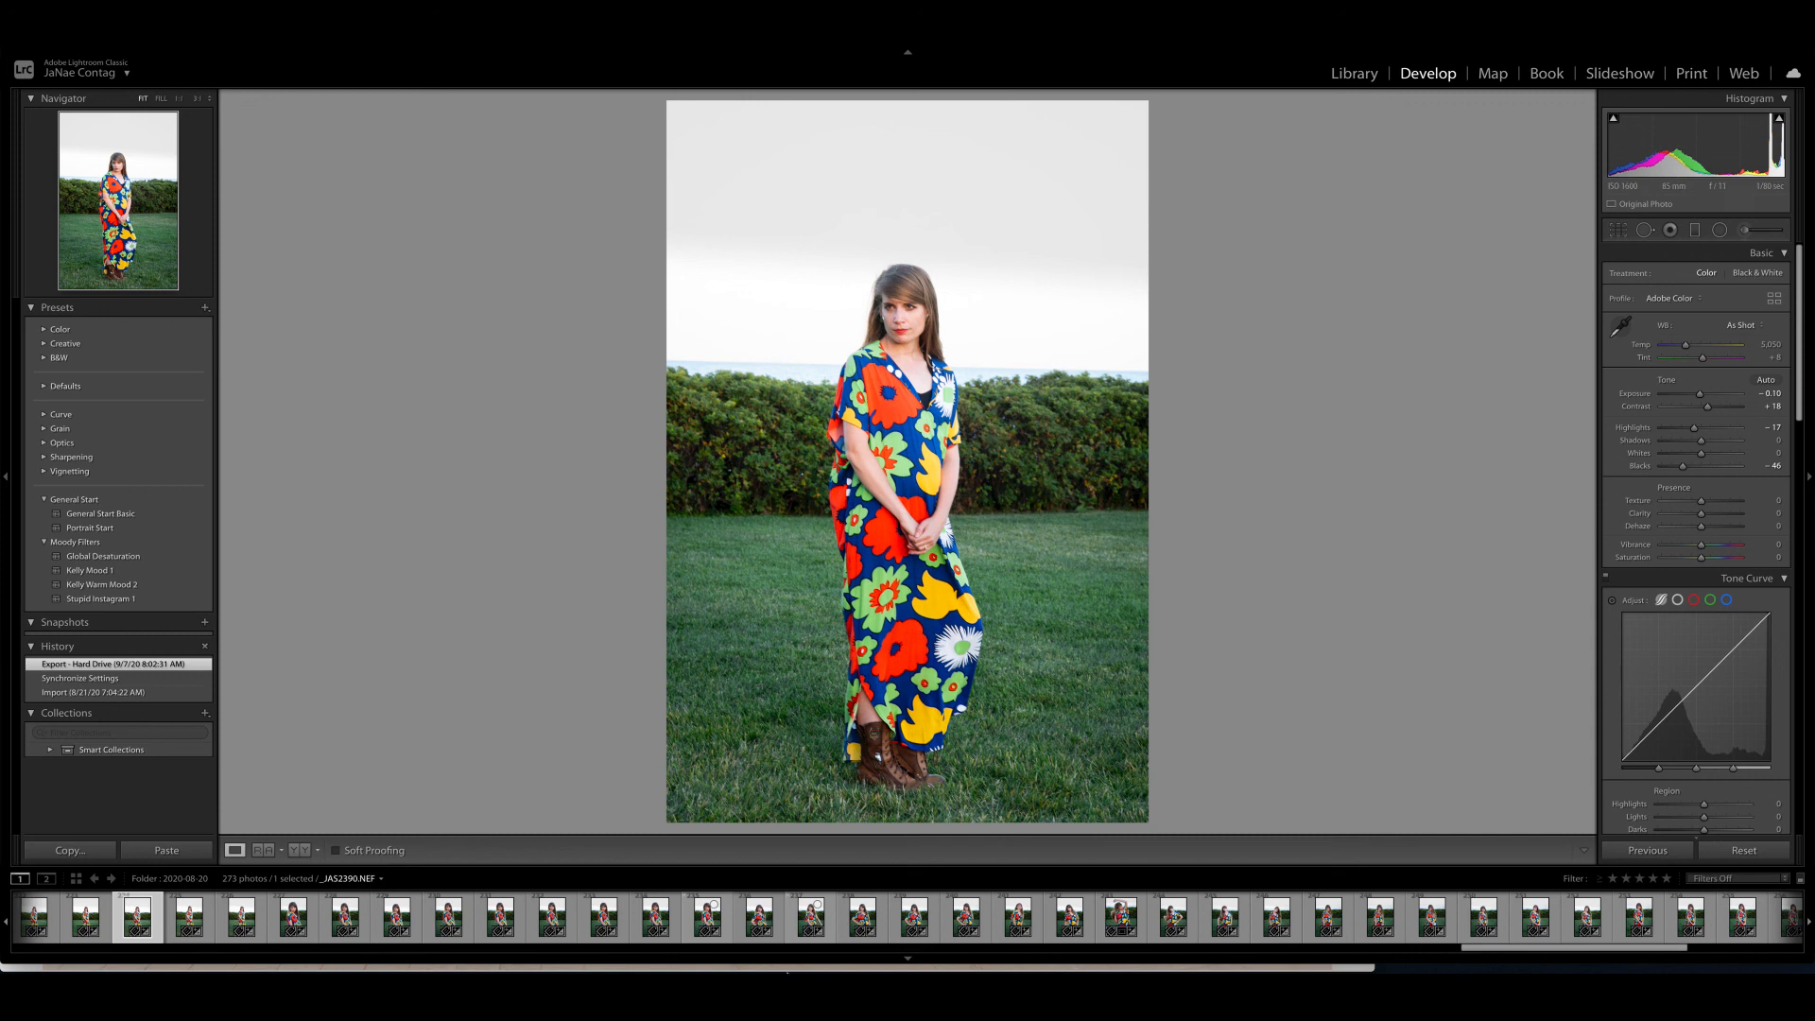
pyautogui.hscroll(3)
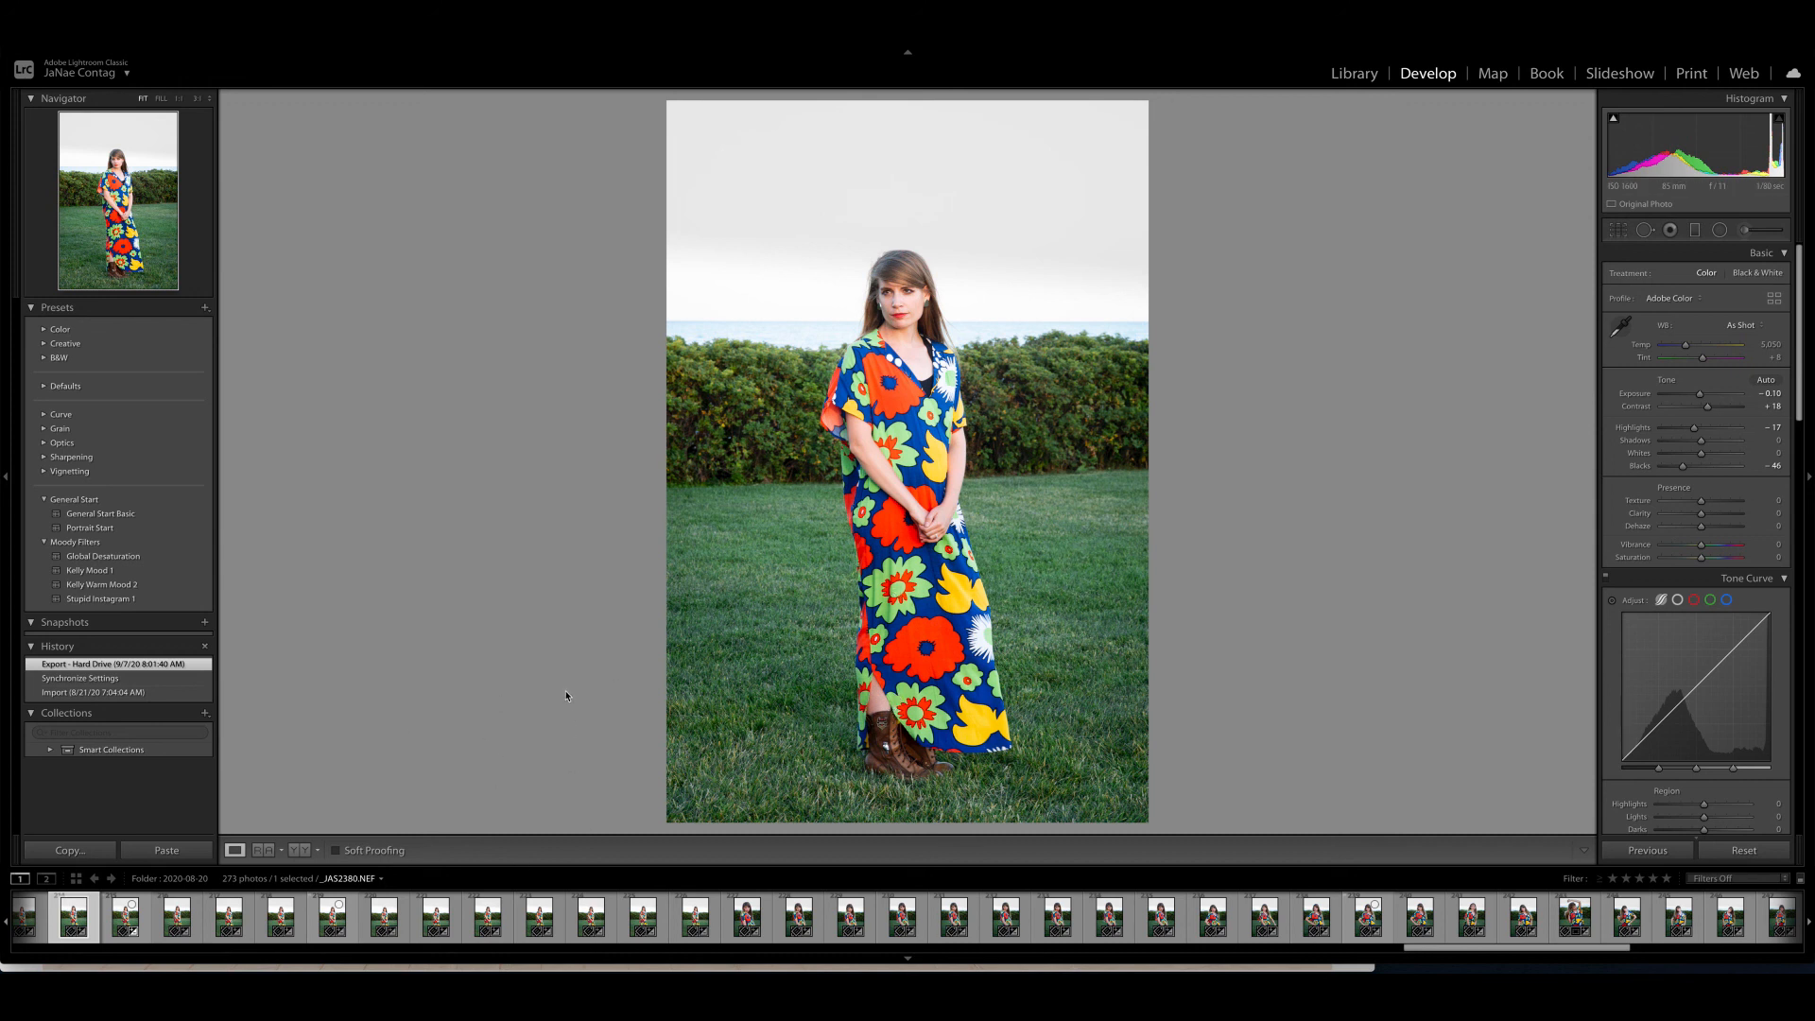
pyautogui.moveTo(815, 712)
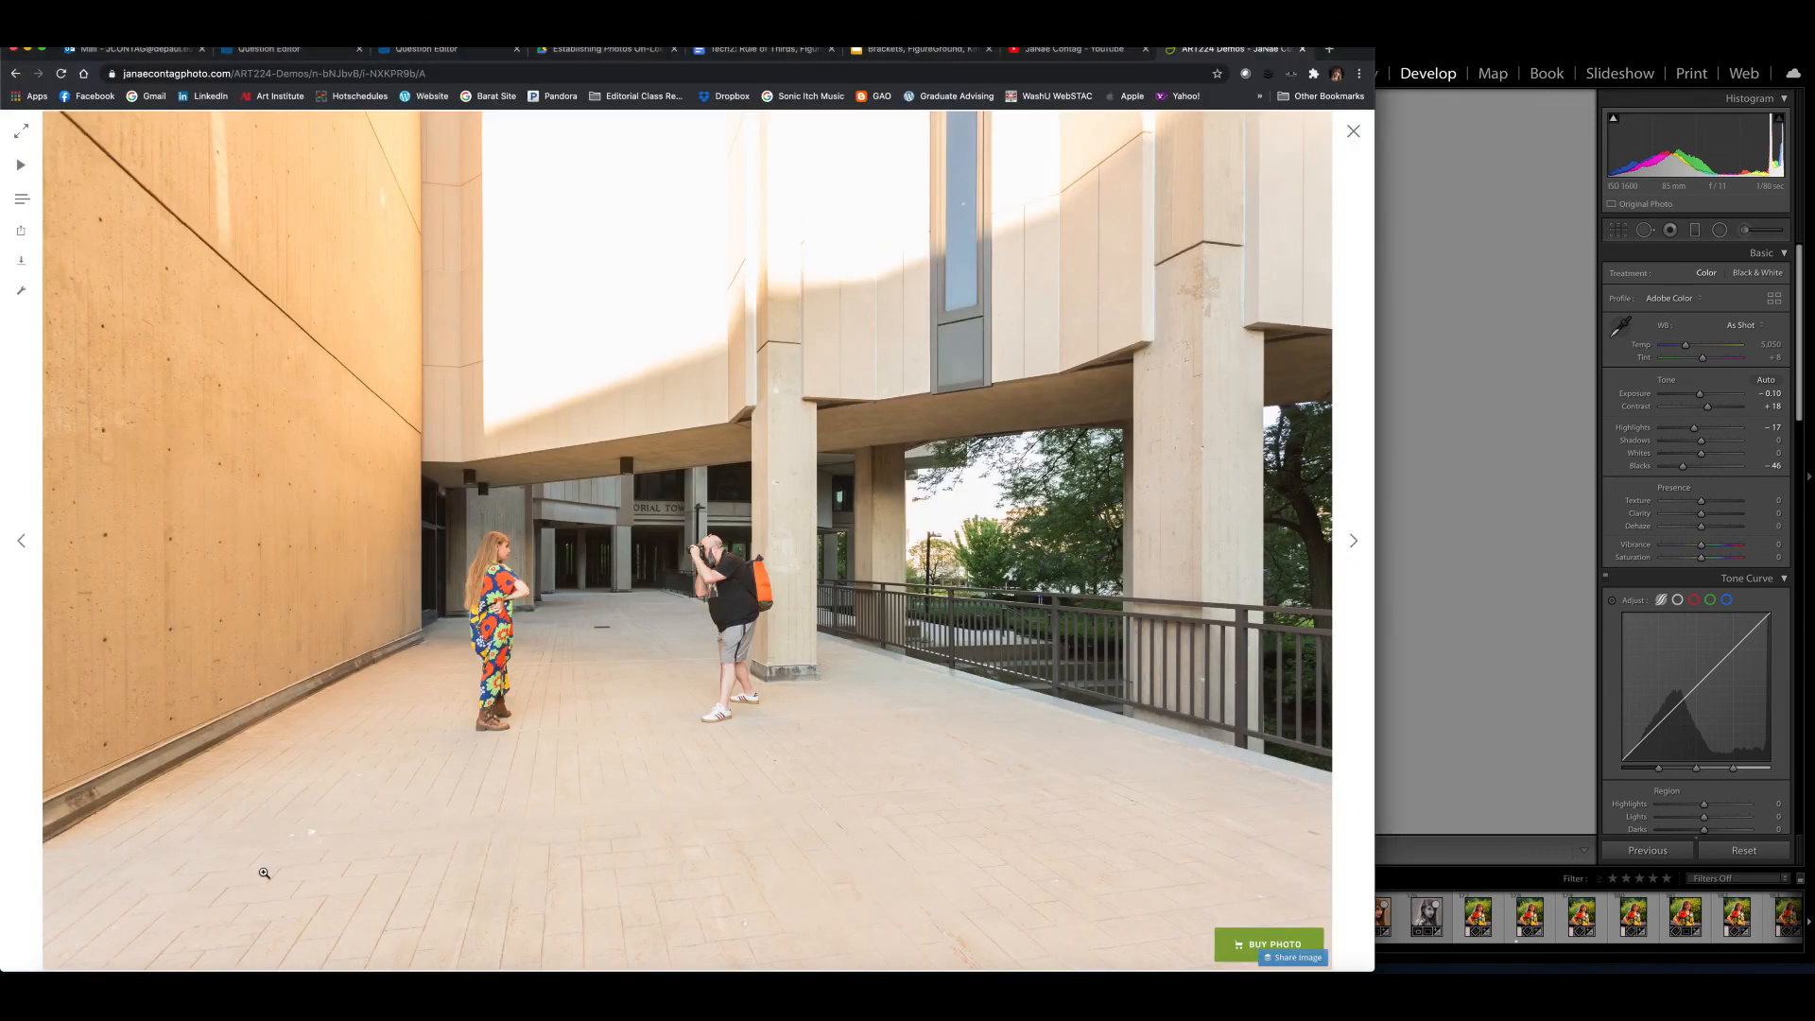
pyautogui.moveTo(617, 704)
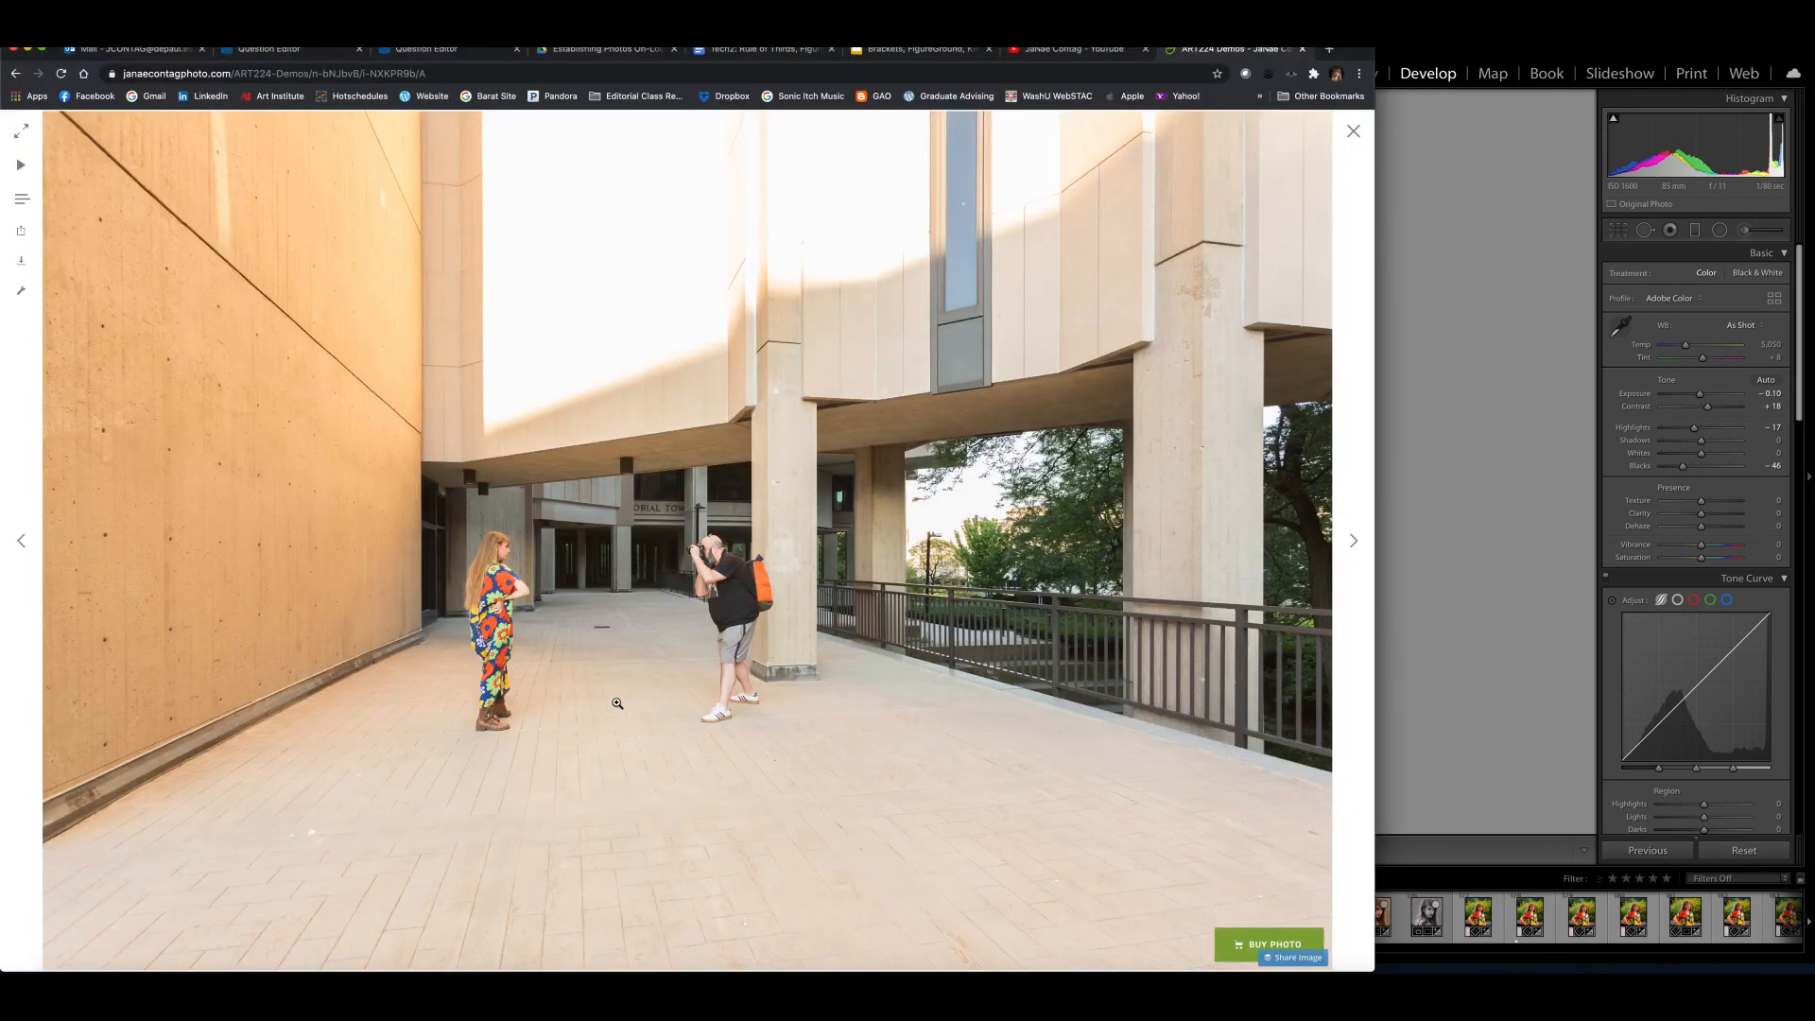